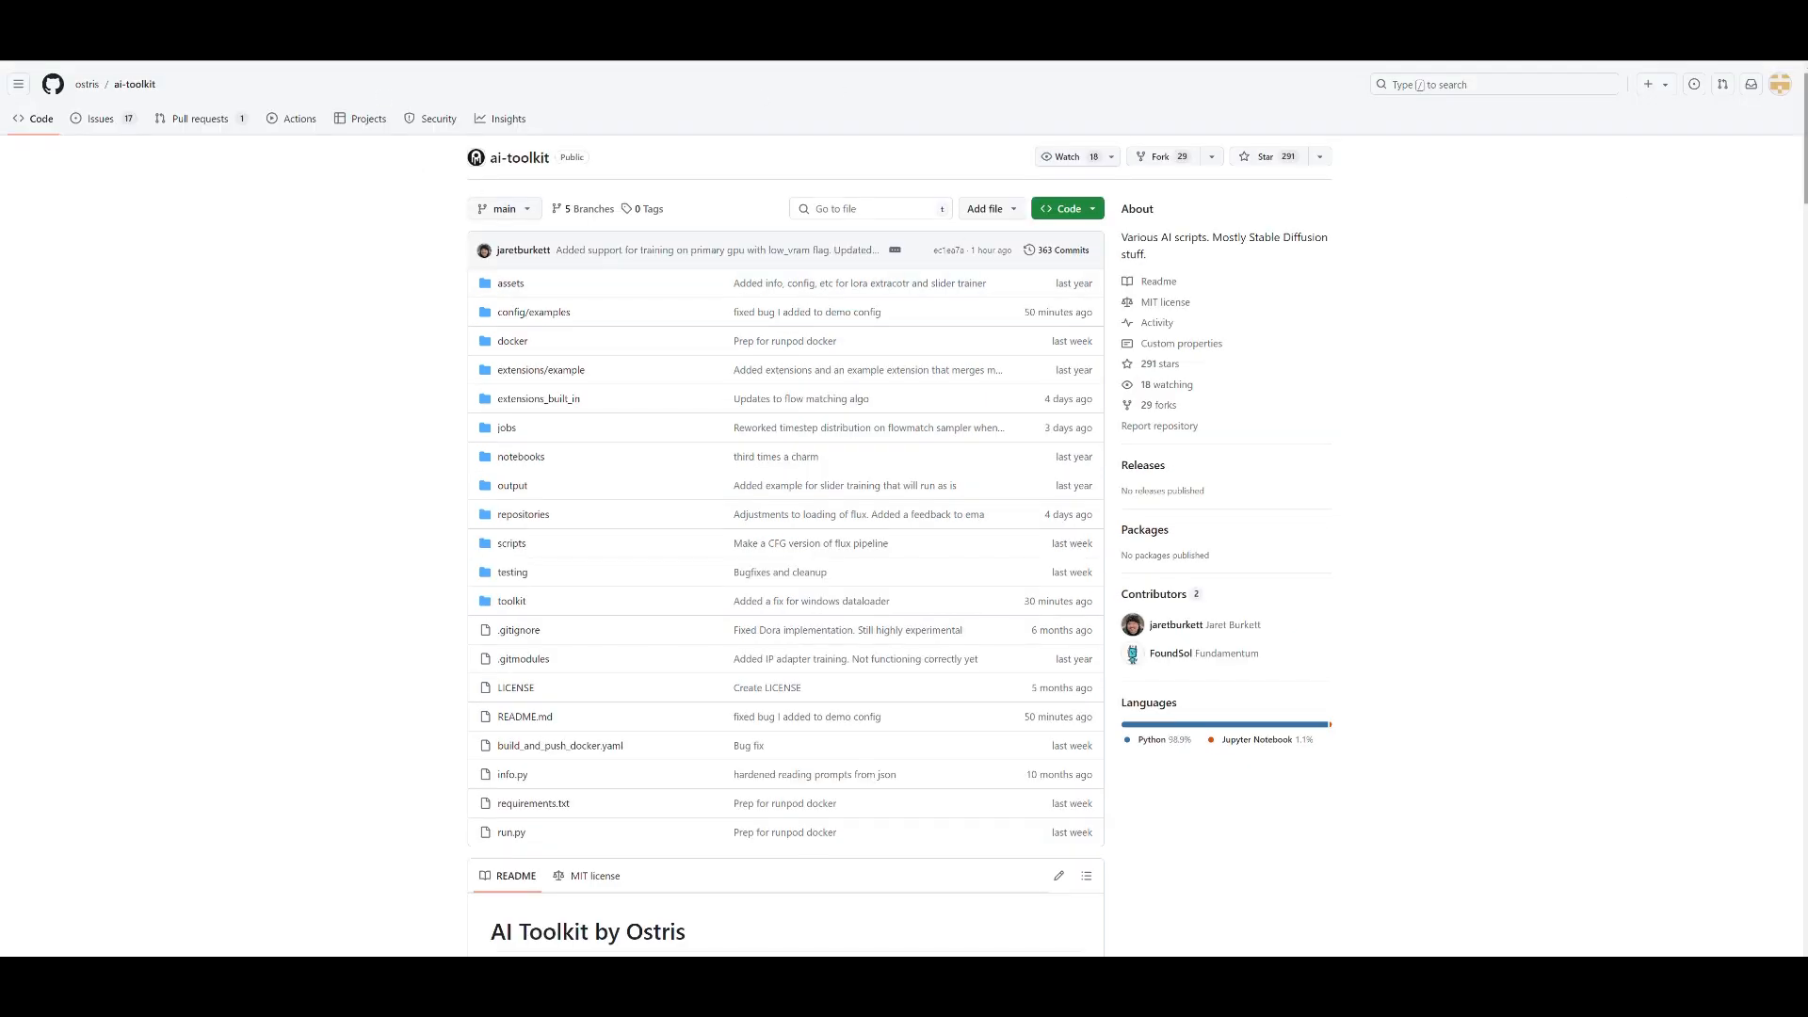
Scroll the ai-toolkit README down to its Windows installation commands.
{"action": "scroll", "scroll_direction": "down", "scroll_amount": 3}
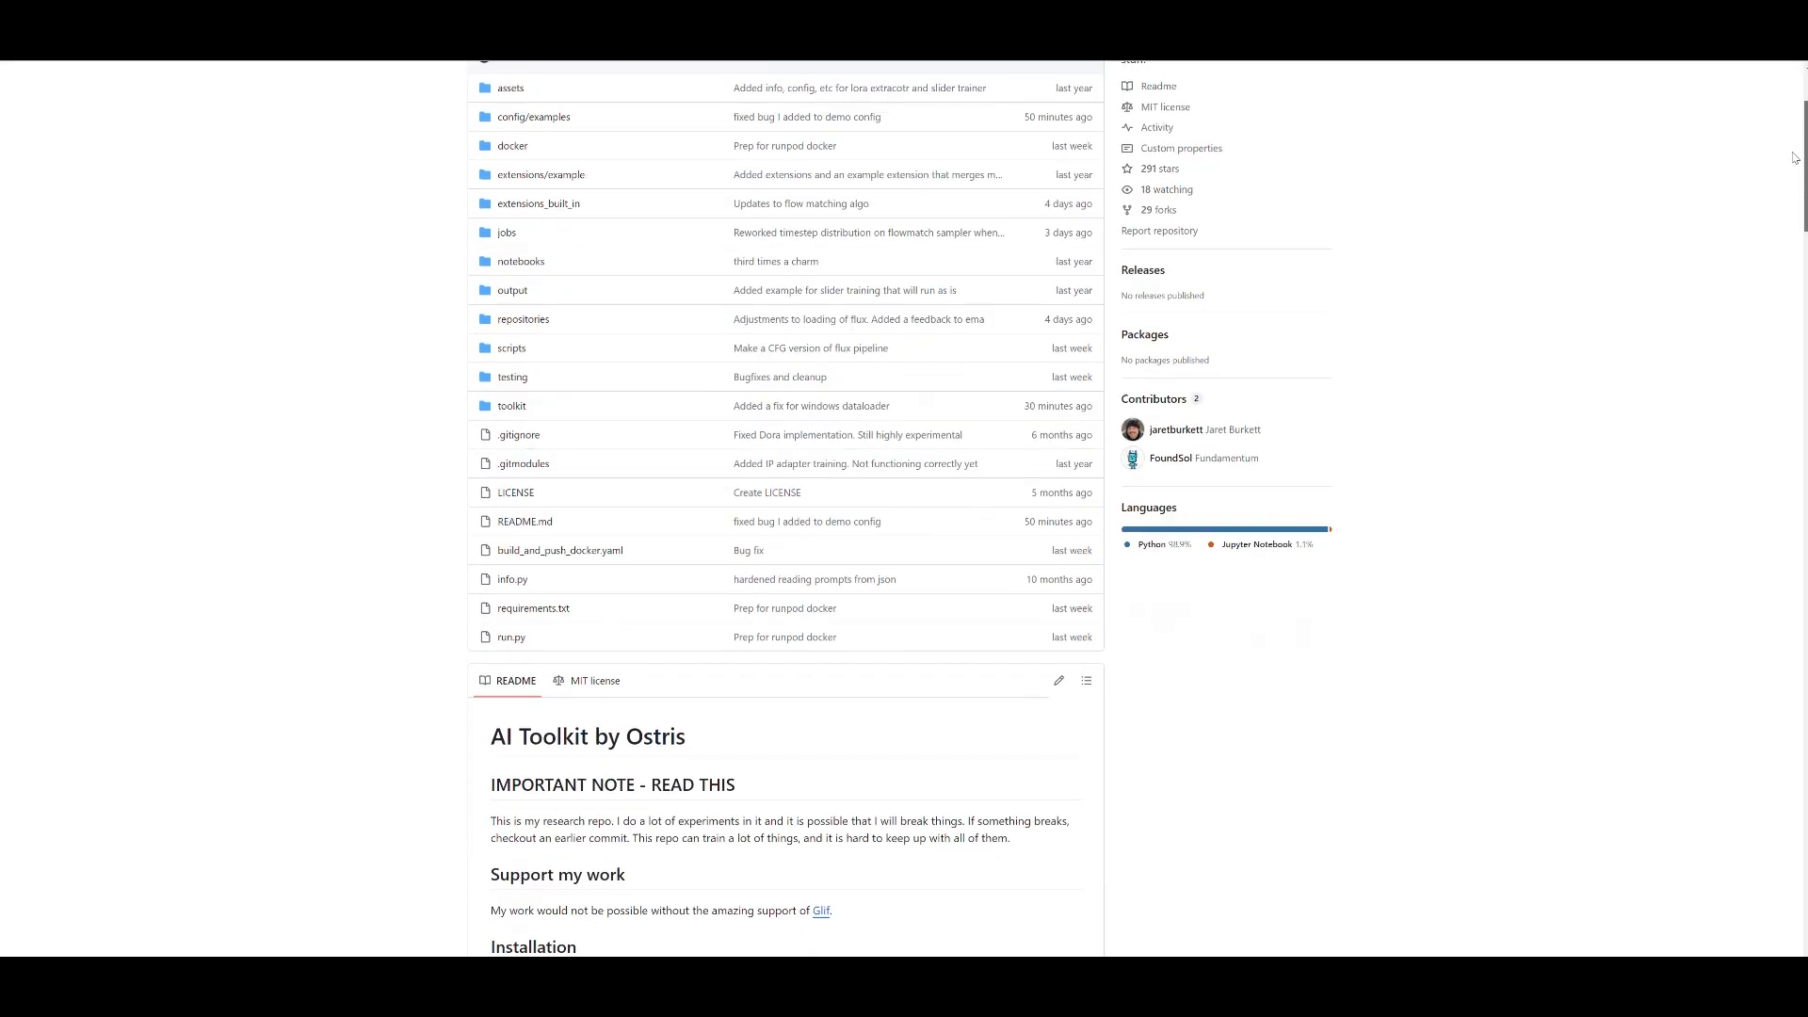
{"action": "scroll", "scroll_direction": "down", "scroll_amount": 3}
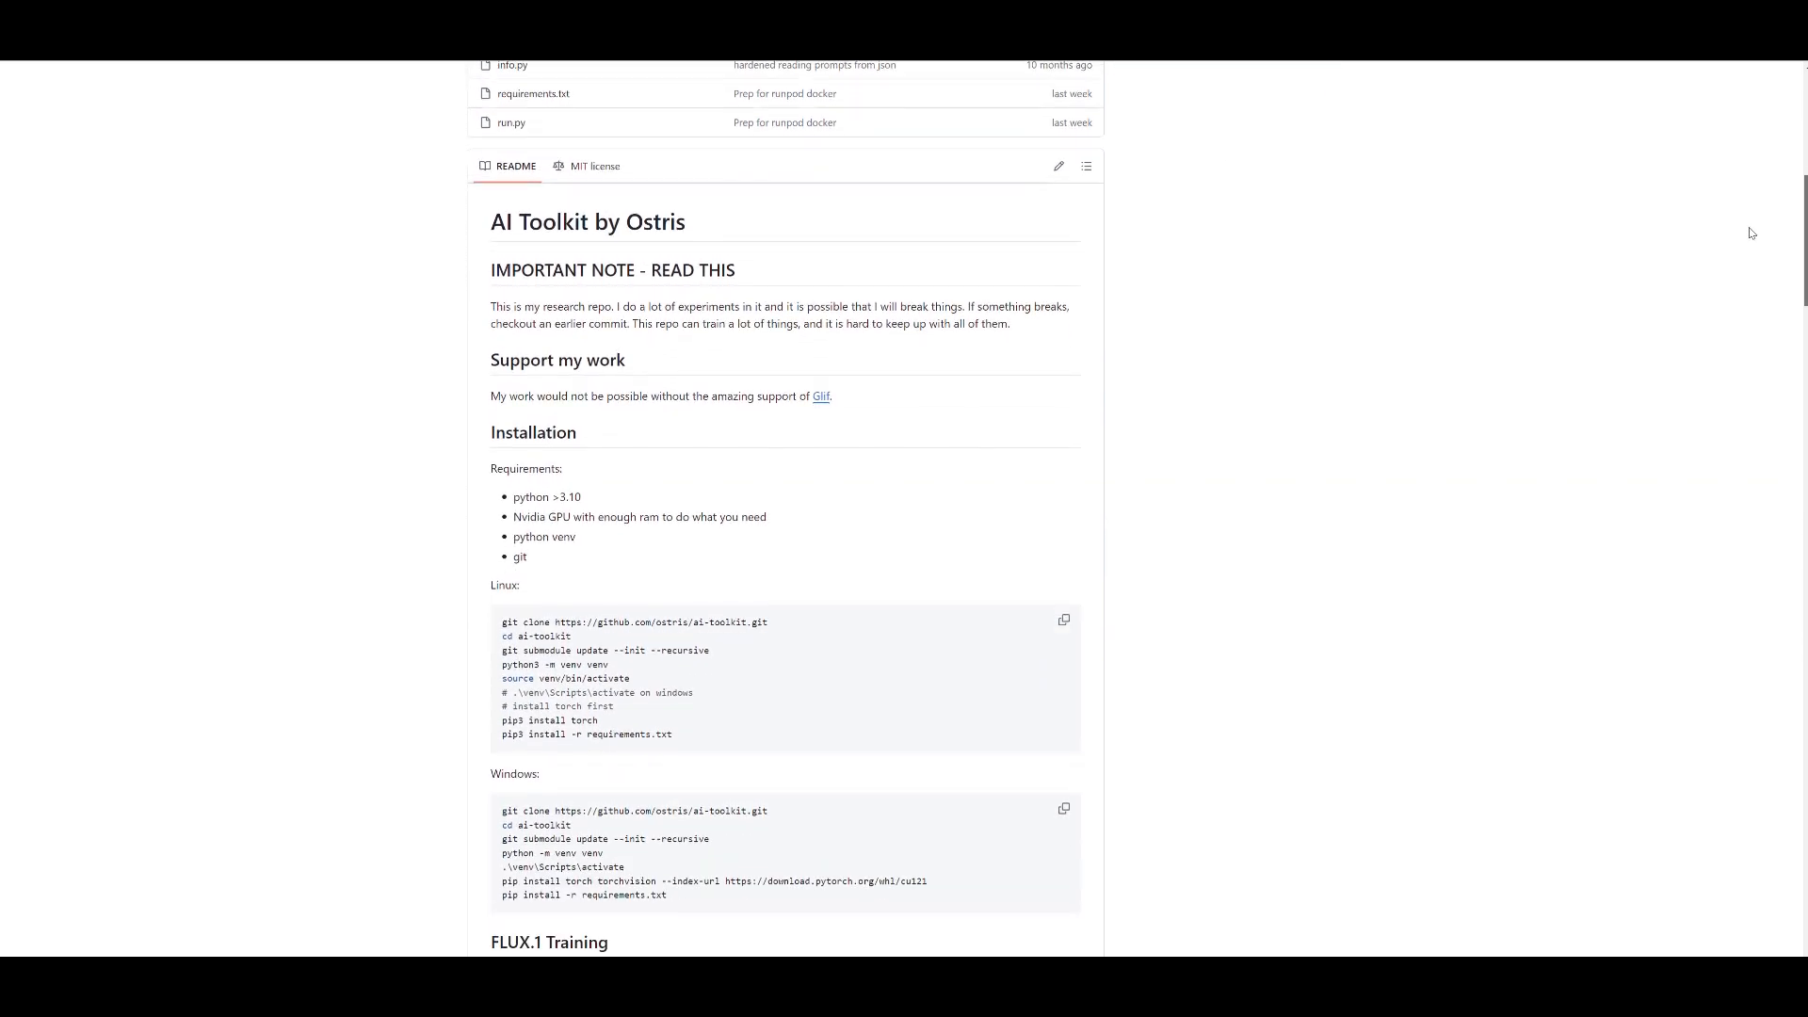
{"action": "scroll", "scroll_direction": "down", "scroll_amount": 3}
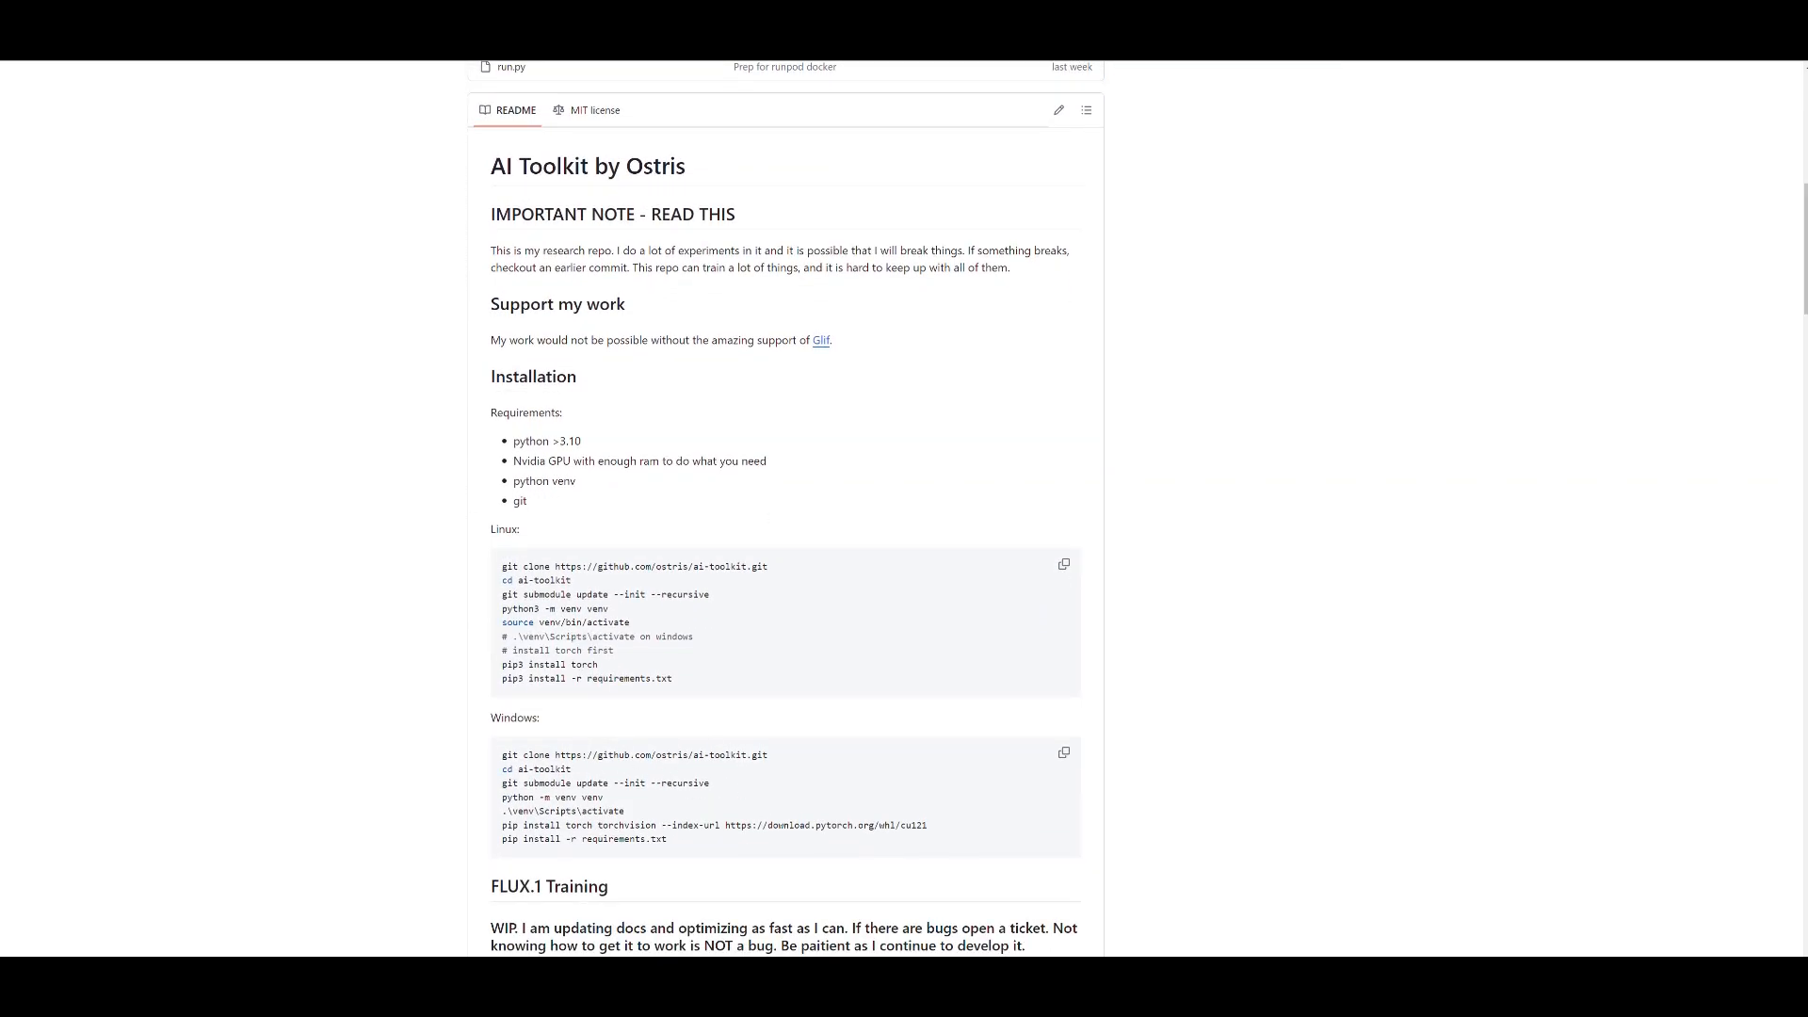
{"action": "scroll", "scroll_direction": "down", "scroll_amount": 3}
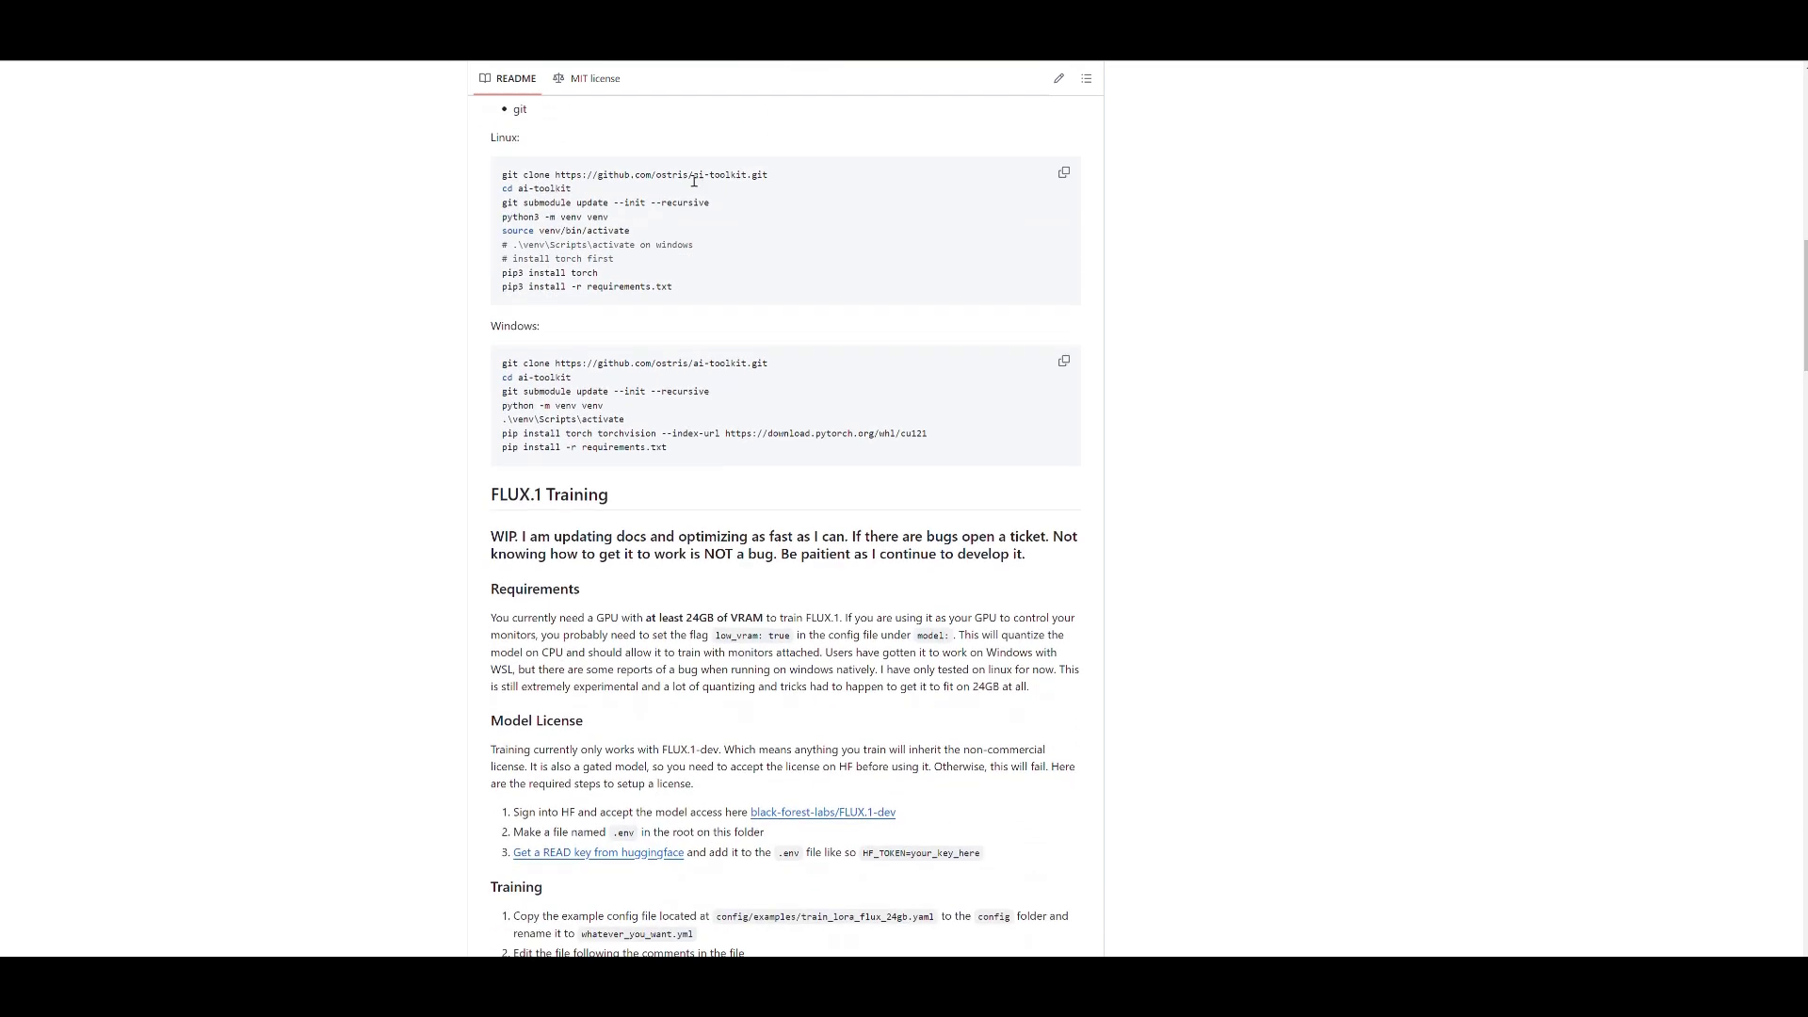
{"action": "mouse_move", "coordinate": [486, 319]}
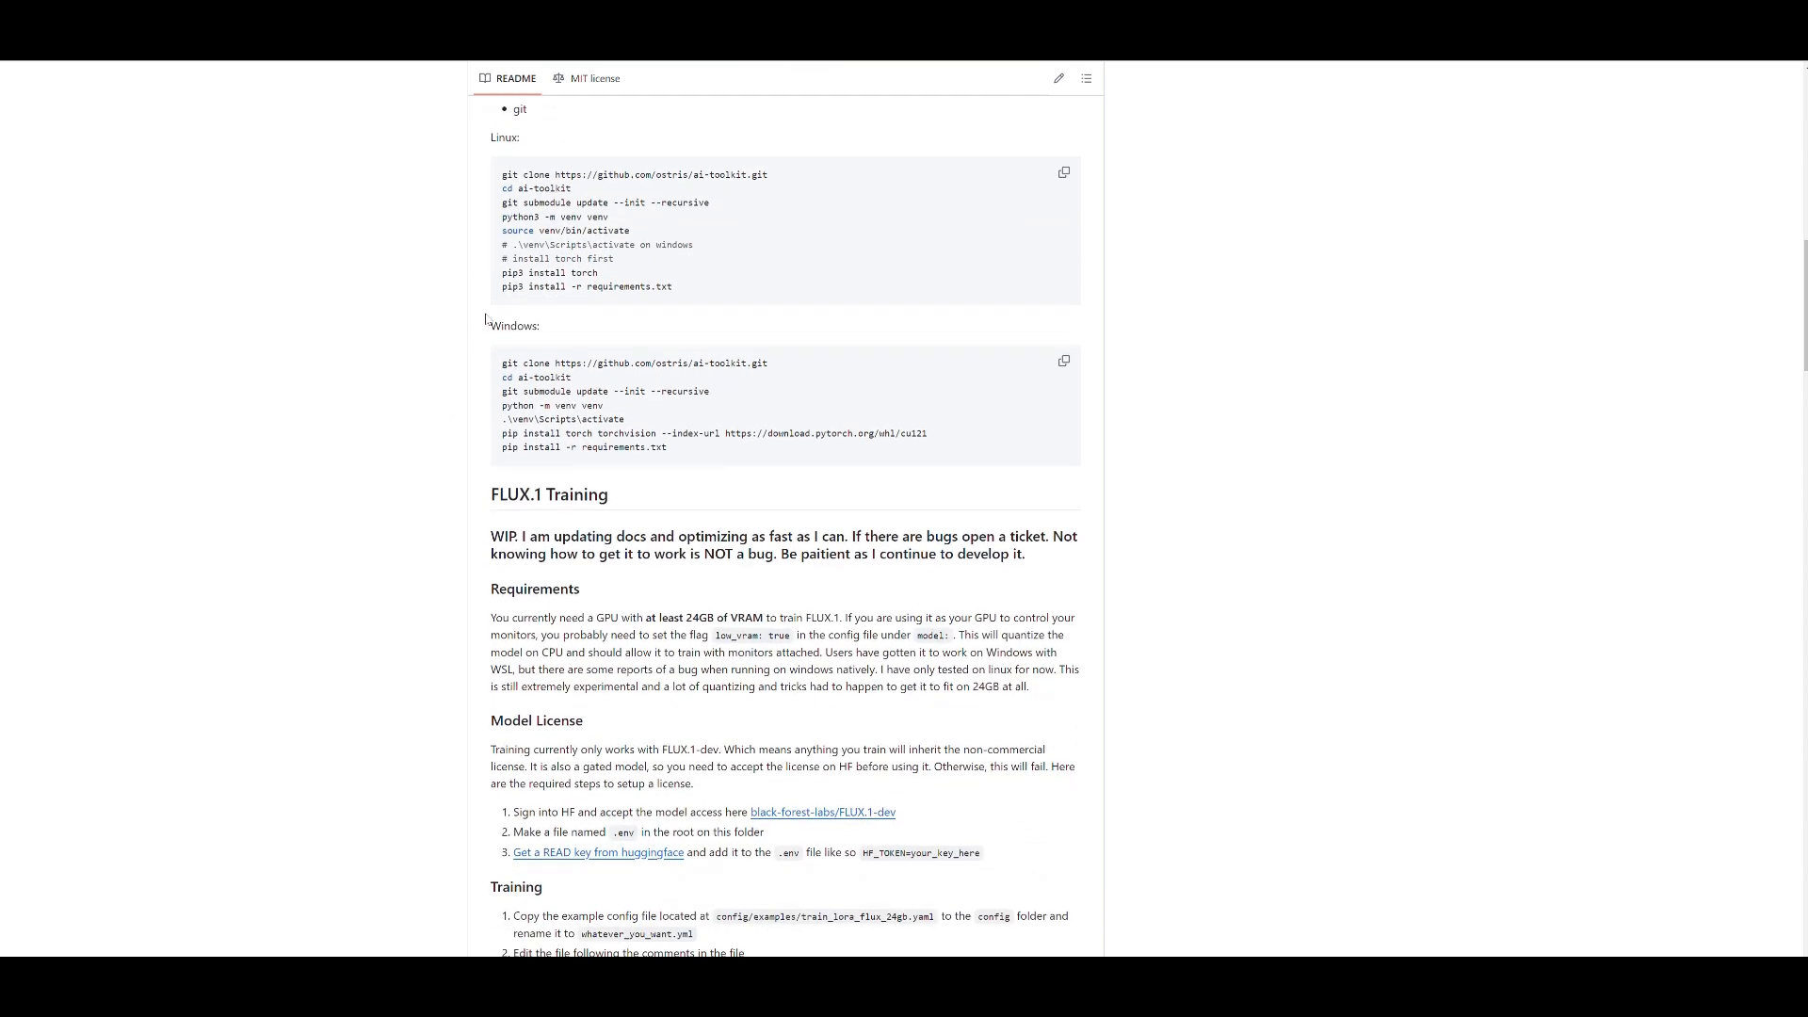
{"action": "mouse_move", "coordinate": [777, 416]}
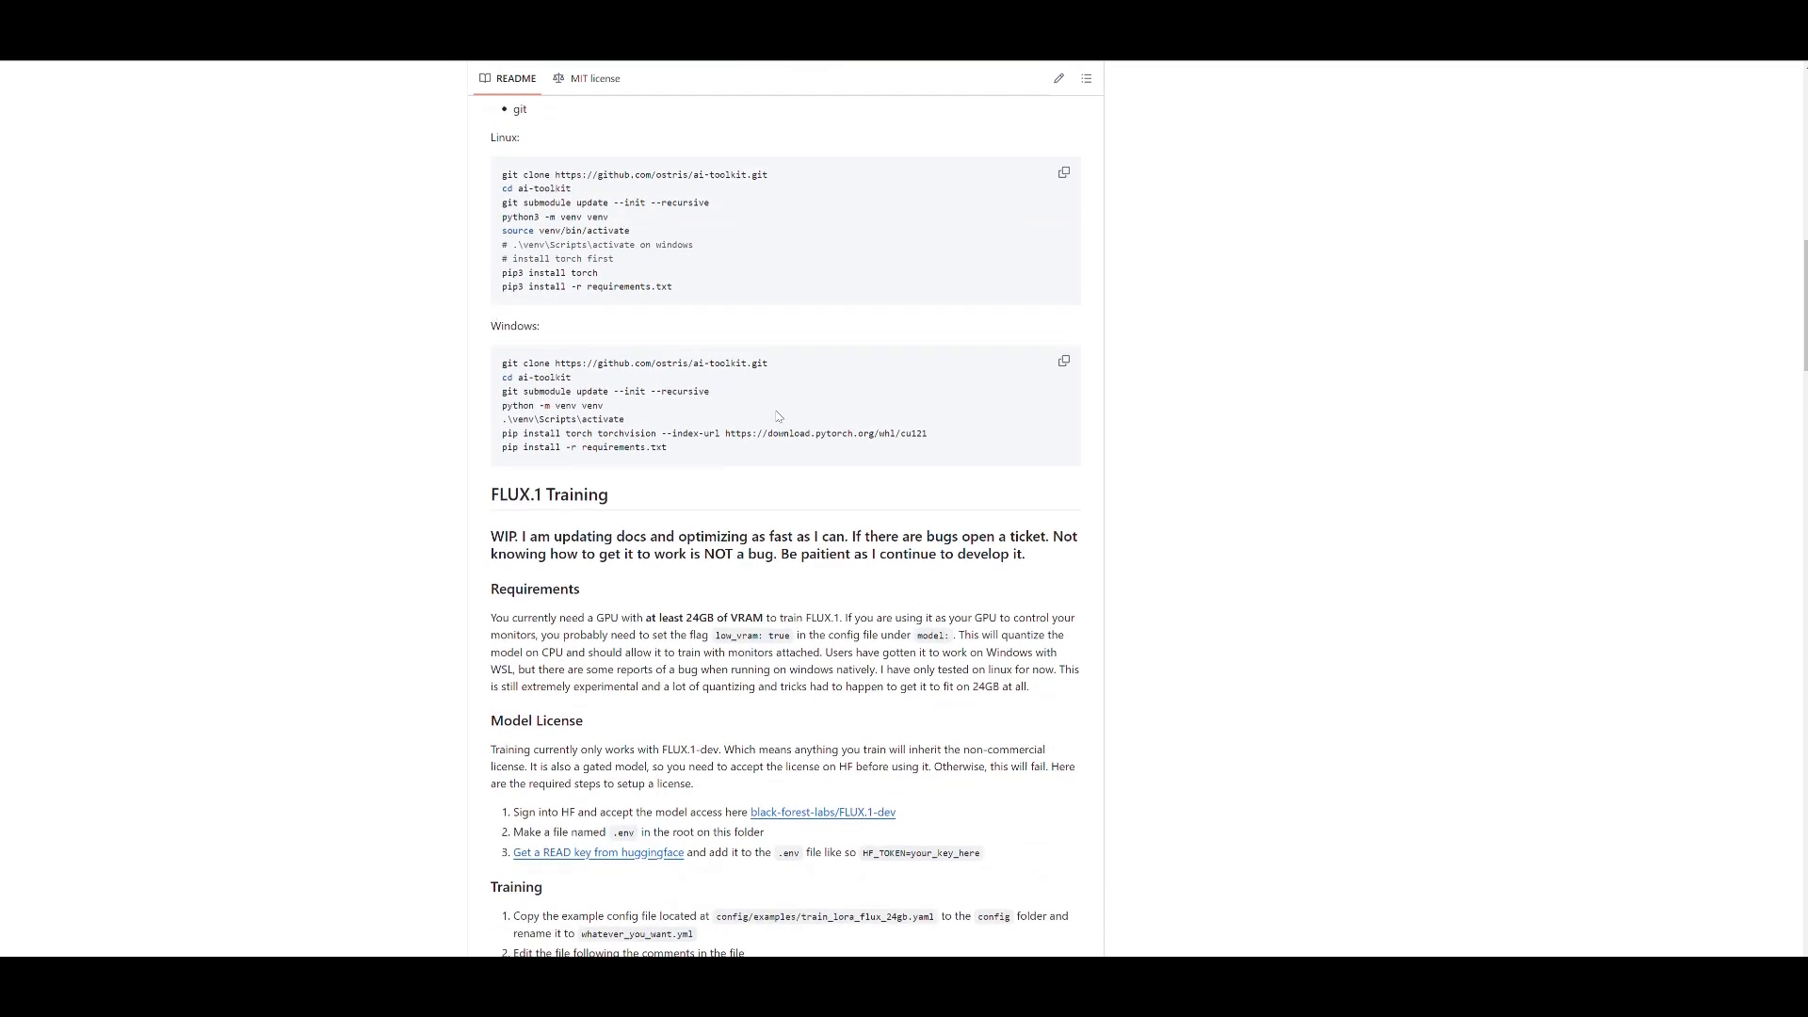
{"action": "mouse_move", "coordinate": [942, 388]}
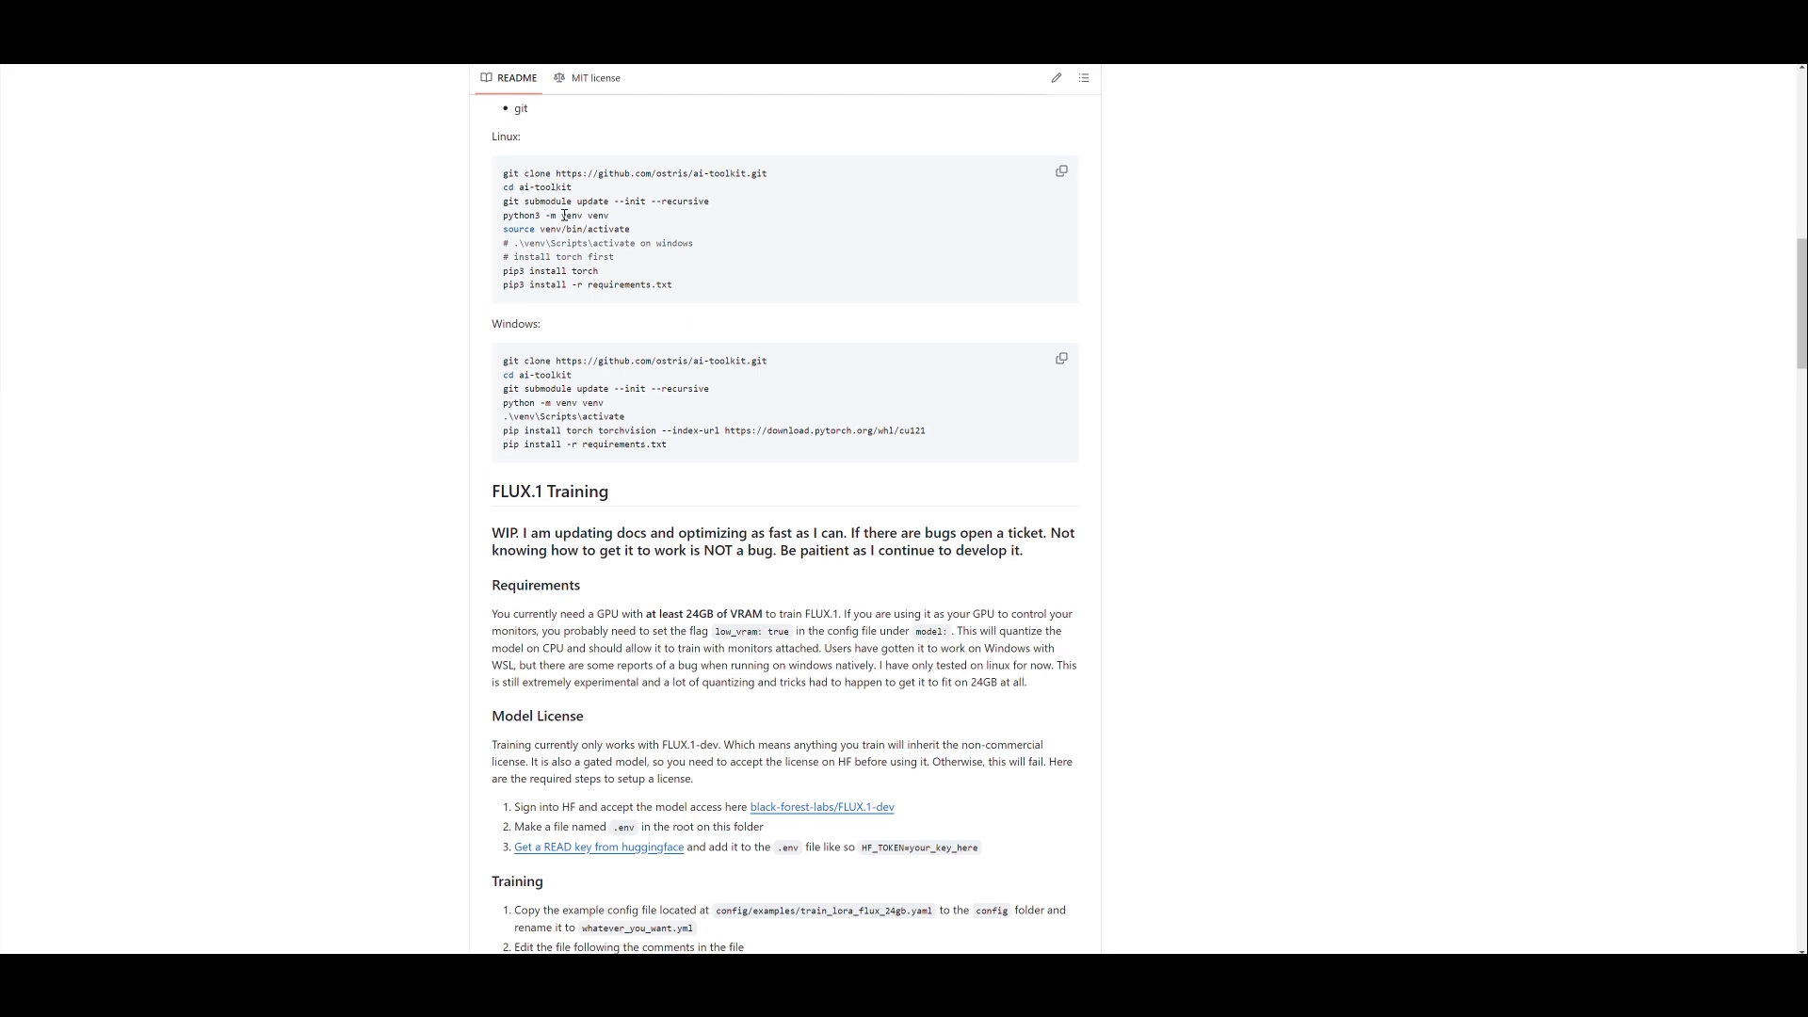
{"action": "mouse_move", "coordinate": [564, 215]}
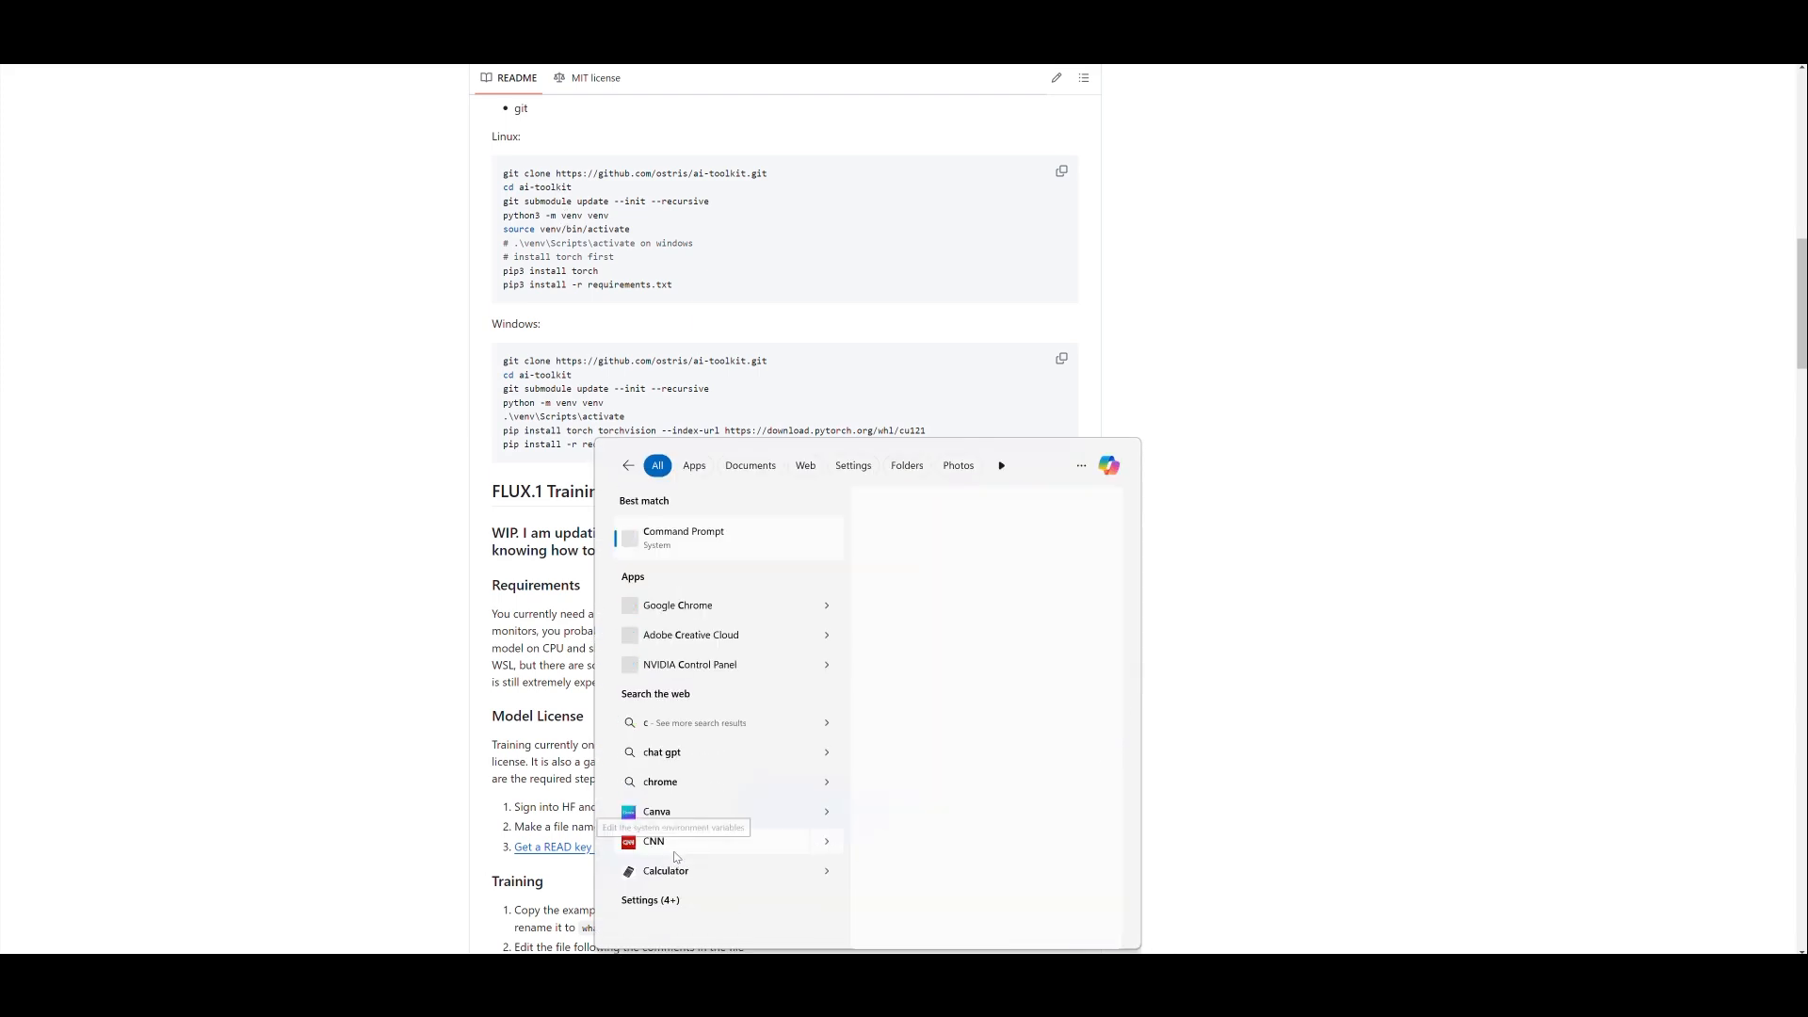
Open Command Prompt, go to Work\Training, and clone ostris/ai-toolkit there.
{"action": "left_click", "coordinate": [682, 537]}
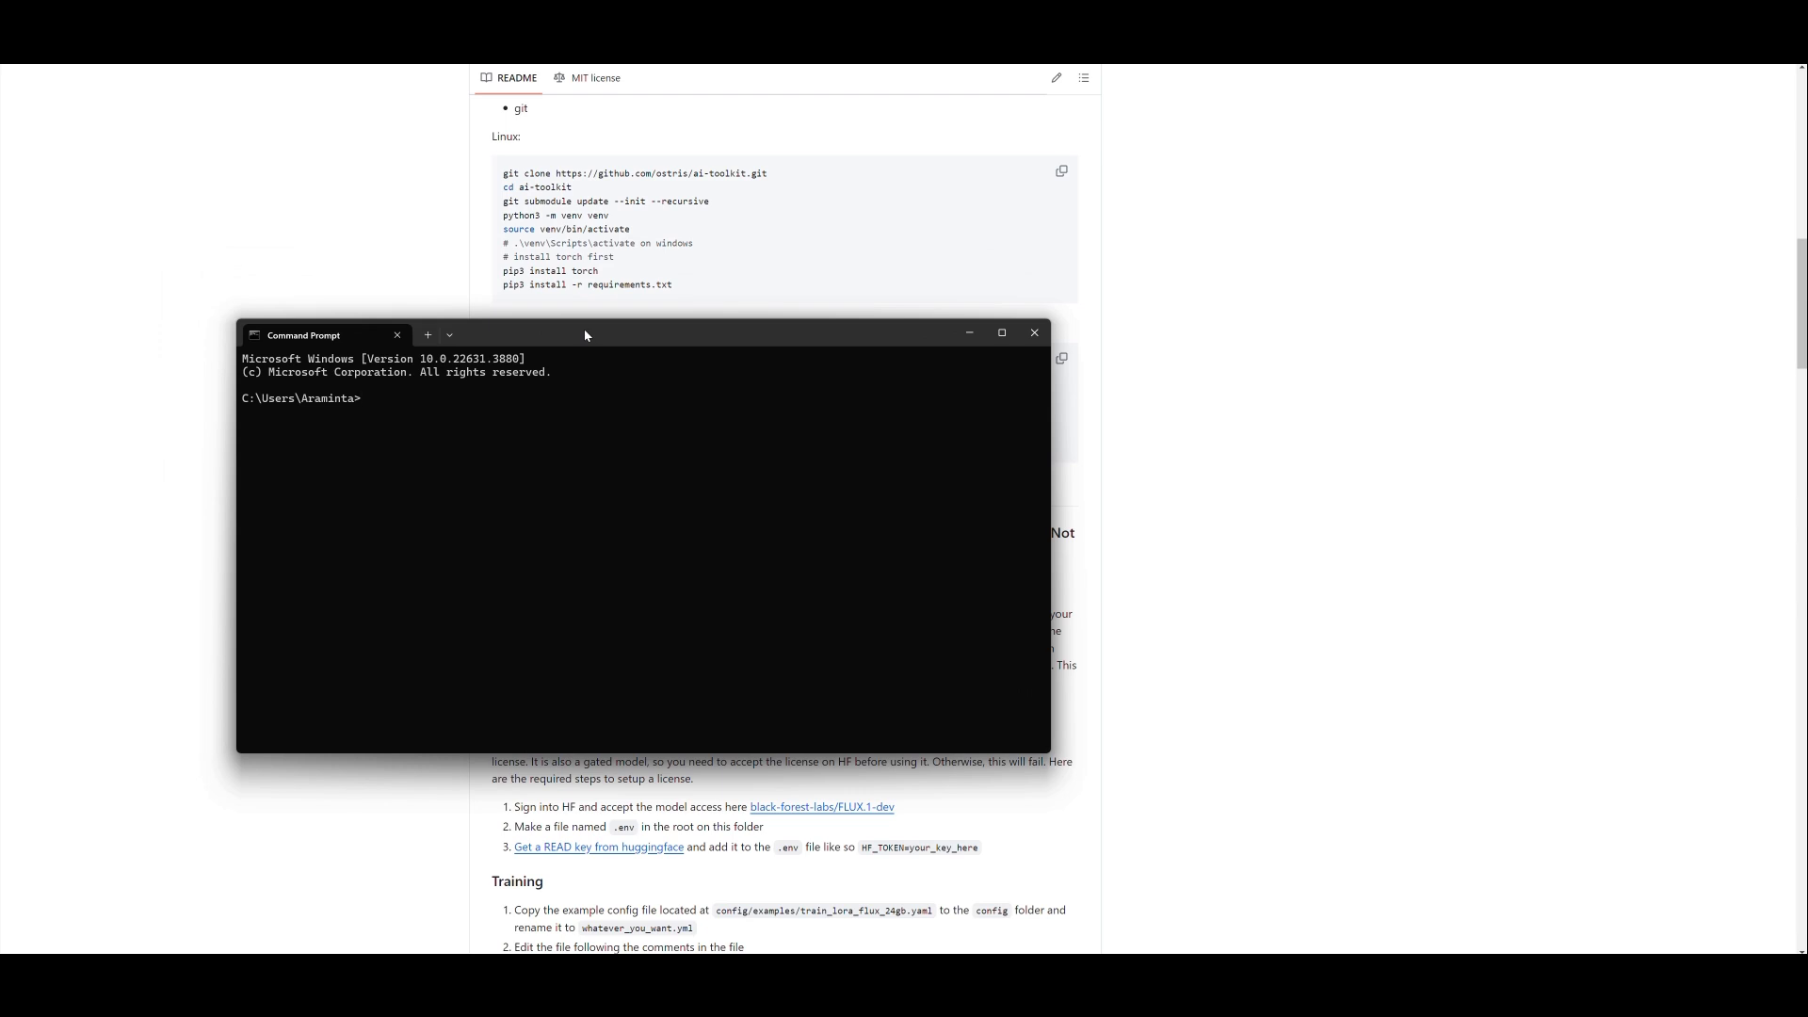
{"action": "type", "text": "cd"}
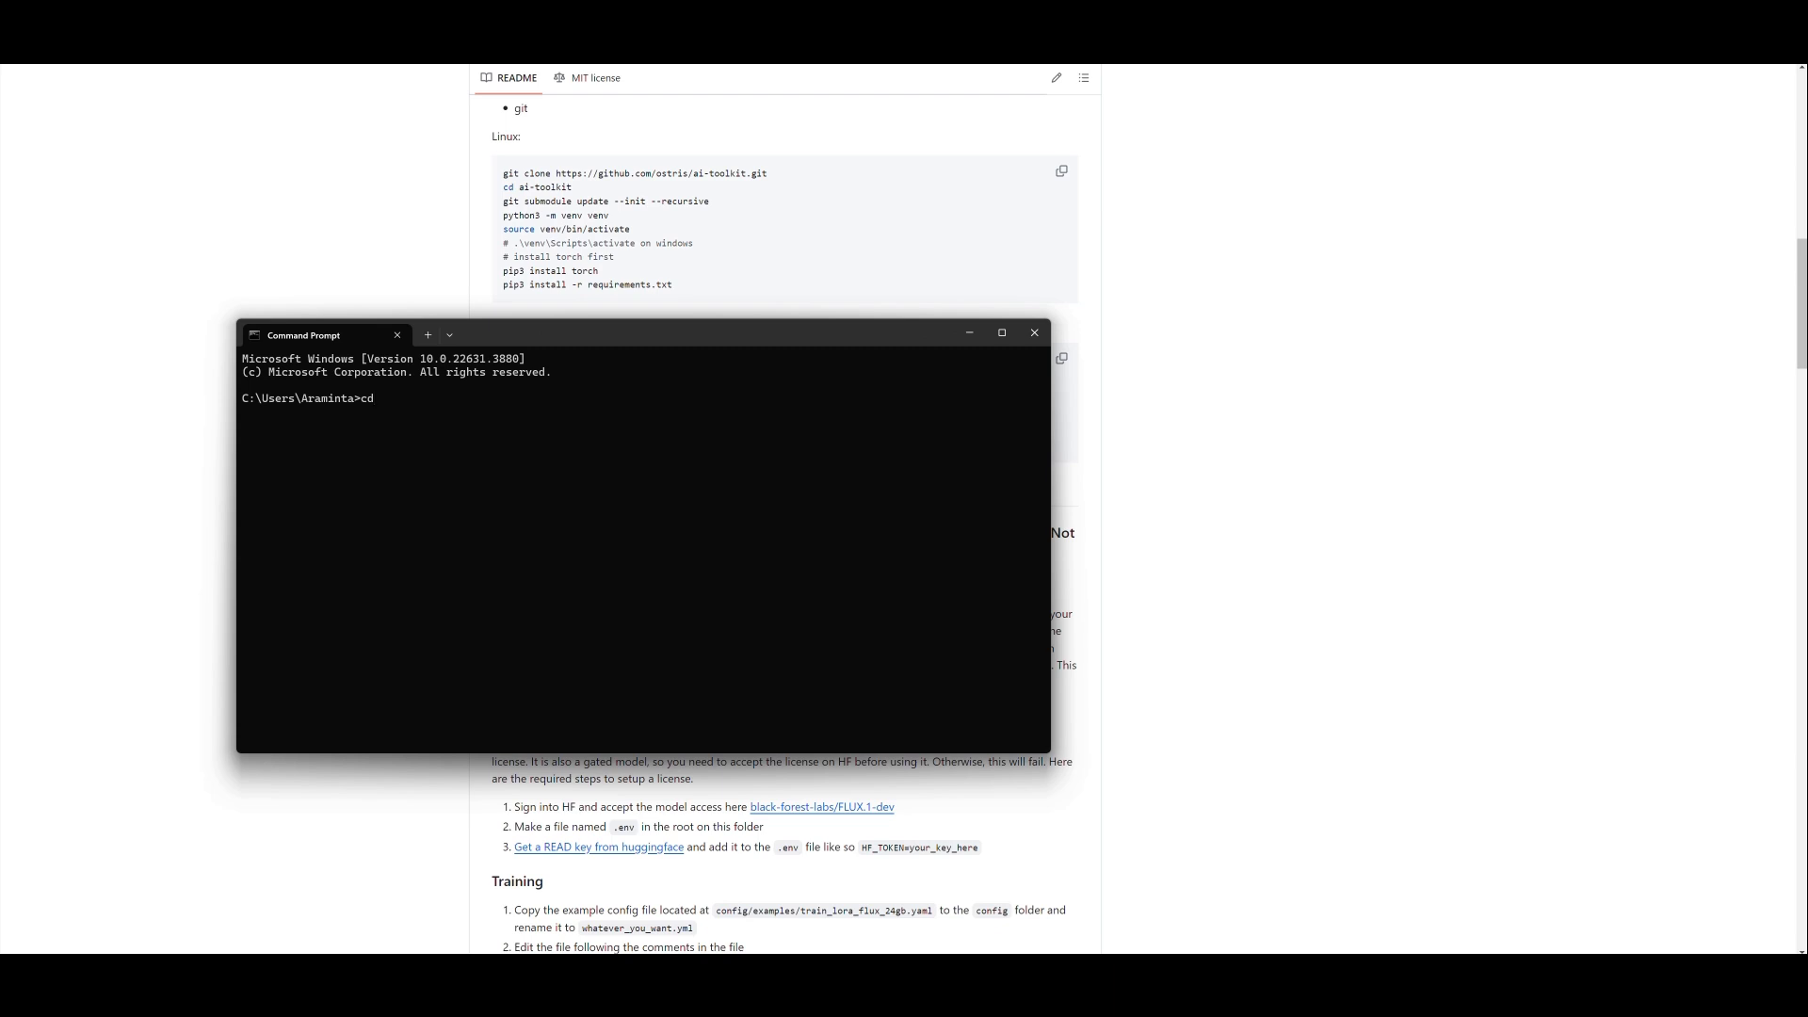
{"action": "type", "text": "Work"}
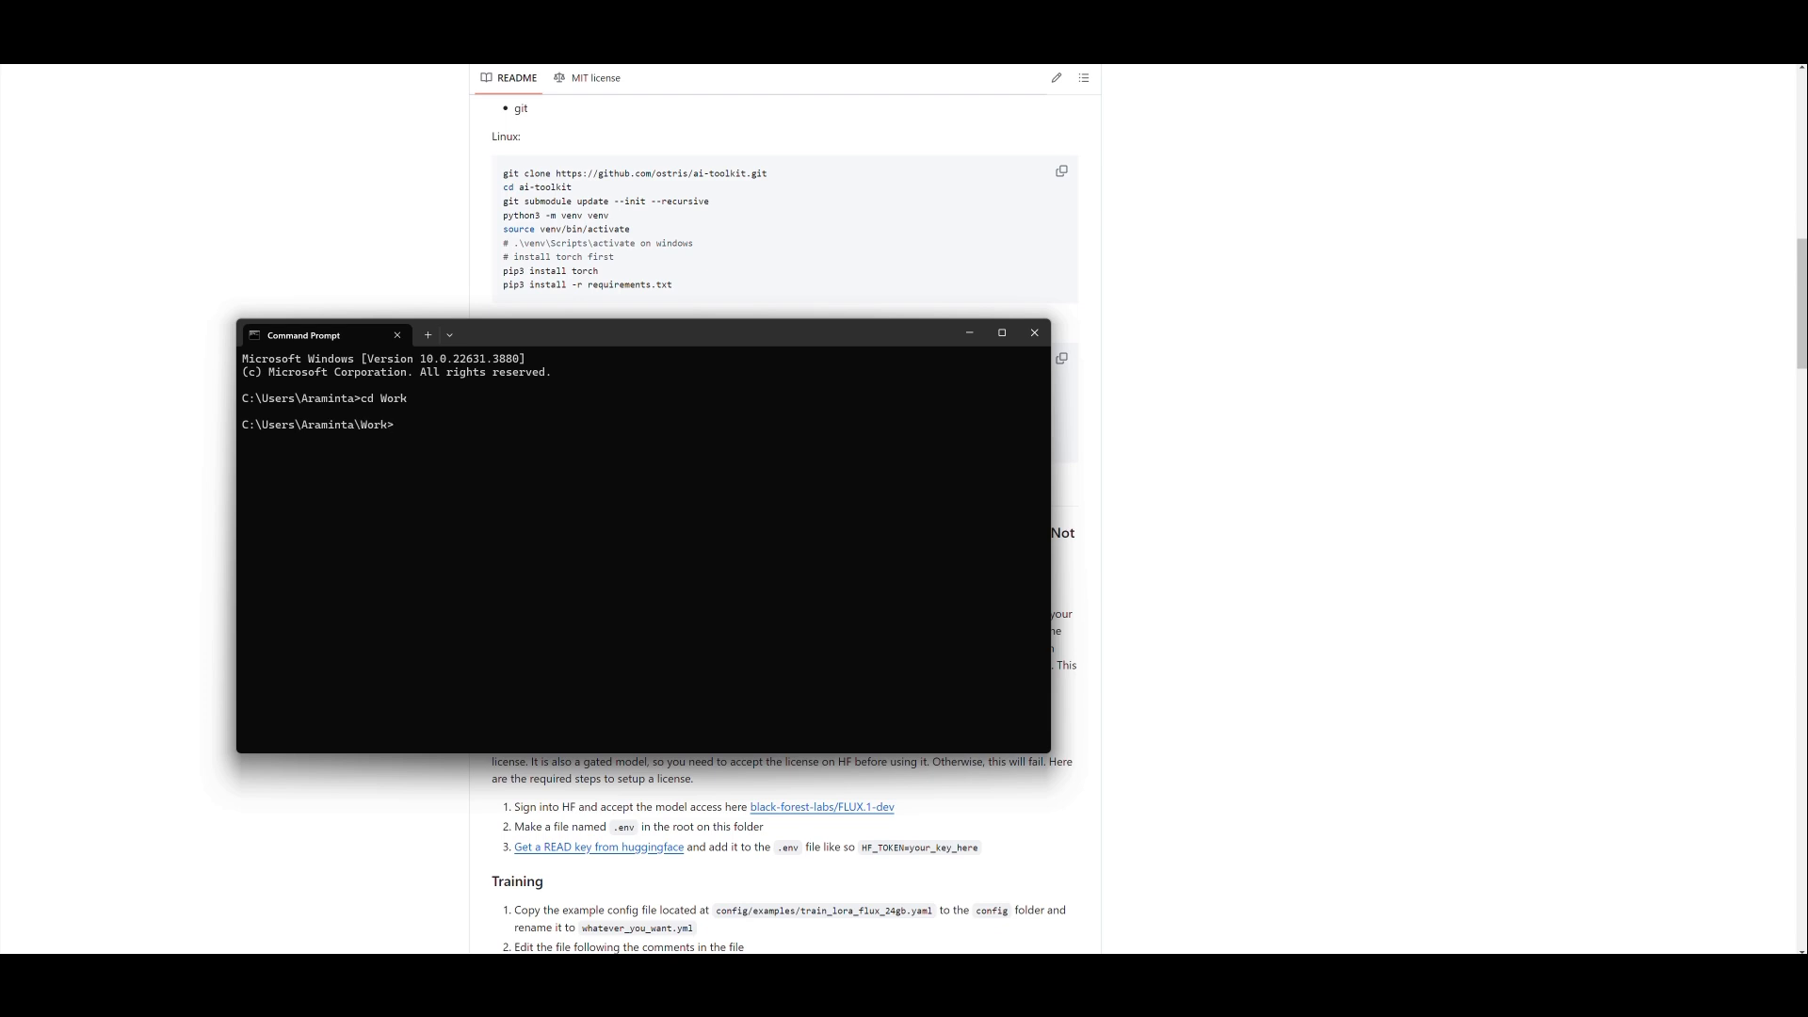
{"action": "mouse_move", "coordinate": [573, 503]}
{"action": "type", "text": "cd training"}
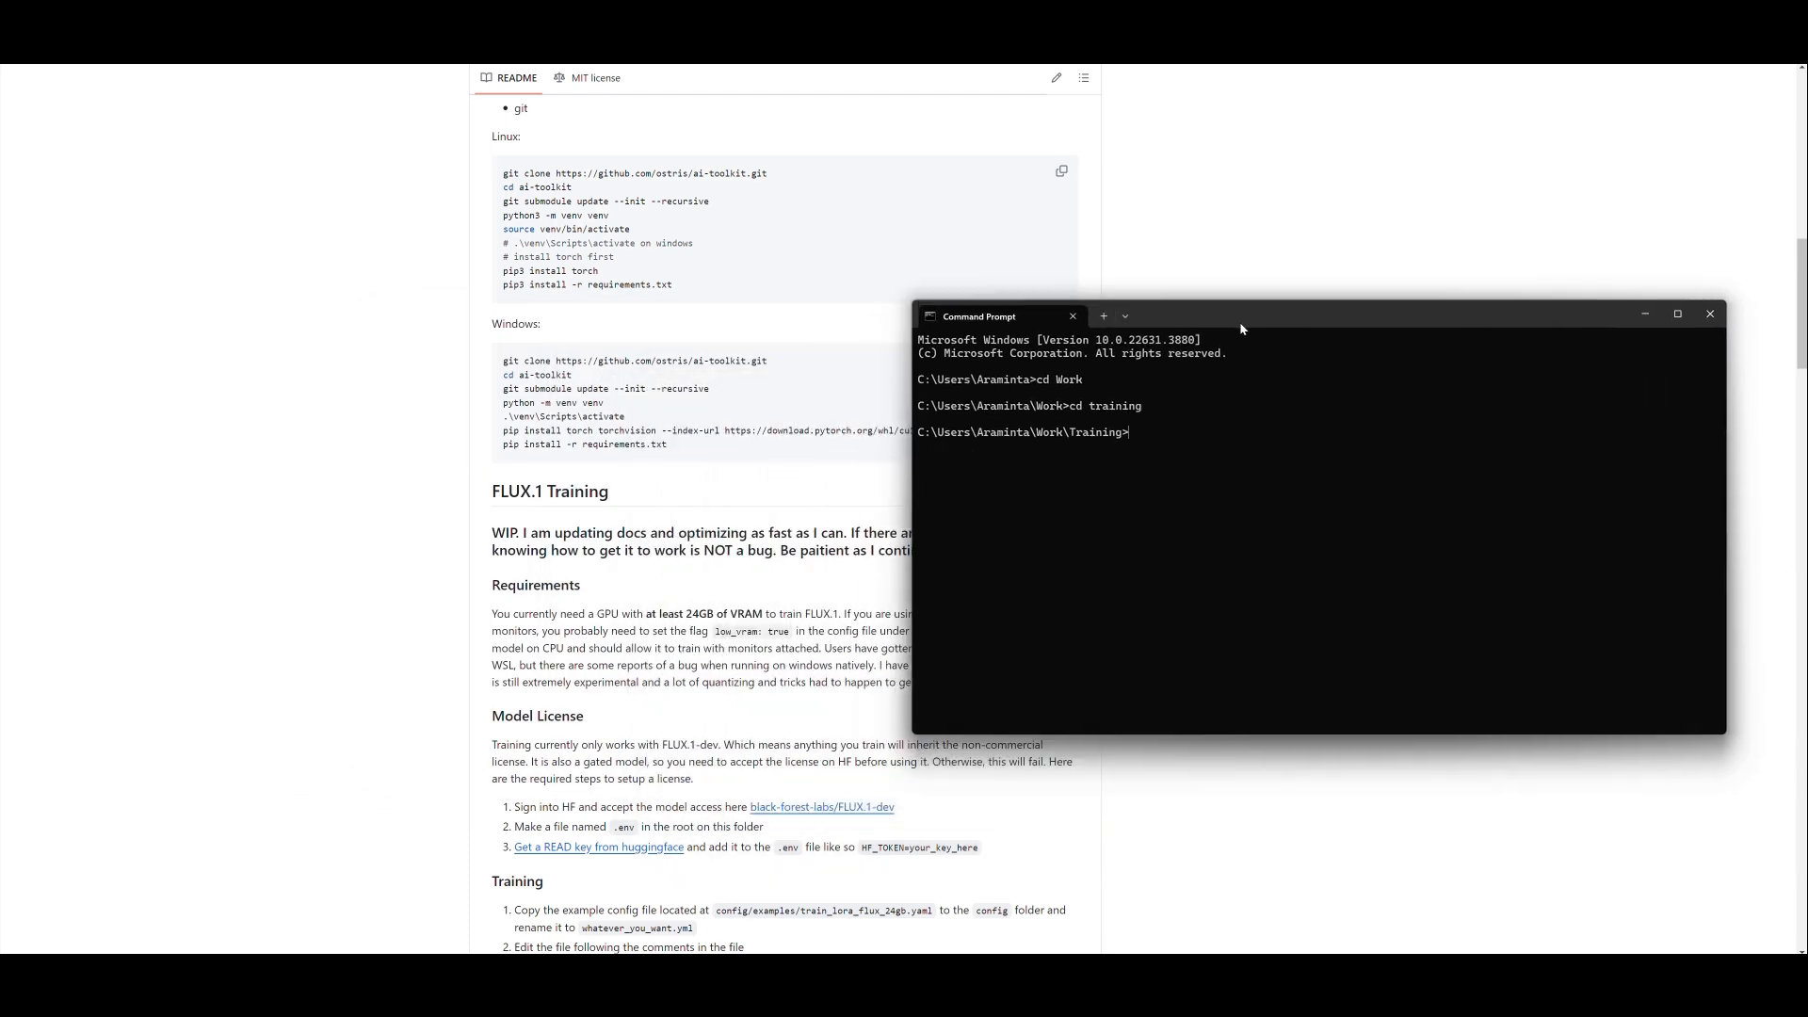
{"action": "left_click", "coordinate": [1709, 314]}
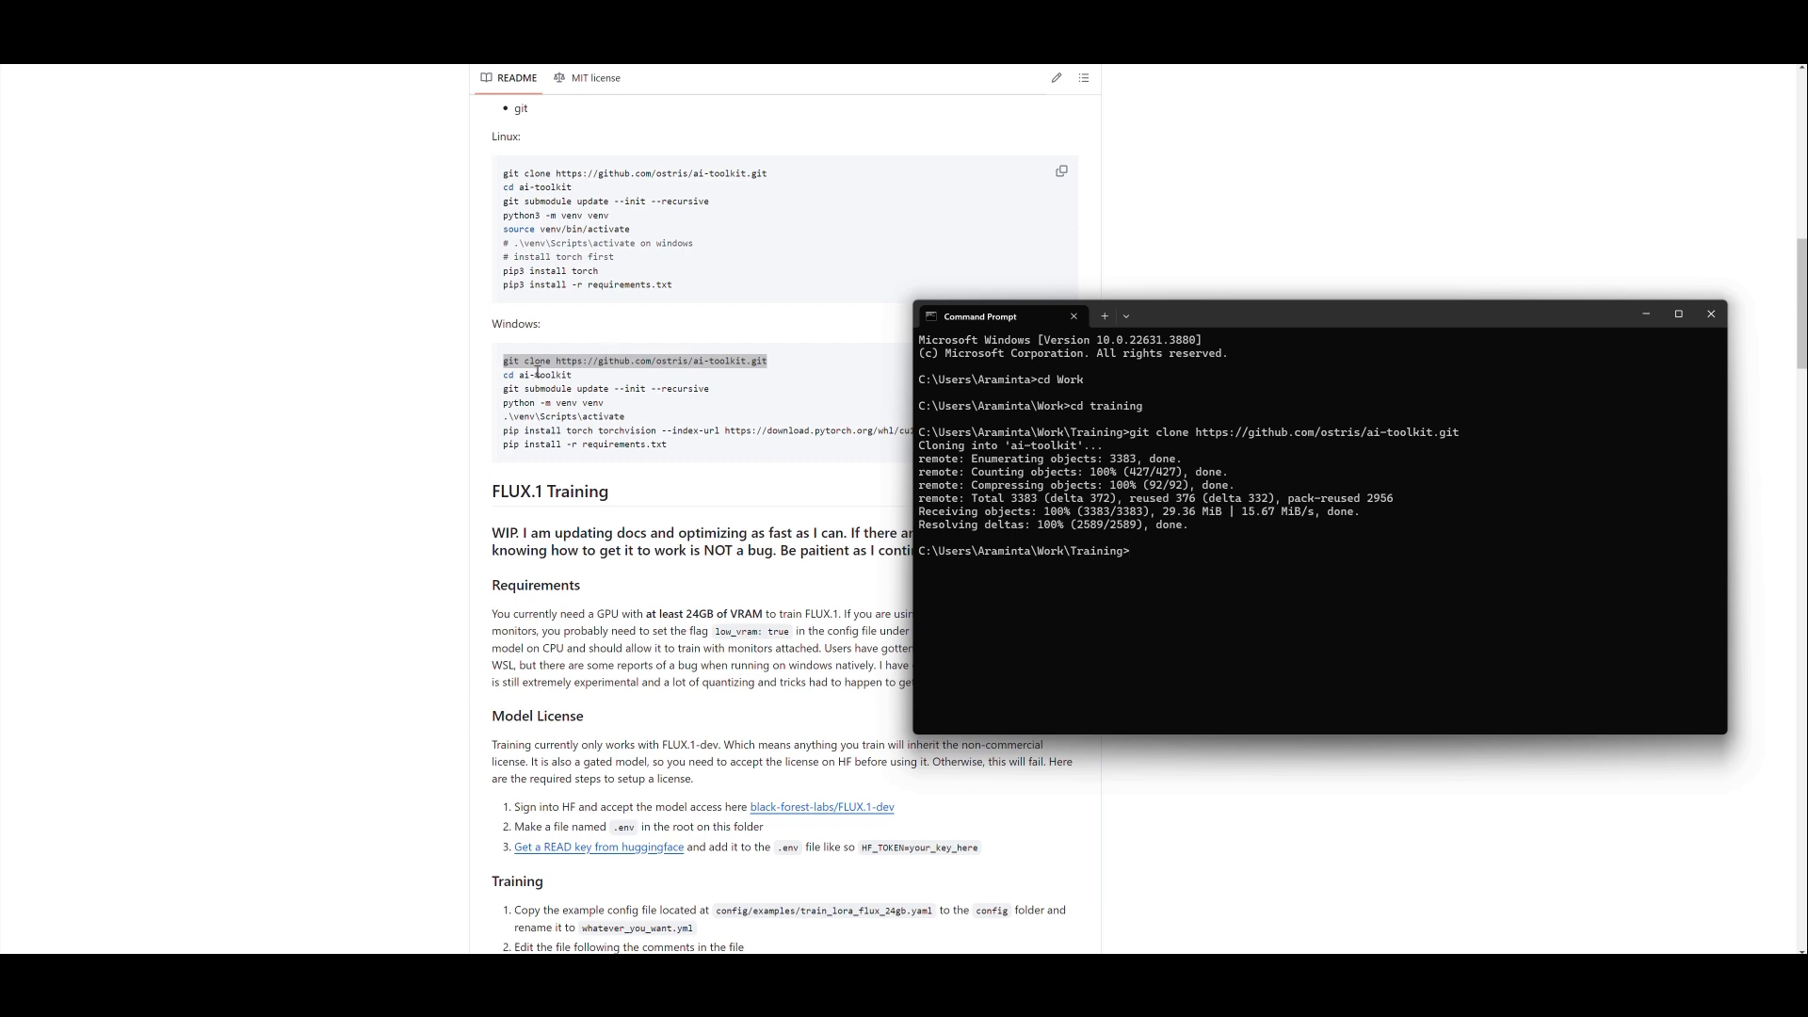
{"action": "left_click", "coordinate": [1711, 312]}
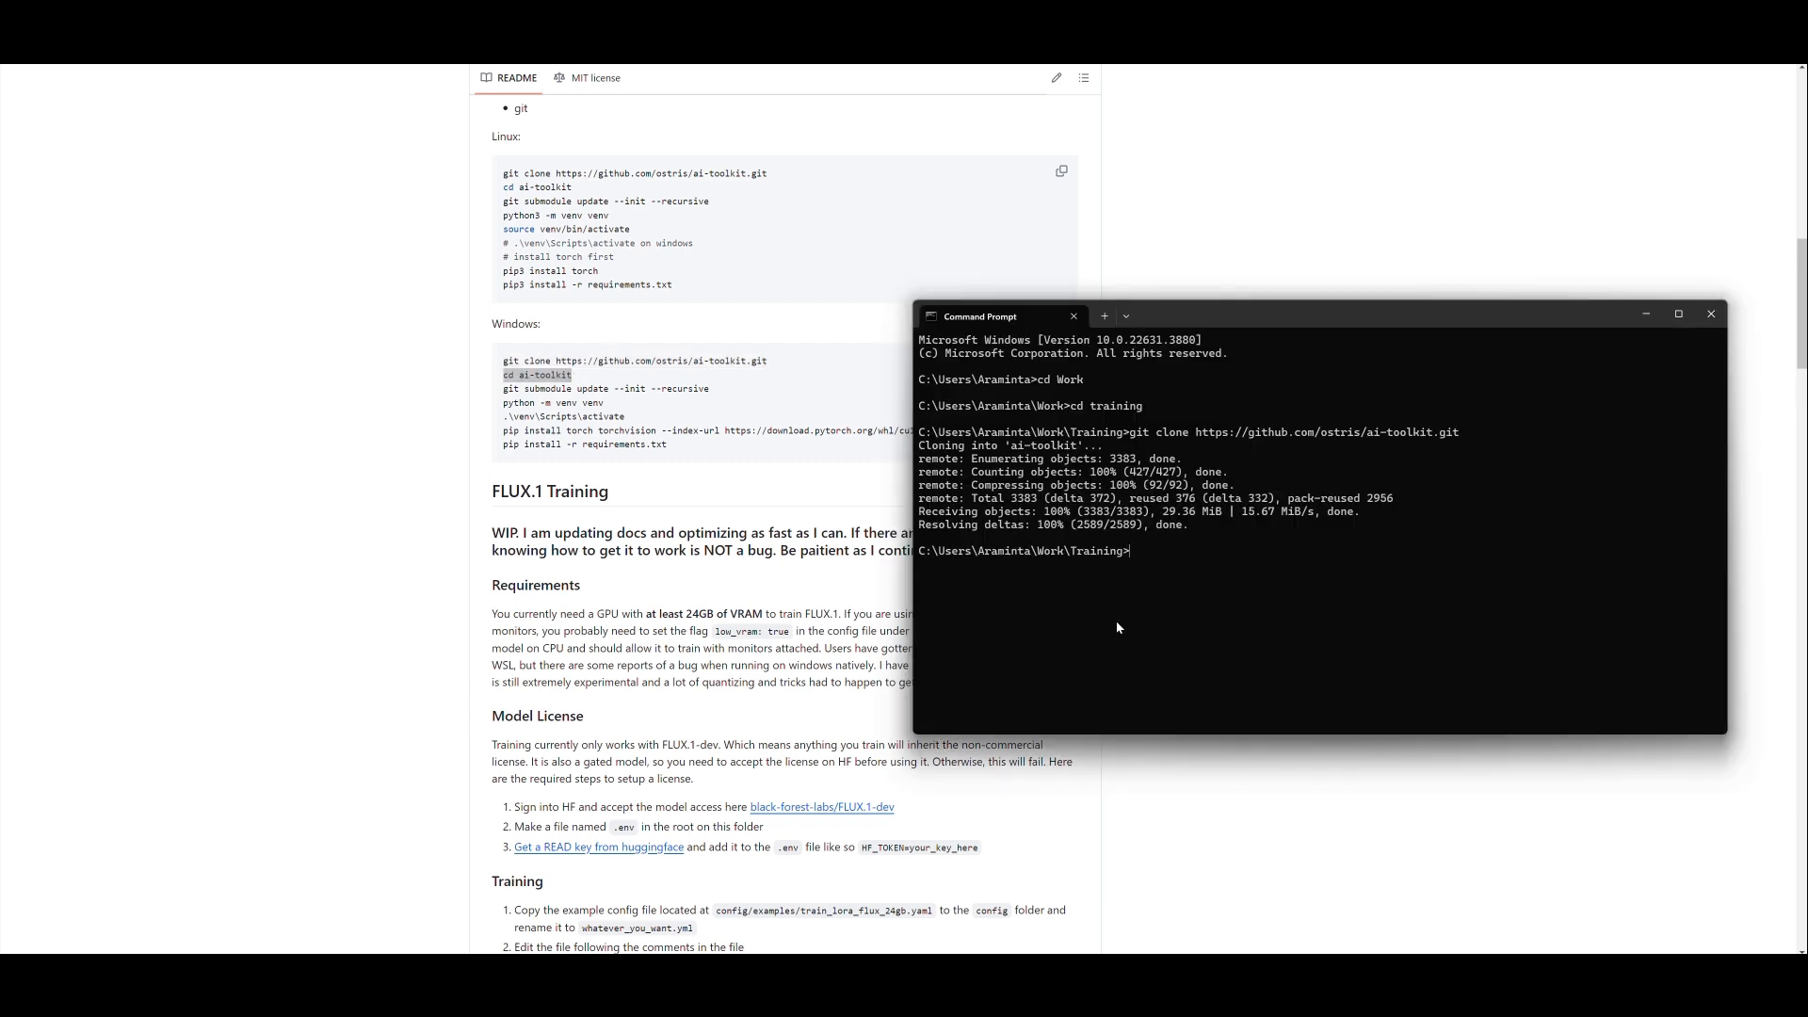
{"action": "type", "text": "cd ai-toolkit"}
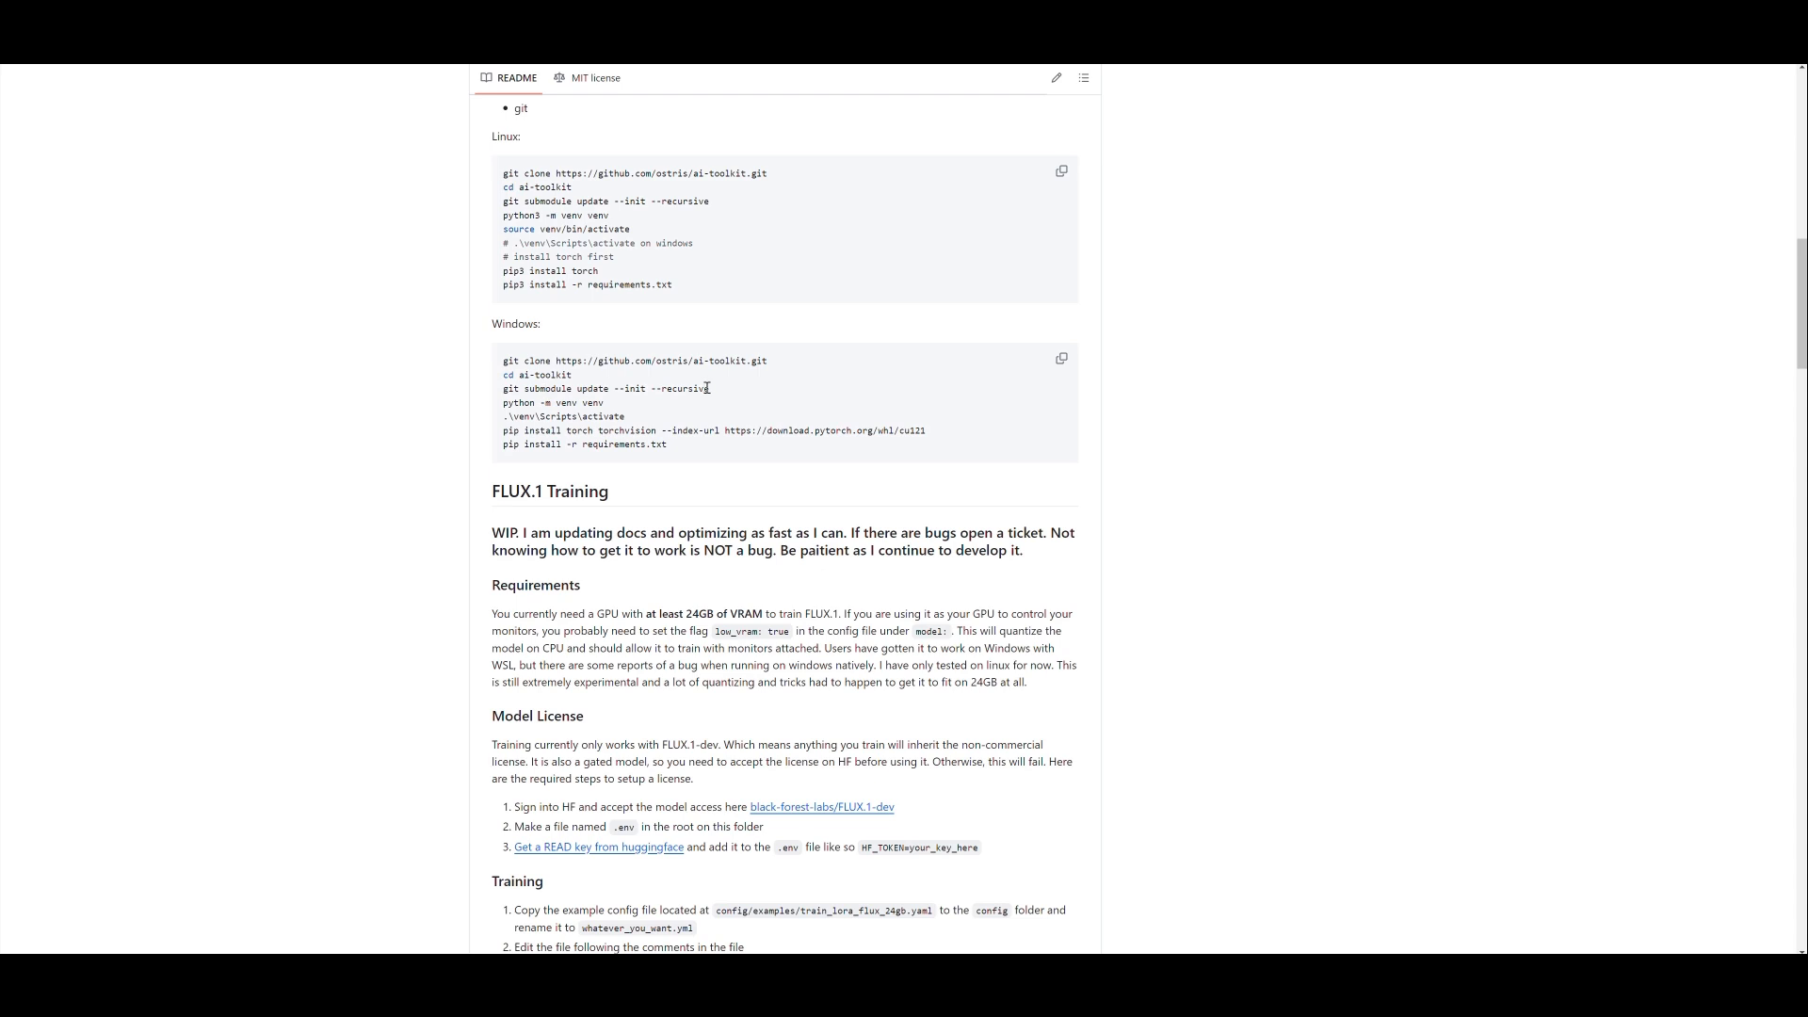
Select the git submodule update --init --recursive line in the README.
{"action": "triple_click", "coordinate": [600, 387]}
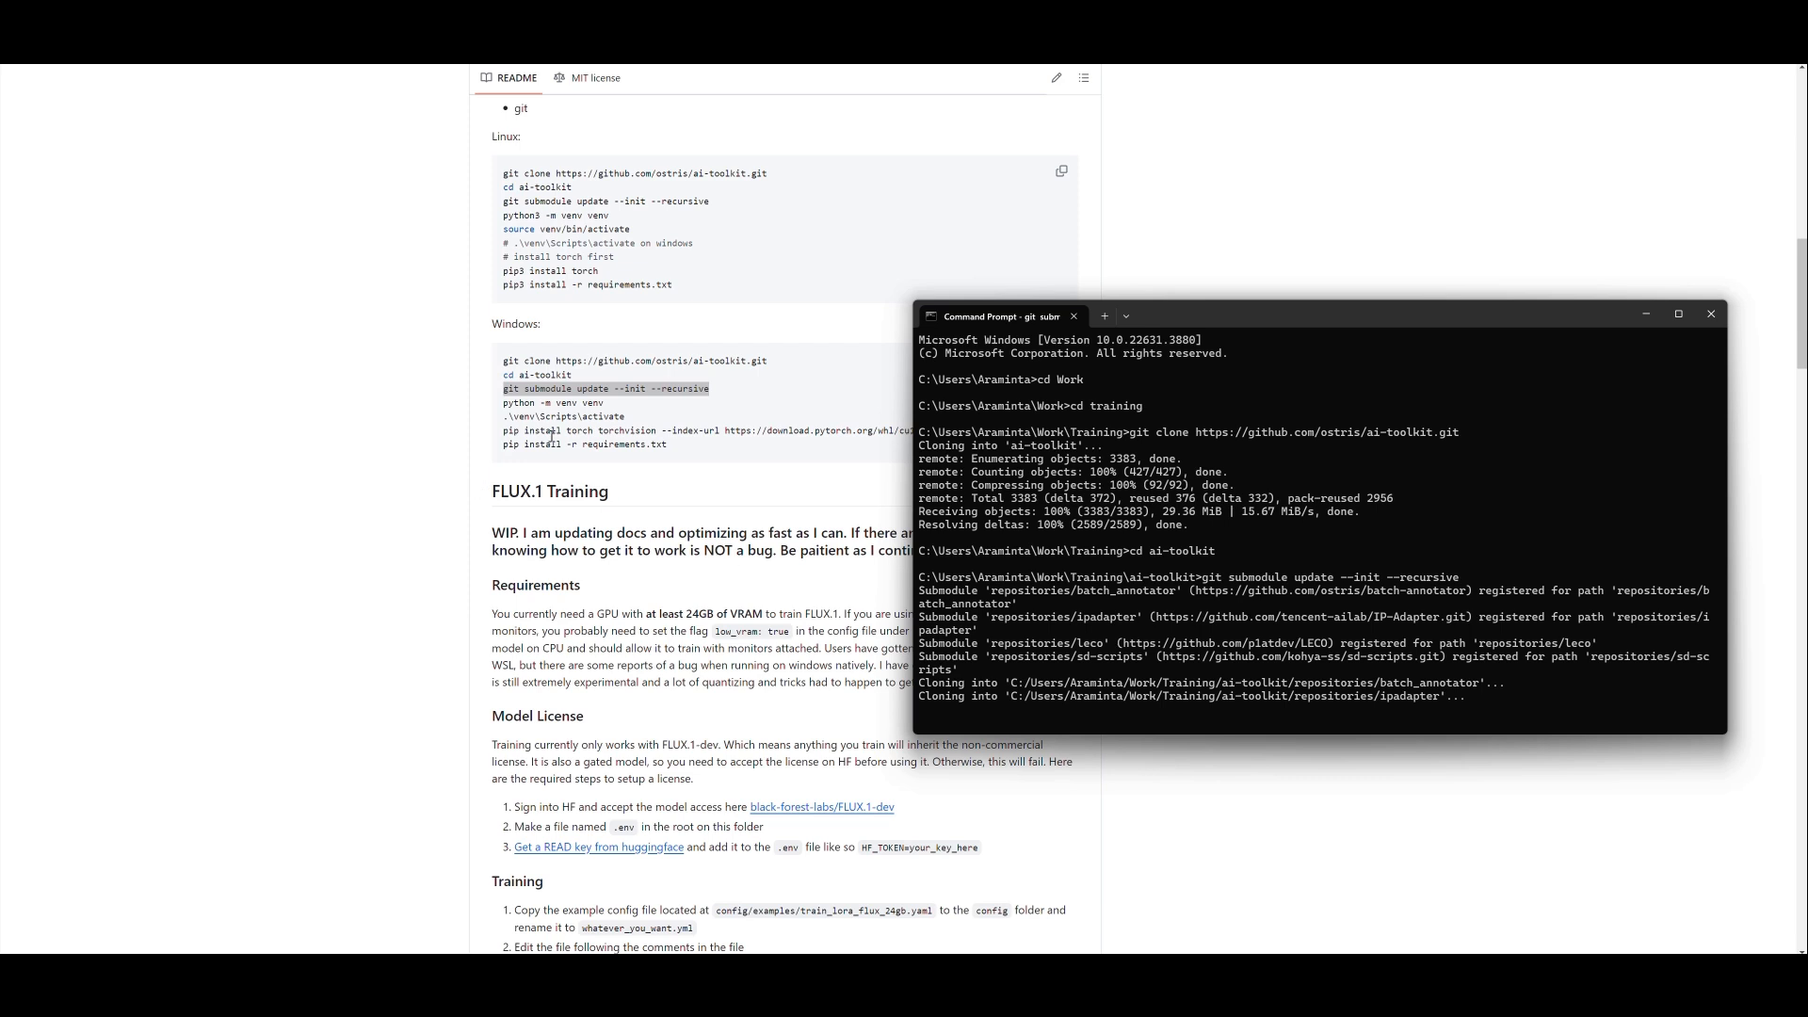
{"action": "mouse_move", "coordinate": [496, 410]}
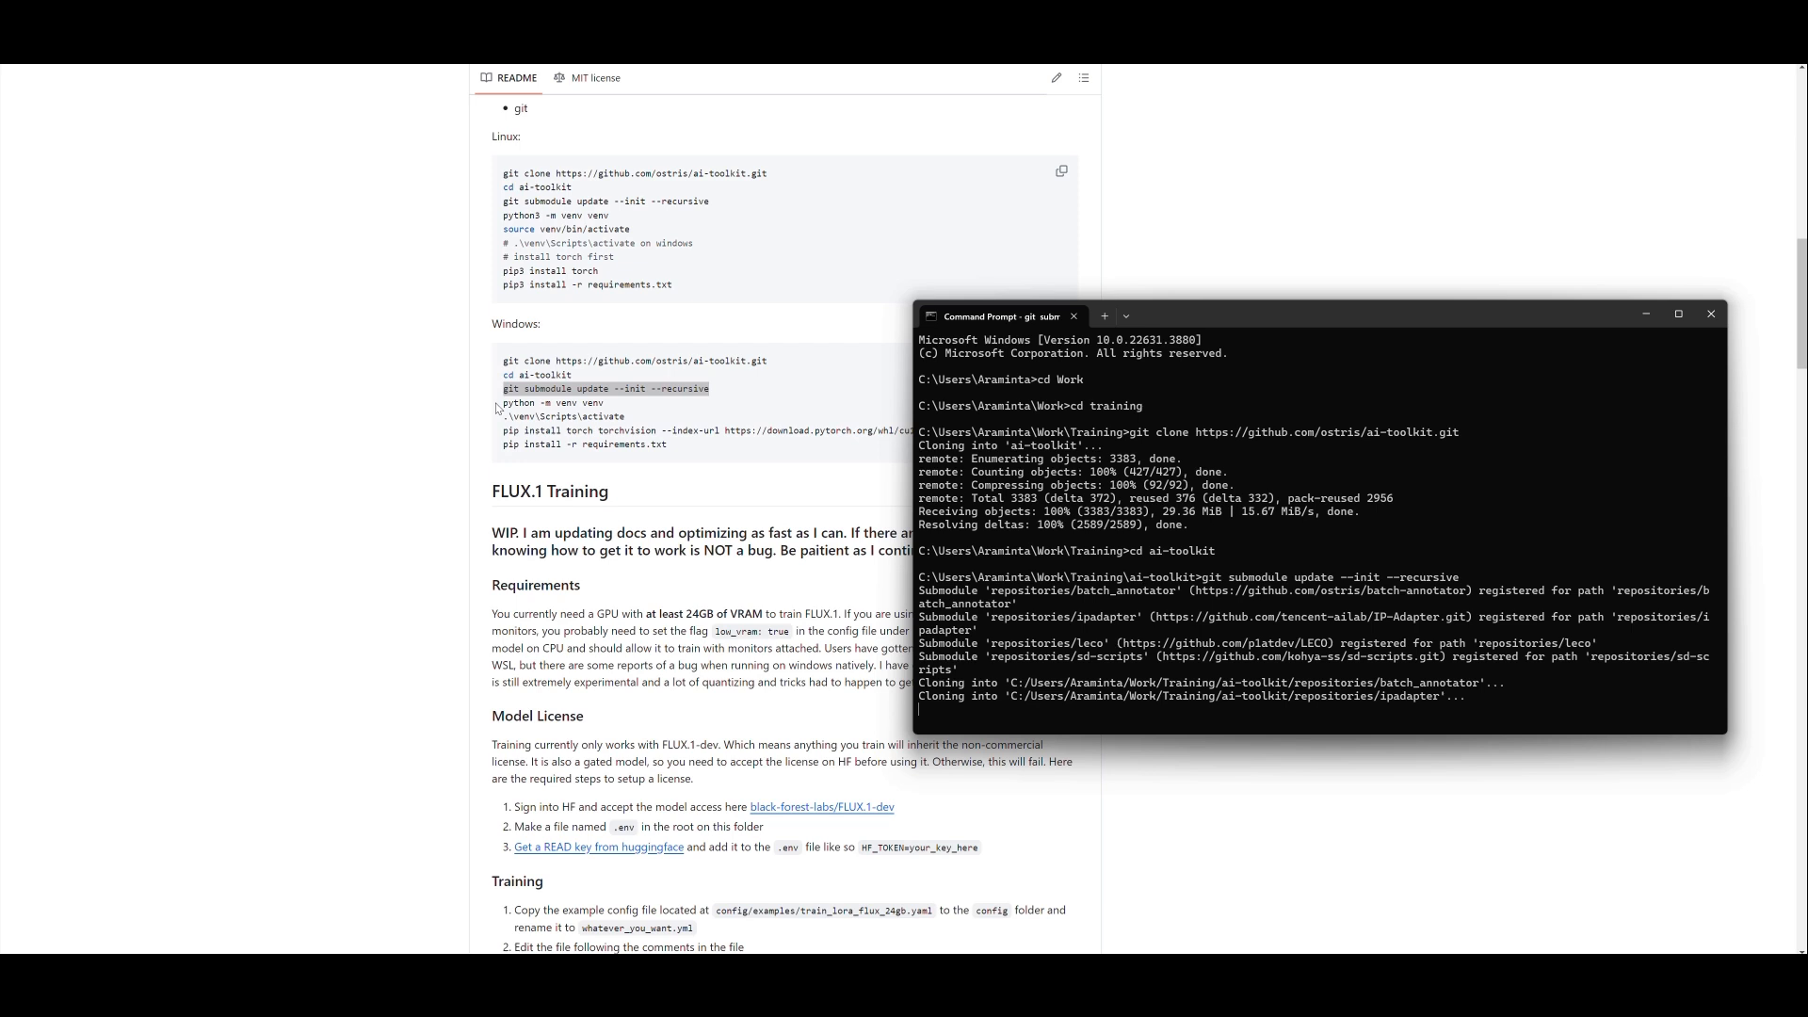
{"action": "mouse_move", "coordinate": [743, 71]}
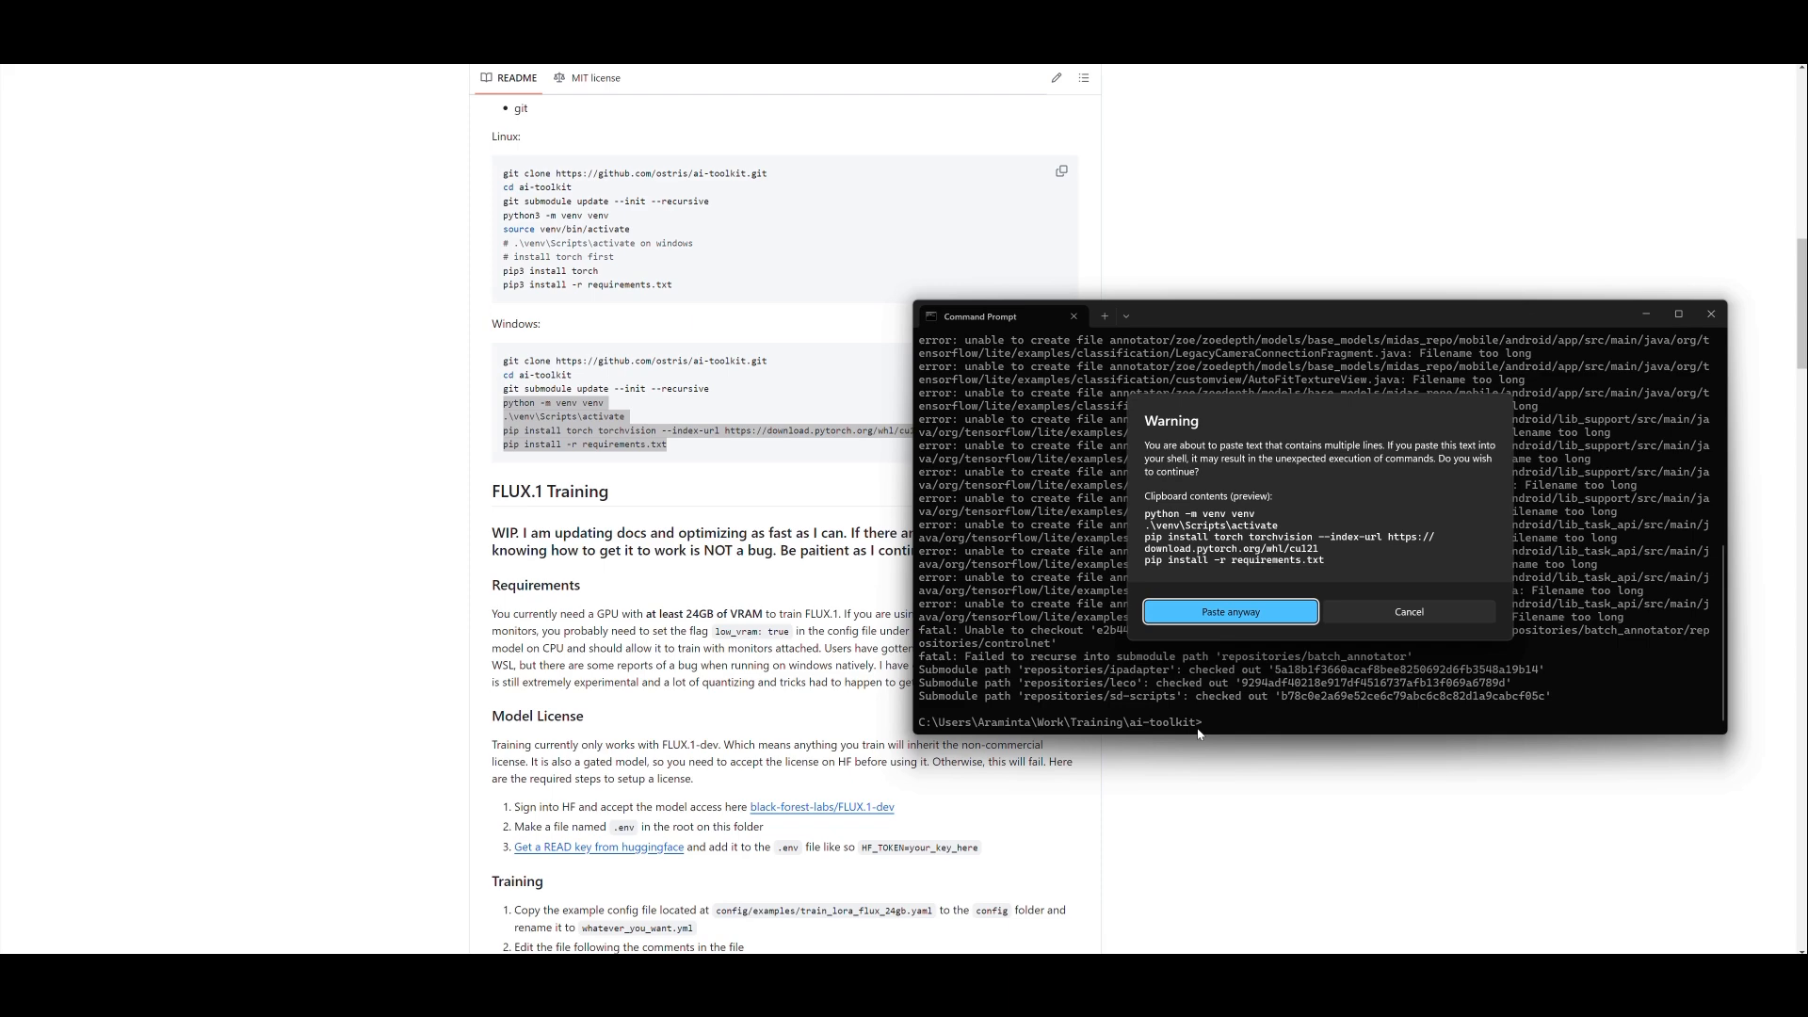
Confirm pasting the multi-line venv, torch and requirements install commands.
{"action": "left_click", "coordinate": [1228, 611]}
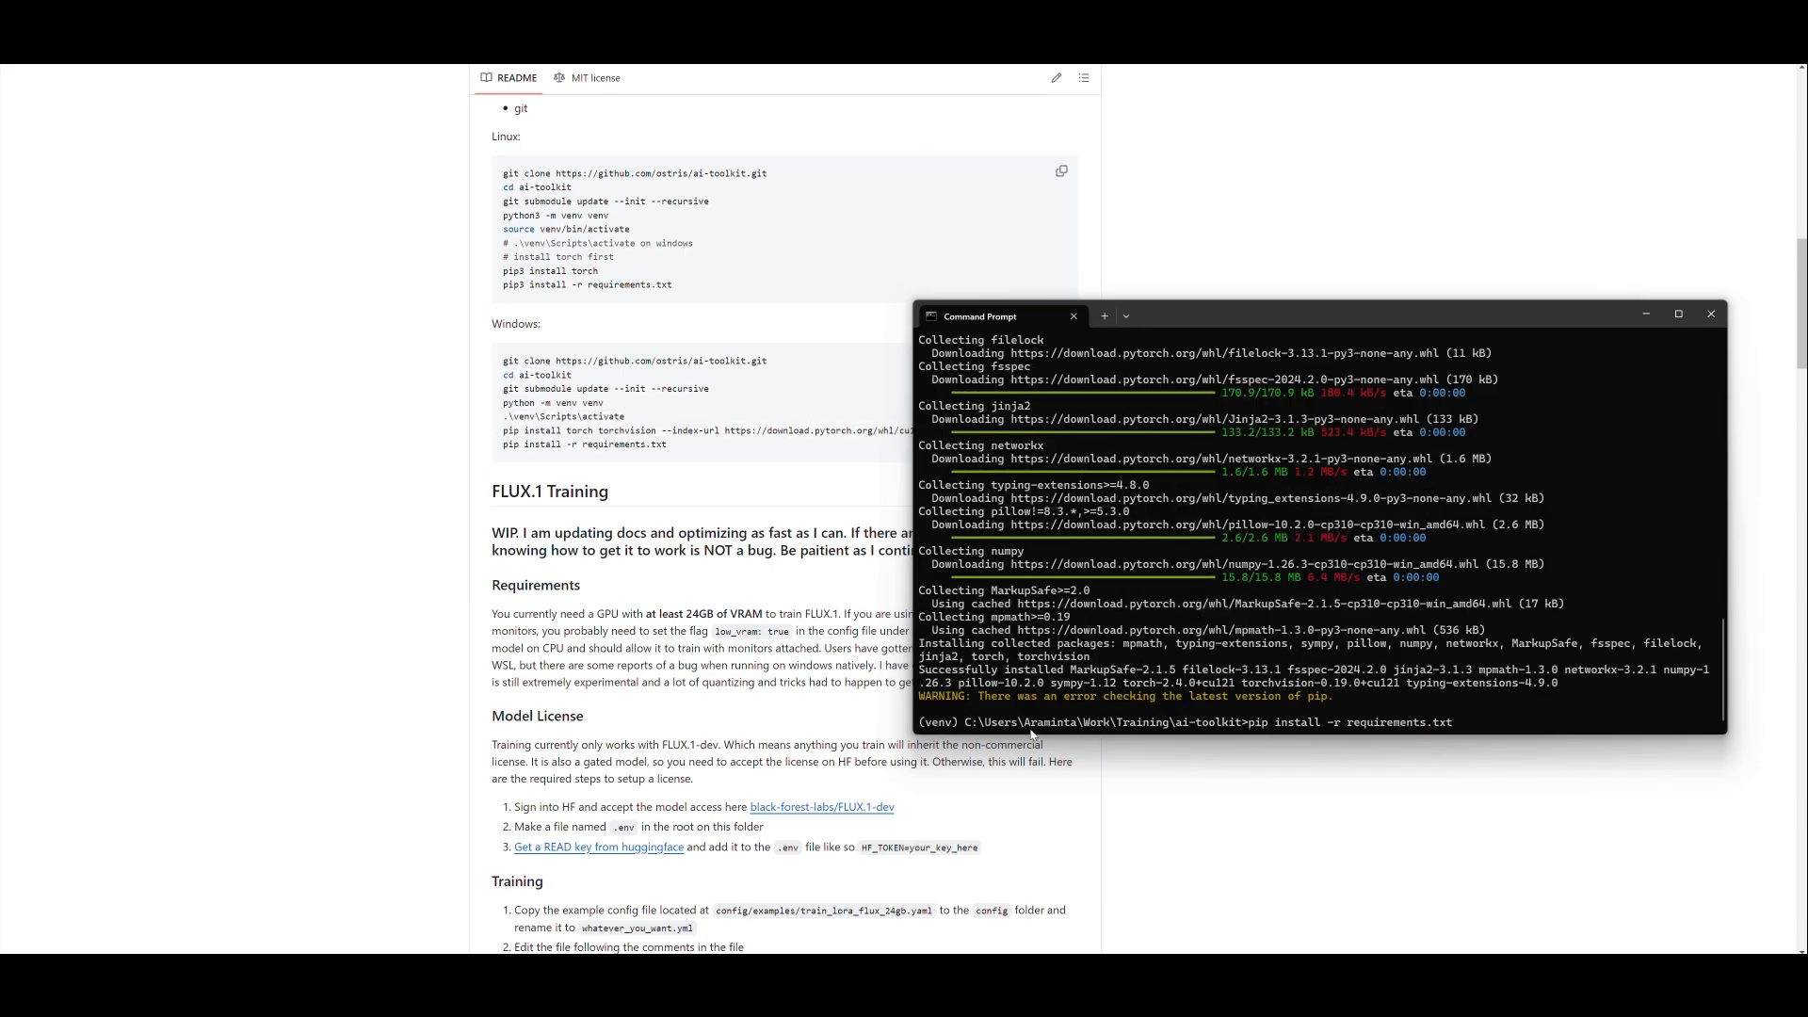
{"action": "mouse_move", "coordinate": [1455, 724]}
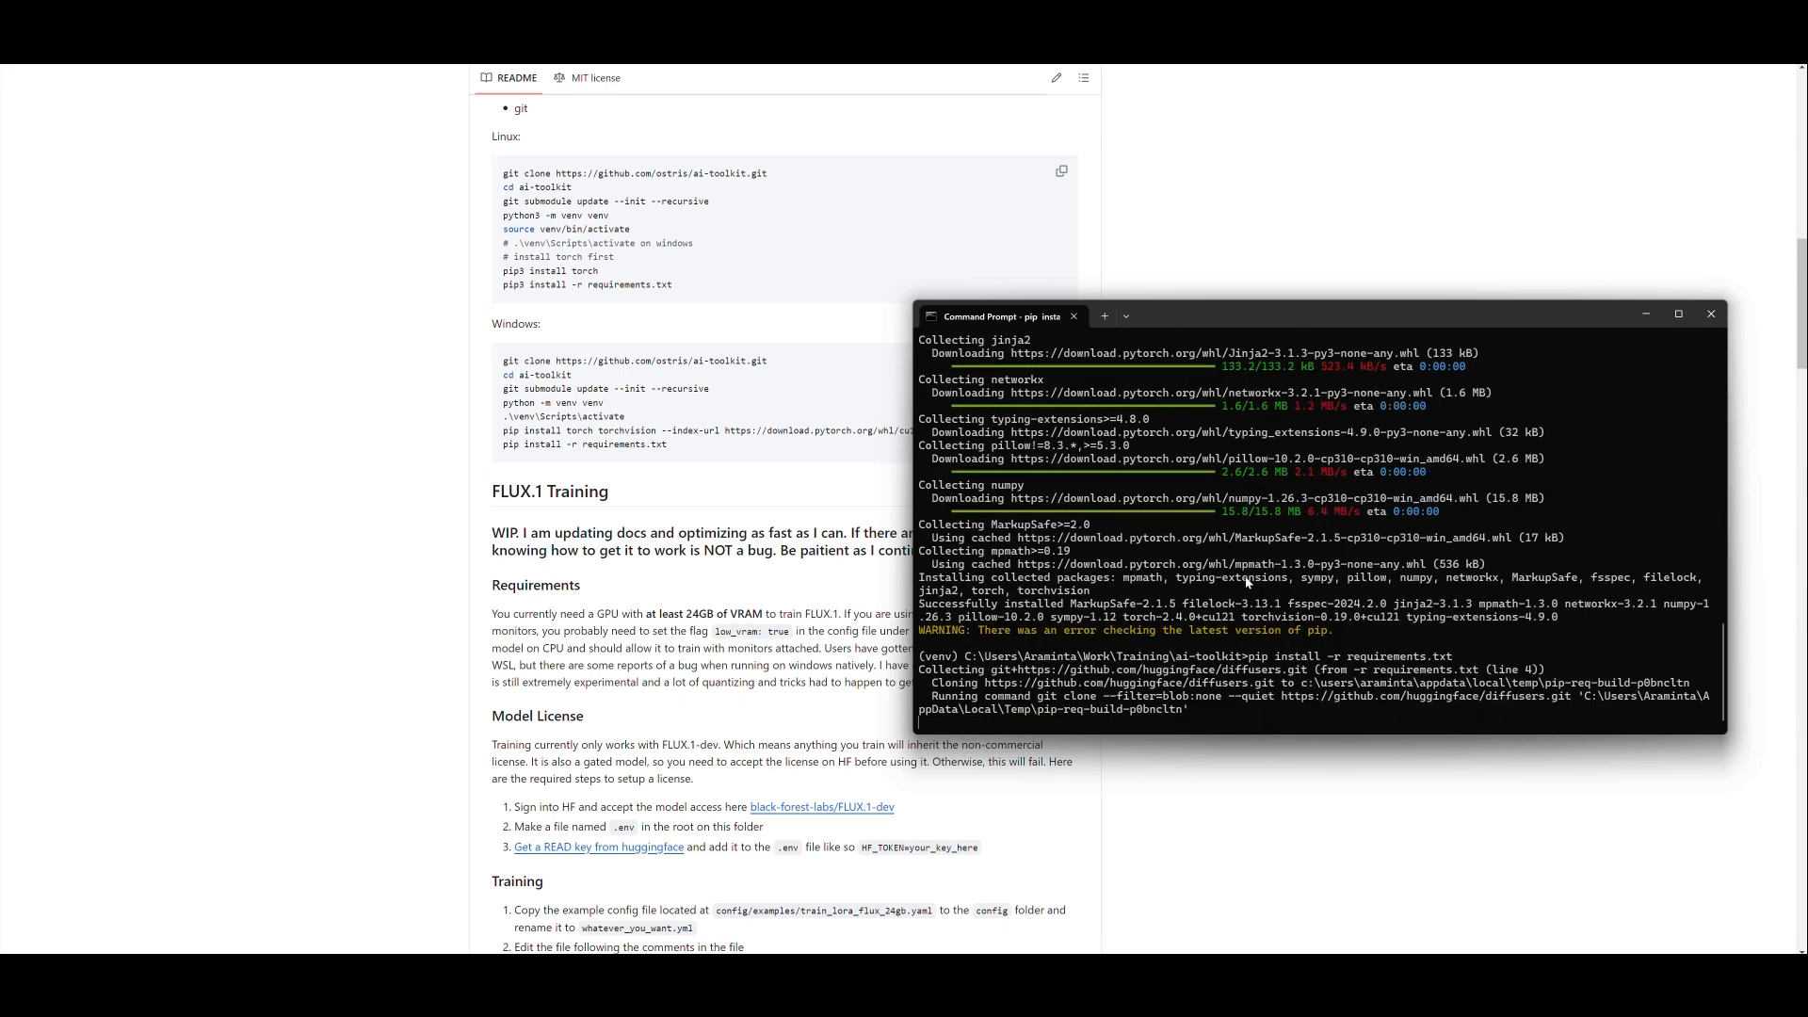
{"action": "mouse_move", "coordinate": [923, 735]}
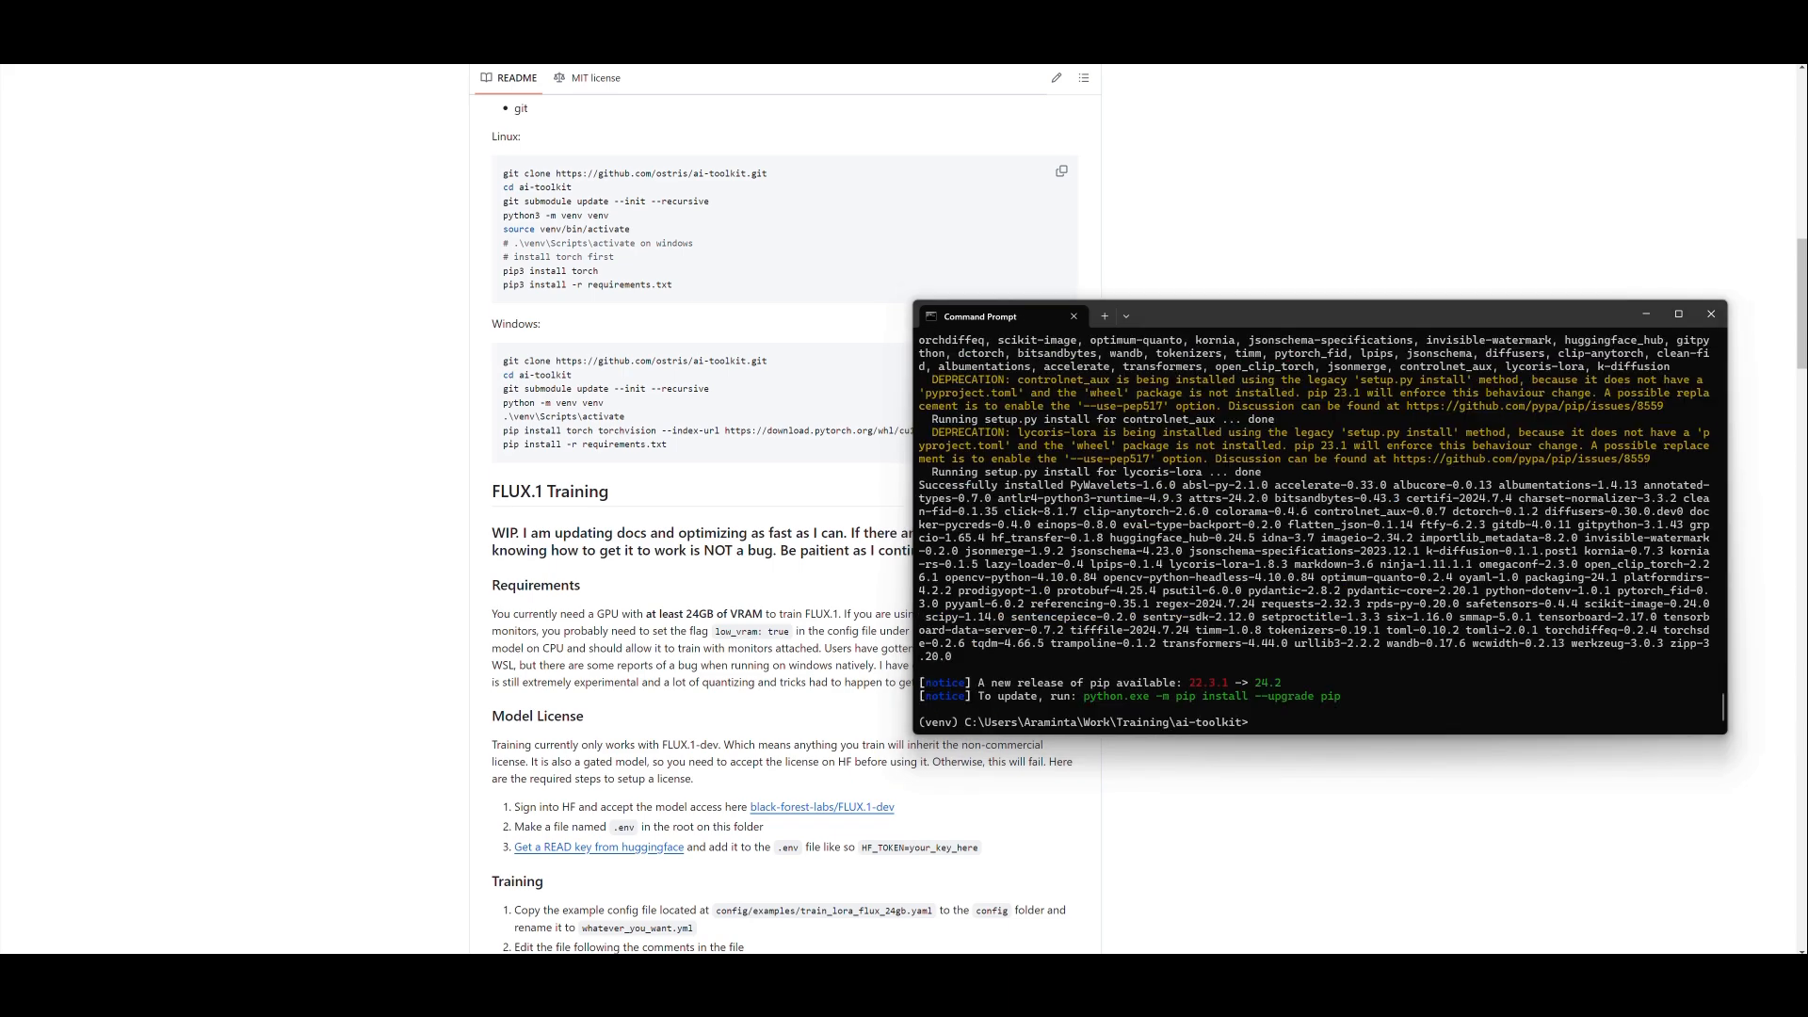
{"action": "mouse_move", "coordinate": [939, 474]}
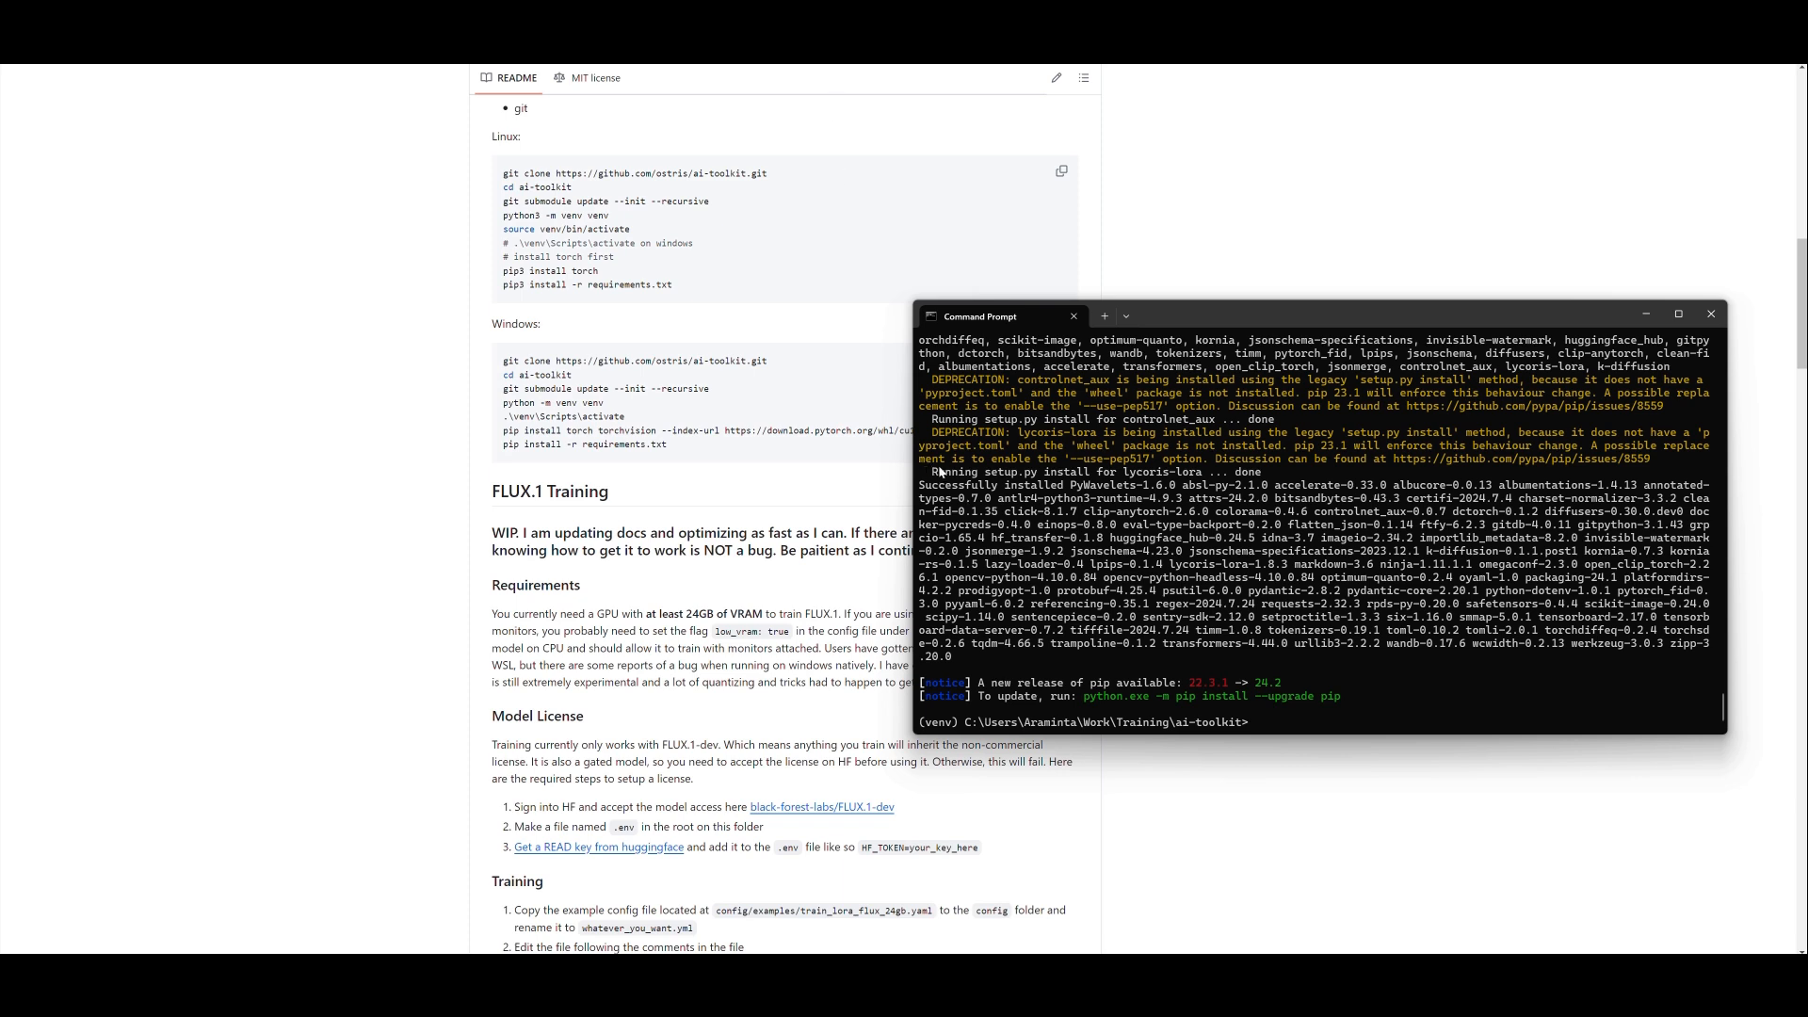
{"action": "mouse_move", "coordinate": [775, 473]}
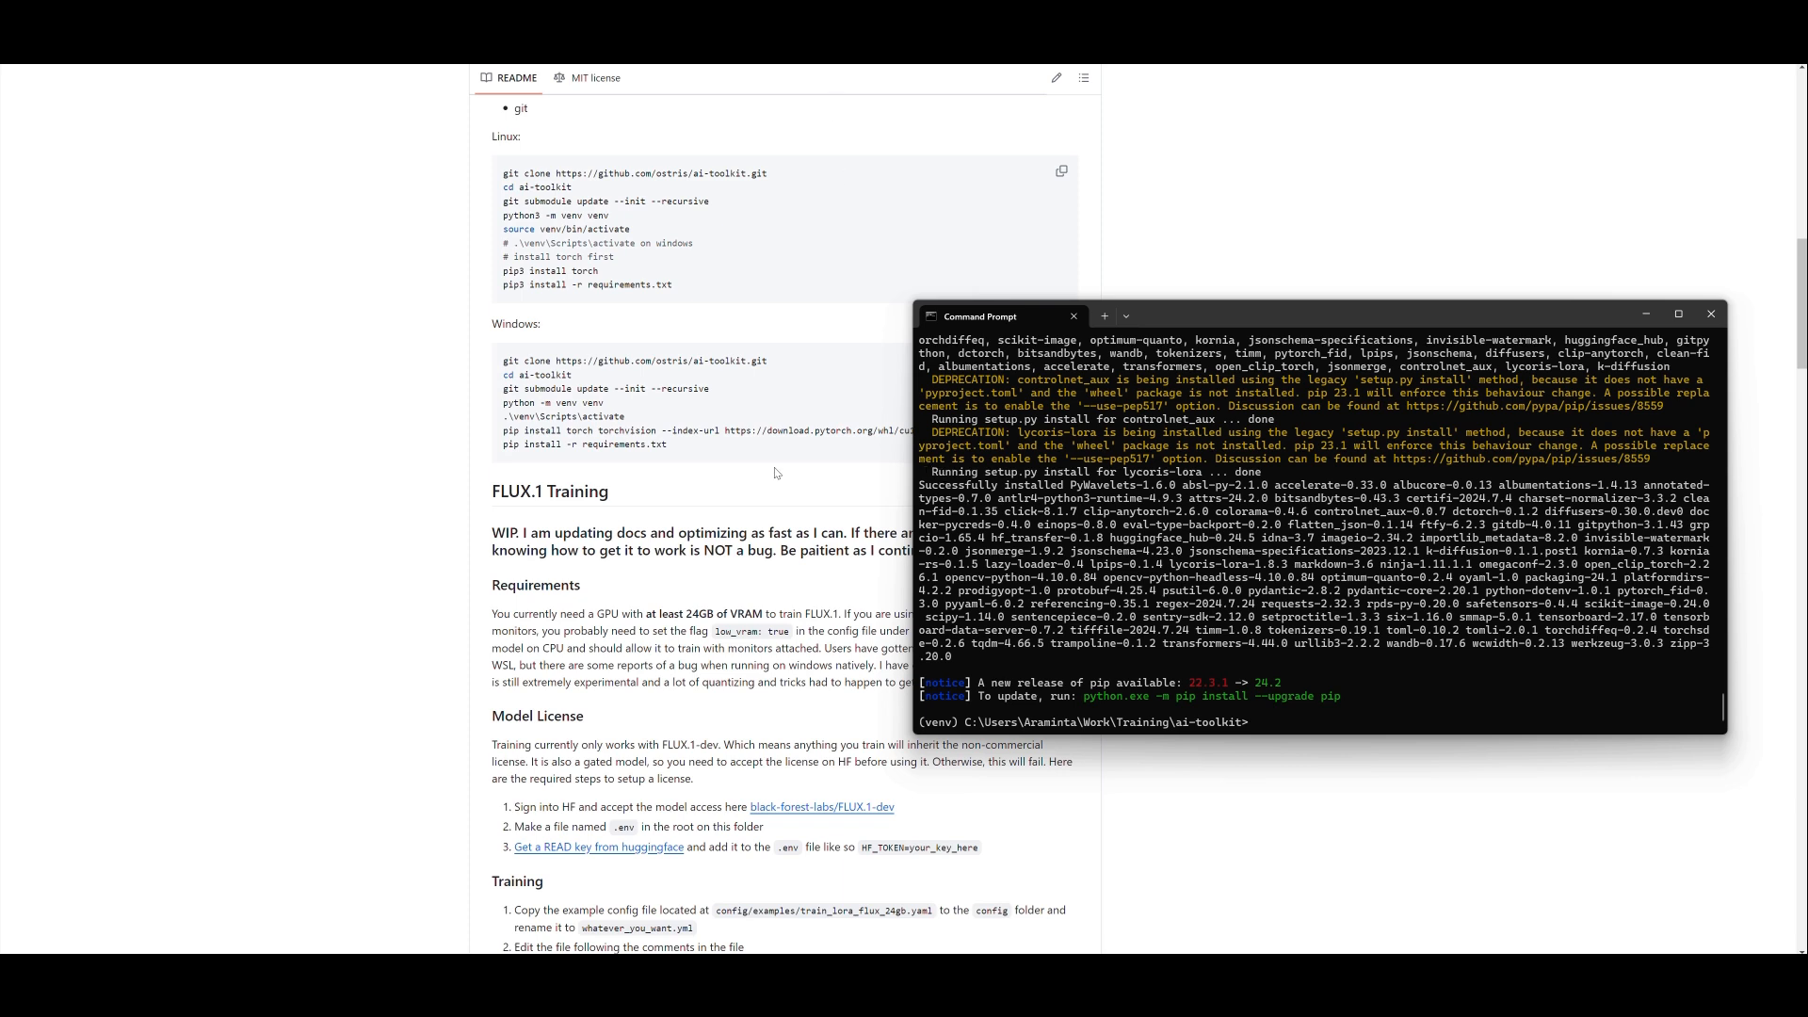
{"action": "mouse_move", "coordinate": [926, 314]}
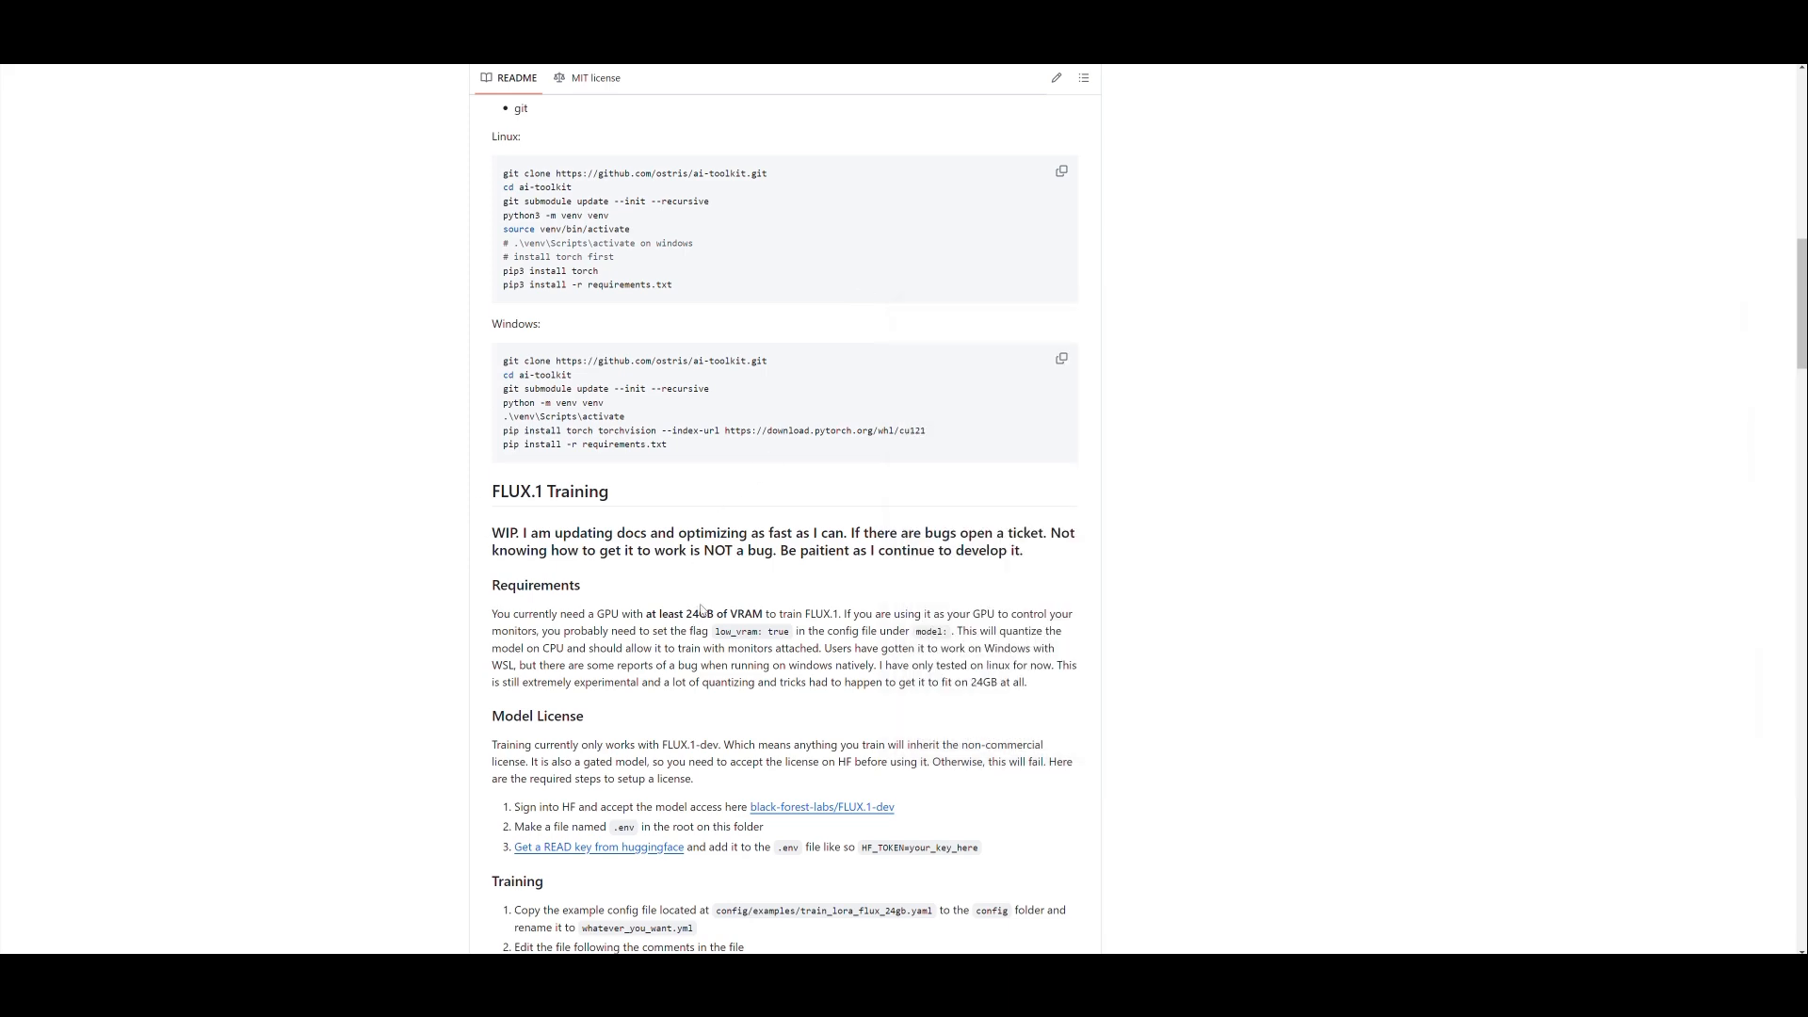
{"action": "mouse_move", "coordinate": [723, 601]}
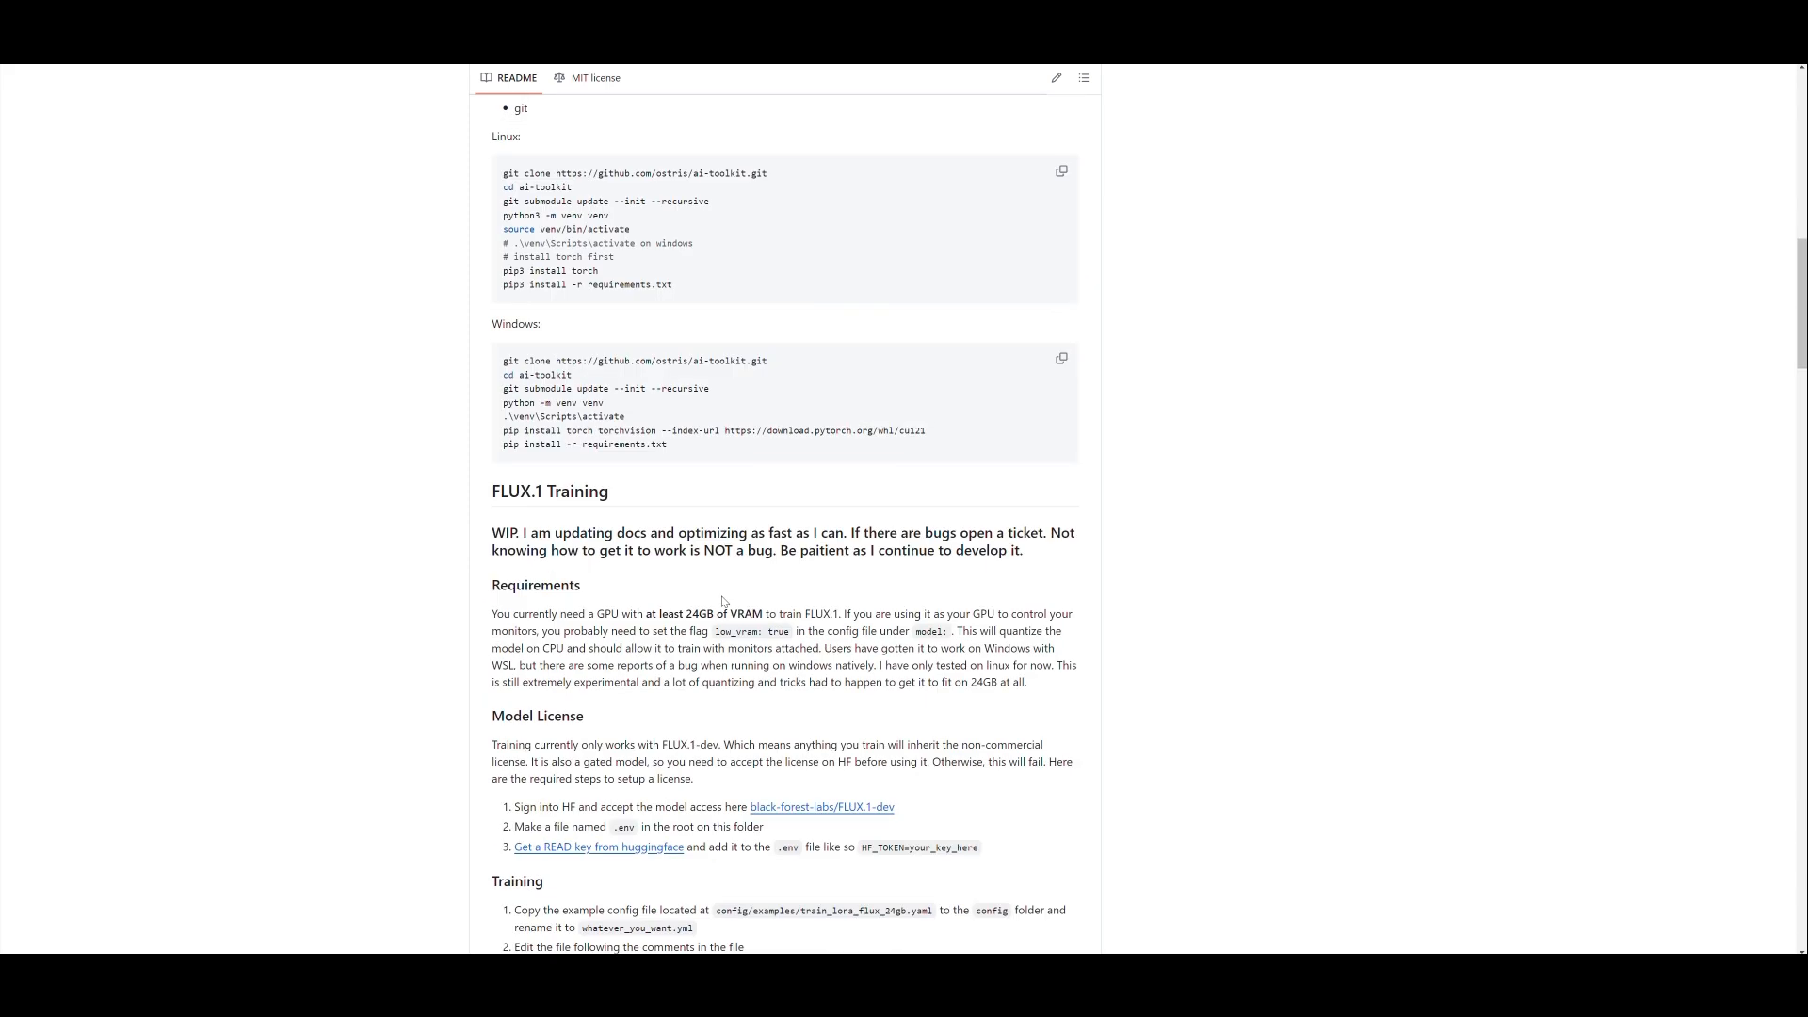
Scroll the README to the Model License and Training setup steps.
{"action": "scroll", "scroll_direction": "down", "scroll_amount": 3}
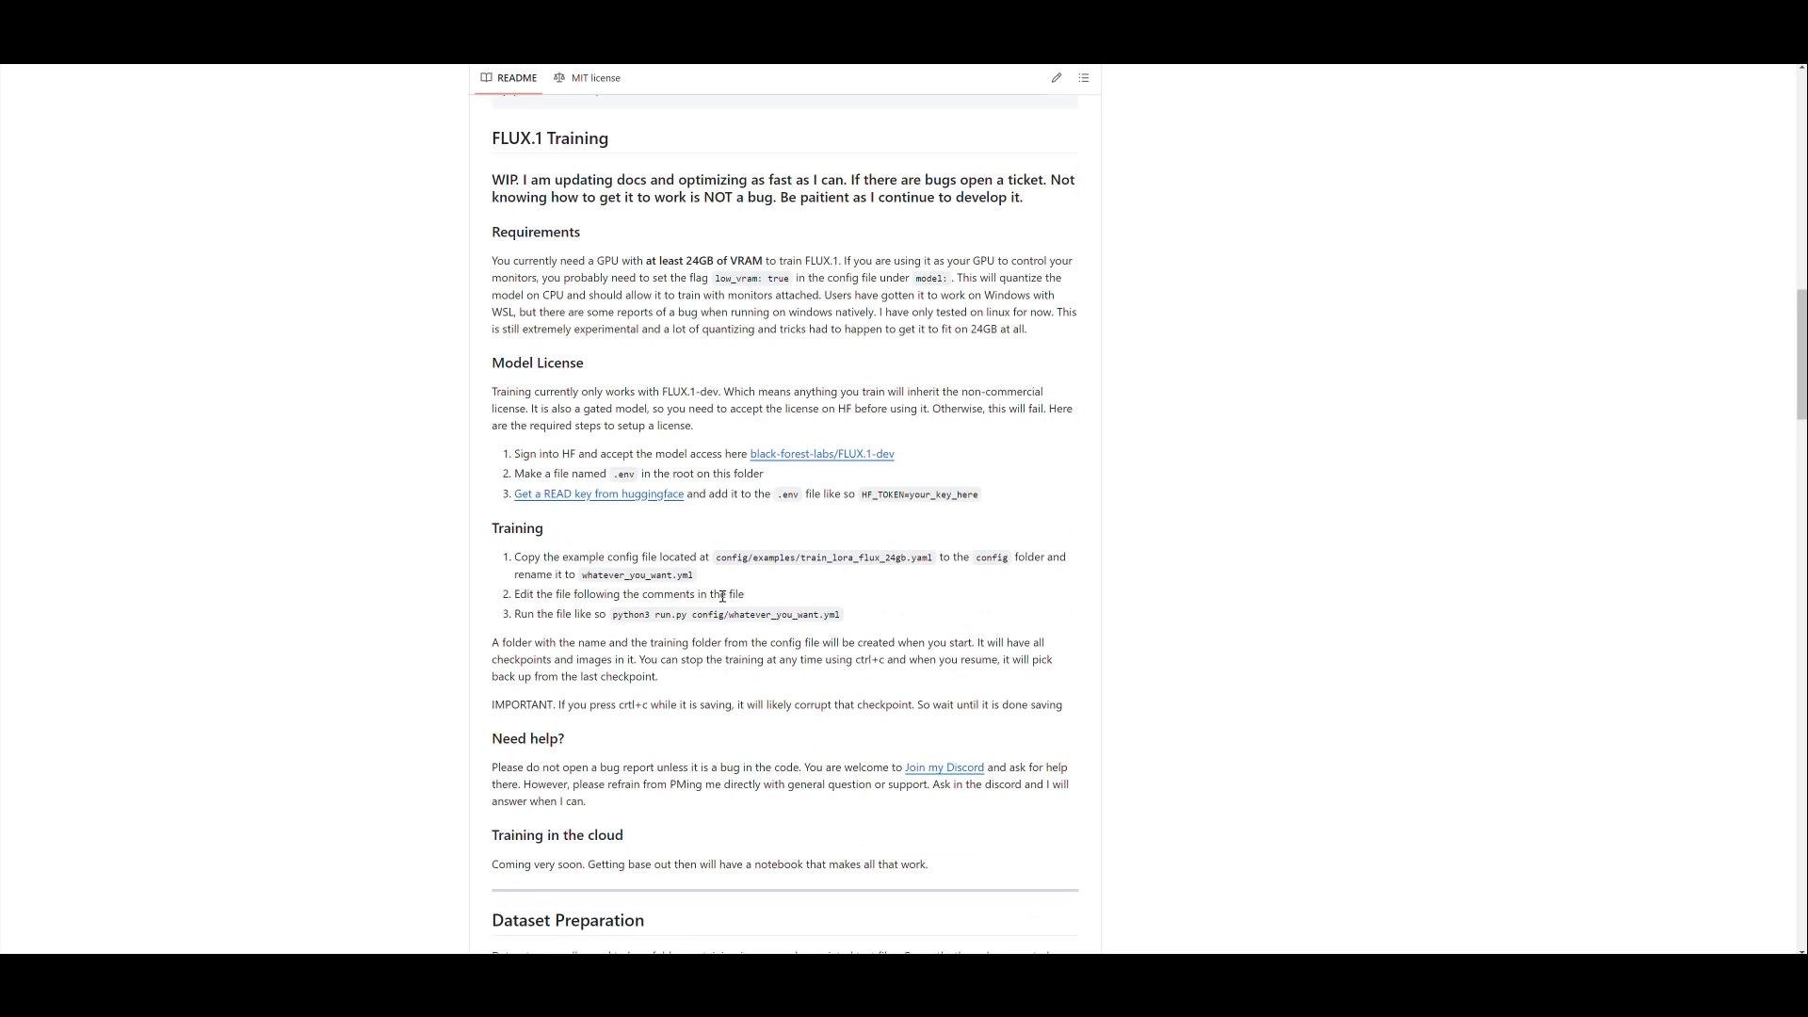
{"action": "scroll", "scroll_direction": "down", "scroll_amount": 3}
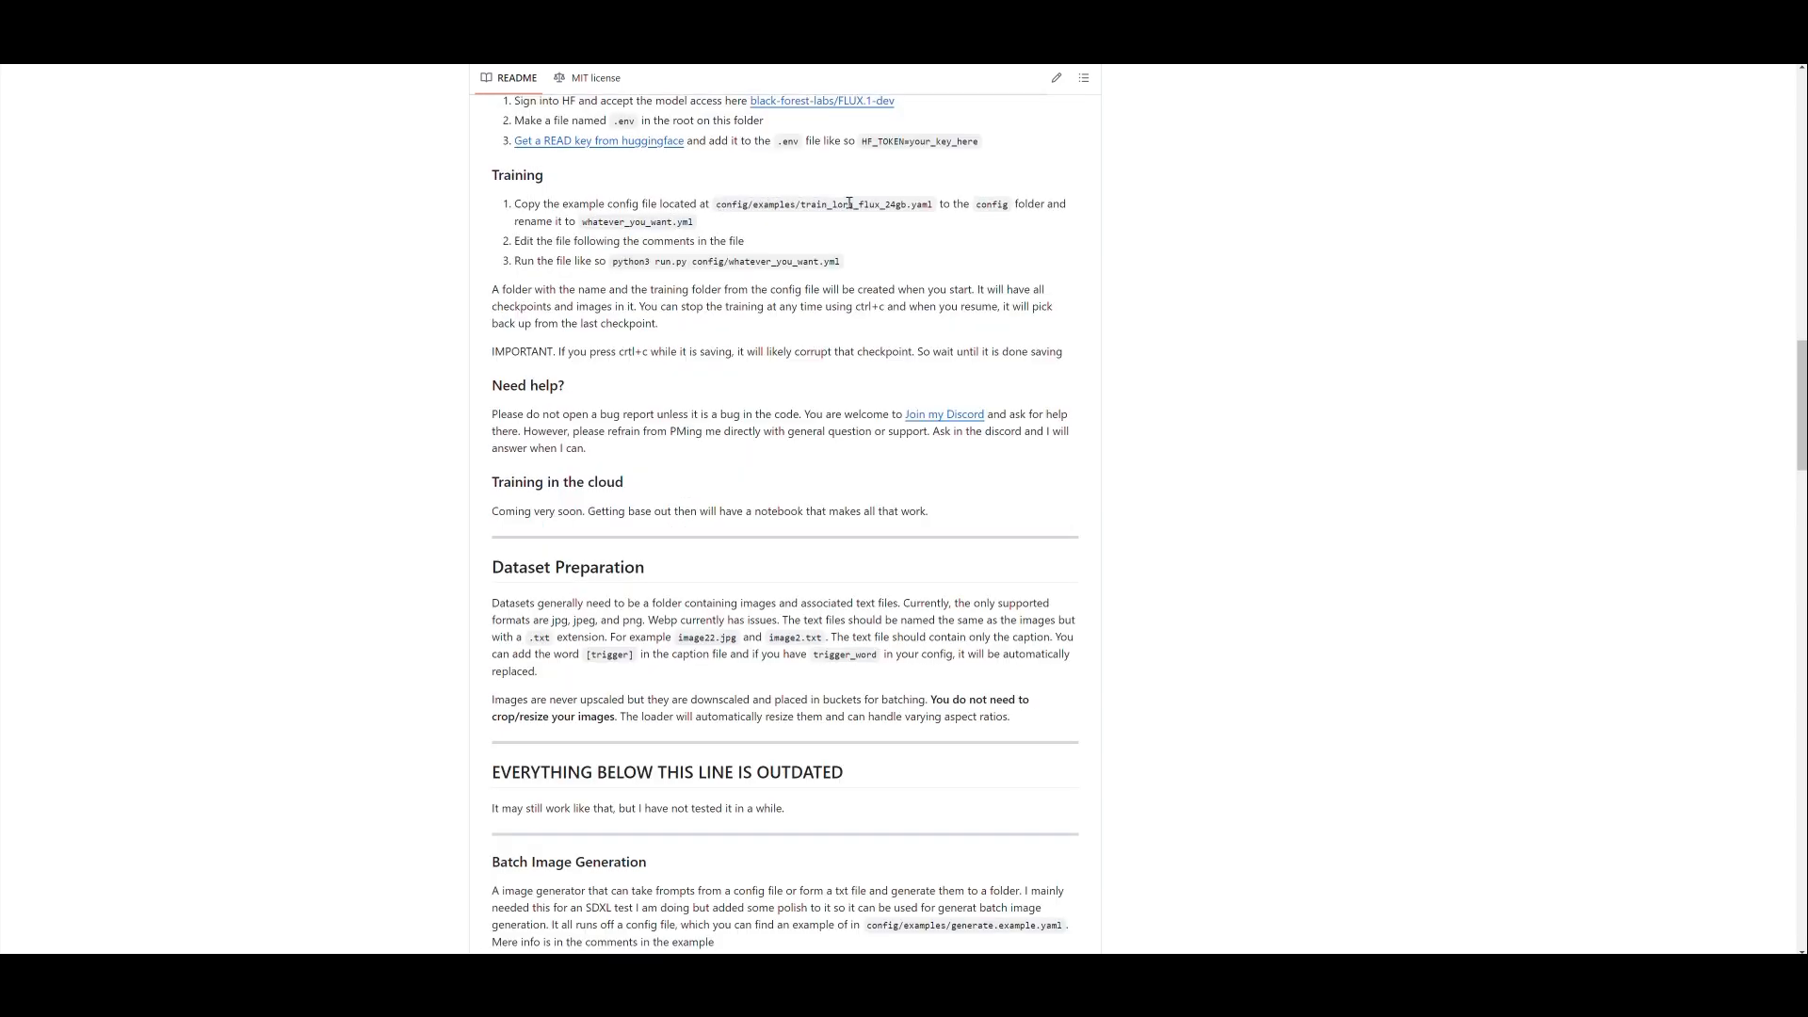
{"action": "mouse_move", "coordinate": [839, 100]}
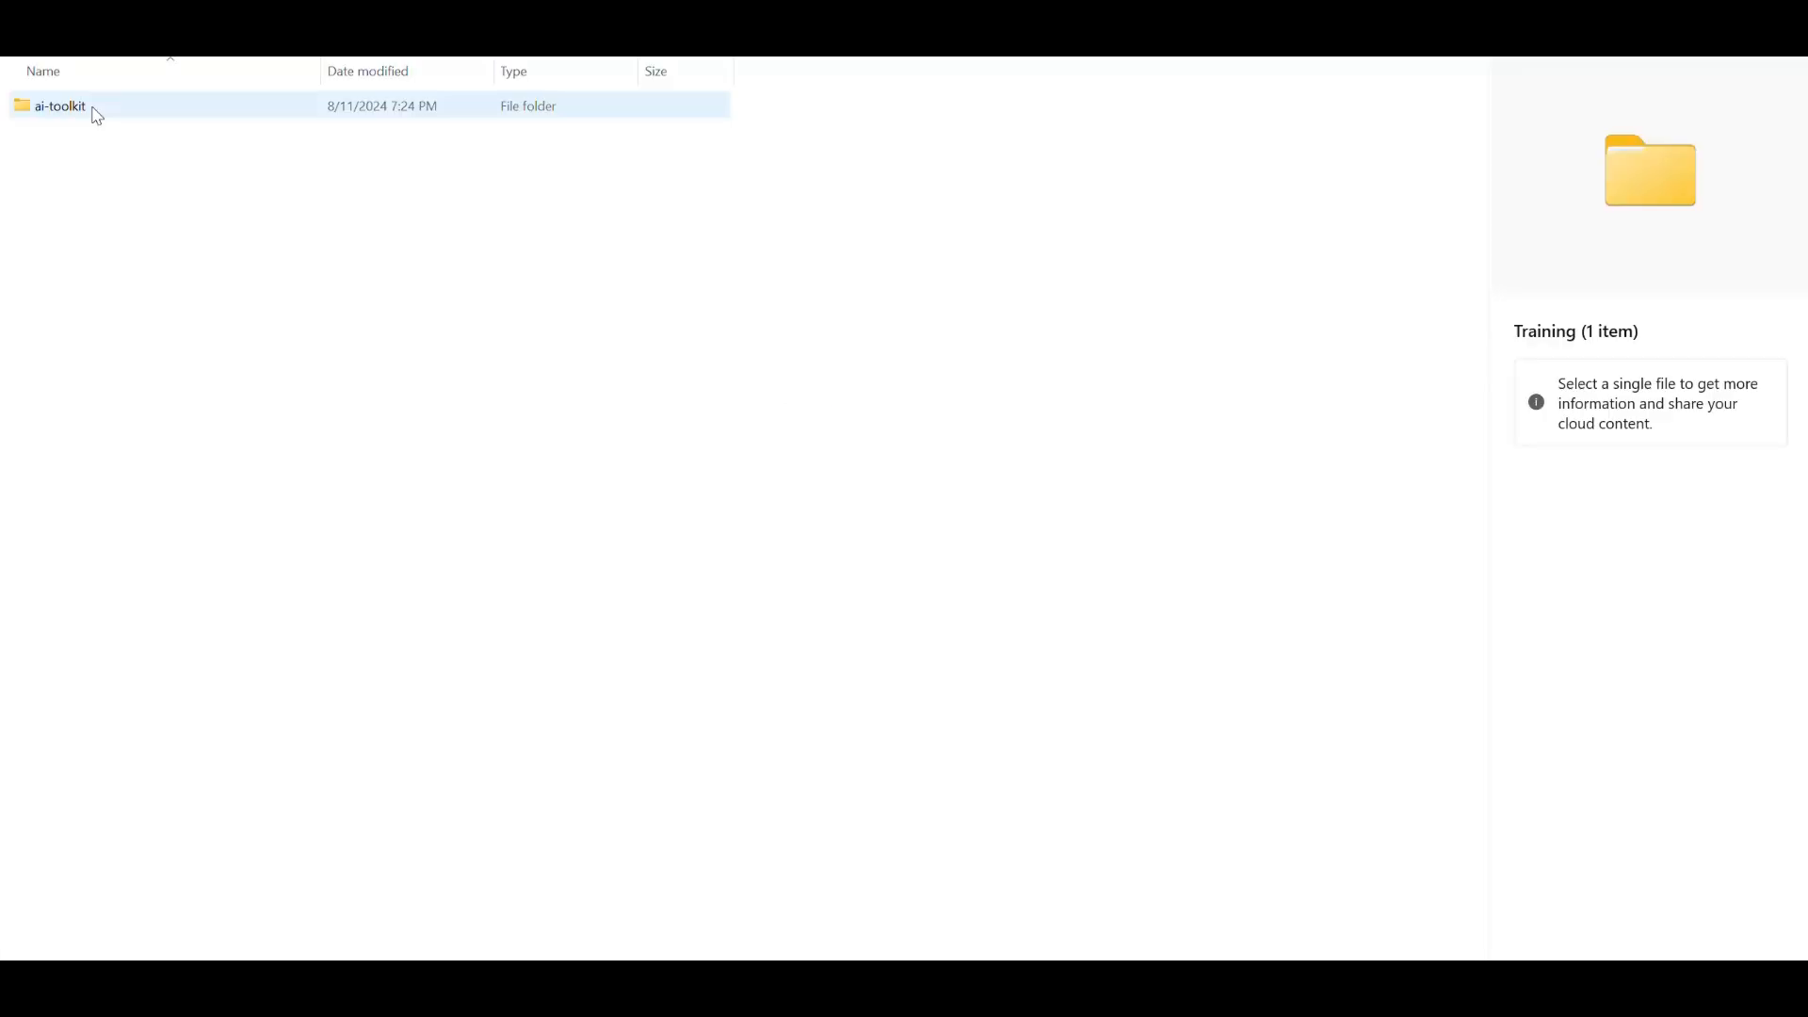
Browse to ai-toolkit\config\examples and copy train_lora_flux_24gb.yaml.
{"action": "double_click", "coordinate": [60, 104]}
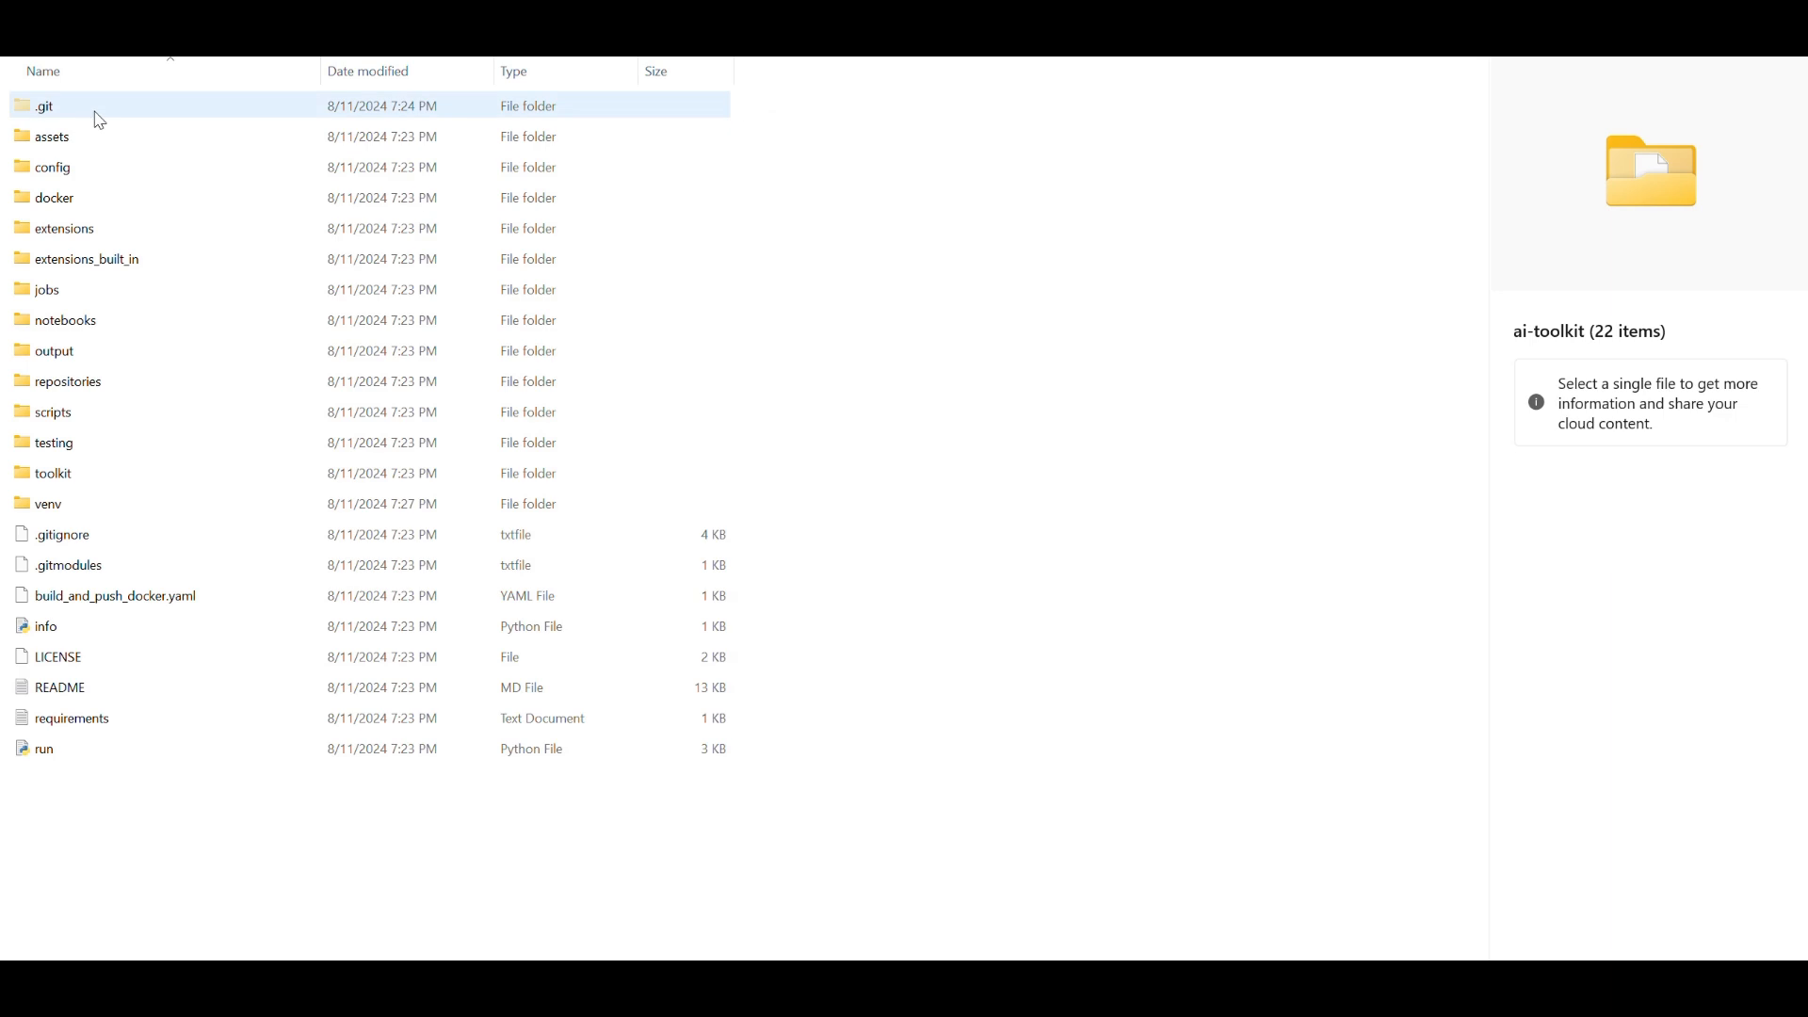
{"action": "double_click", "coordinate": [52, 166]}
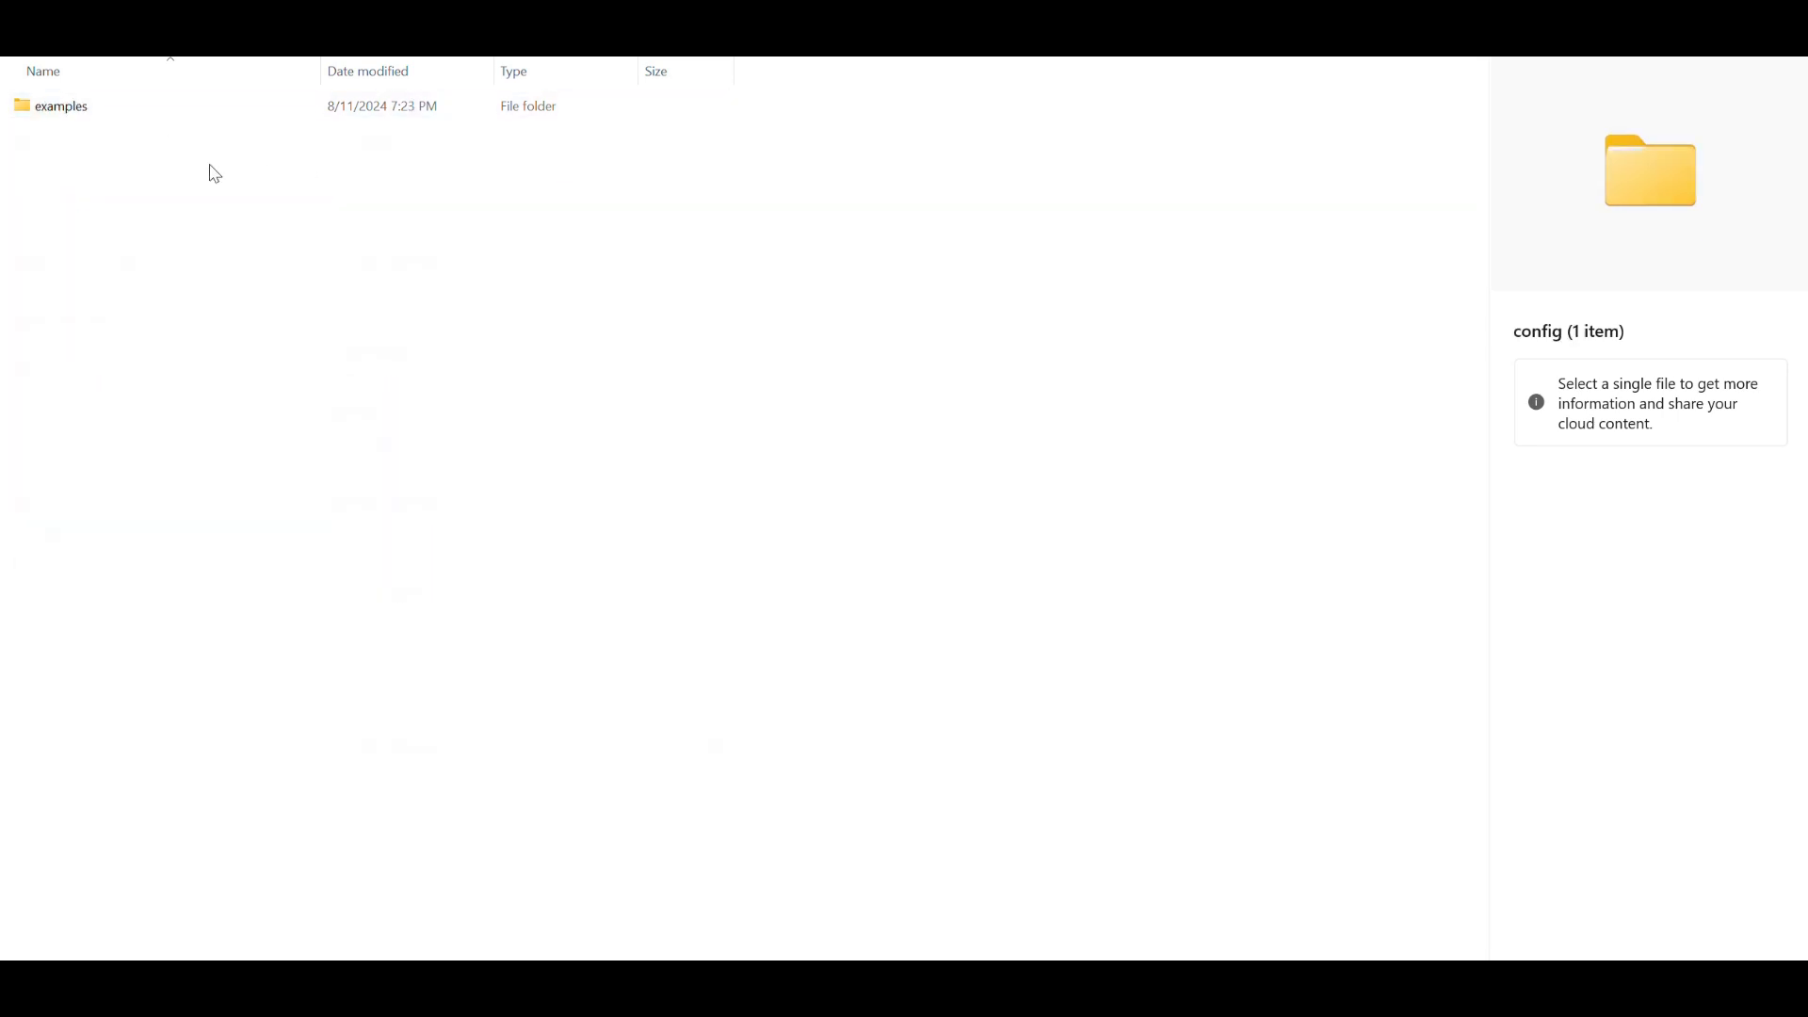
{"action": "double_click", "coordinate": [60, 105]}
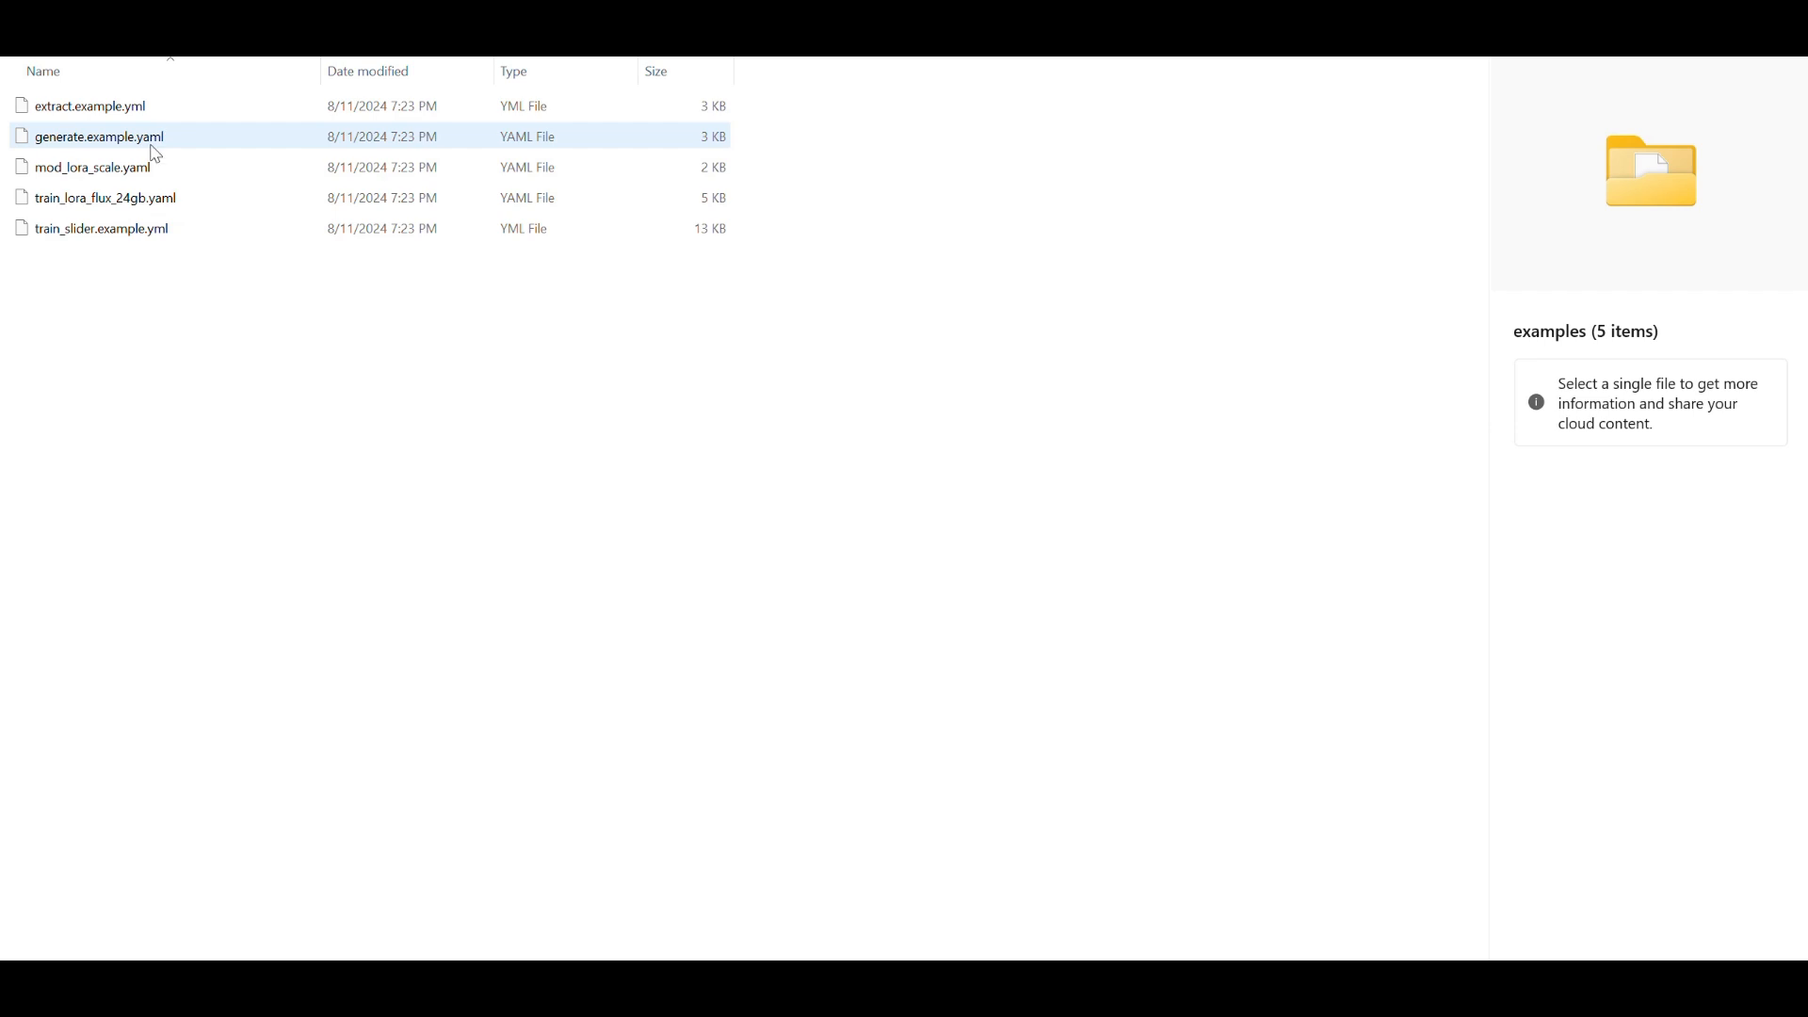
{"action": "right_click", "coordinate": [103, 197]}
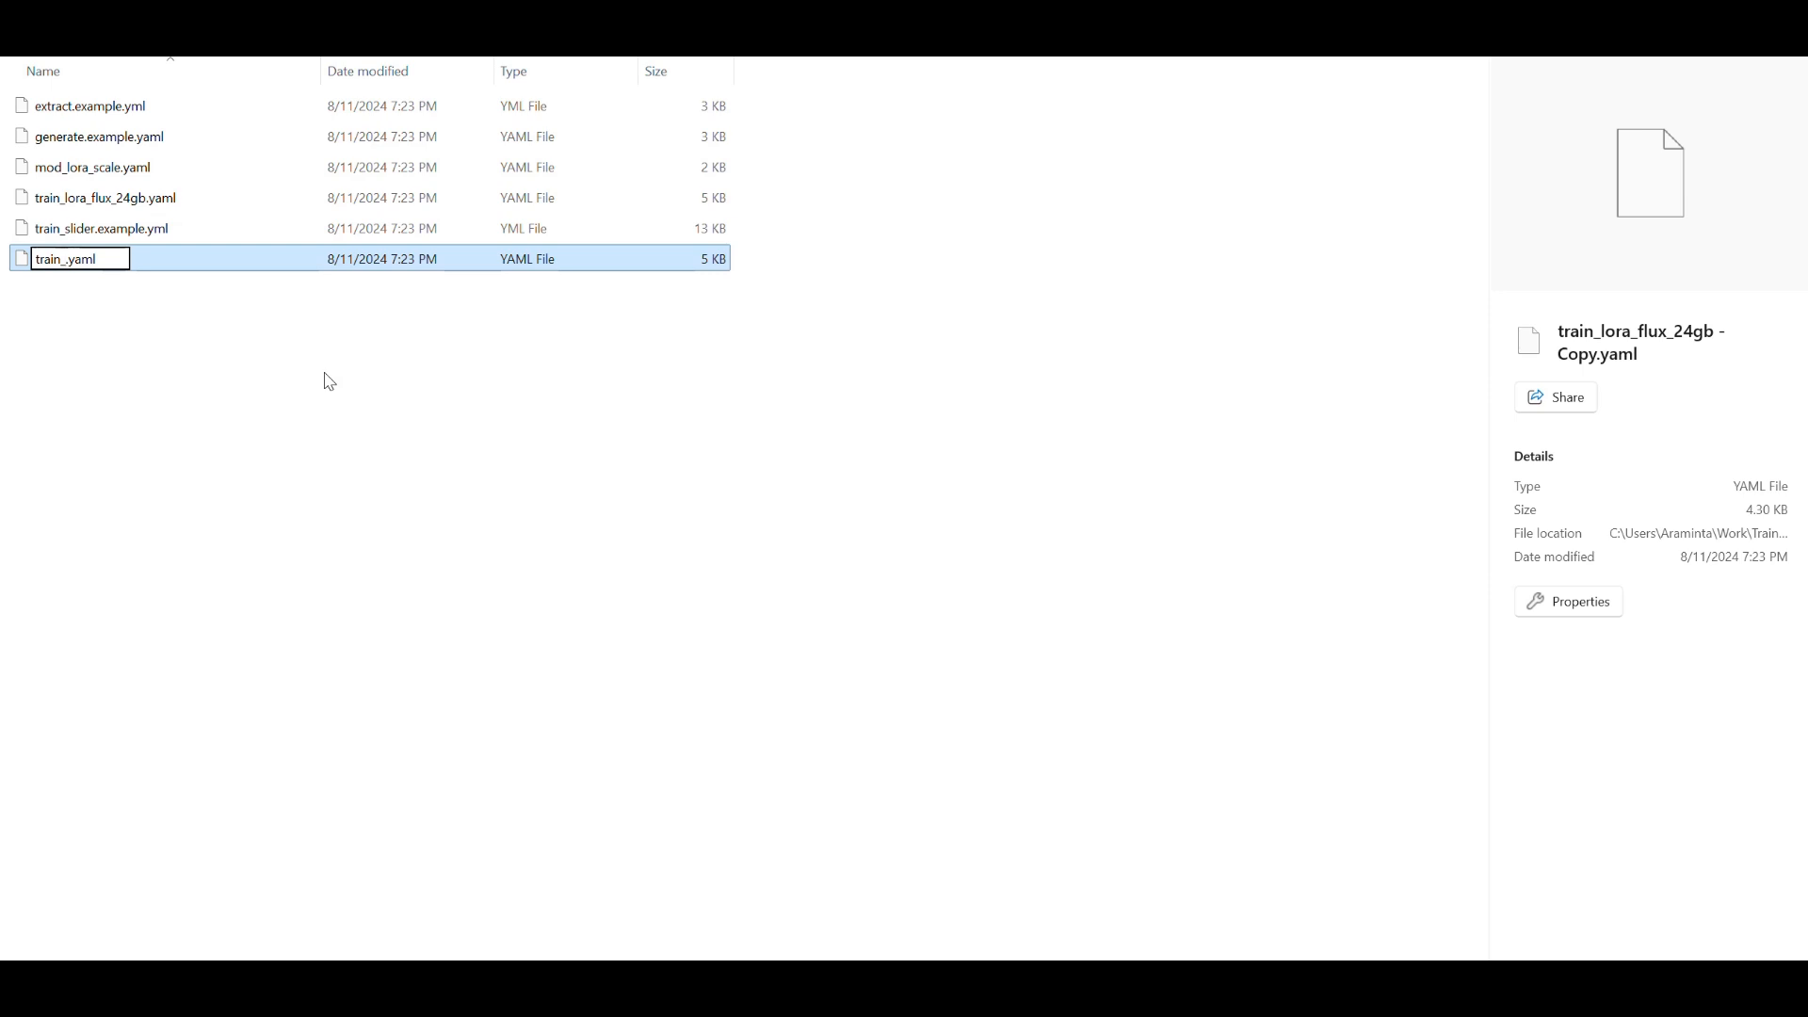
Rename the copy to train_phantasma_anime.yaml and open it in Notepad.
{"action": "type", "text": "phantasma"}
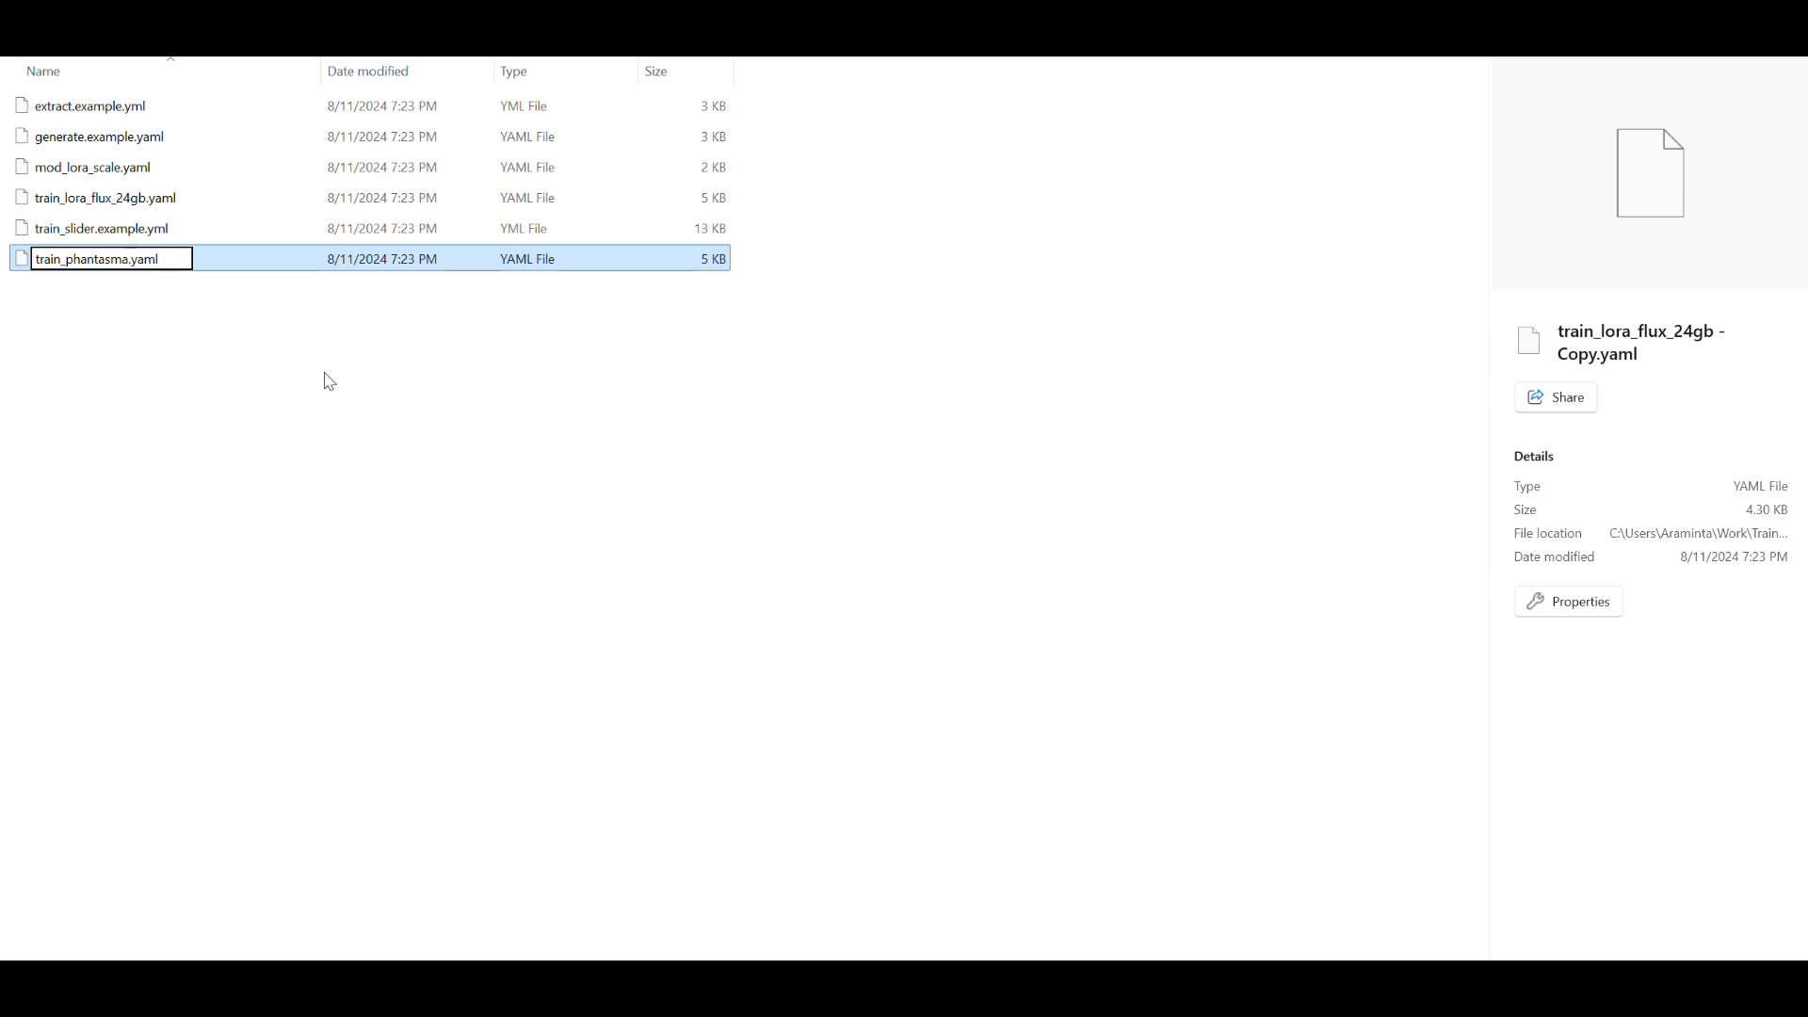
{"action": "type", "text": "_anime"}
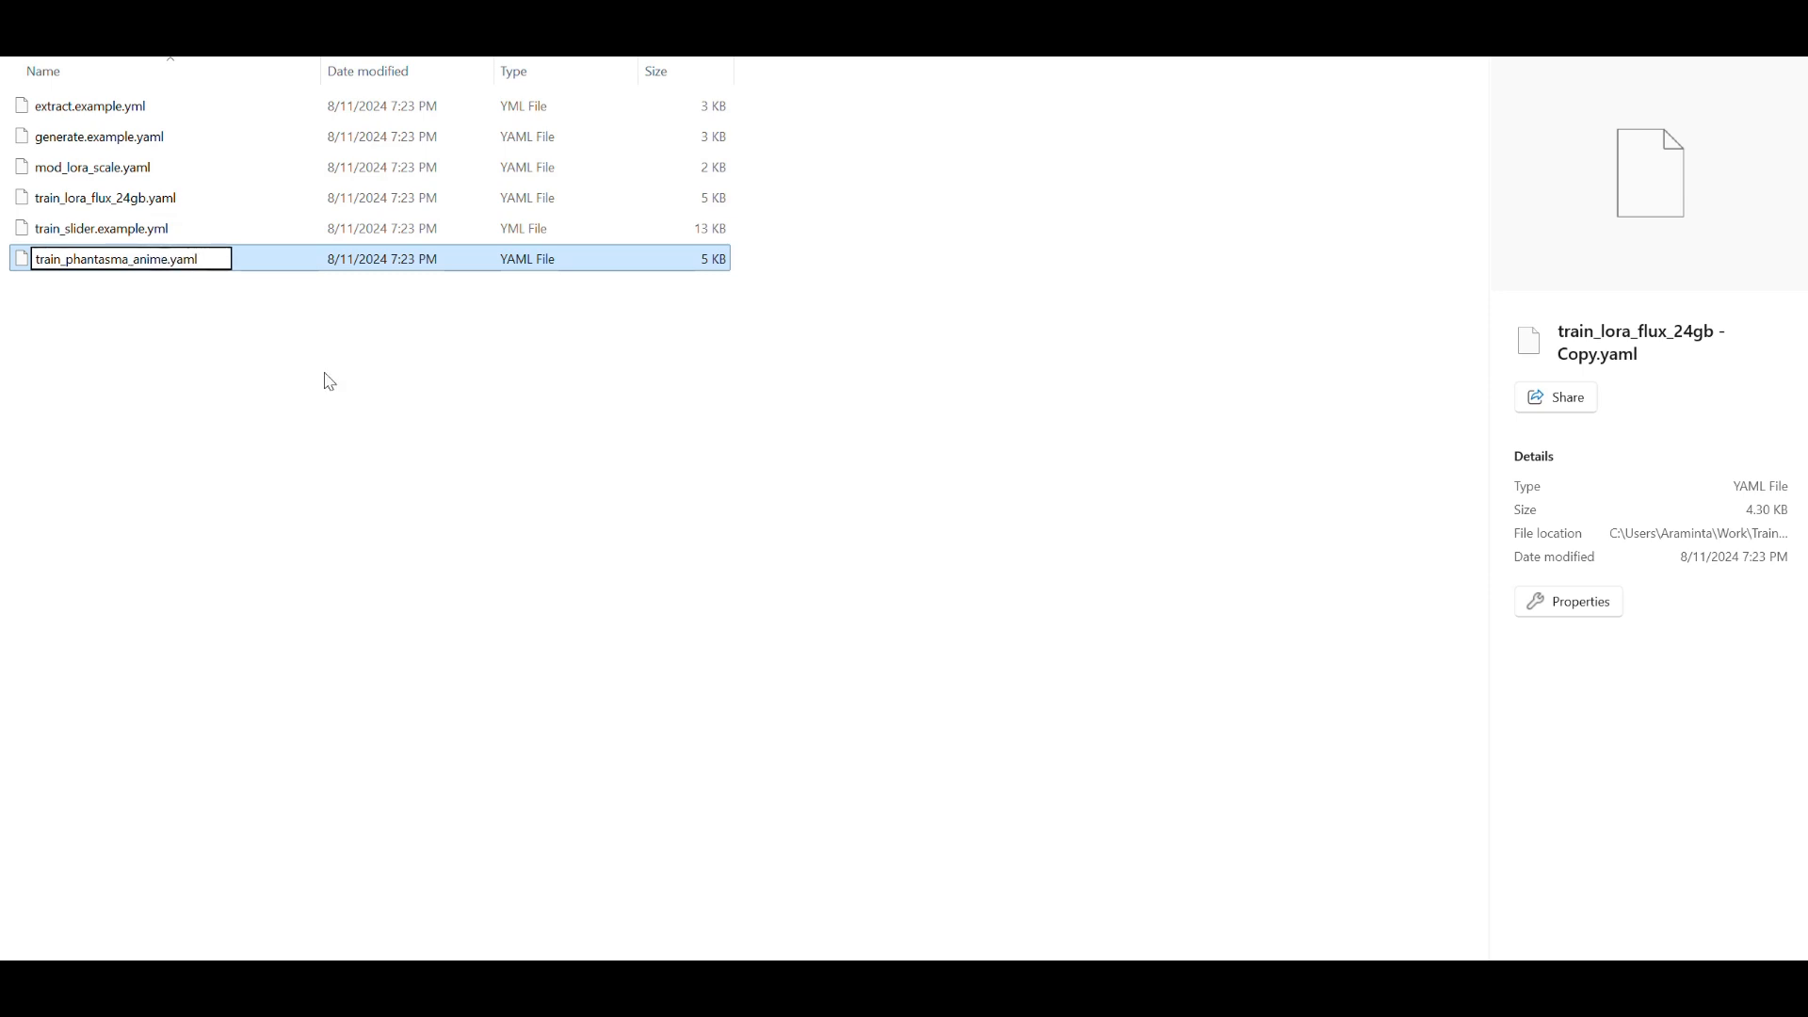
{"action": "key", "text": "Return"}
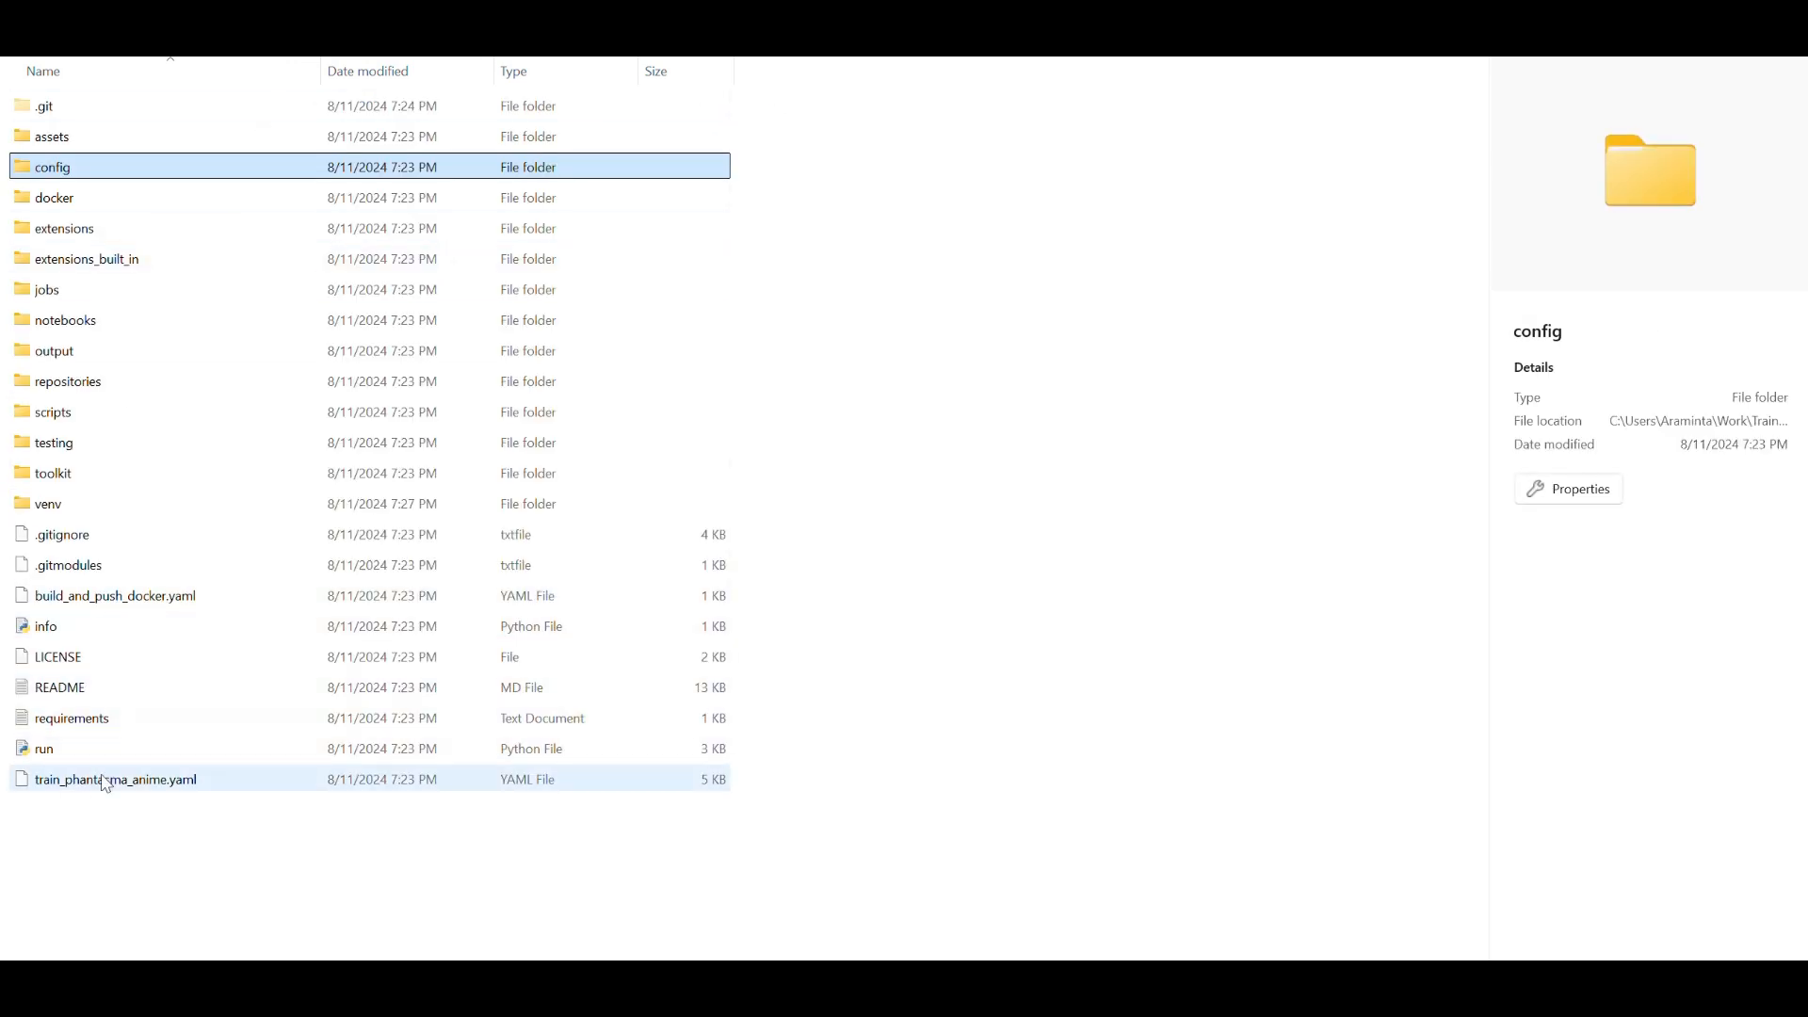
{"action": "right_click", "coordinate": [114, 778]}
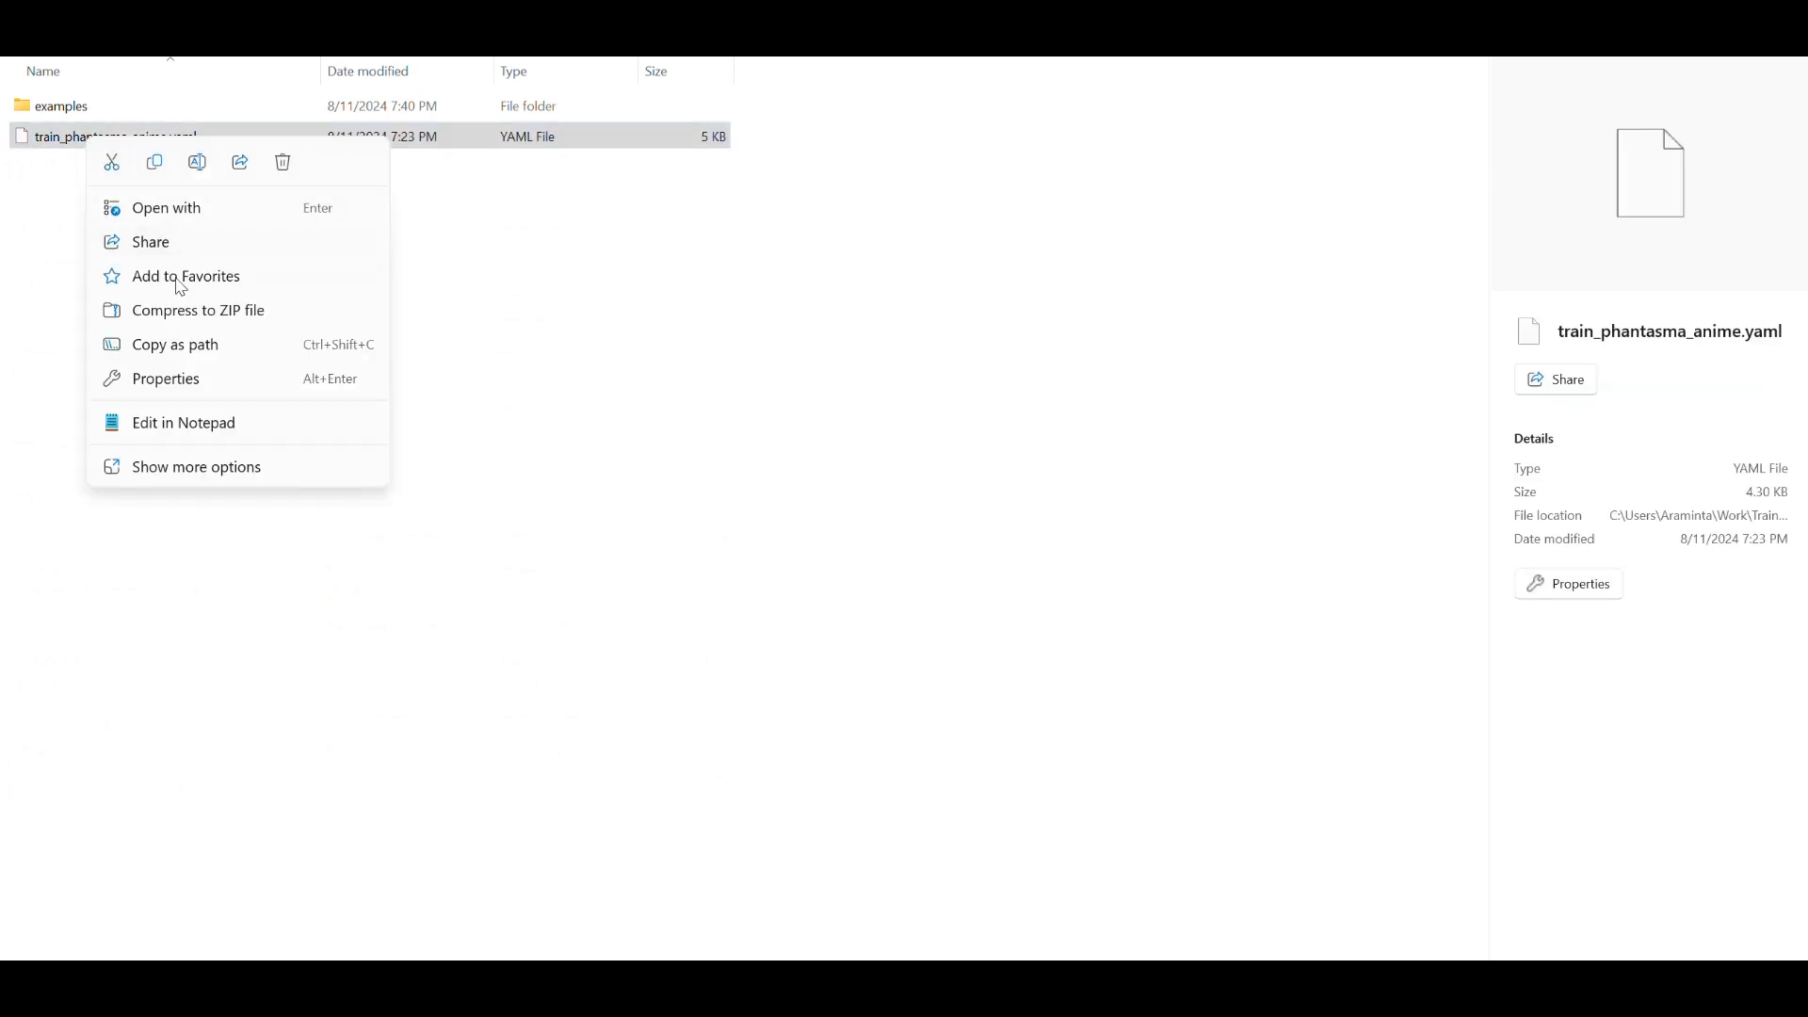
{"action": "left_click", "coordinate": [183, 421]}
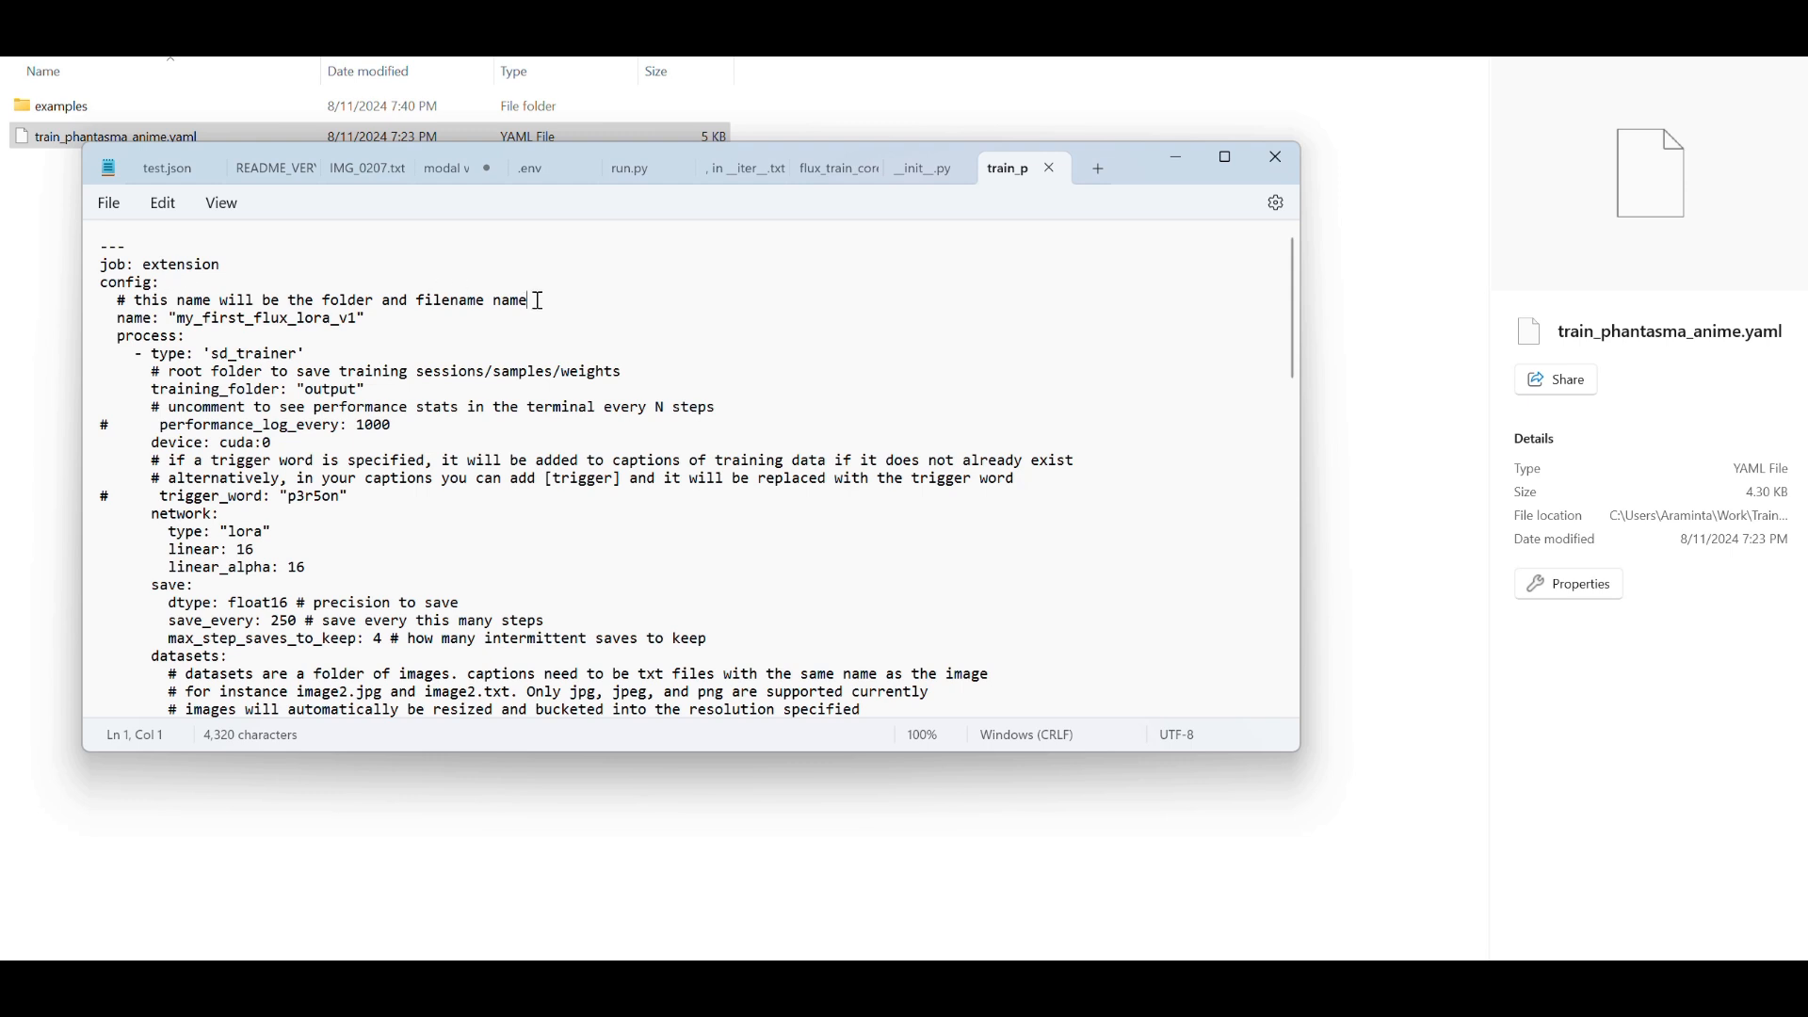
Delete the folder/filename comment and rename the job to phantasma_anime.
{"action": "triple_click", "coordinate": [323, 300]}
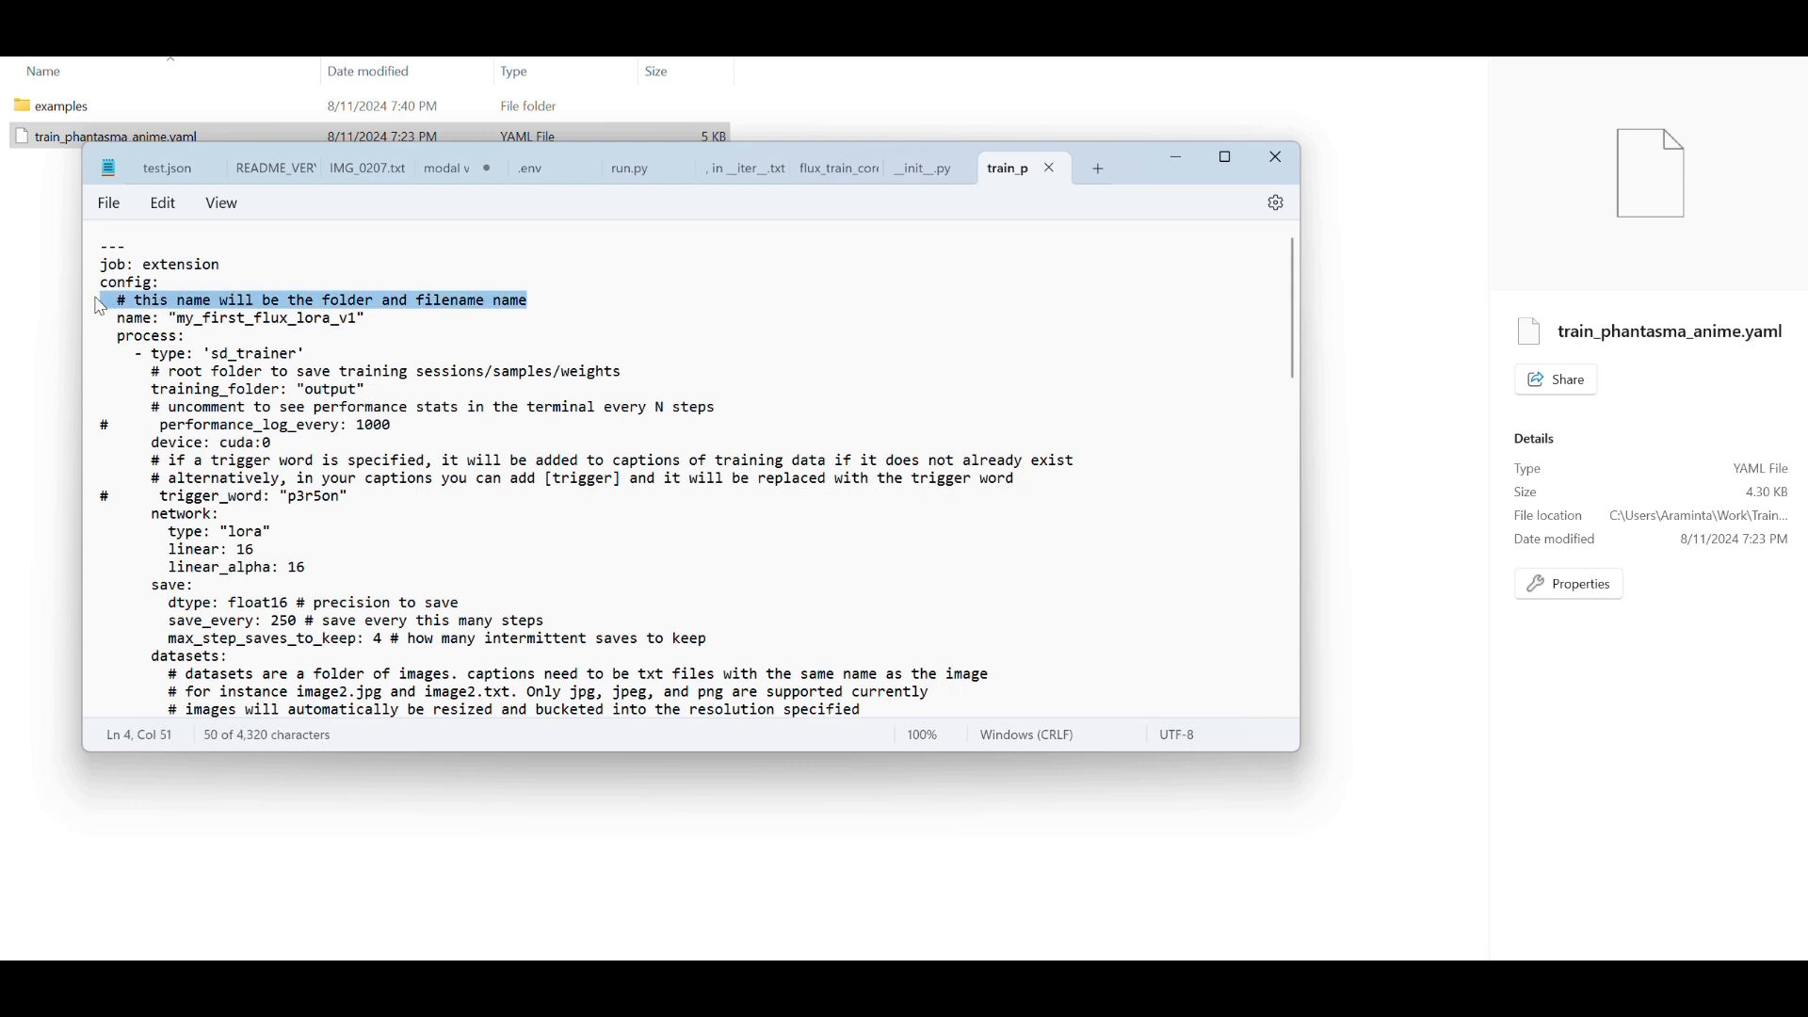
{"action": "key", "text": "Delete"}
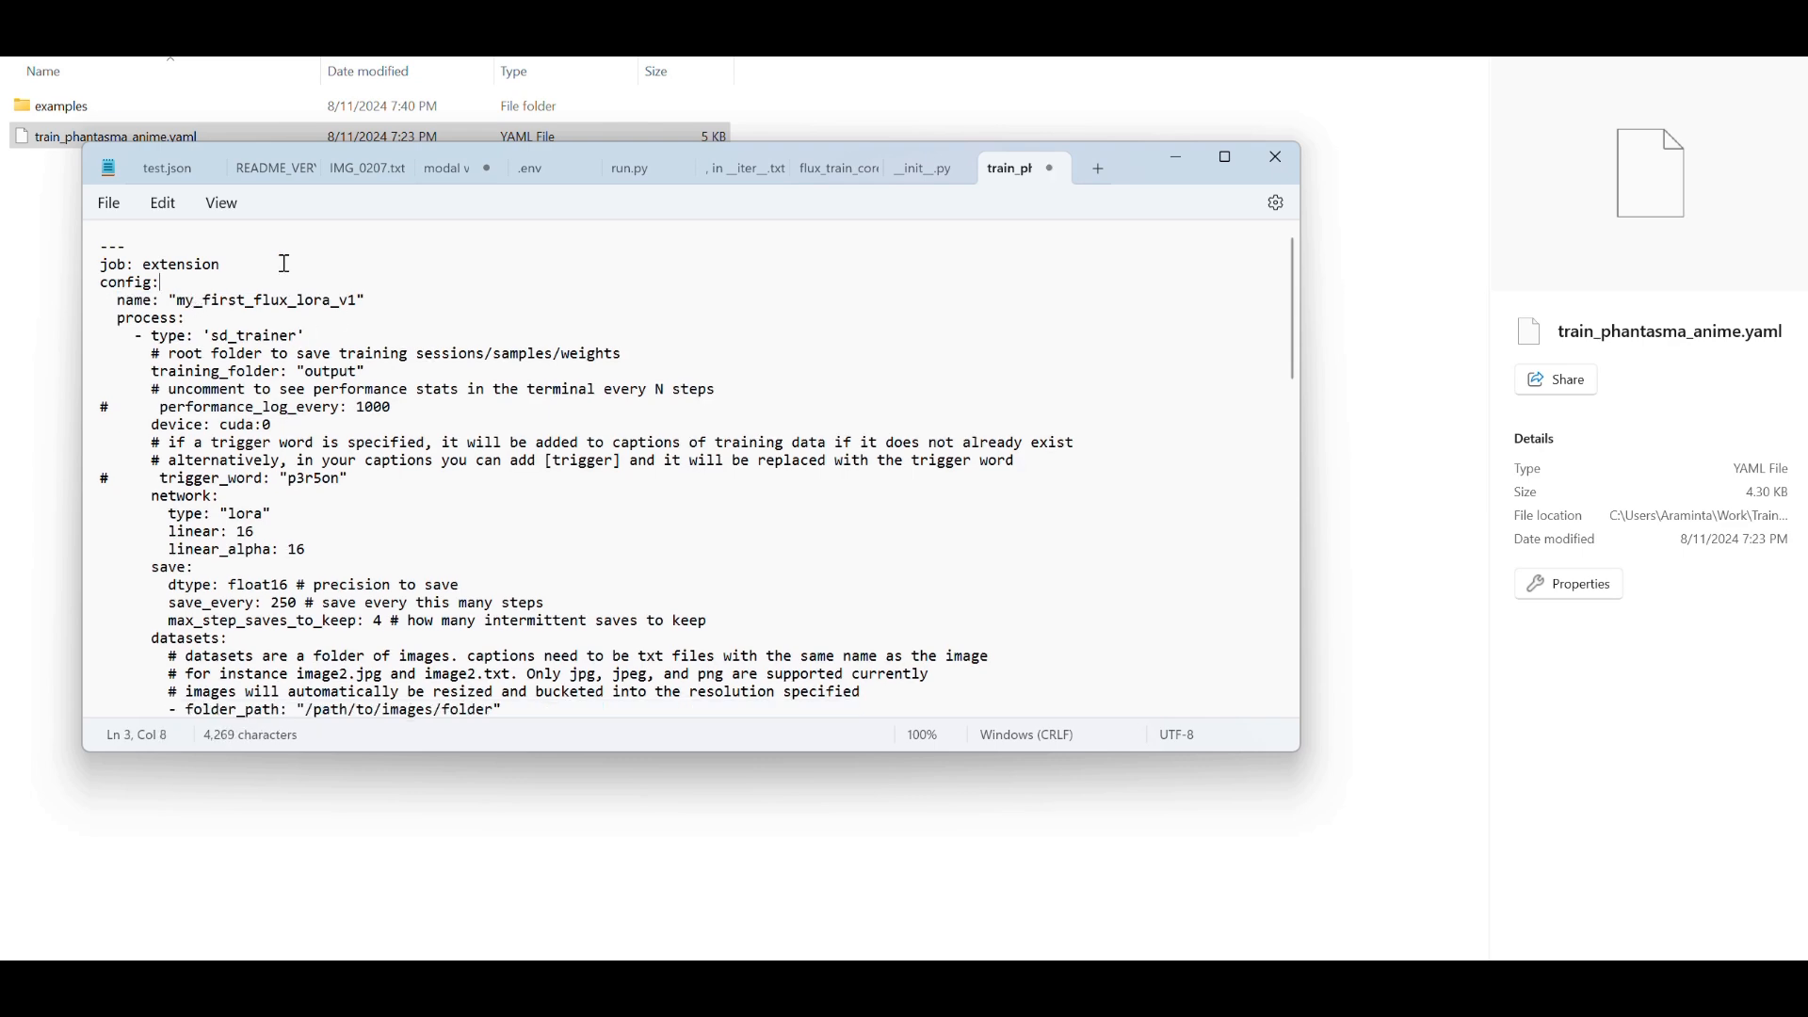
{"action": "double_click", "coordinate": [265, 299]}
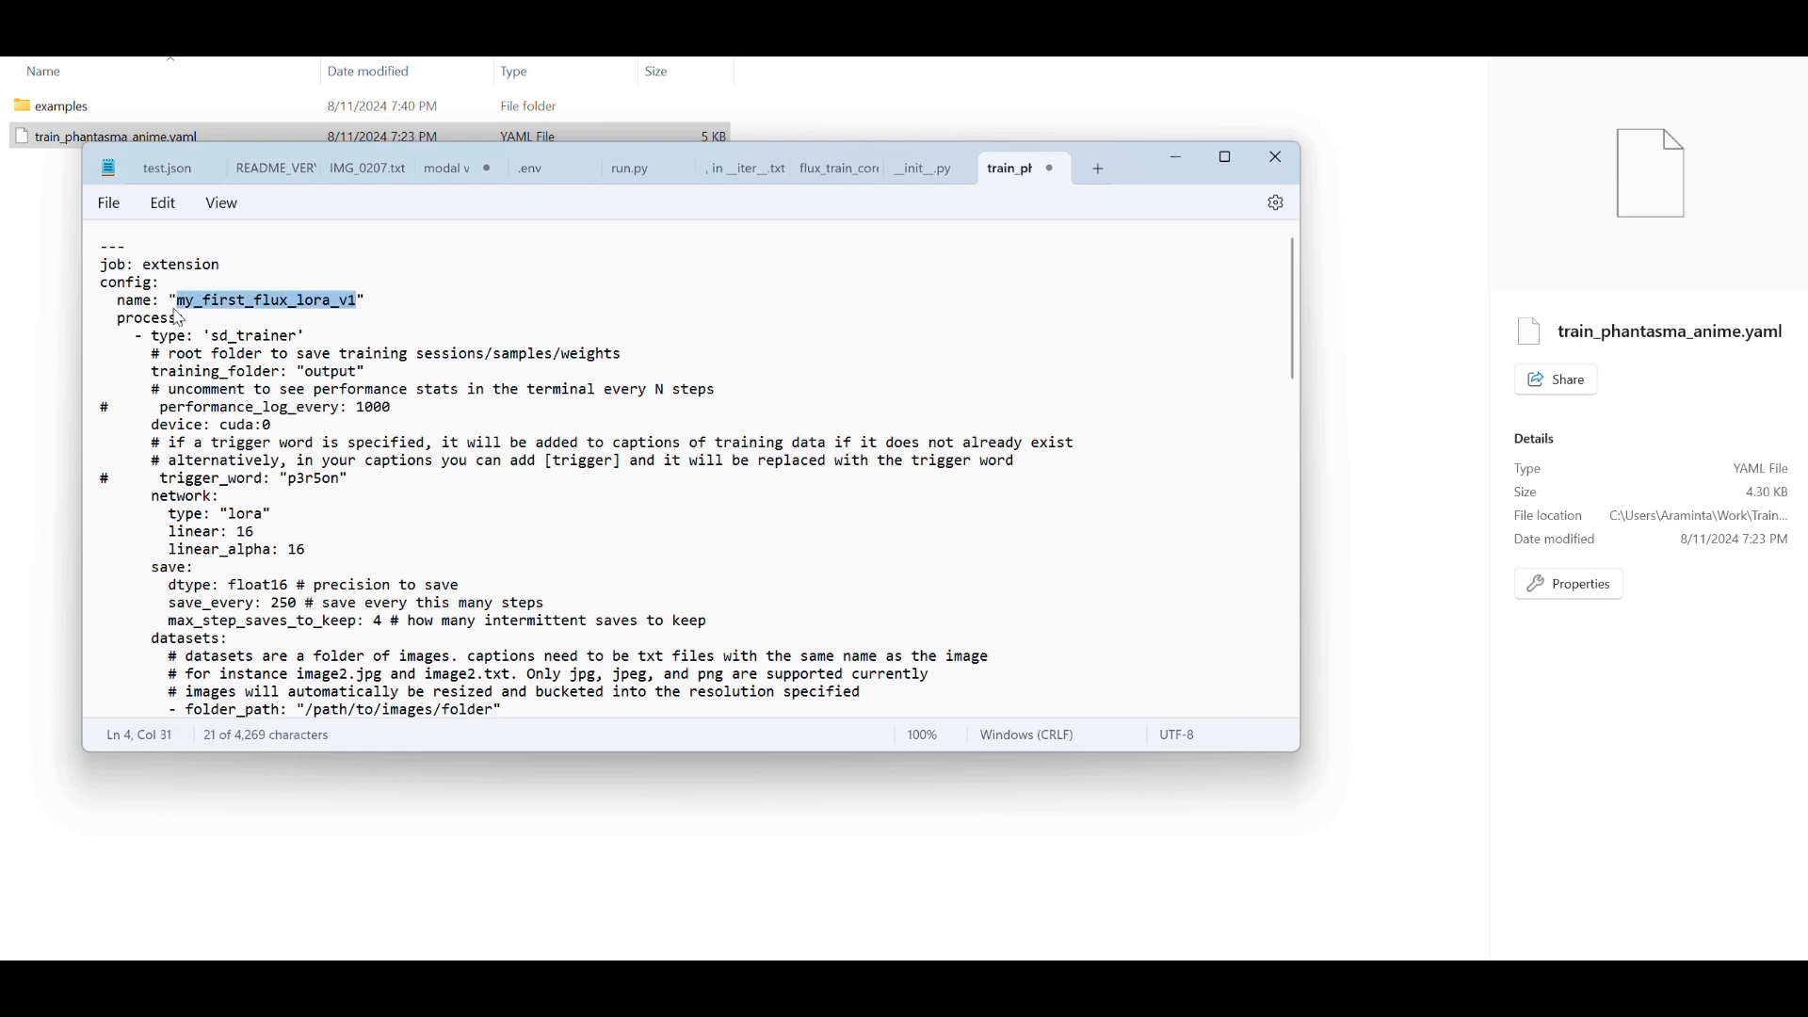
{"action": "type", "text": "t\""}
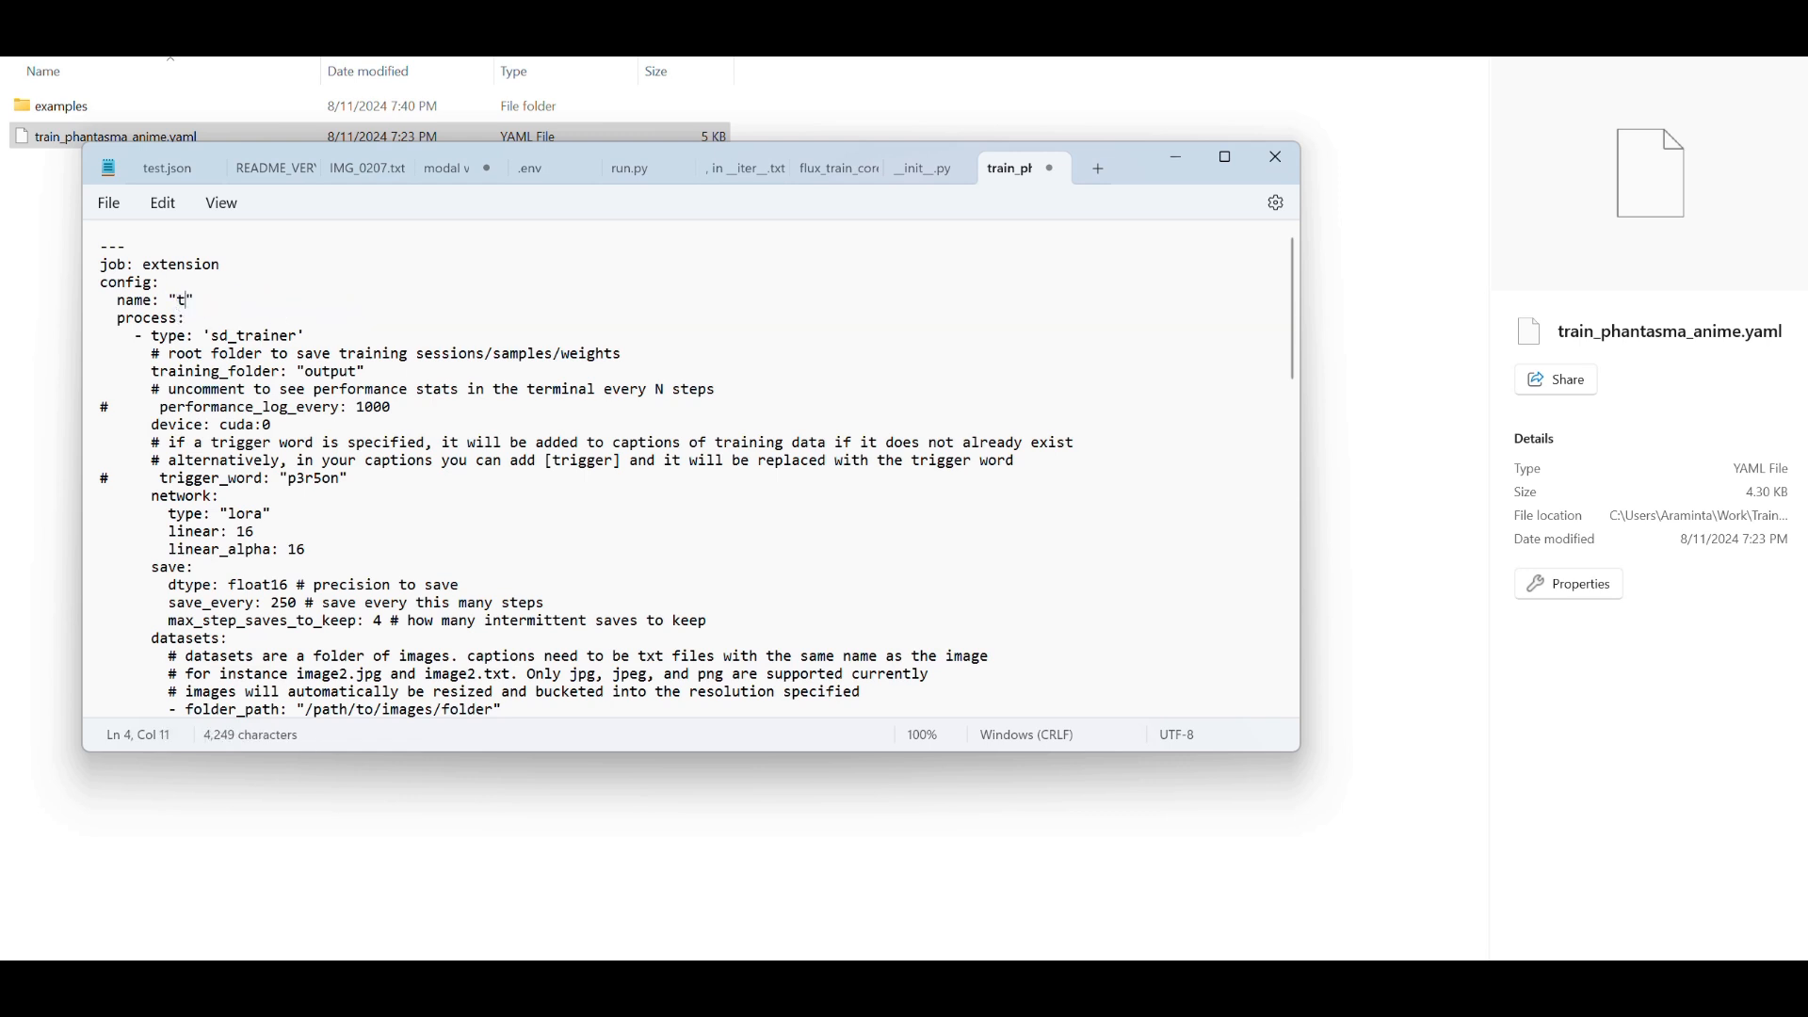
{"action": "type", "text": "hantasma"}
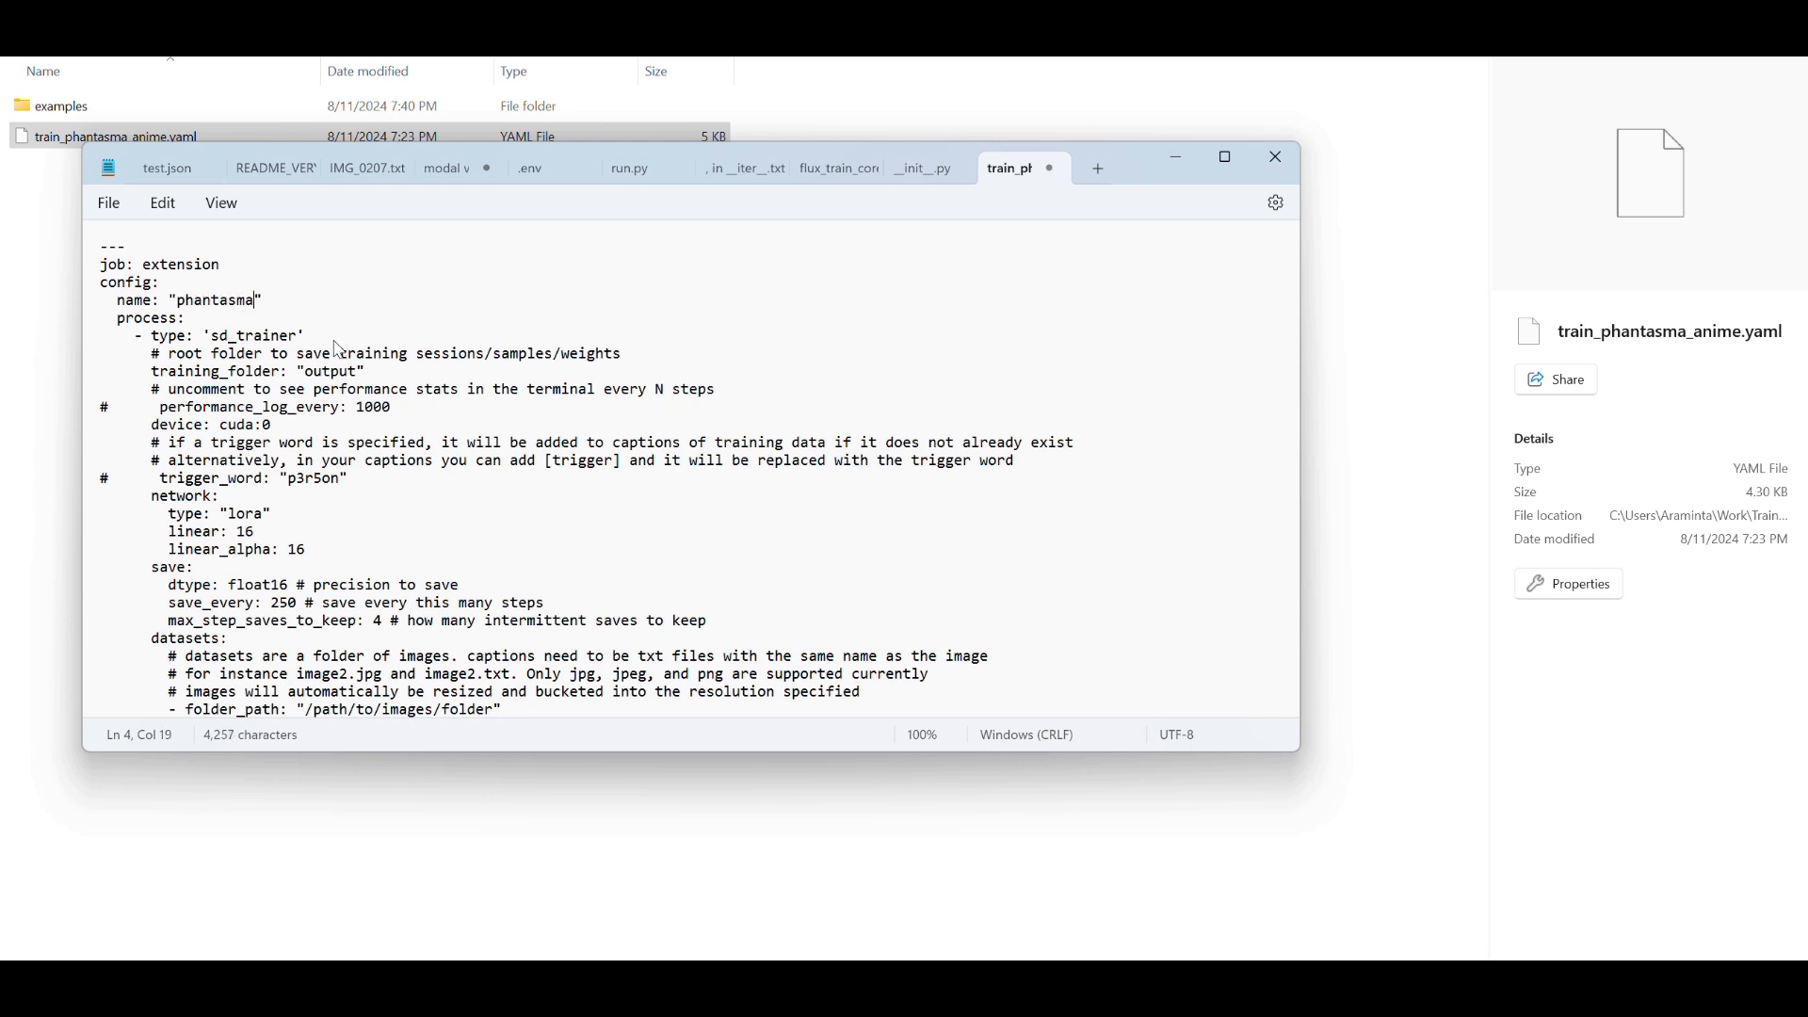
{"action": "type", "text": "_anime"}
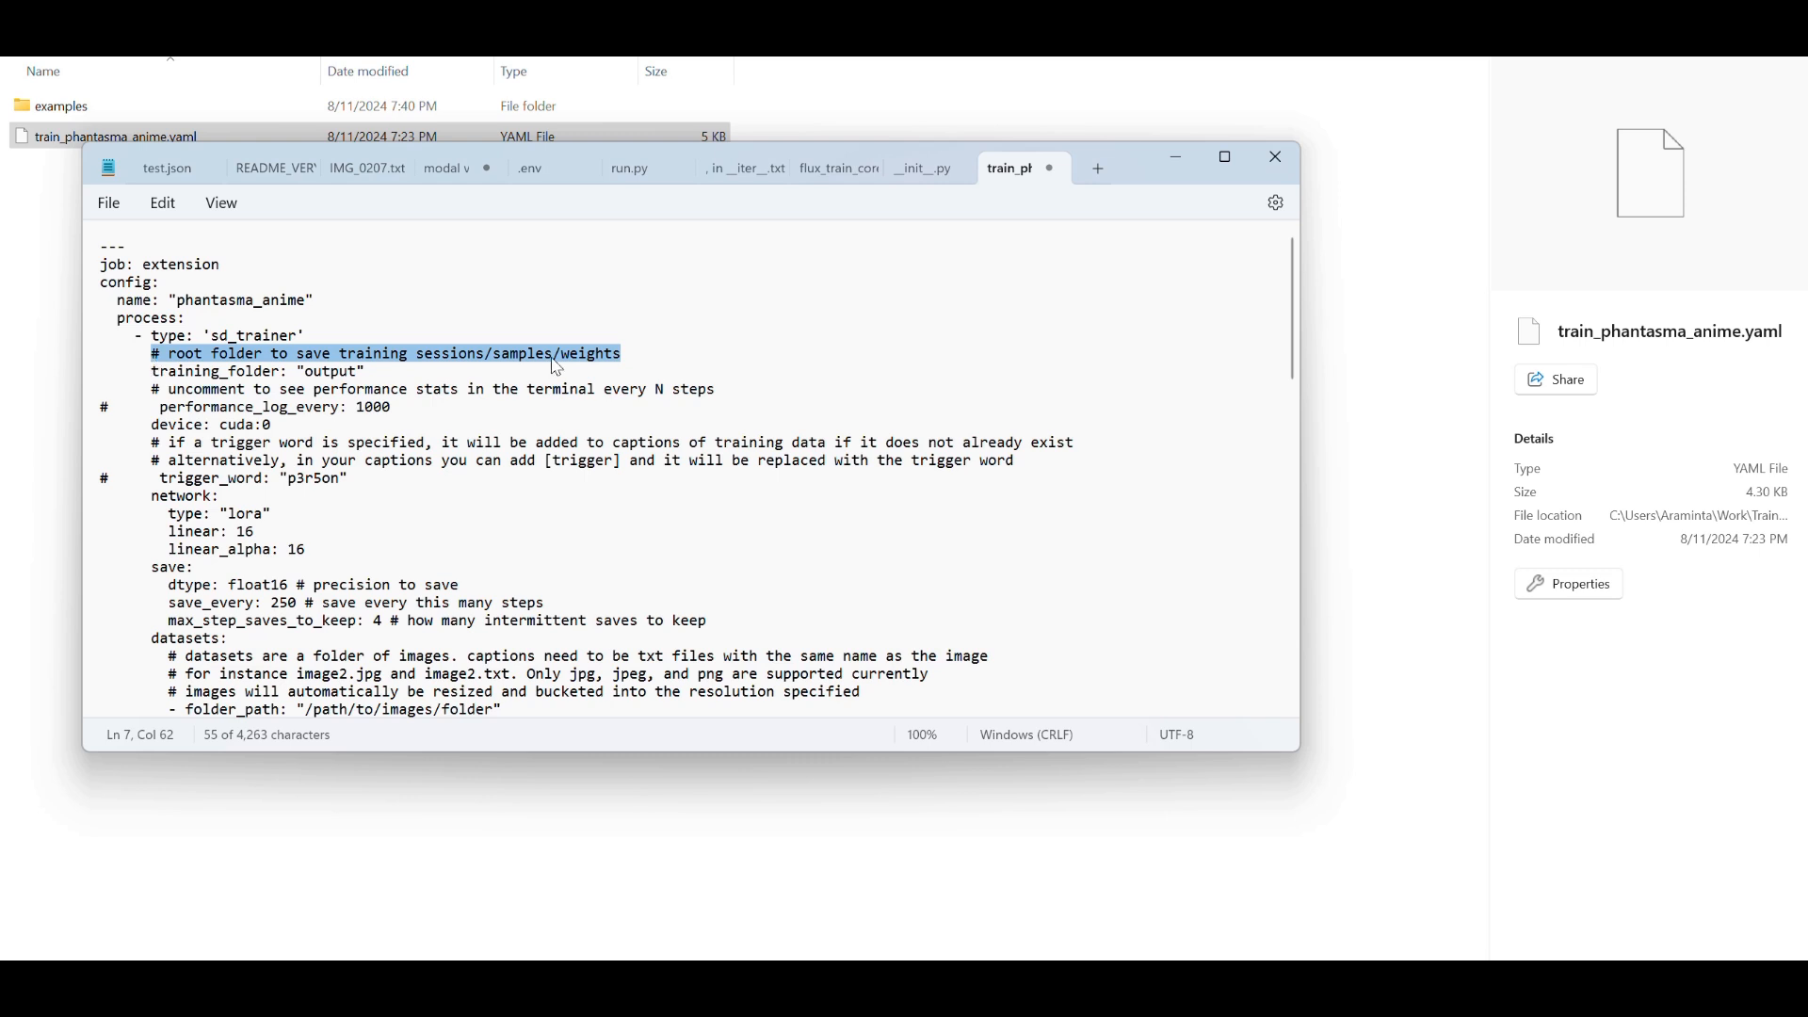
{"action": "mouse_move", "coordinate": [369, 405]}
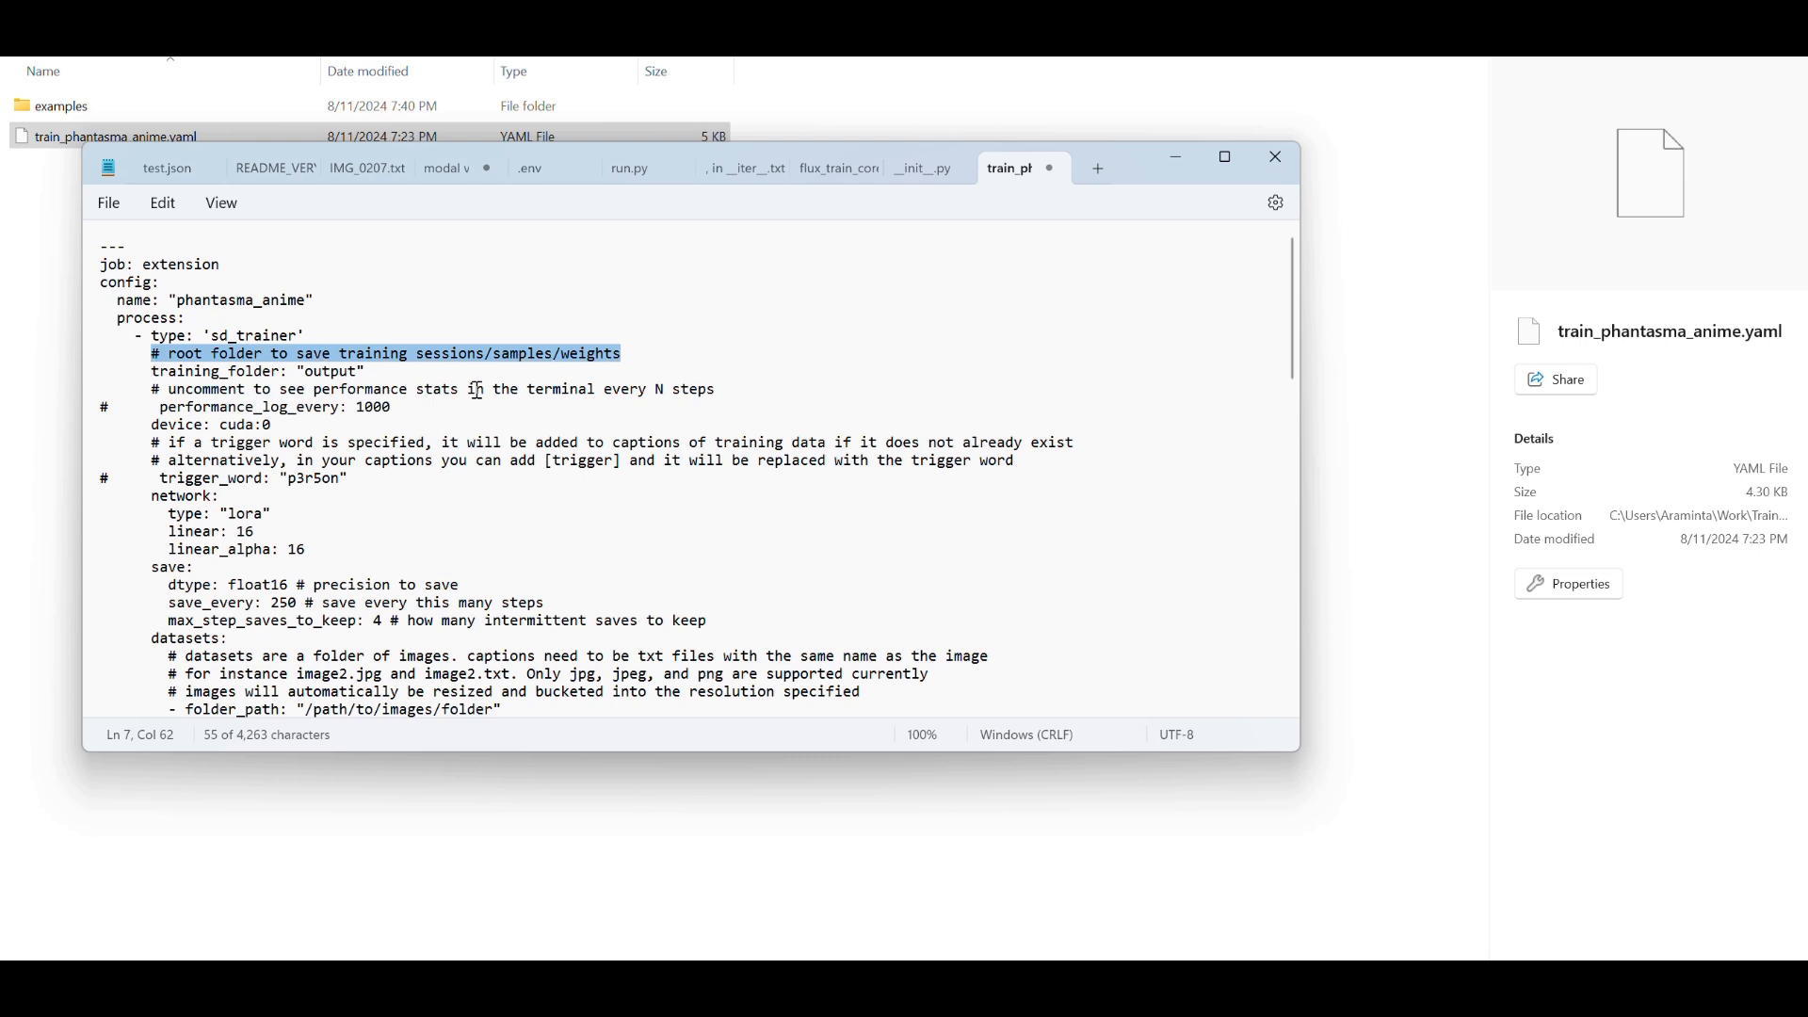
Delete the root folder comment and set training_folder to output/phantasma1.
{"action": "key", "text": "Delete"}
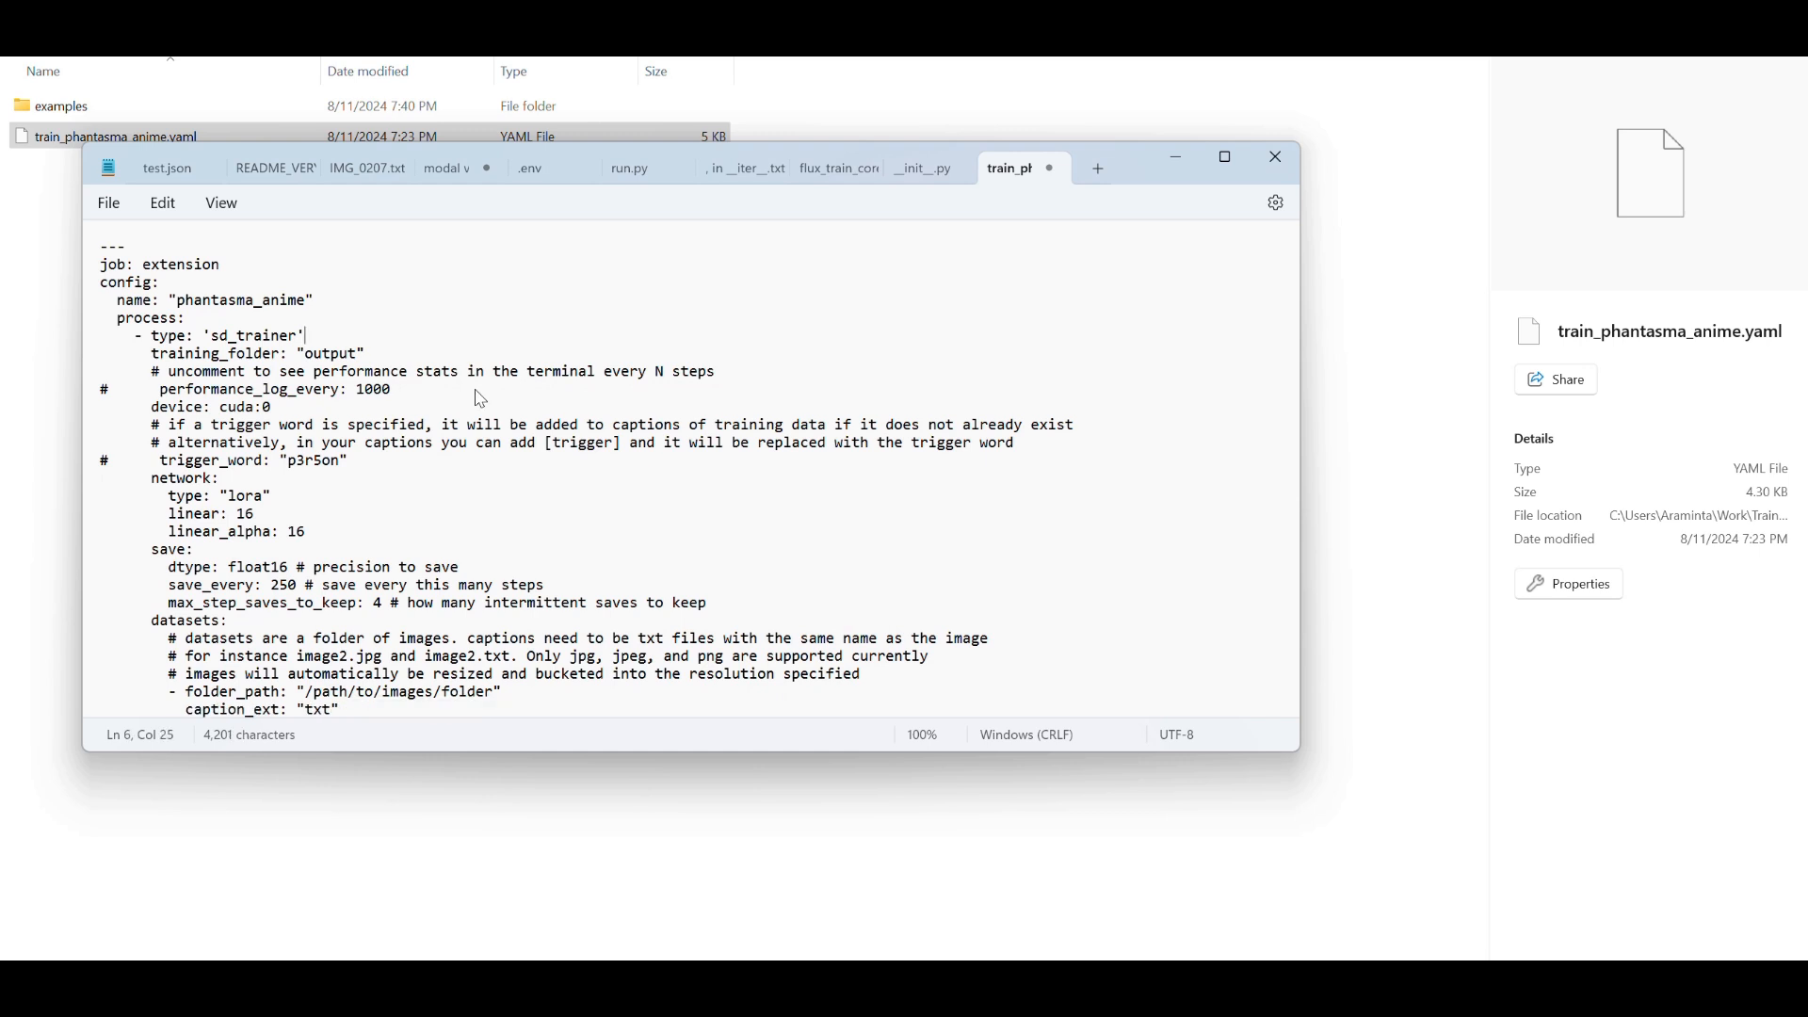
{"action": "left_click", "coordinate": [504, 427]}
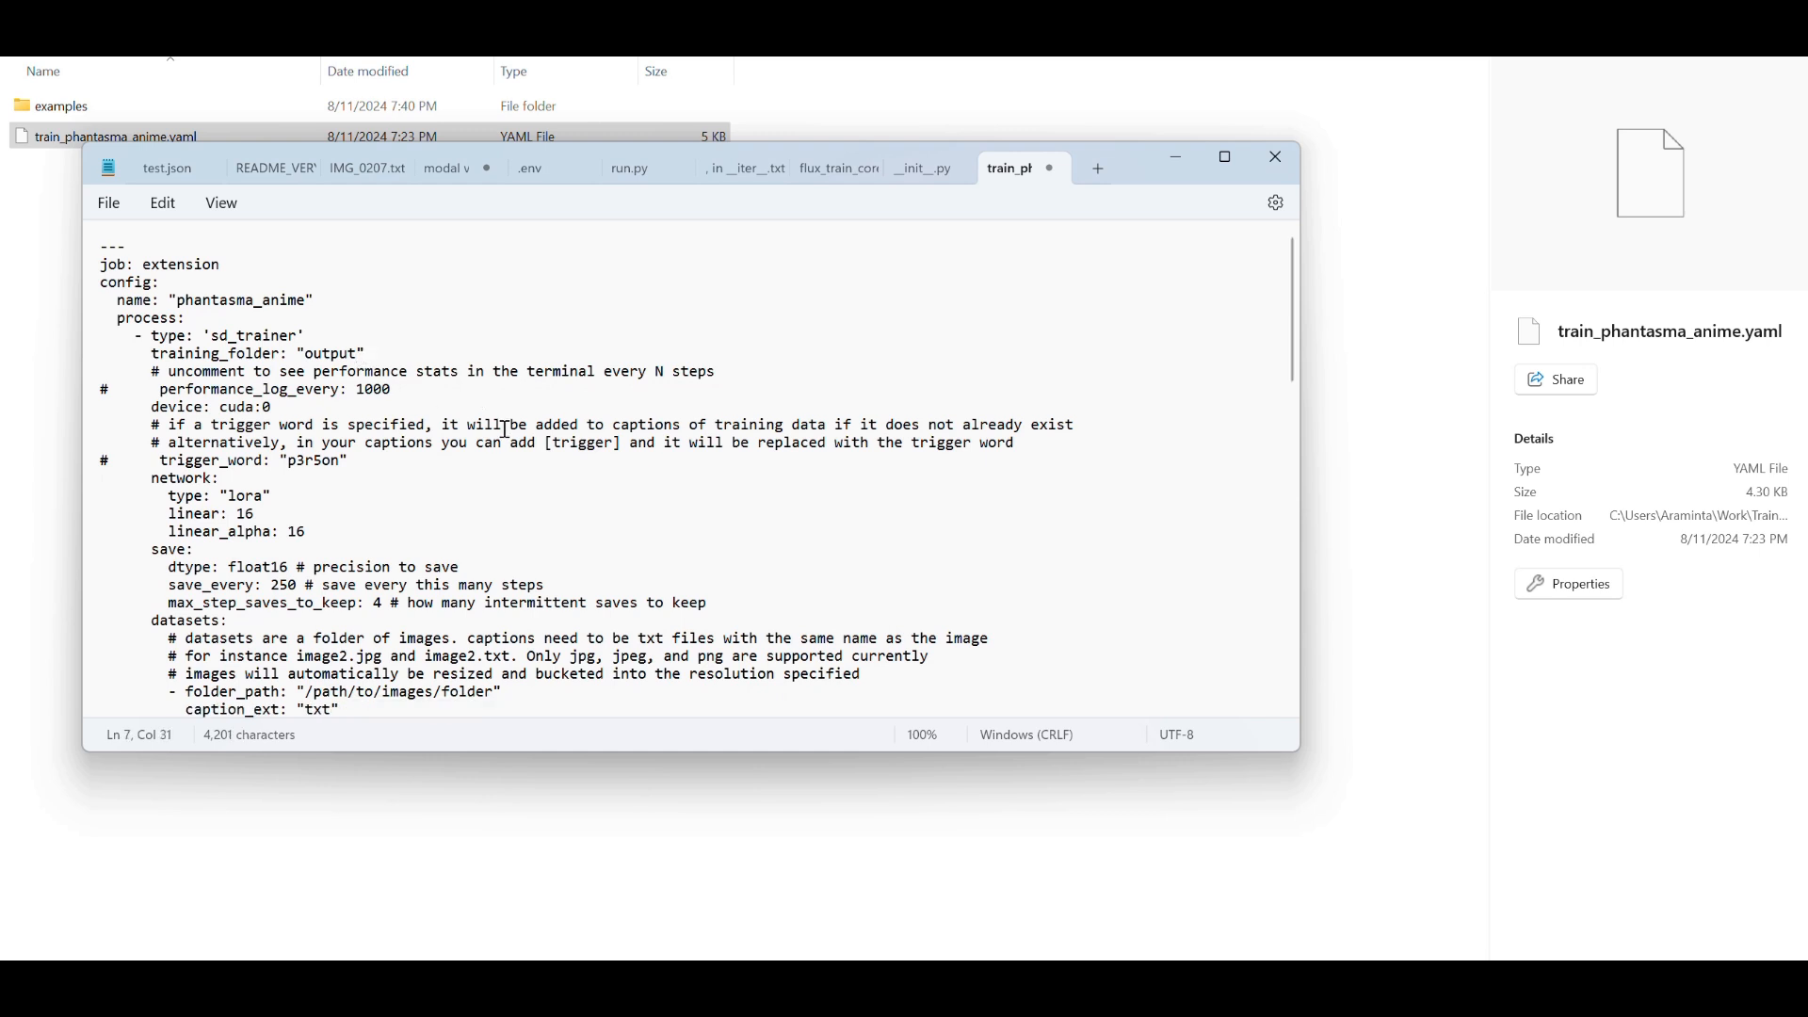
{"action": "type", "text": "/"}
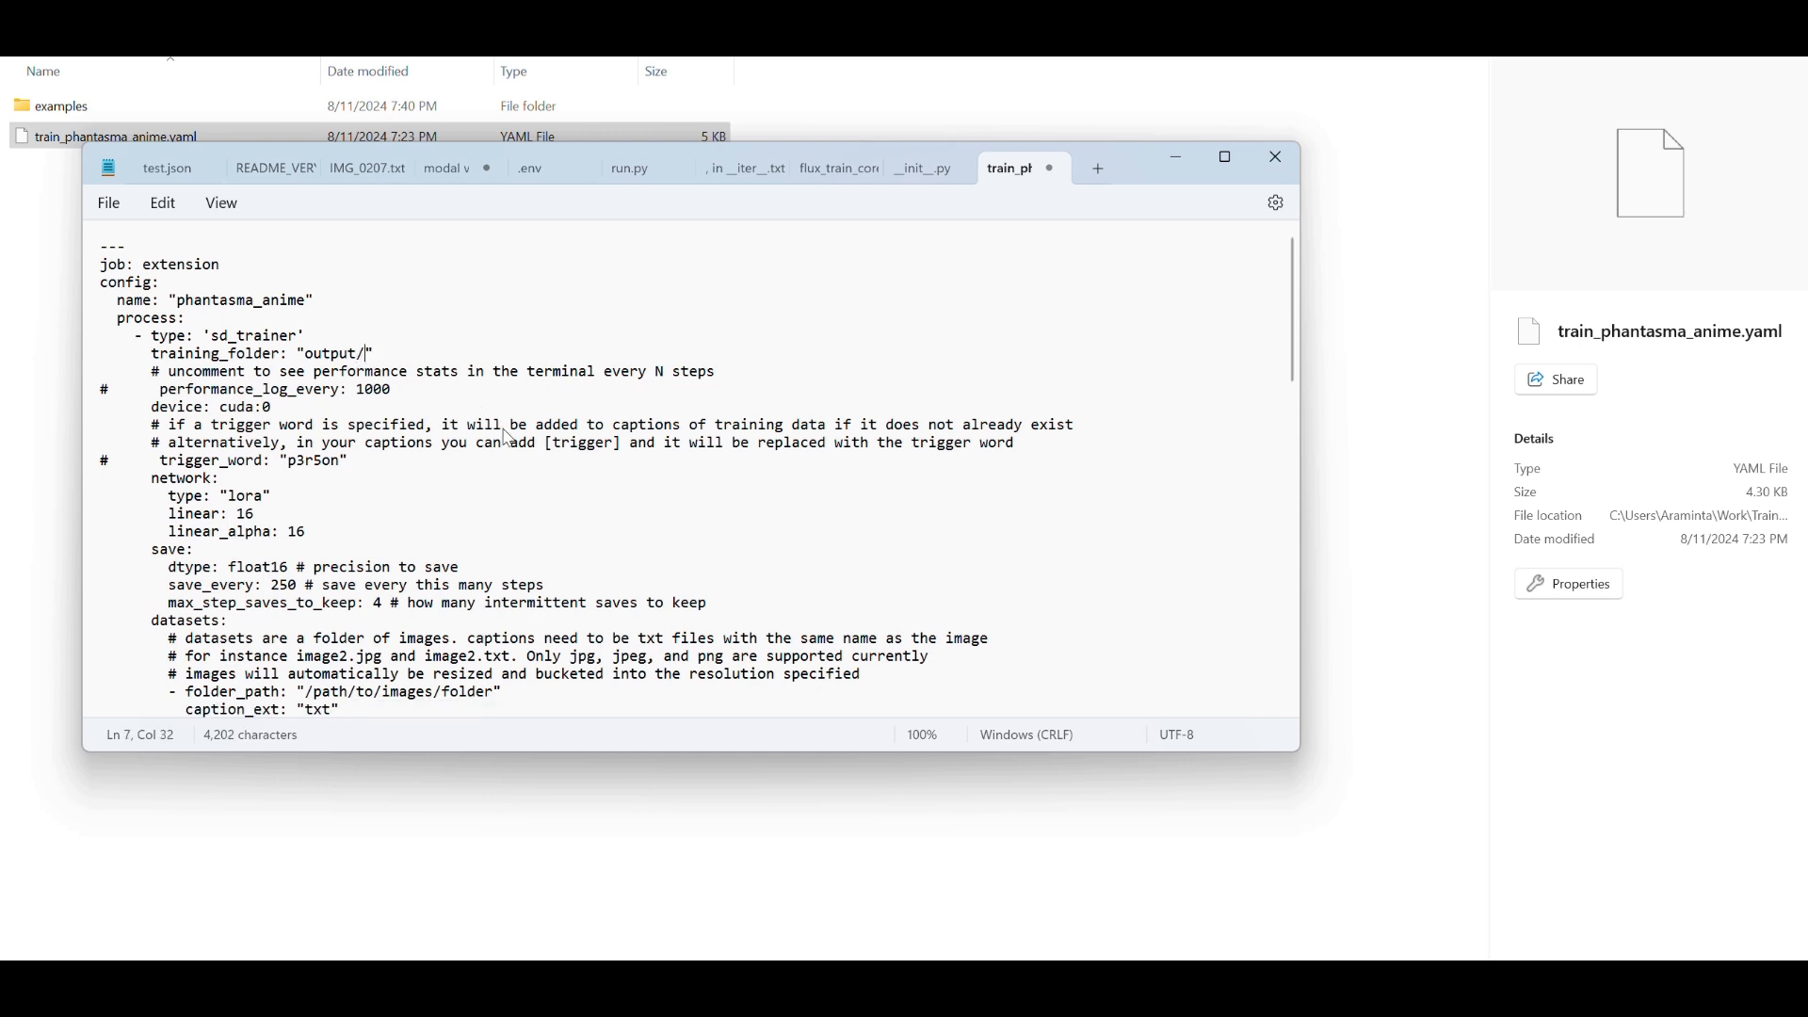
{"action": "type", "text": "phantasma"}
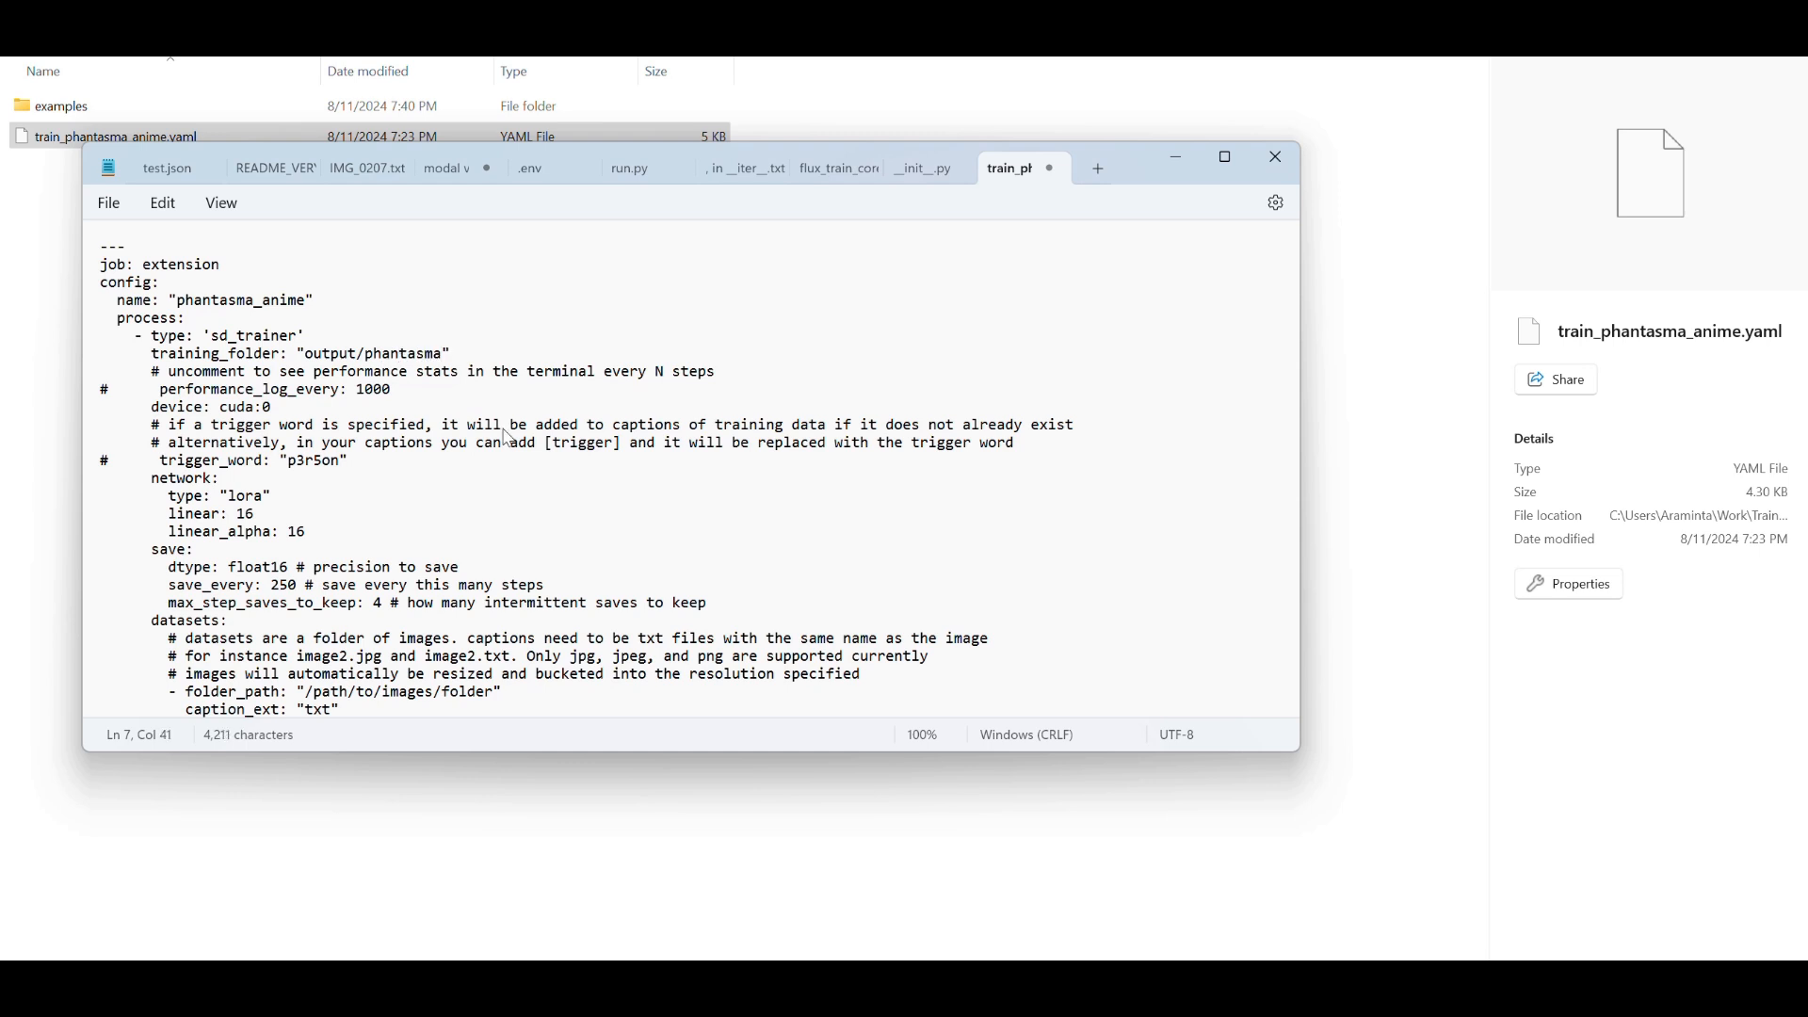
{"action": "type", "text": "1"}
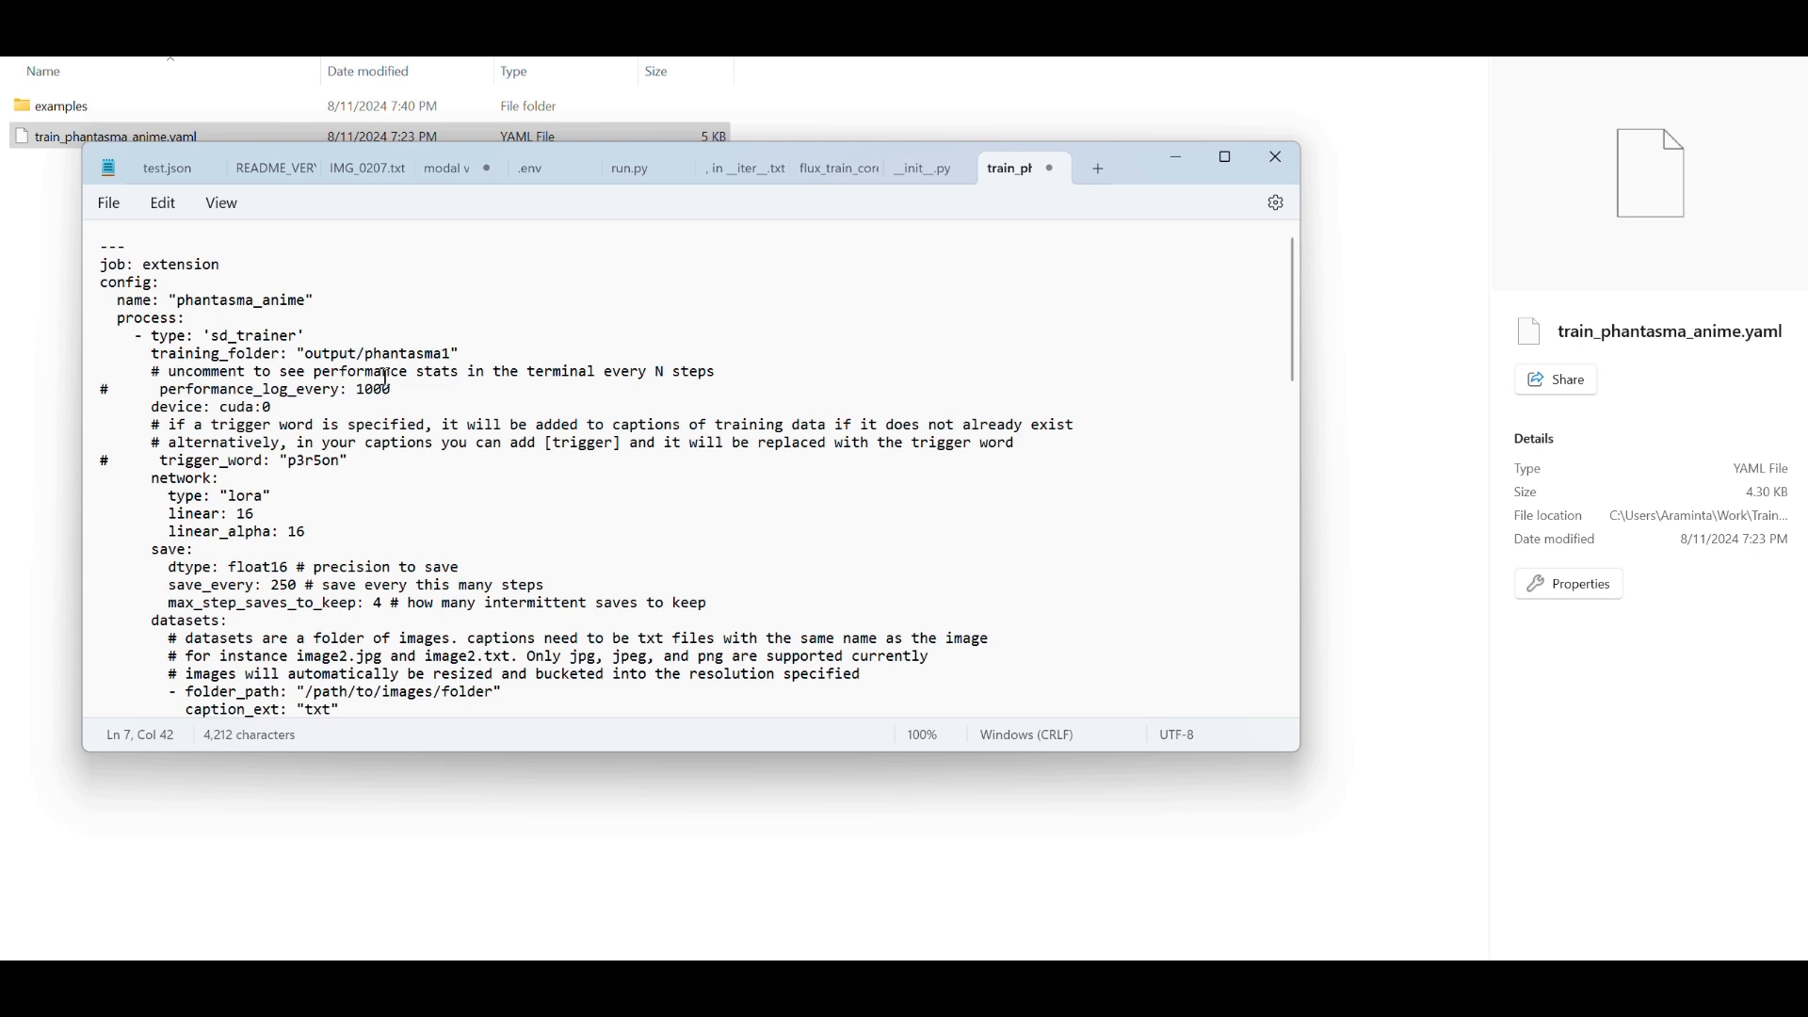
{"action": "mouse_move", "coordinate": [712, 365]}
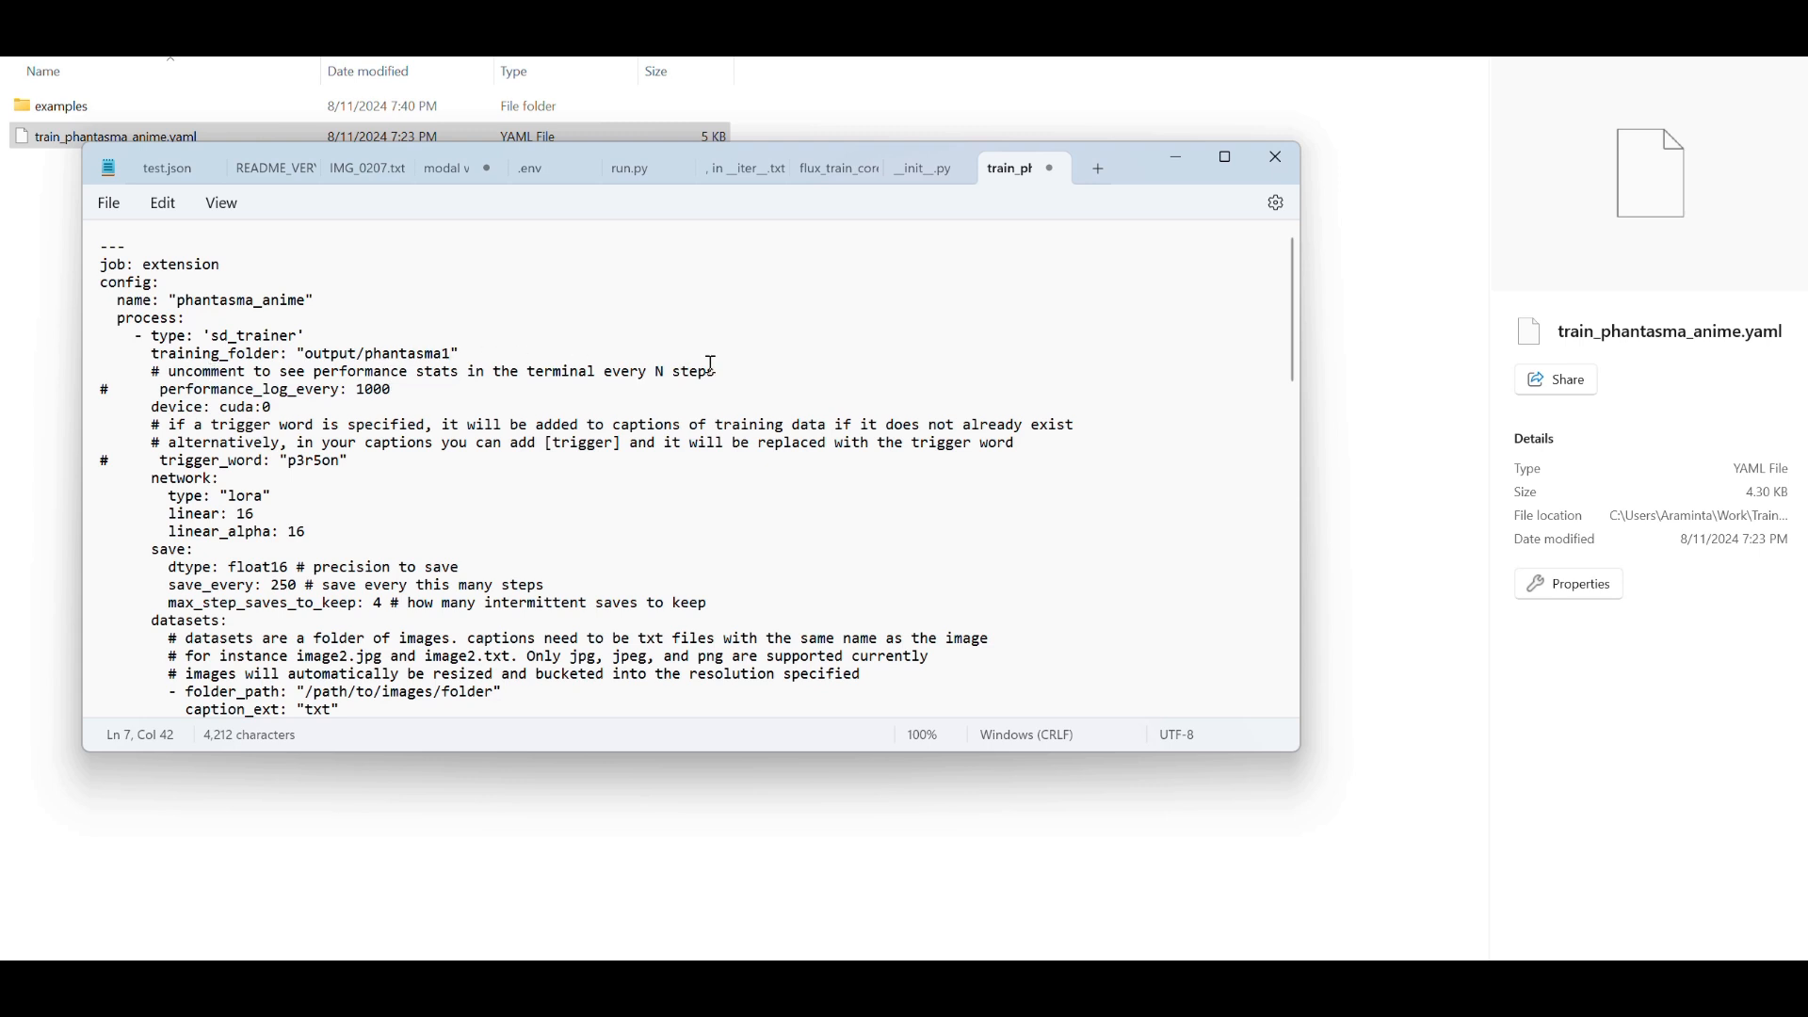
{"action": "mouse_move", "coordinate": [733, 377]}
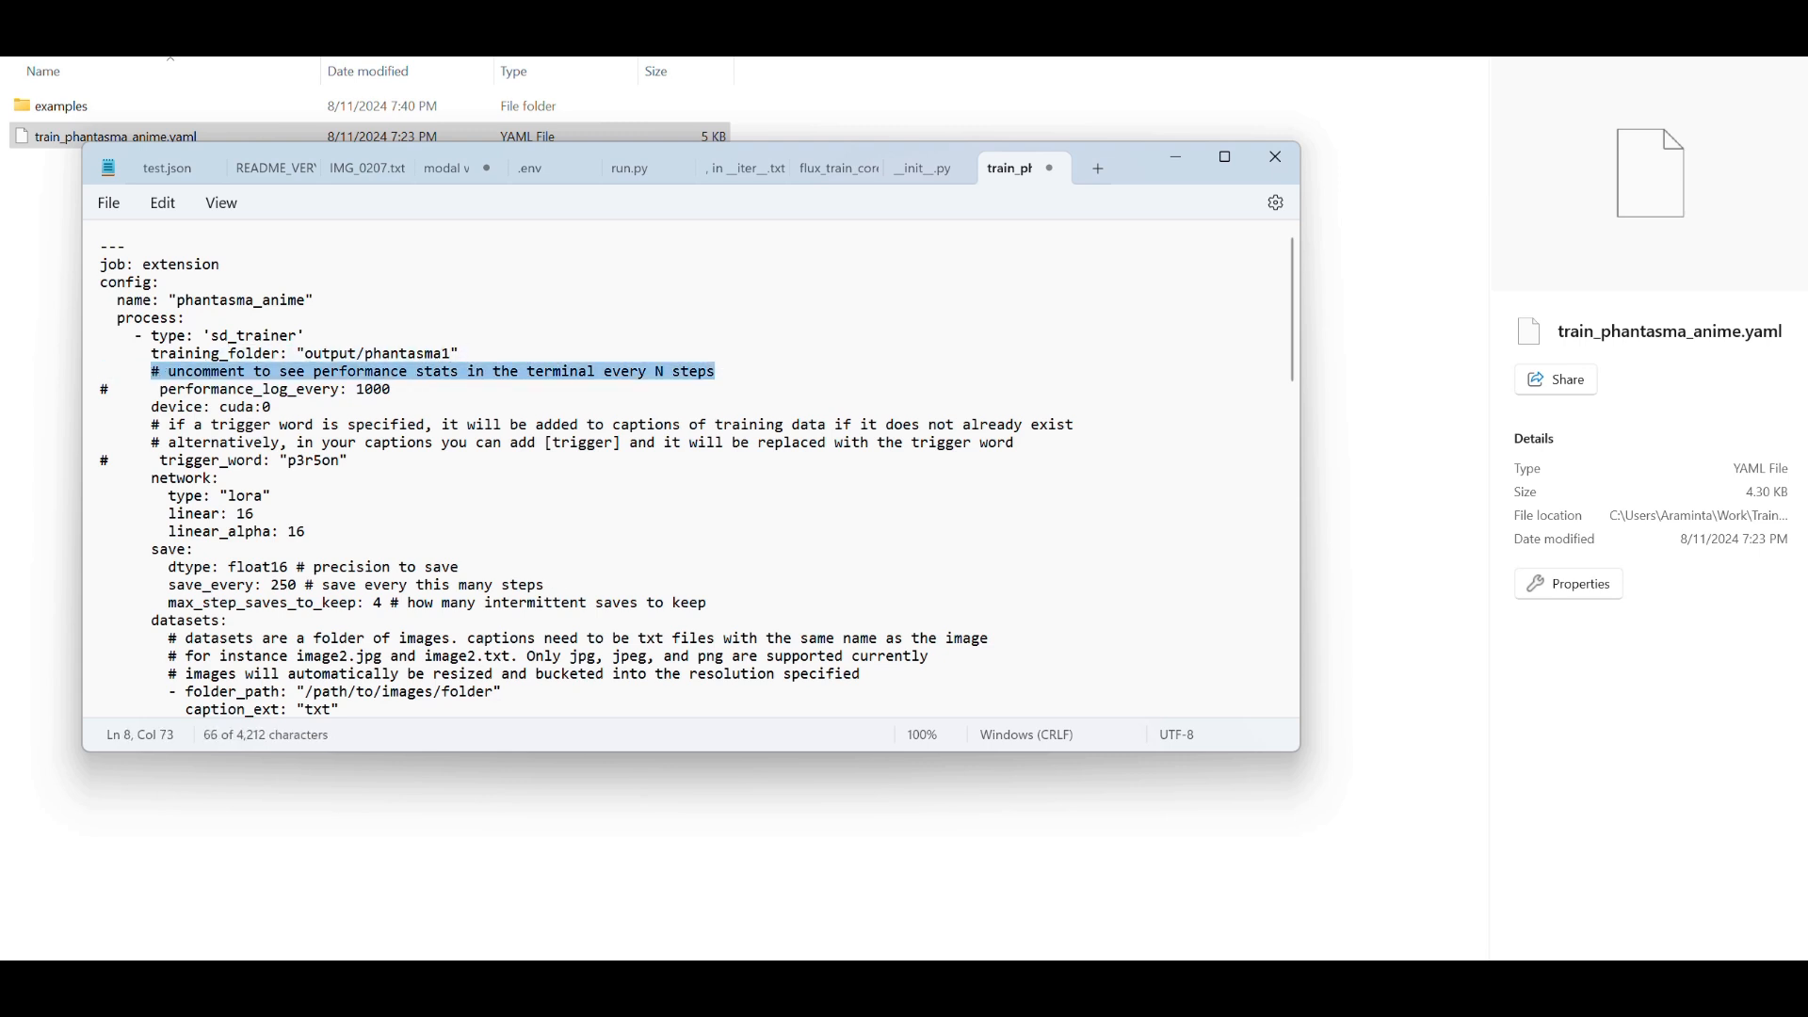
Uncomment performance_log_every and trigger_word, setting the trigger word to 'phntsm style'.
{"action": "key", "text": "Delete"}
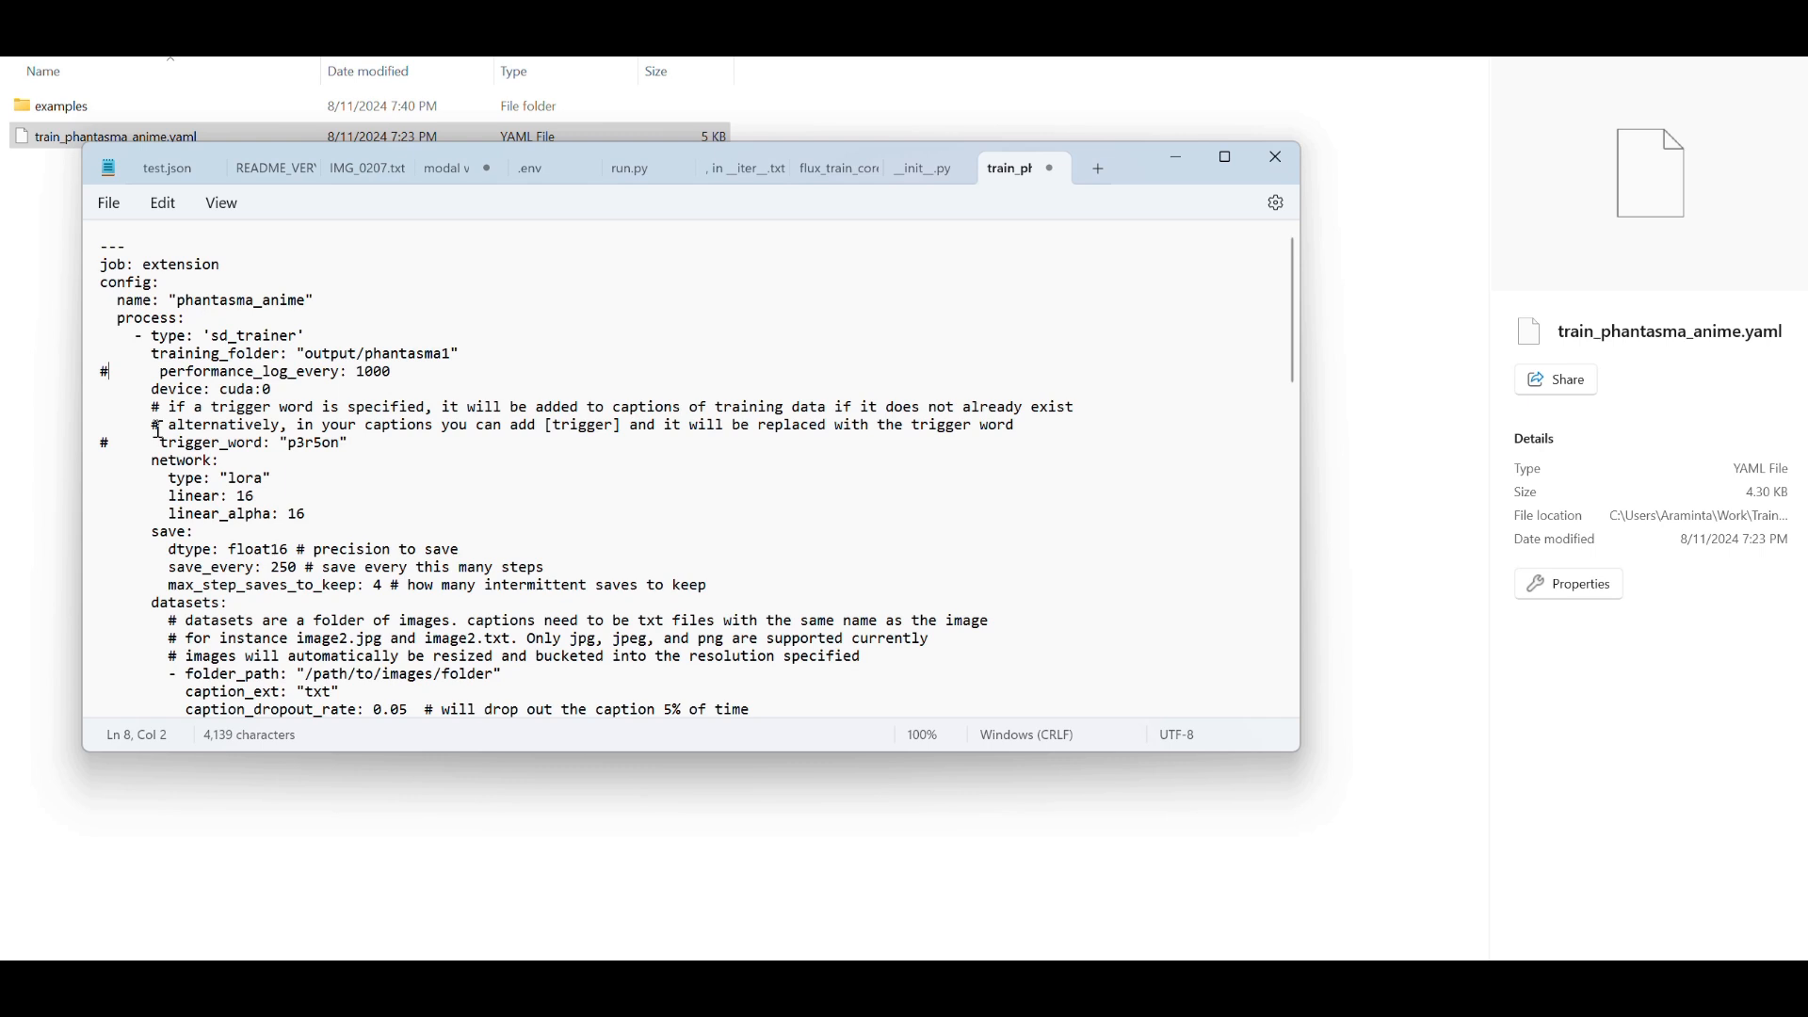
{"action": "key", "text": "Backspace"}
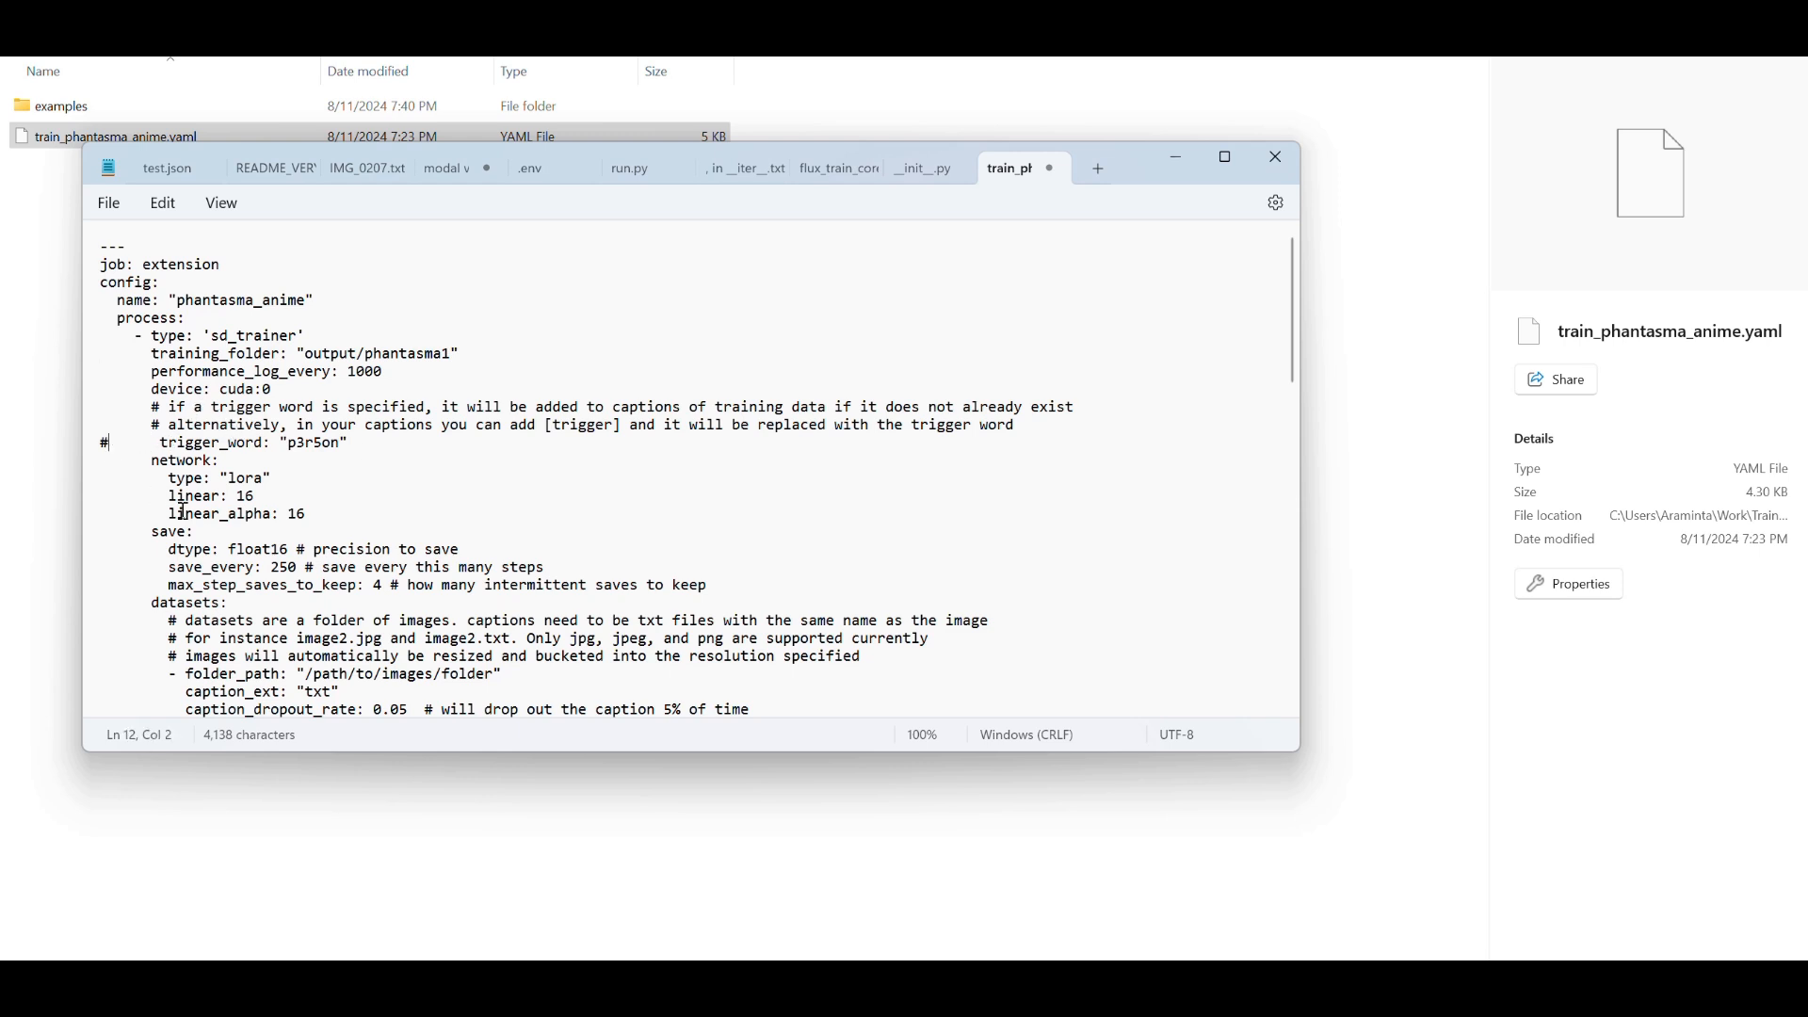
{"action": "key", "text": "Backspace"}
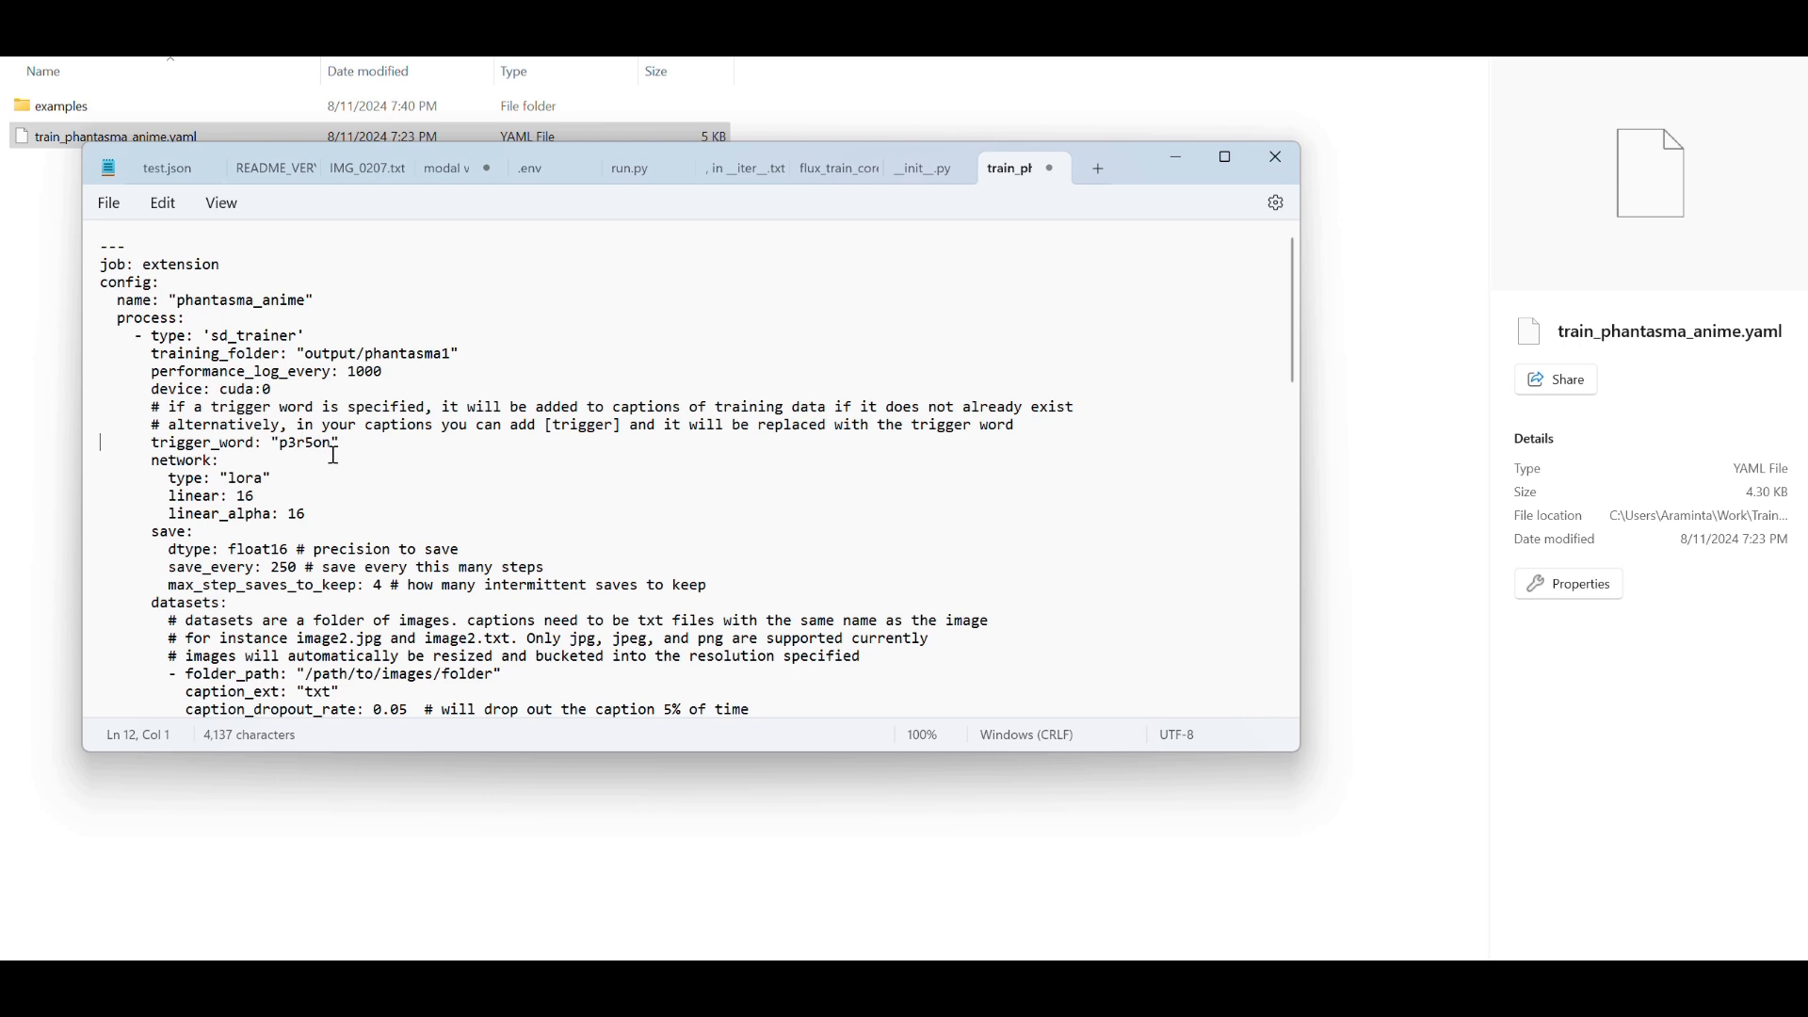
{"action": "double_click", "coordinate": [304, 443]}
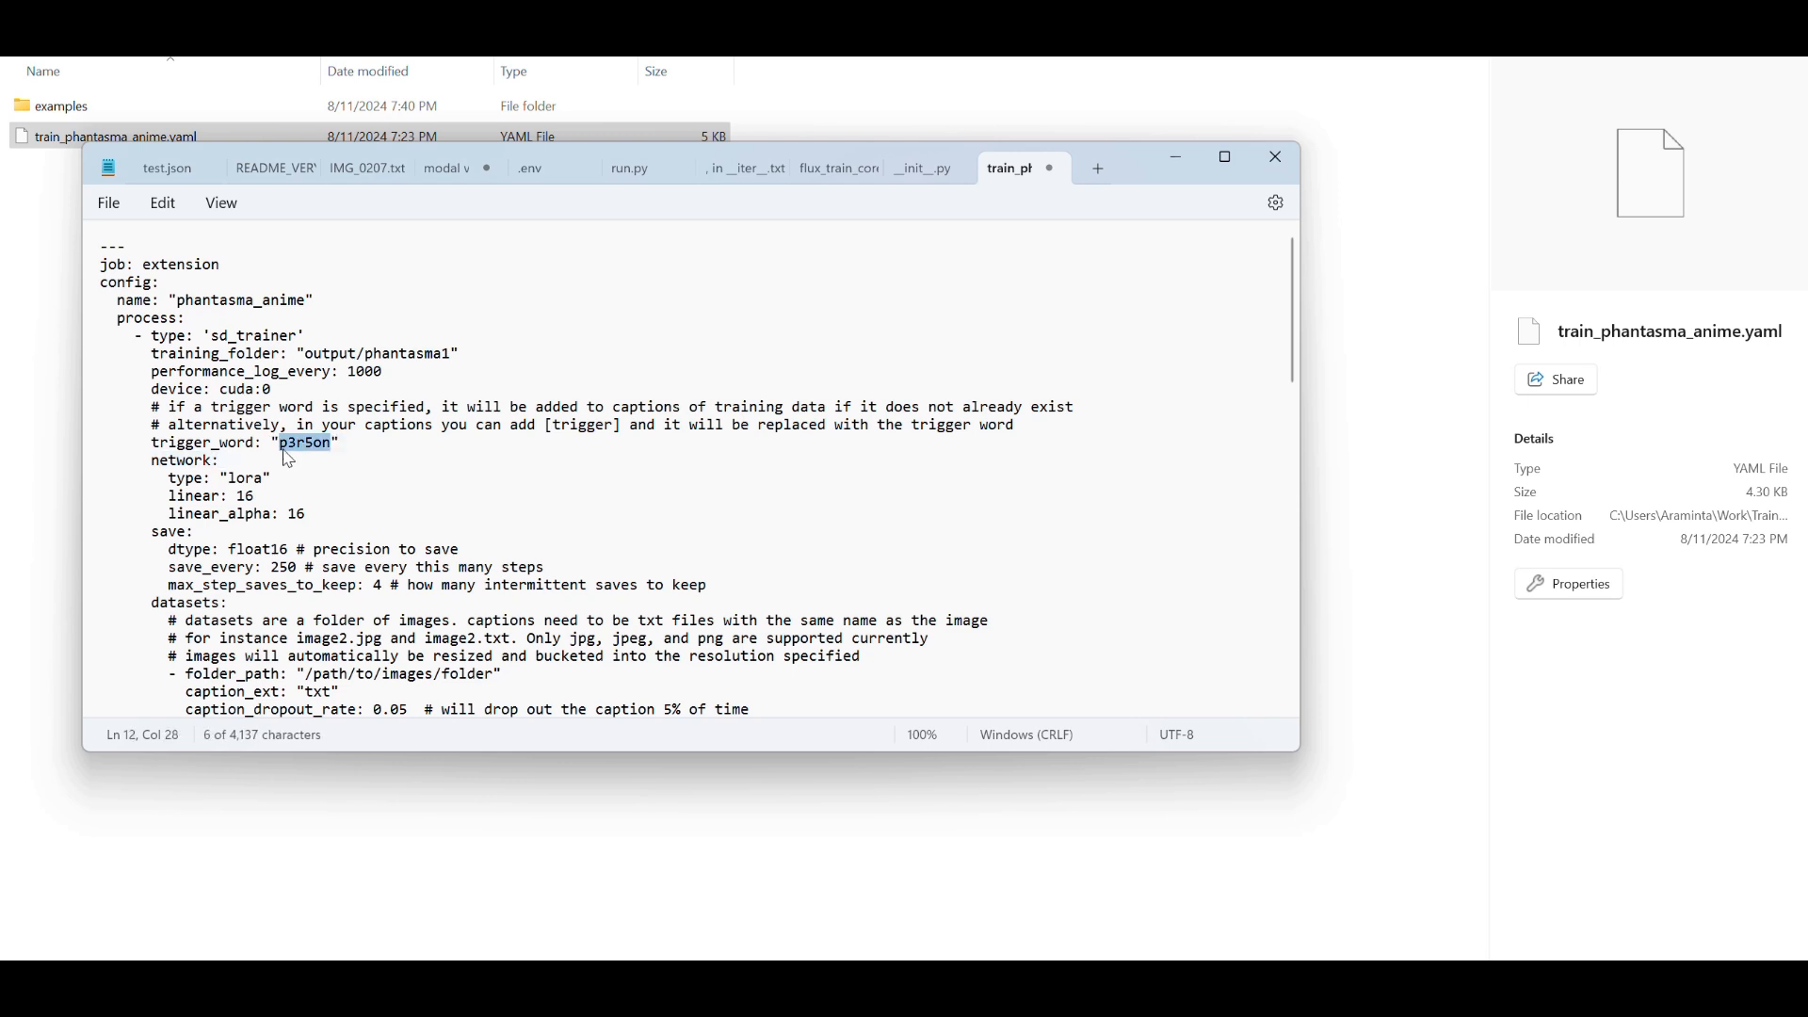
{"action": "type", "text": "phntsm style"}
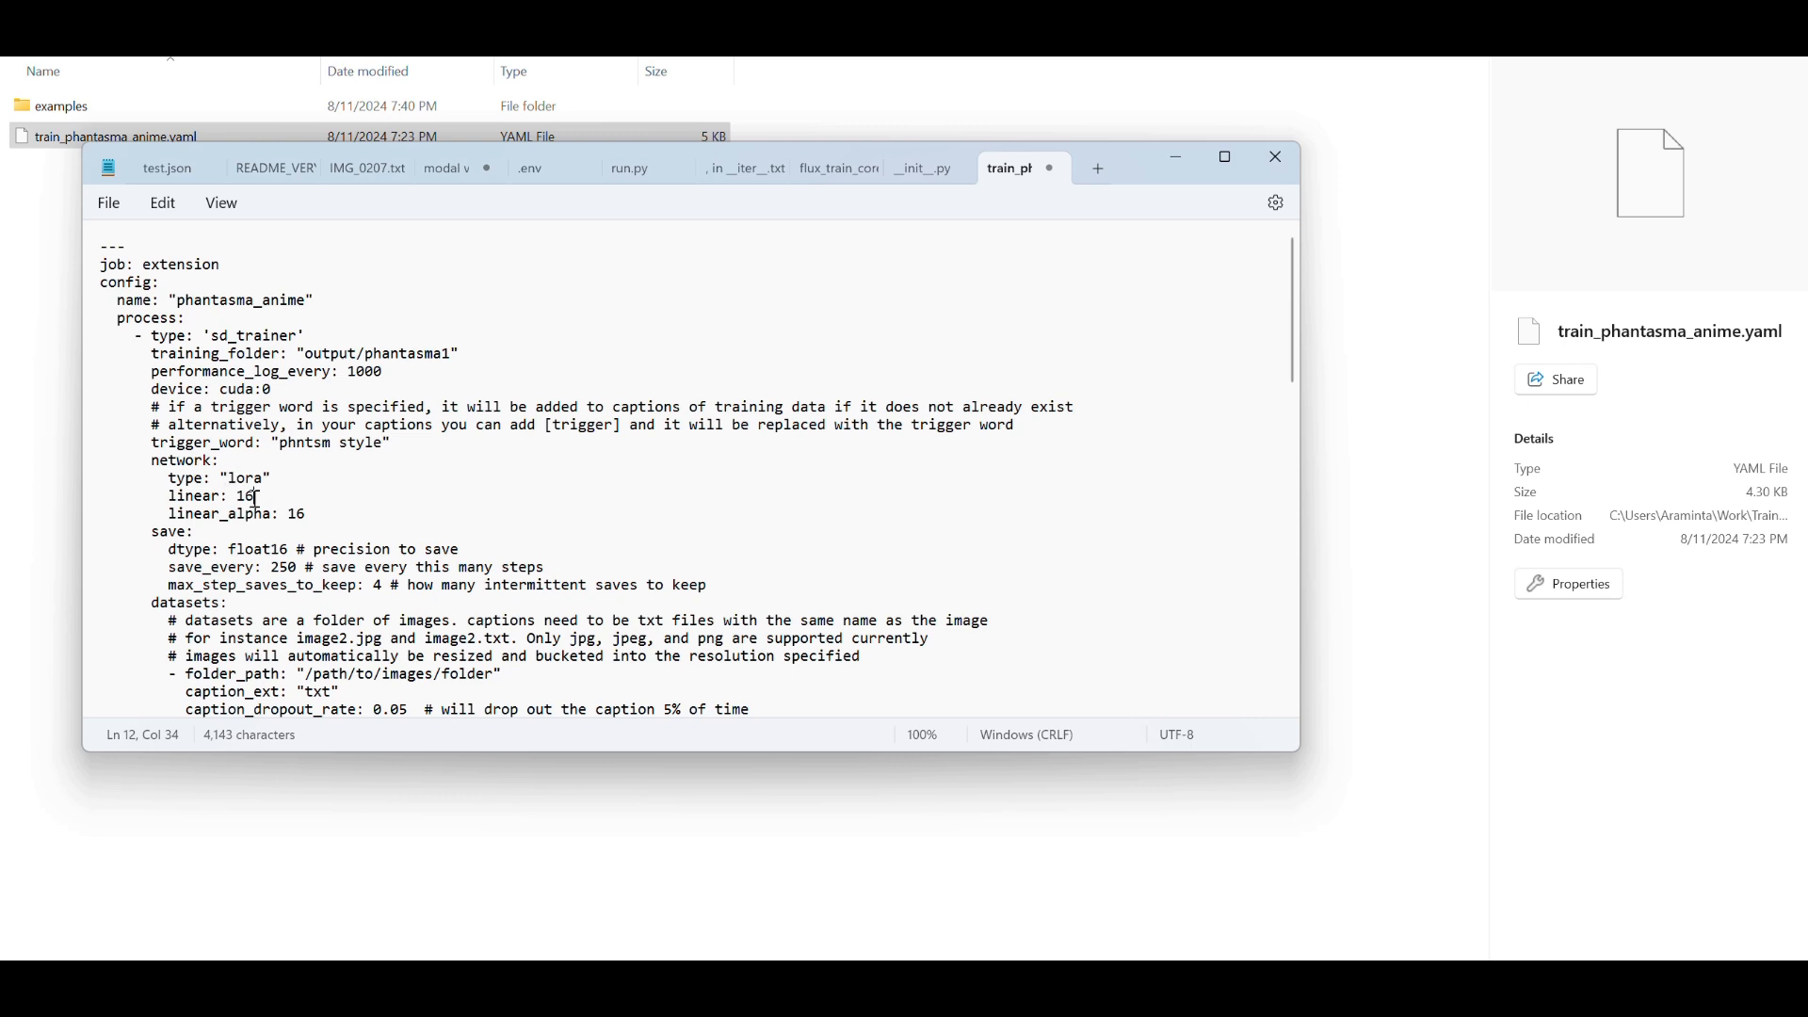
{"action": "key", "text": "Backspace"}
{"action": "type", "text": "32"}
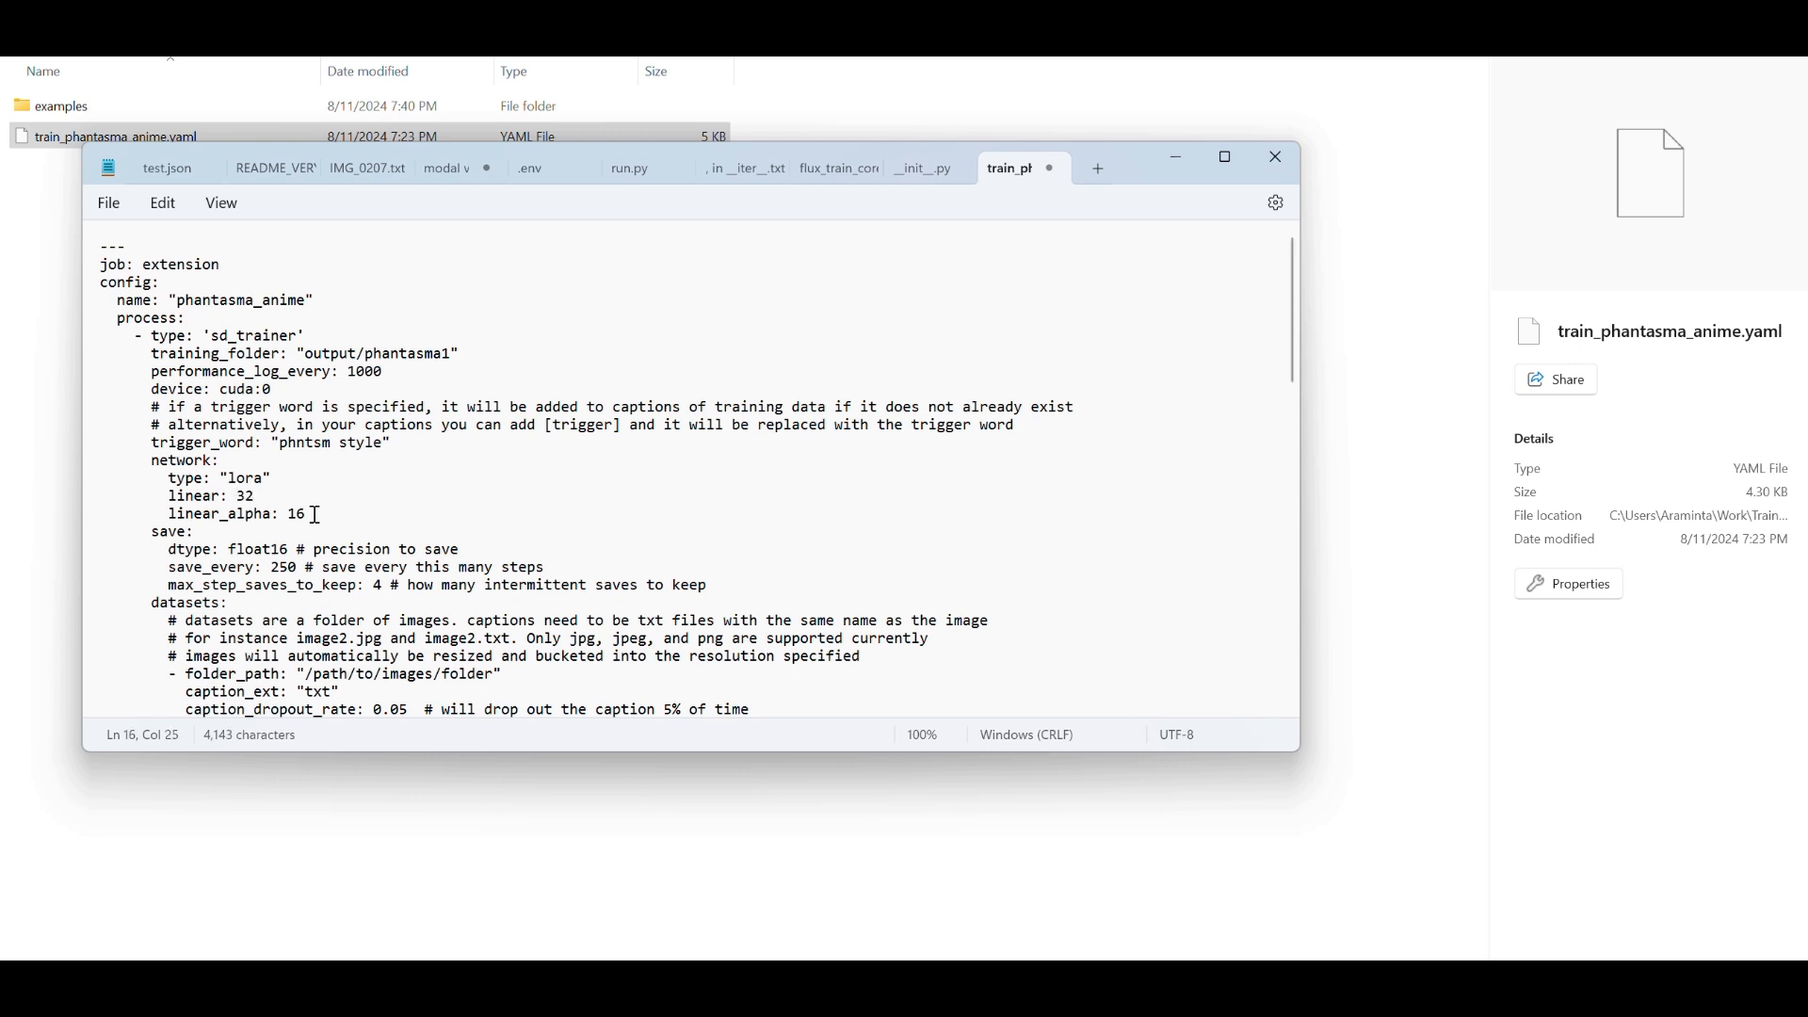
Set linear_alpha to 32 and save_every to 200, removing the save comments.
{"action": "key", "text": "Backspace"}
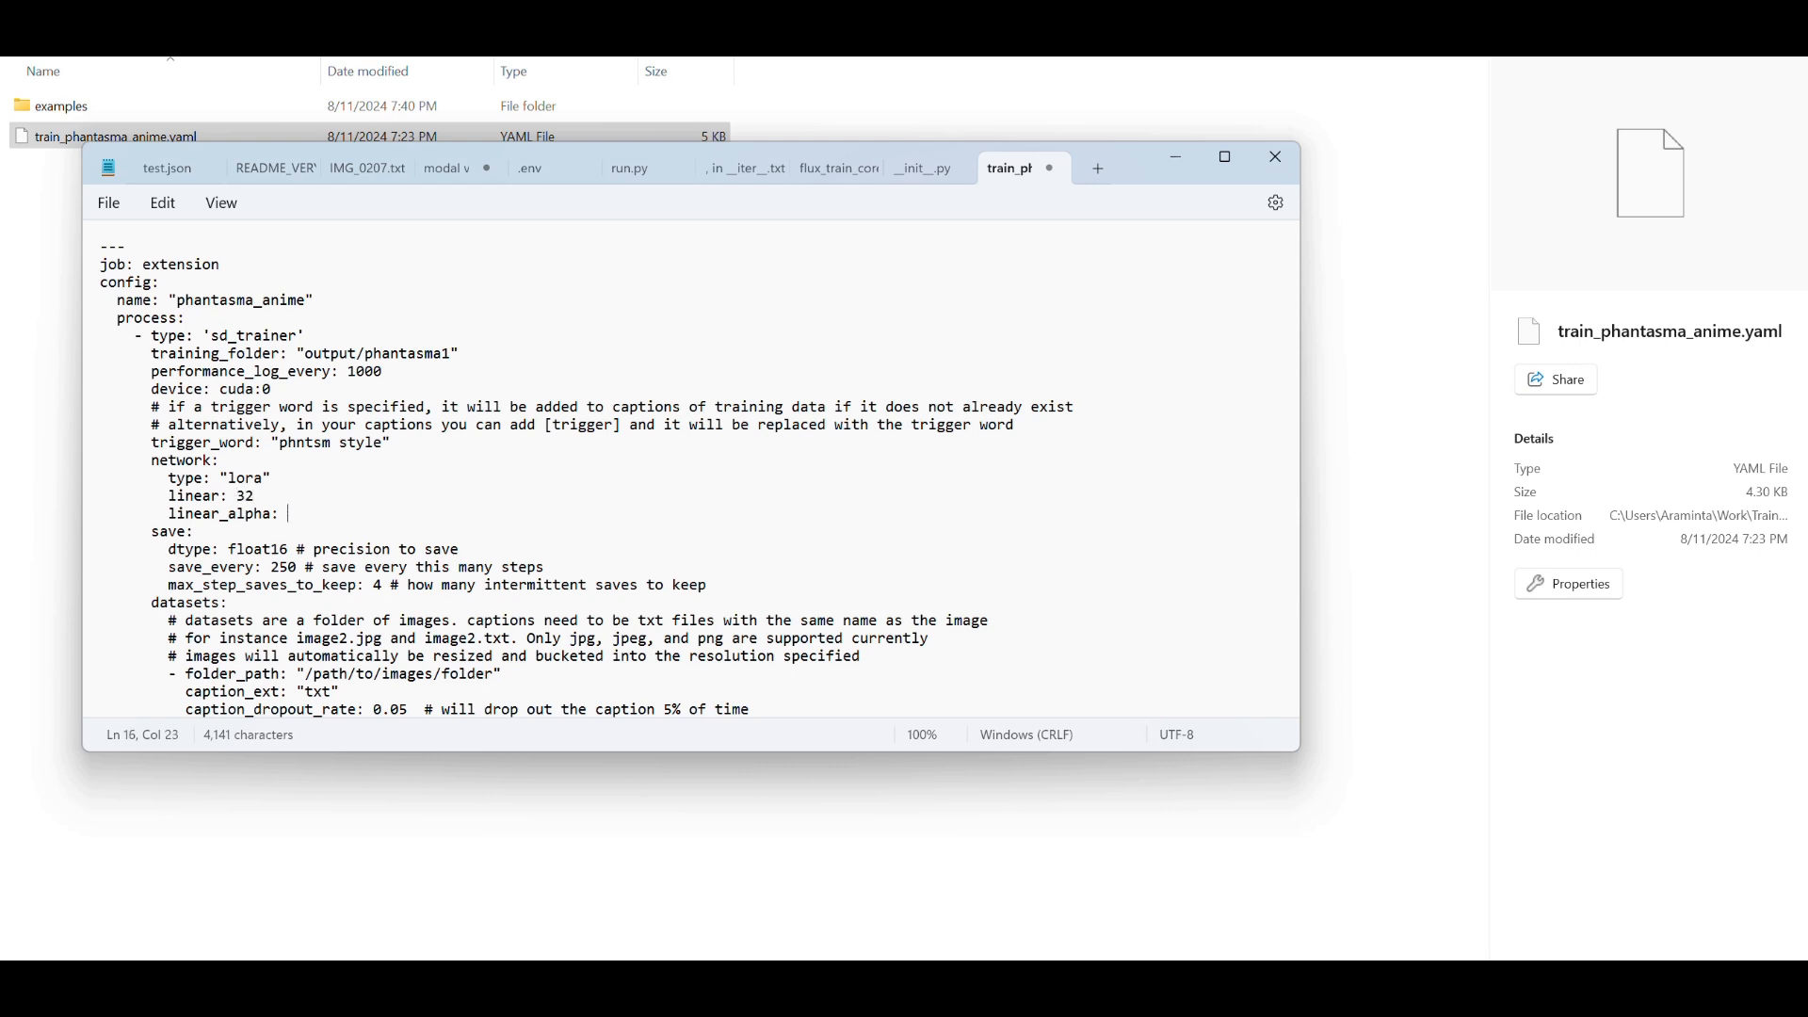
{"action": "type", "text": "32"}
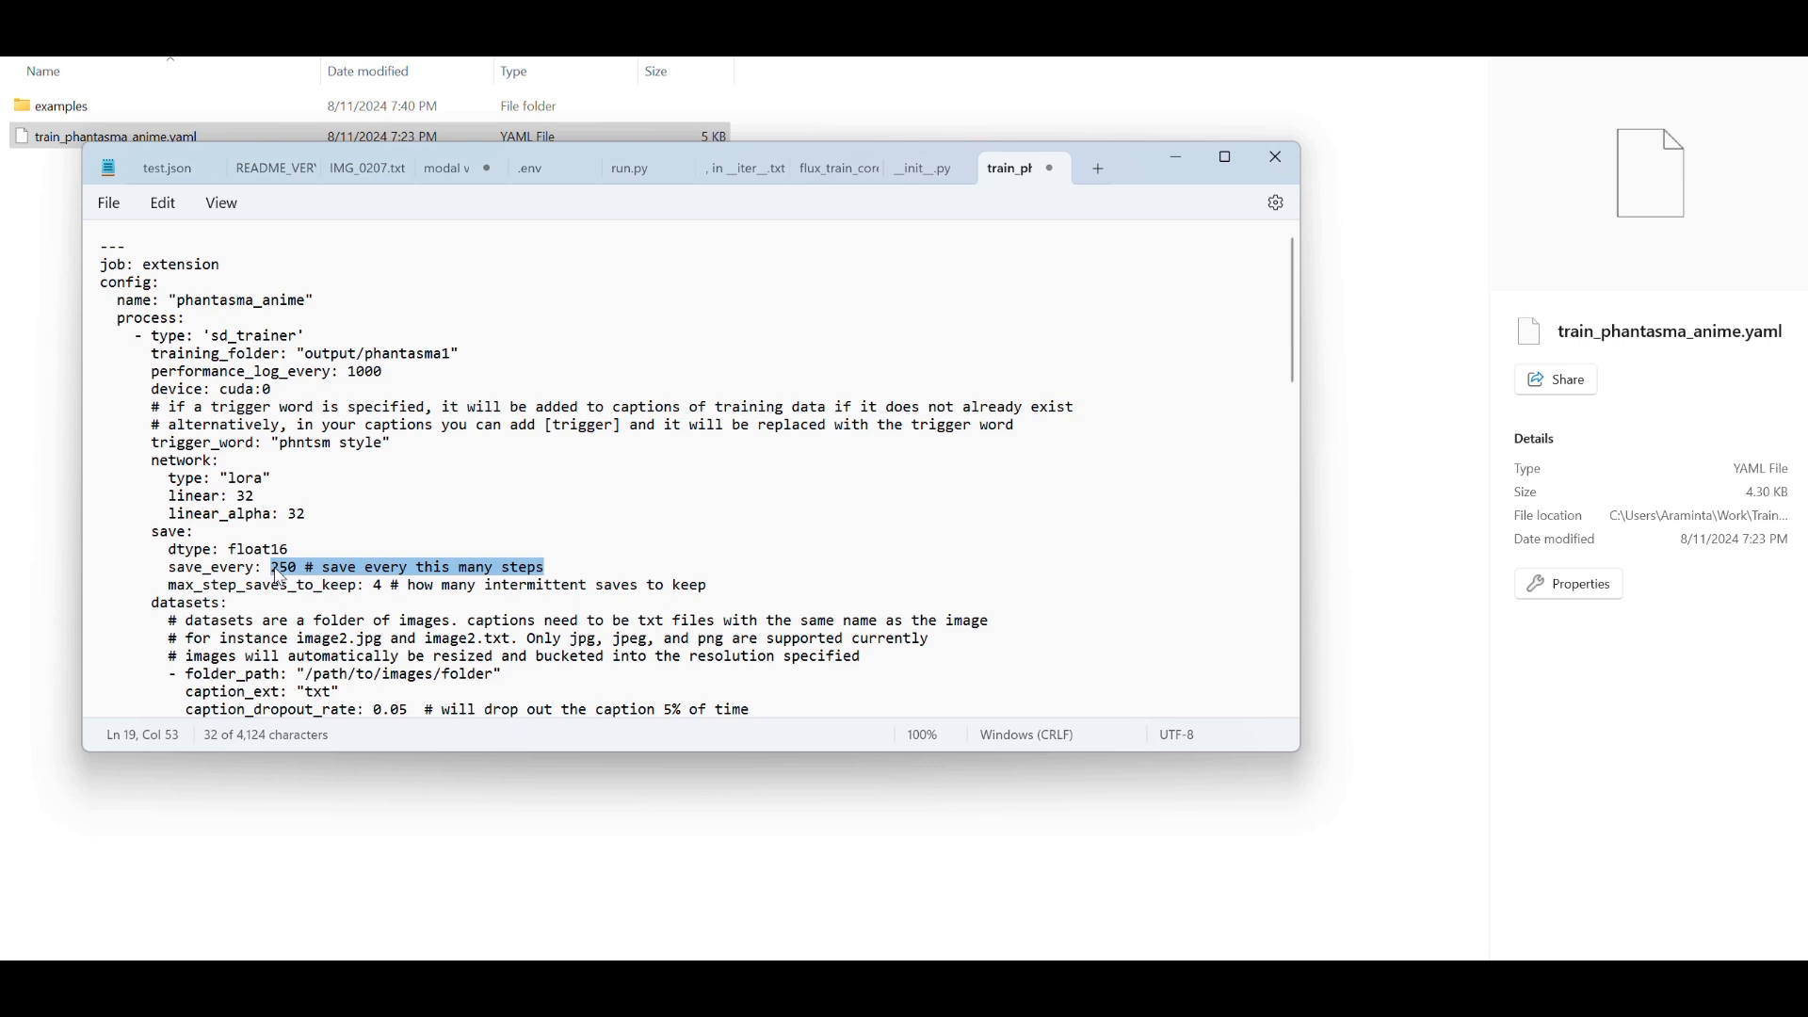
{"action": "type", "text": "200"}
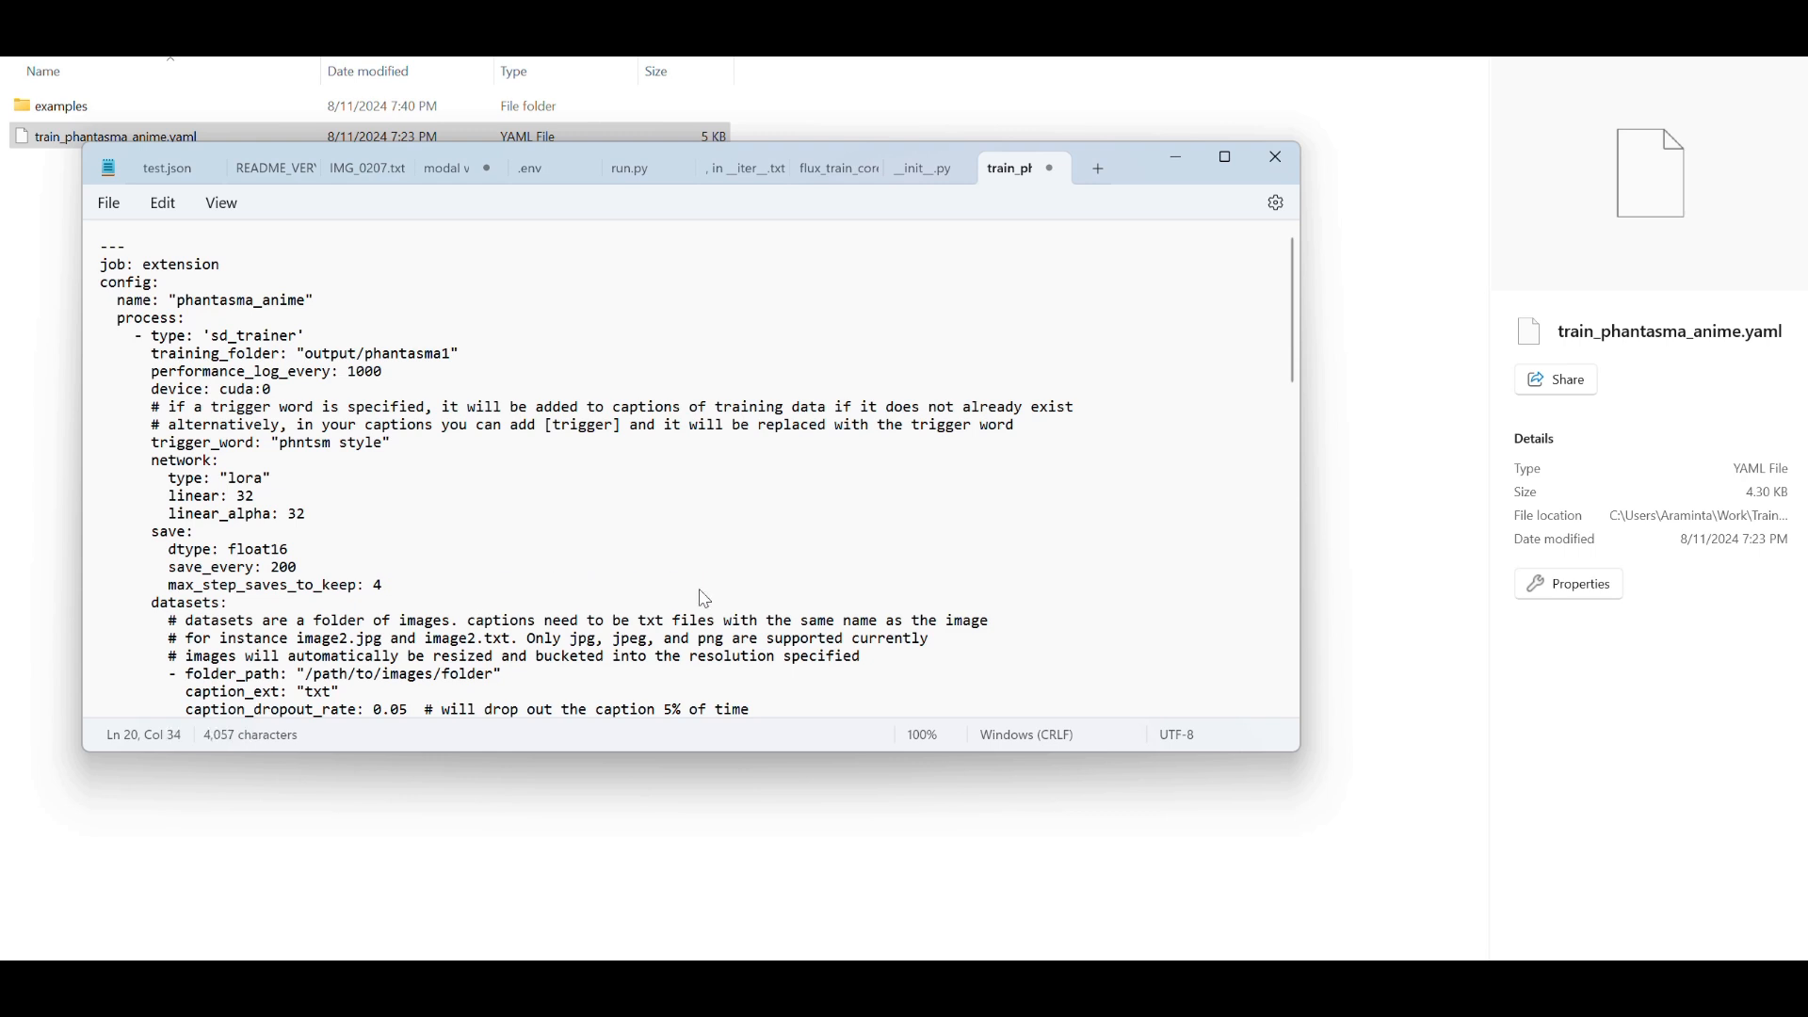
{"action": "mouse_move", "coordinate": [199, 575]}
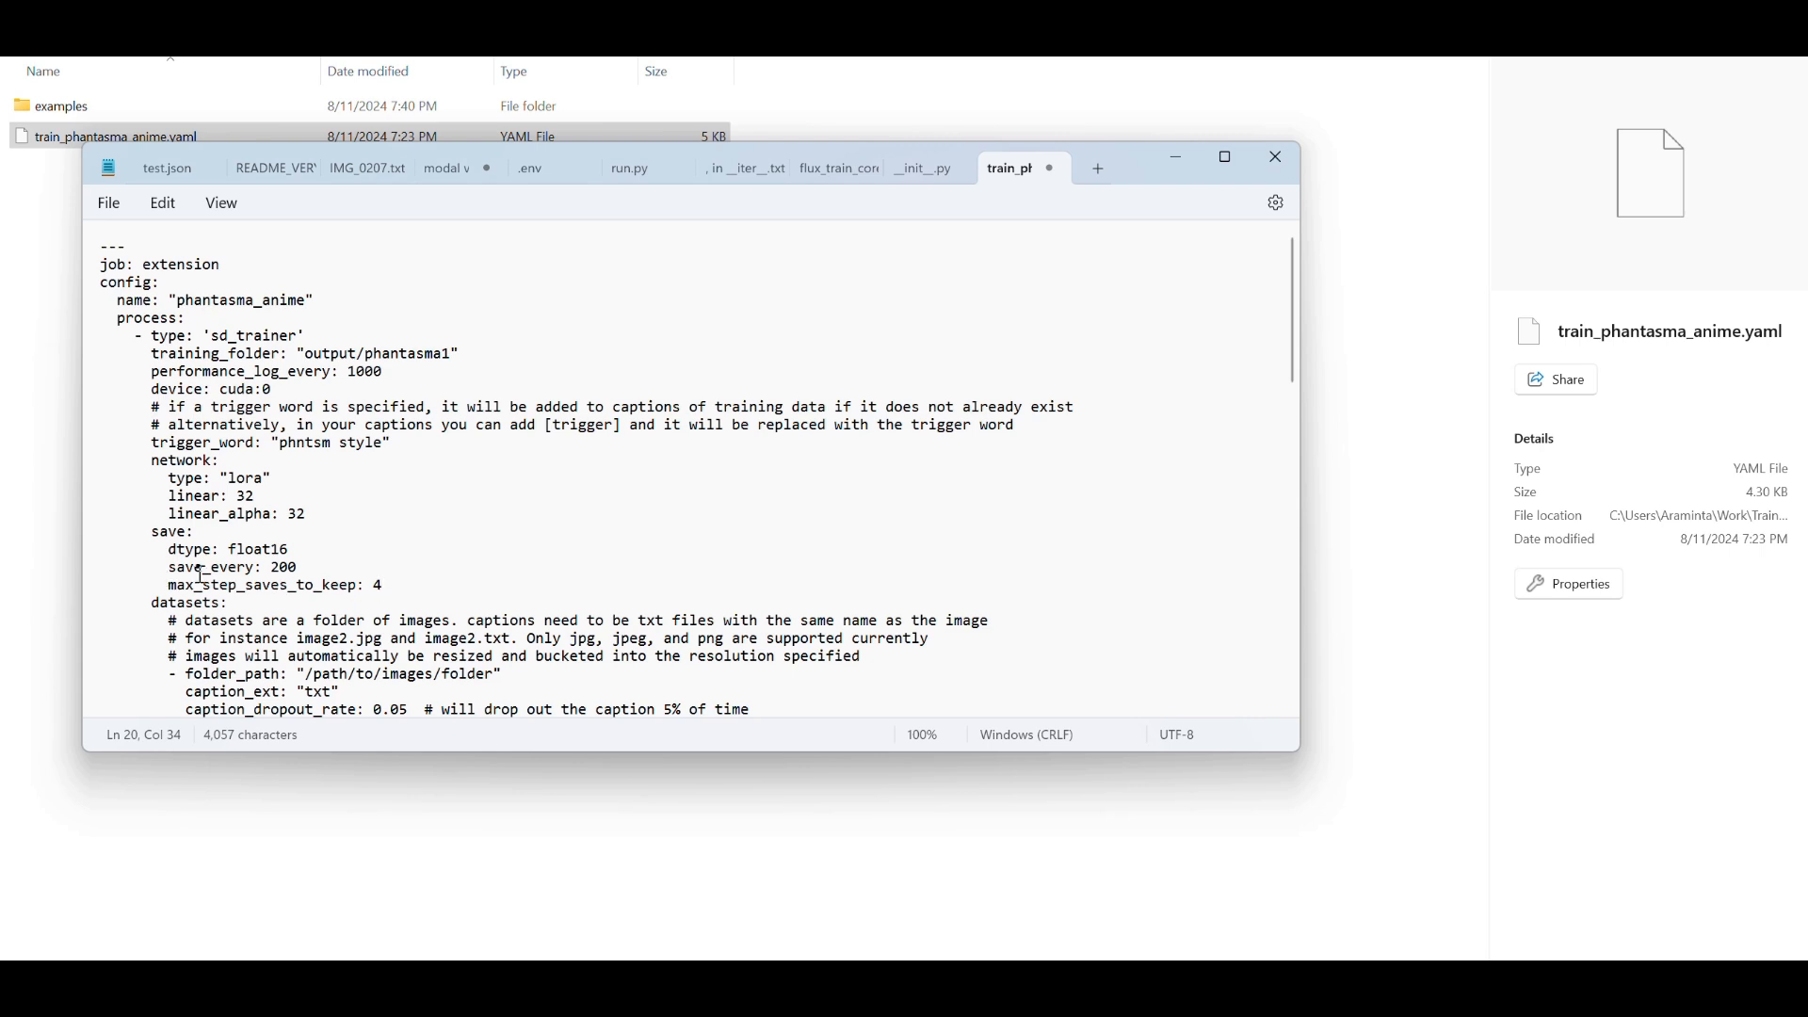
{"action": "mouse_move", "coordinate": [1291, 331]}
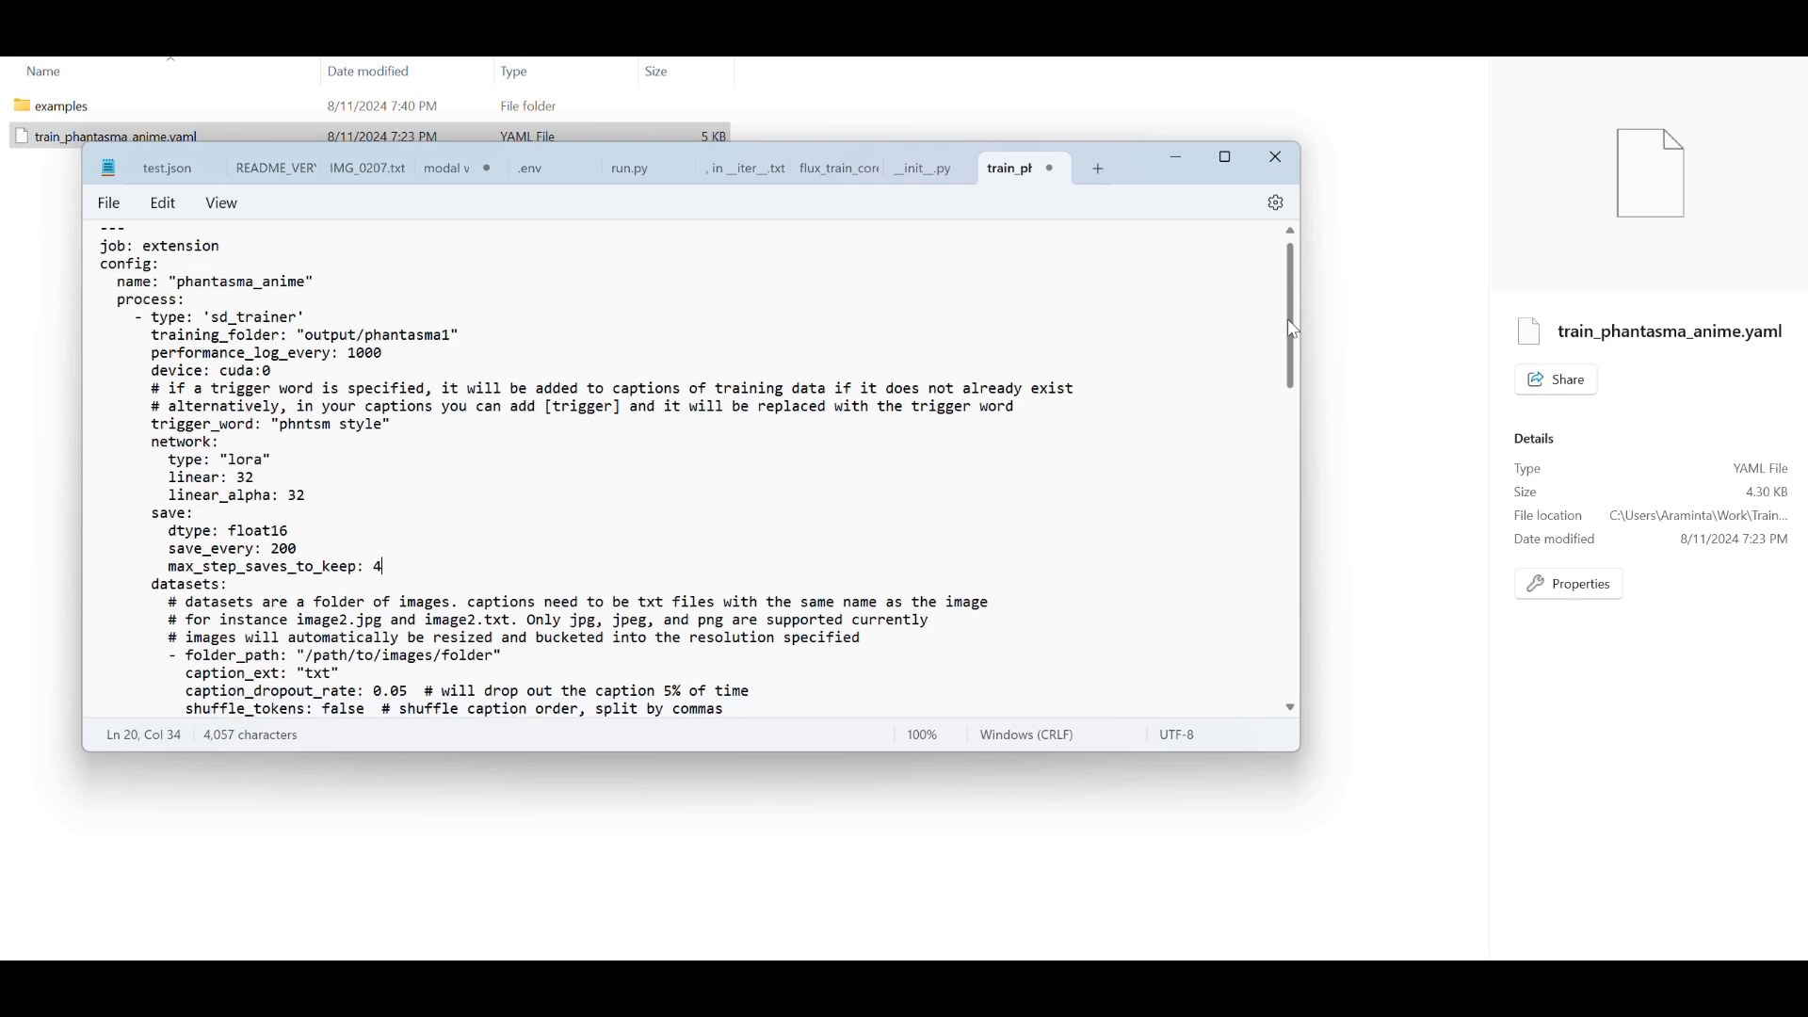
Delete the dataset comments and set folder_path to C:\Users\Araminta\Work\phantasma_anime.
{"action": "scroll", "scroll_direction": "down", "scroll_amount": 3}
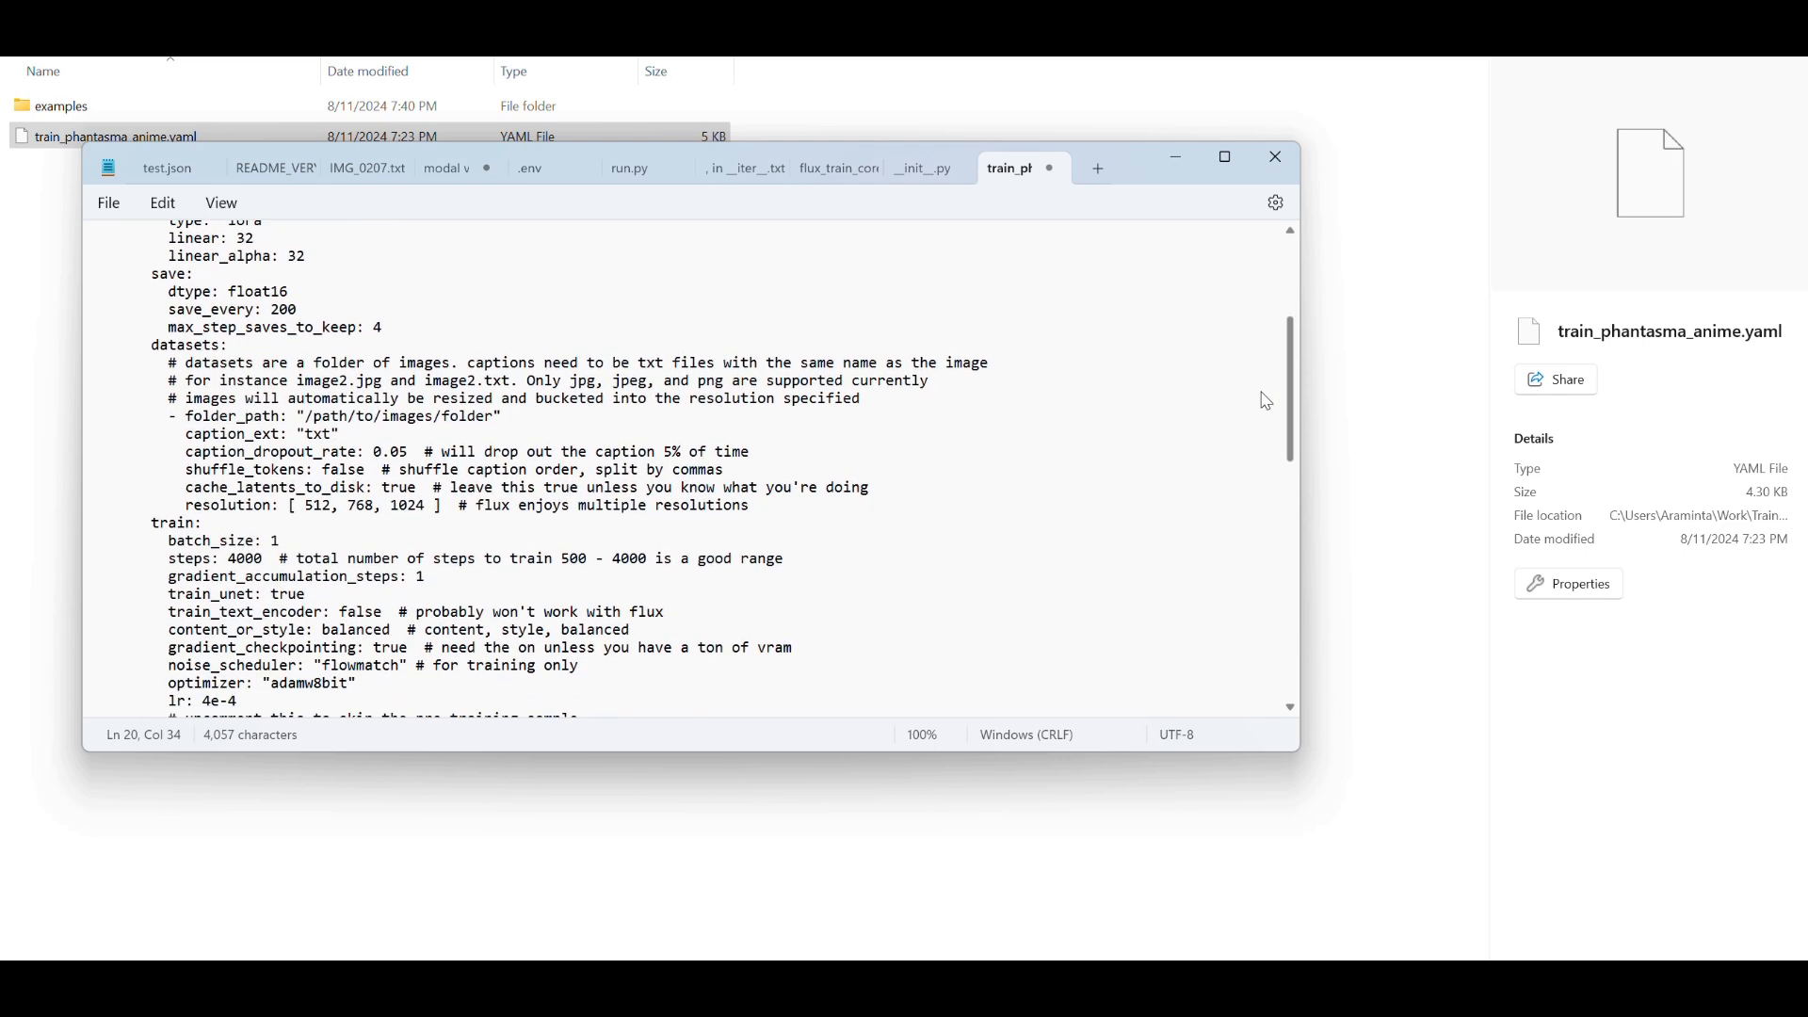
{"action": "scroll", "scroll_direction": "down", "scroll_amount": 3}
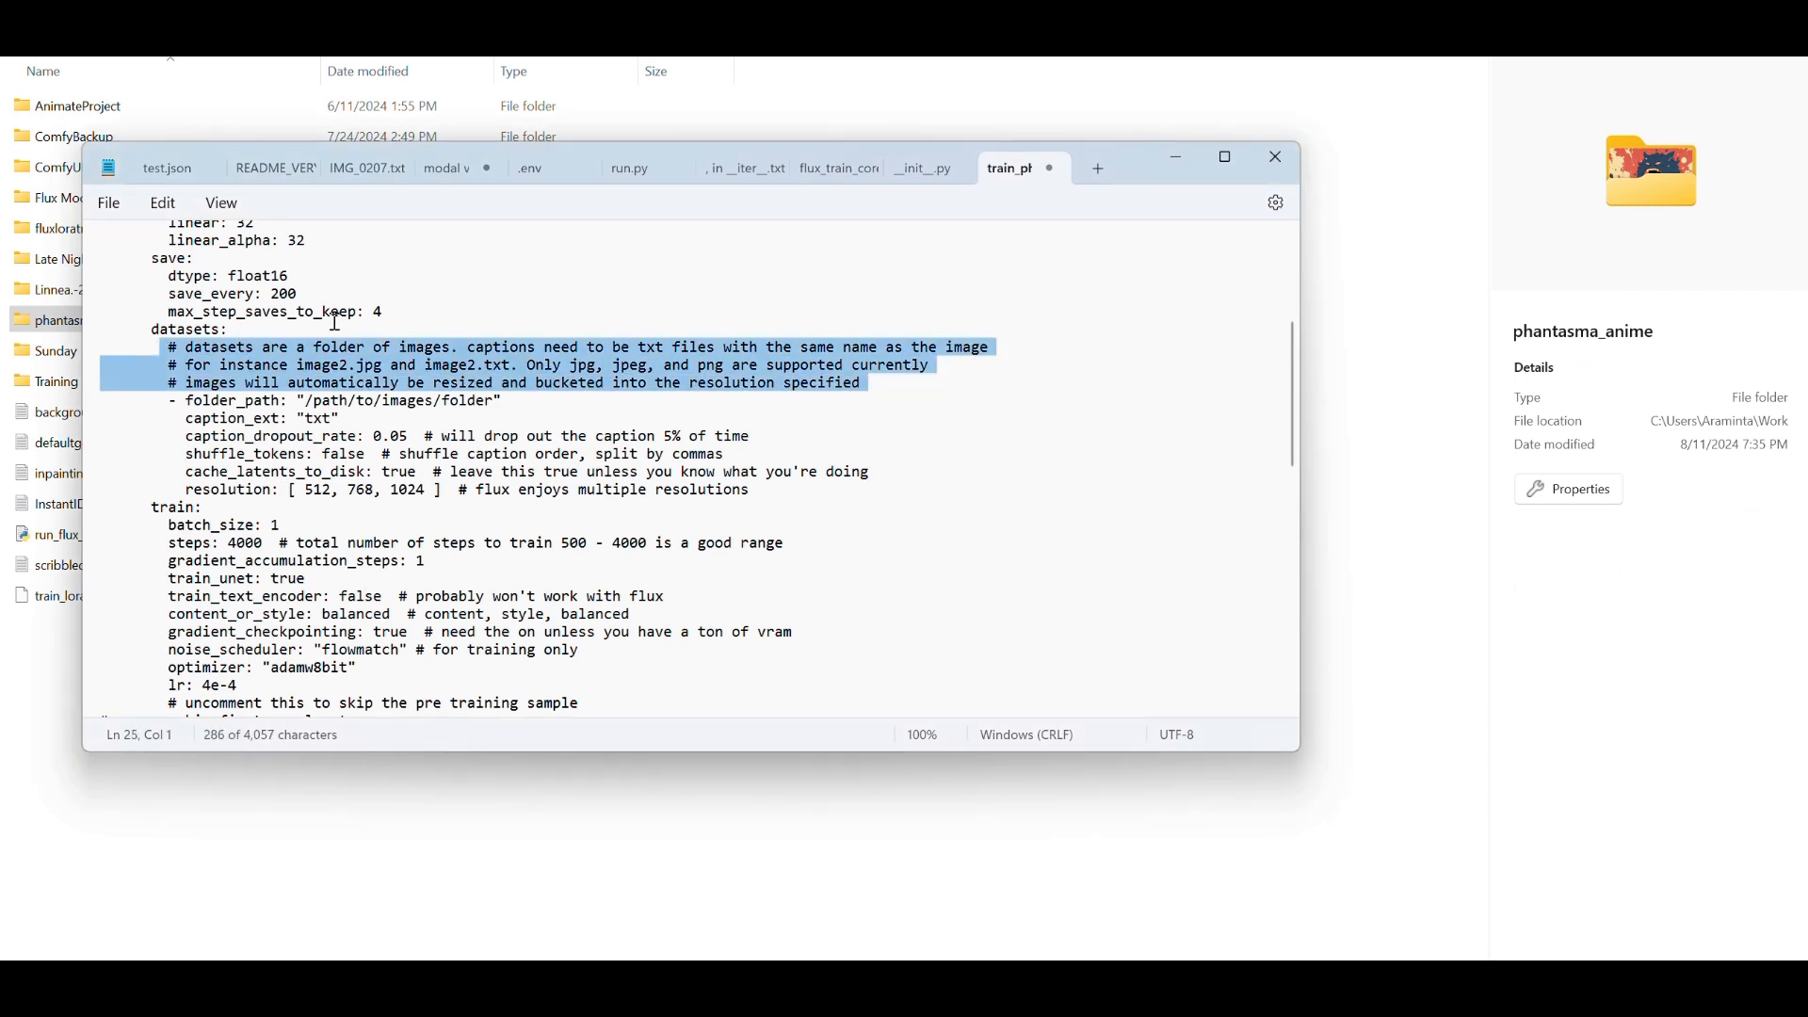
{"action": "left_click", "coordinate": [657, 364]}
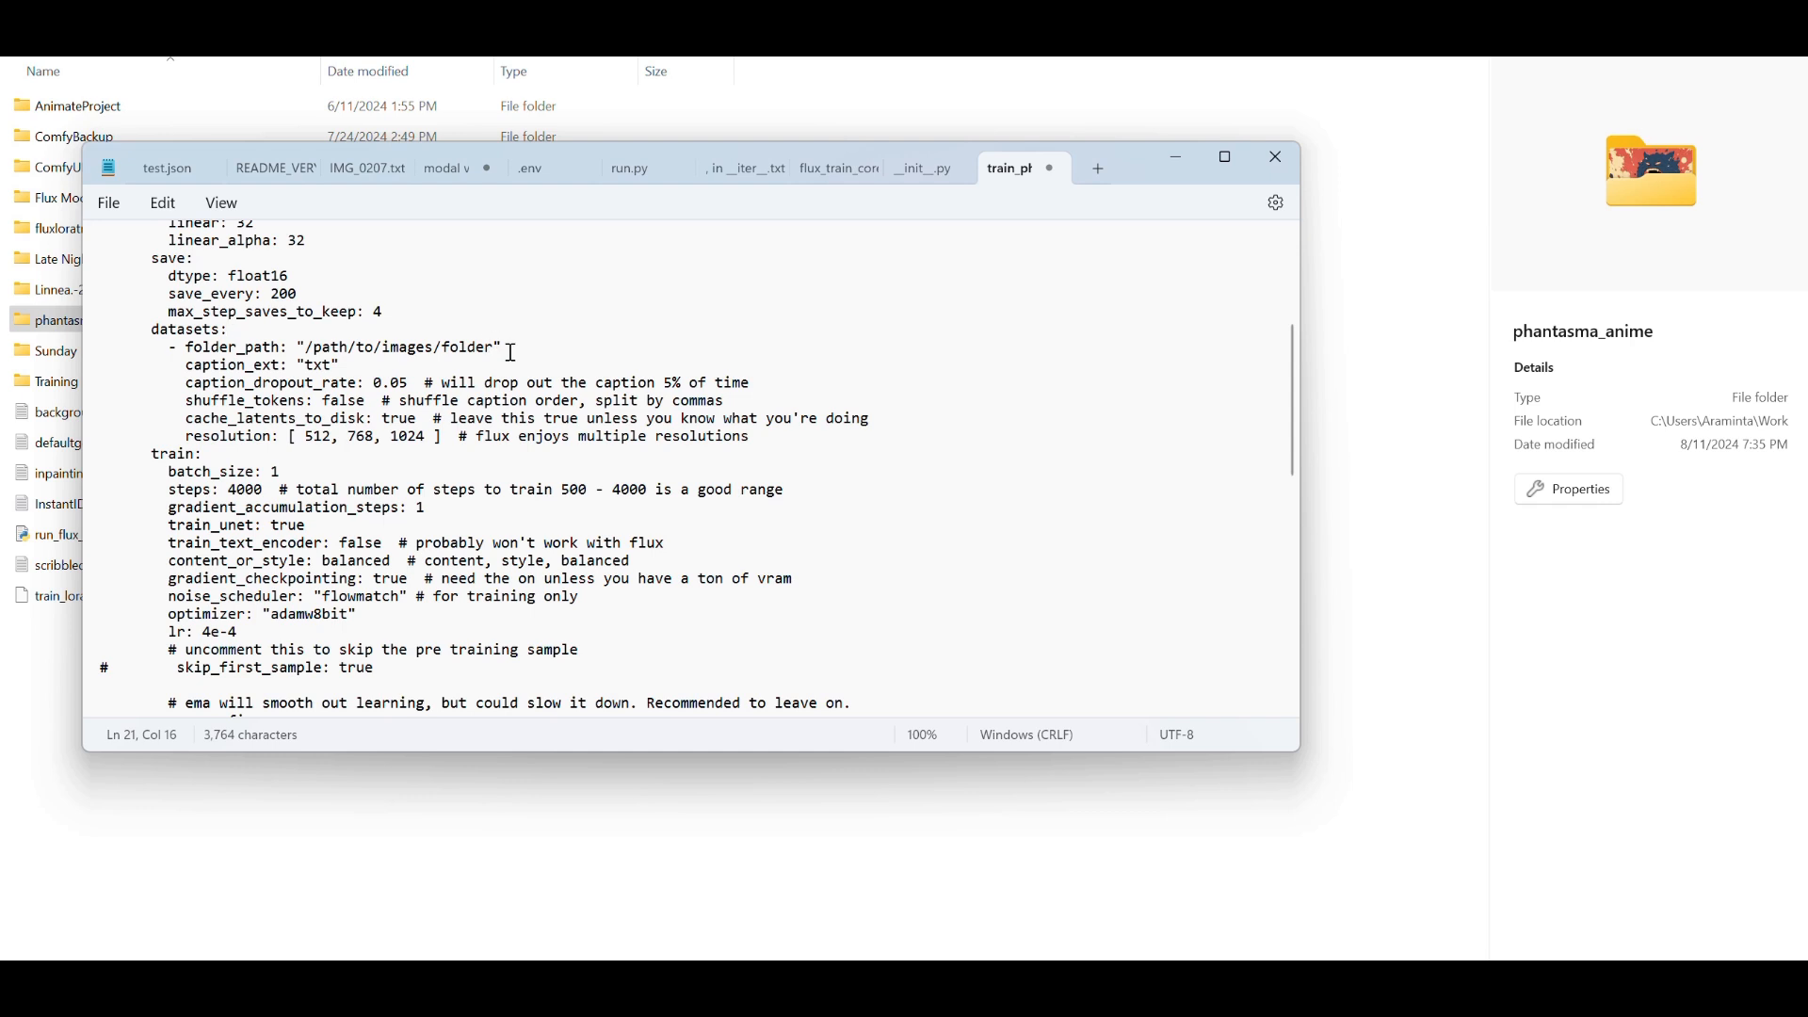
{"action": "double_click", "coordinate": [395, 347]}
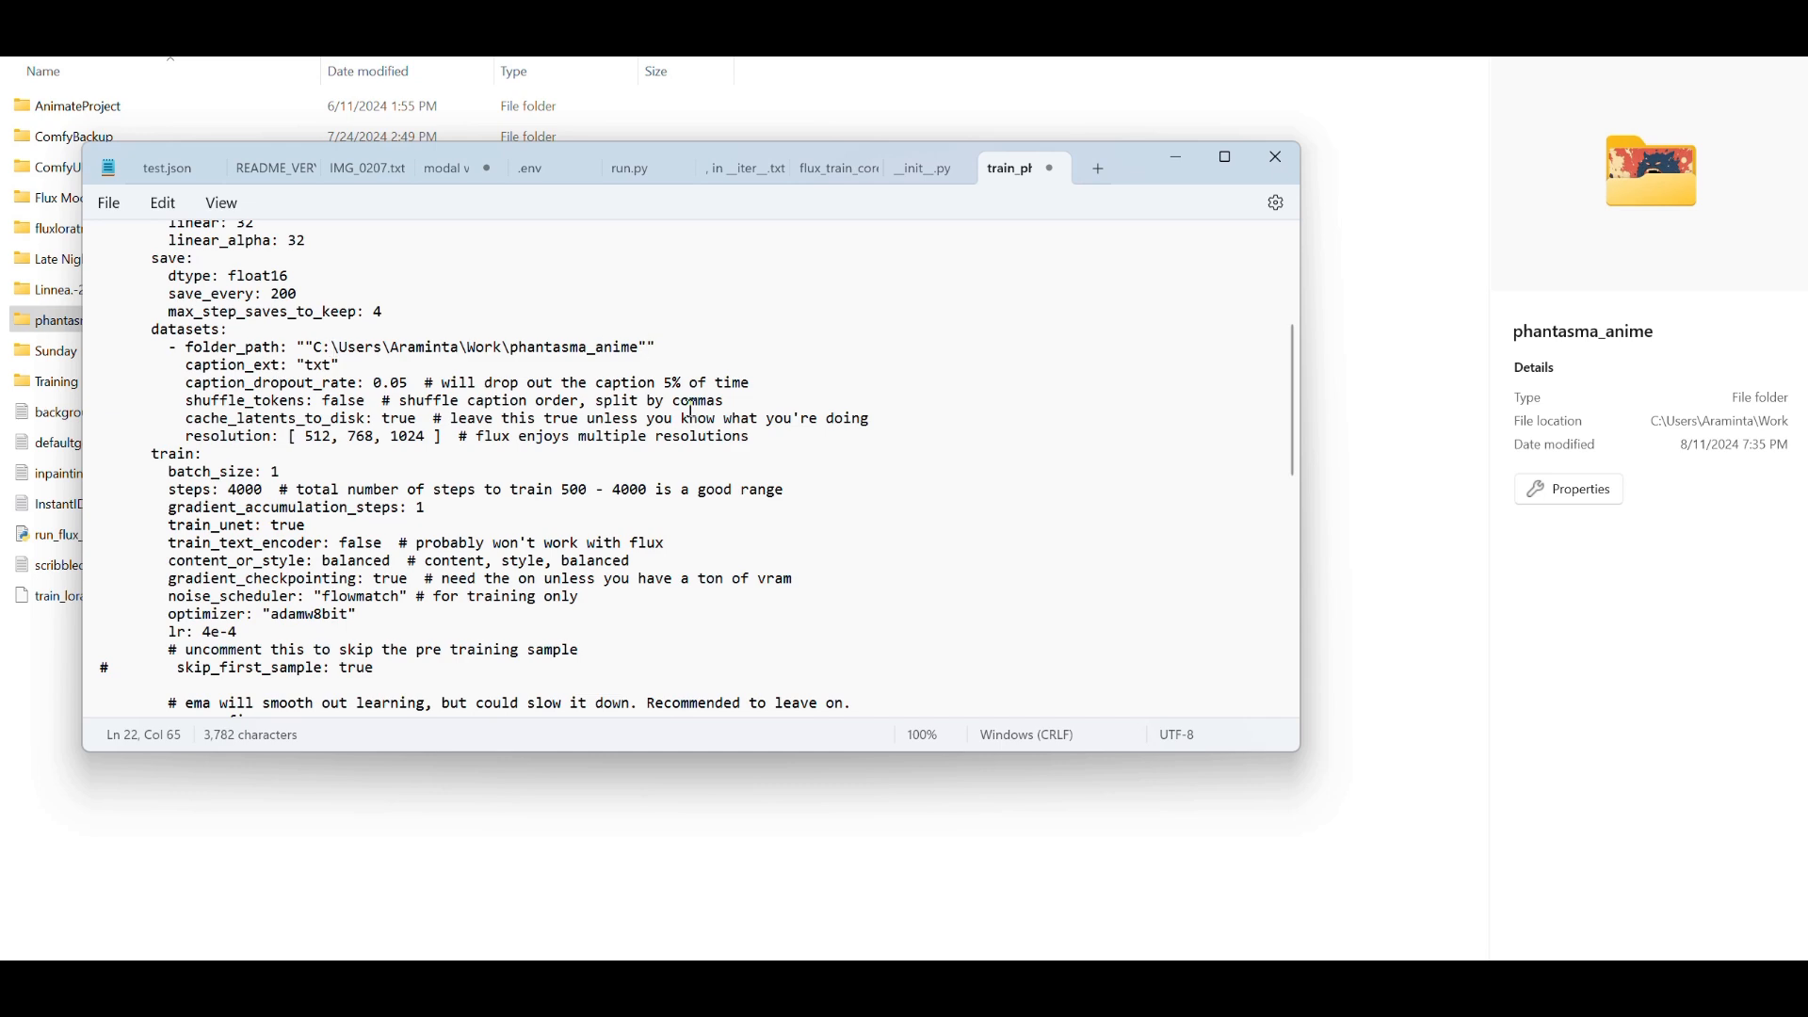
{"action": "key", "text": "Backspace"}
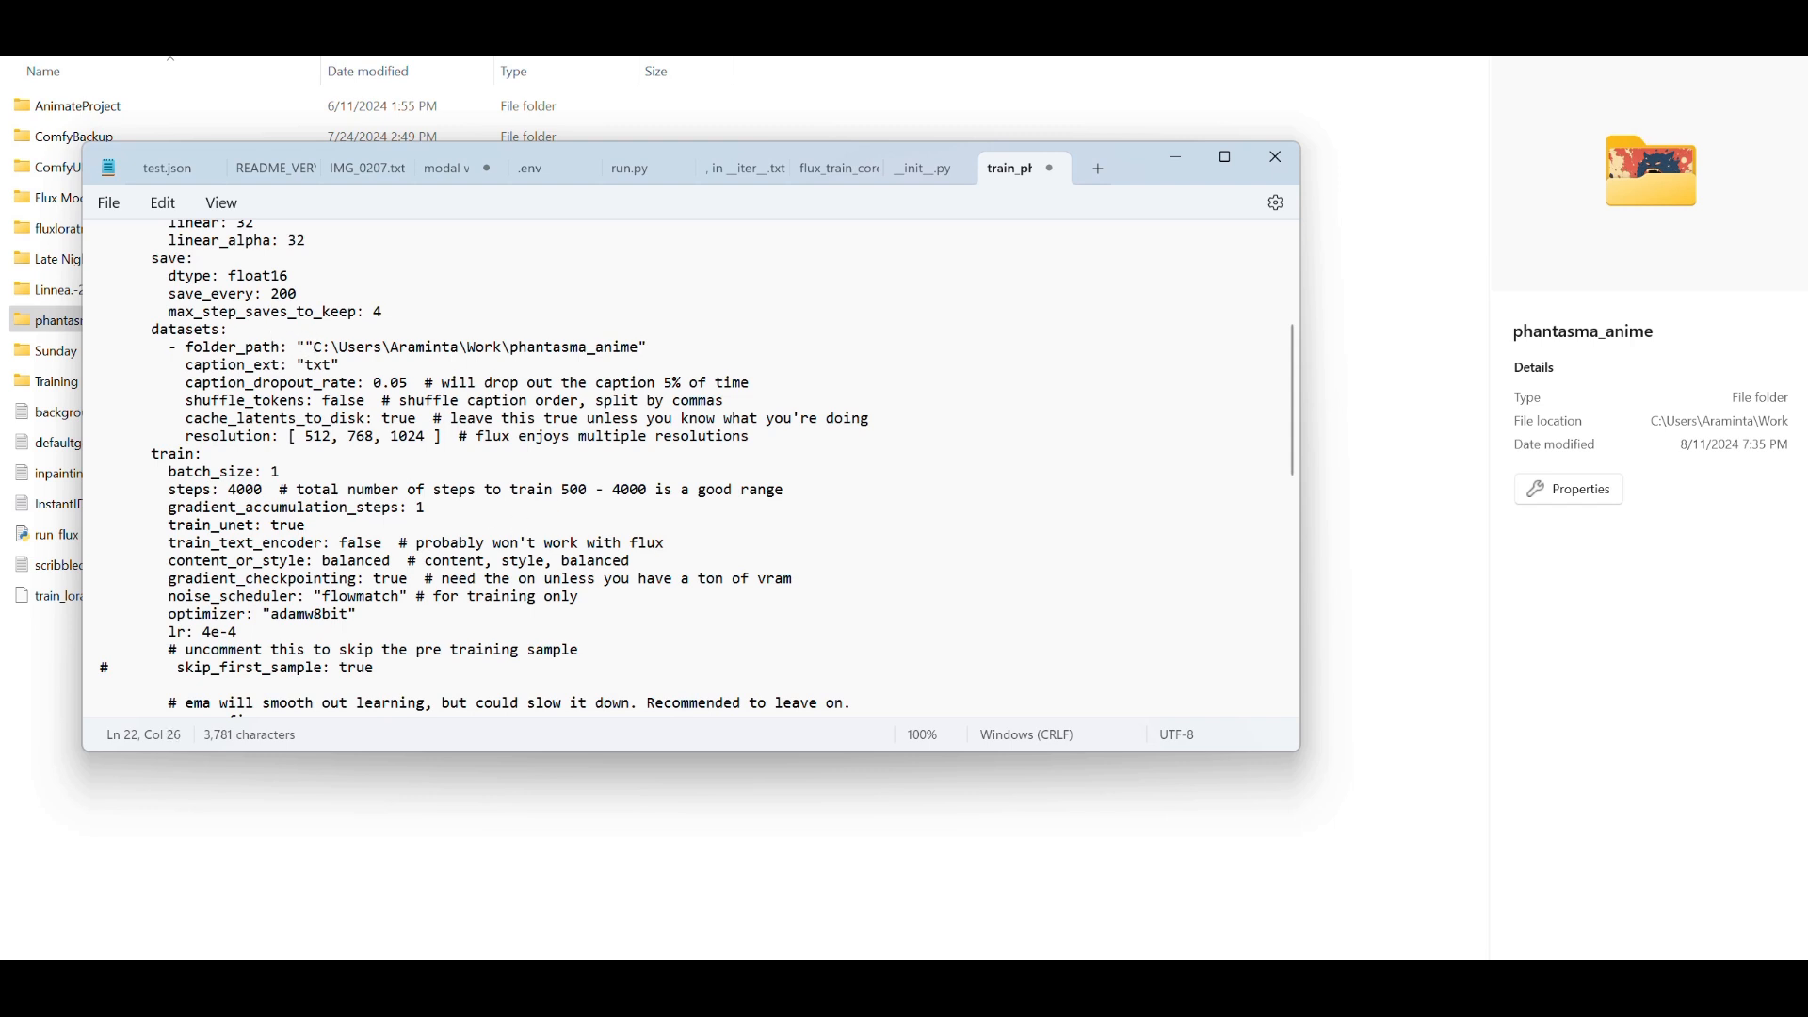
{"action": "key", "text": "Backspace"}
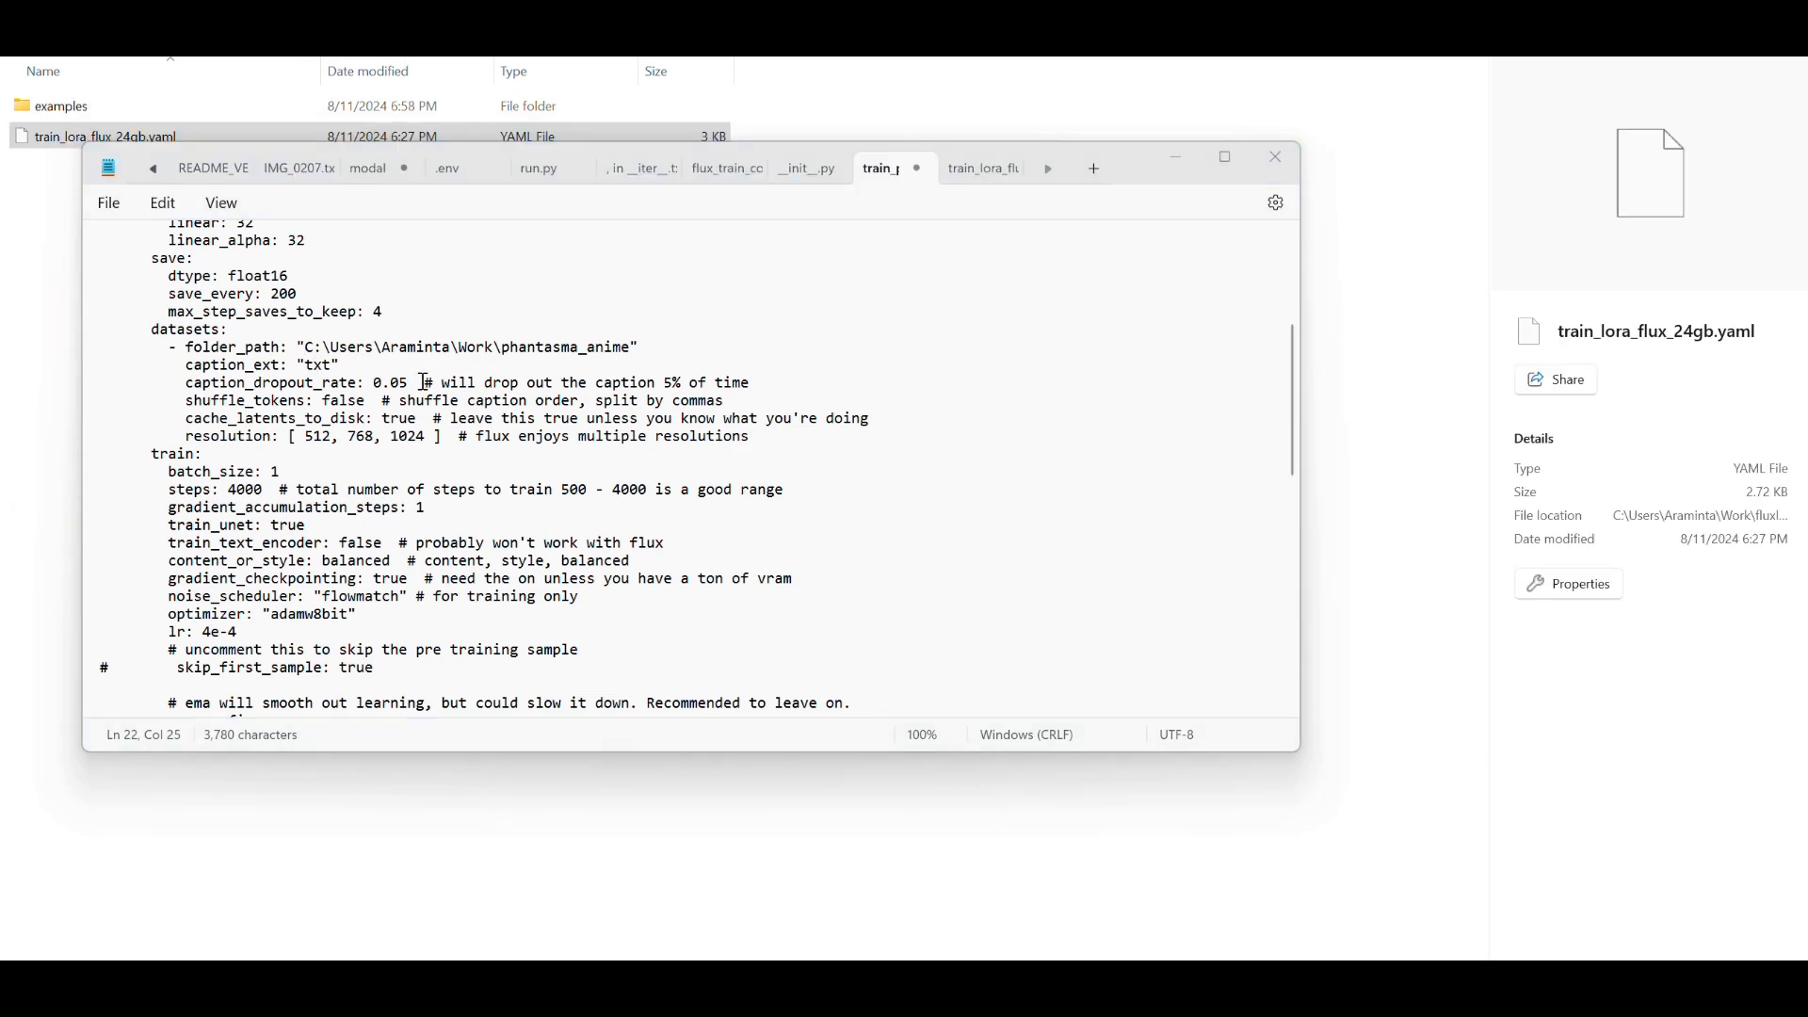
{"action": "mouse_move", "coordinate": [427, 376]}
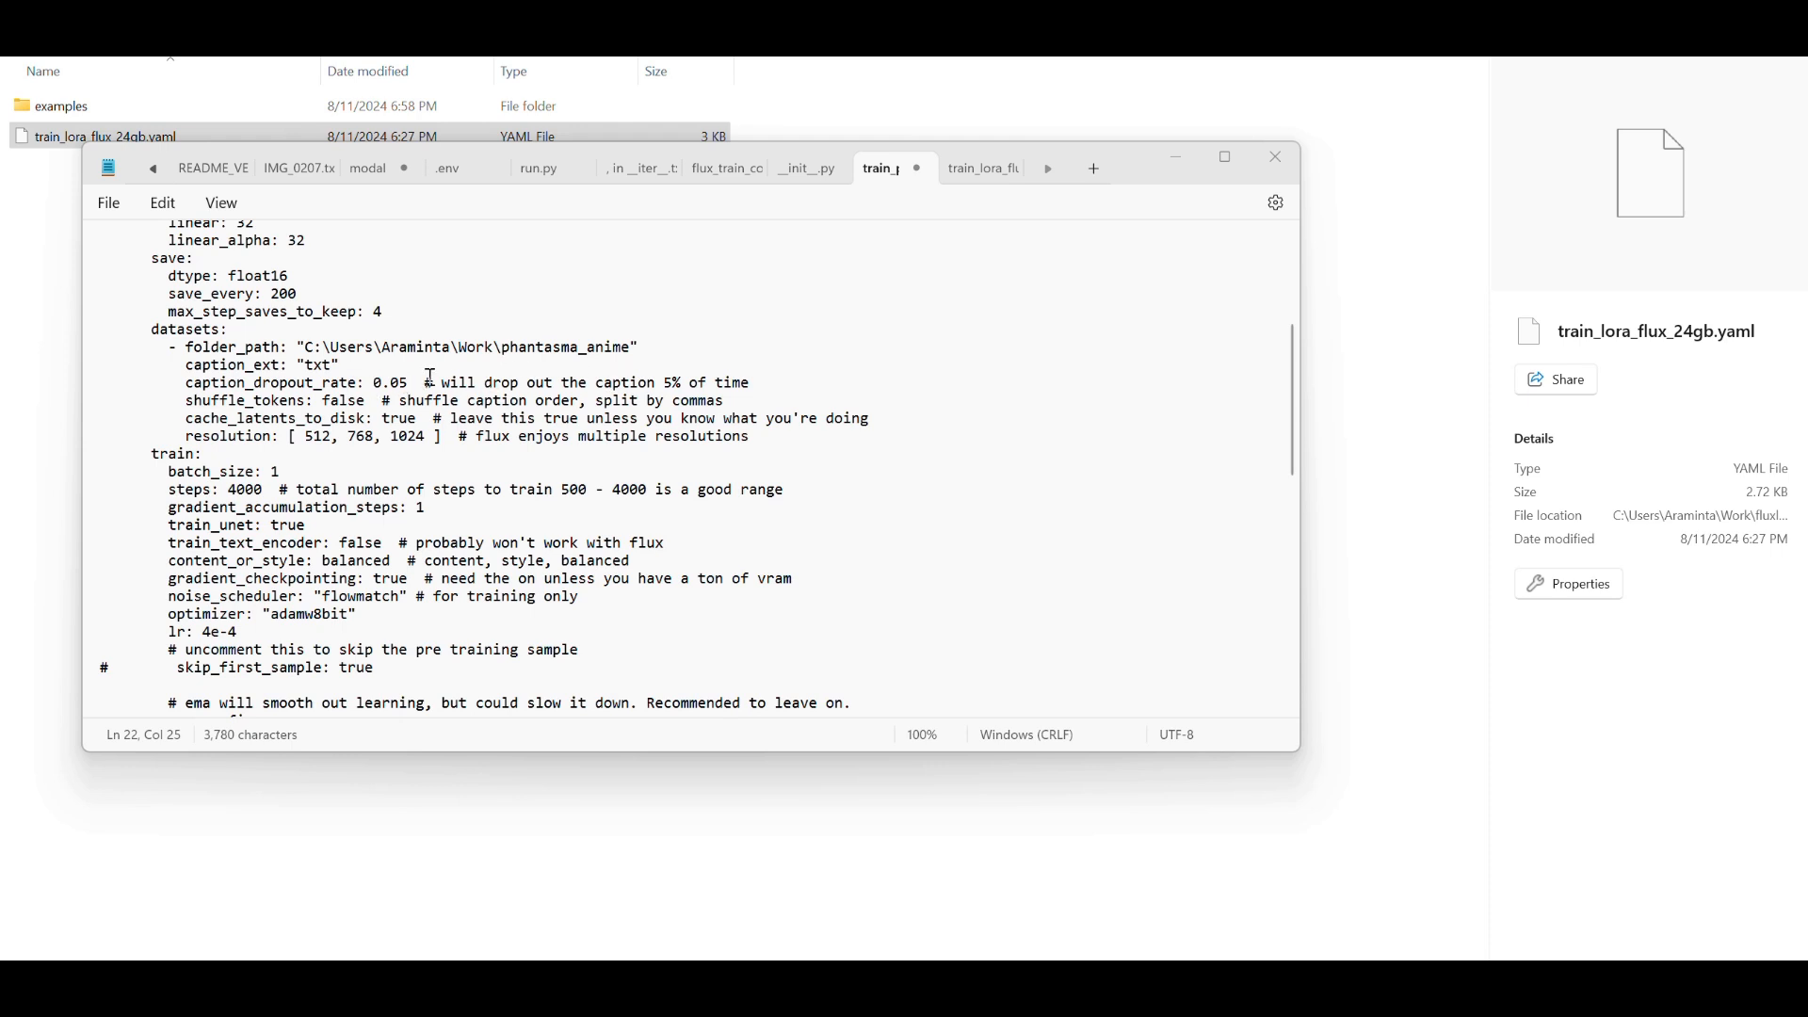
Strip the trailing comments from caption_dropout_rate and cache_latents_to_disk.
{"action": "left_click_drag", "start_coordinate": [423, 382], "coordinate": [747, 382]}
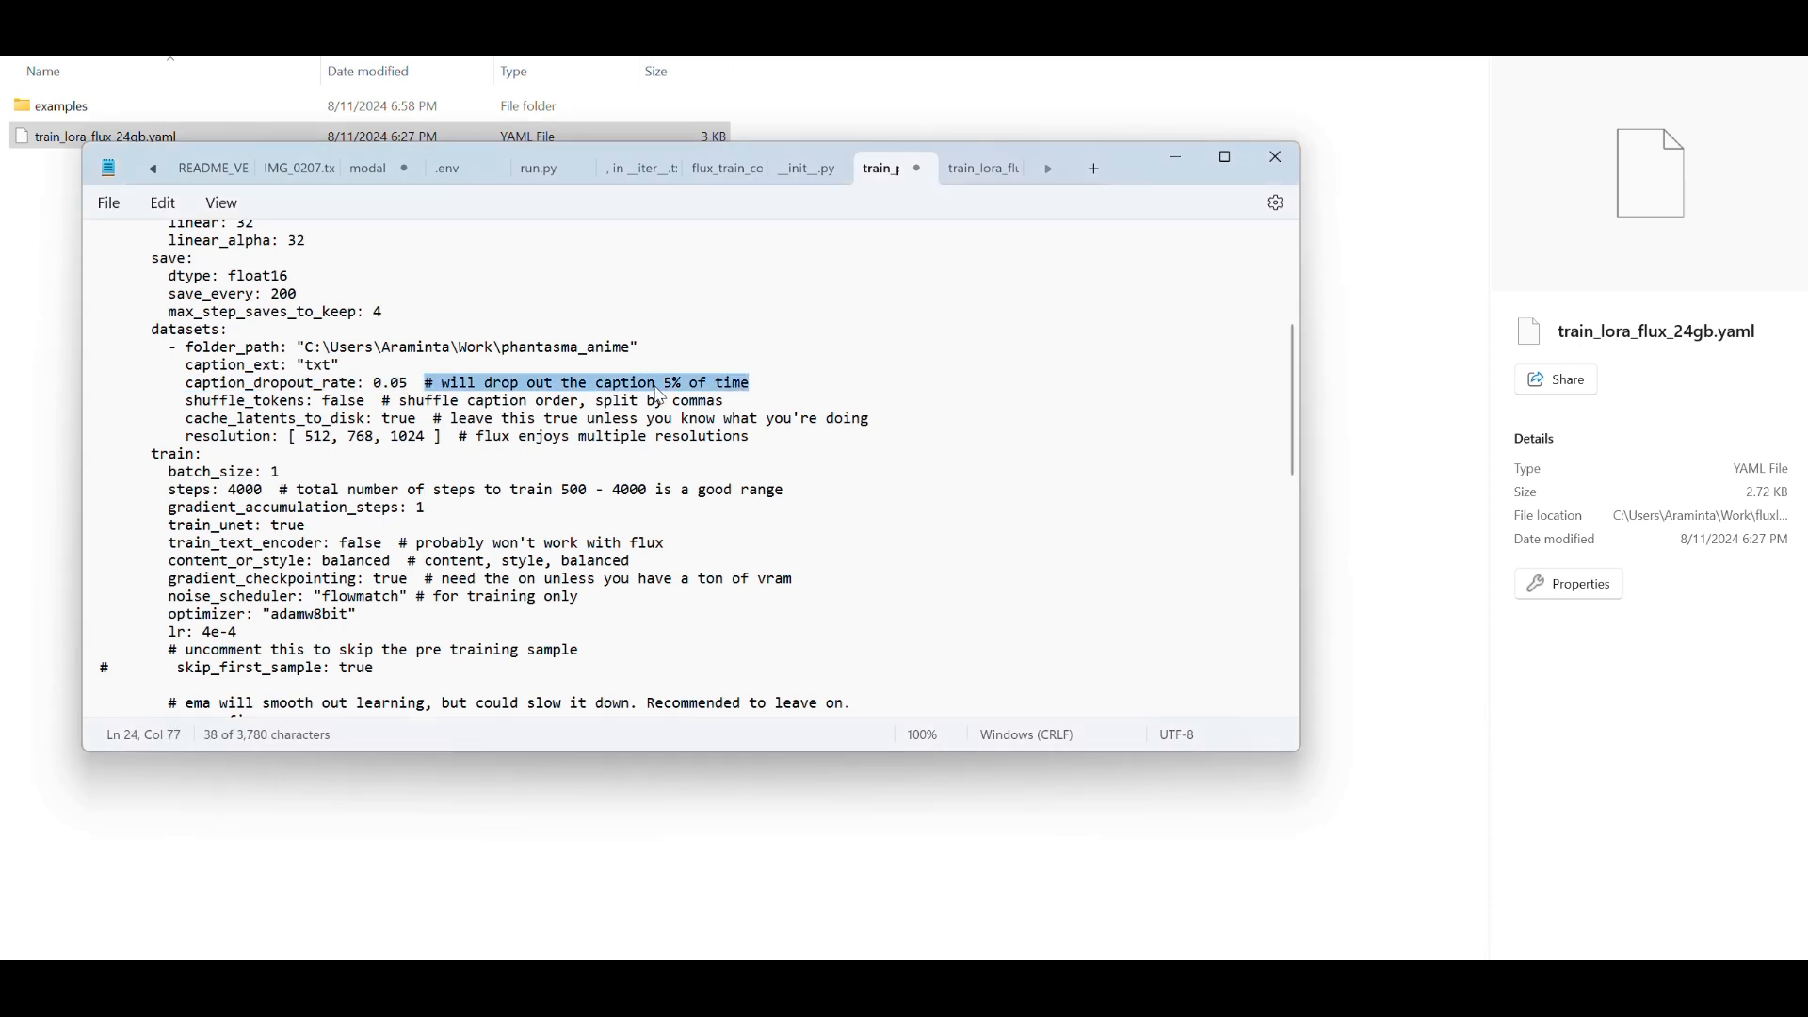
{"action": "key", "text": "Delete"}
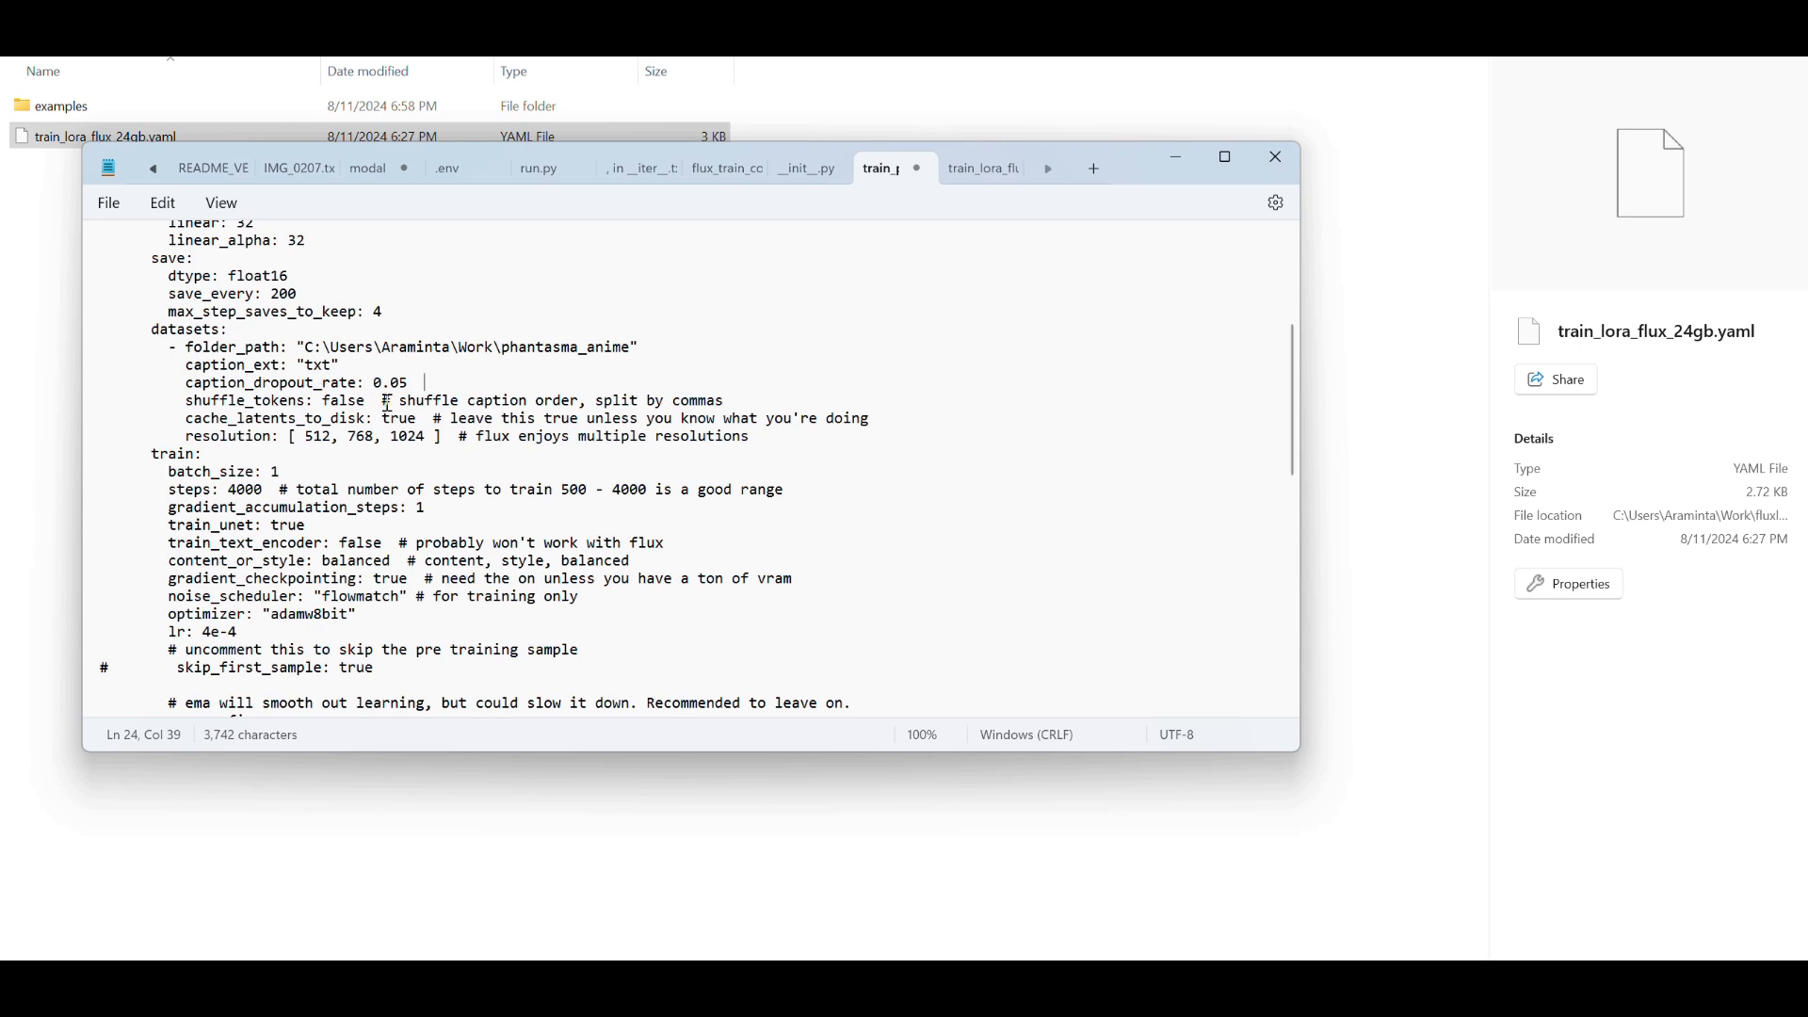
{"action": "mouse_move", "coordinate": [385, 399]}
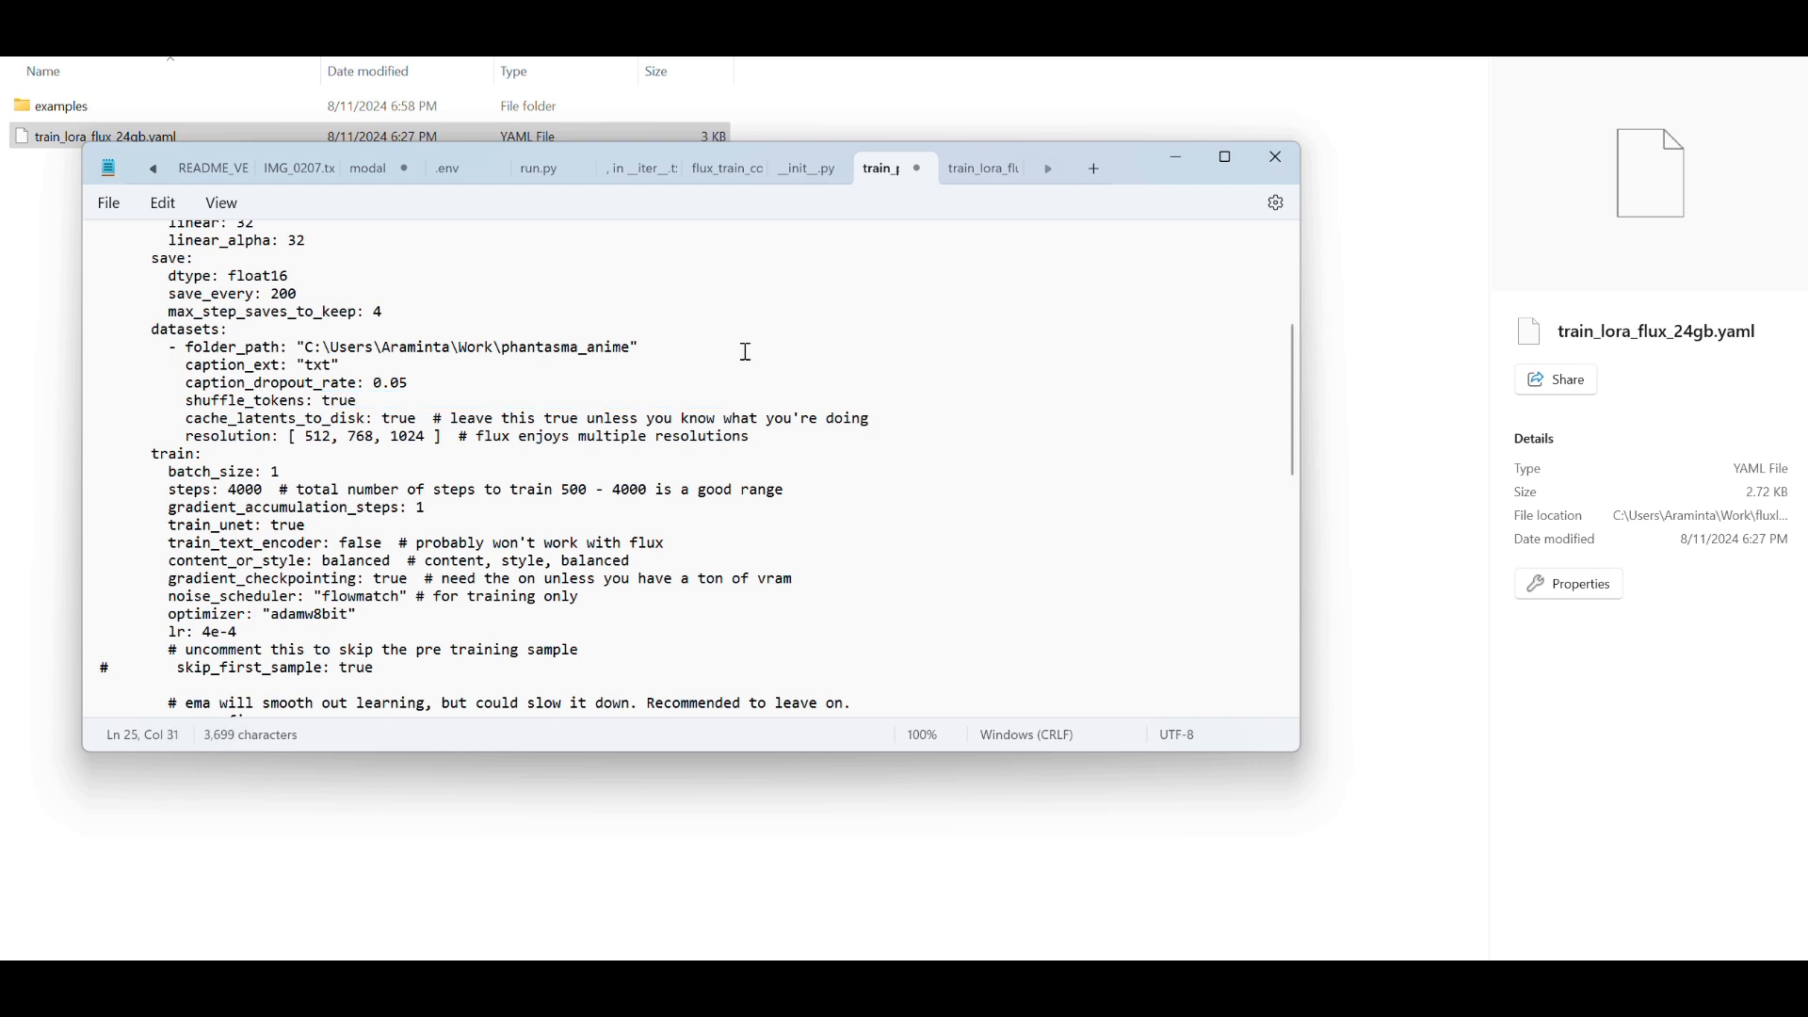
{"action": "triple_click", "coordinate": [293, 417]}
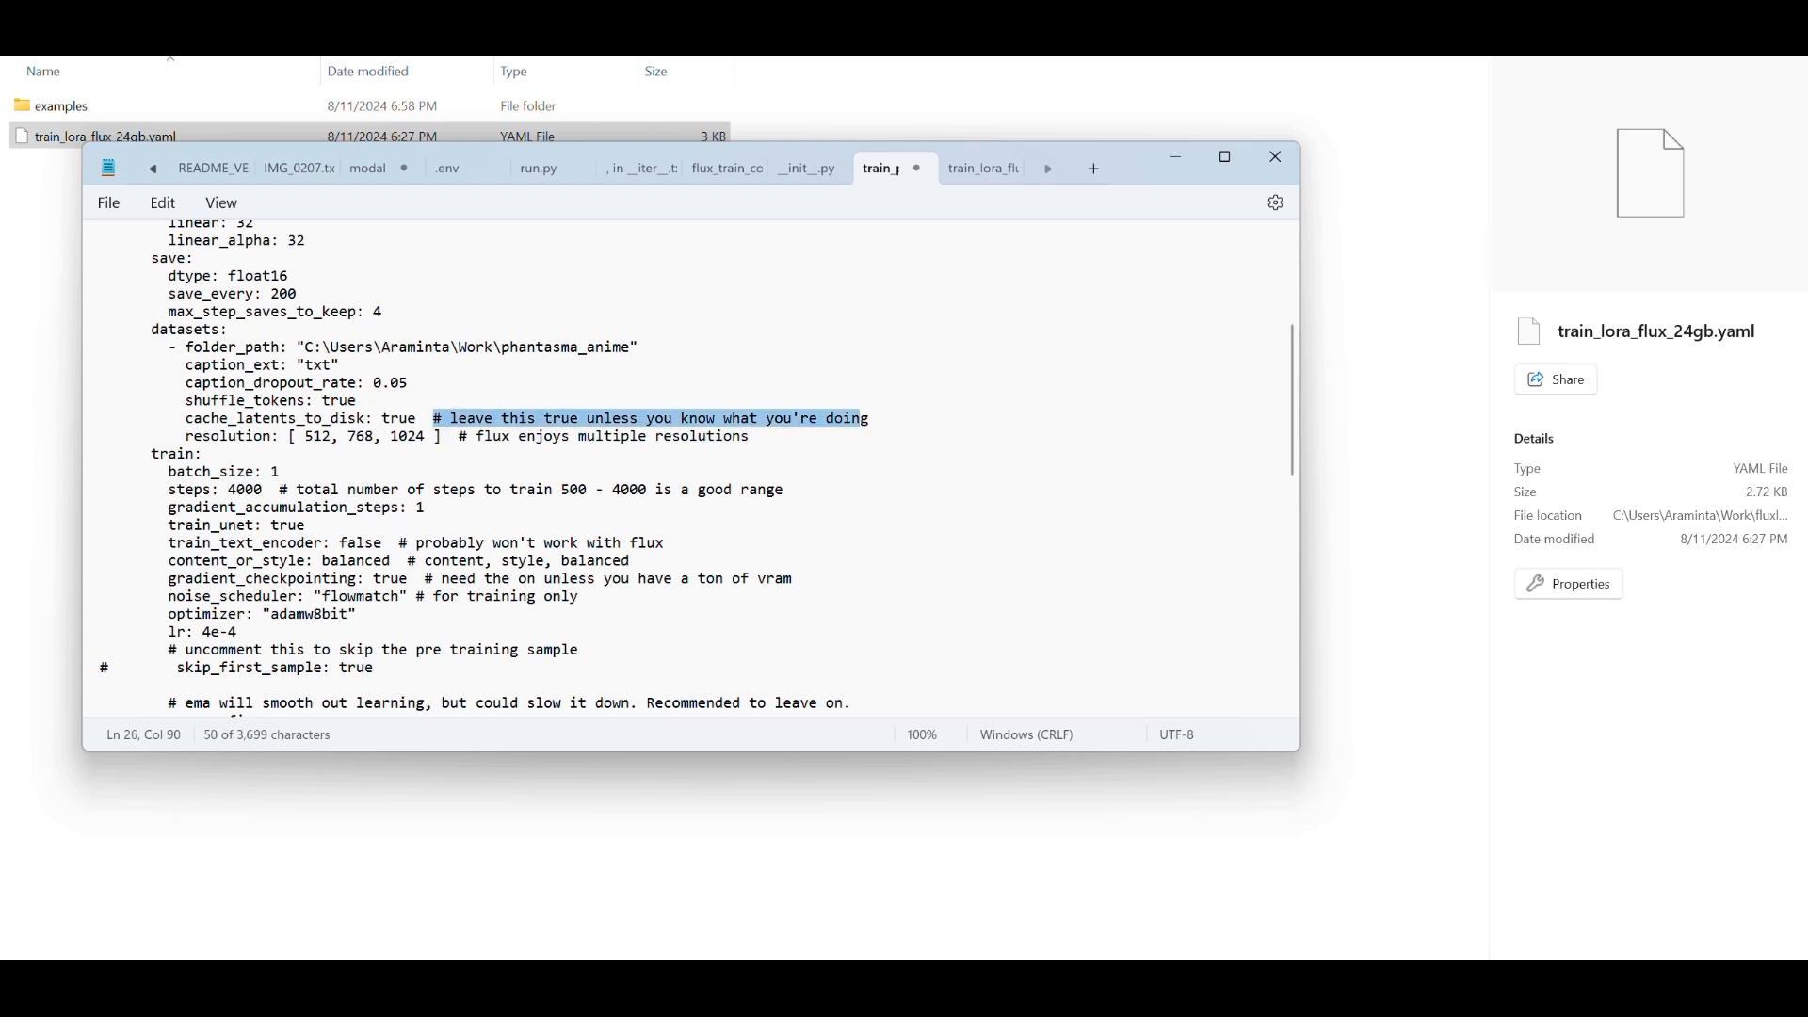
{"action": "type", "text": "g="}
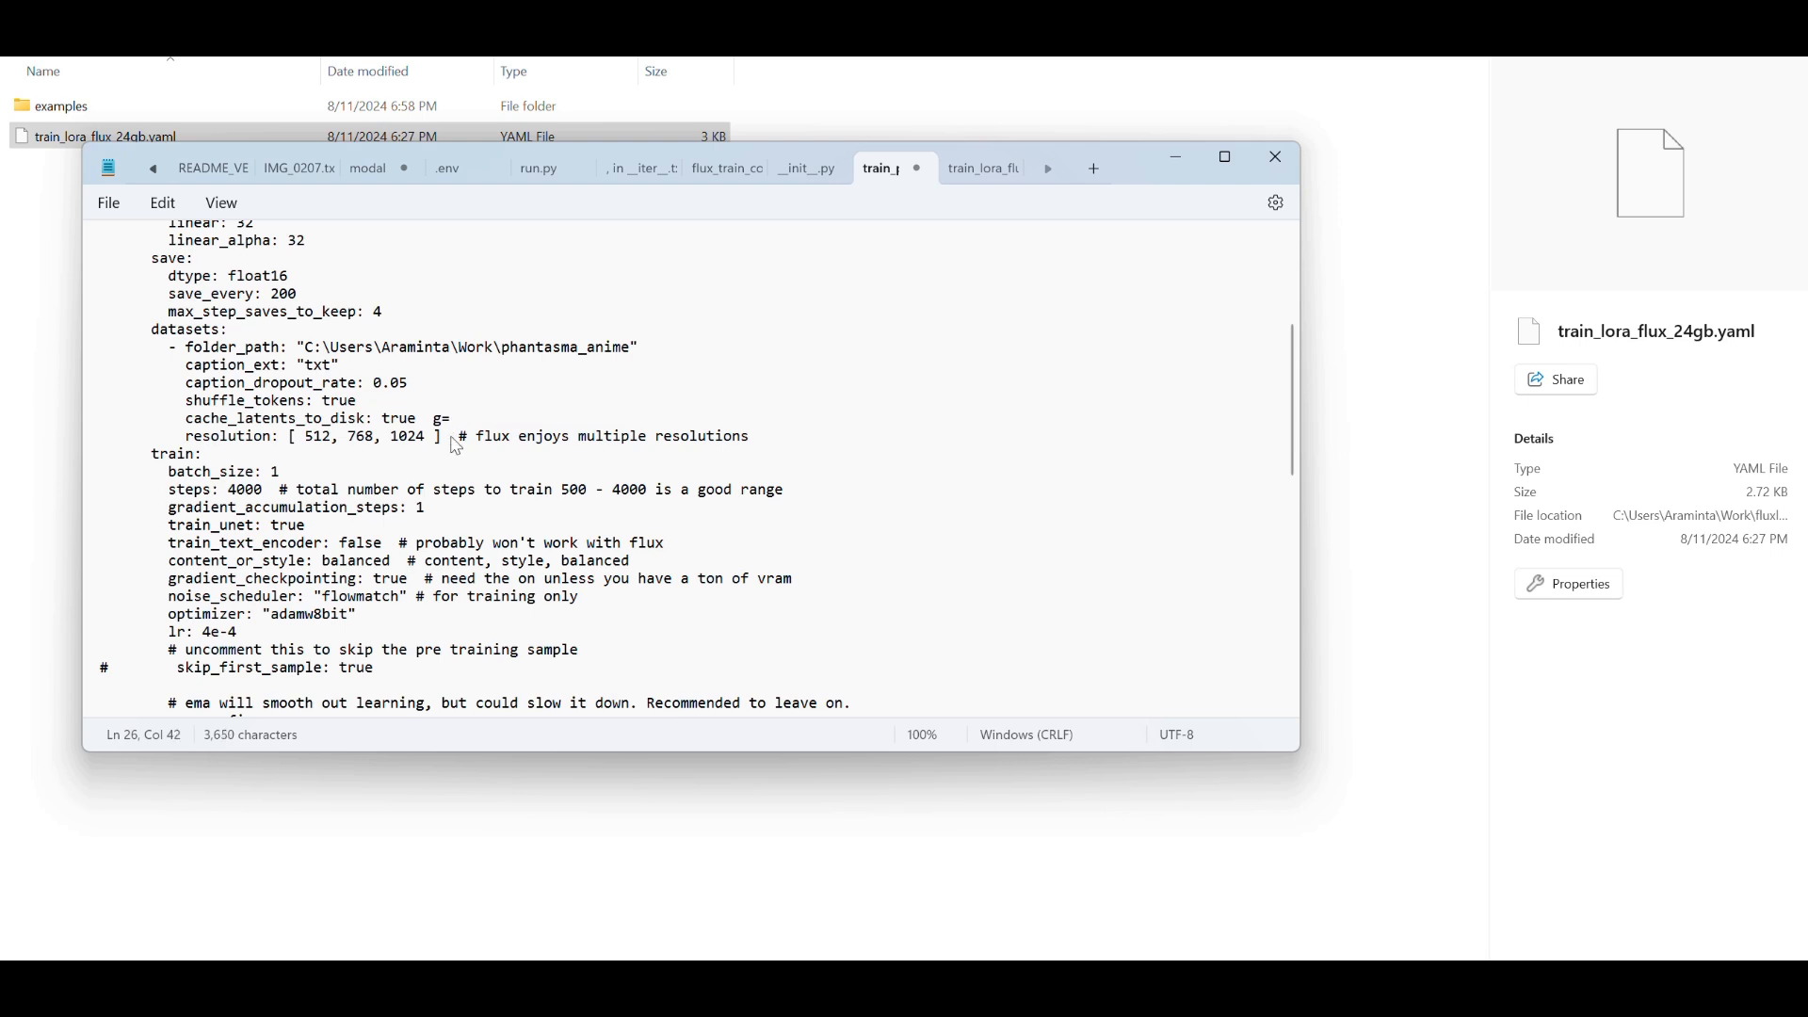
{"action": "key", "text": "BackSpace"}
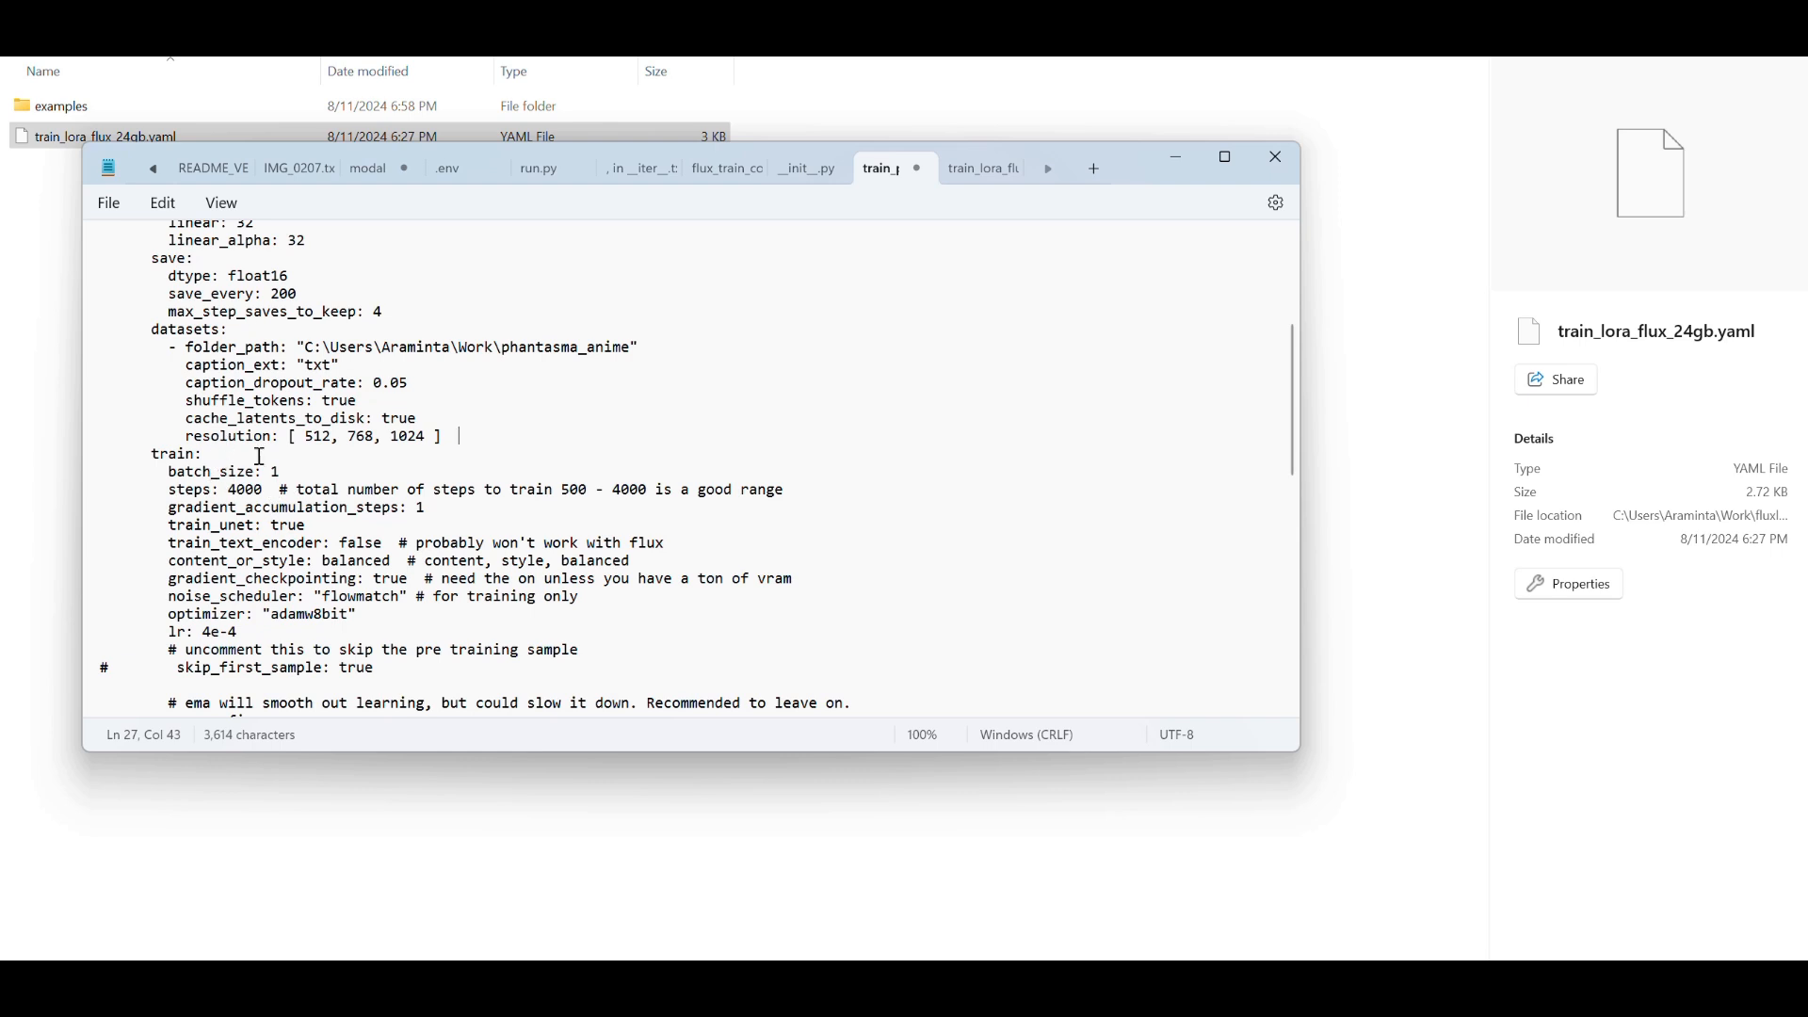
{"action": "mouse_move", "coordinate": [276, 488]}
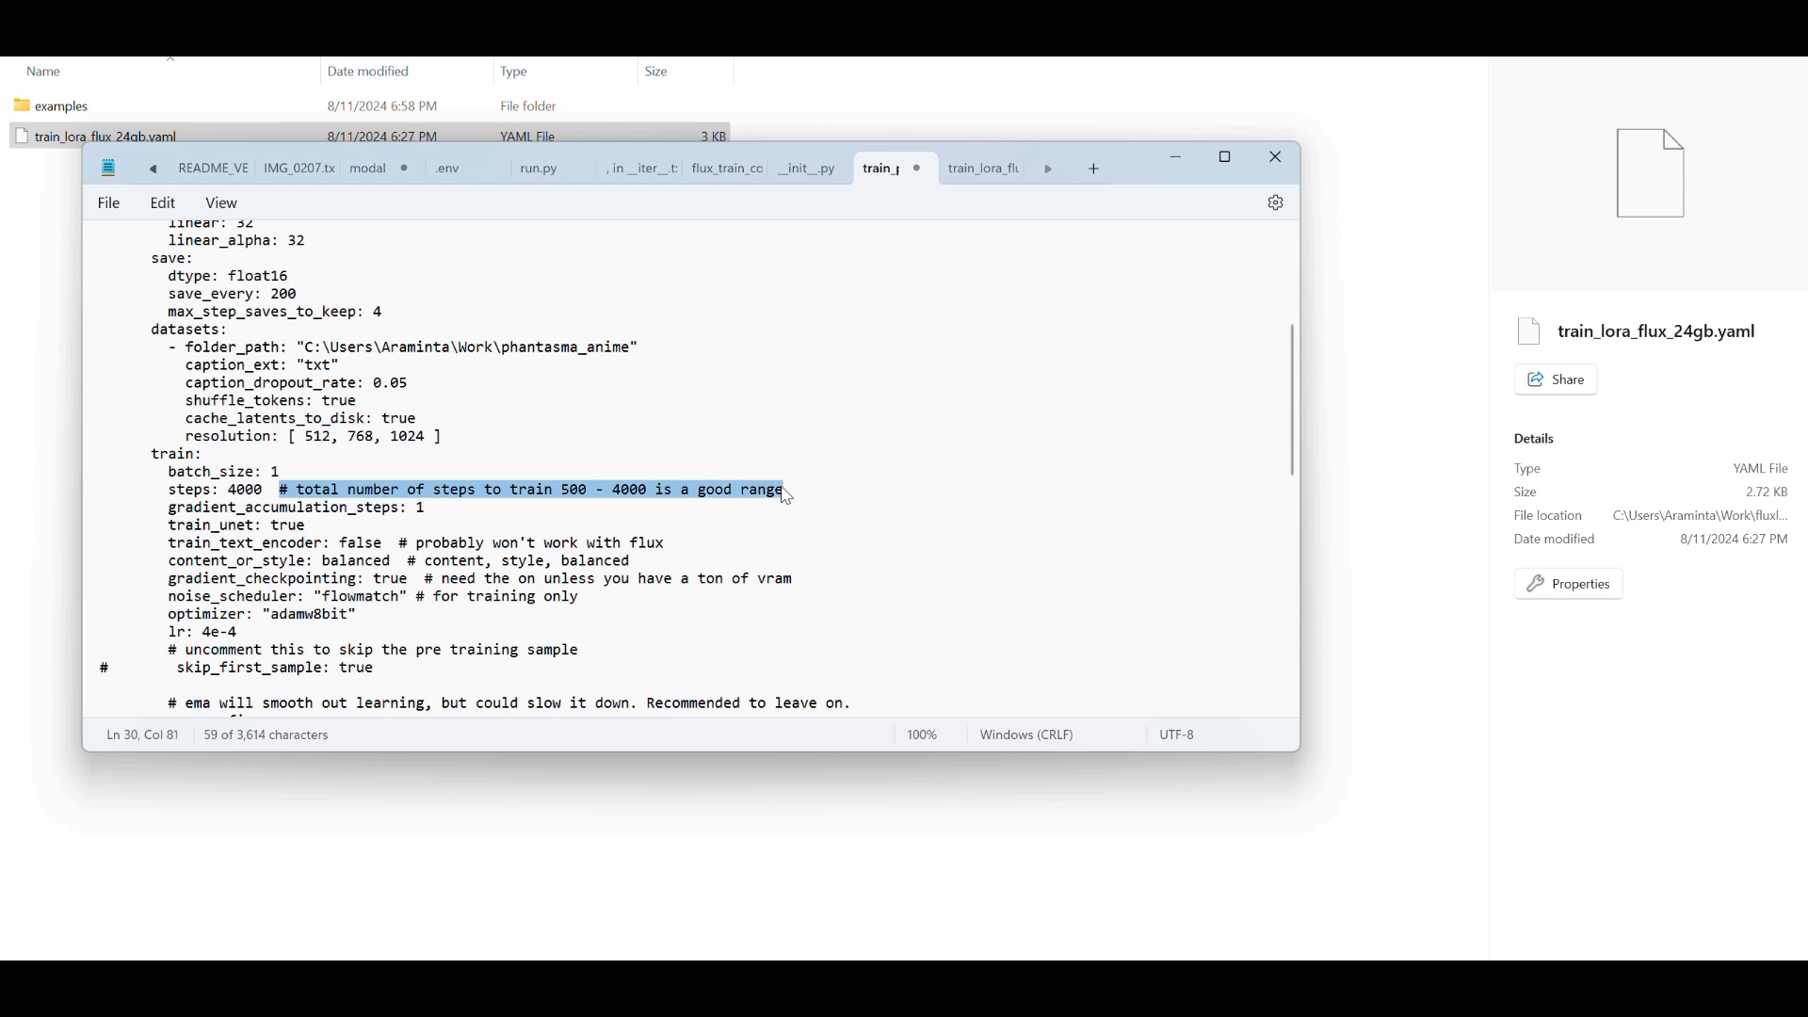
Set training steps to 3000 and remove the comment after the steps value.
{"action": "key", "text": "Delete"}
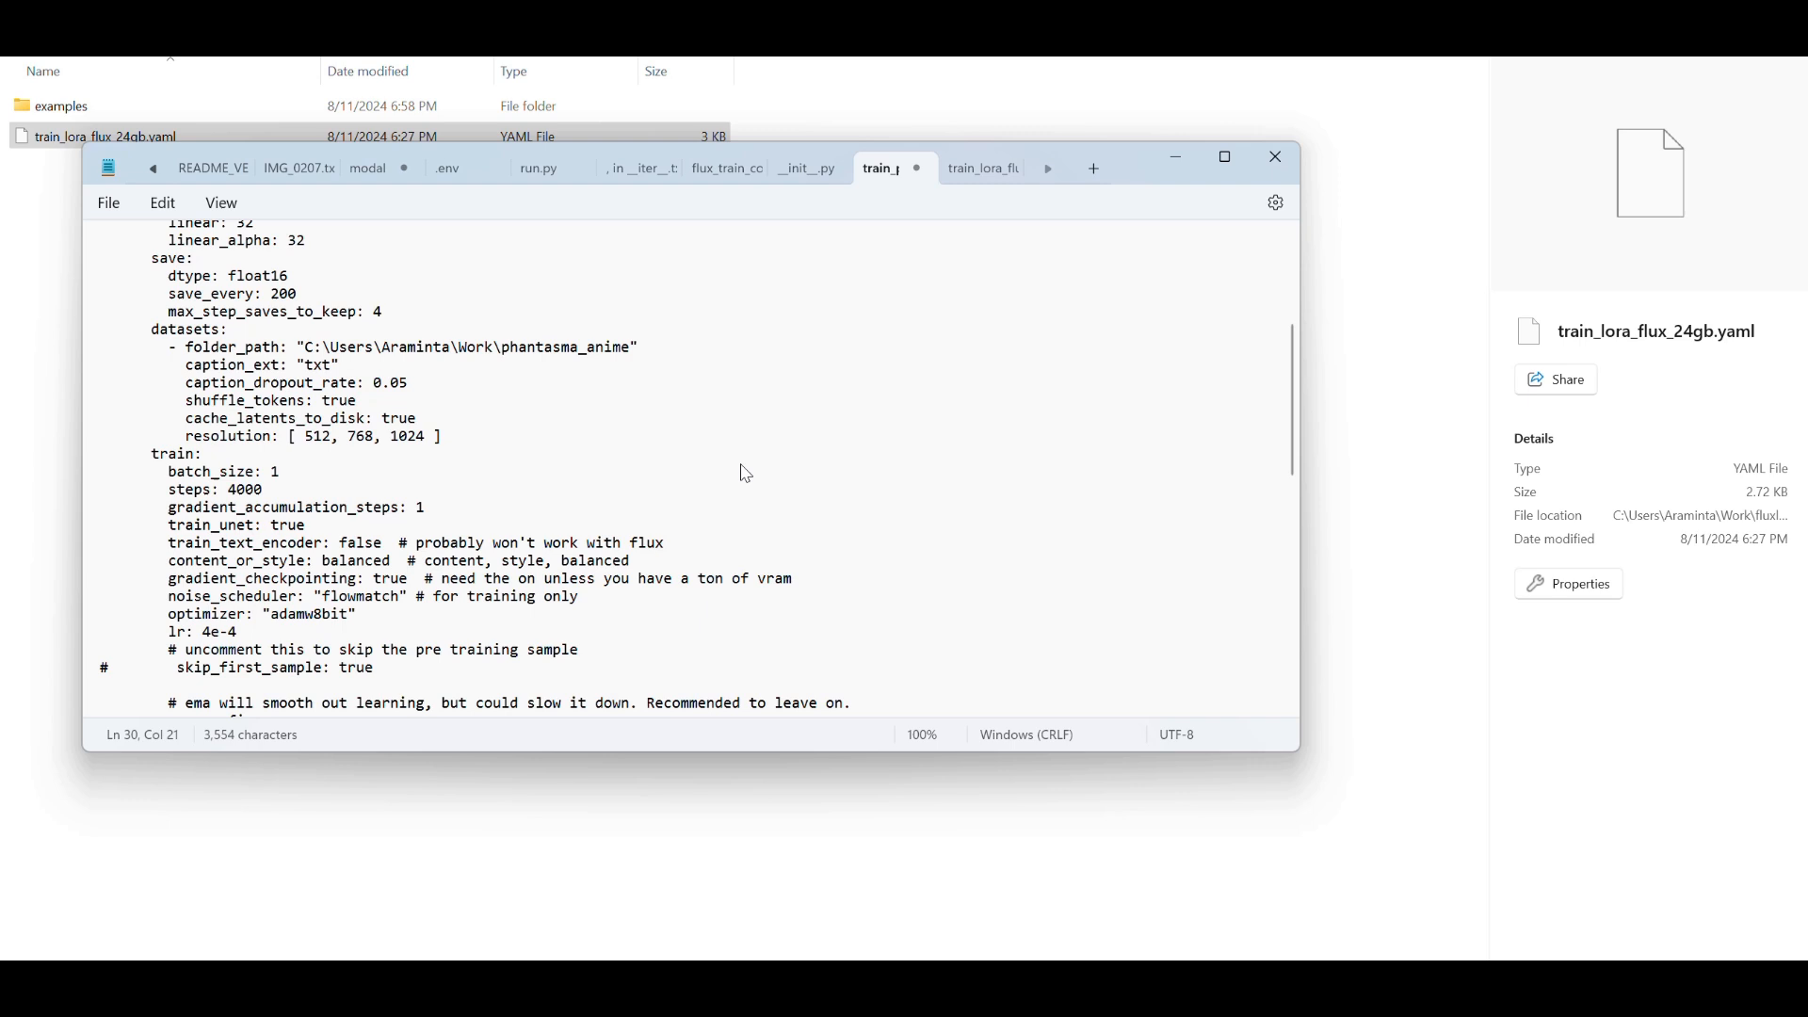
{"action": "key", "text": "Backspace"}
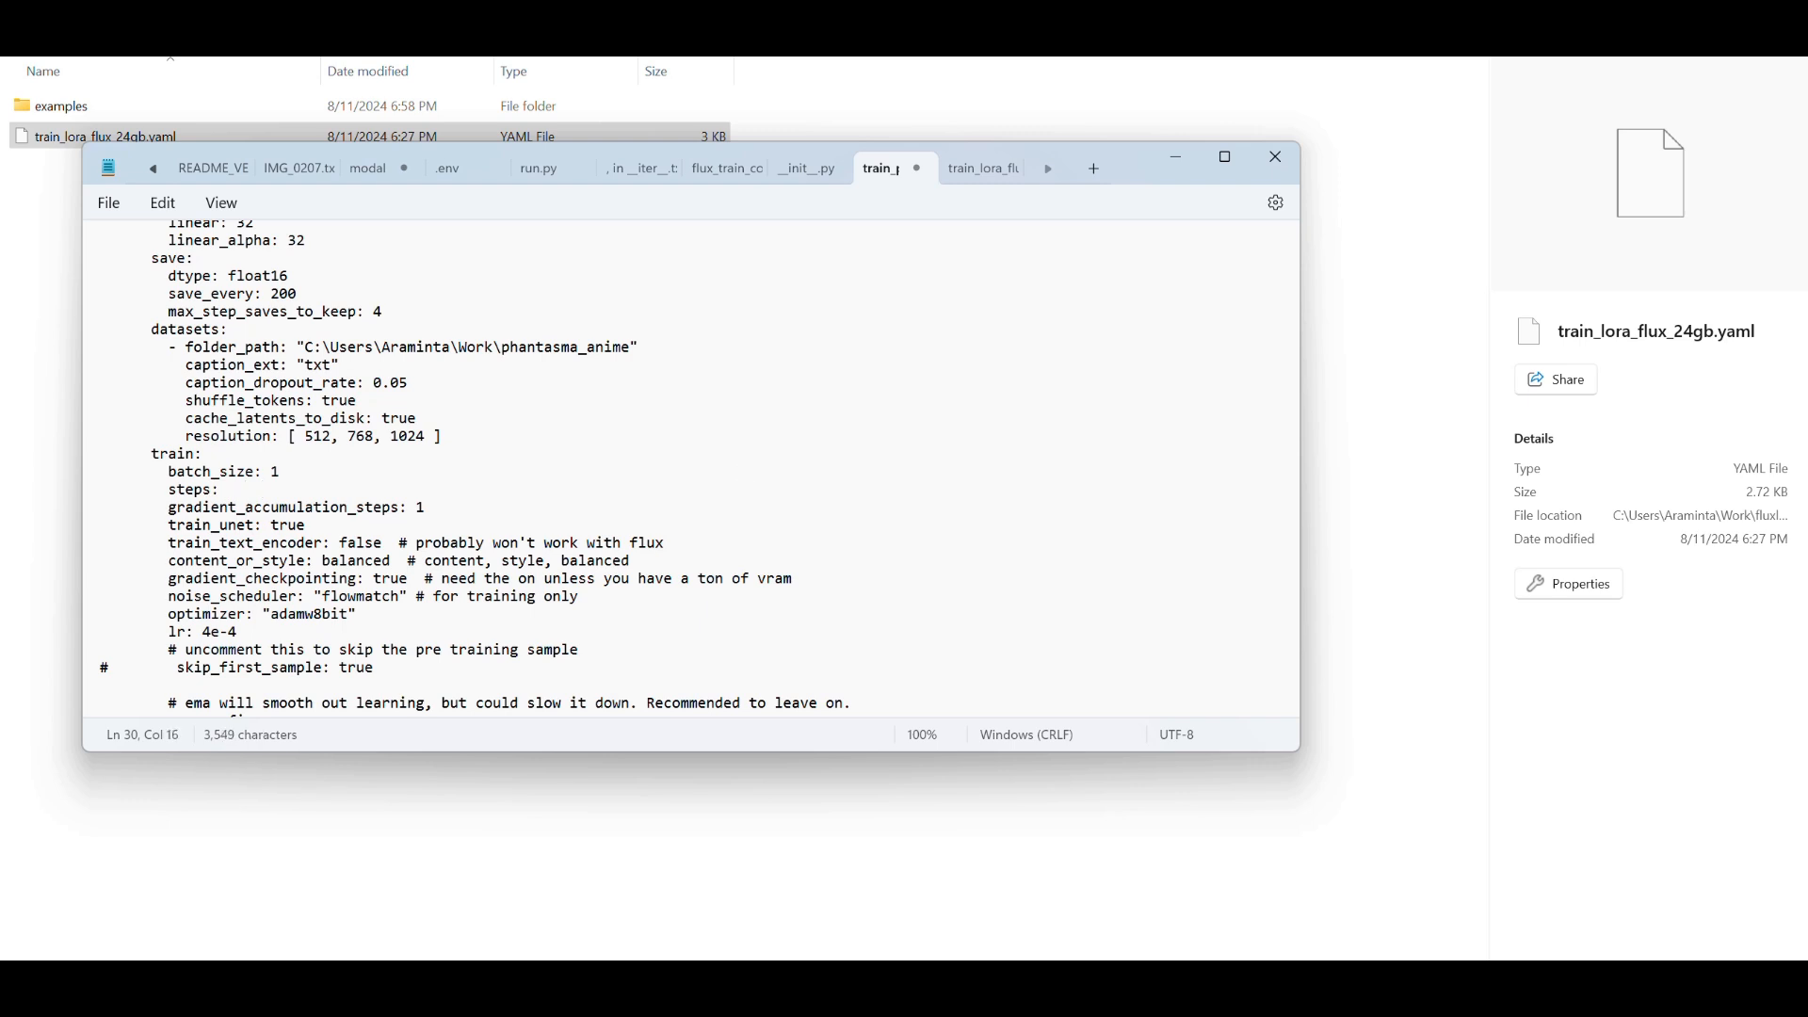
{"action": "type", "text": "300"}
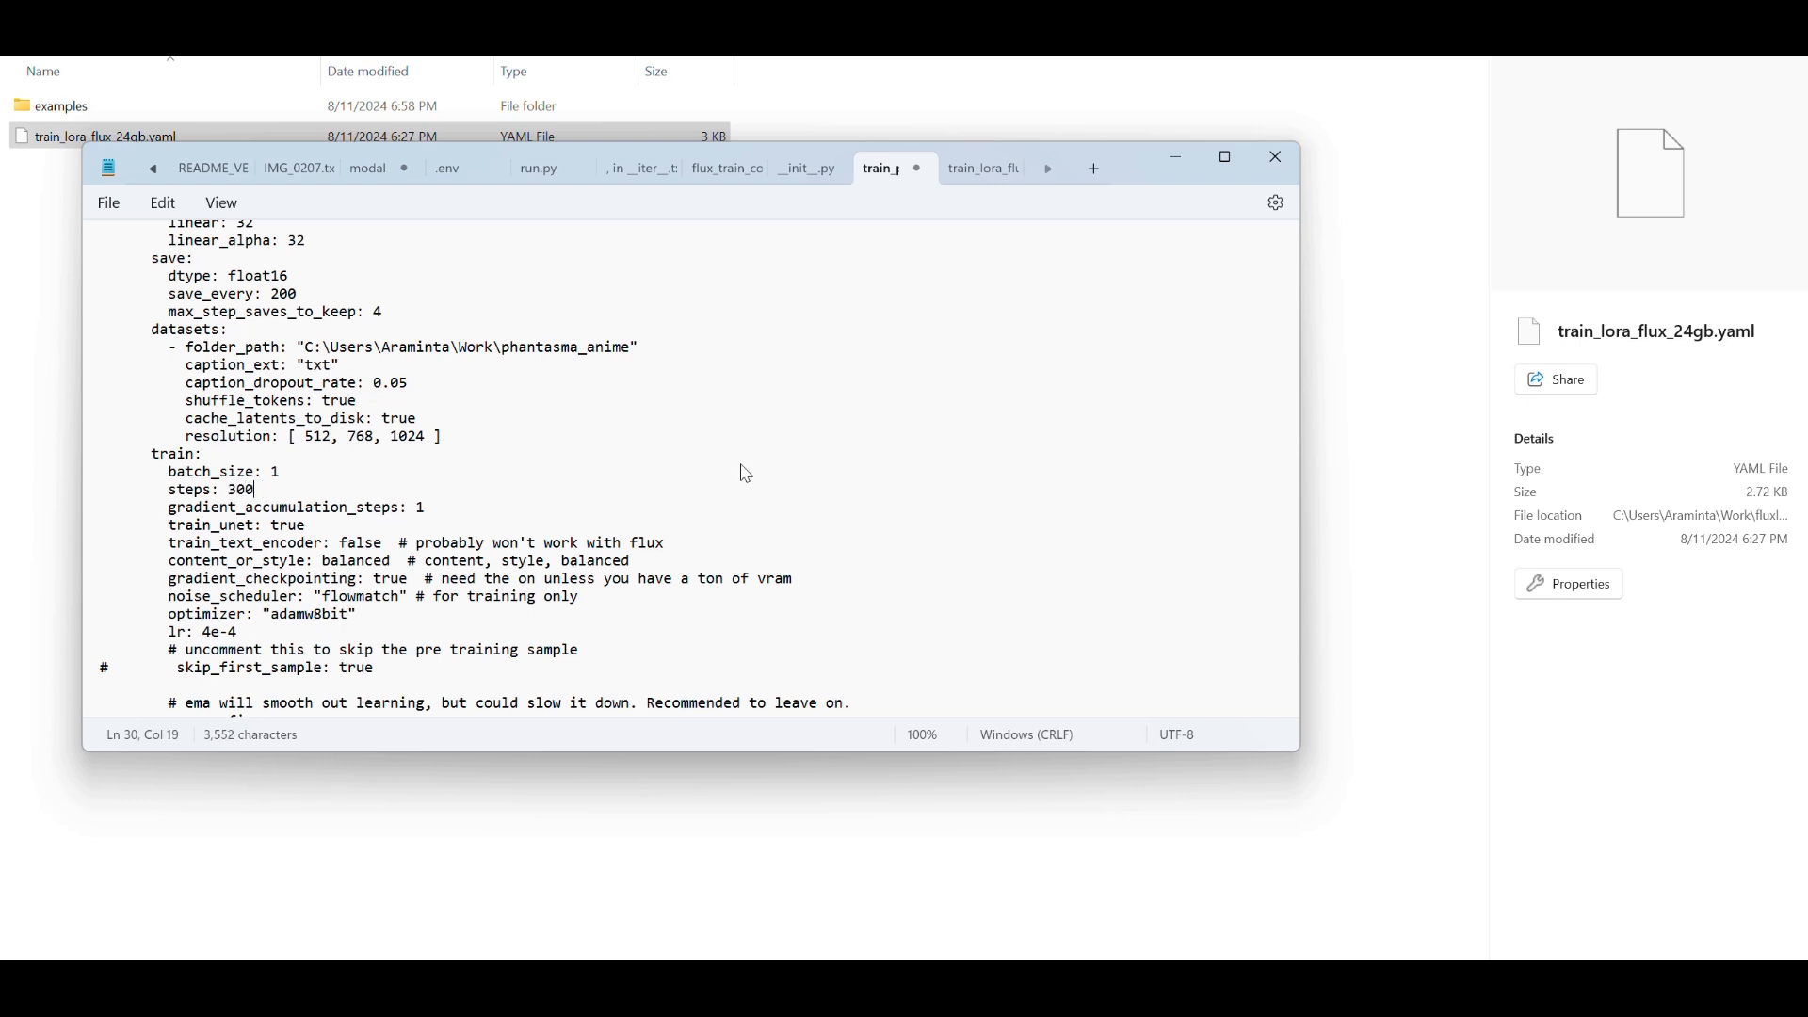
{"action": "type", "text": "0"}
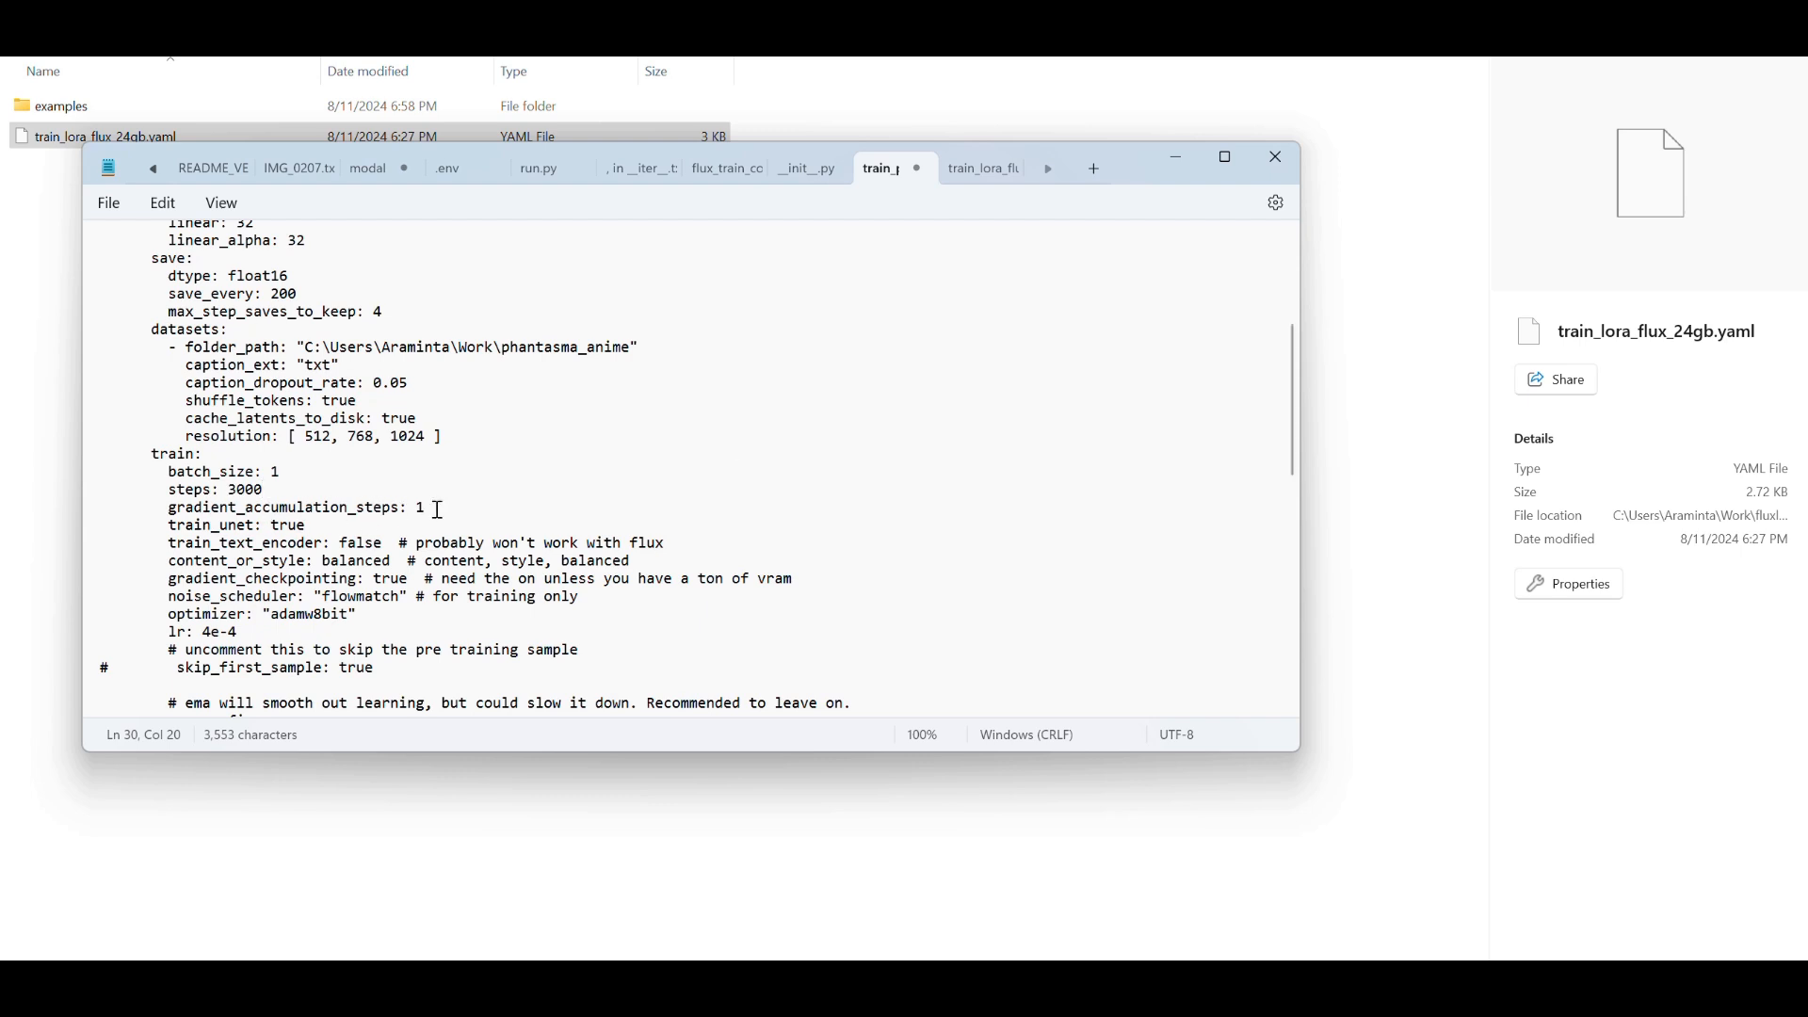
{"action": "mouse_move", "coordinate": [401, 541]}
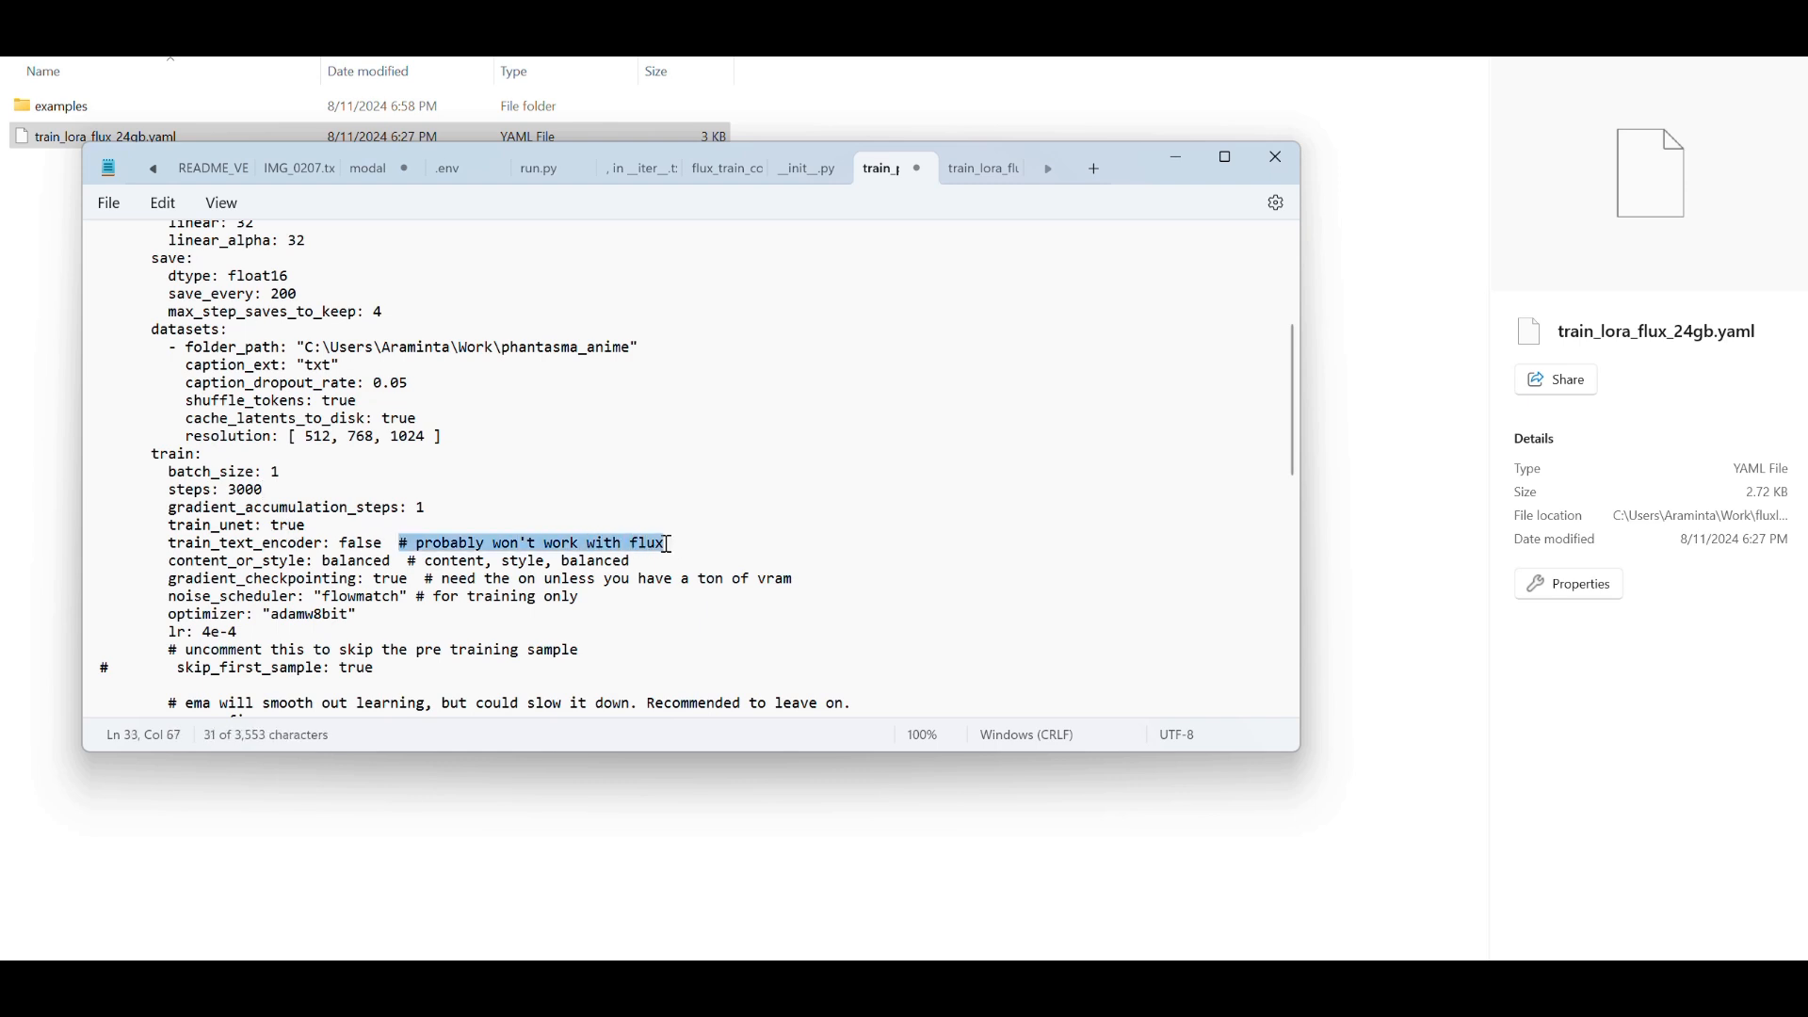
Remove the trailing comments after train_text_encoder, content_or_style and gradient_checkpointing.
{"action": "key", "text": "Delete"}
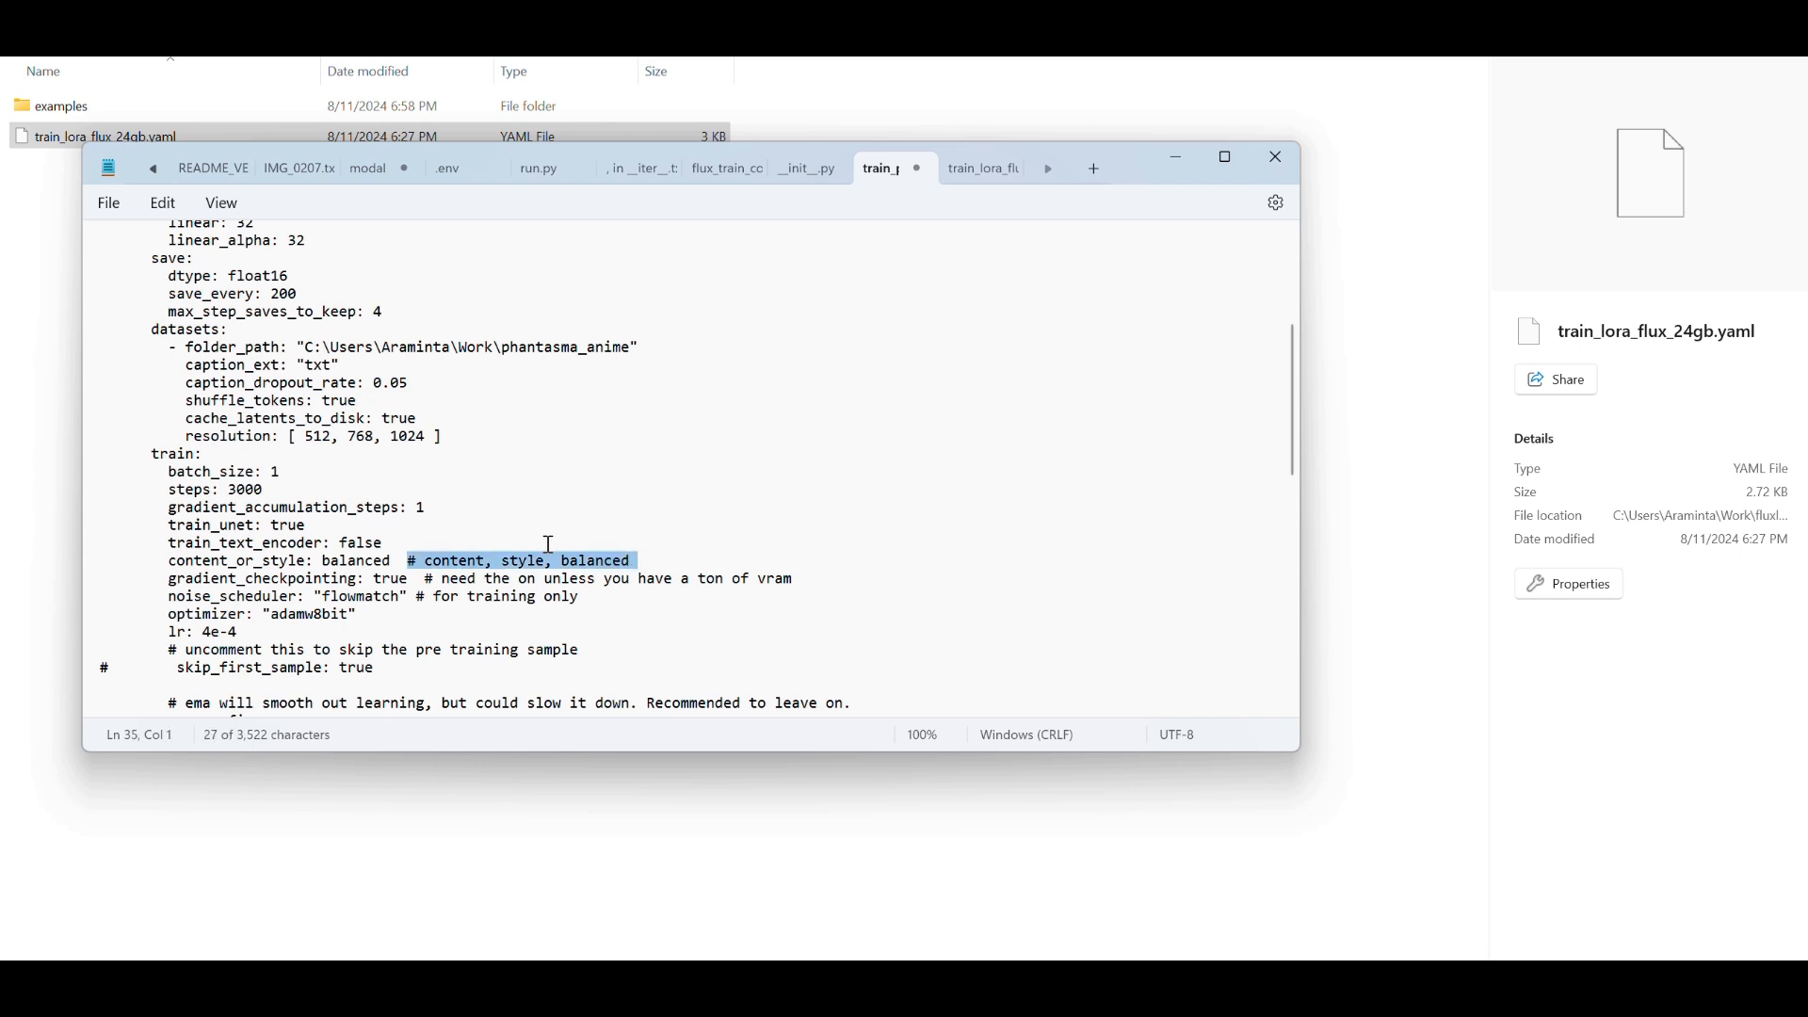
{"action": "key", "text": "Delete"}
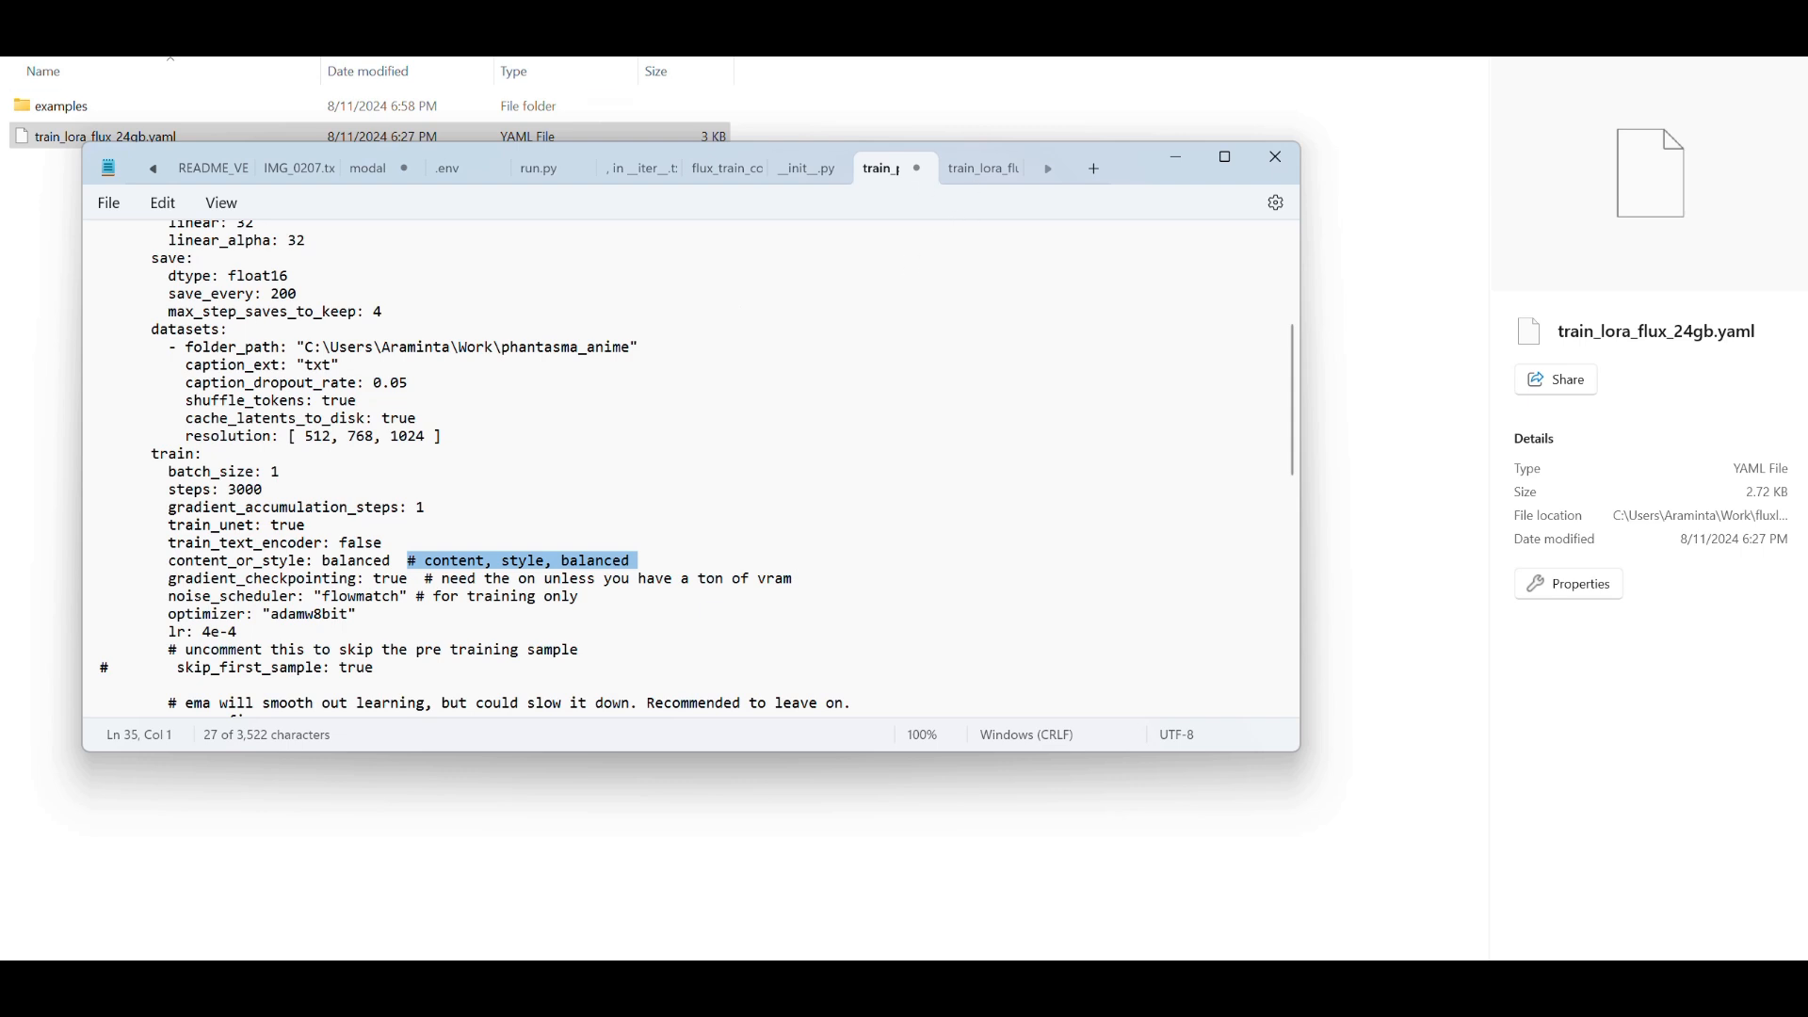
{"action": "left_click", "coordinate": [398, 544]}
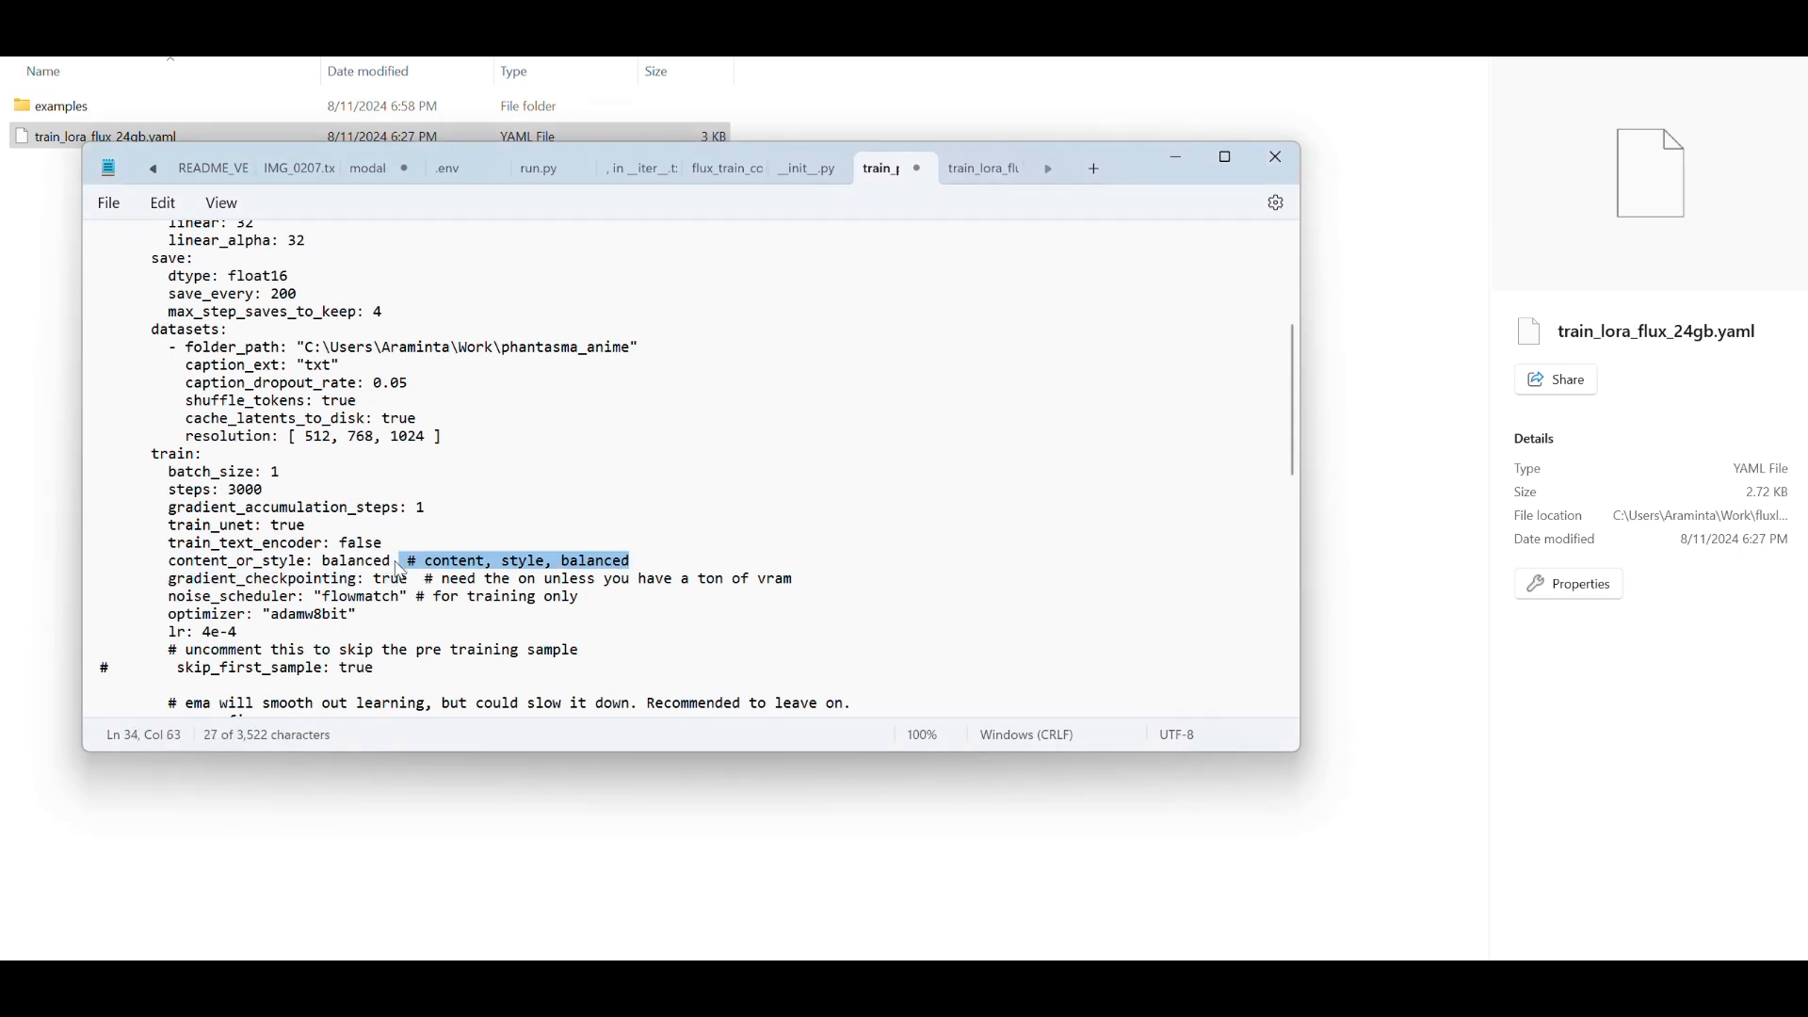
{"action": "key", "text": "Delete"}
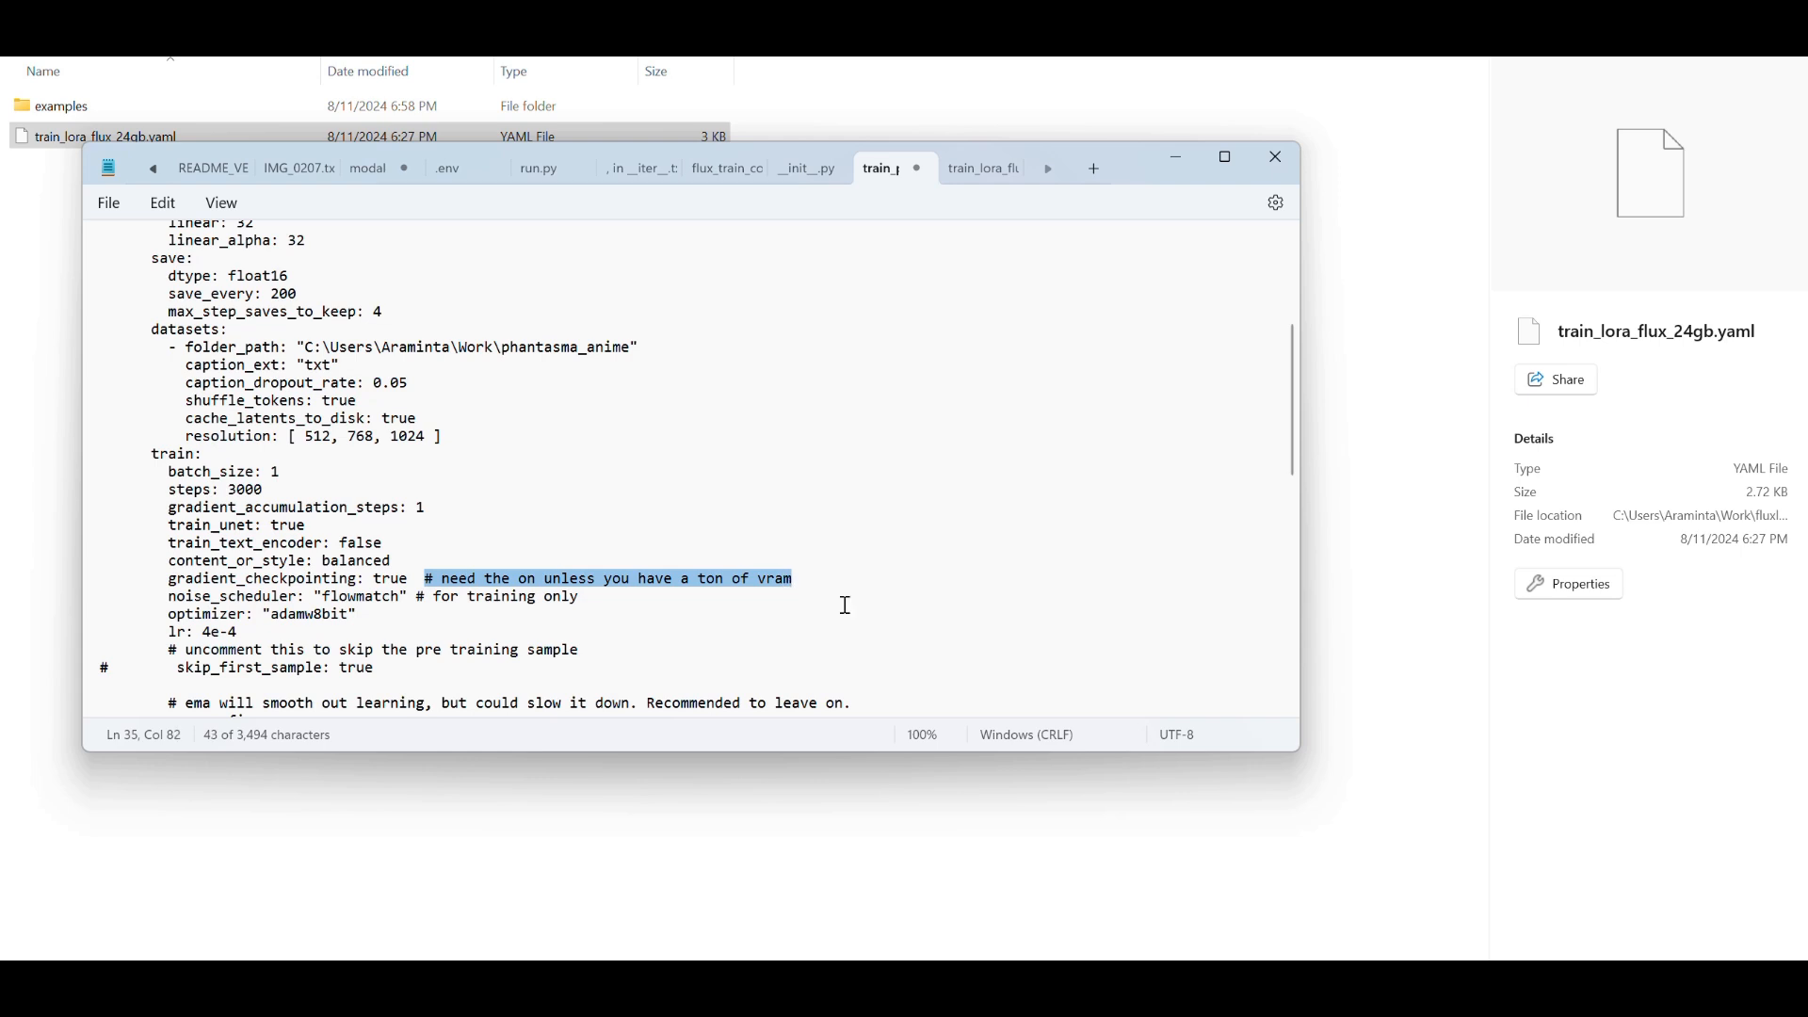
{"action": "key", "text": "Delete"}
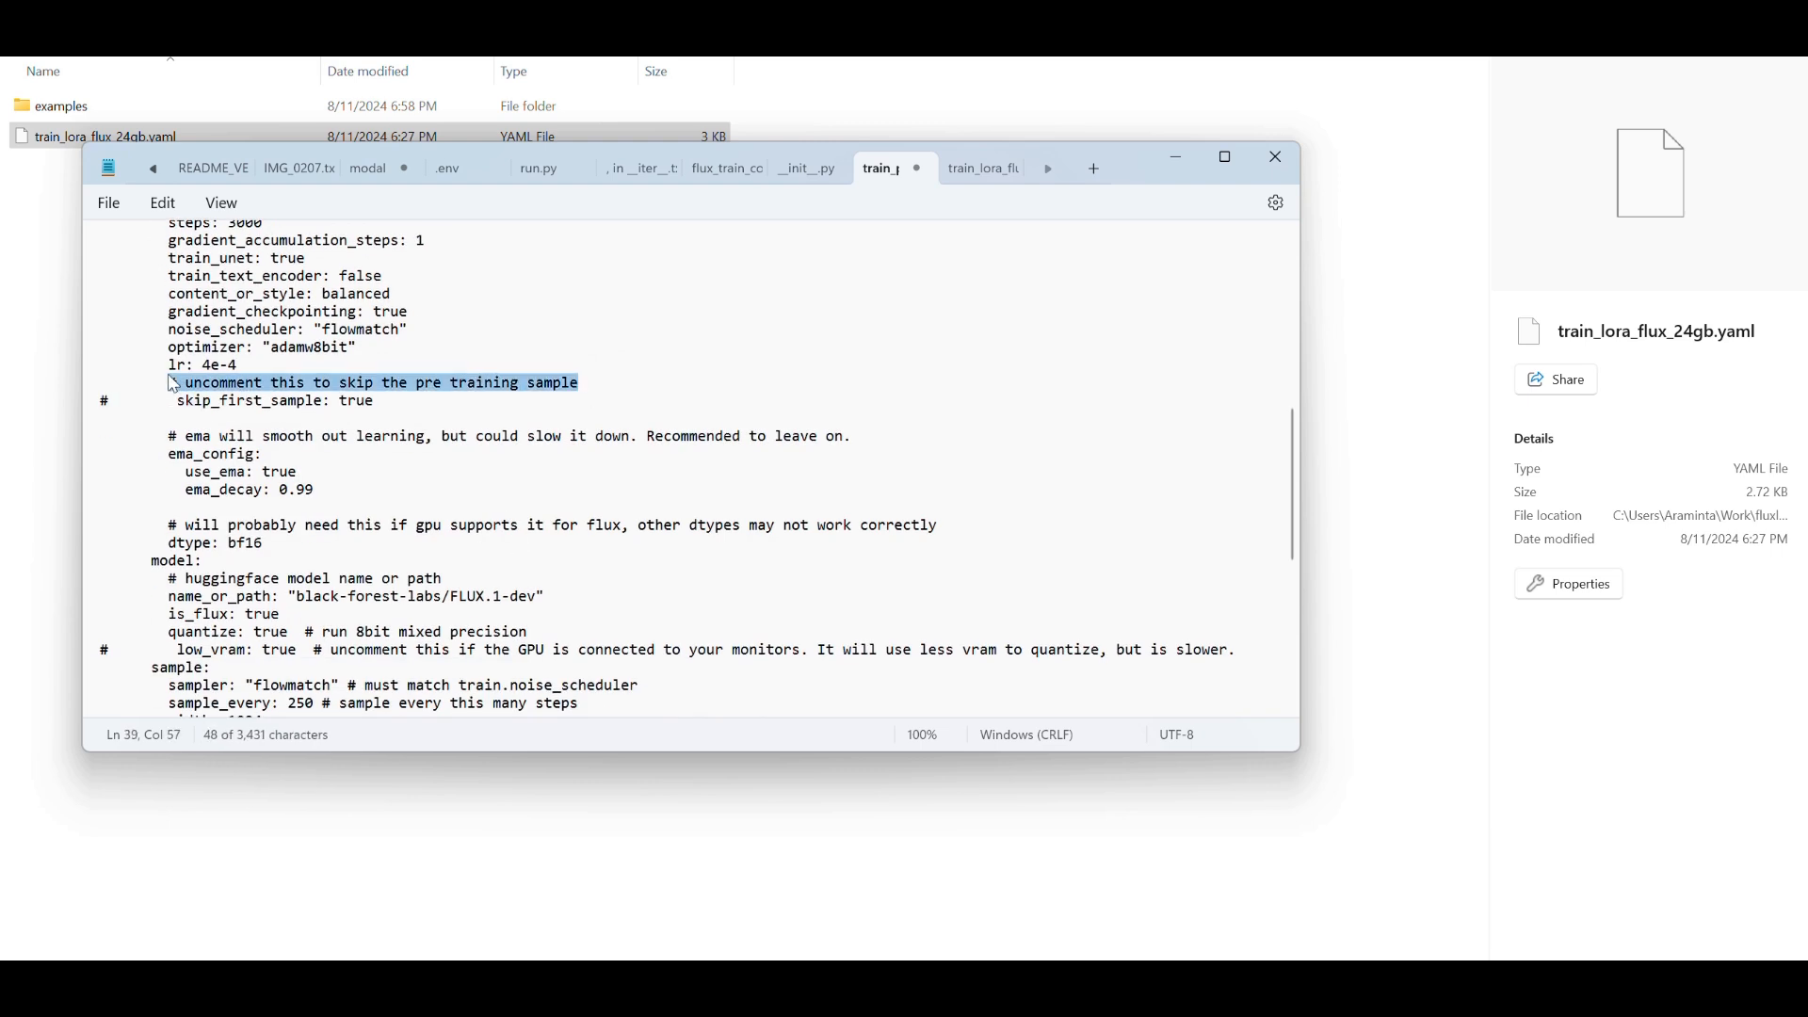
Delete the 'uncomment this to skip the pre training sample' line and uncomment skip_first_sample.
{"action": "type", "text": "#"}
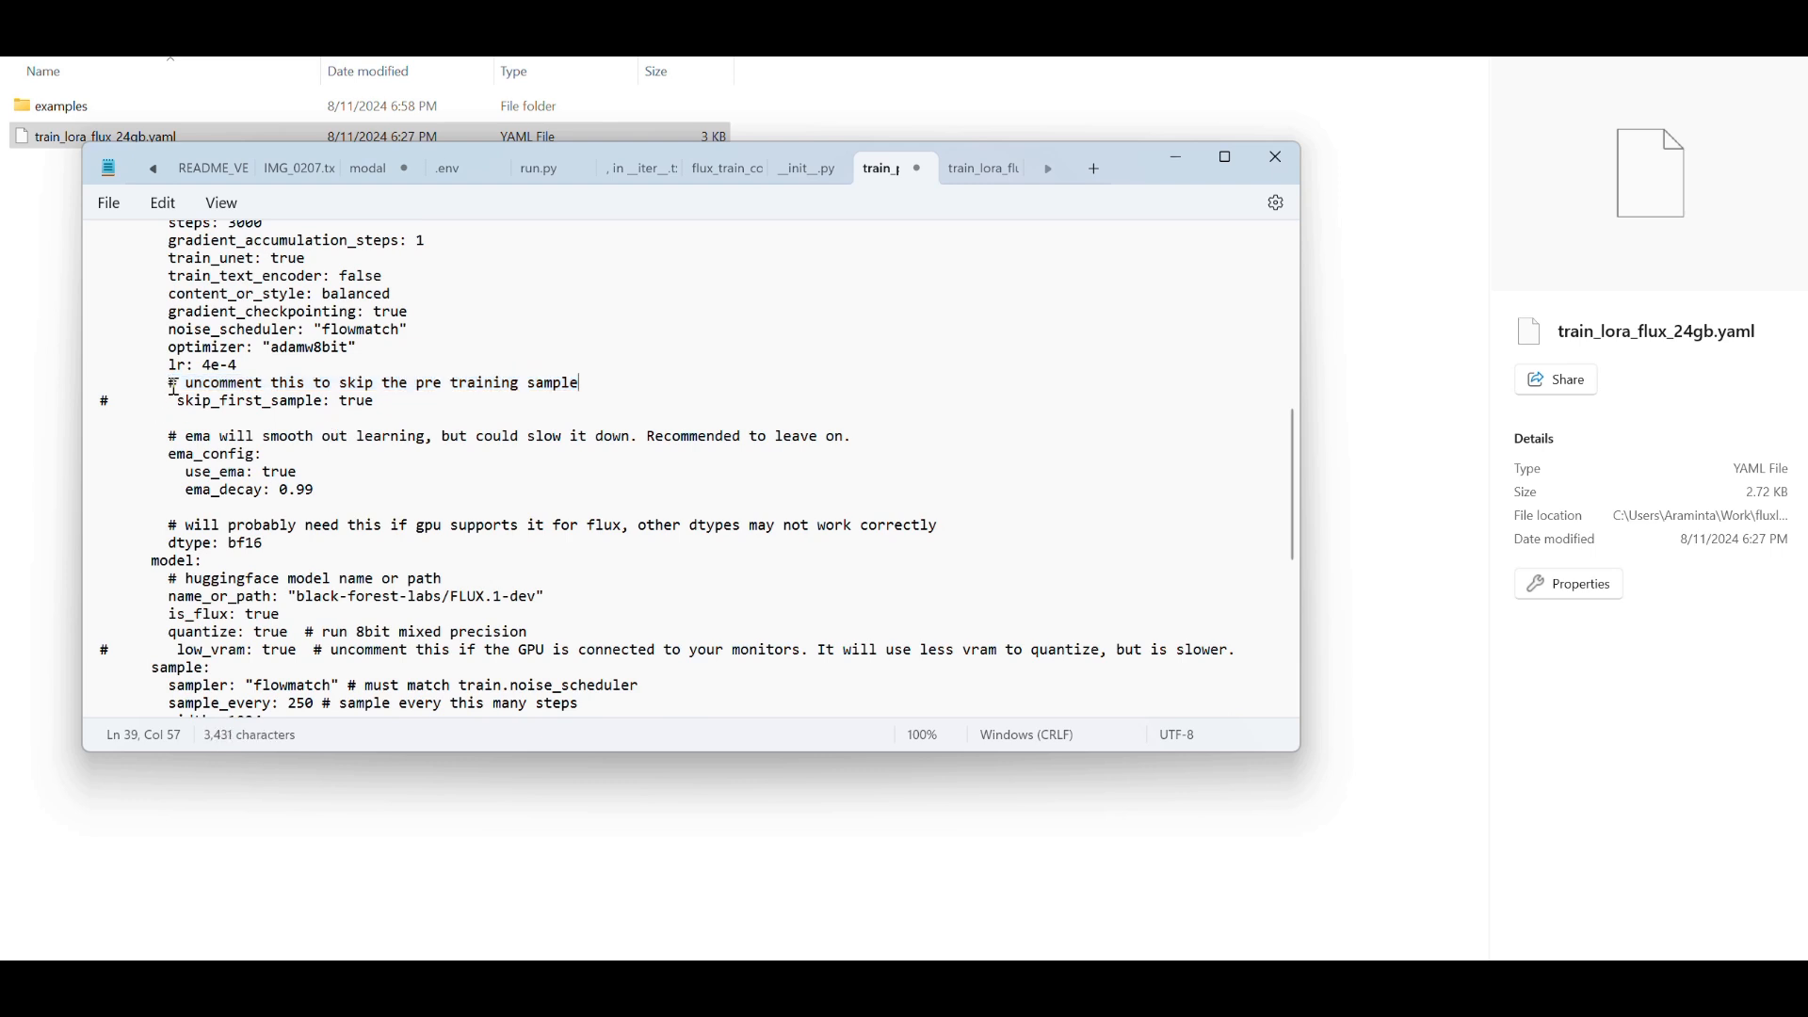
{"action": "triple_click", "coordinate": [375, 382]}
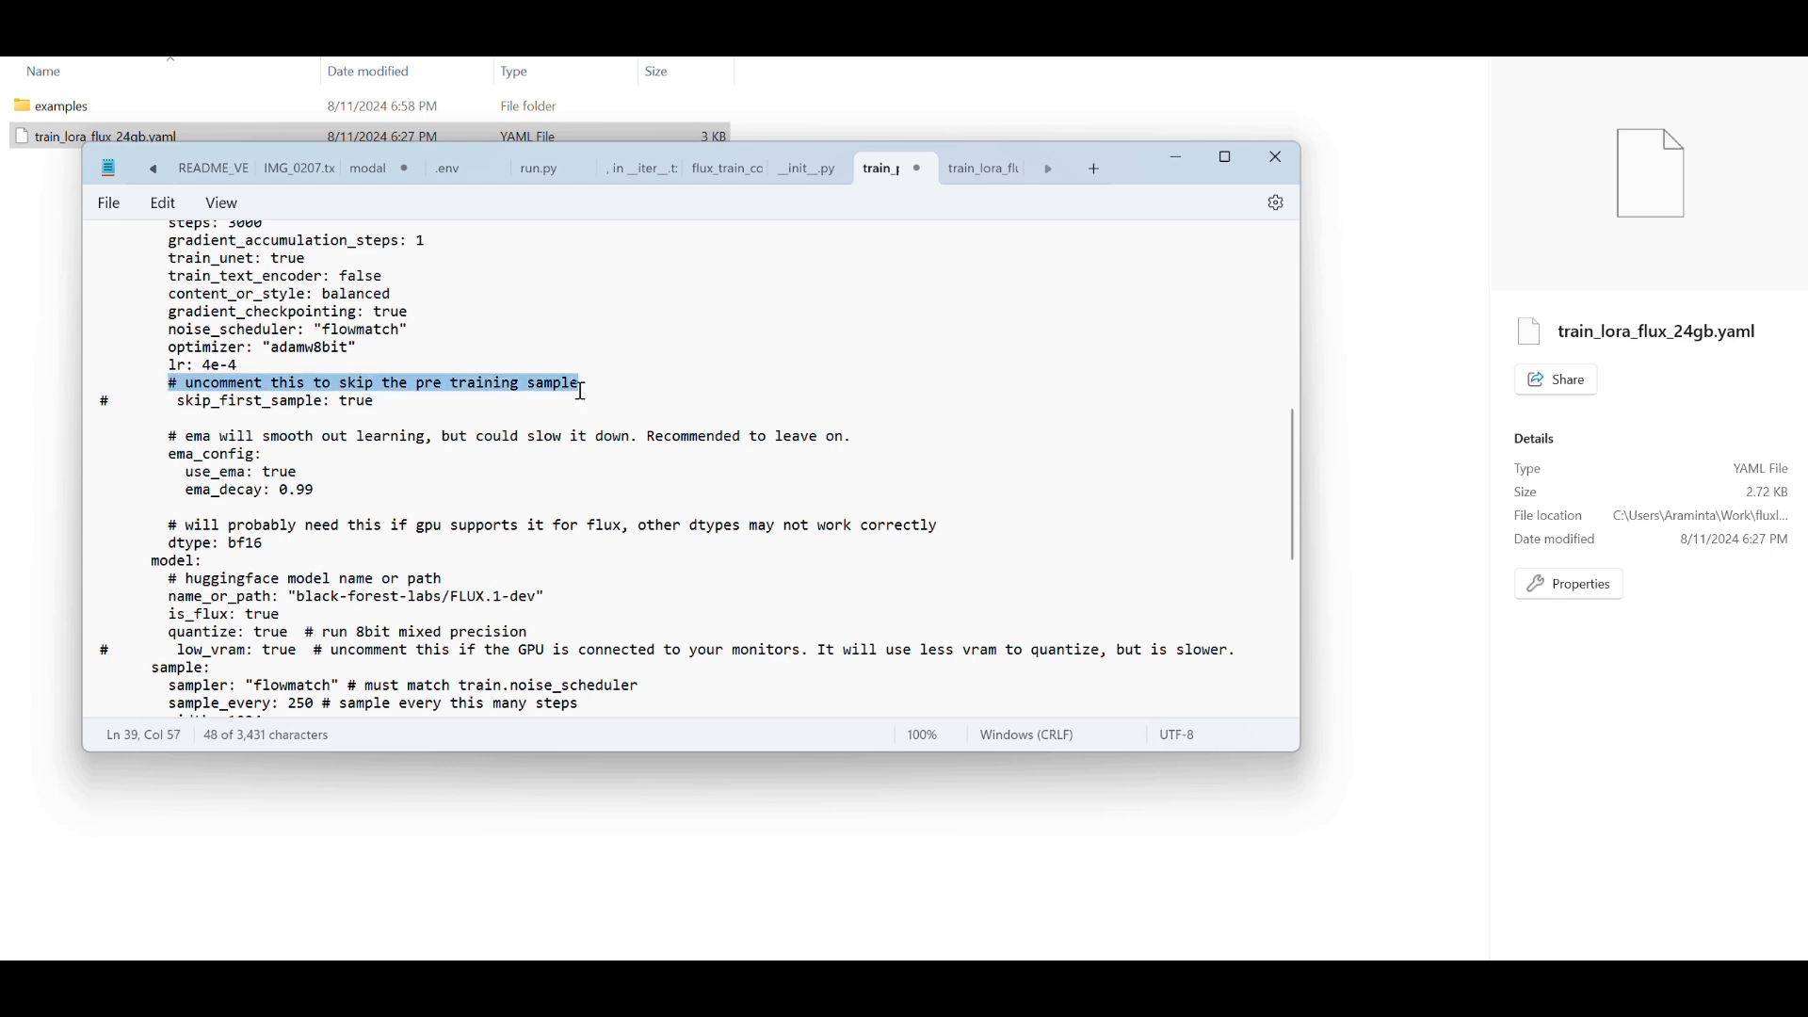
{"action": "key", "text": "Delete"}
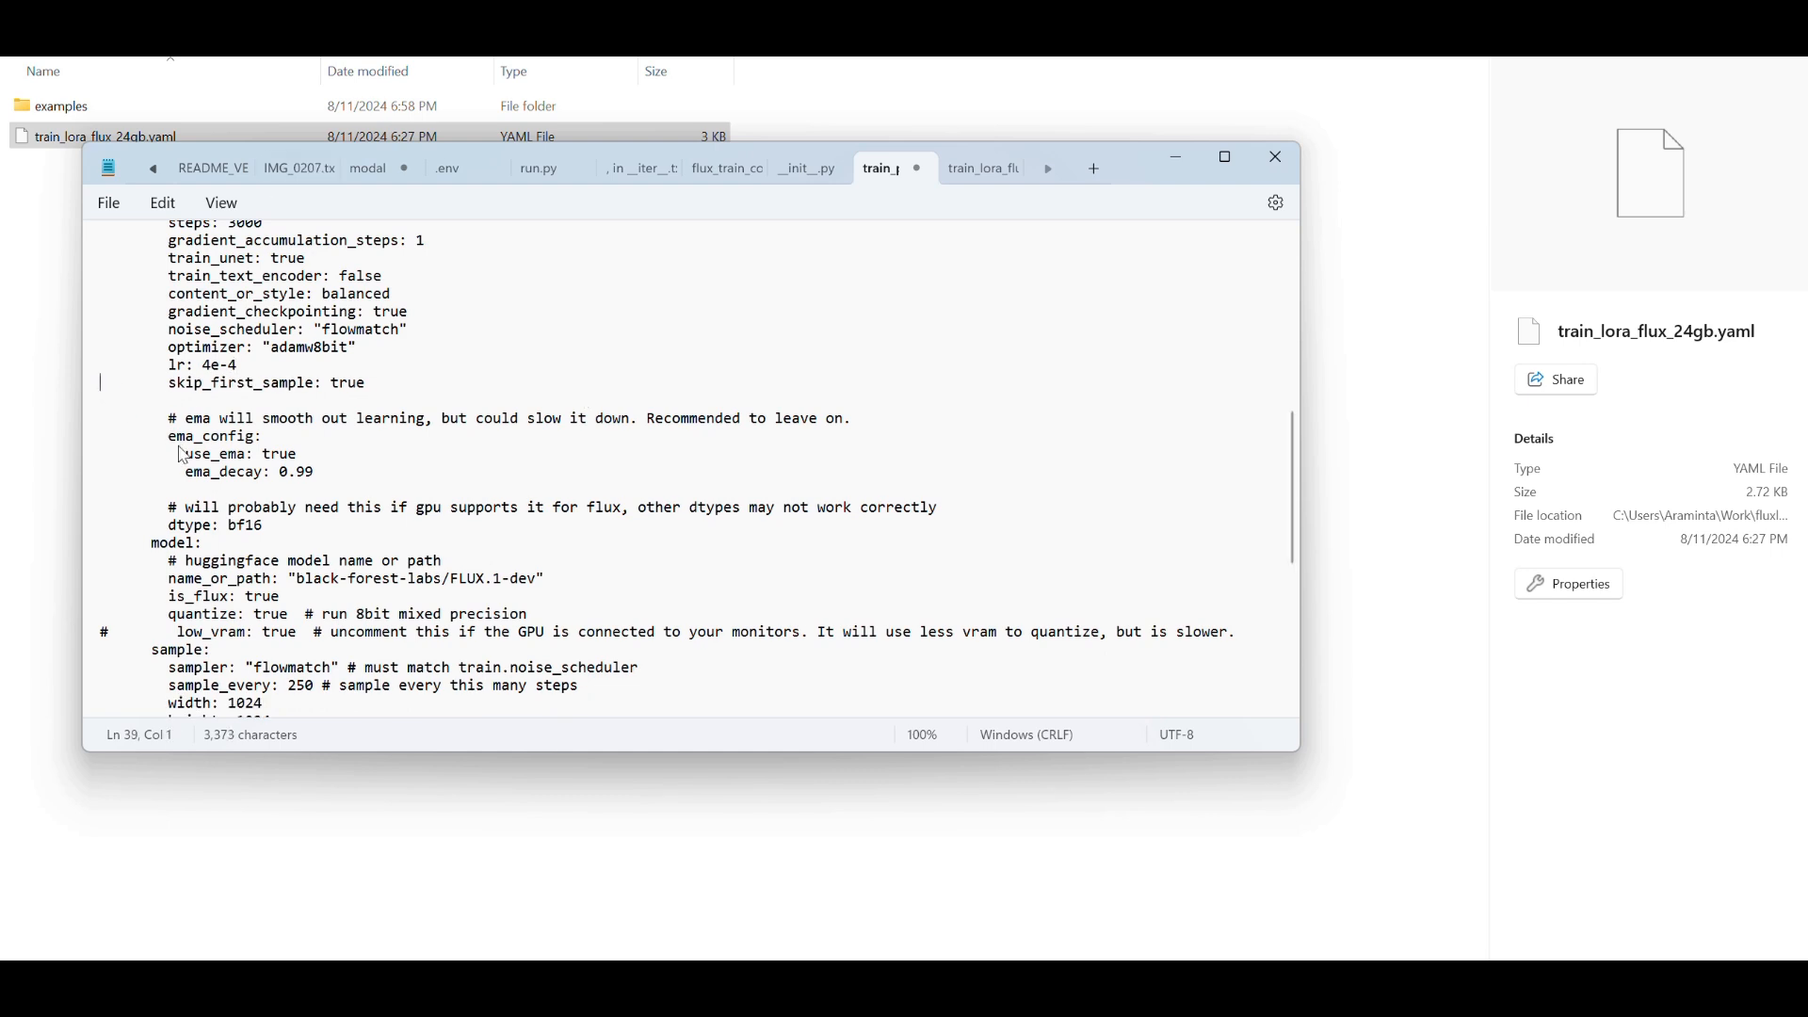
{"action": "mouse_move", "coordinate": [440, 432]}
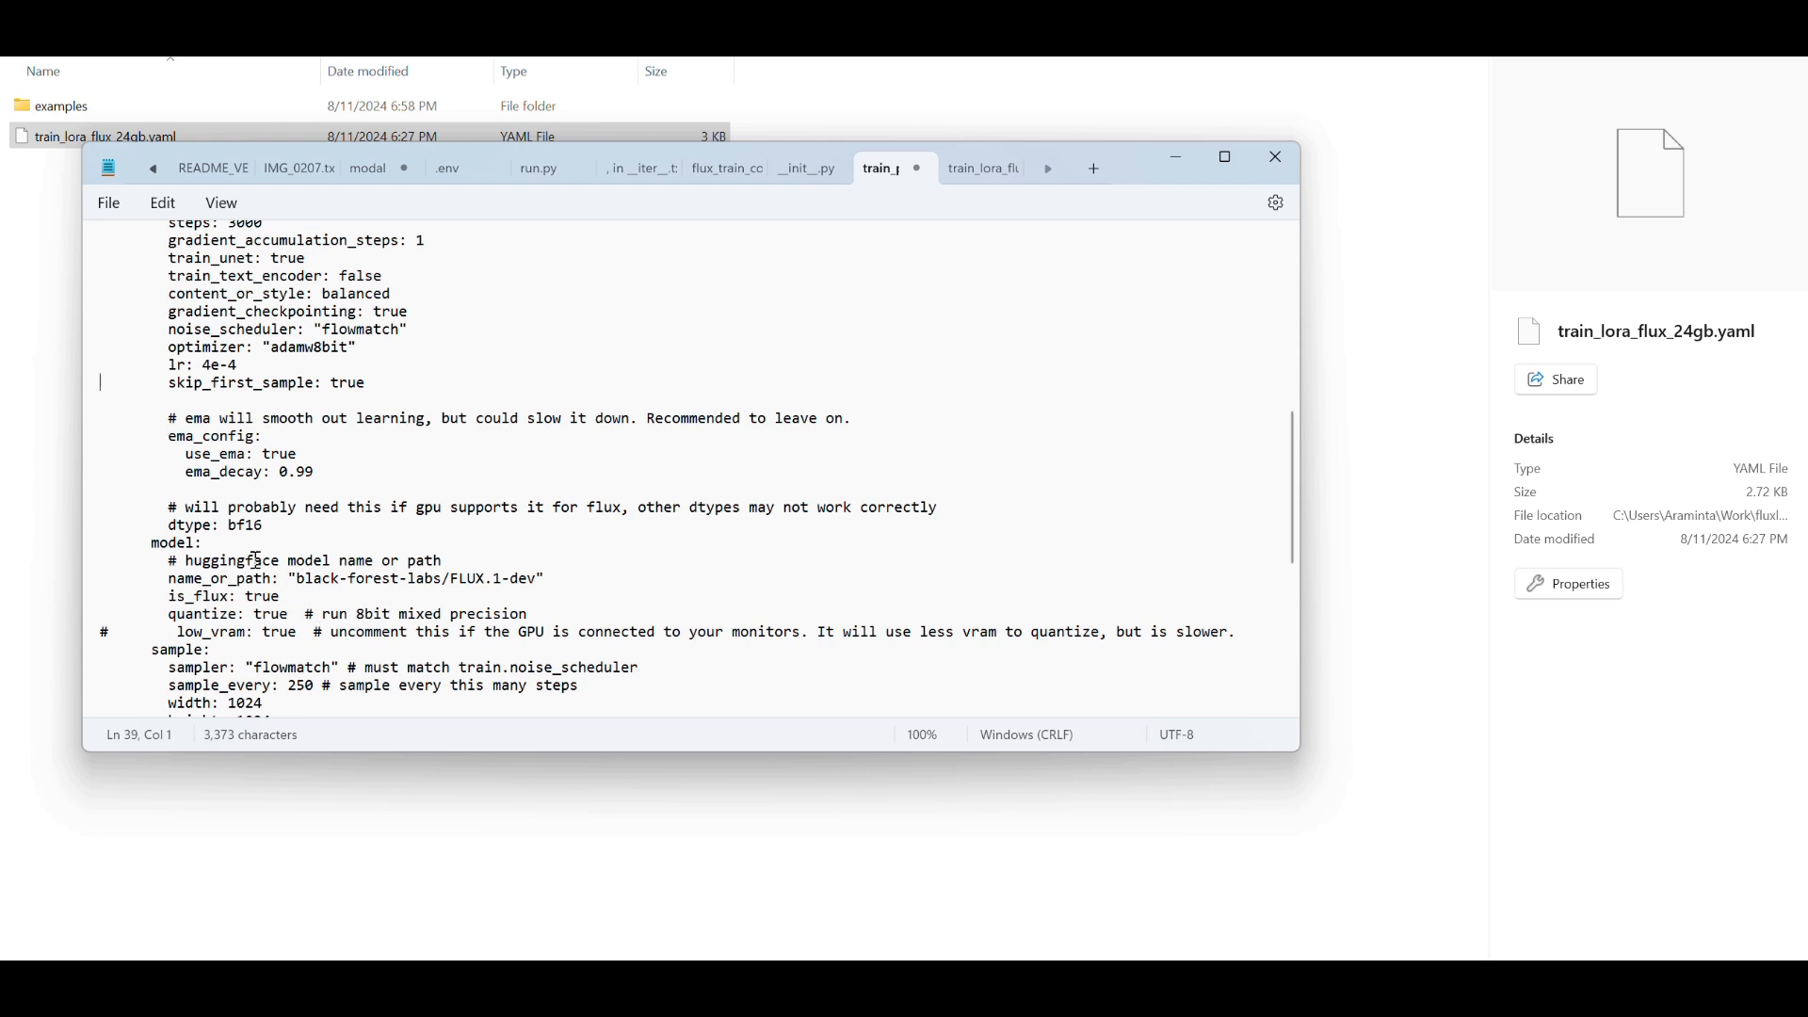
{"action": "mouse_move", "coordinate": [390, 571]}
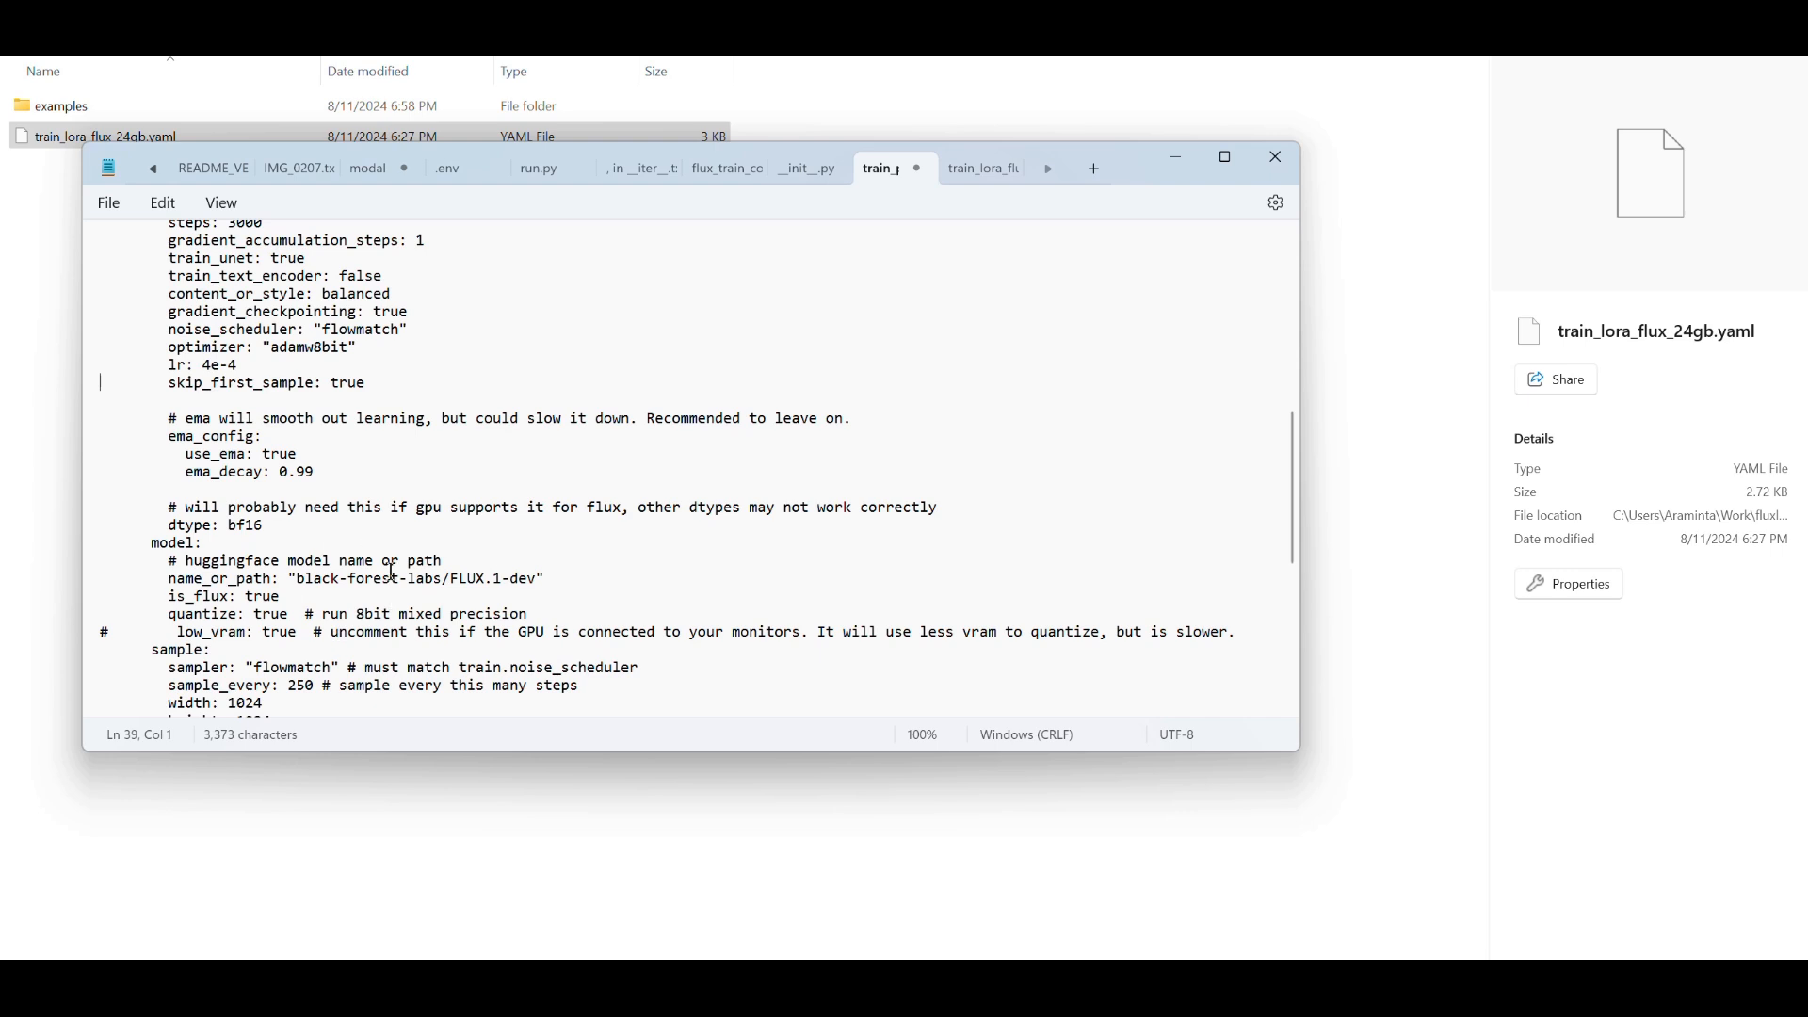
{"action": "mouse_move", "coordinate": [328, 642]}
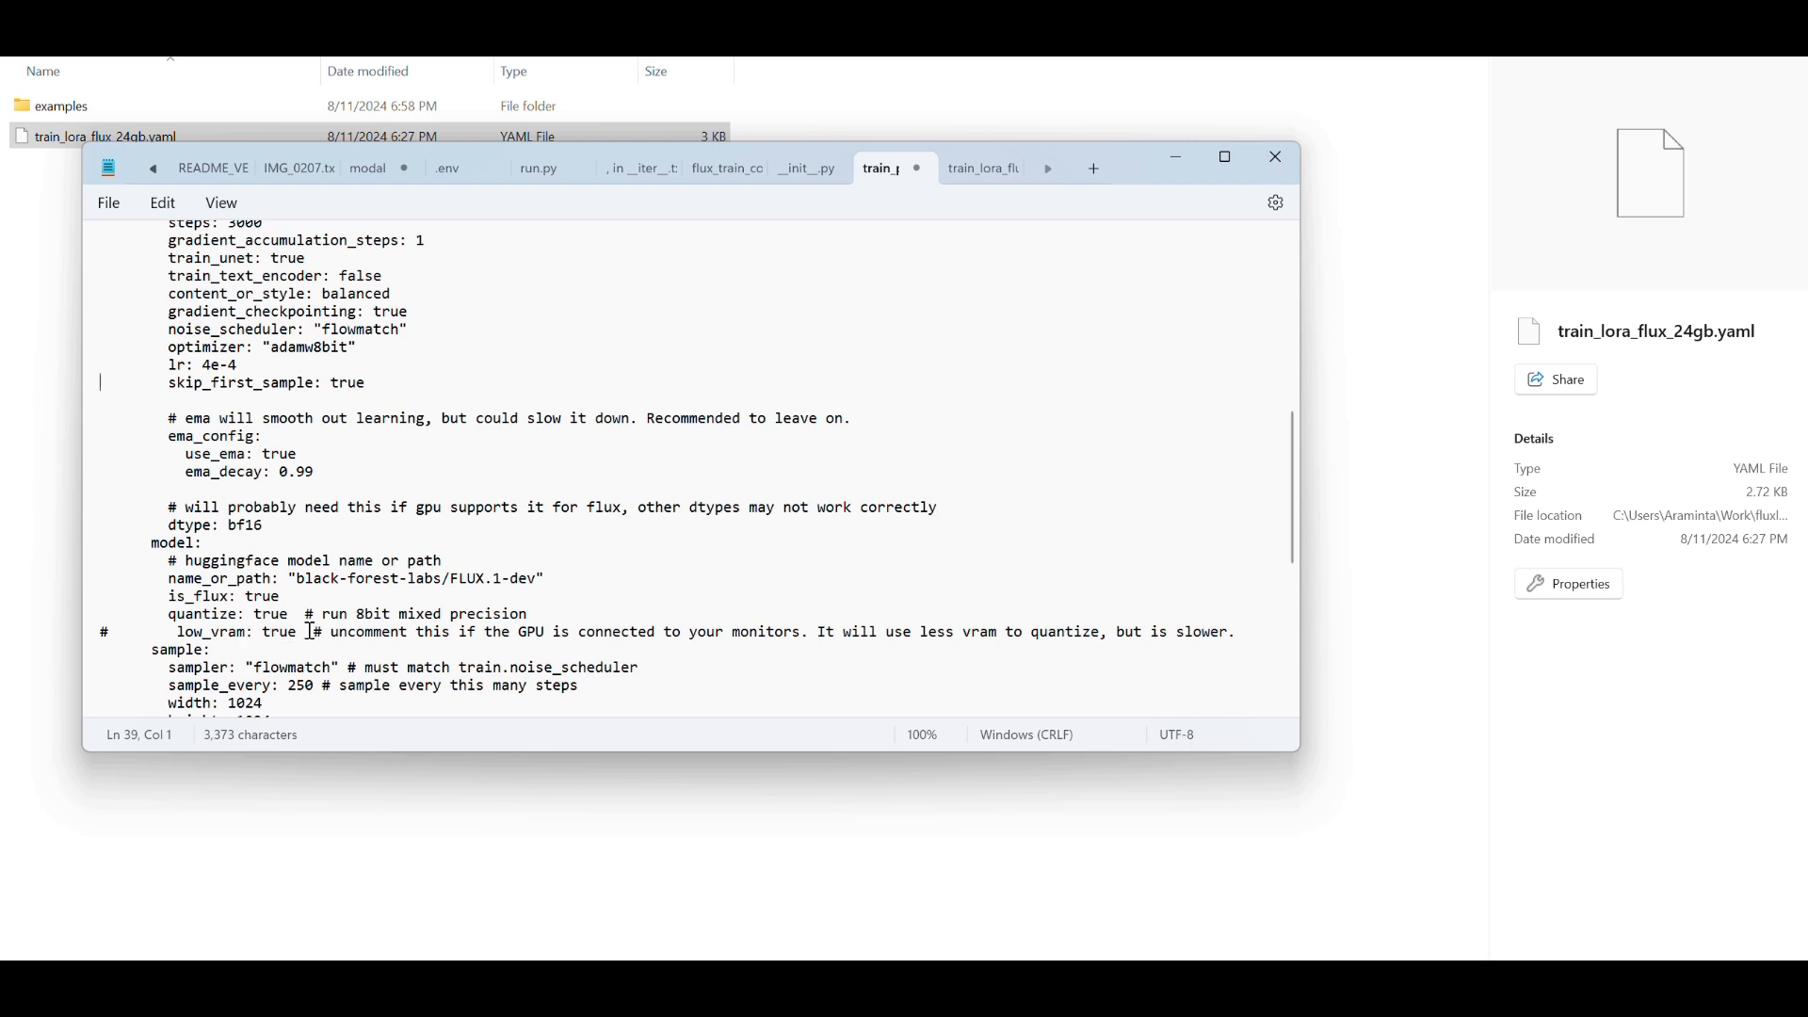
{"action": "mouse_move", "coordinate": [305, 645]}
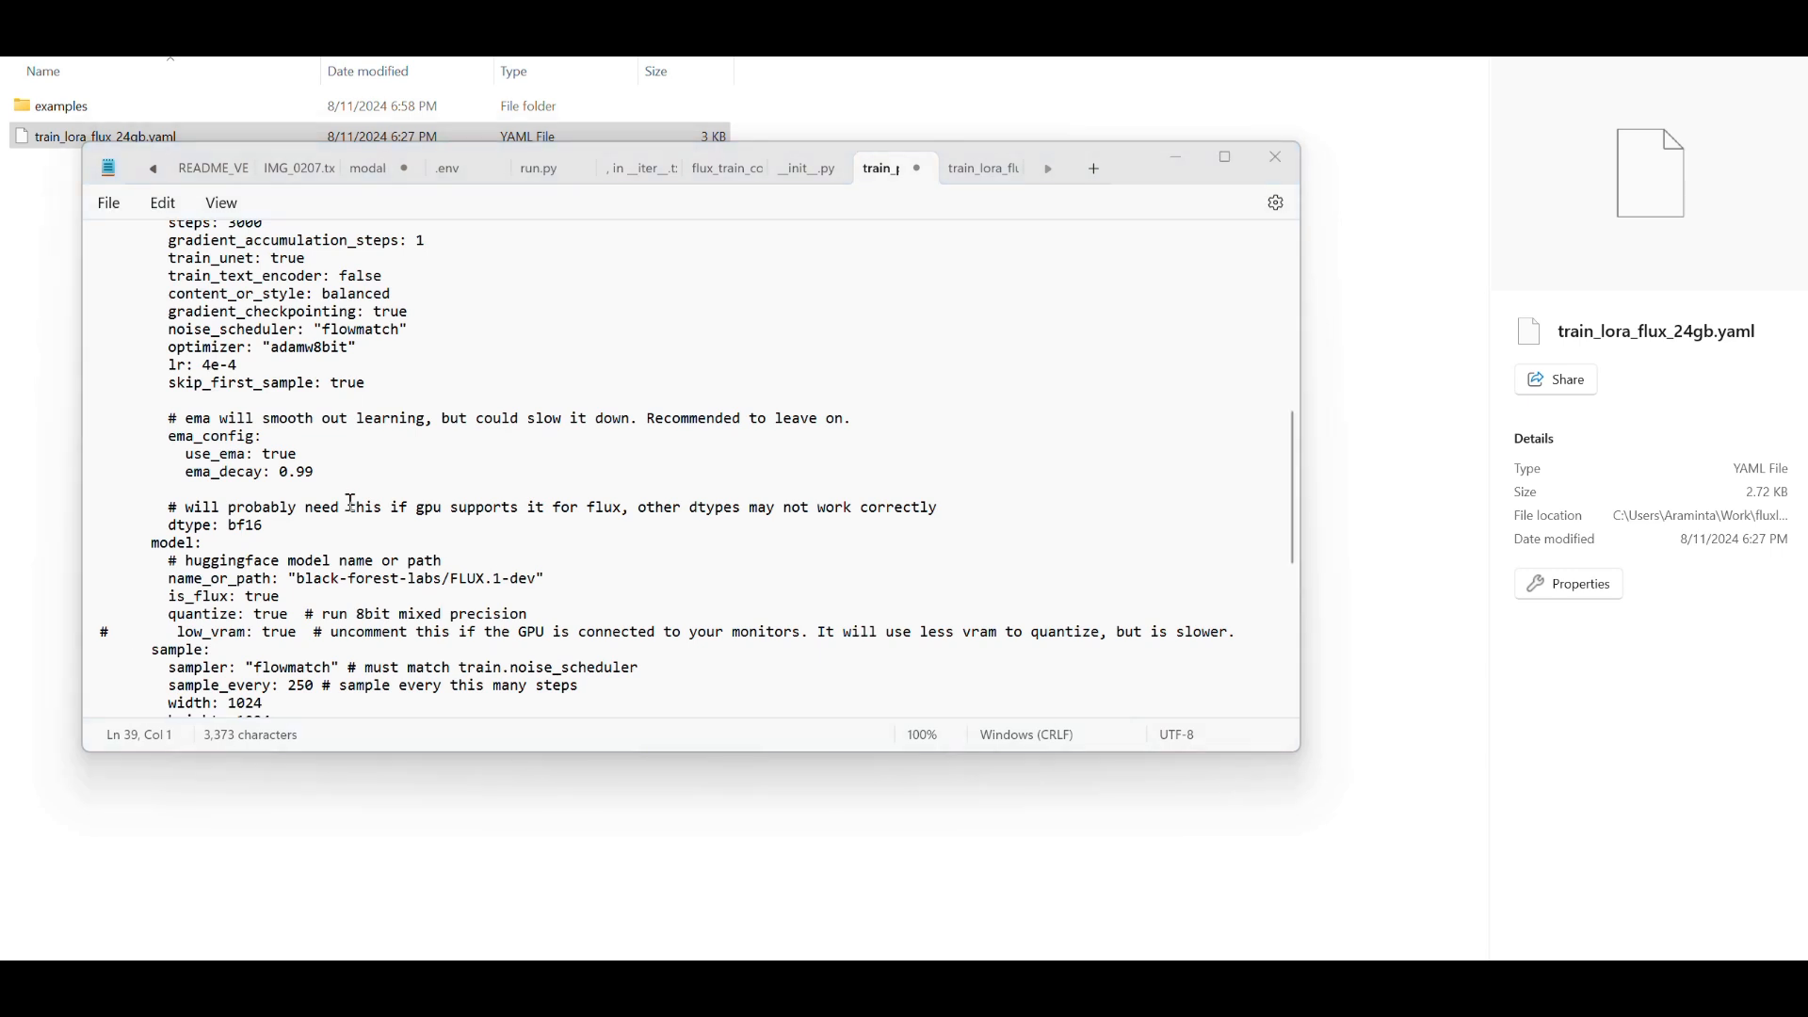
{"action": "mouse_move", "coordinate": [235, 626]}
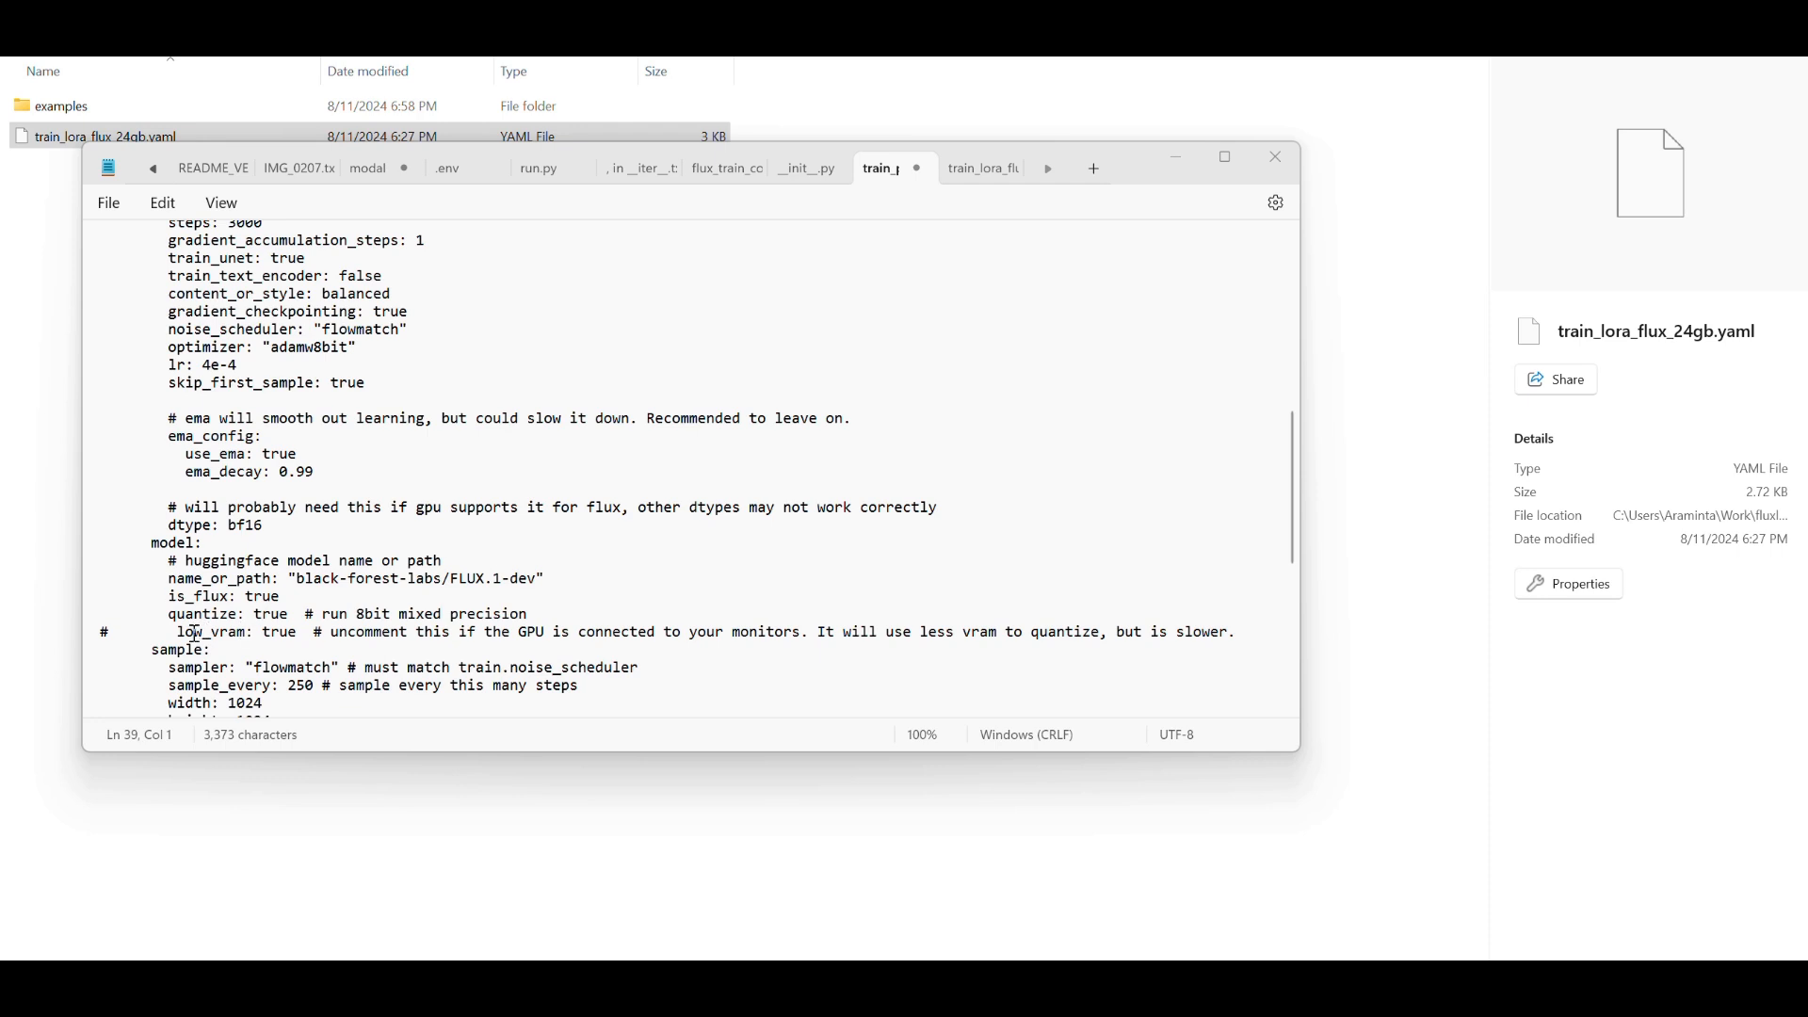
{"action": "scroll", "scroll_direction": "down", "scroll_amount": 3}
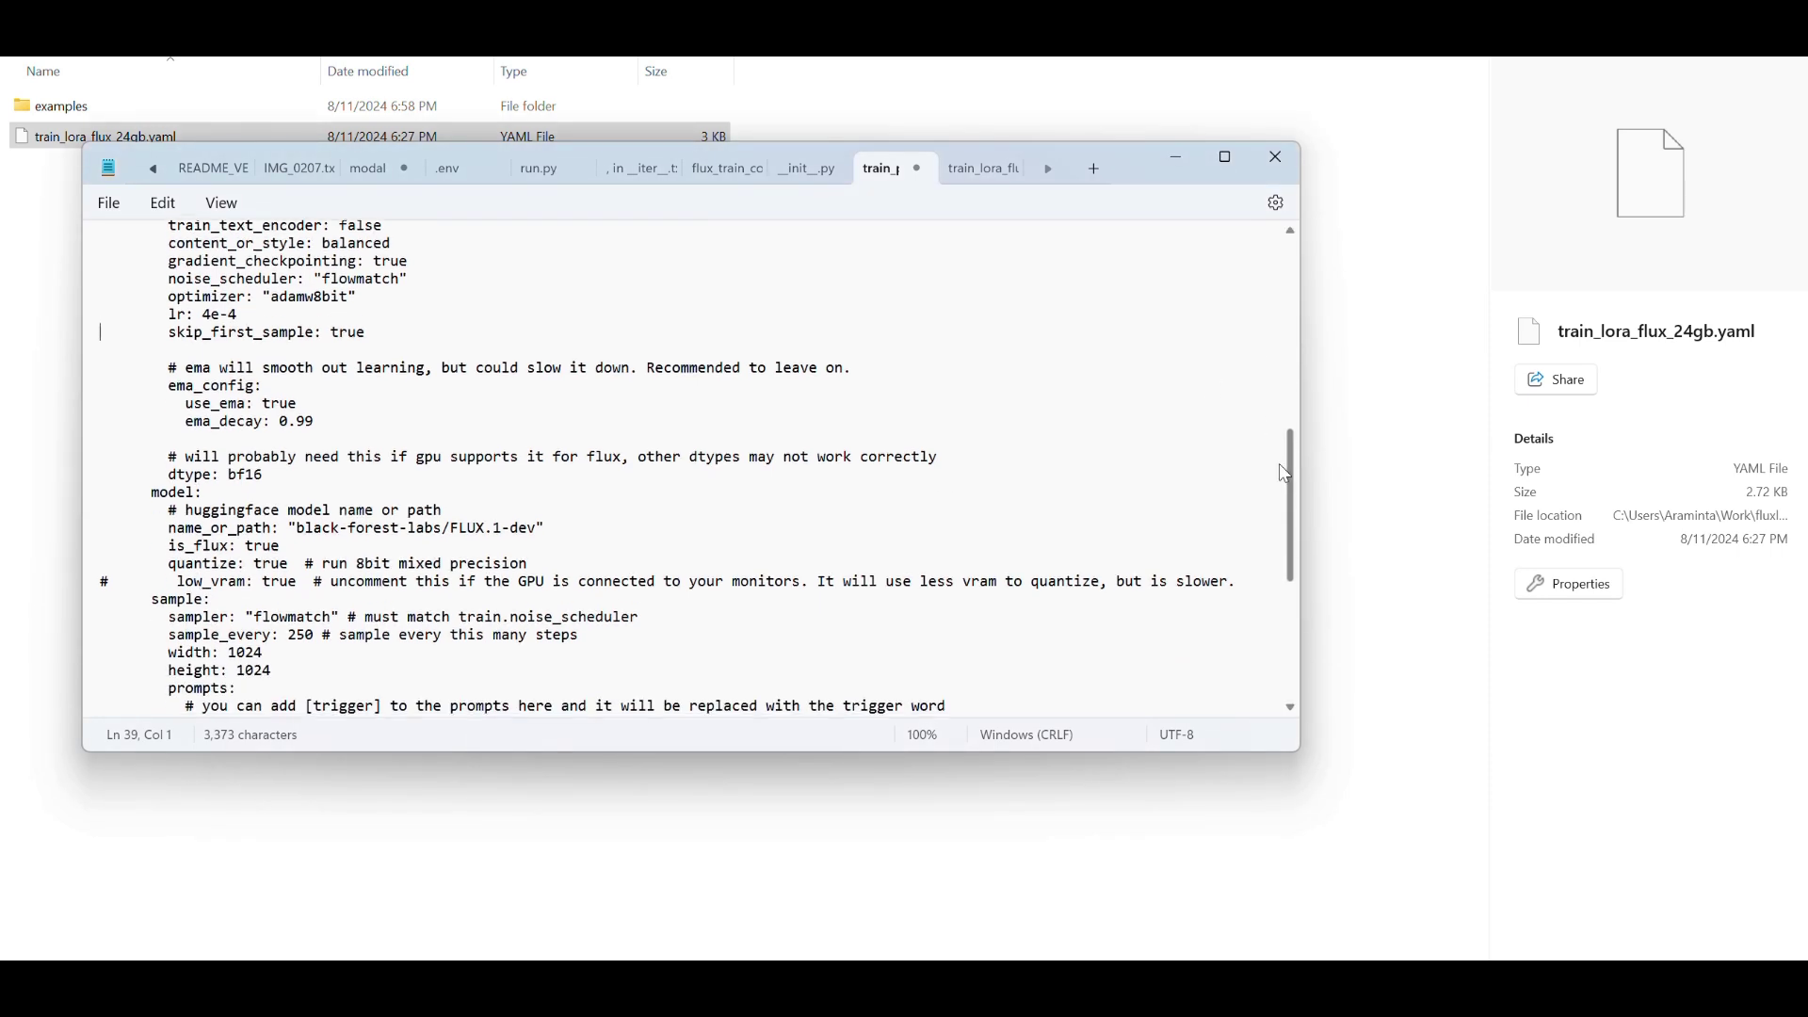
{"action": "scroll", "scroll_direction": "down", "scroll_amount": 3}
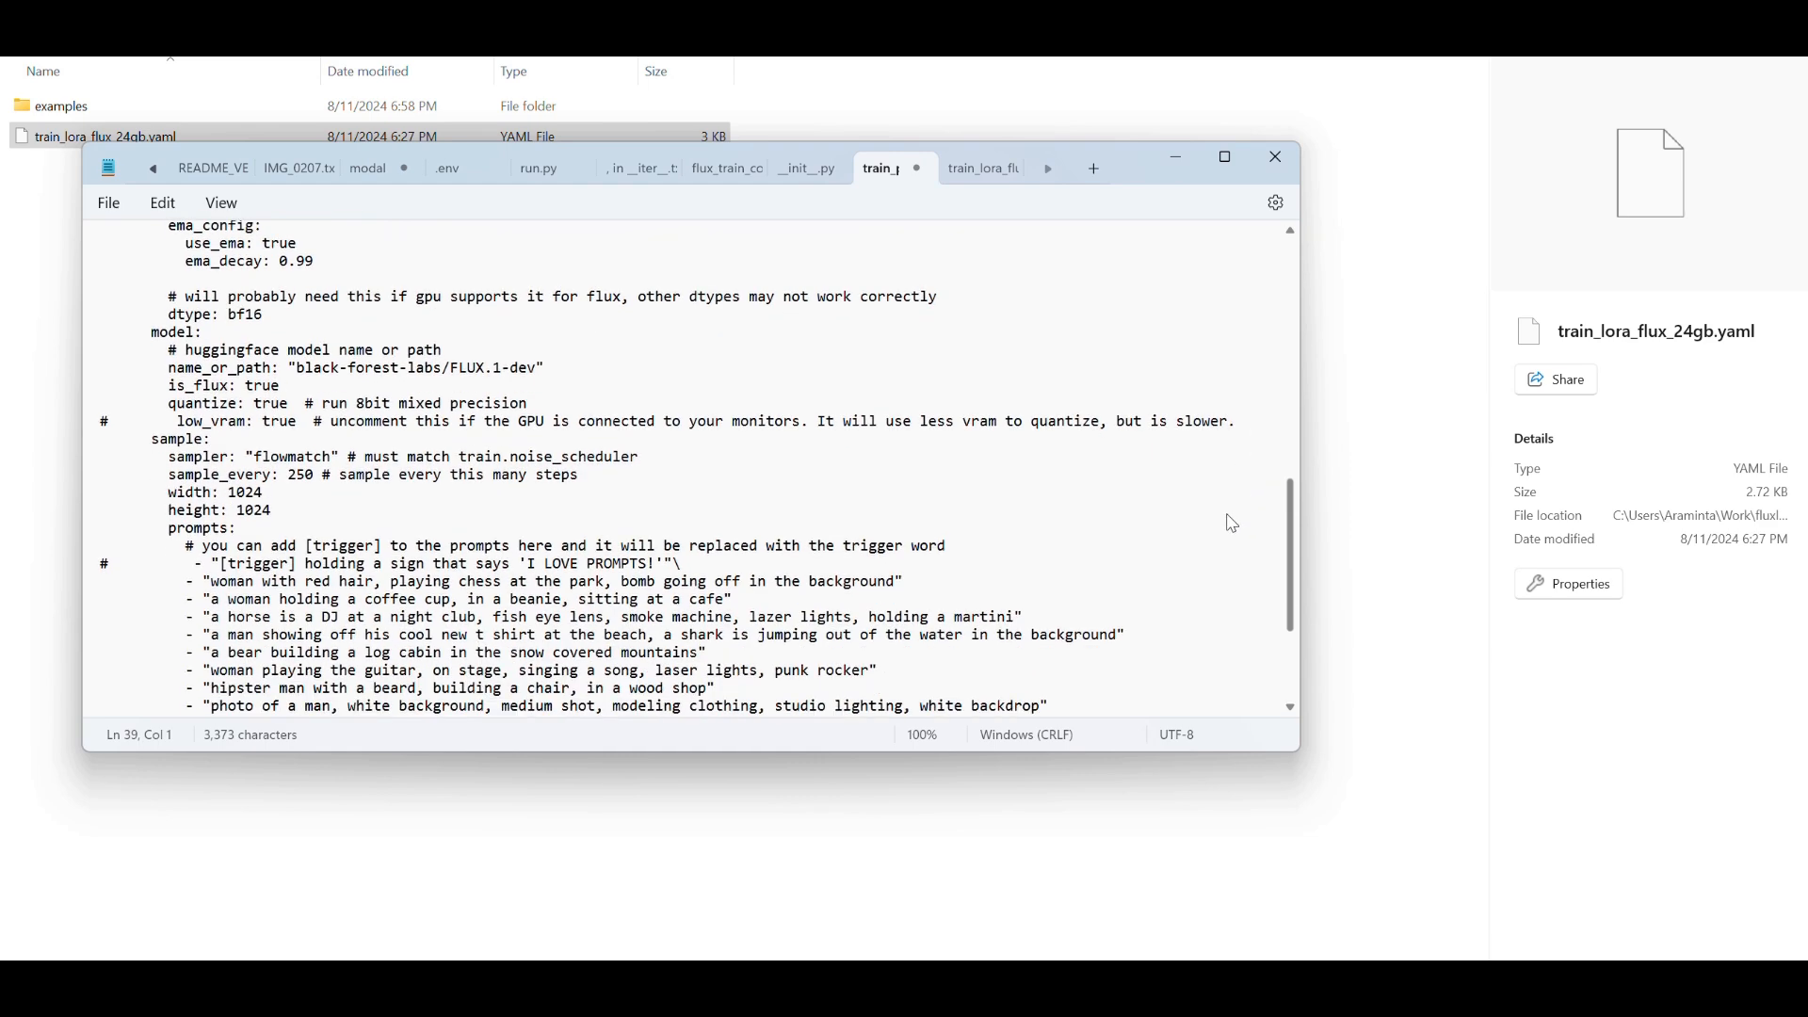
{"action": "mouse_move", "coordinate": [306, 473]}
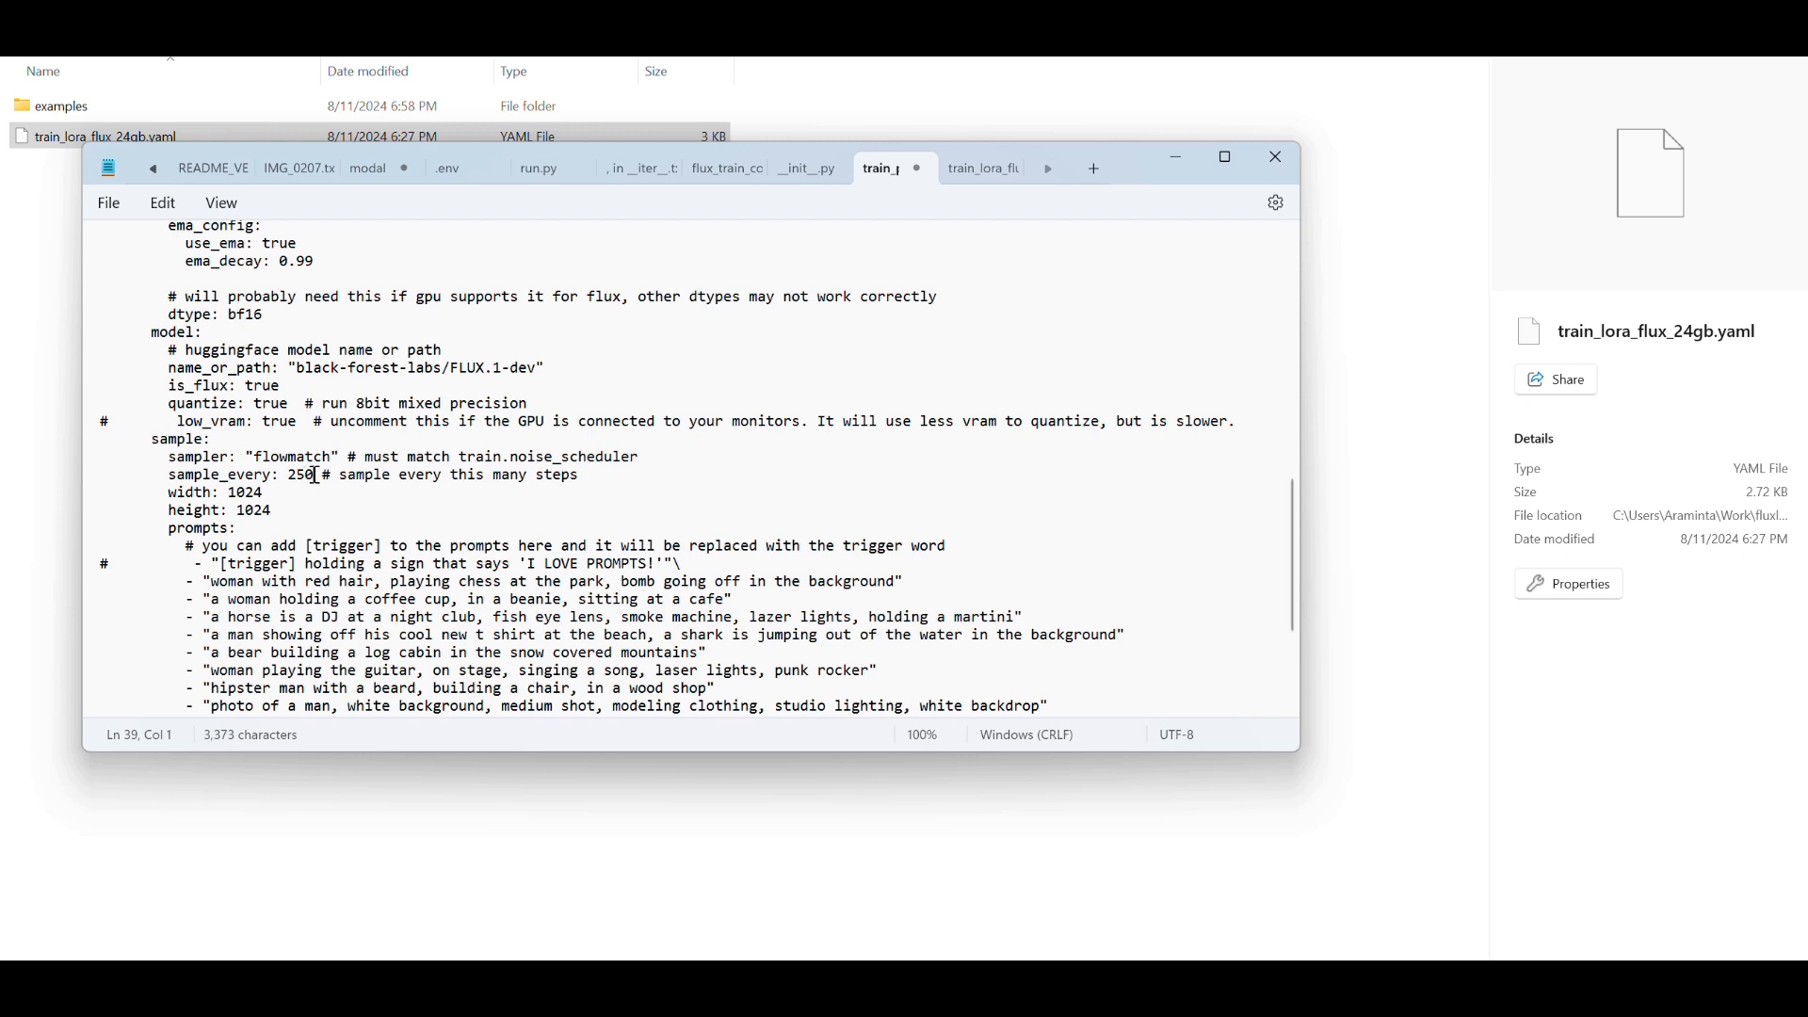
Set sample_every to 200 and uncomment the 'I LOVE PROMPTS!' prompt, removing its backslash.
{"action": "double_click", "coordinate": [298, 473]}
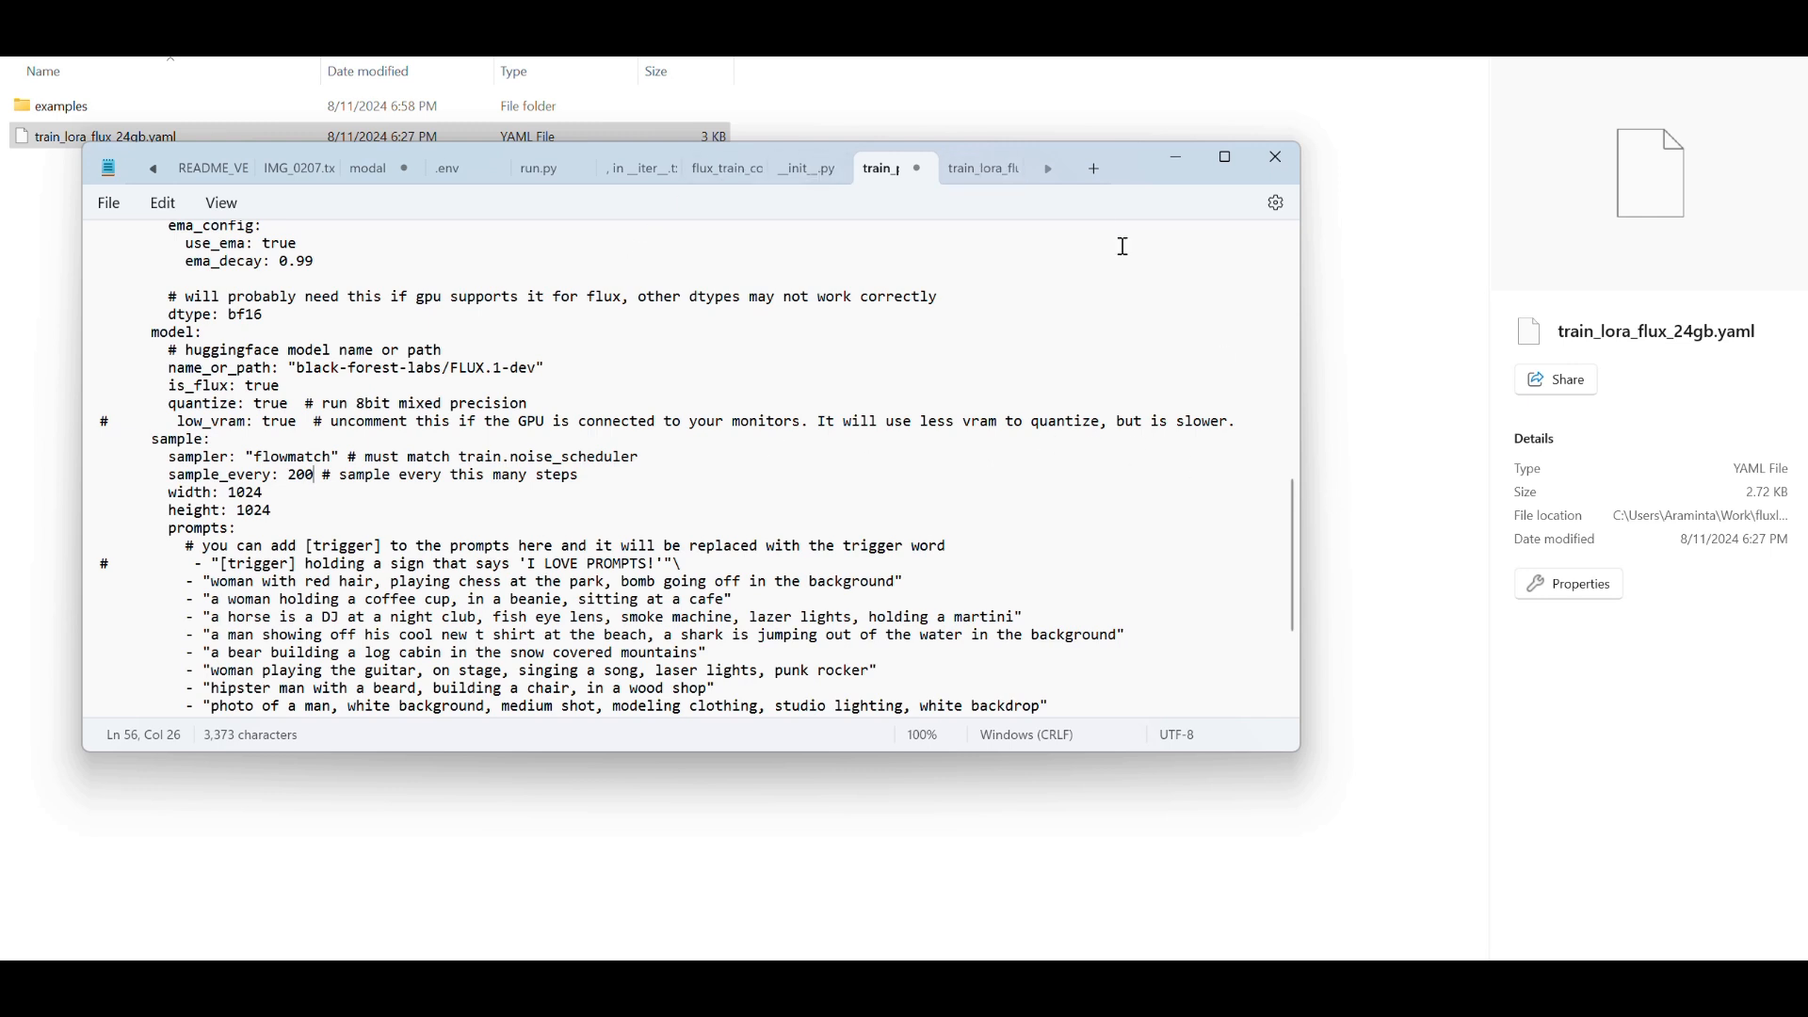
{"action": "mouse_move", "coordinate": [385, 540]}
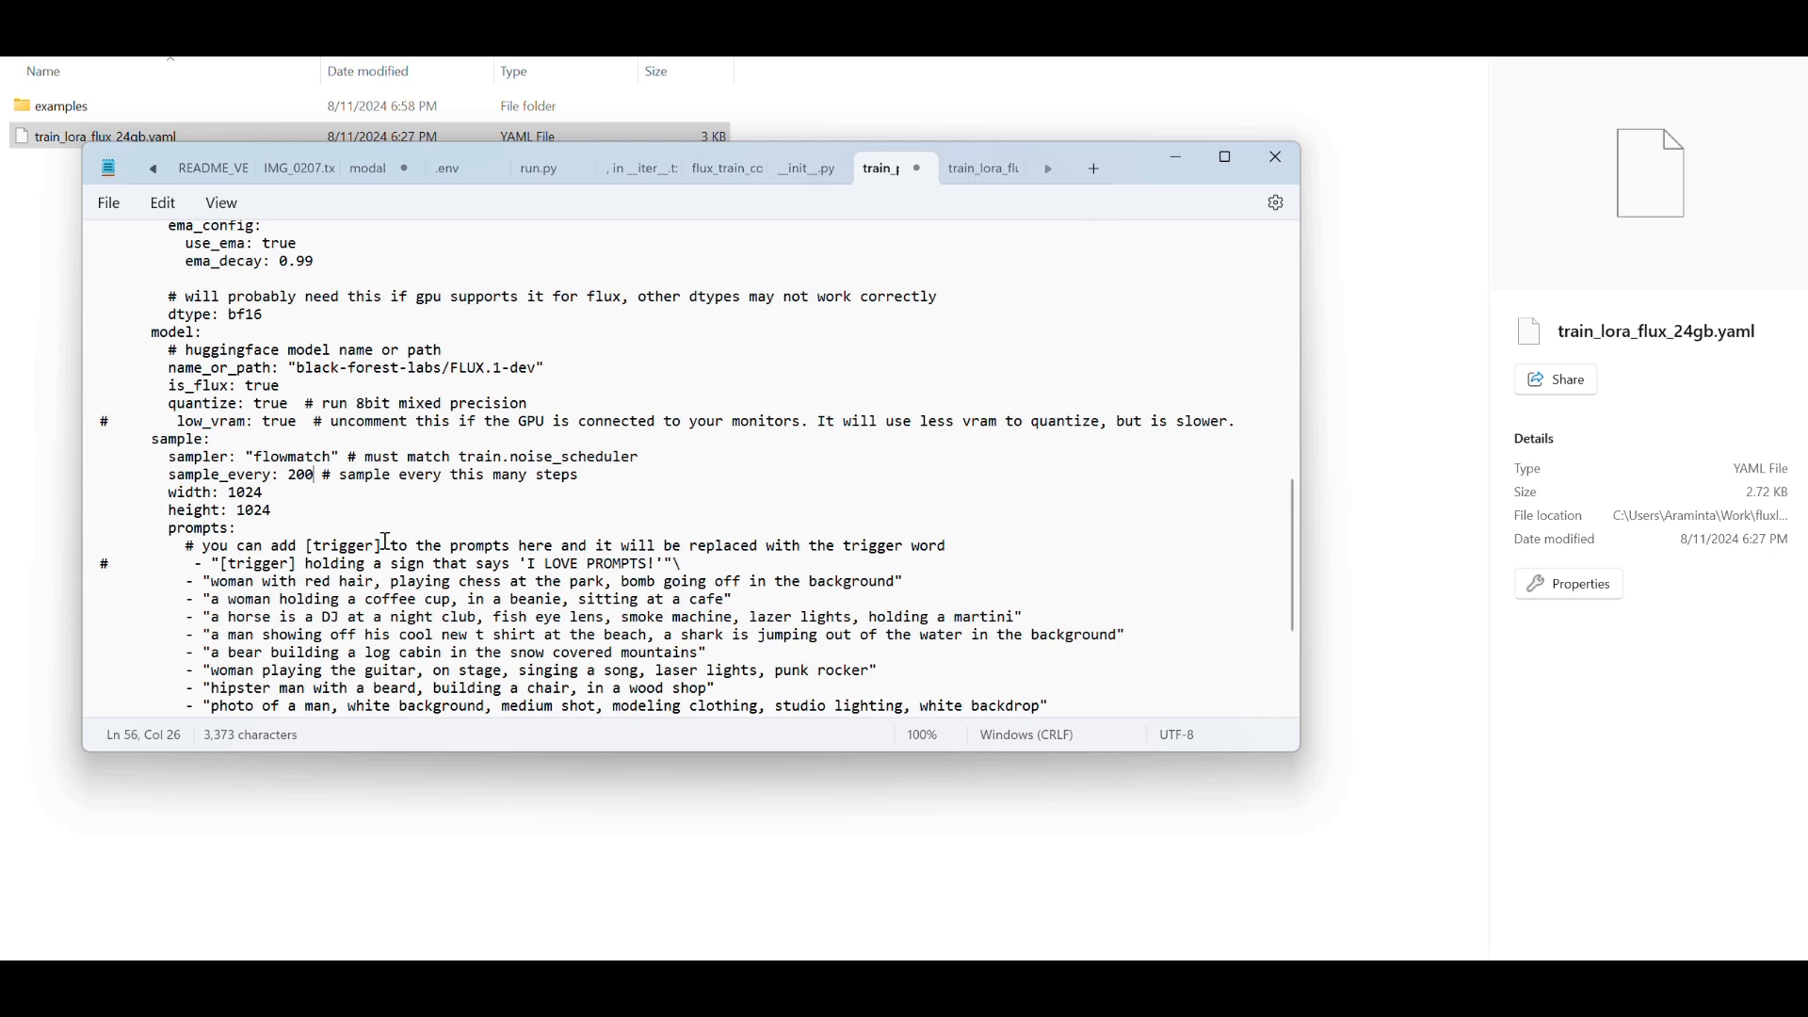
{"action": "scroll", "scroll_direction": "down", "scroll_amount": 3}
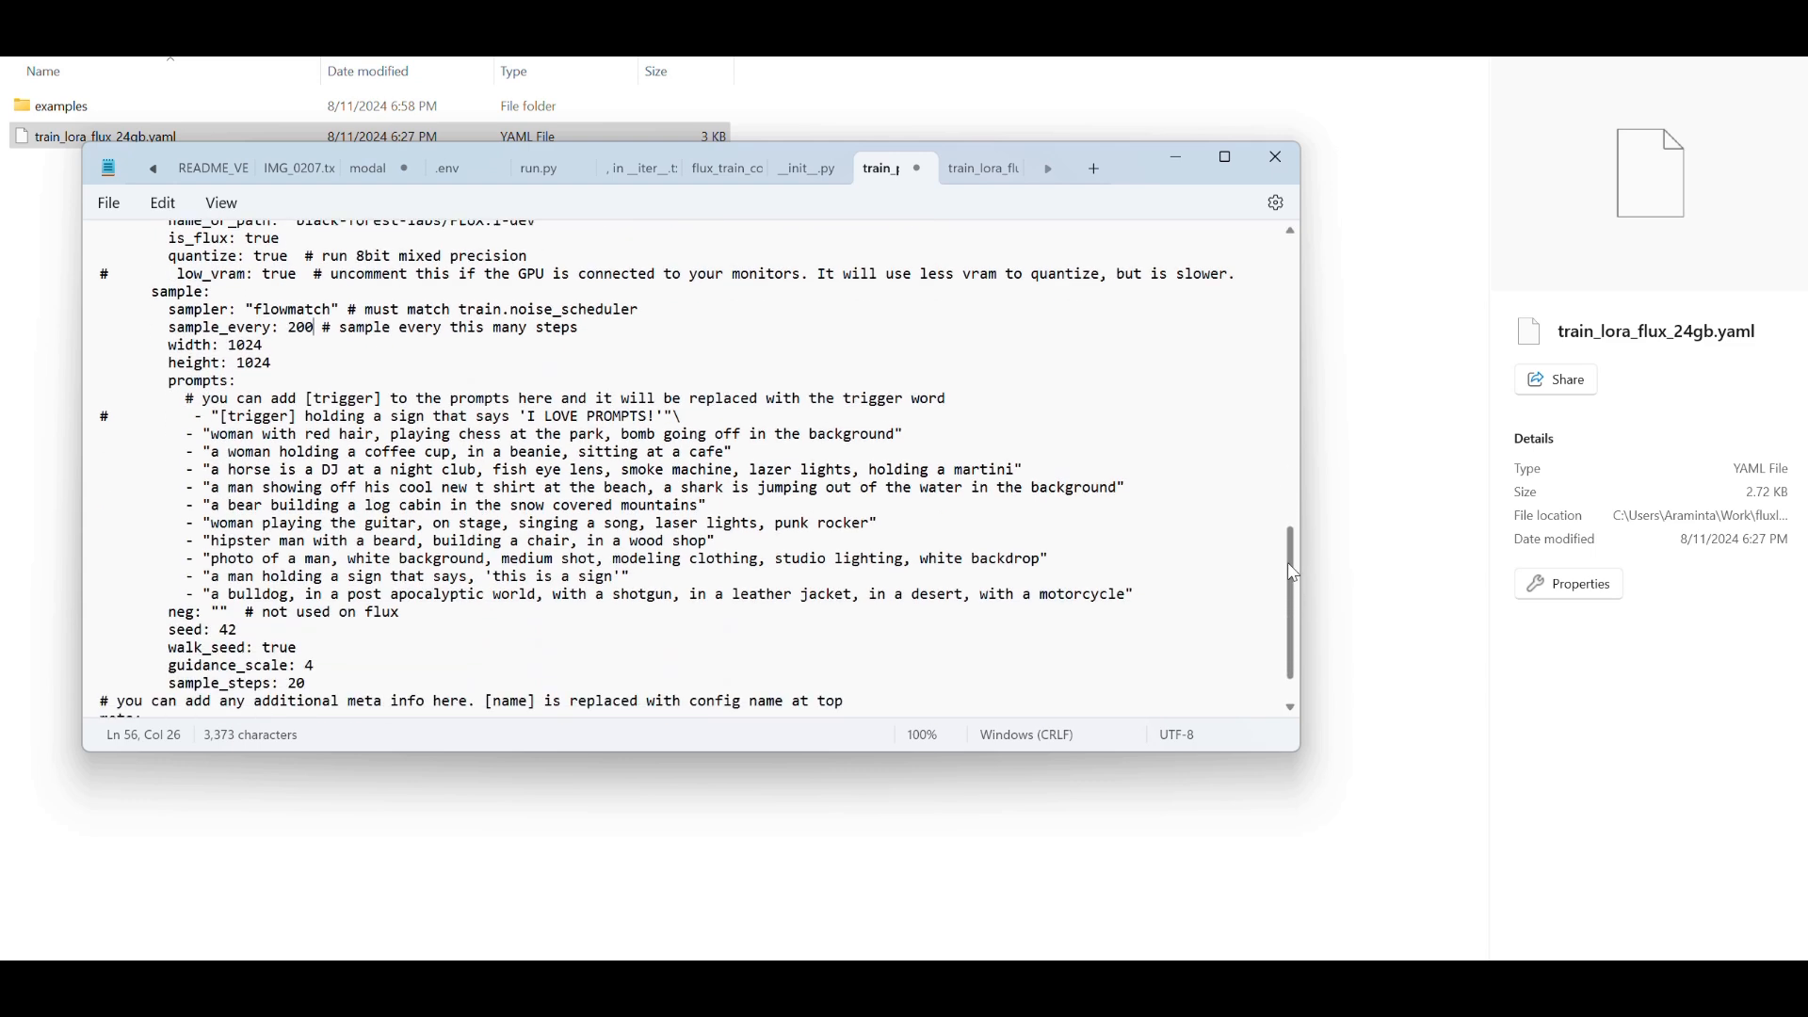
{"action": "scroll", "scroll_direction": "down", "scroll_amount": 3}
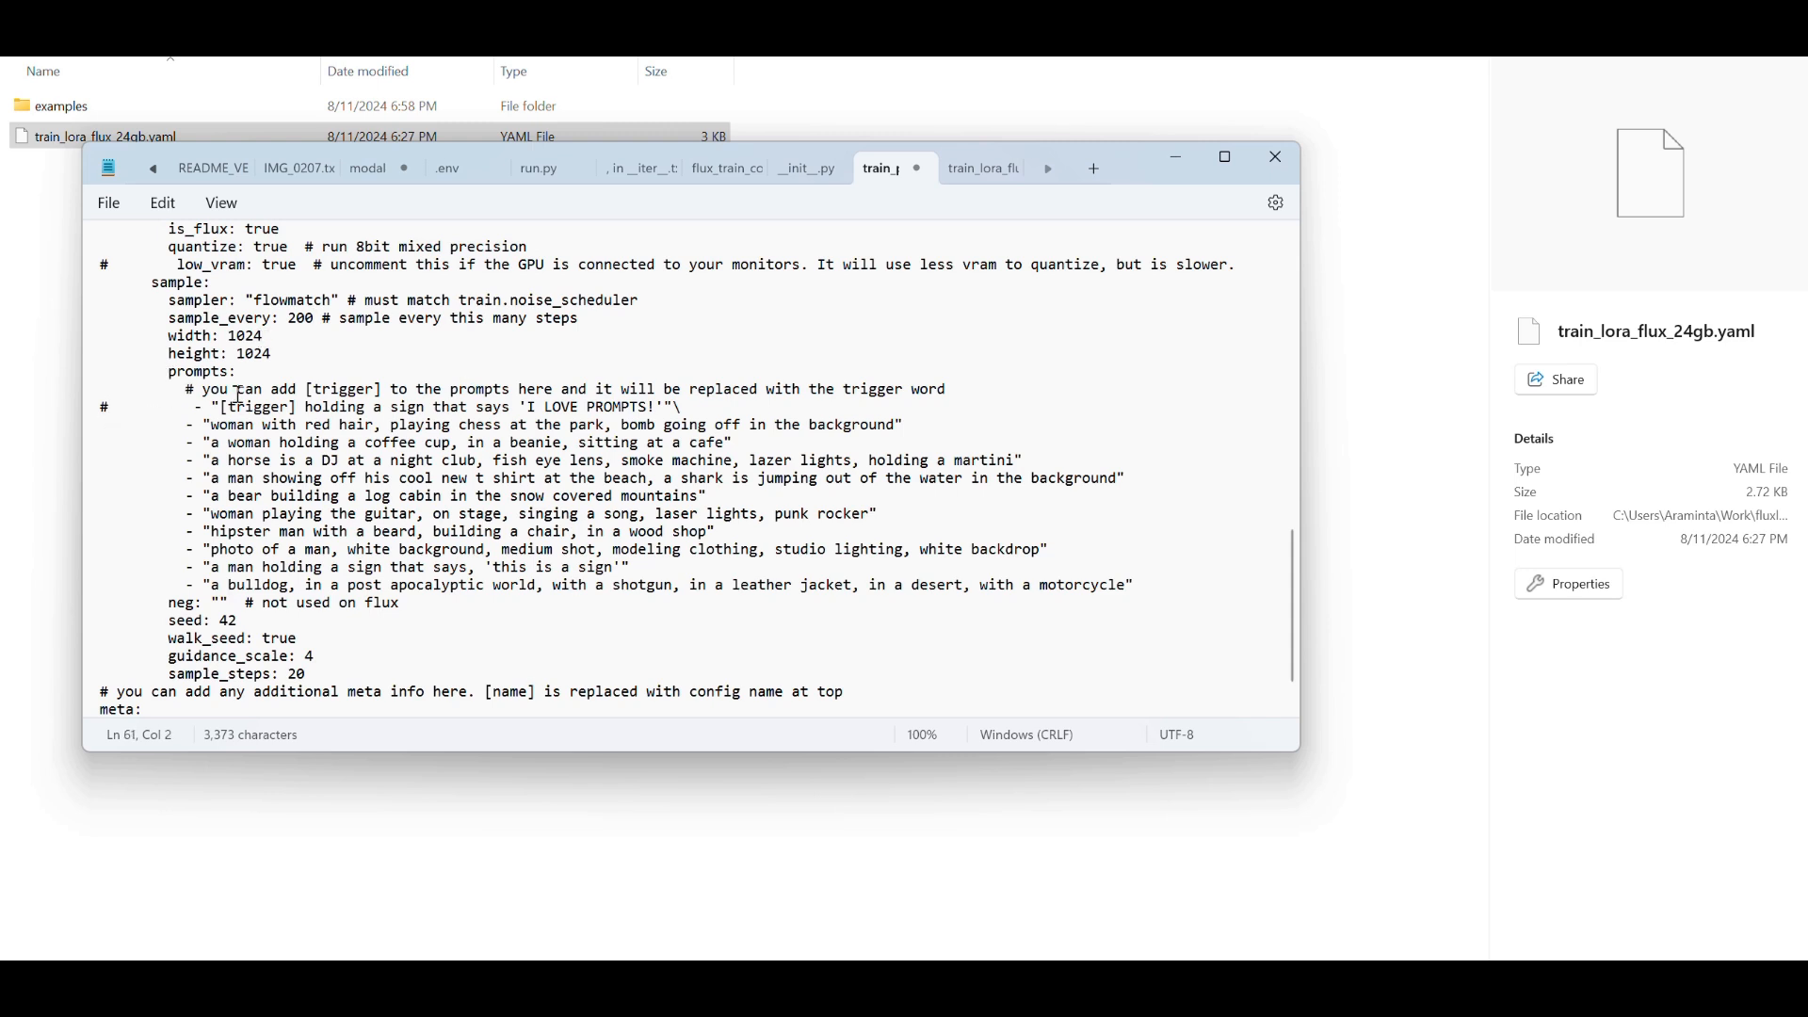
{"action": "key", "text": "Backspace"}
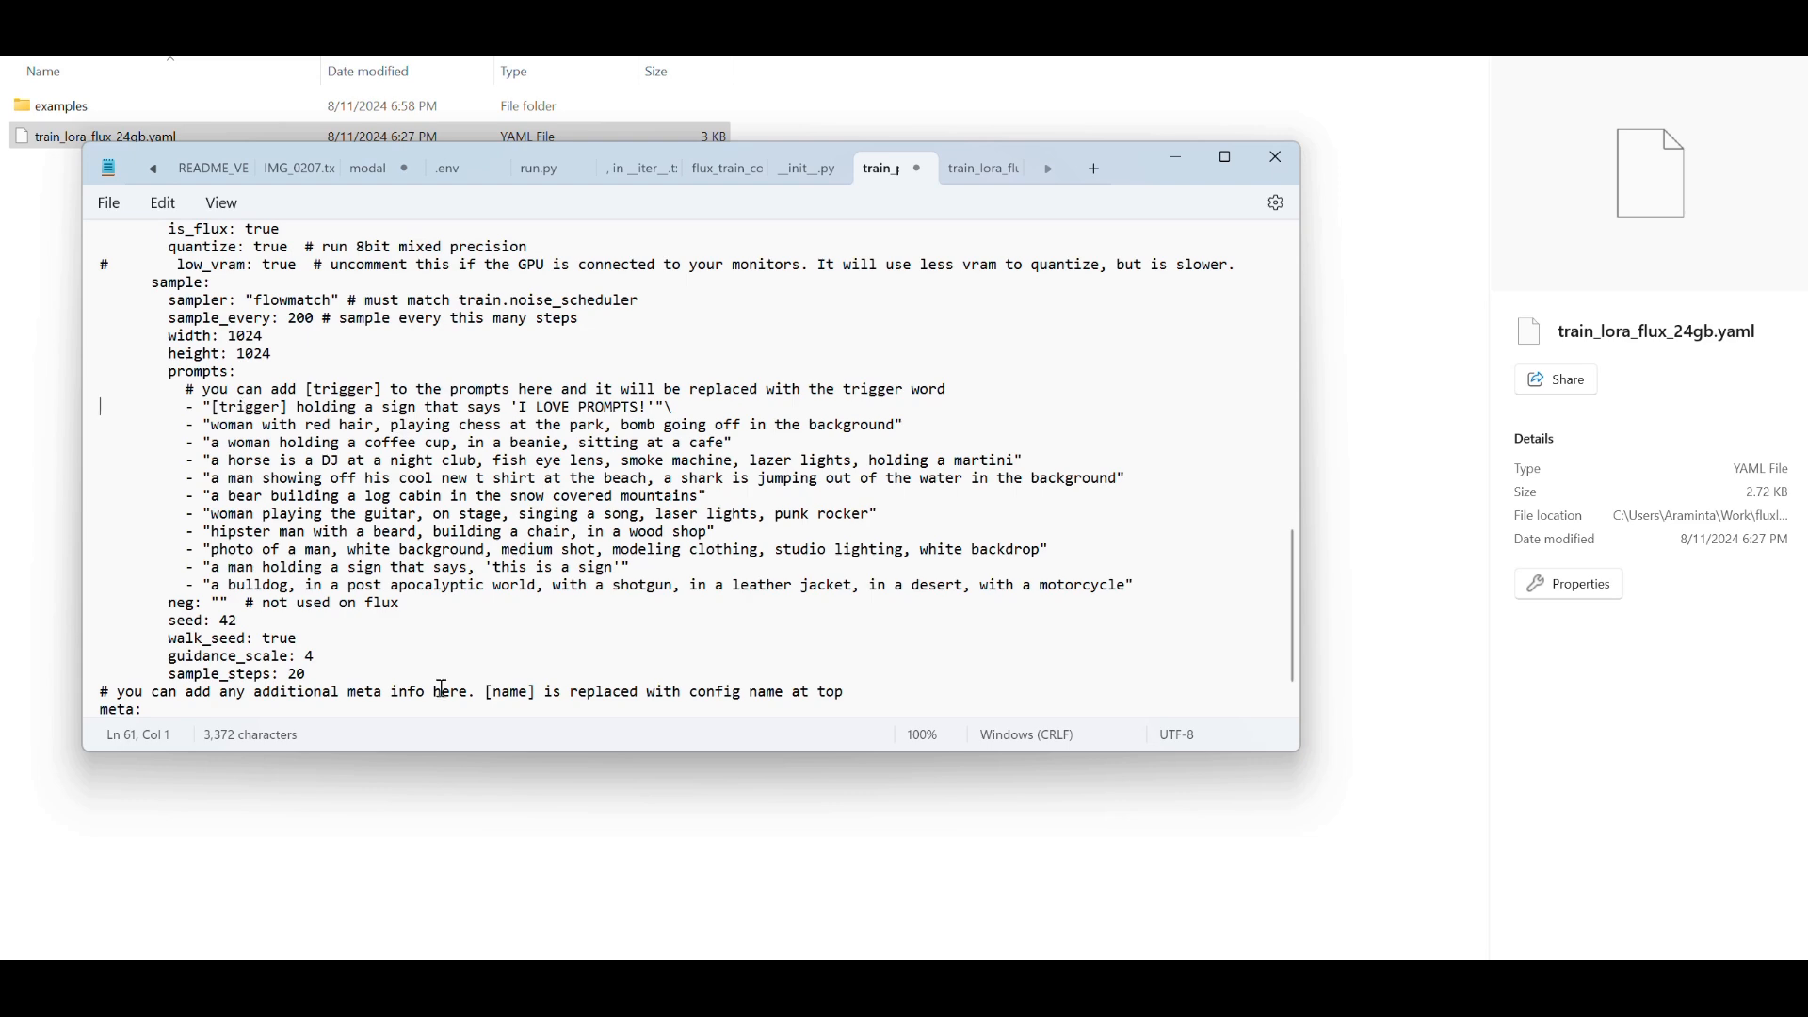
{"action": "mouse_move", "coordinate": [266, 490]}
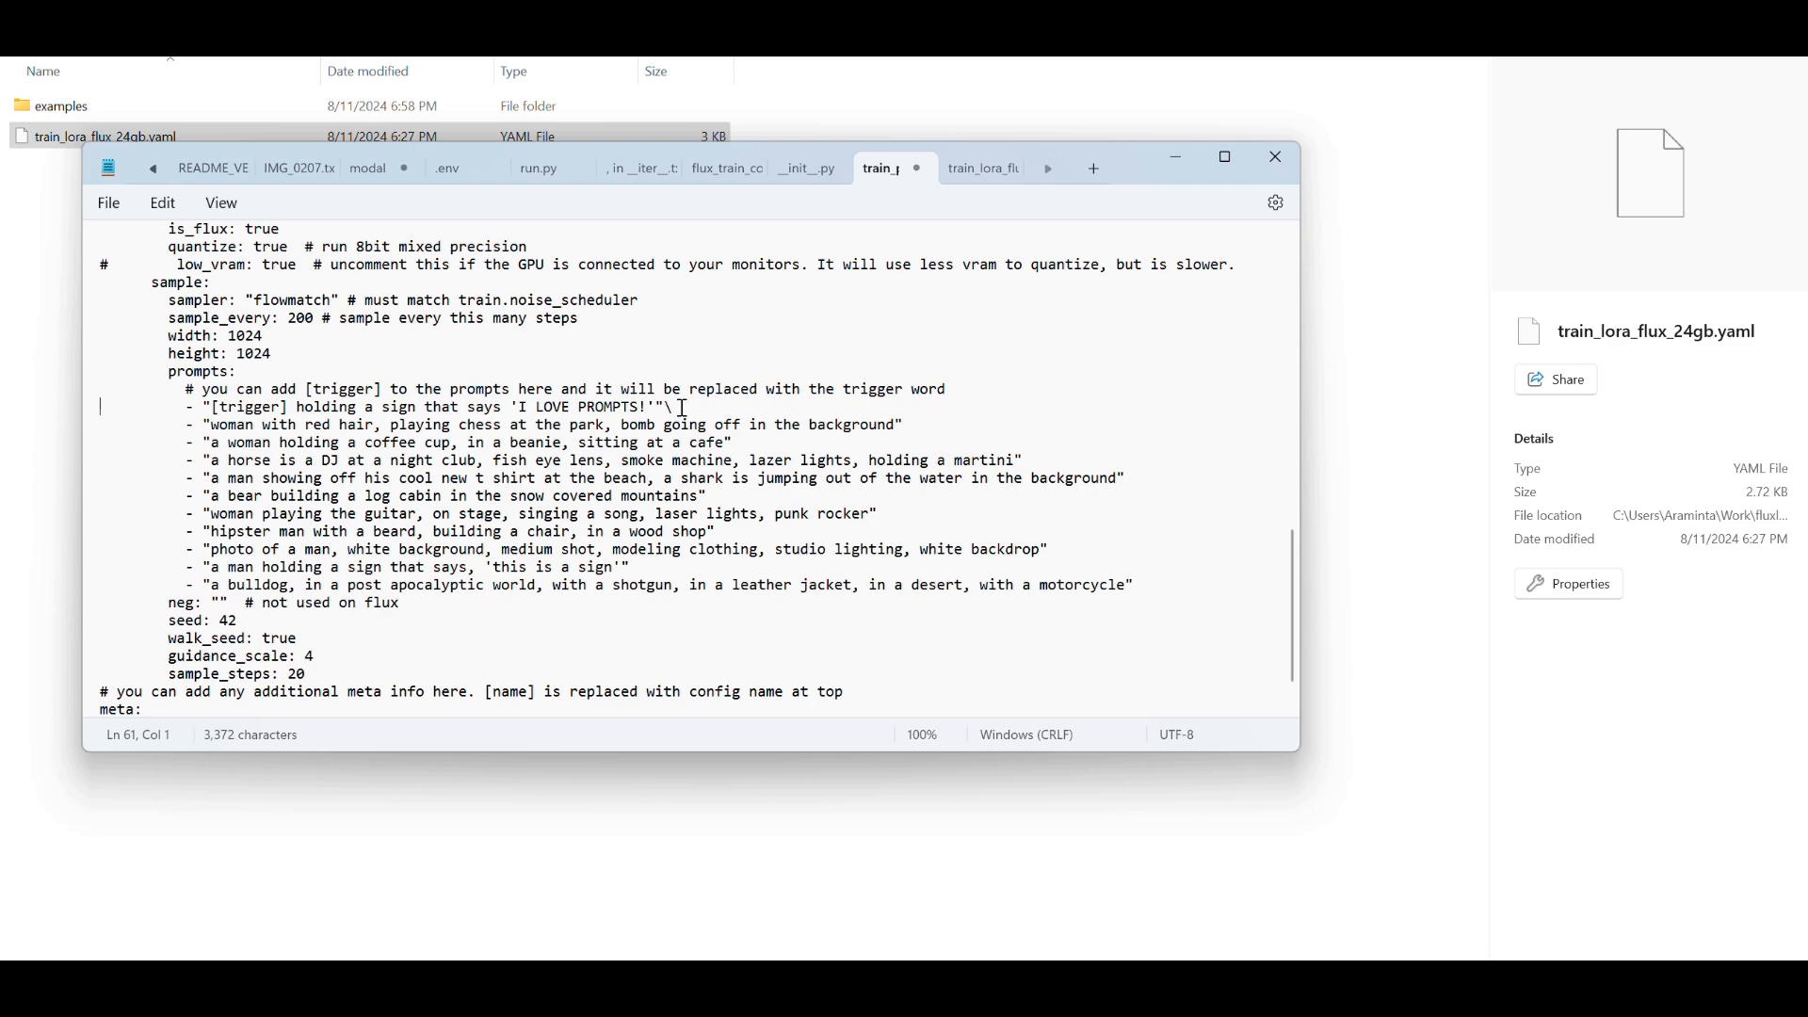
{"action": "left_click", "coordinate": [669, 407]}
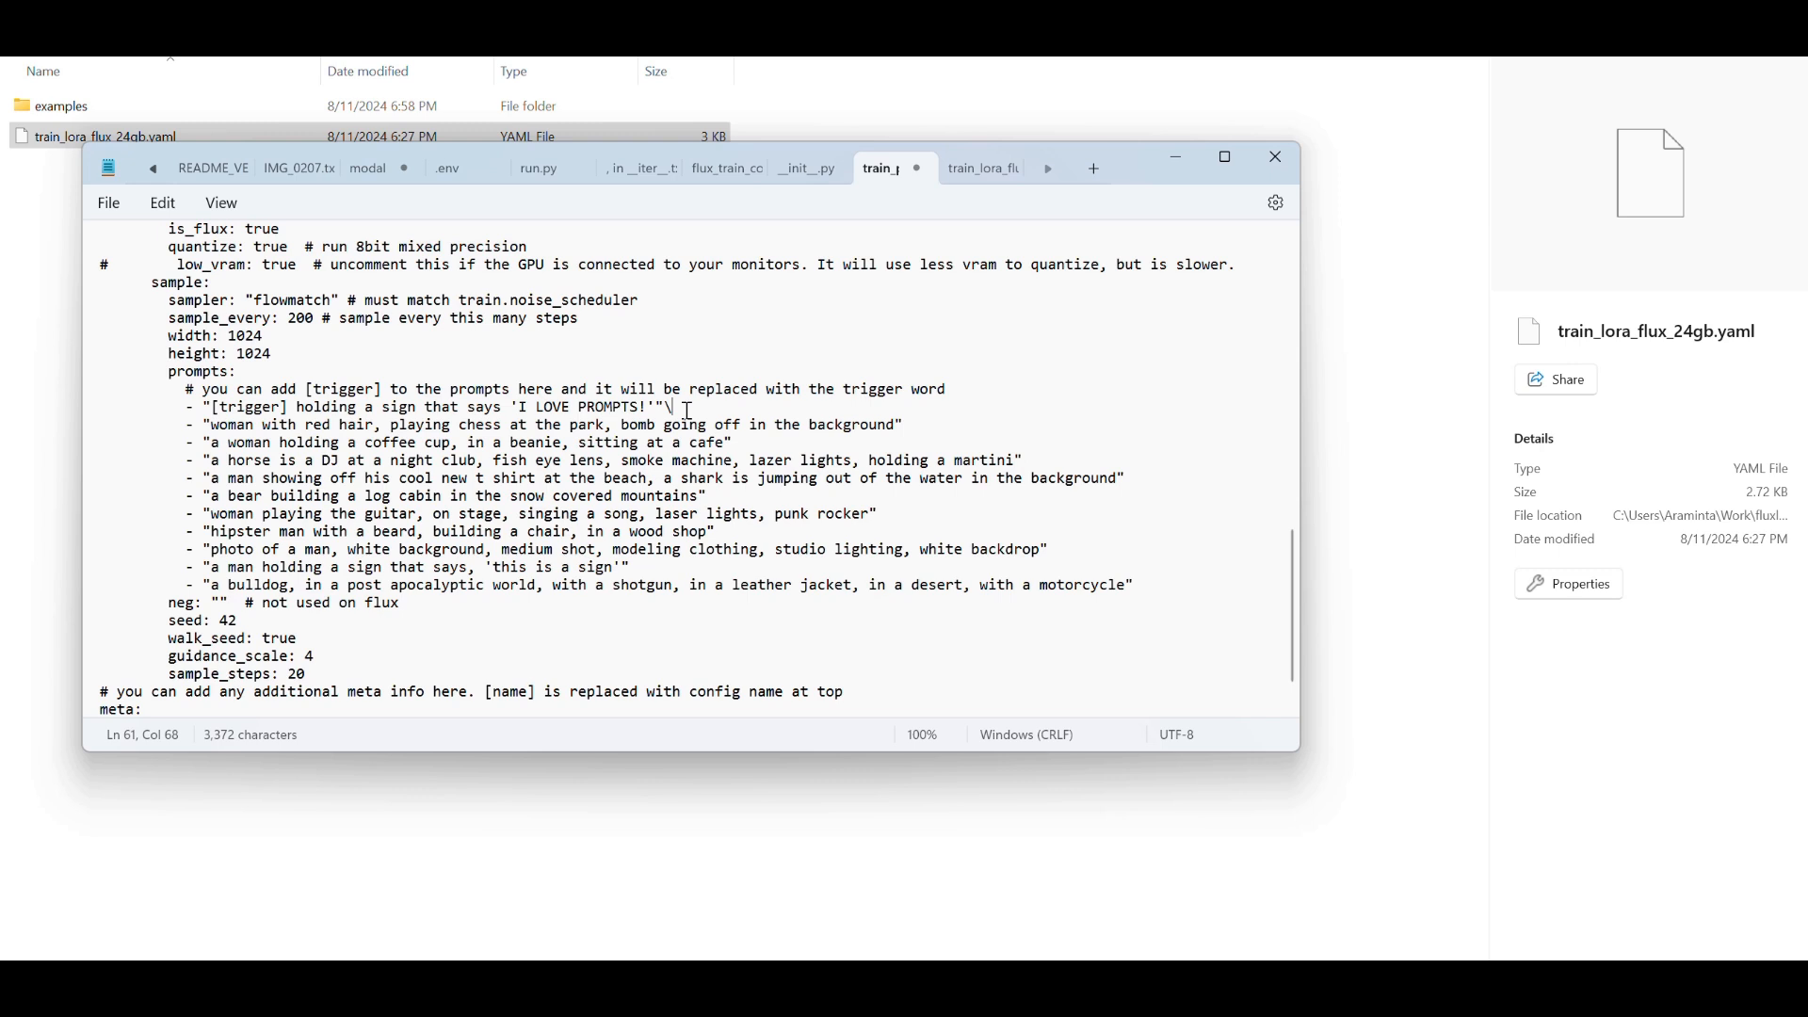
{"action": "key", "text": "Backspace"}
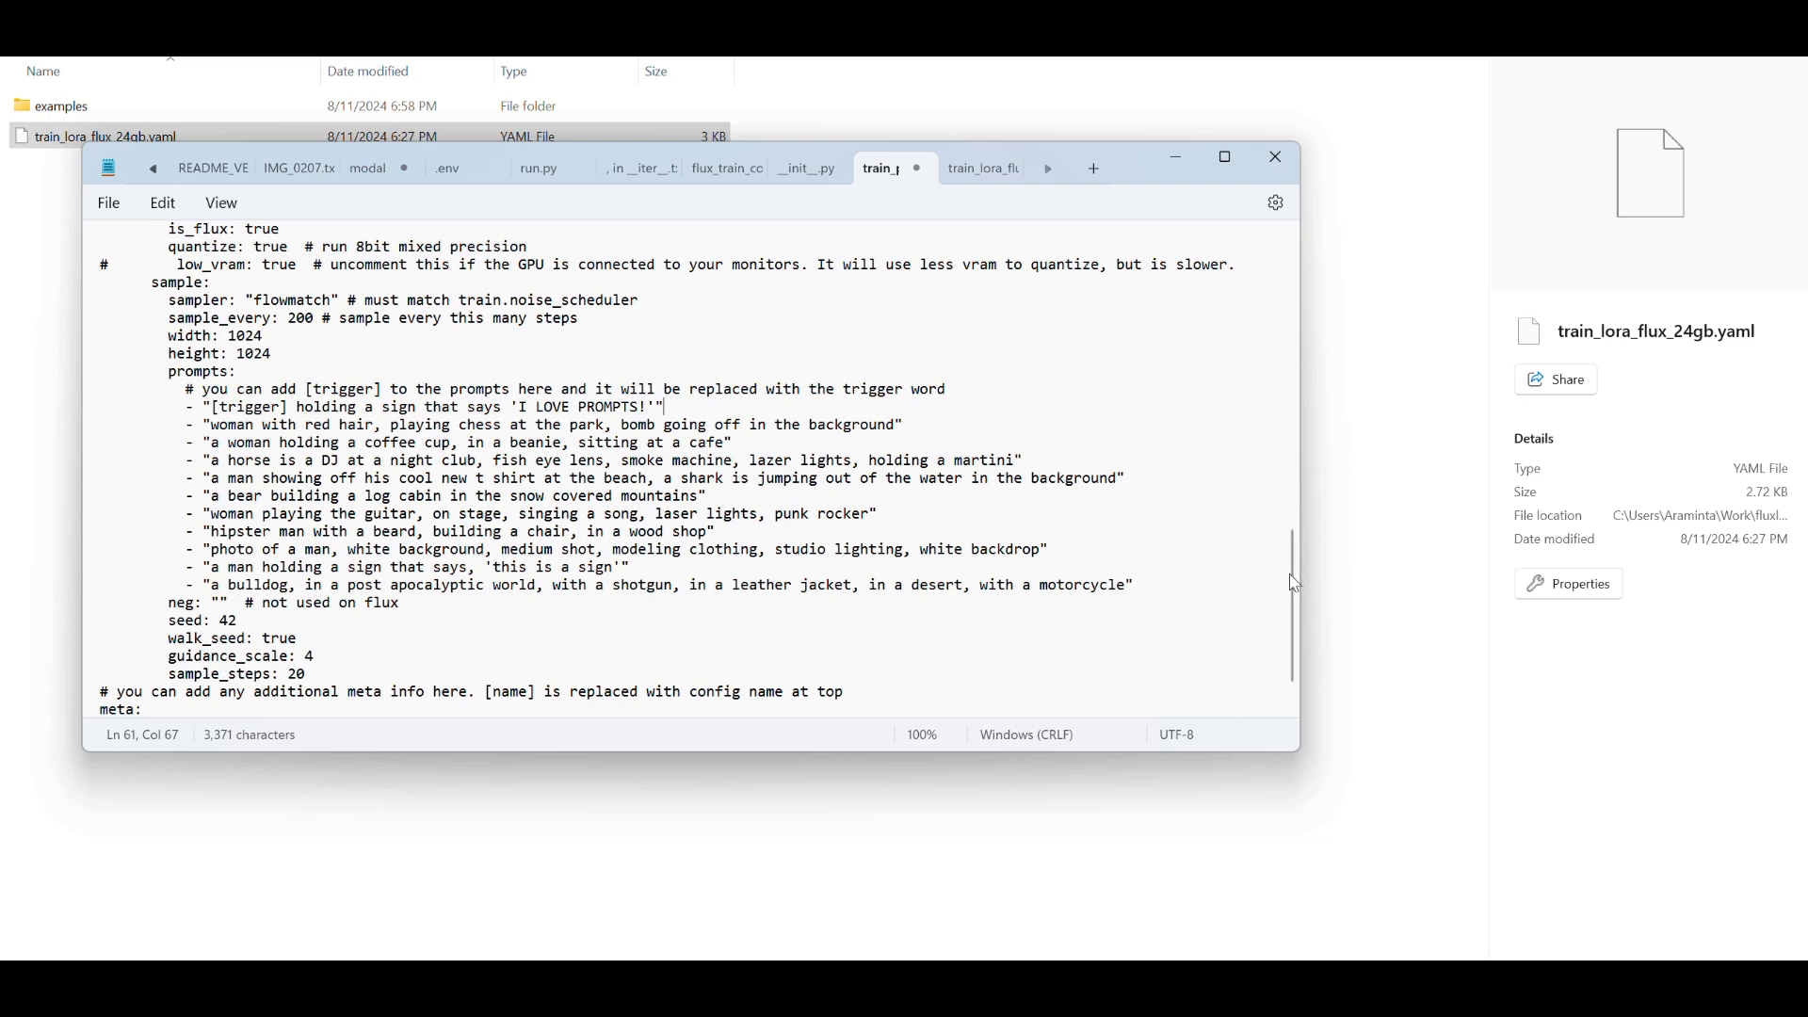
{"action": "scroll", "scroll_direction": "down", "scroll_amount": 3}
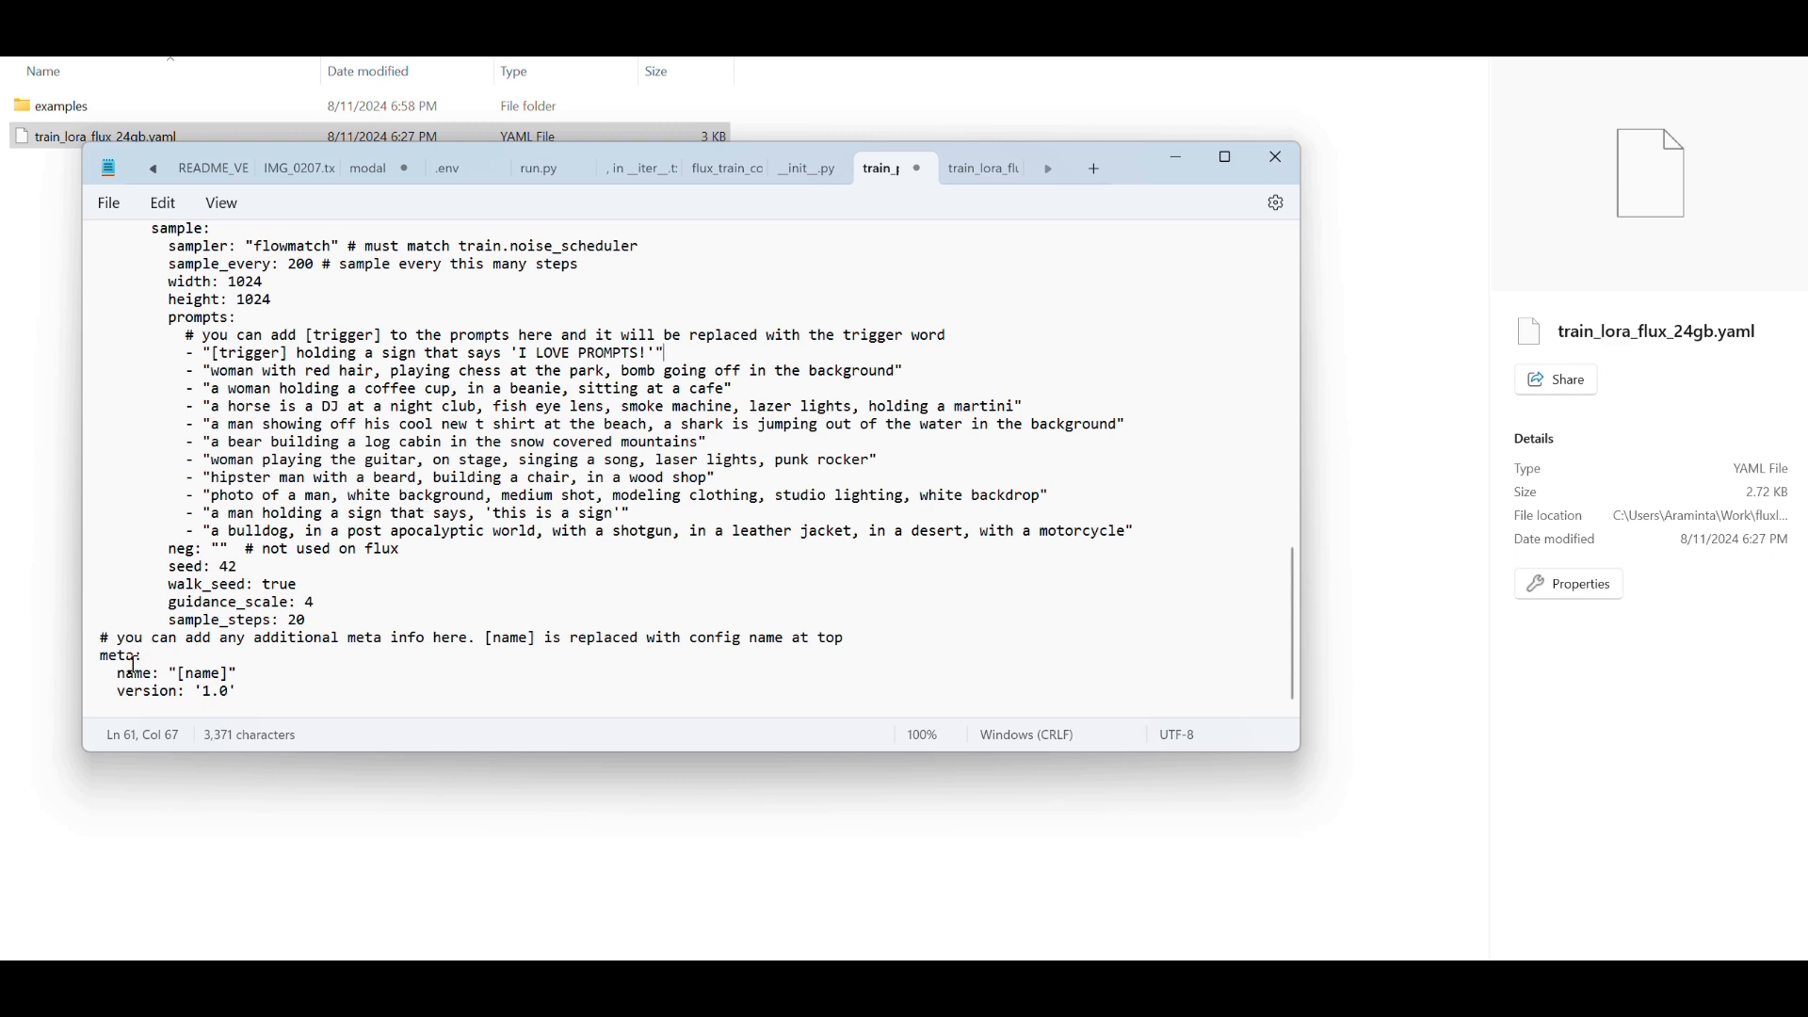
Replace the meta [name] placeholder with 'araminta_k' and save the config.
{"action": "left_click", "coordinate": [350, 512]}
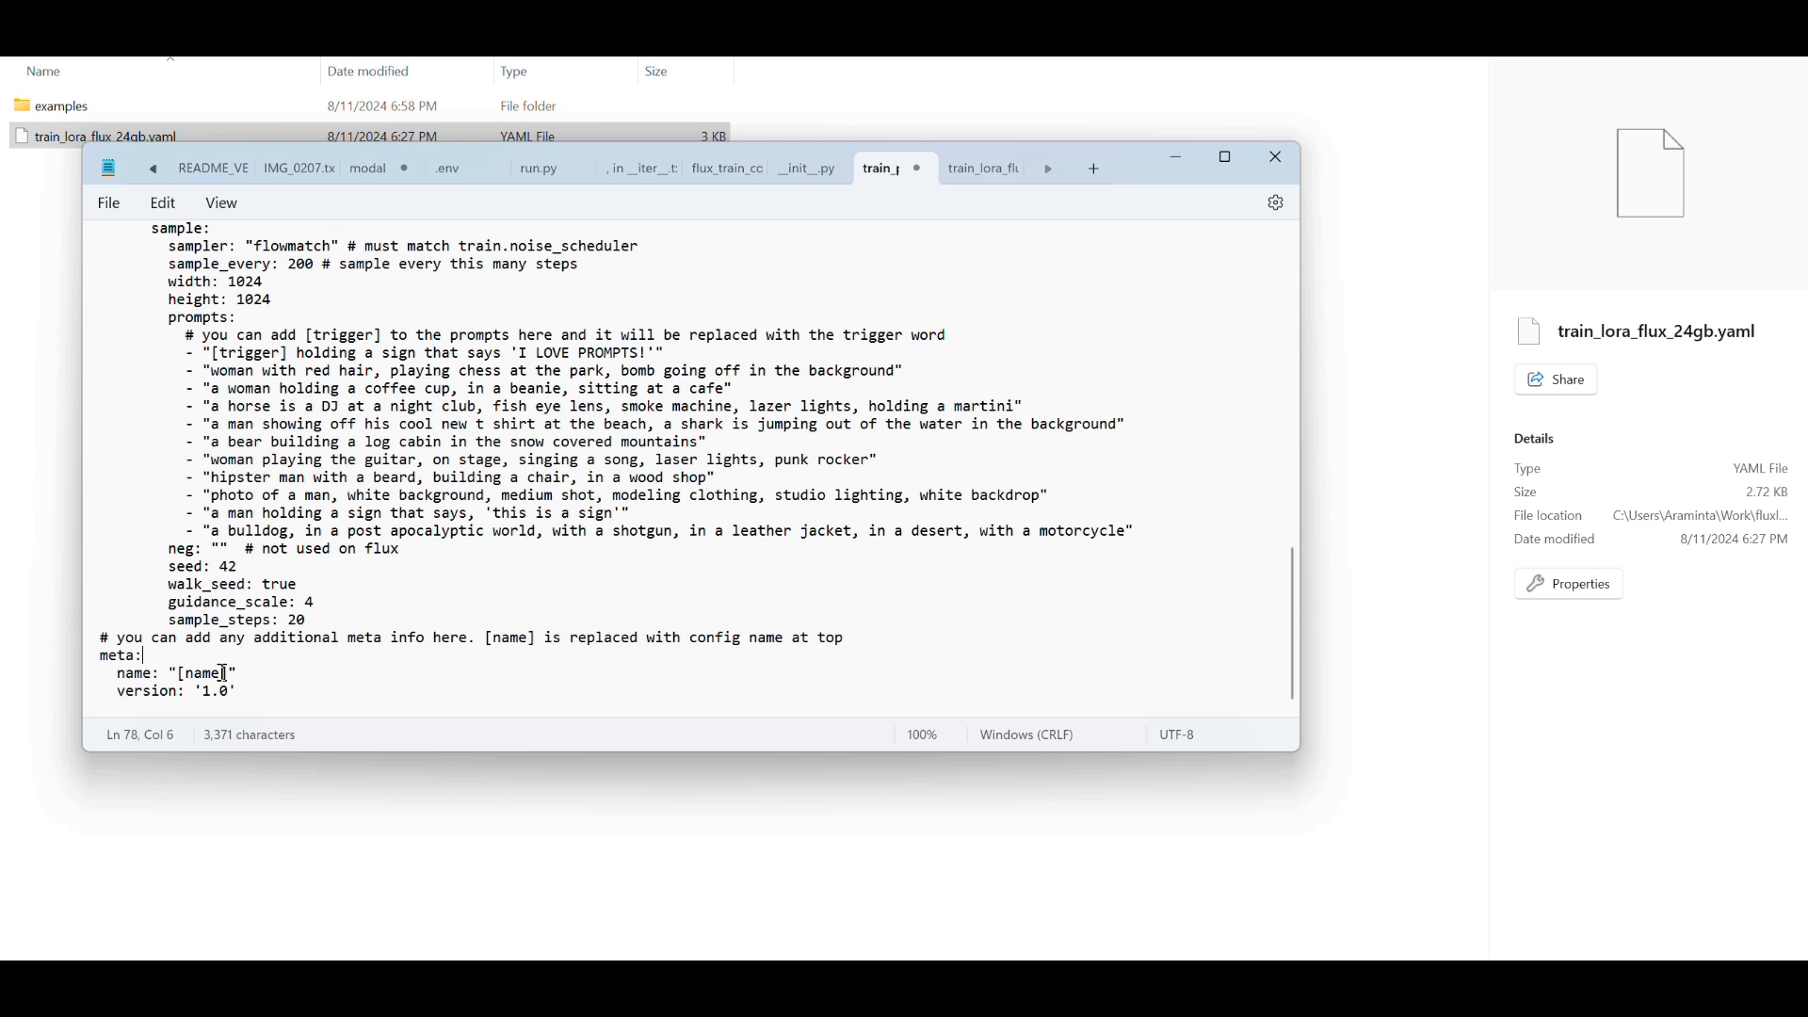
{"action": "type", "text": "araminta"}
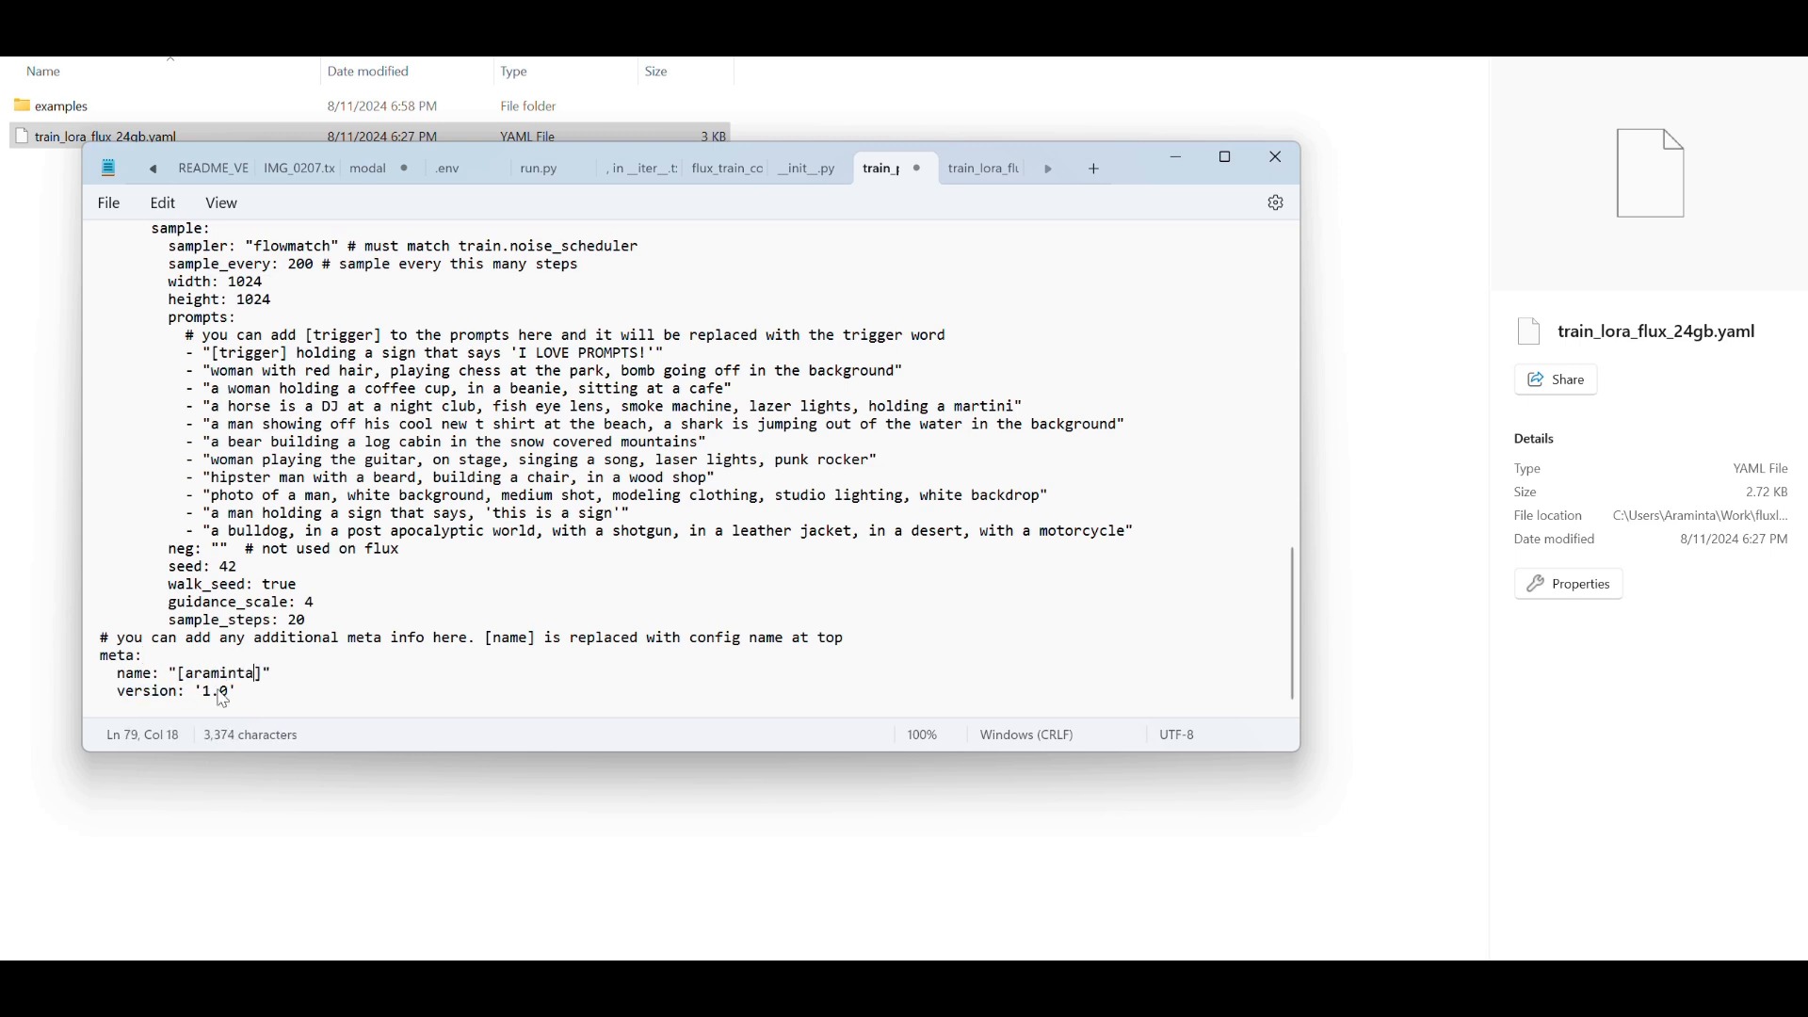
{"action": "type", "text": "_k"}
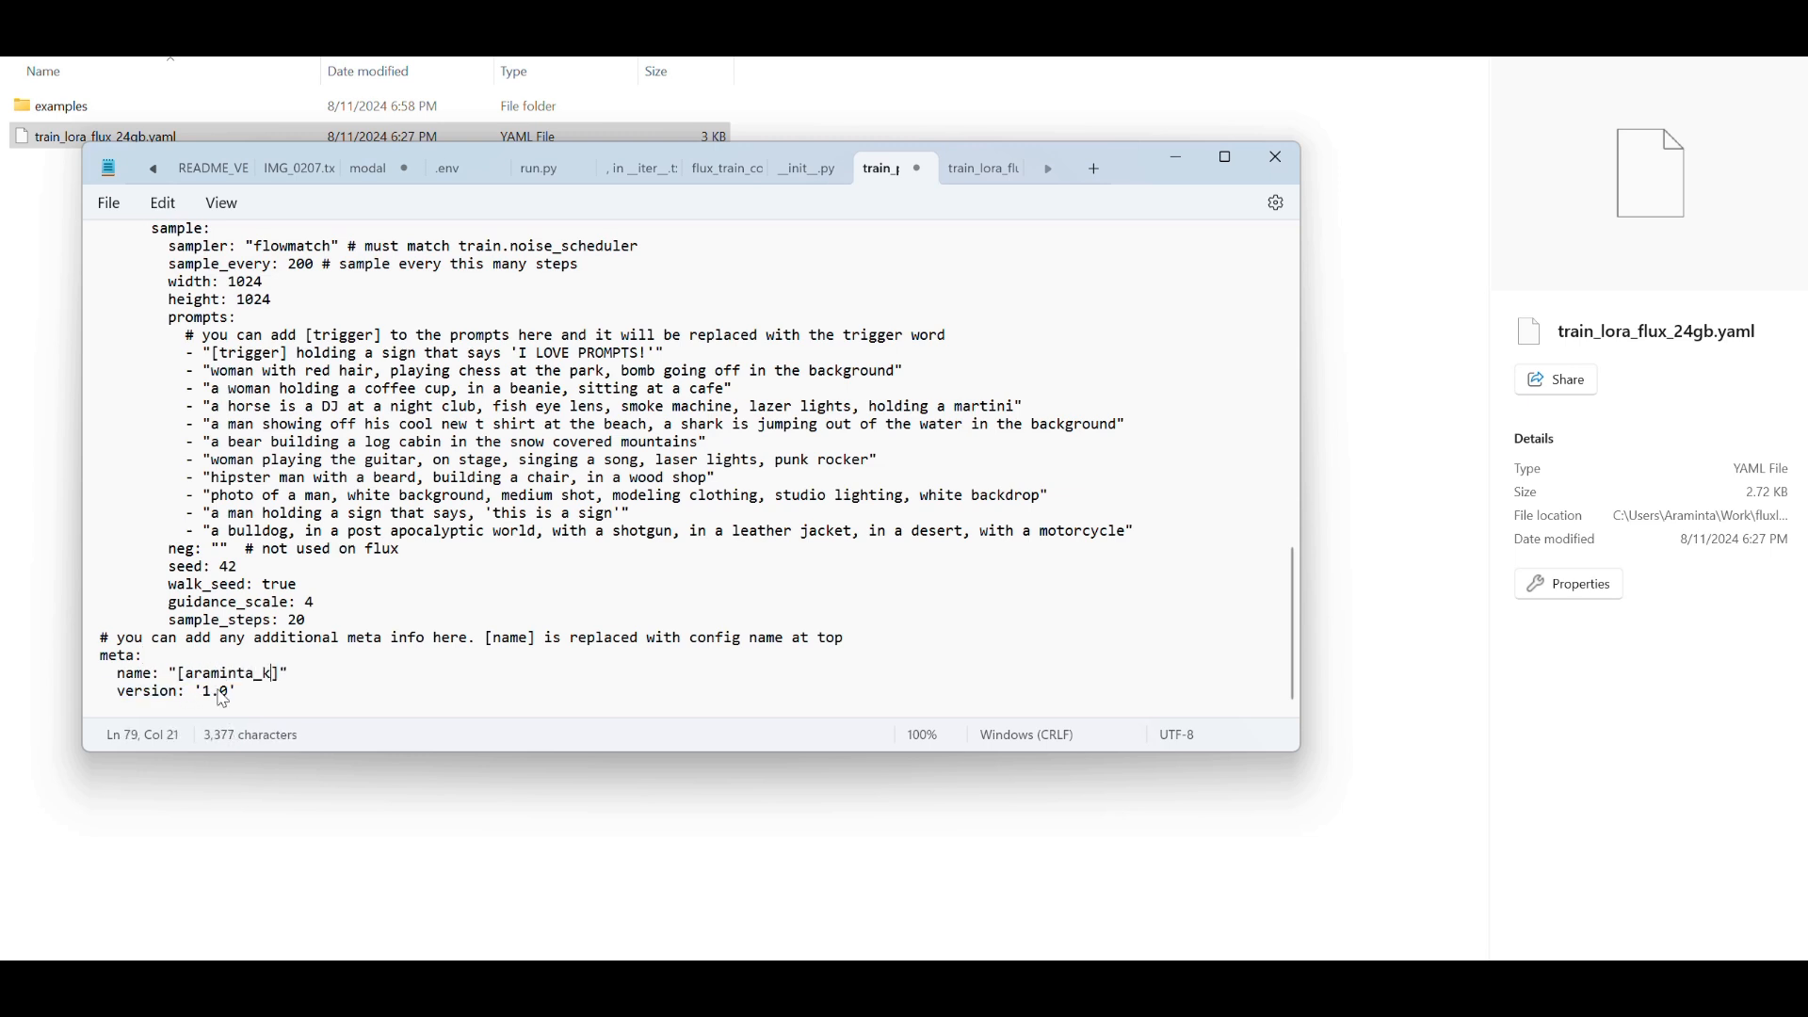
{"action": "scroll", "scroll_direction": "up", "scroll_amount": 3}
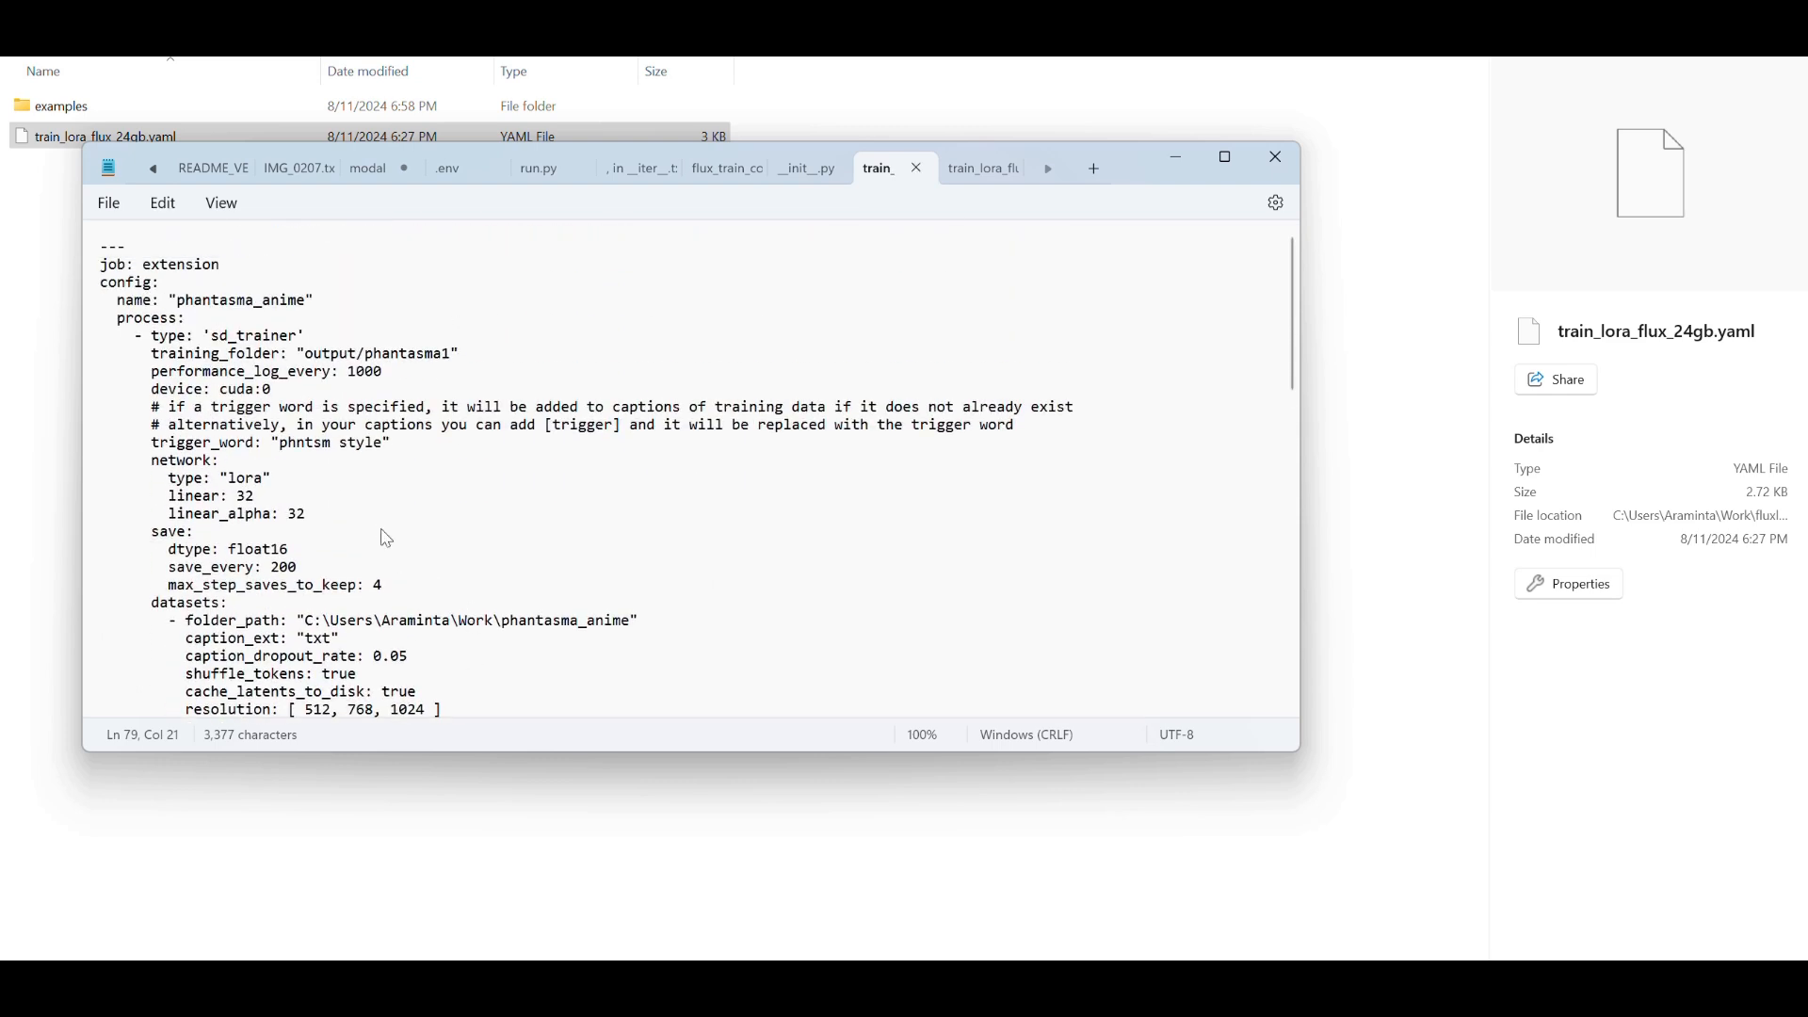
{"action": "mouse_move", "coordinate": [718, 302]}
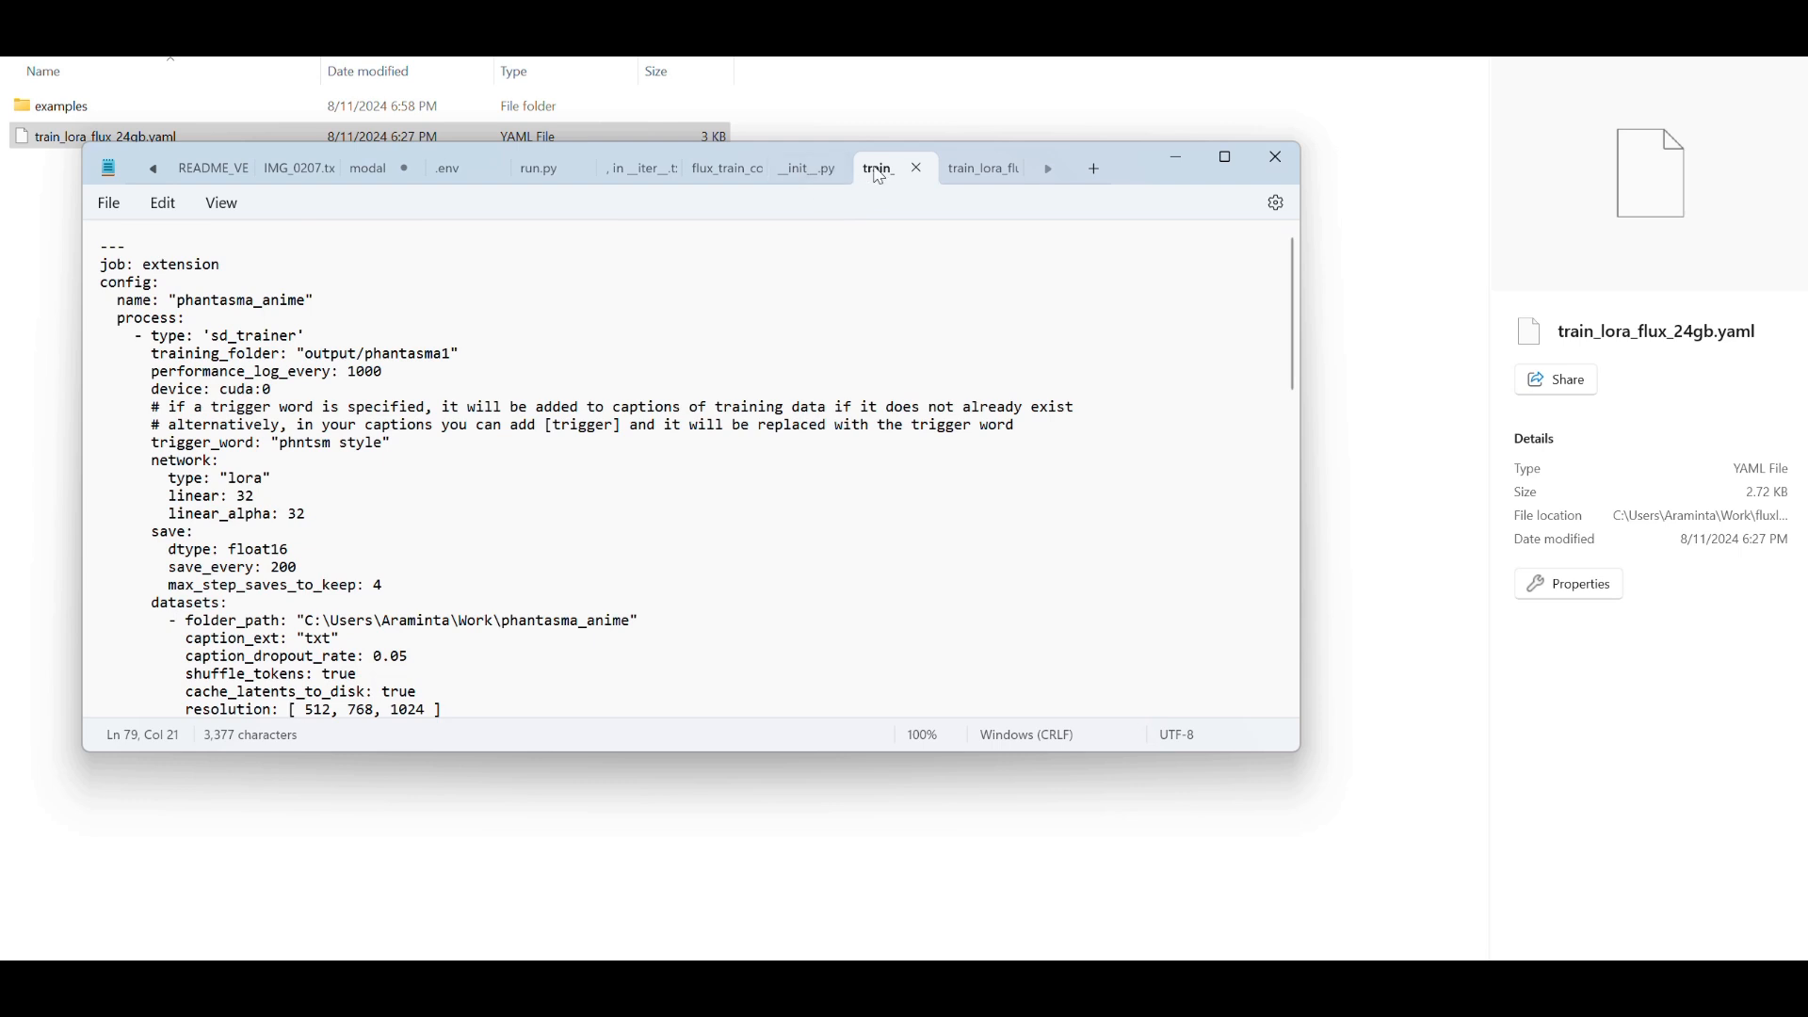
{"action": "mouse_move", "coordinate": [877, 168]}
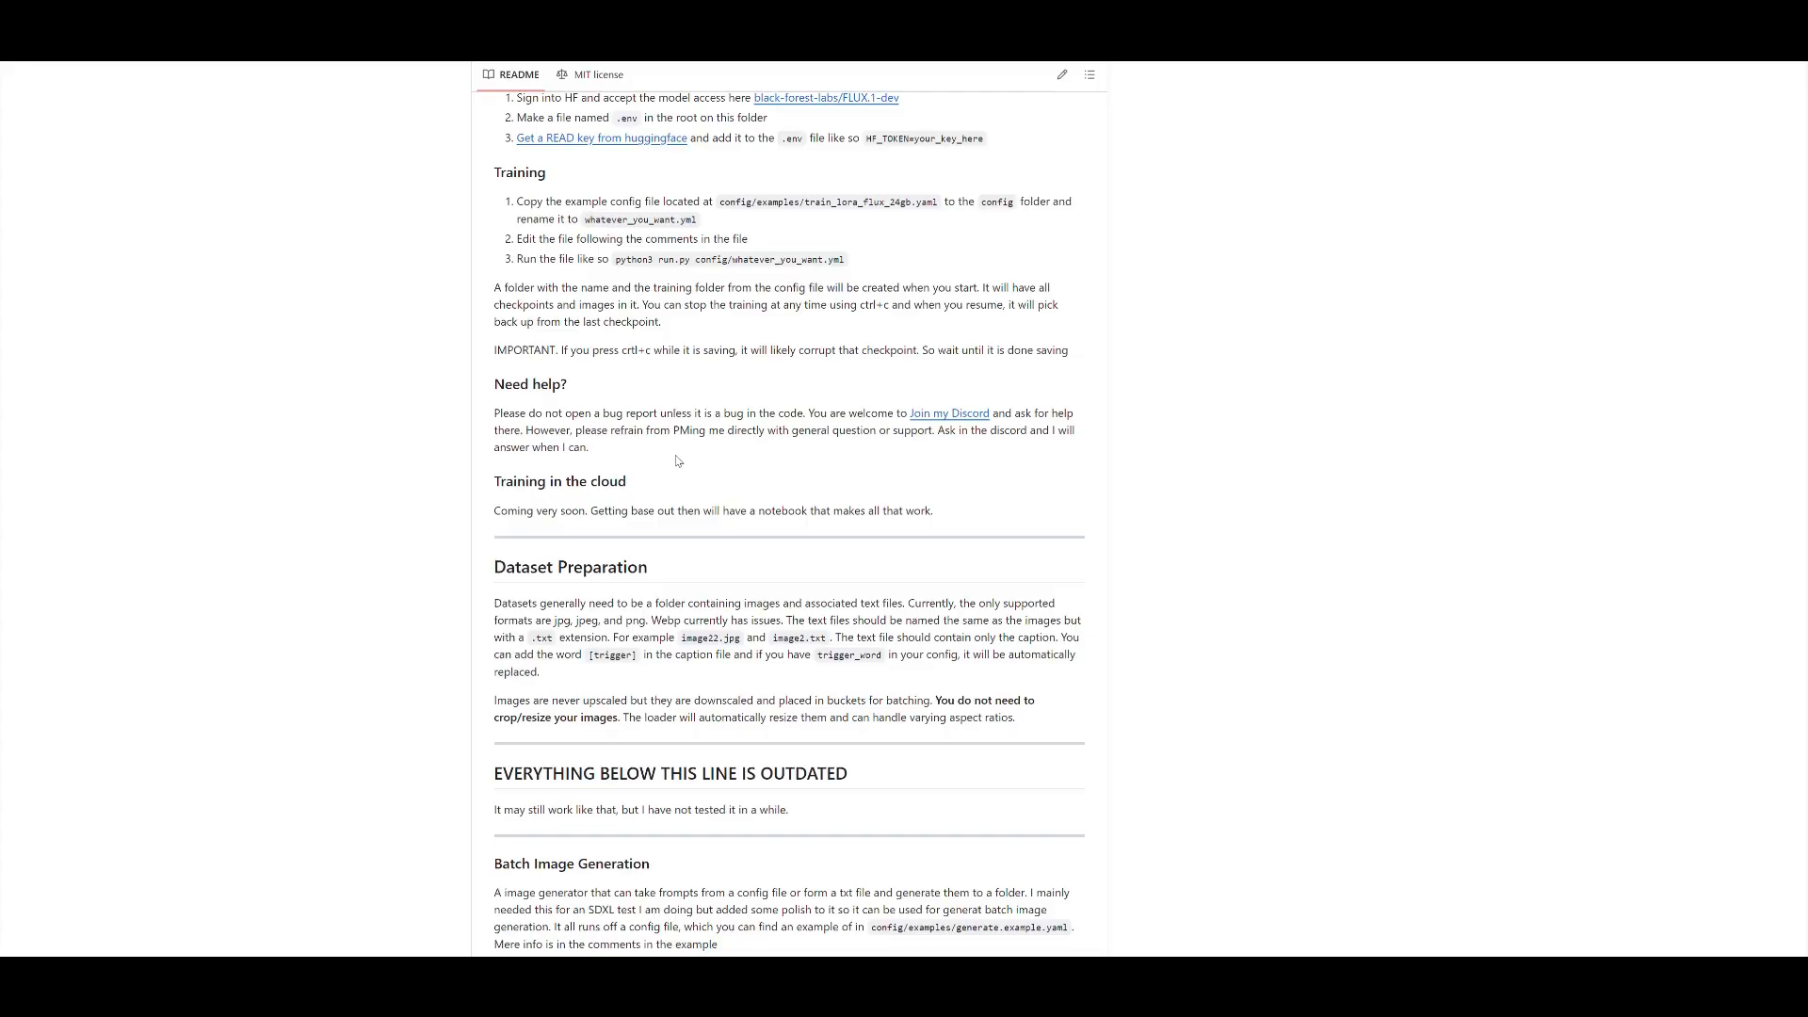
{"action": "mouse_move", "coordinate": [826, 242]}
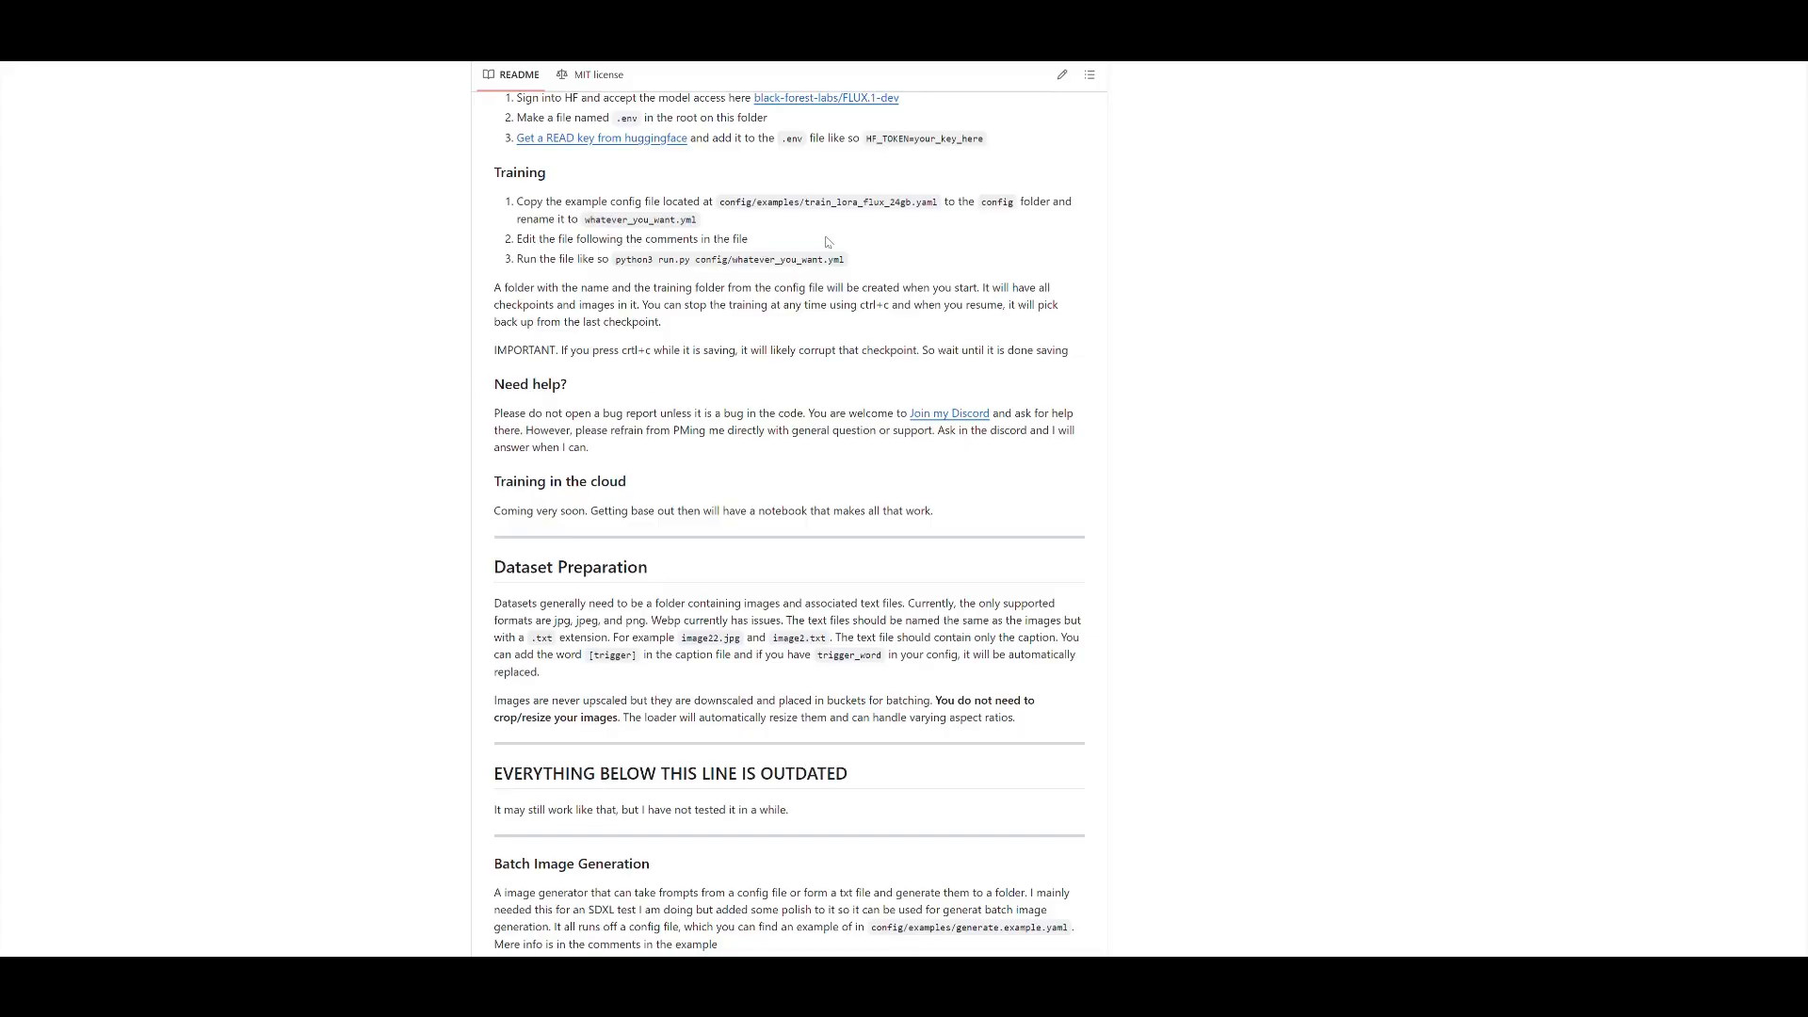
{"action": "mouse_move", "coordinate": [542, 241]}
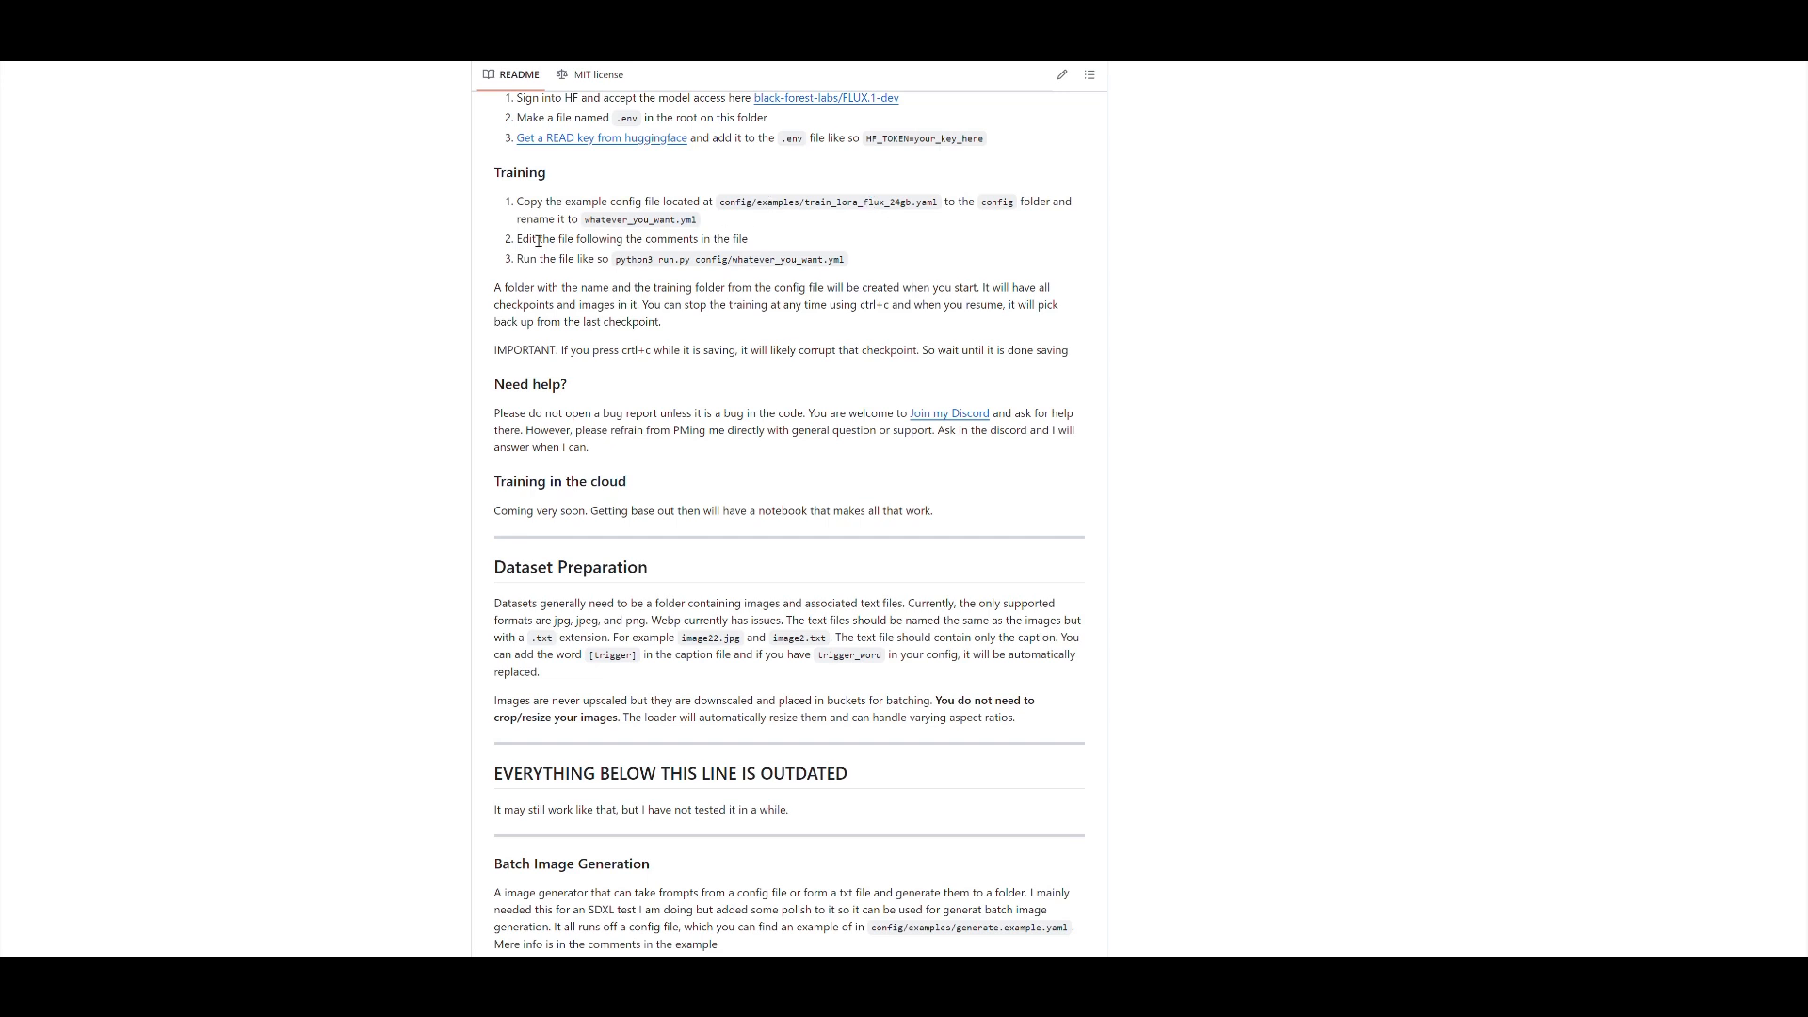
Scroll the ai-toolkit README to the Model License and Training sections.
{"action": "left_click_drag", "start_coordinate": [538, 238], "coordinate": [744, 238]}
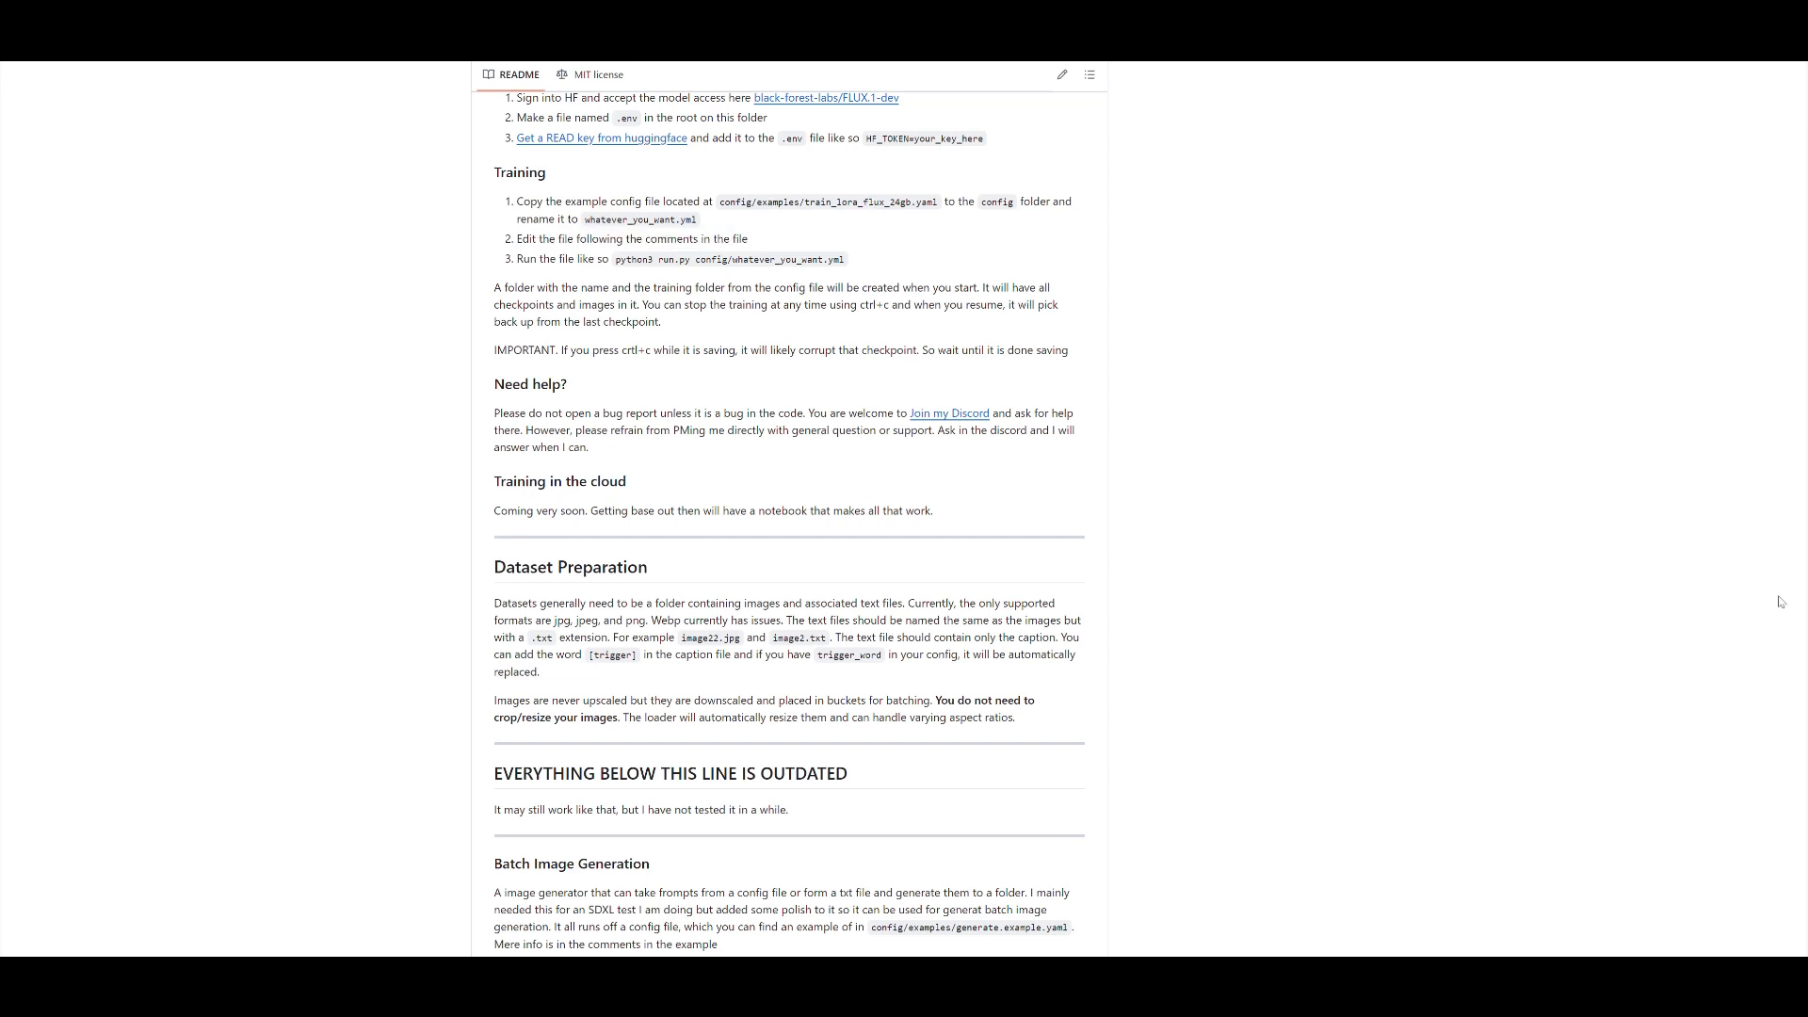
{"action": "scroll", "scroll_direction": "up", "scroll_amount": 3}
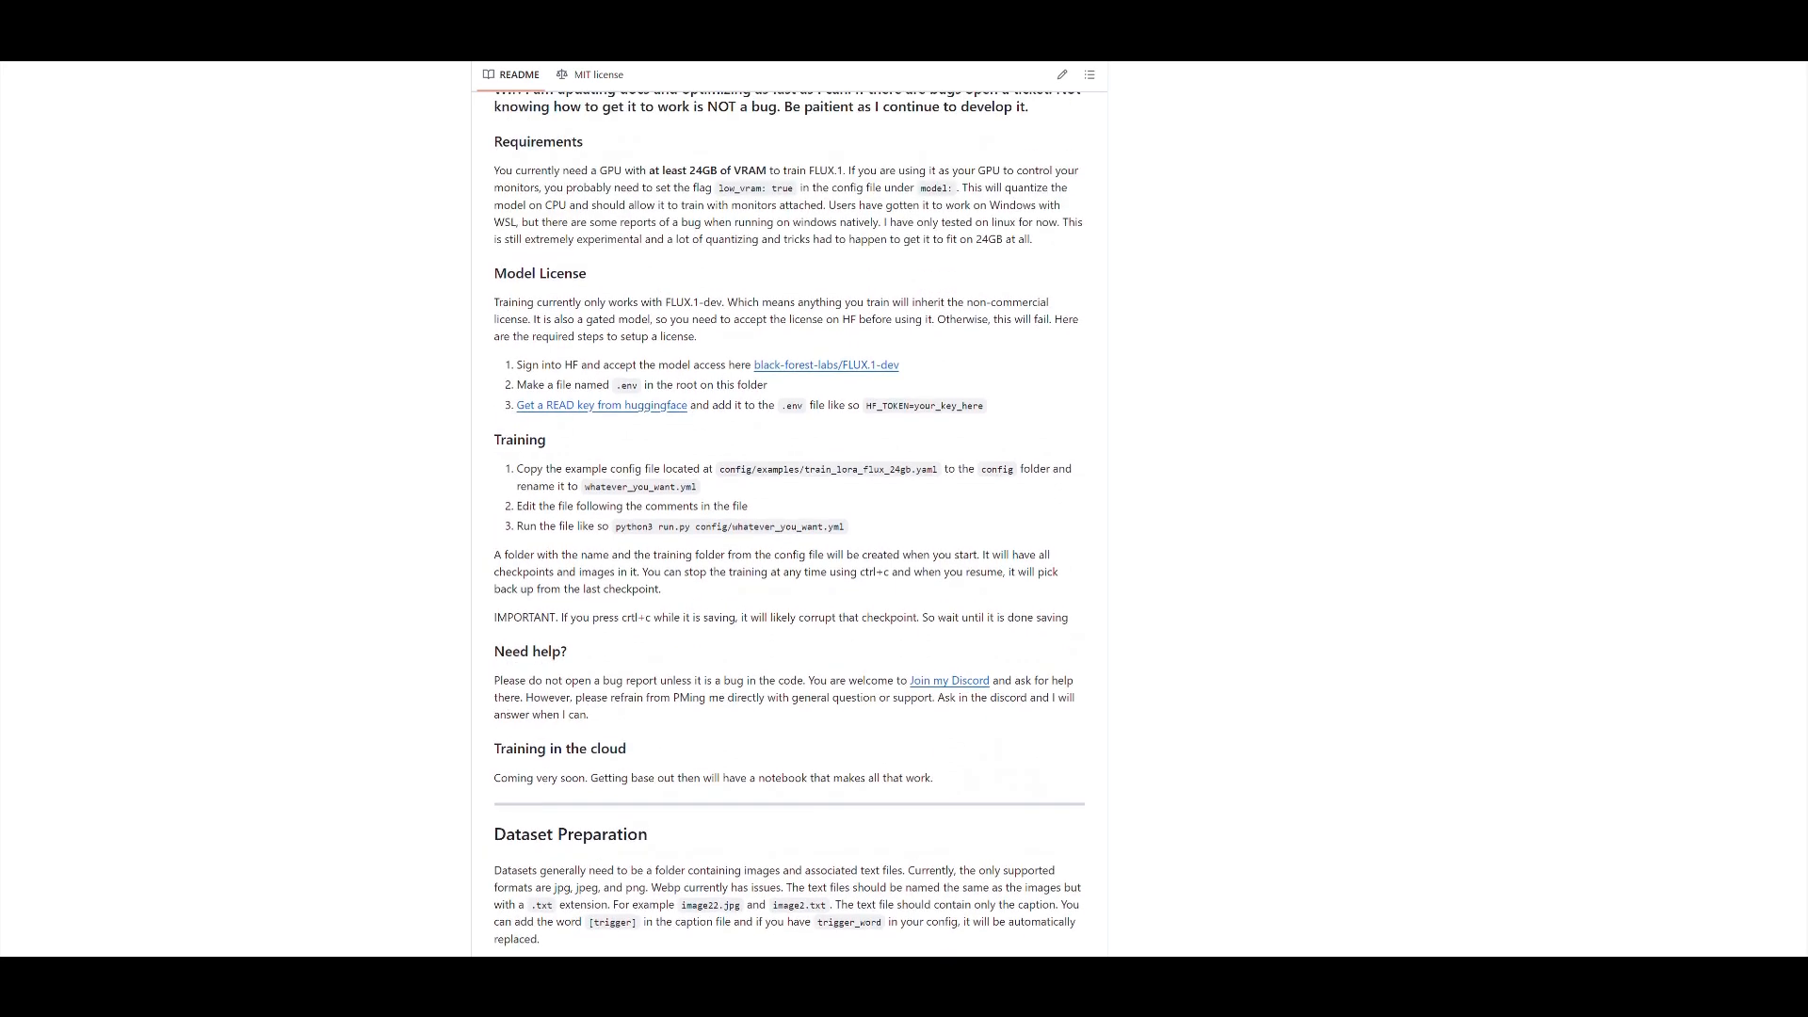
{"action": "mouse_move", "coordinate": [407, 393]}
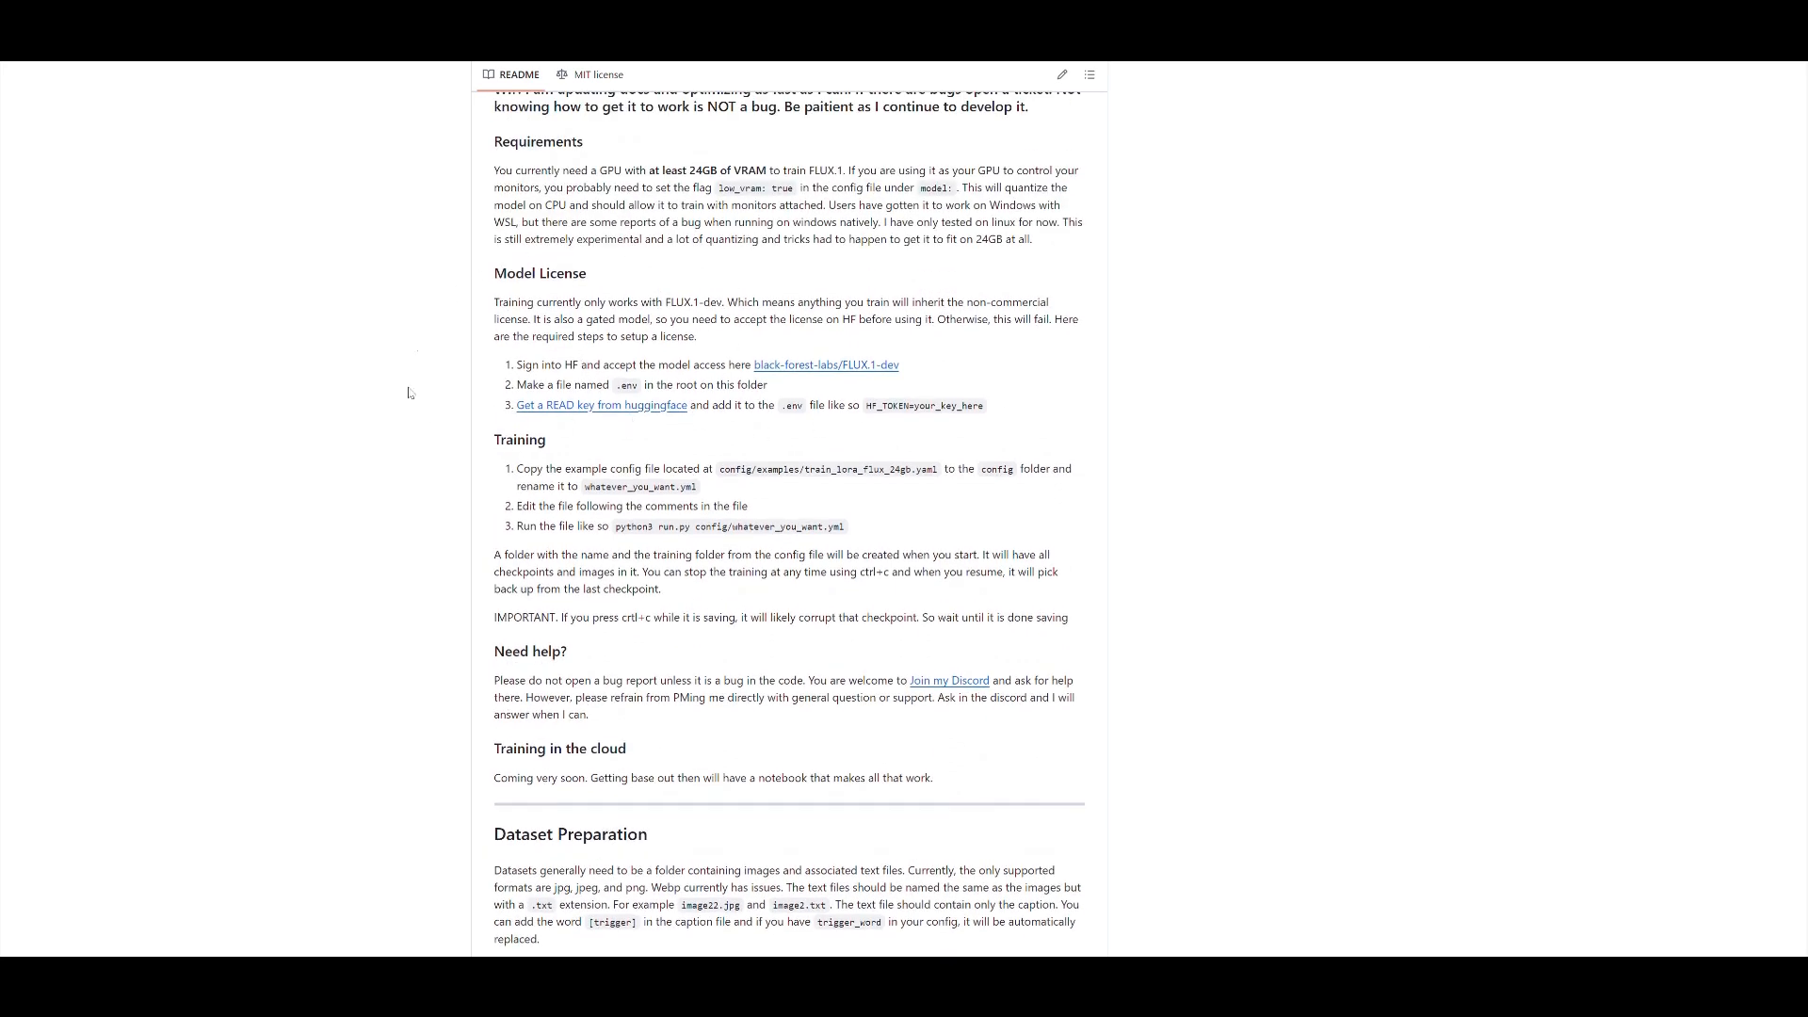
{"action": "mouse_move", "coordinate": [911, 559]}
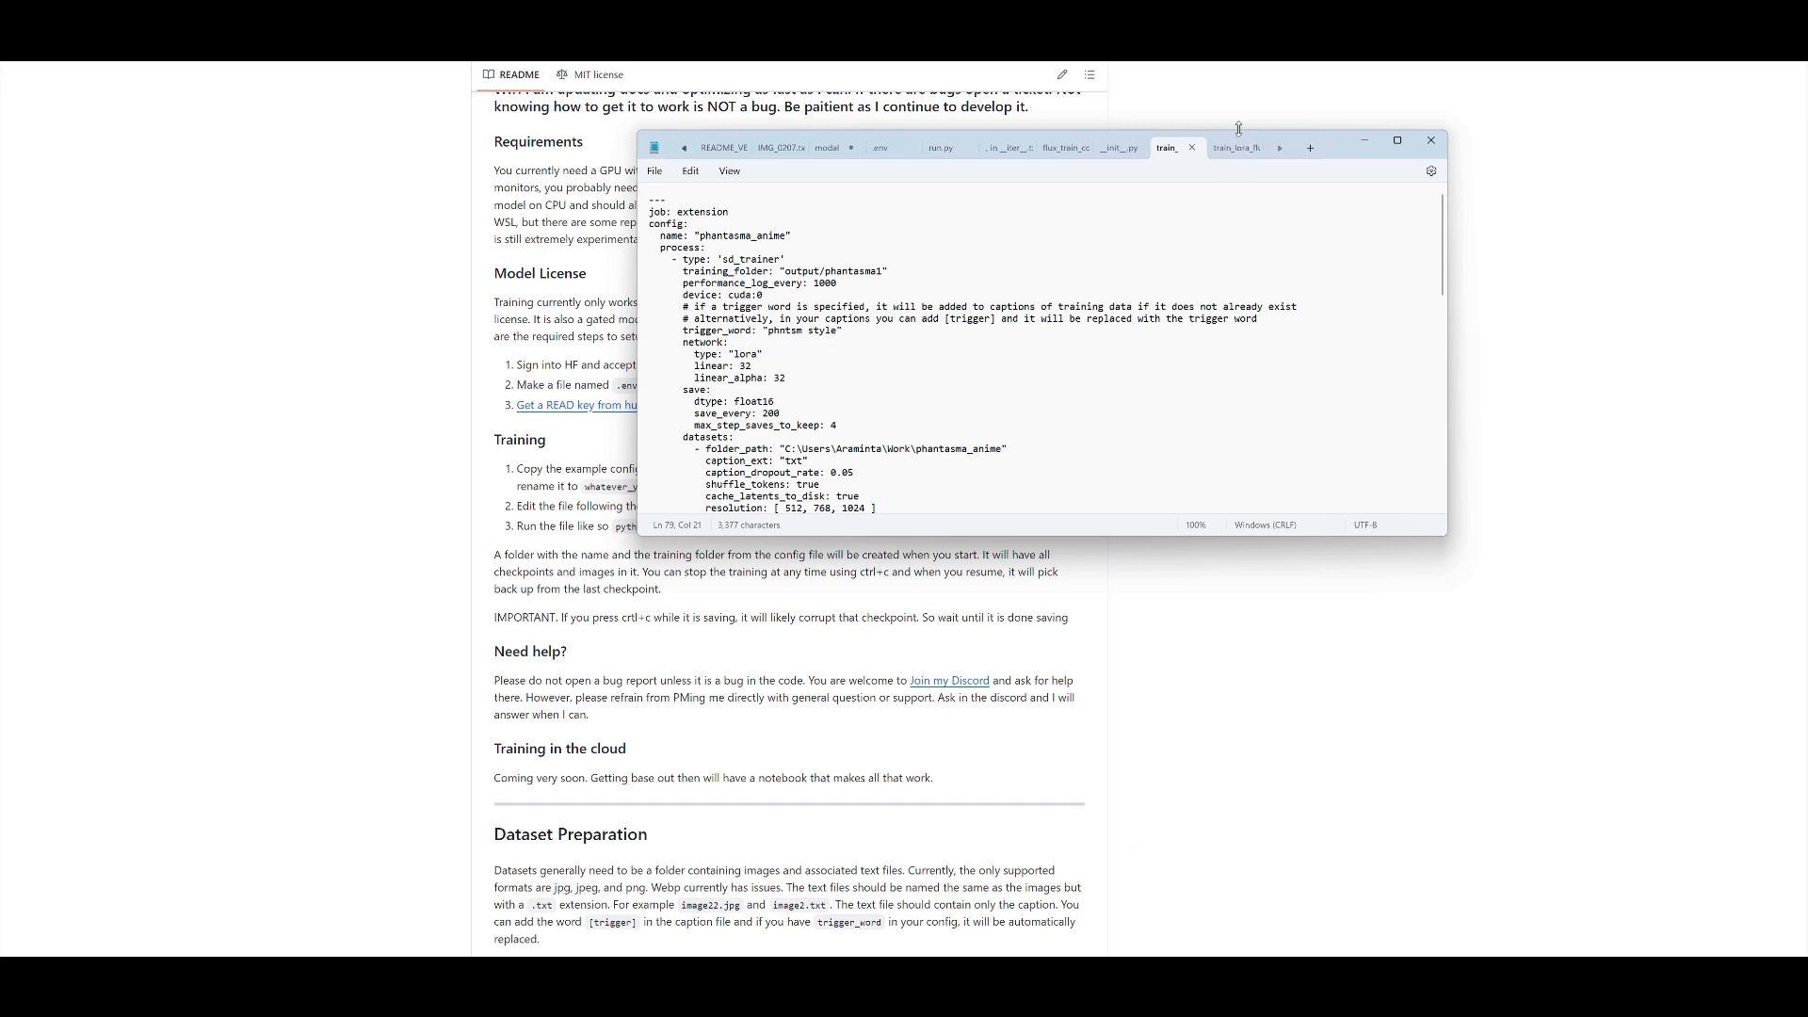
Save a blank Notepad tab as '.env' in Work\Training\ai-toolkit using All files type.
{"action": "left_click", "coordinate": [653, 170]}
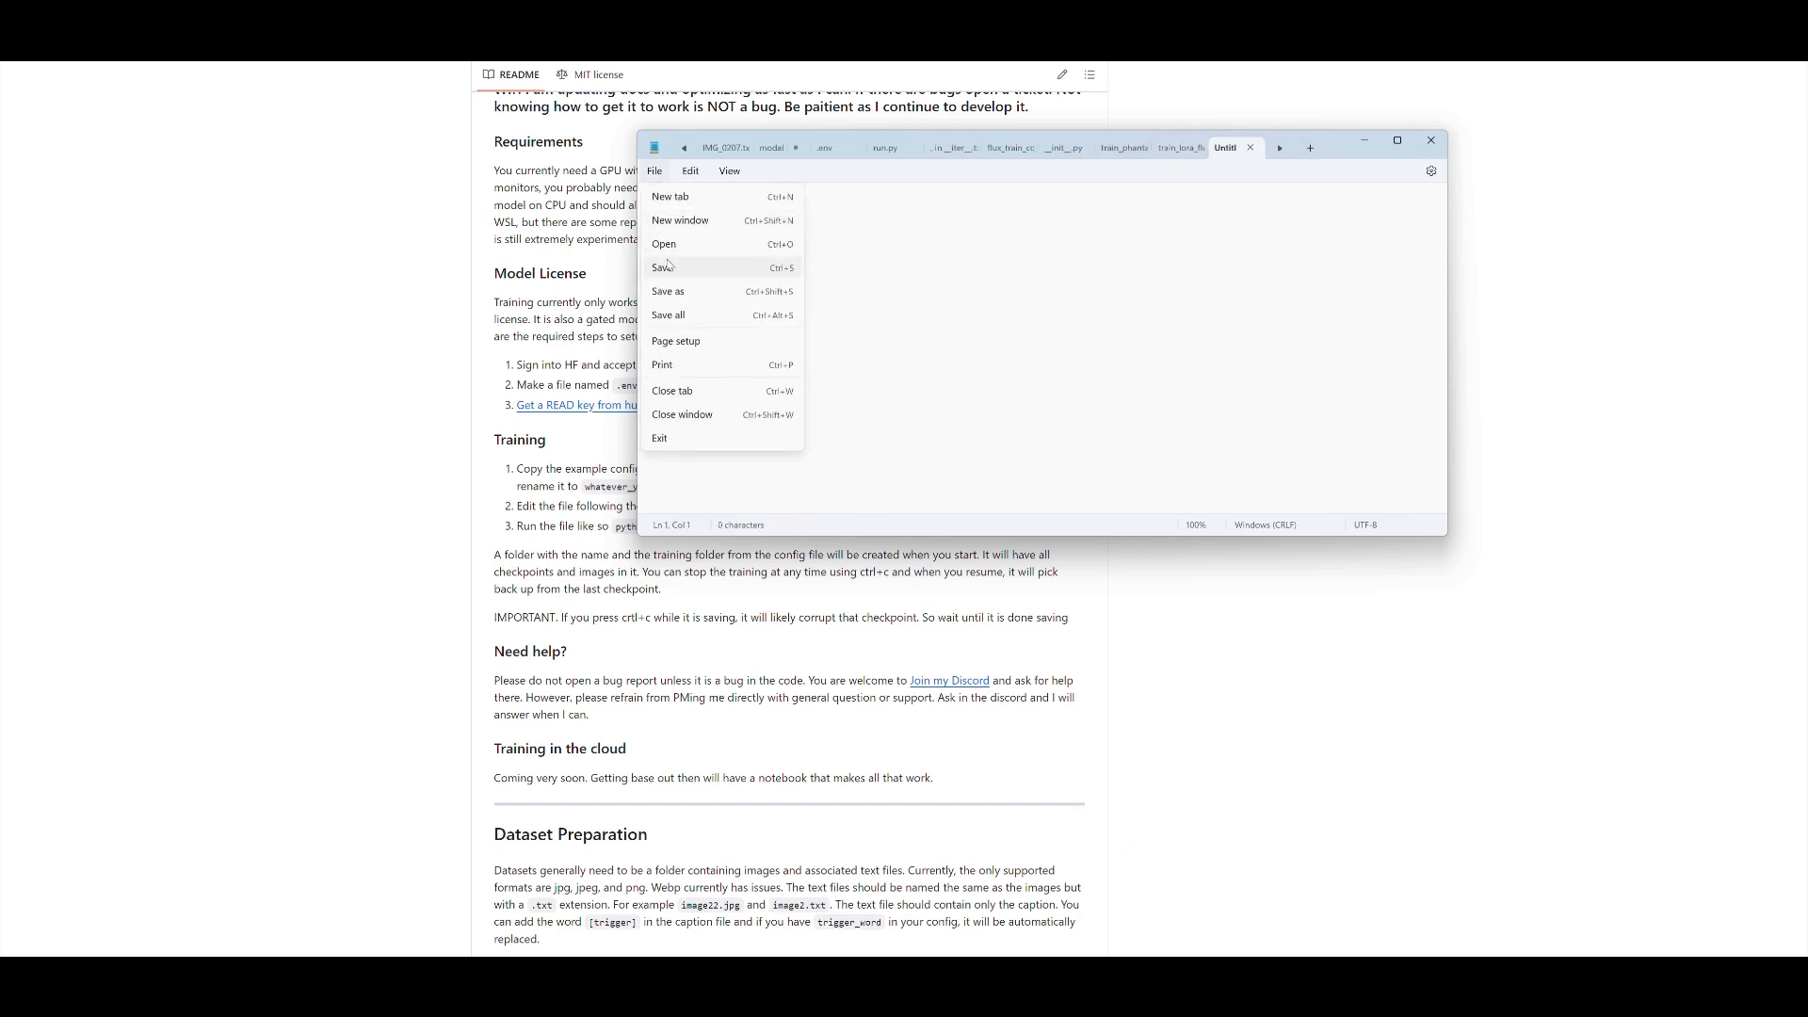
{"action": "left_click", "coordinate": [664, 266]}
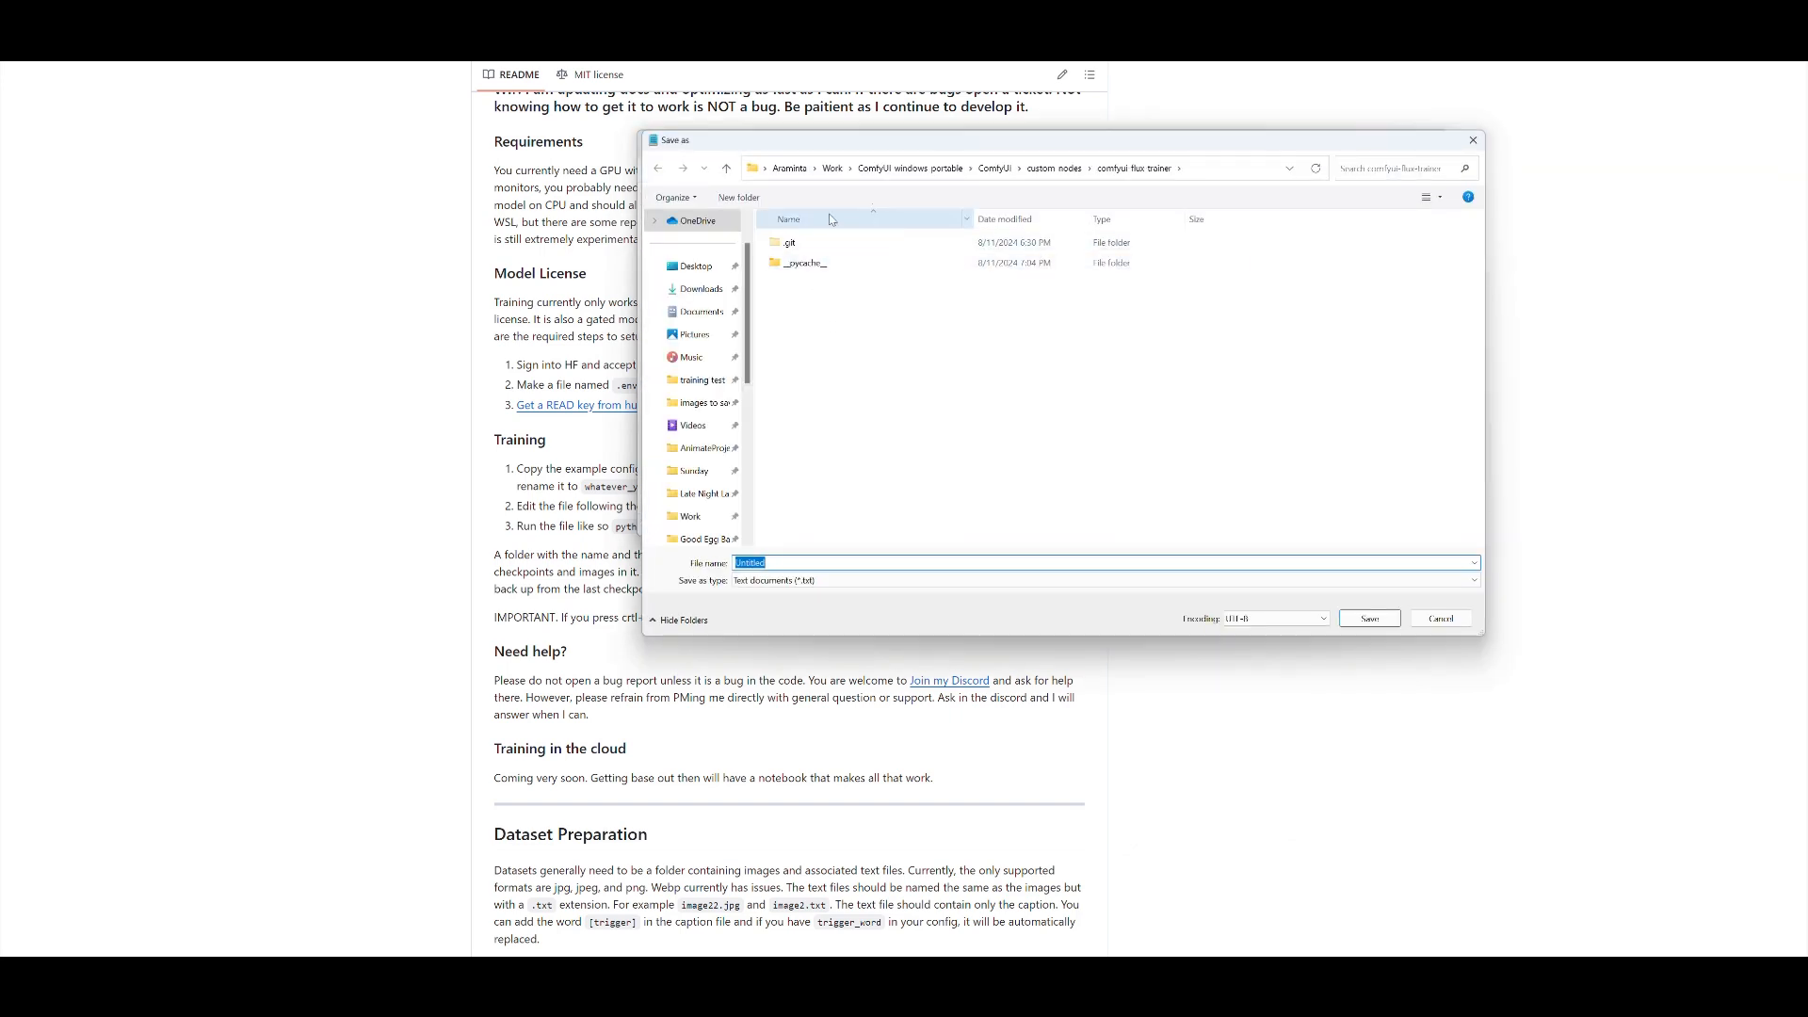
{"action": "left_click", "coordinate": [832, 168]}
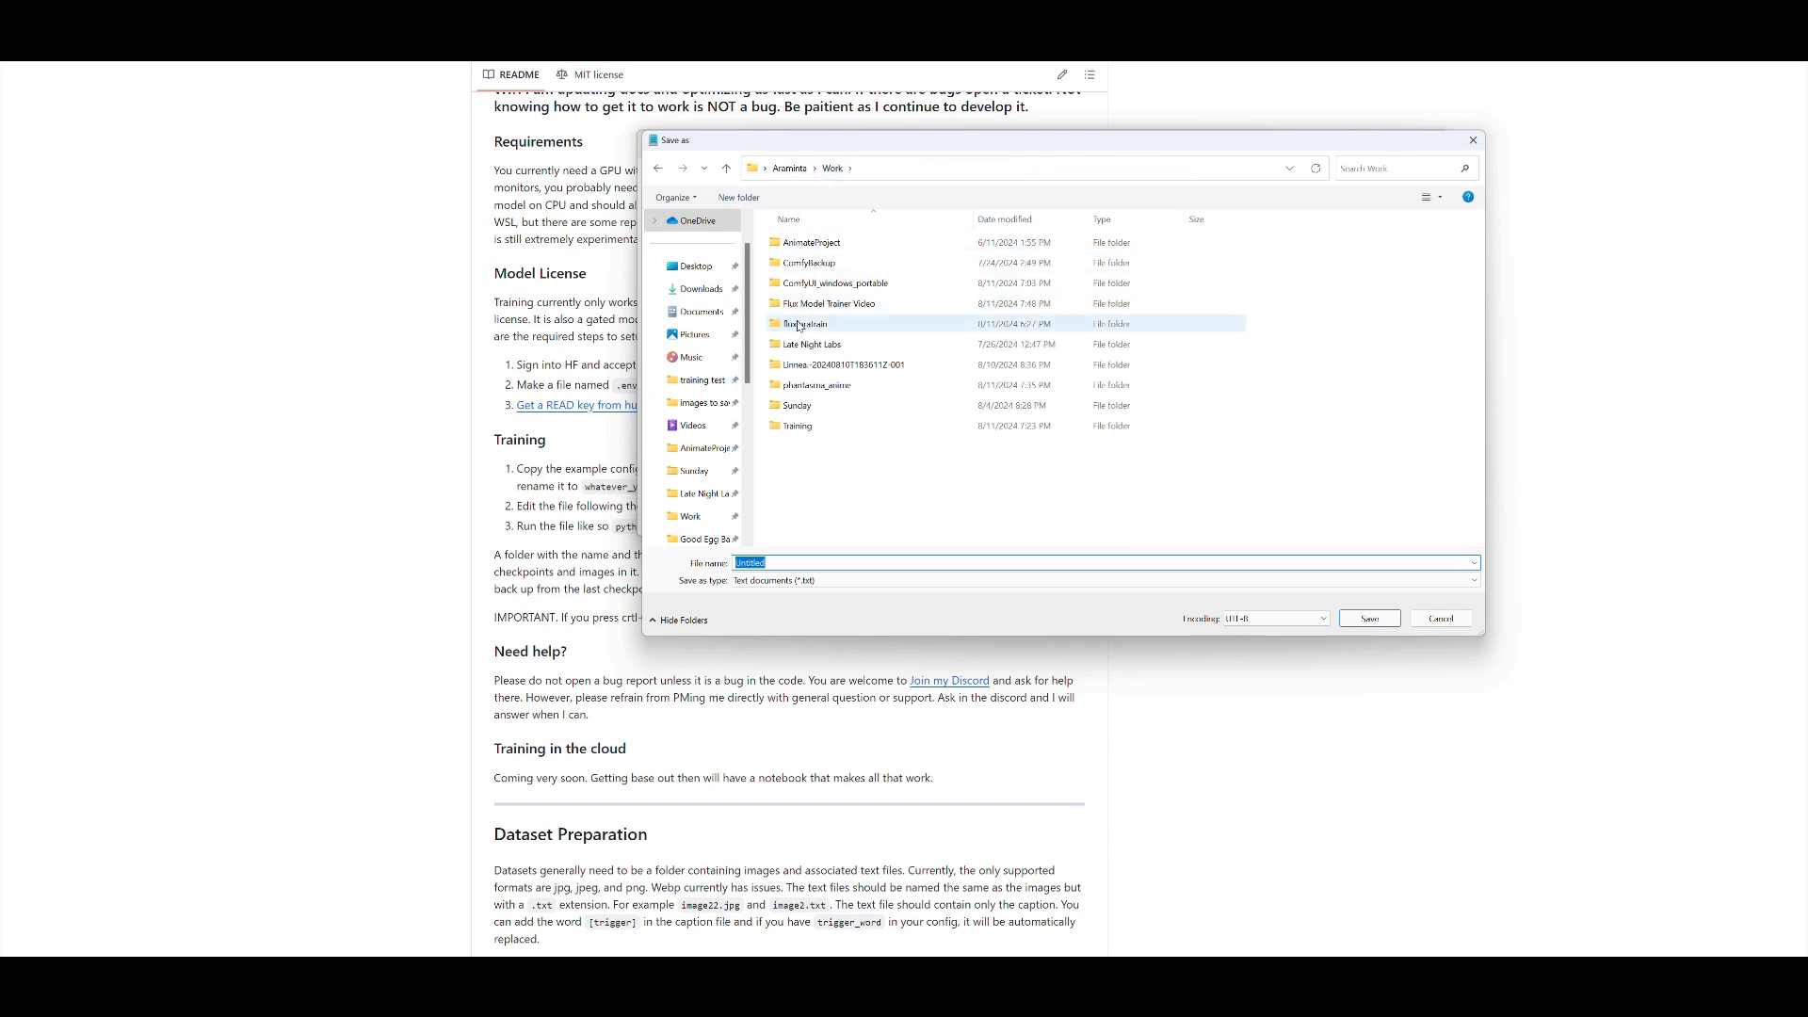
{"action": "double_click", "coordinate": [816, 384]}
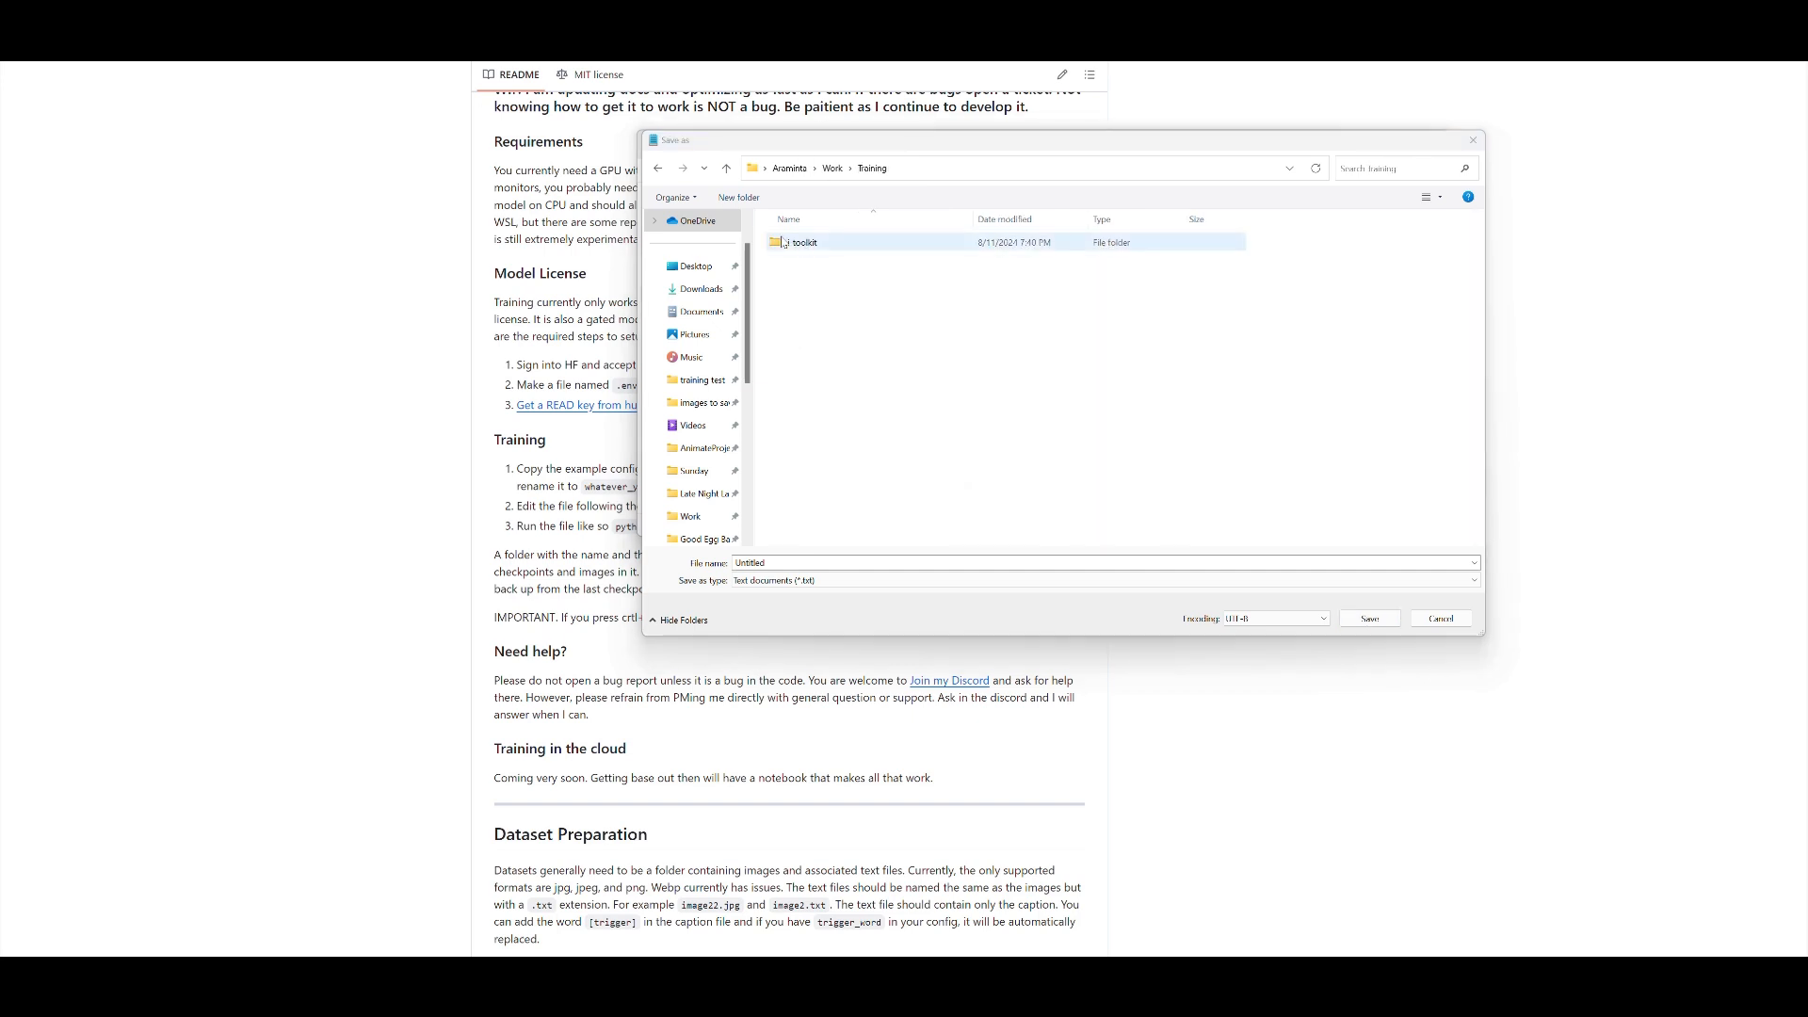
{"action": "double_click", "coordinate": [803, 242]}
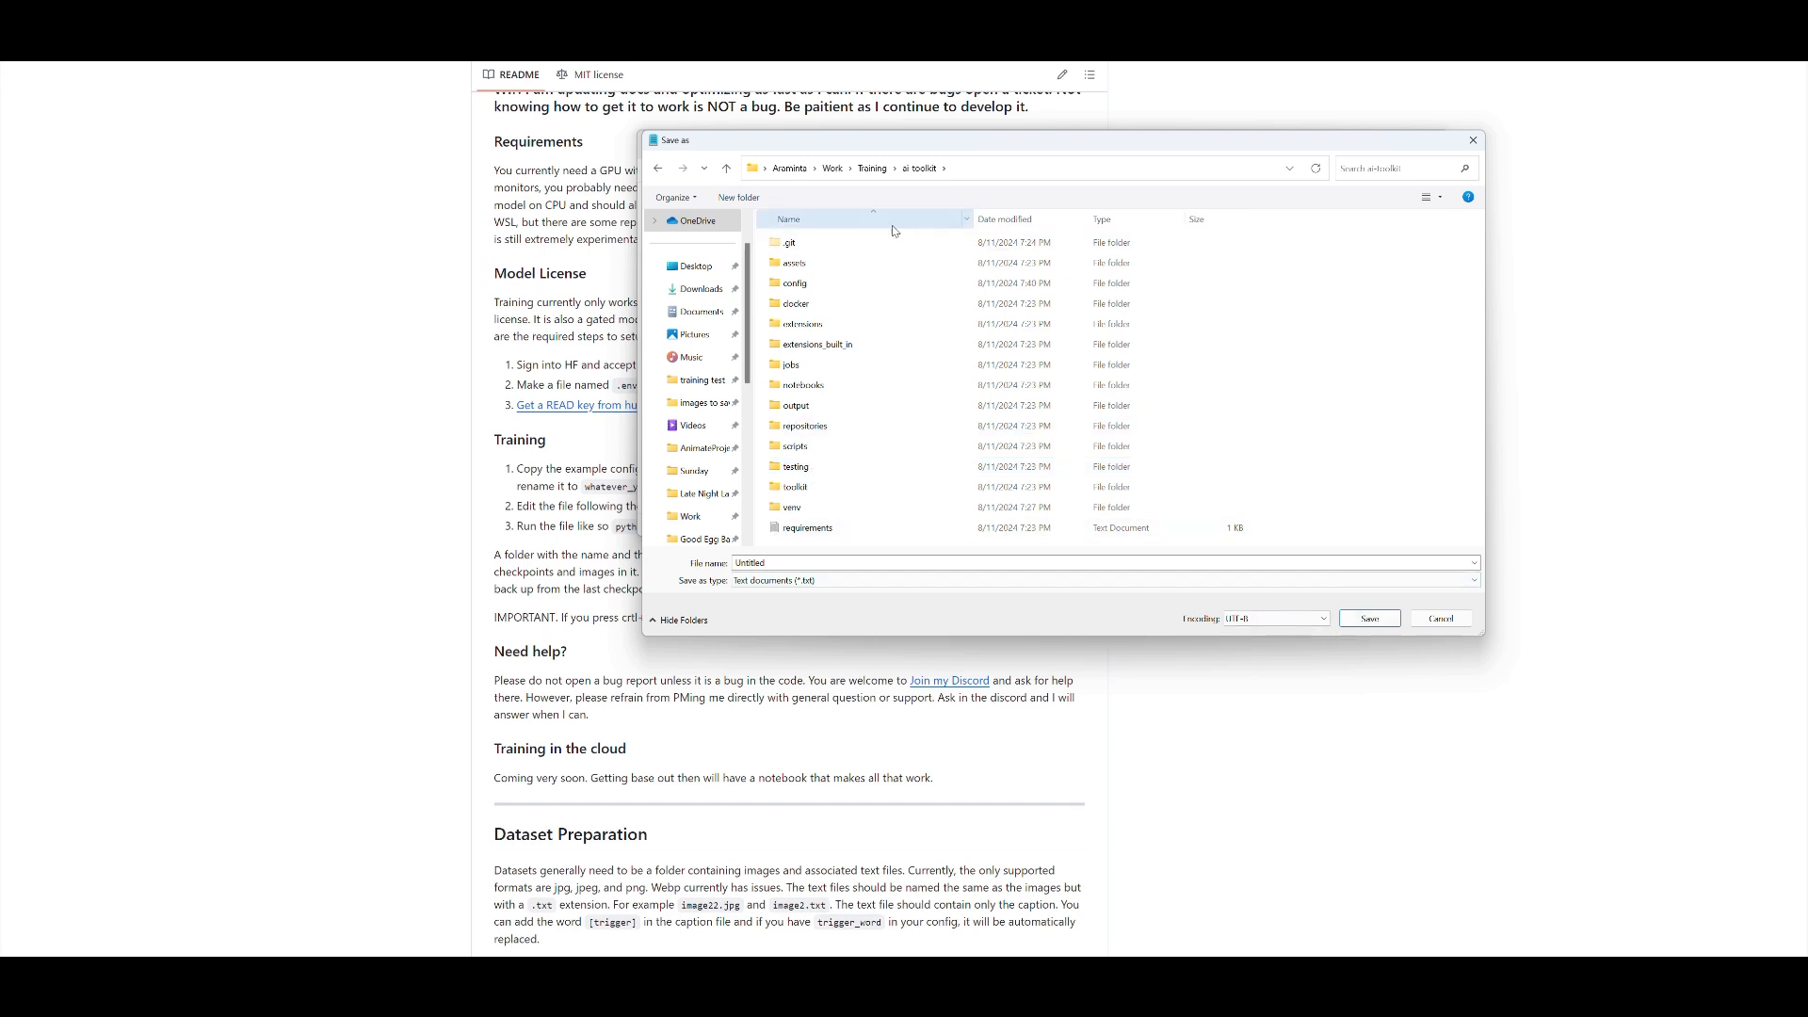
{"action": "mouse_move", "coordinate": [1262, 609]}
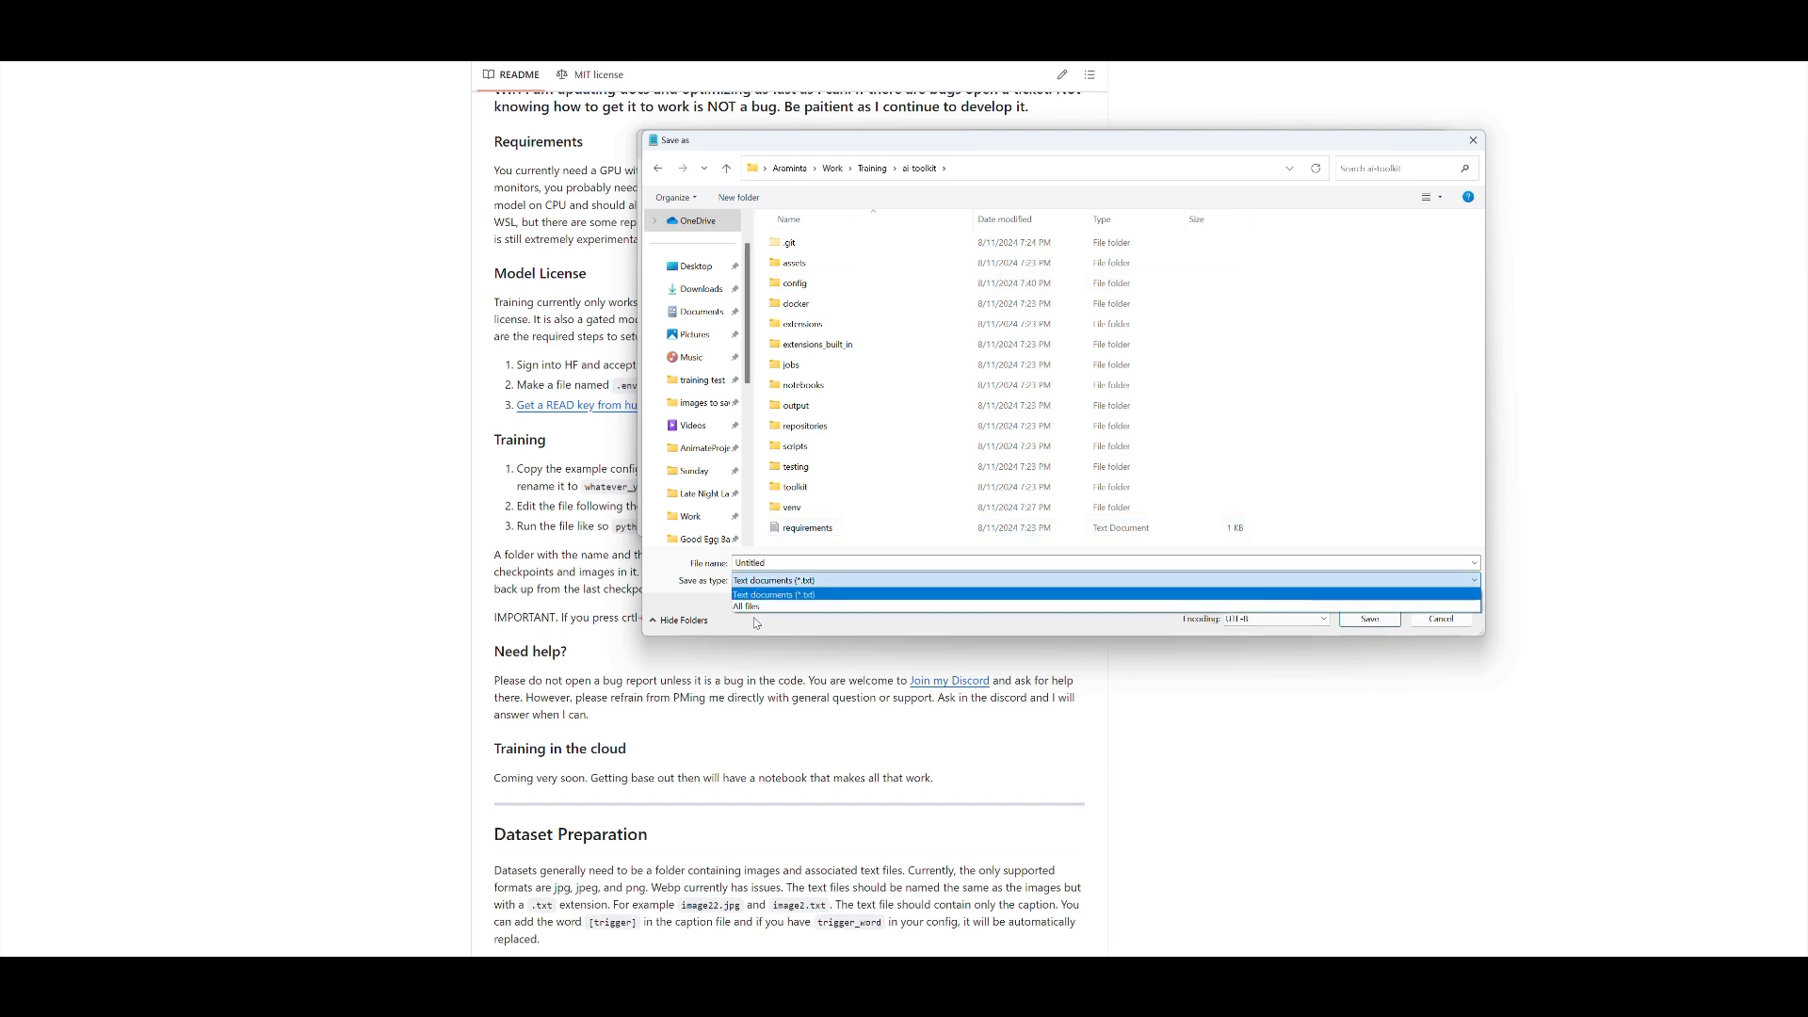
{"action": "left_click", "coordinate": [746, 606]}
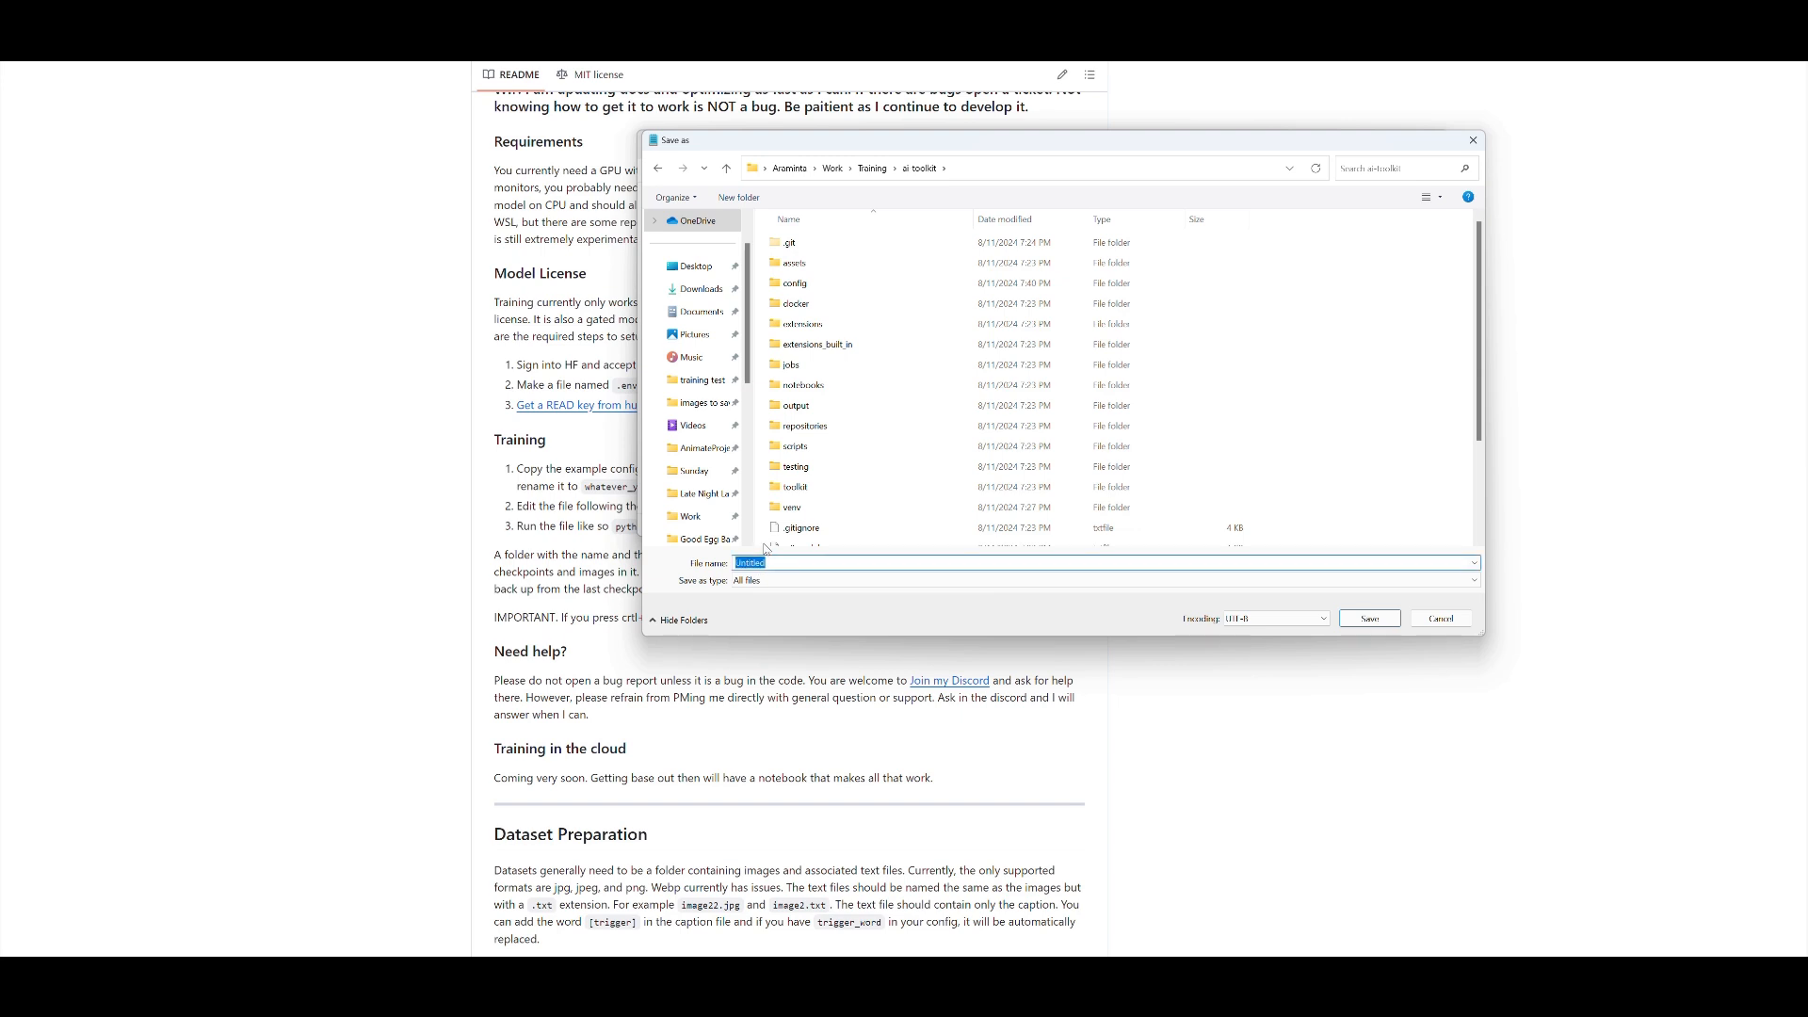
{"action": "type", "text": ".env"}
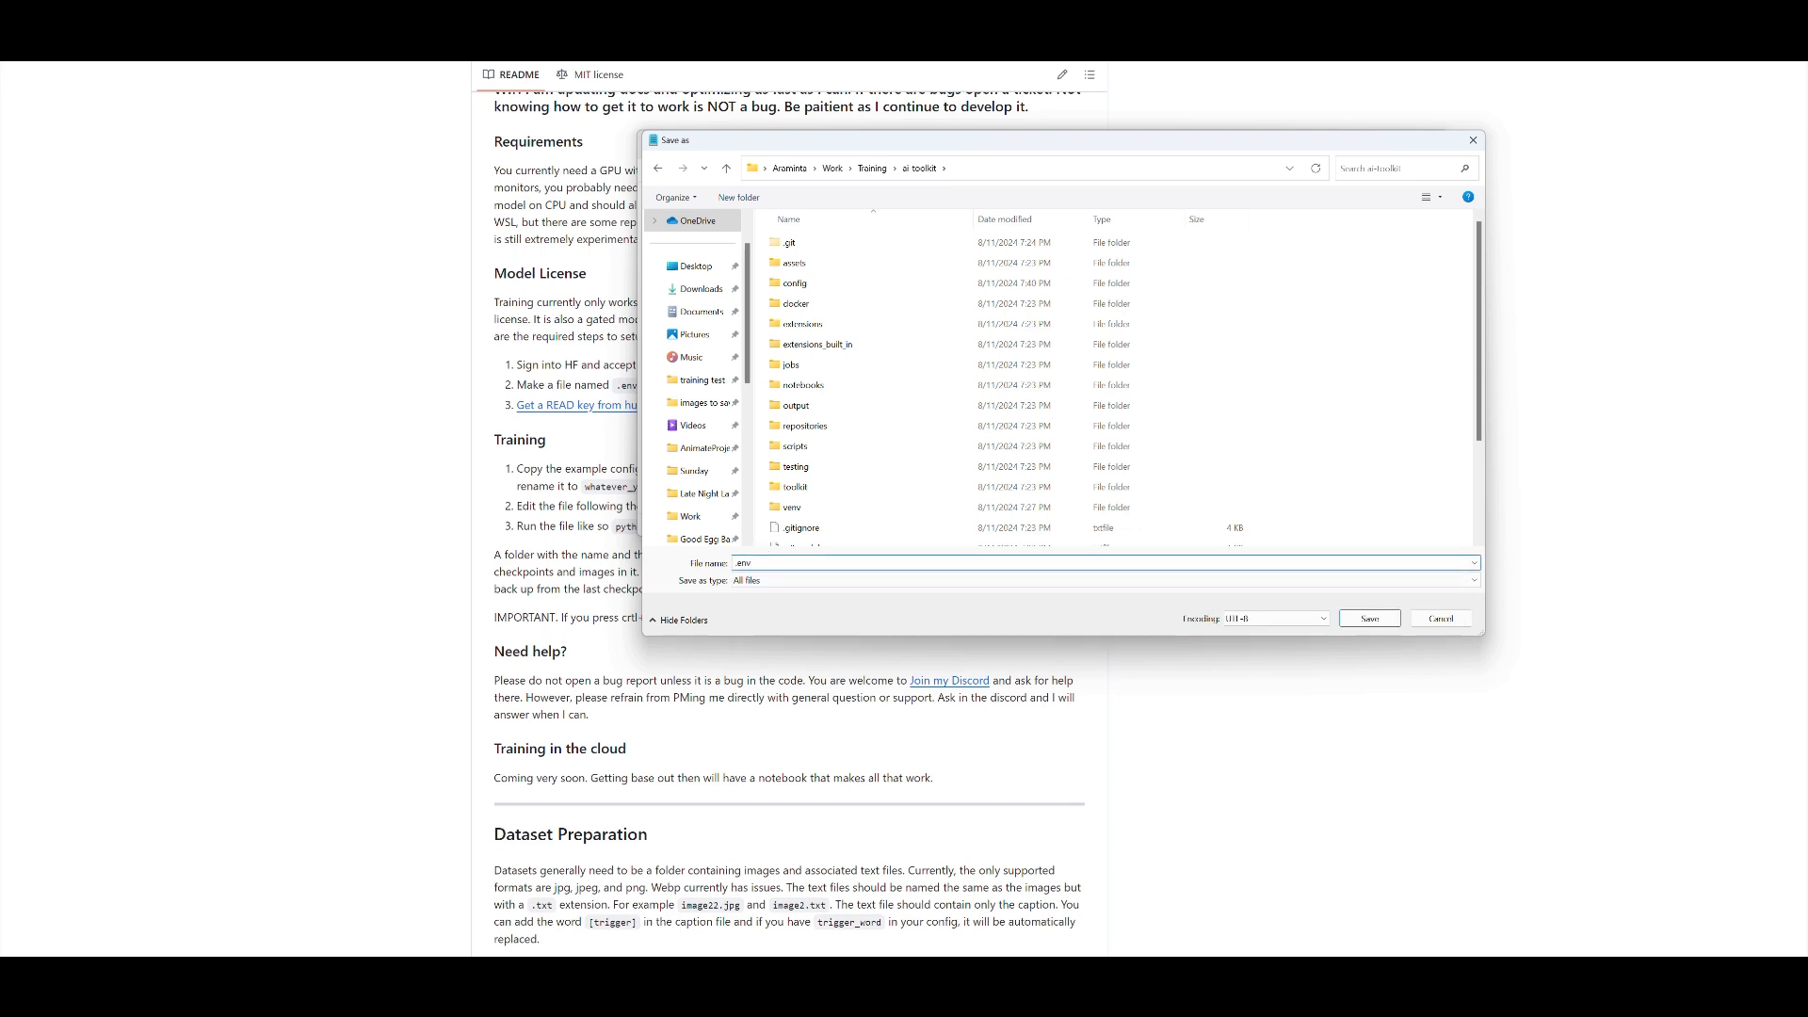
{"action": "left_click", "coordinate": [1368, 617]}
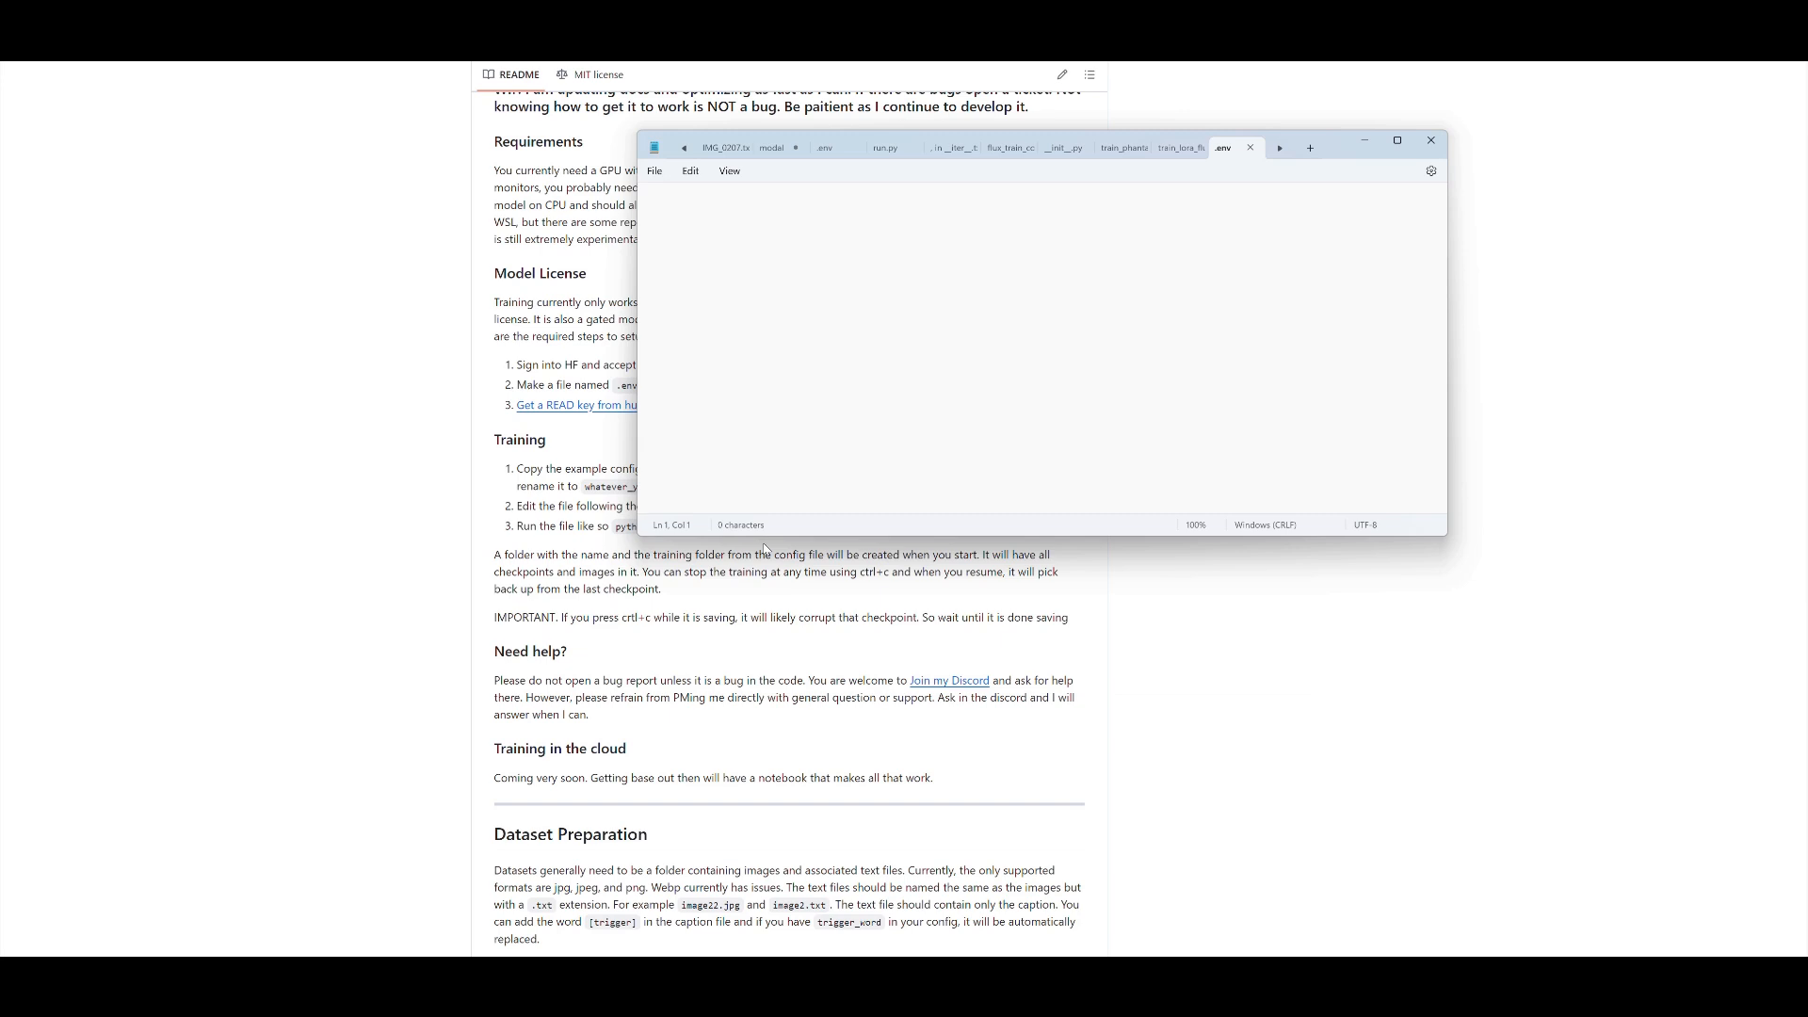
Copy the README's HF_TOKEN=your_key_here line into .env and select the placeholder key.
{"action": "left_click", "coordinate": [1431, 140]}
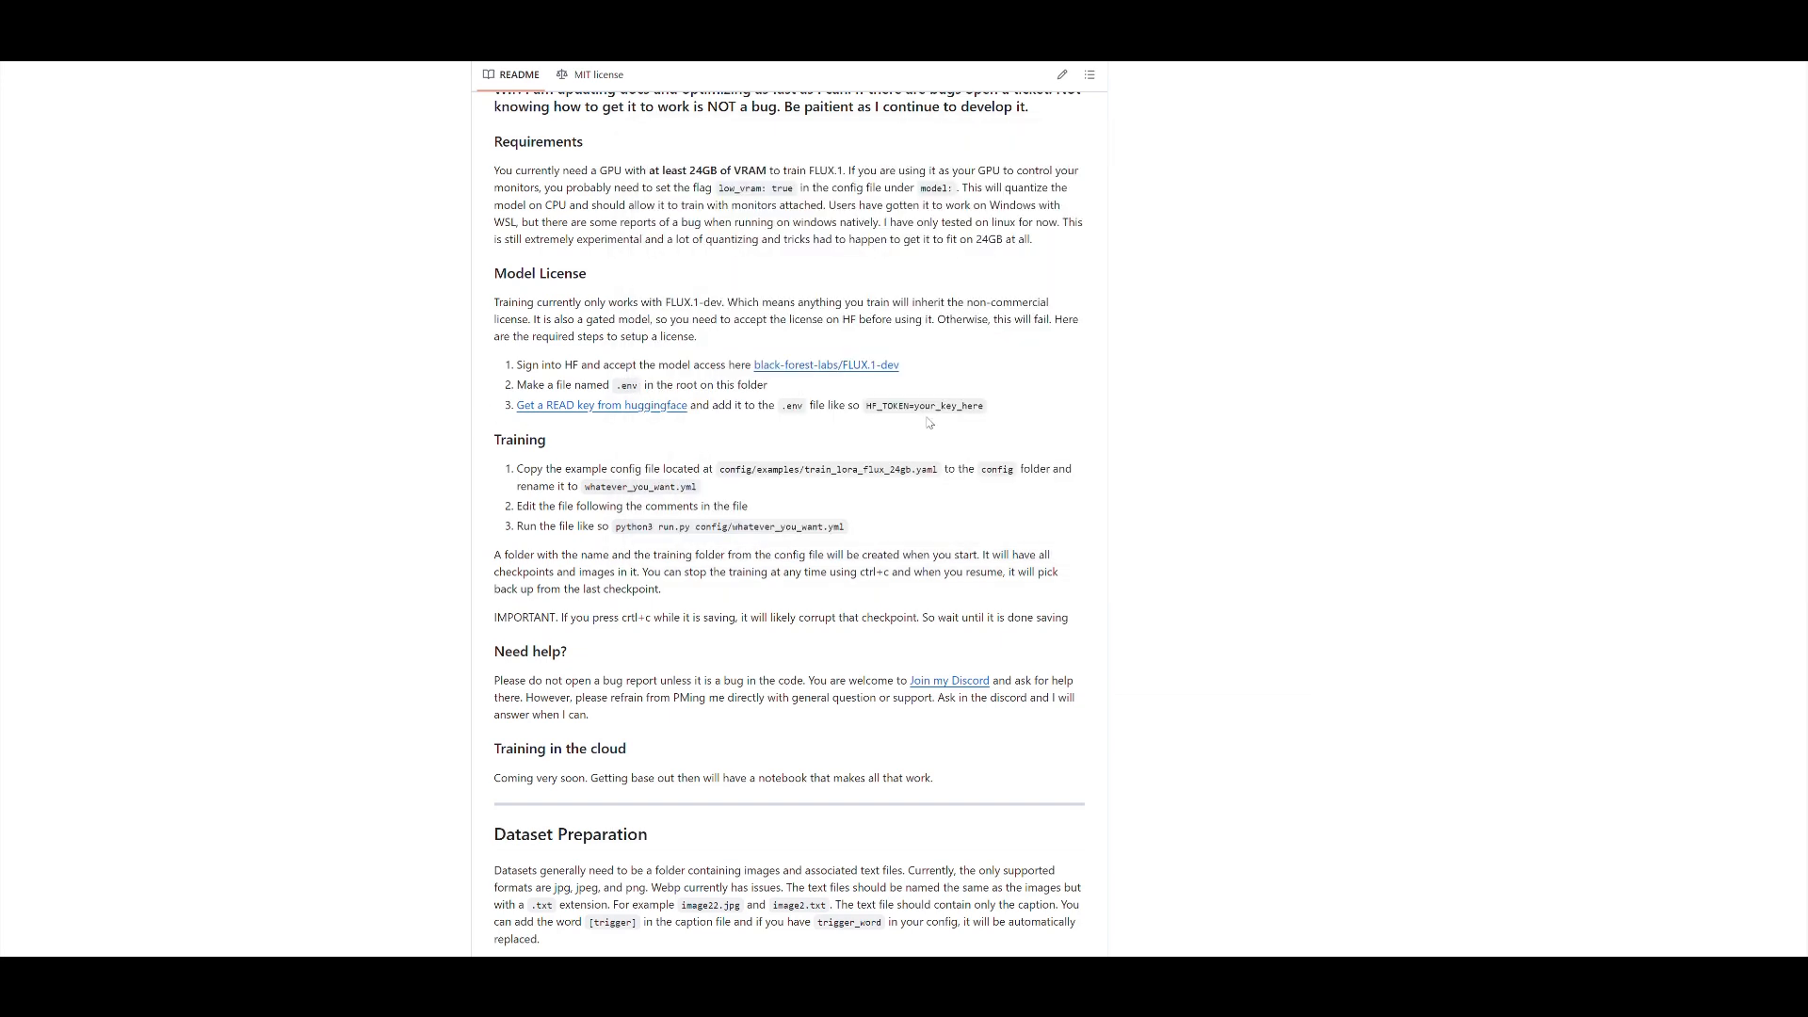
{"action": "double_click", "coordinate": [924, 405]}
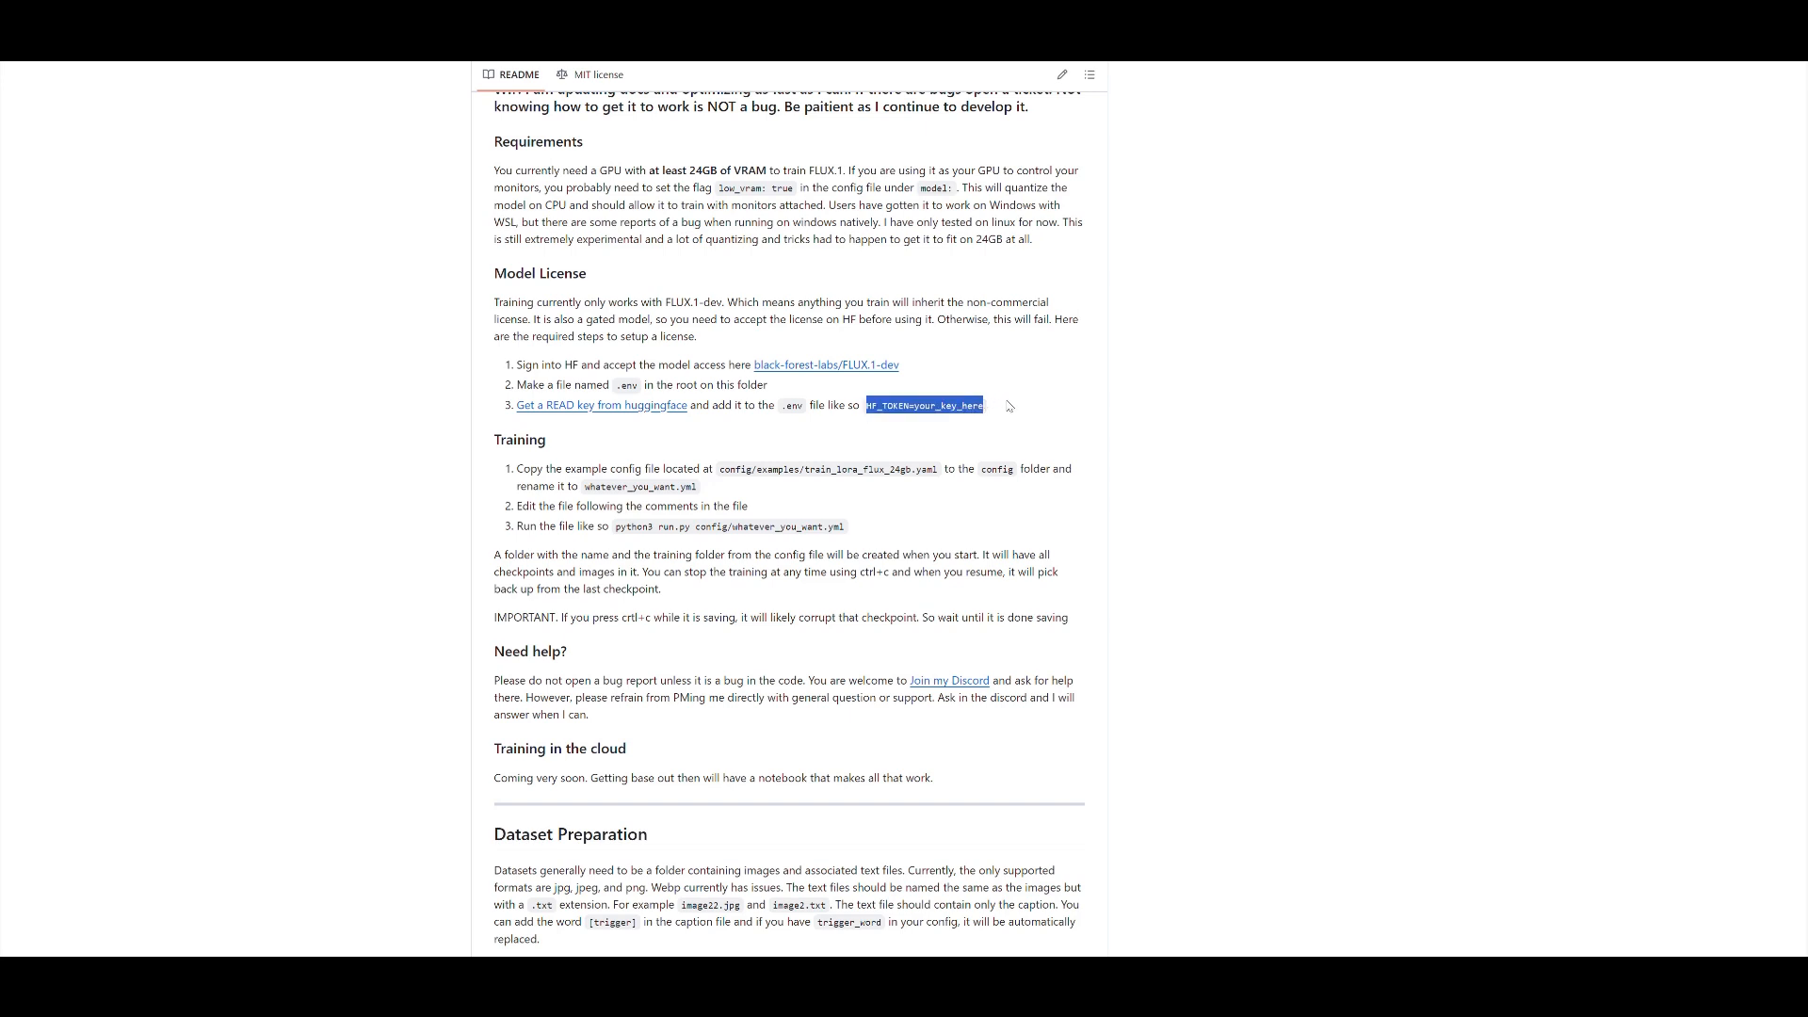
{"action": "mouse_move", "coordinate": [903, 417]}
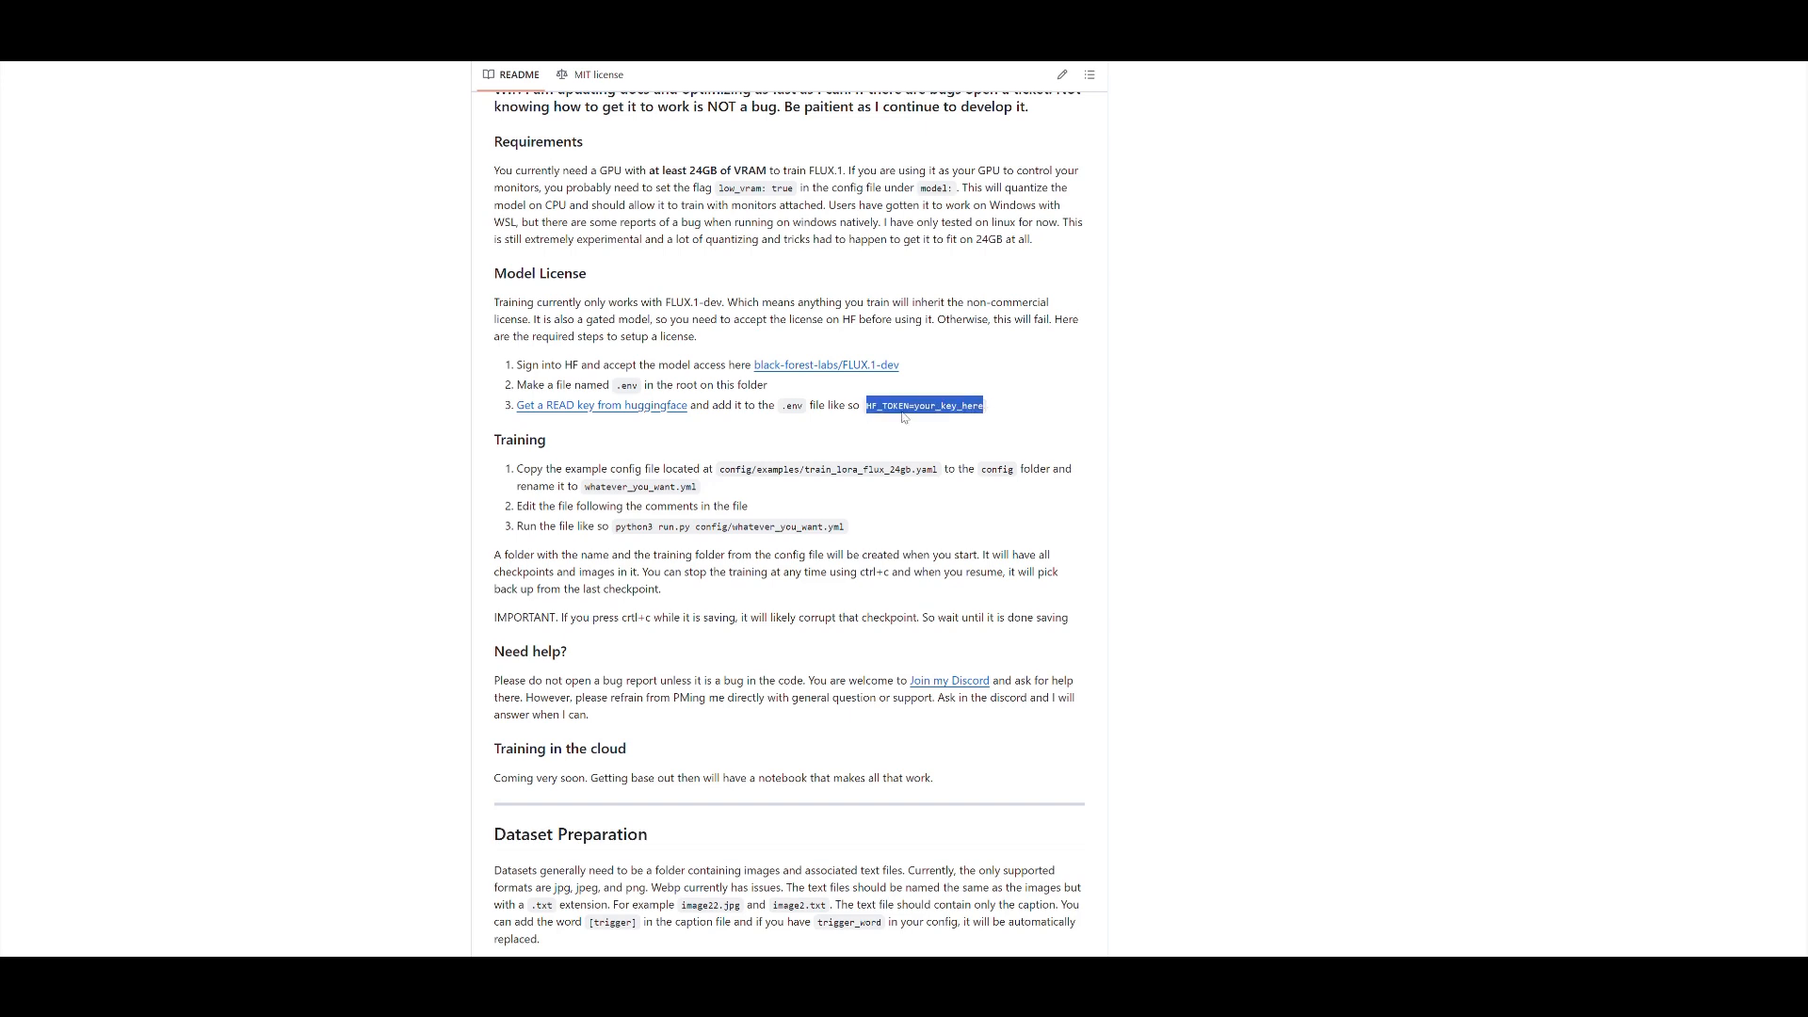
{"action": "mouse_move", "coordinate": [924, 439]}
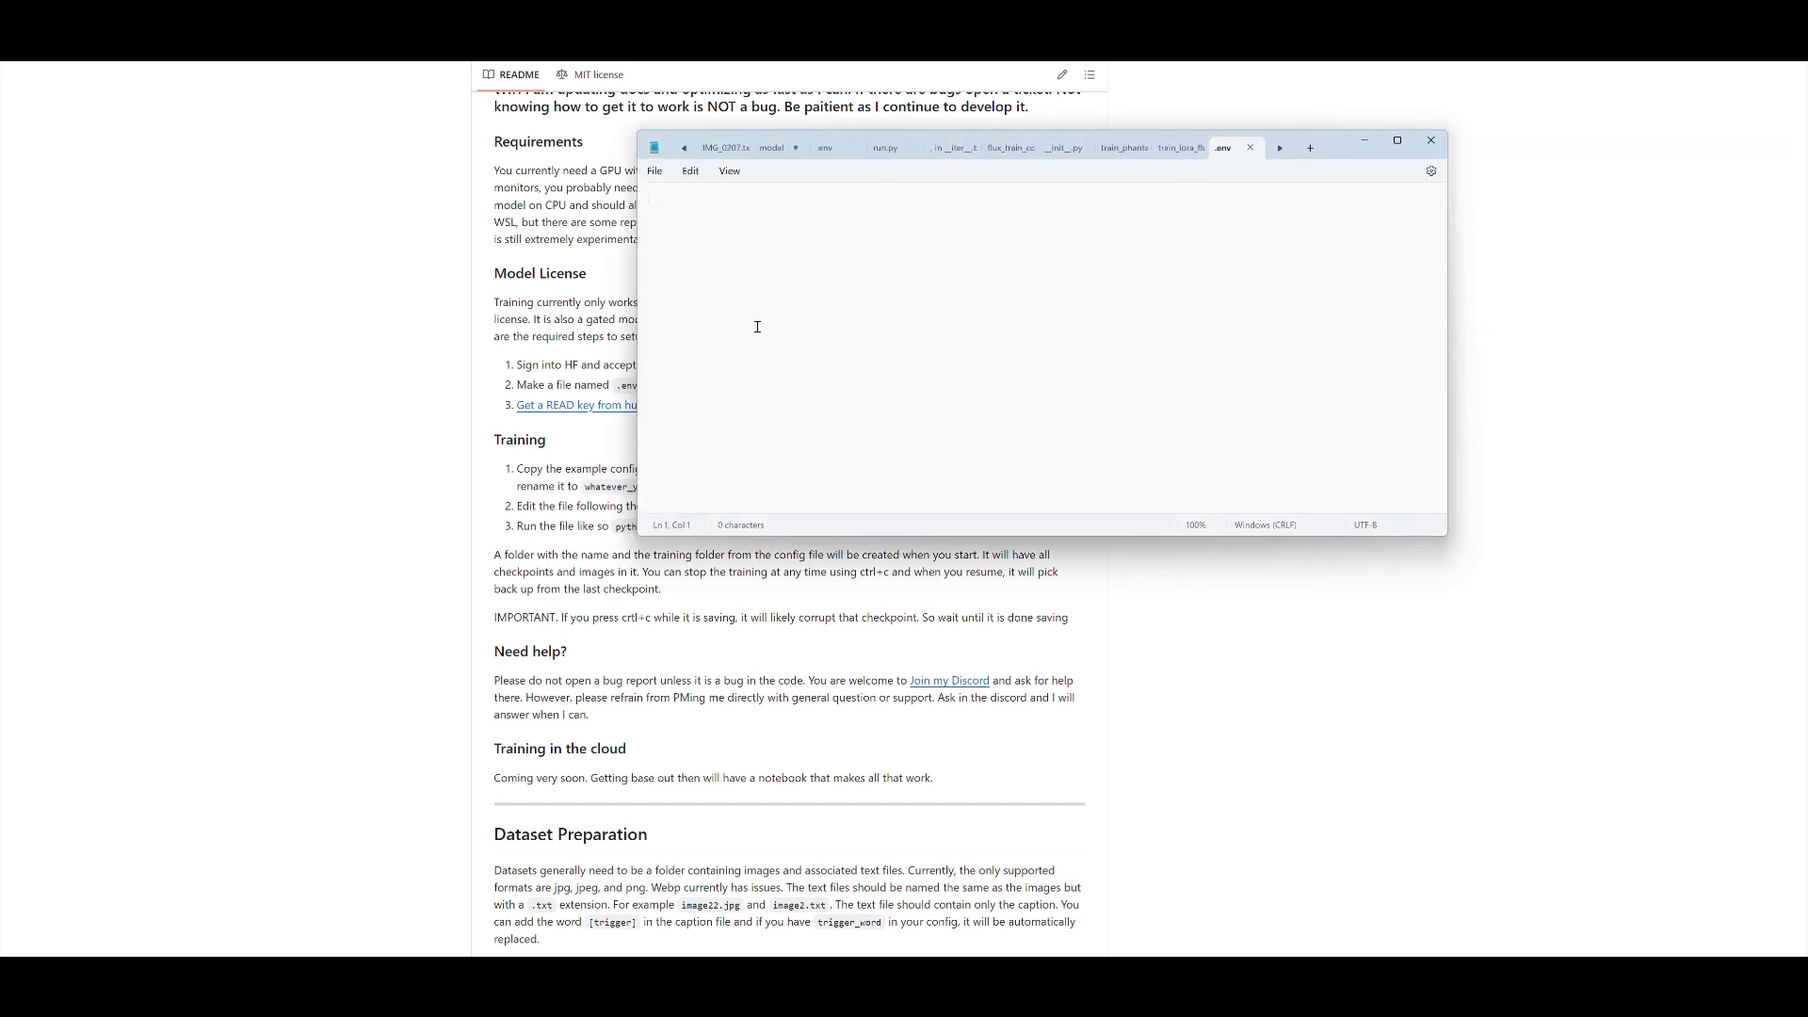
{"action": "type", "text": "HF_TOKEN=your_key_here"}
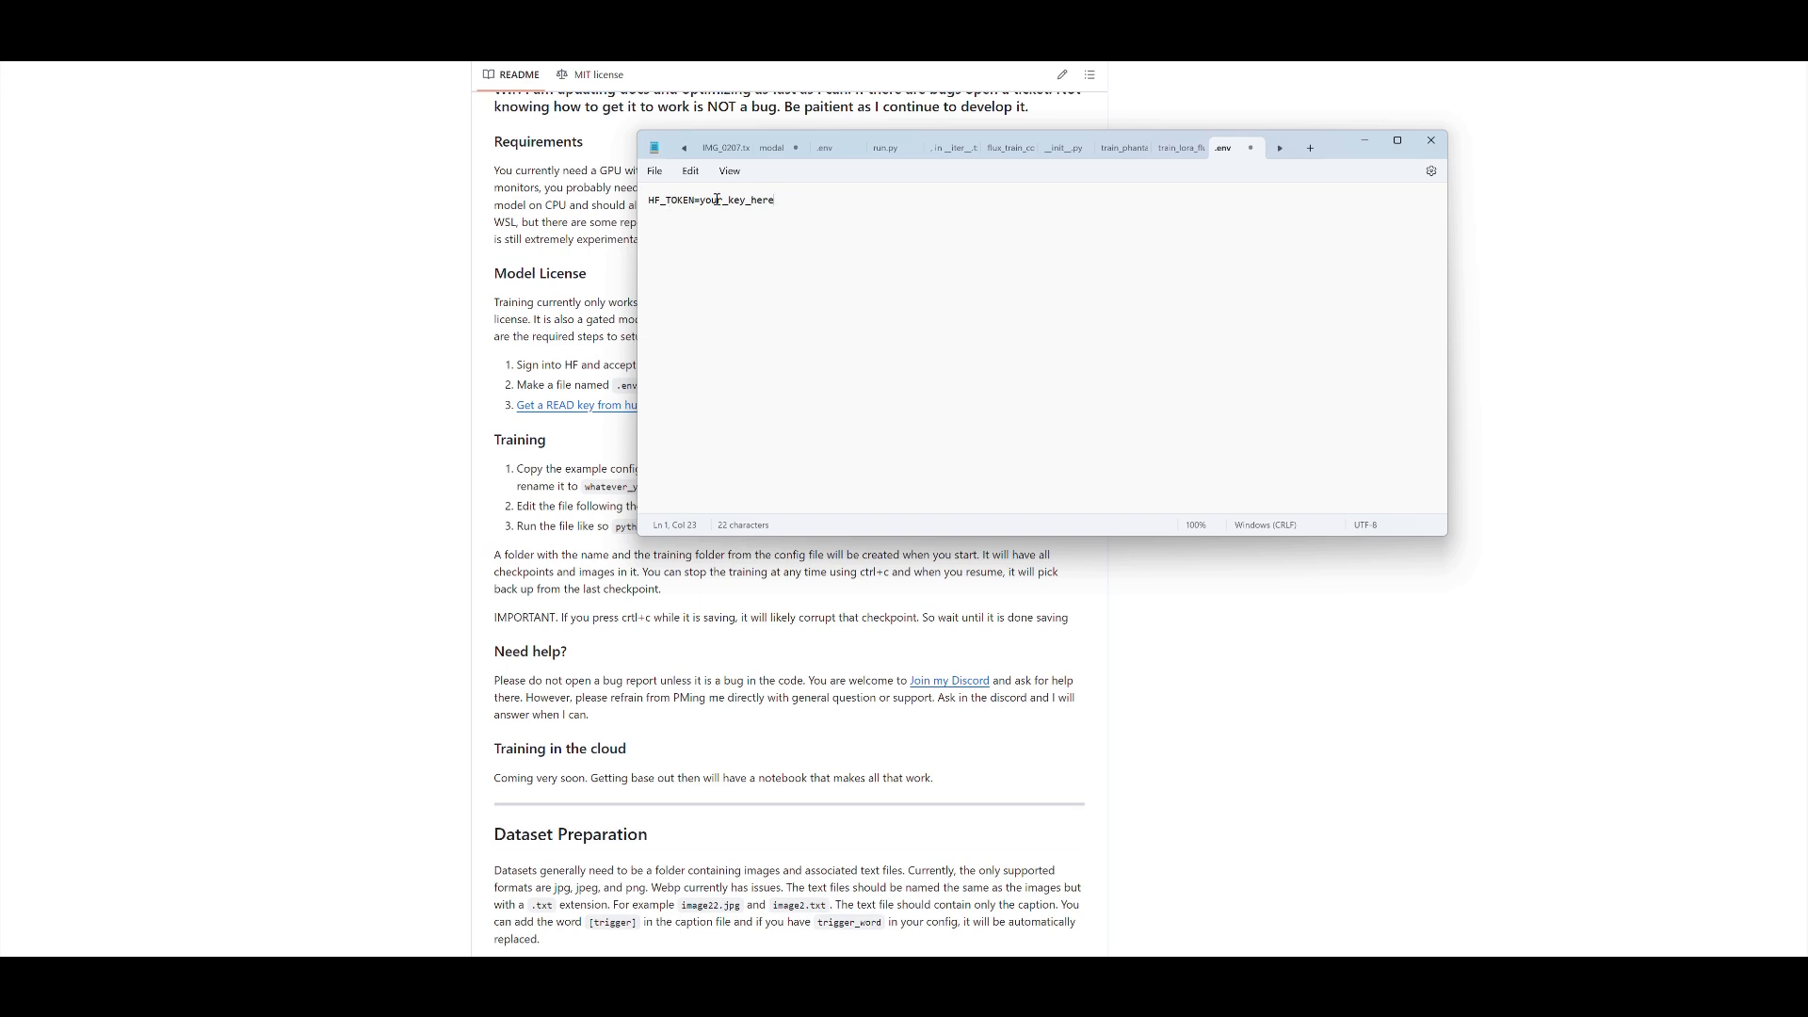
{"action": "double_click", "coordinate": [738, 200]}
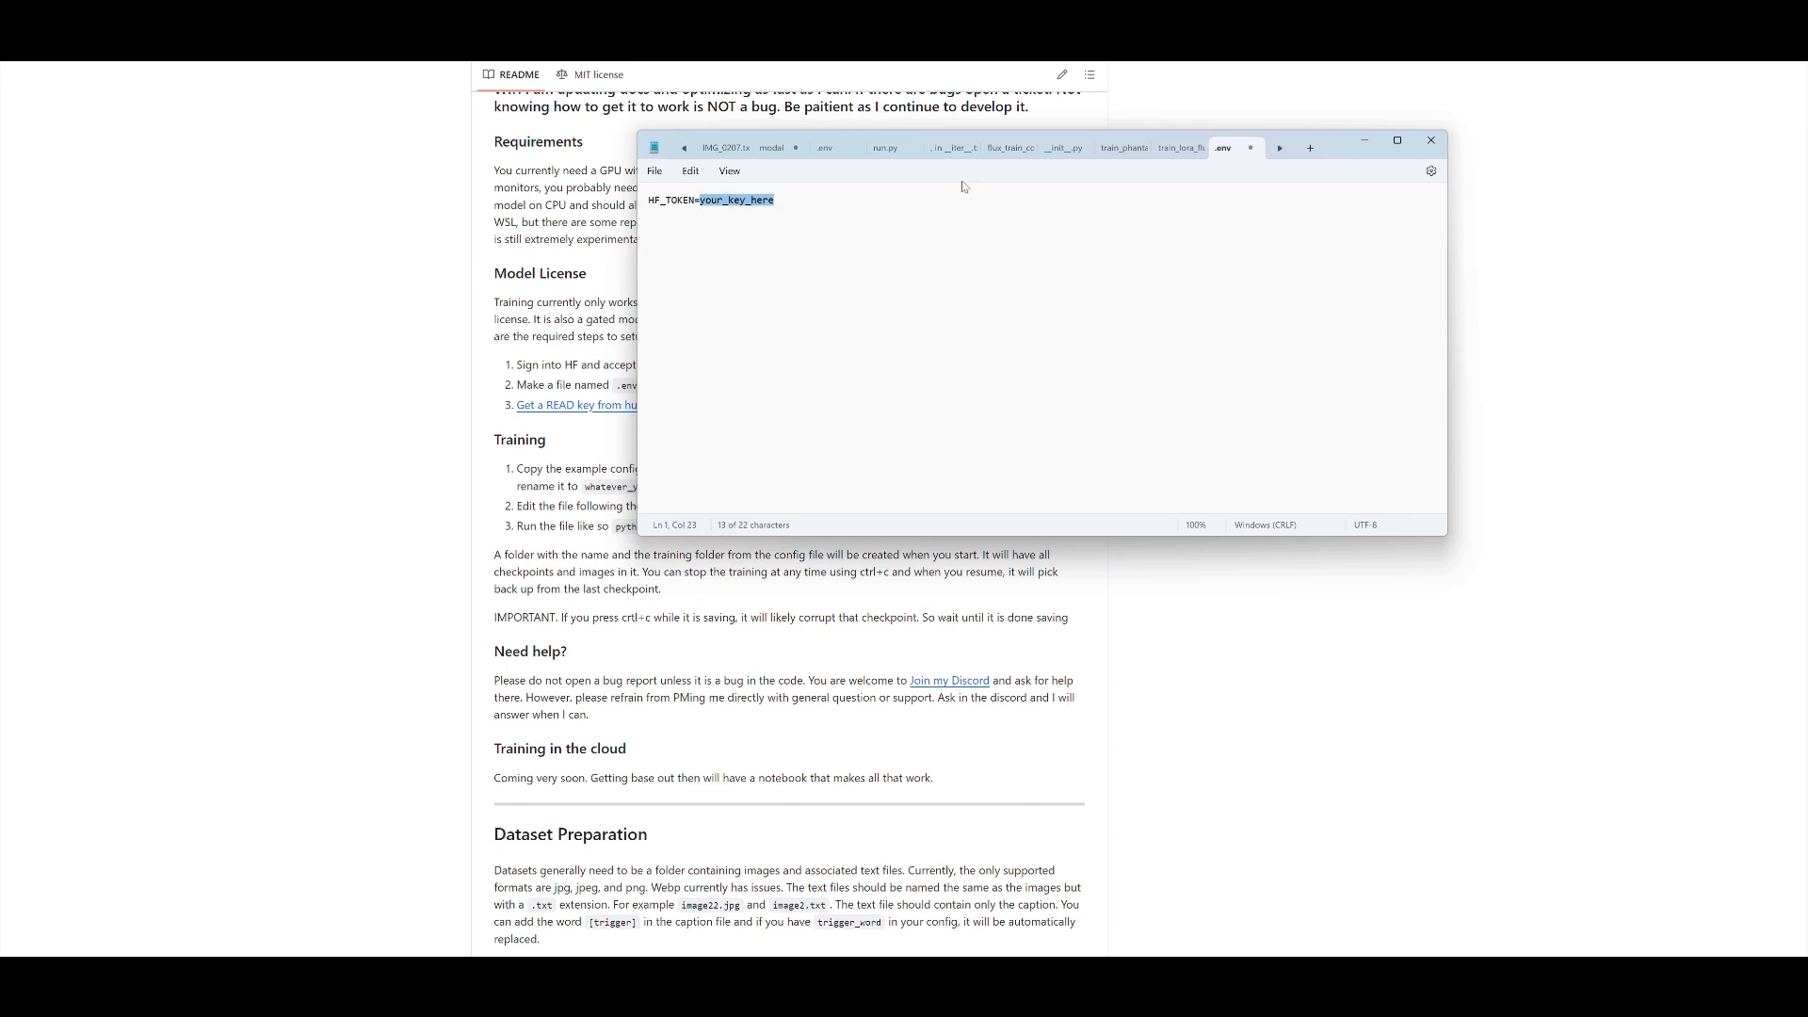
{"action": "mouse_move", "coordinate": [719, 210]}
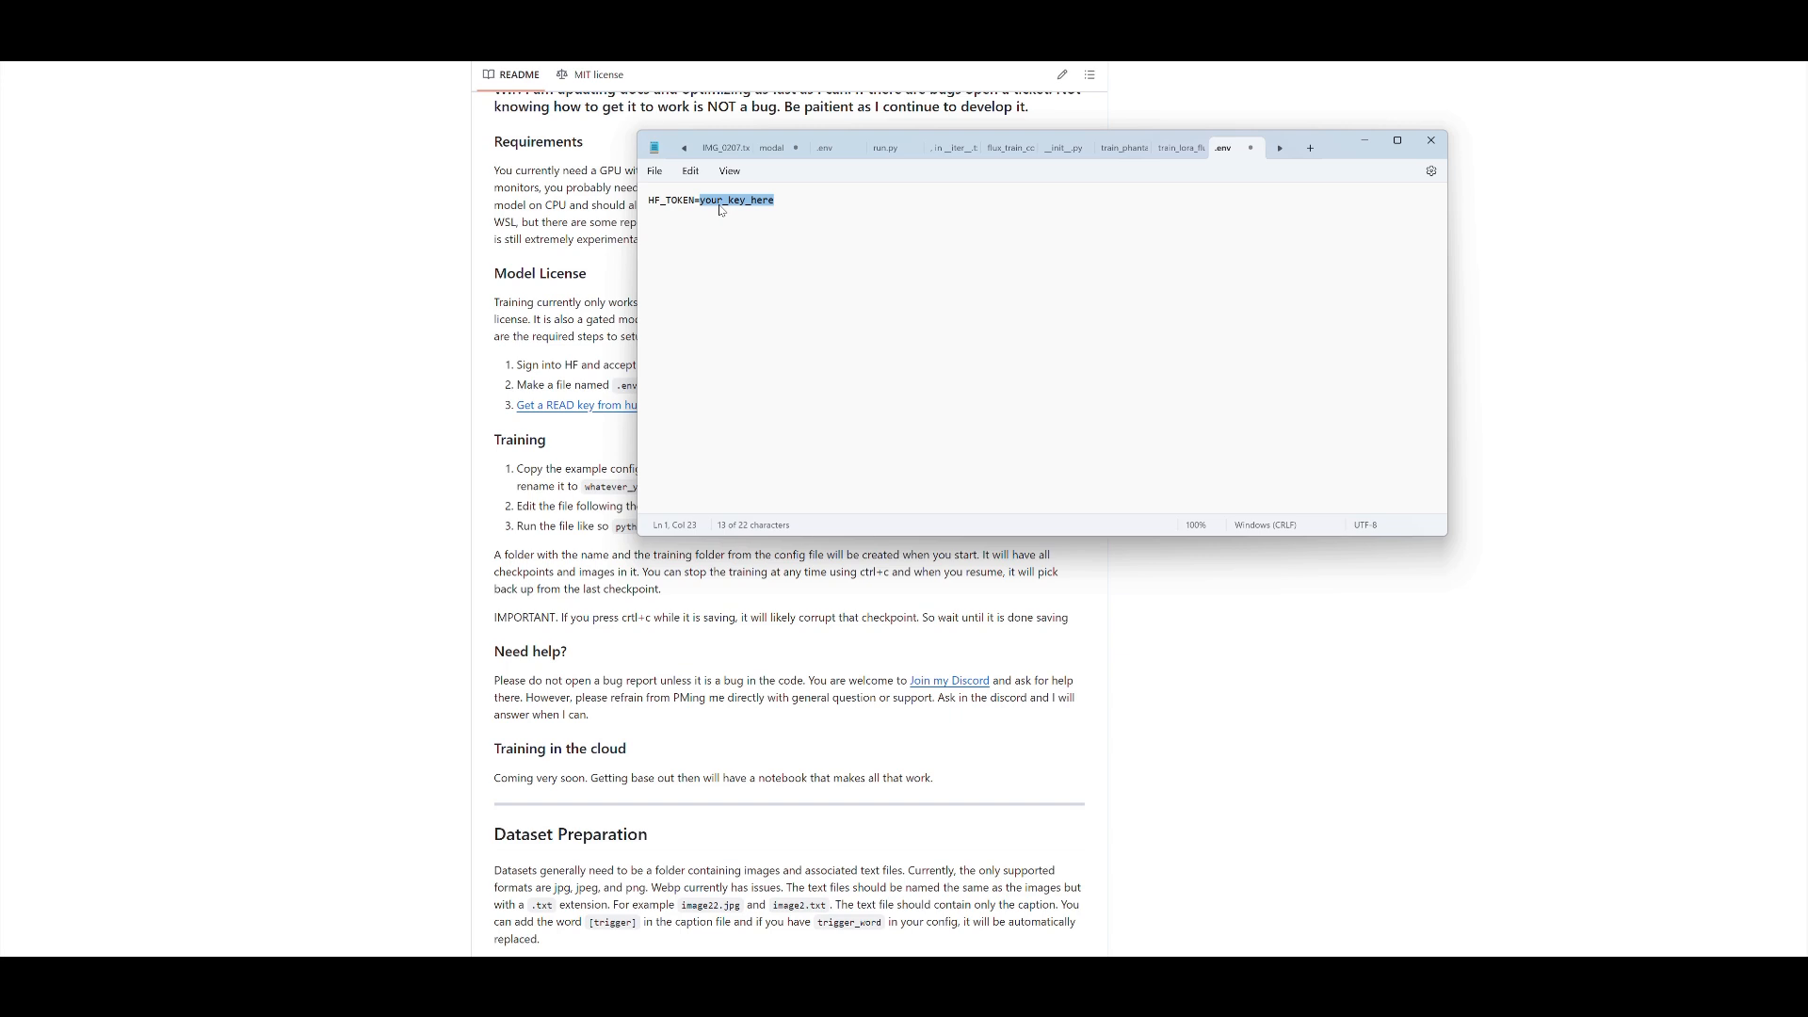
{"action": "mouse_move", "coordinate": [788, 184]}
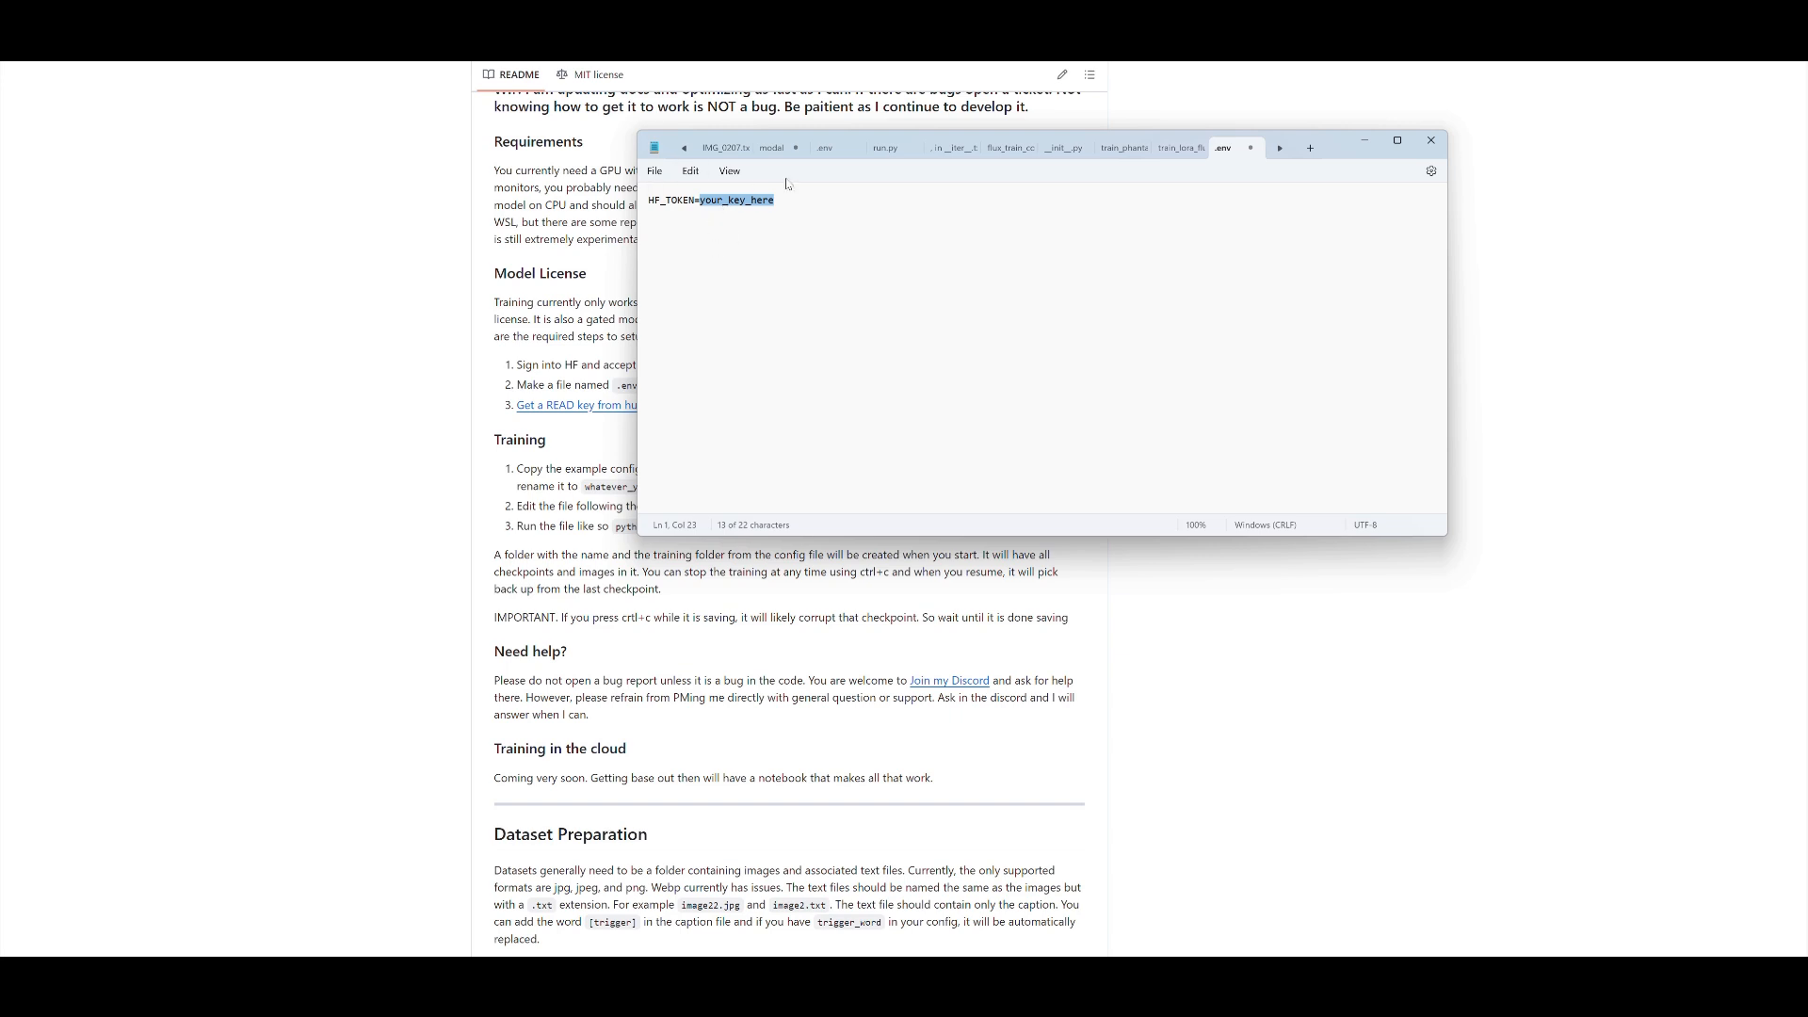
{"action": "mouse_move", "coordinate": [714, 295]}
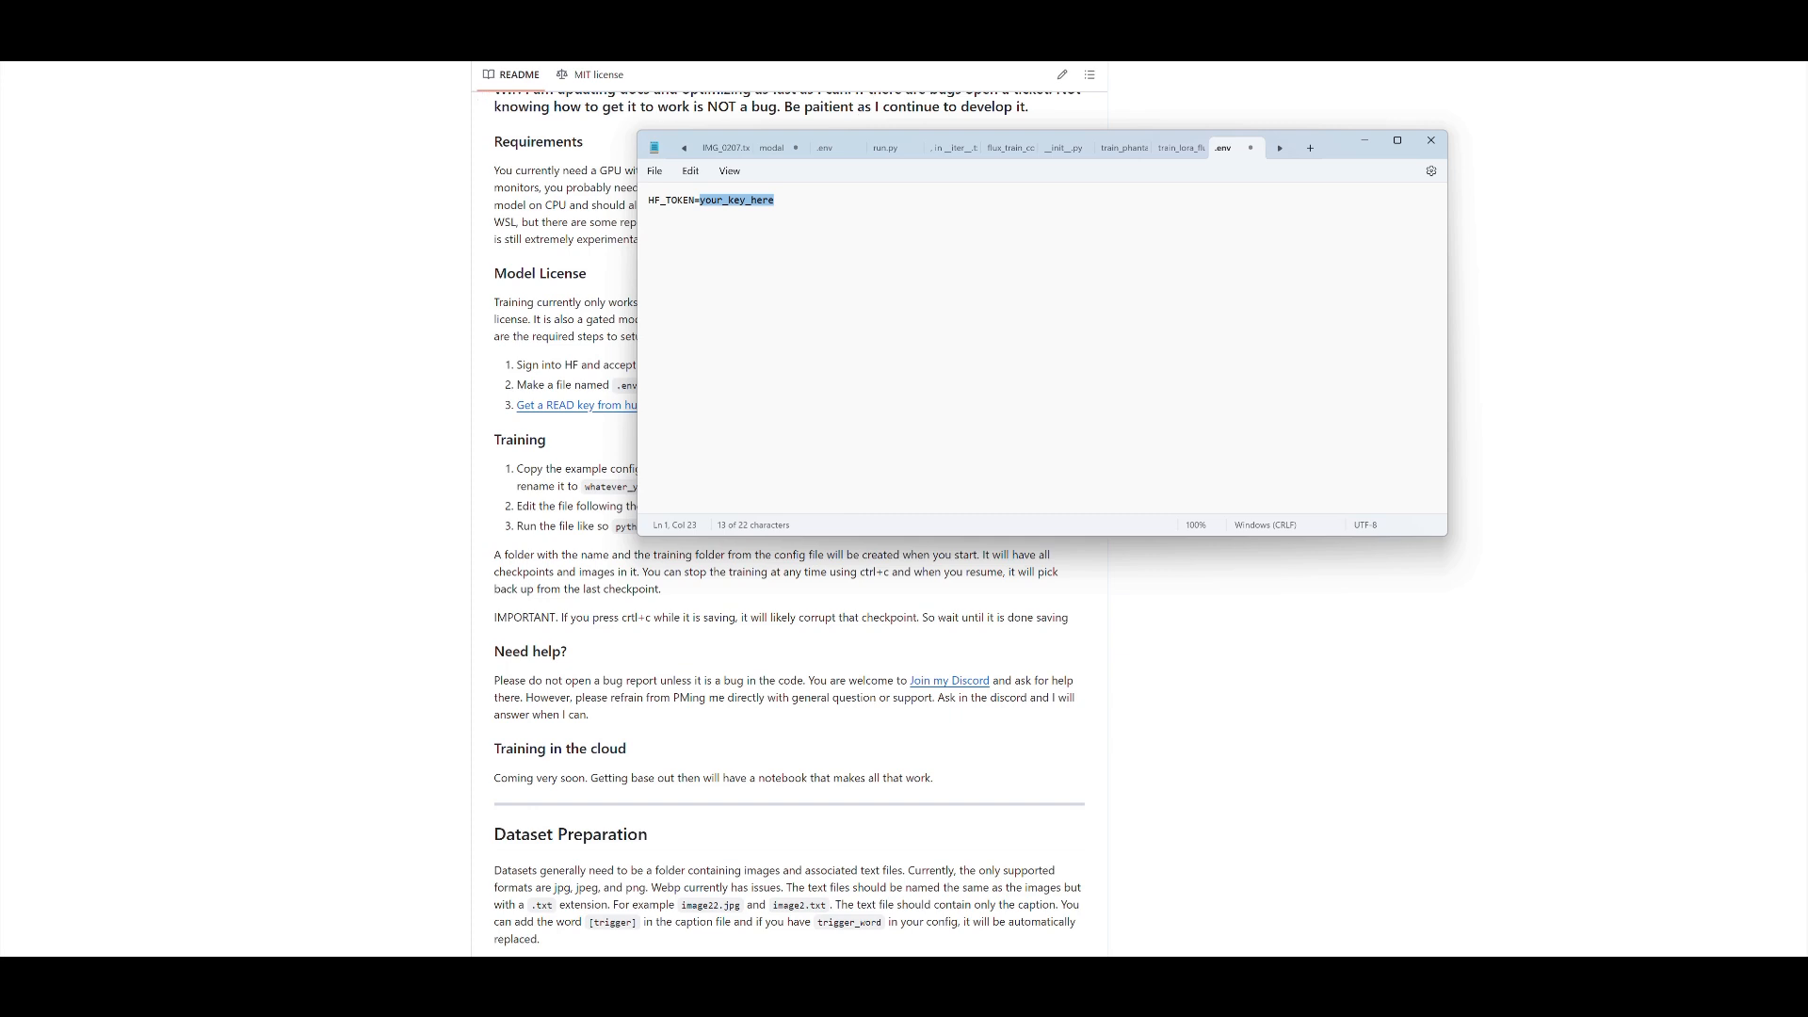
{"action": "left_click", "coordinate": [1431, 139]}
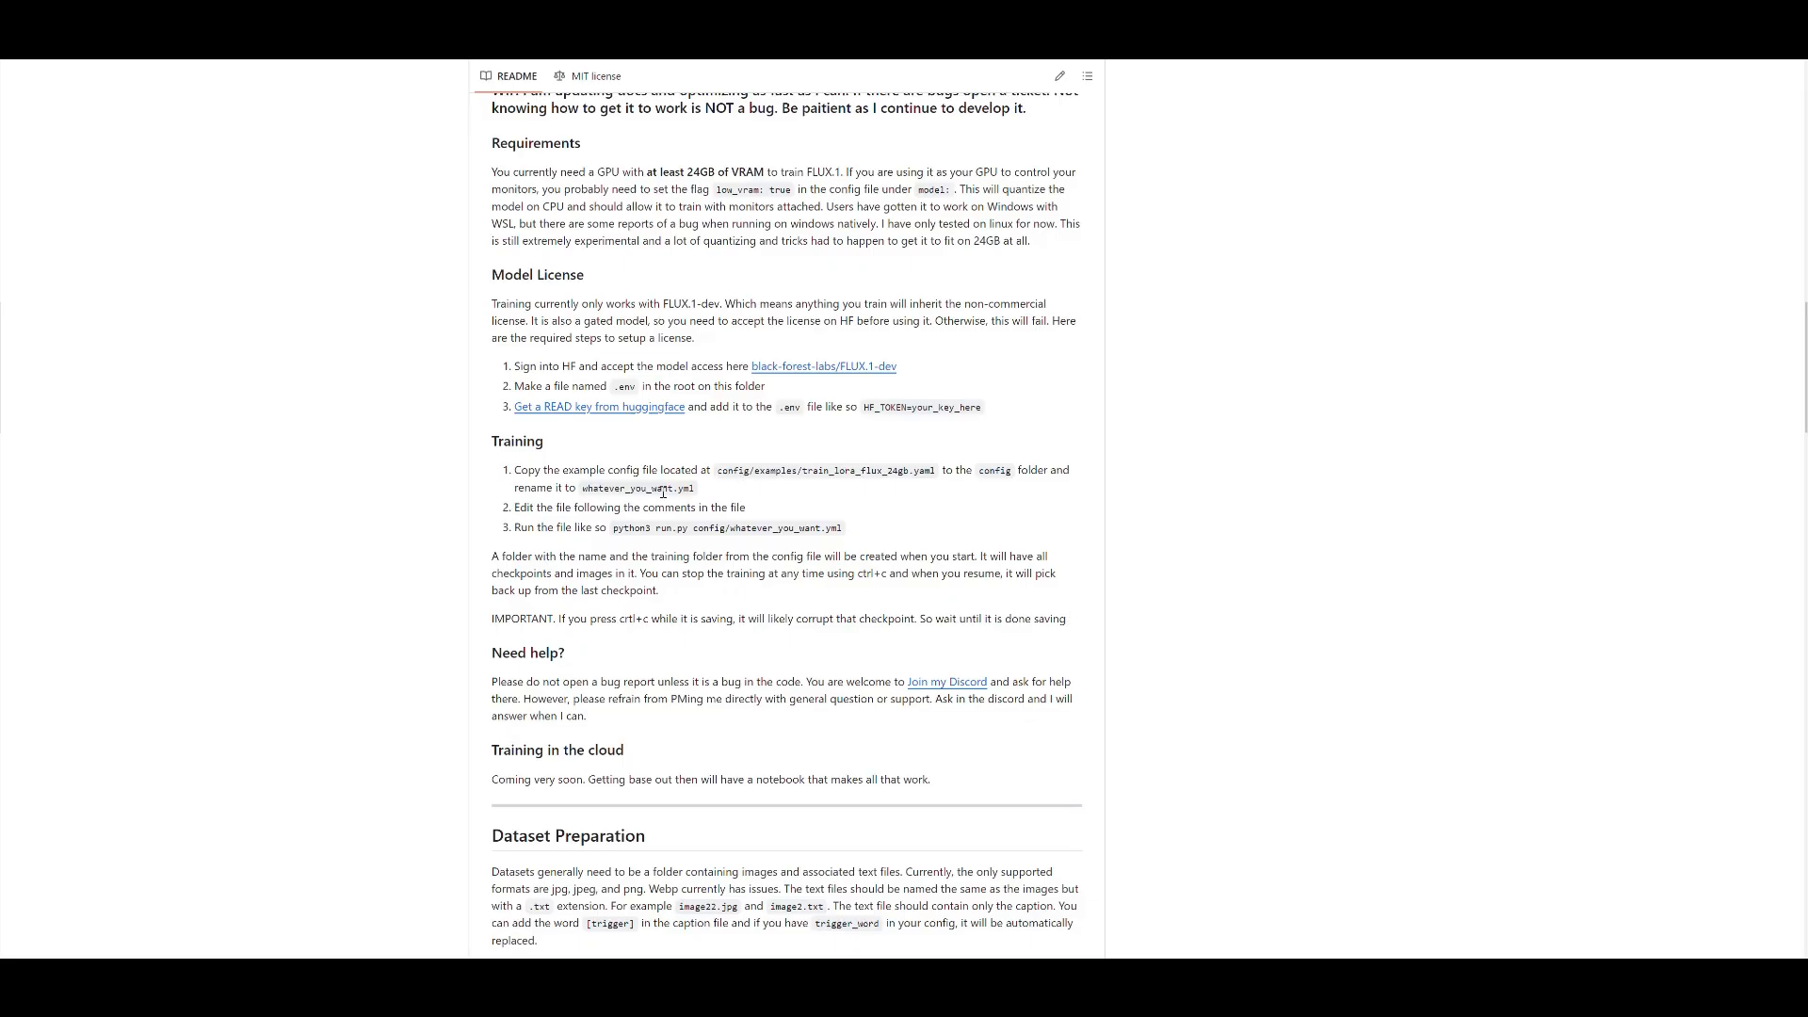
{"action": "mouse_move", "coordinate": [657, 520]}
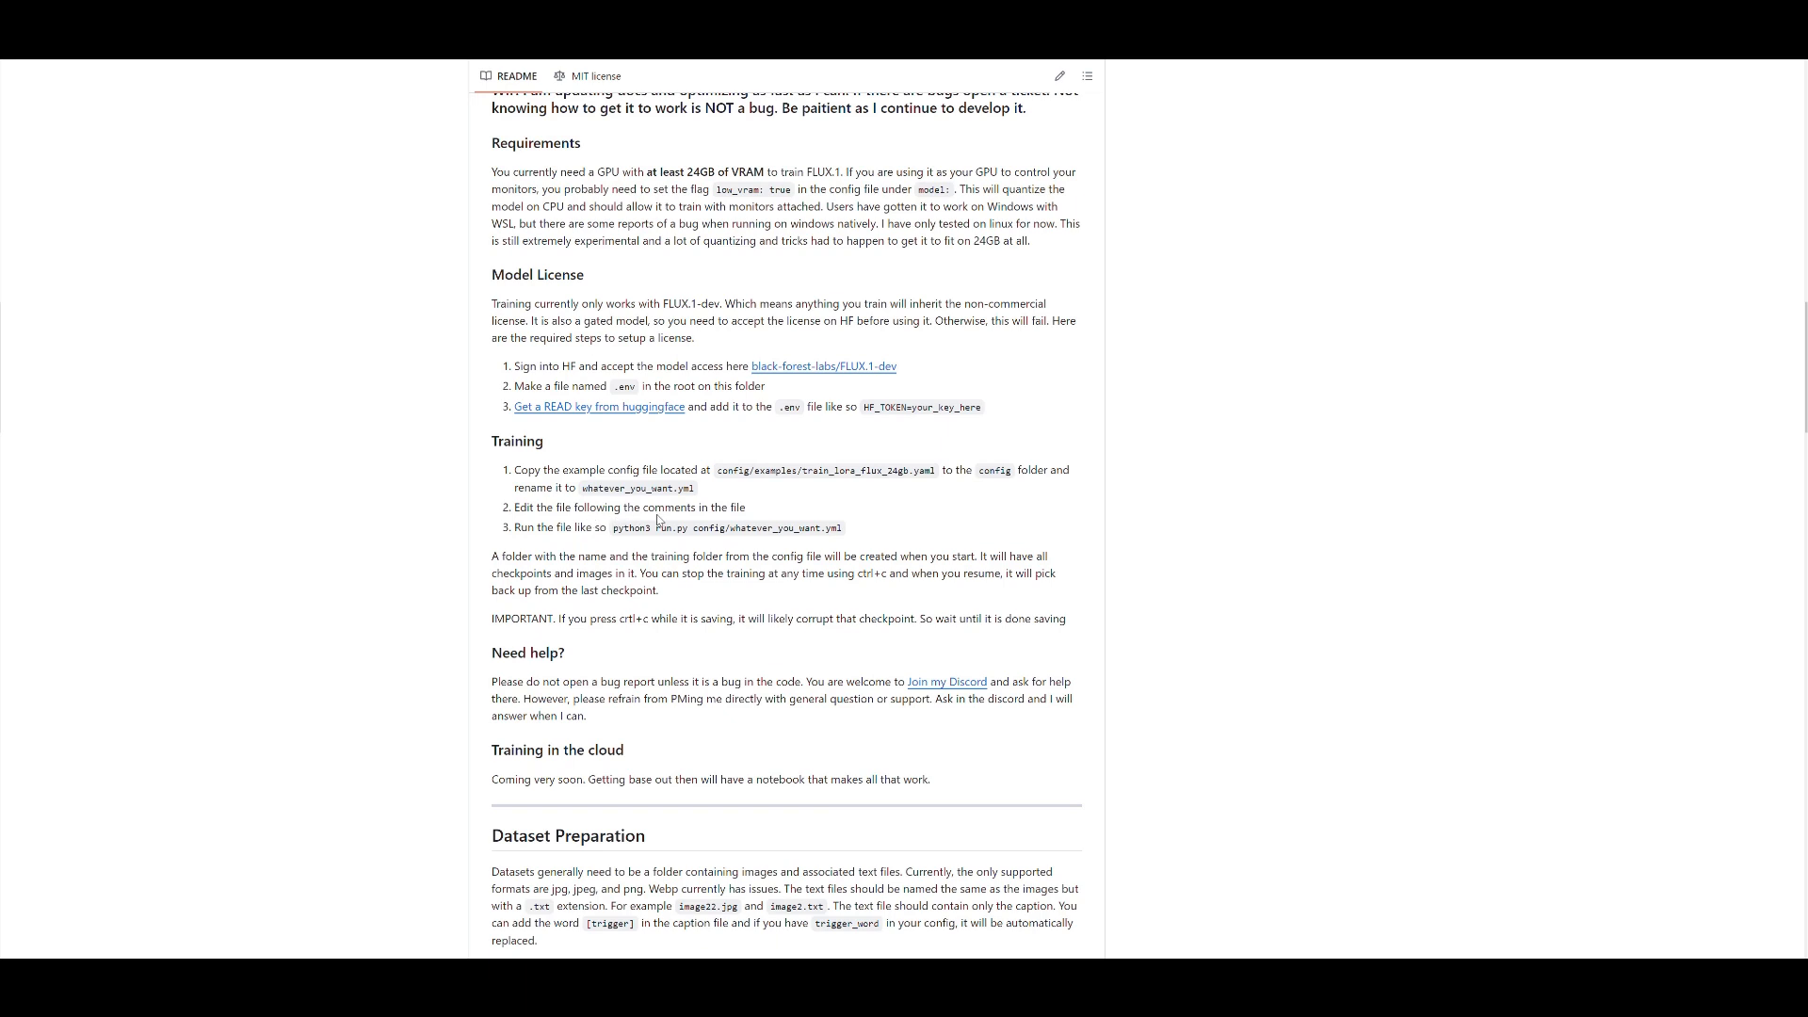
{"action": "mouse_move", "coordinate": [1221, 902]}
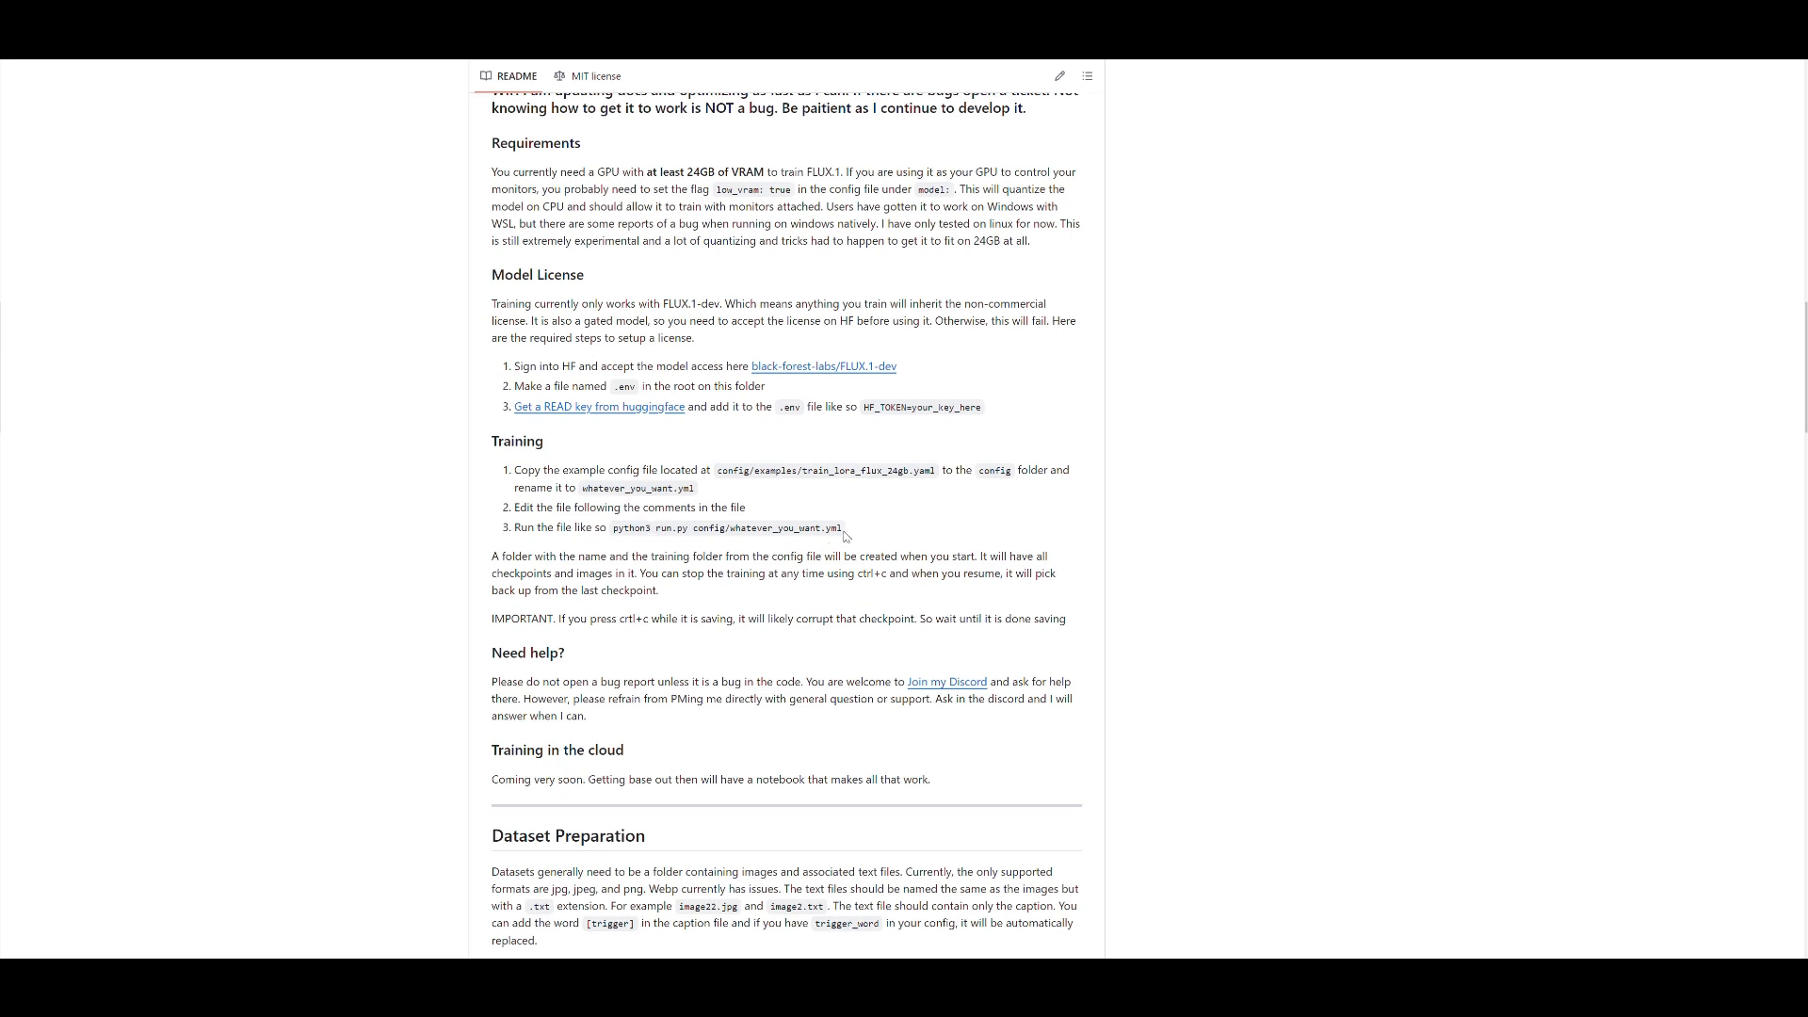
{"action": "double_click", "coordinate": [725, 528]}
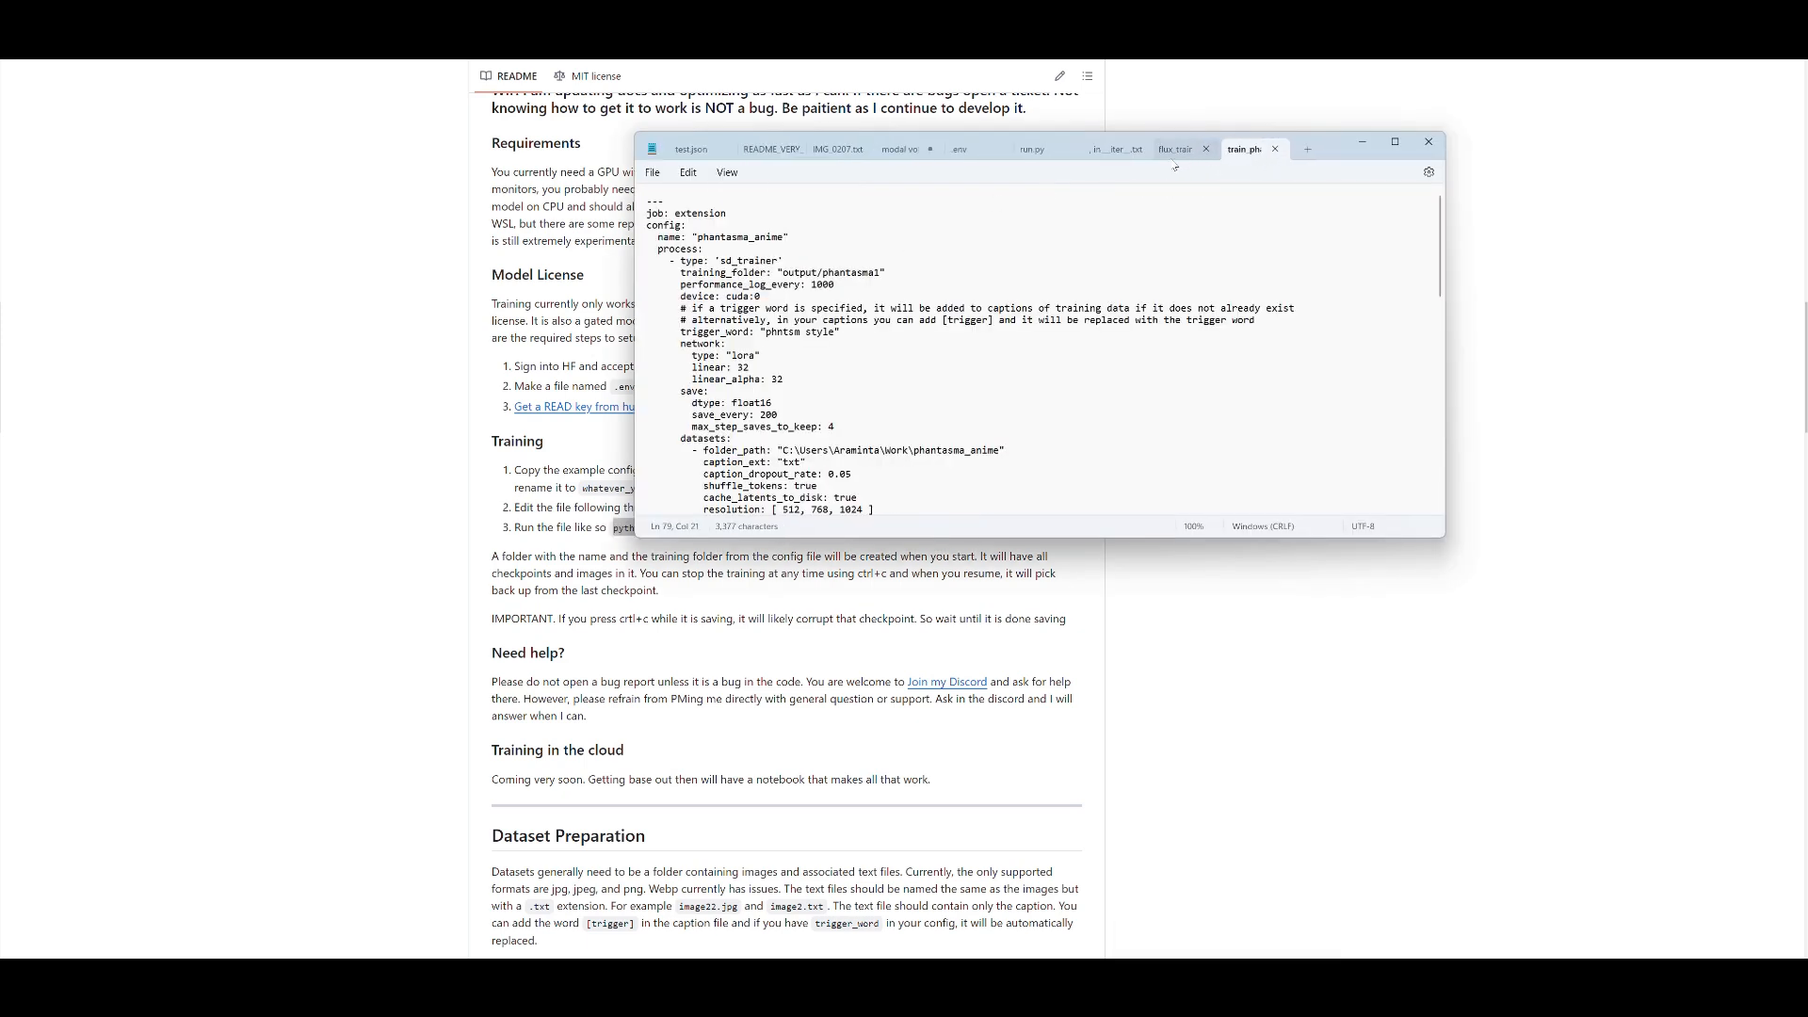
Close unneeded notes without saving and complete the command with config/train_phantasma_anime.yaml.
{"action": "left_click", "coordinate": [1205, 148]}
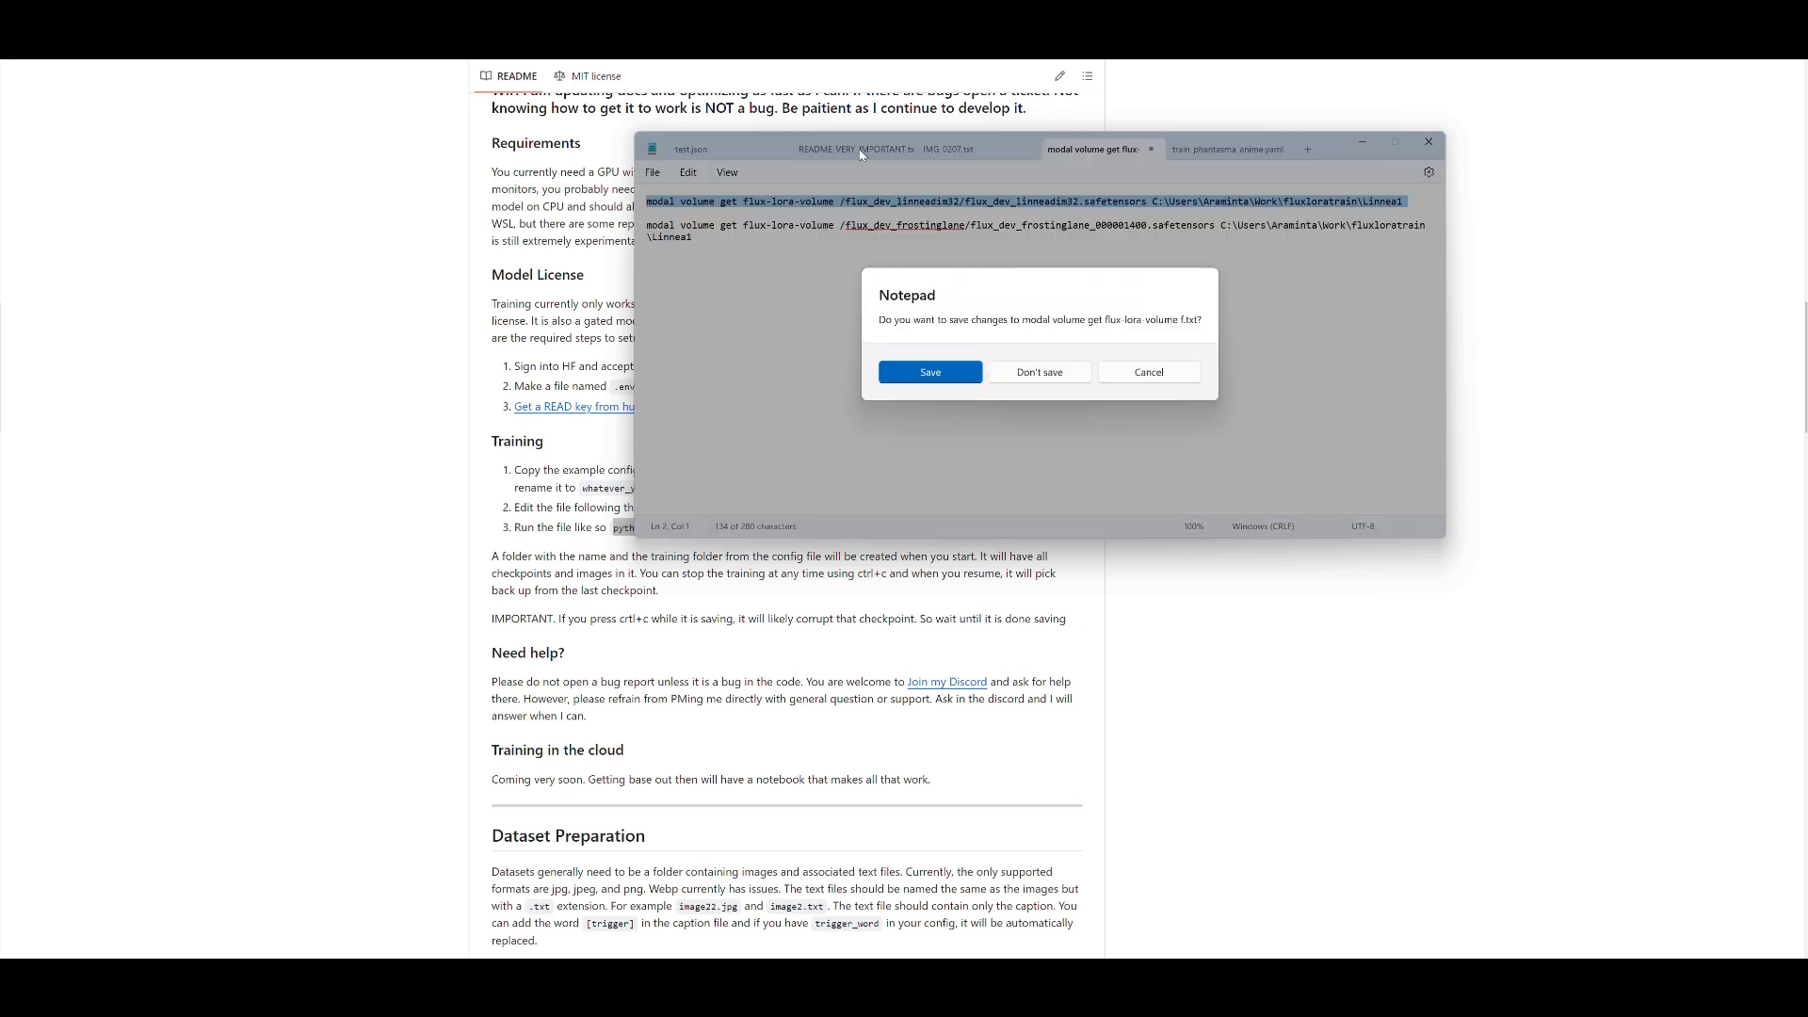
{"action": "left_click", "coordinate": [1037, 371]}
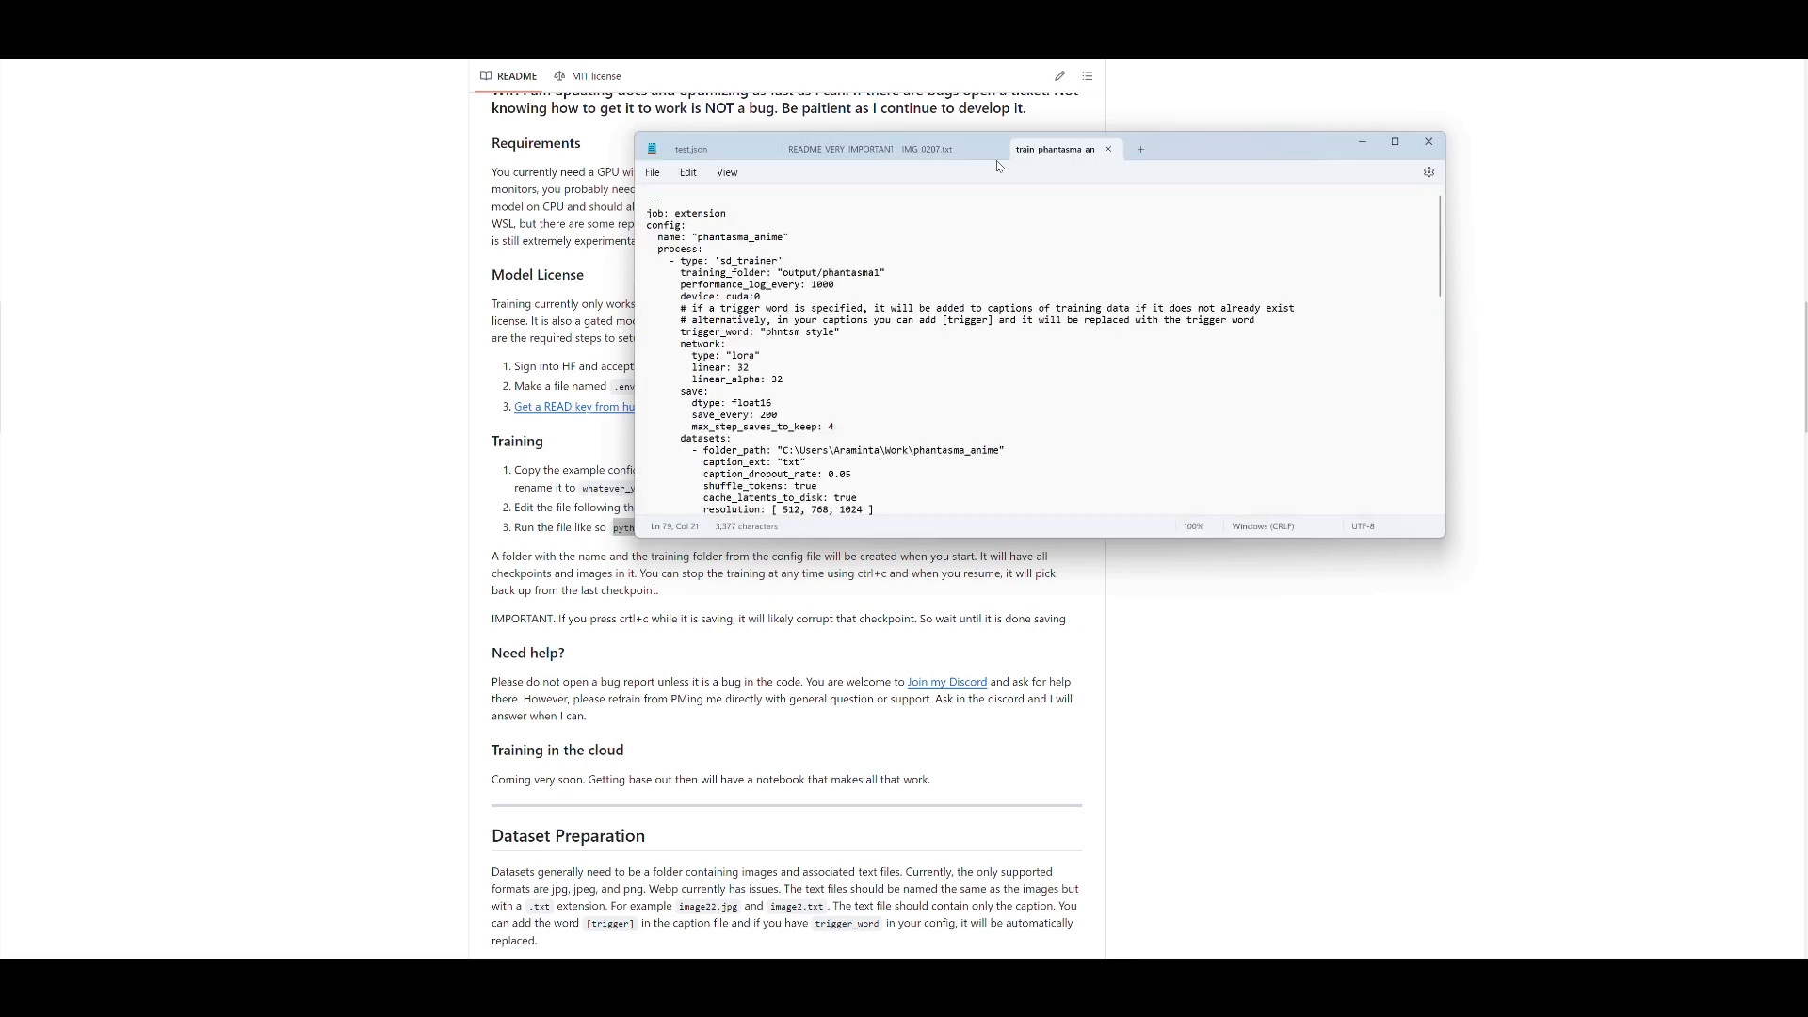
{"action": "mouse_move", "coordinate": [1061, 148]}
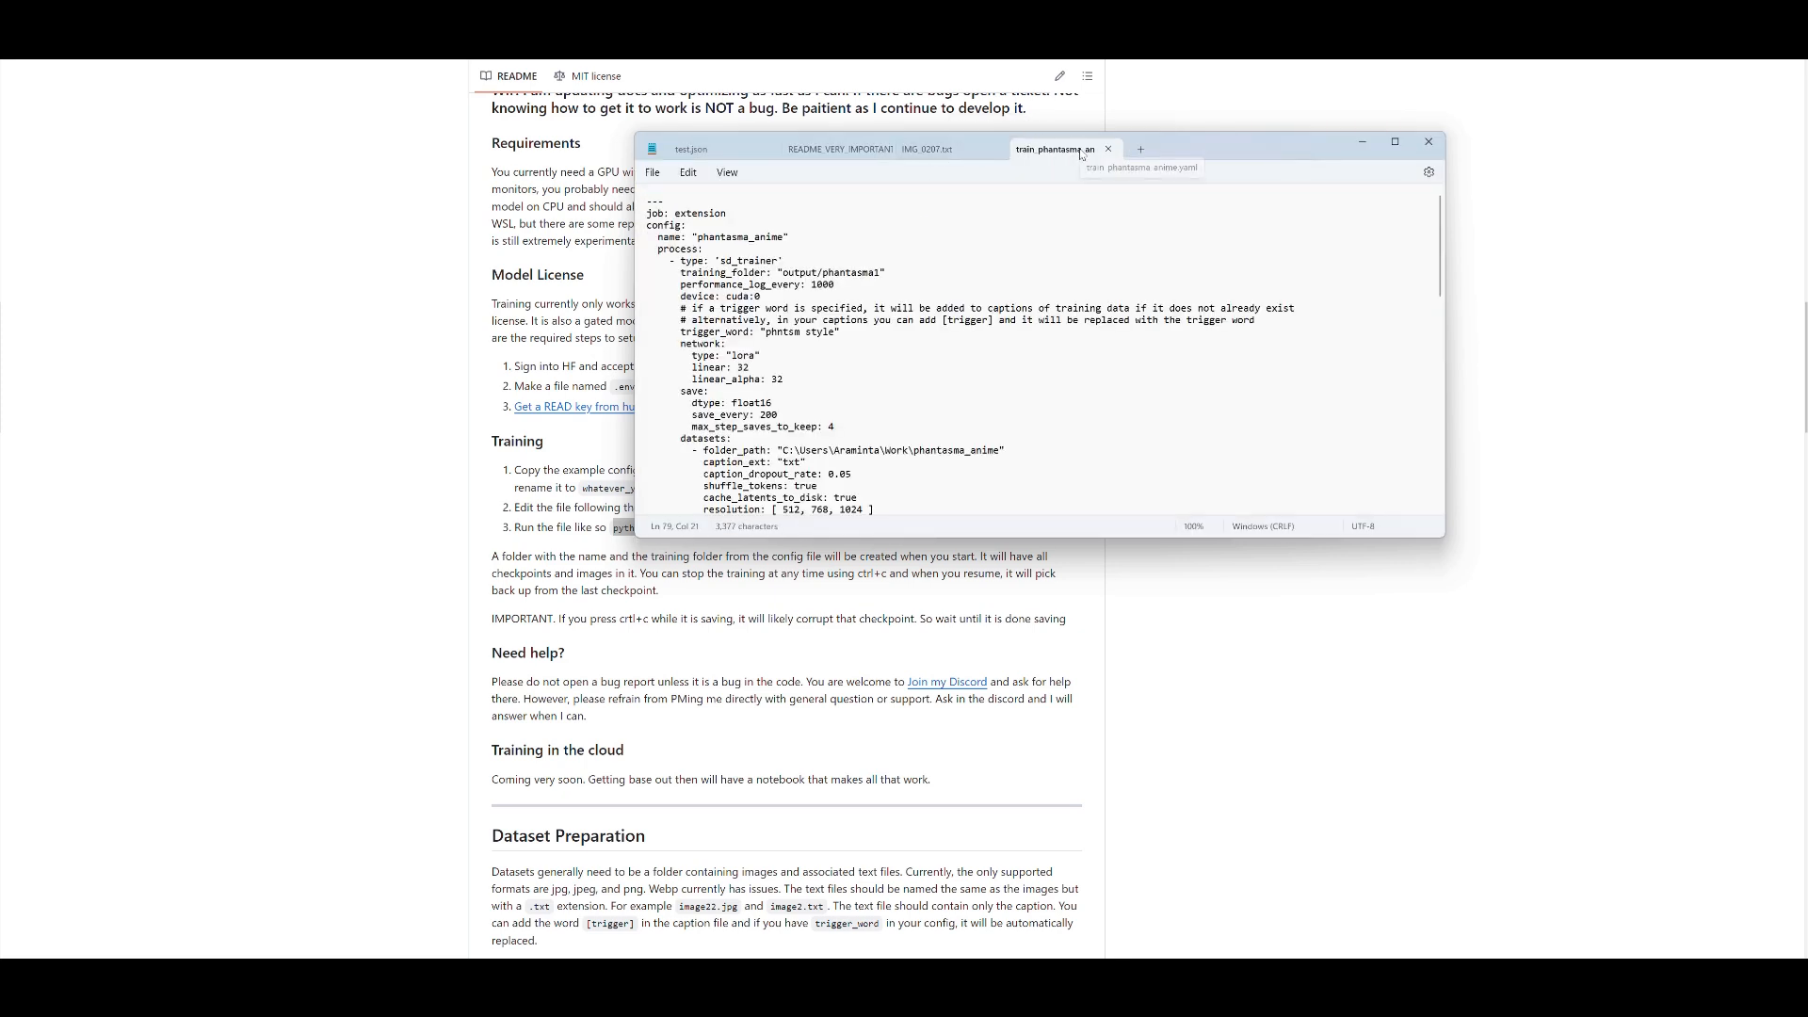
{"action": "mouse_move", "coordinate": [1059, 150]}
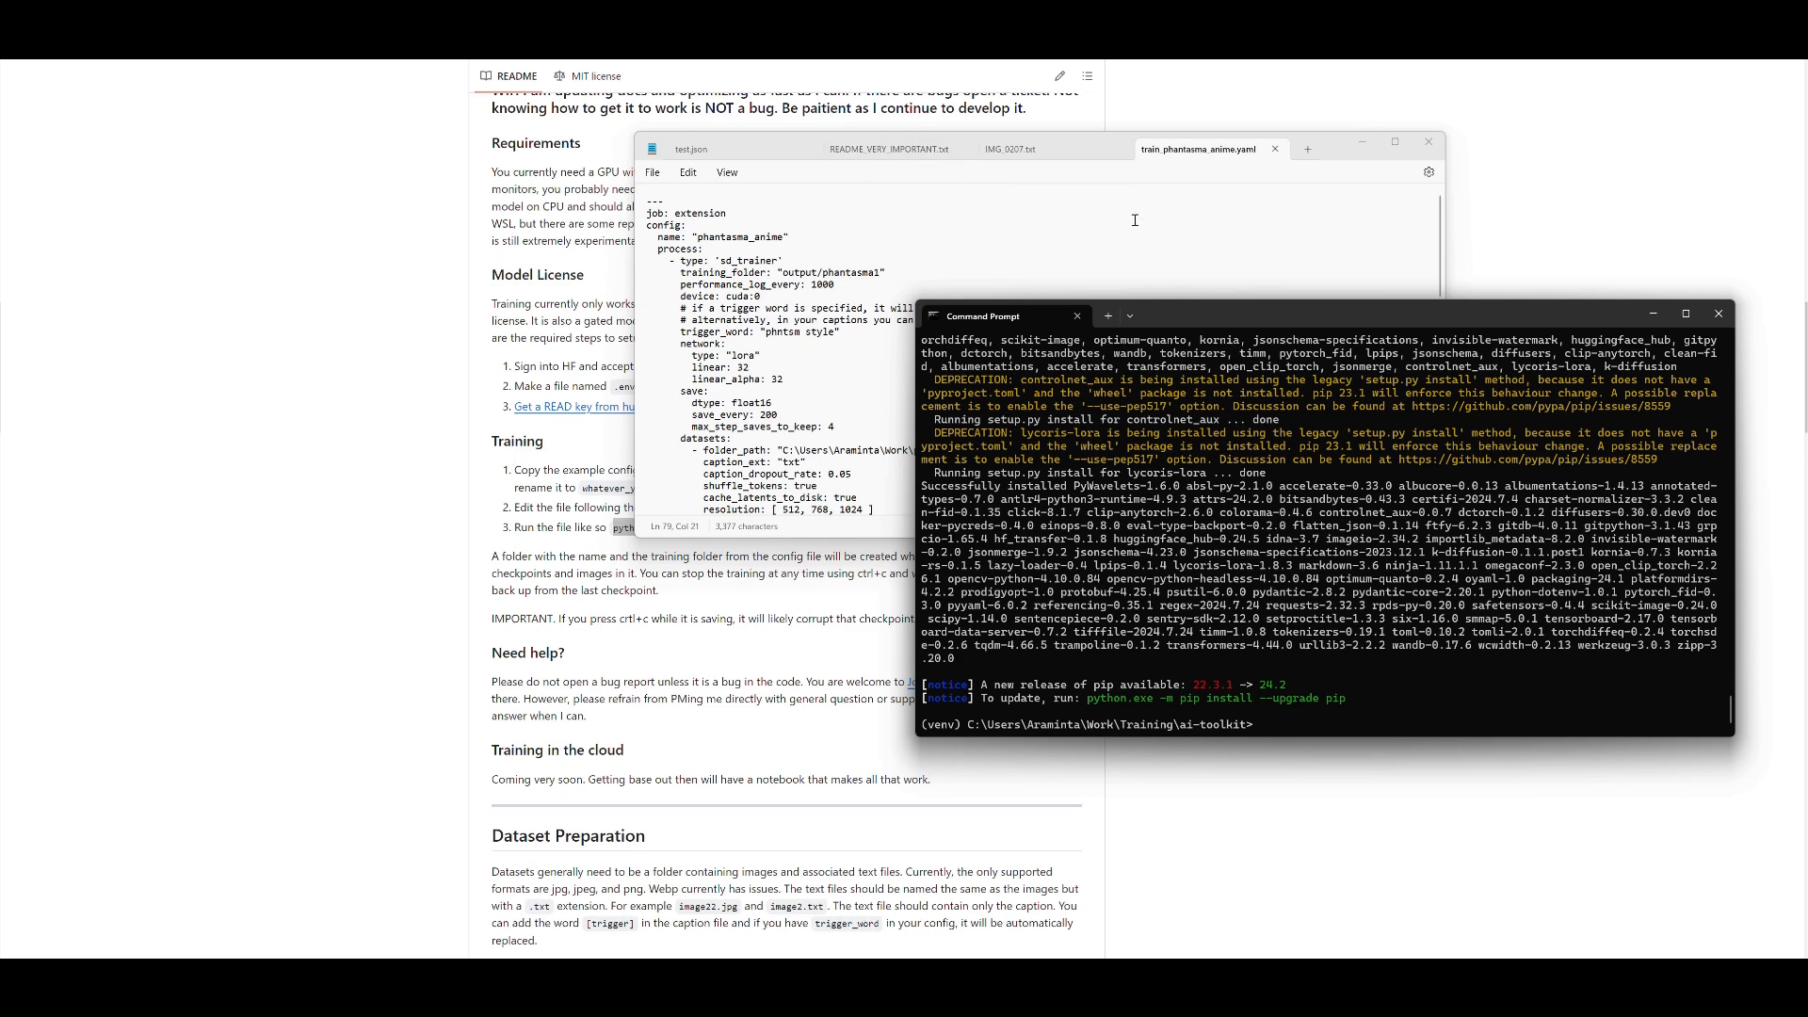
{"action": "left_click", "coordinate": [1306, 148]}
{"action": "type", "text": "python run.py config/train_phan.yaml"}
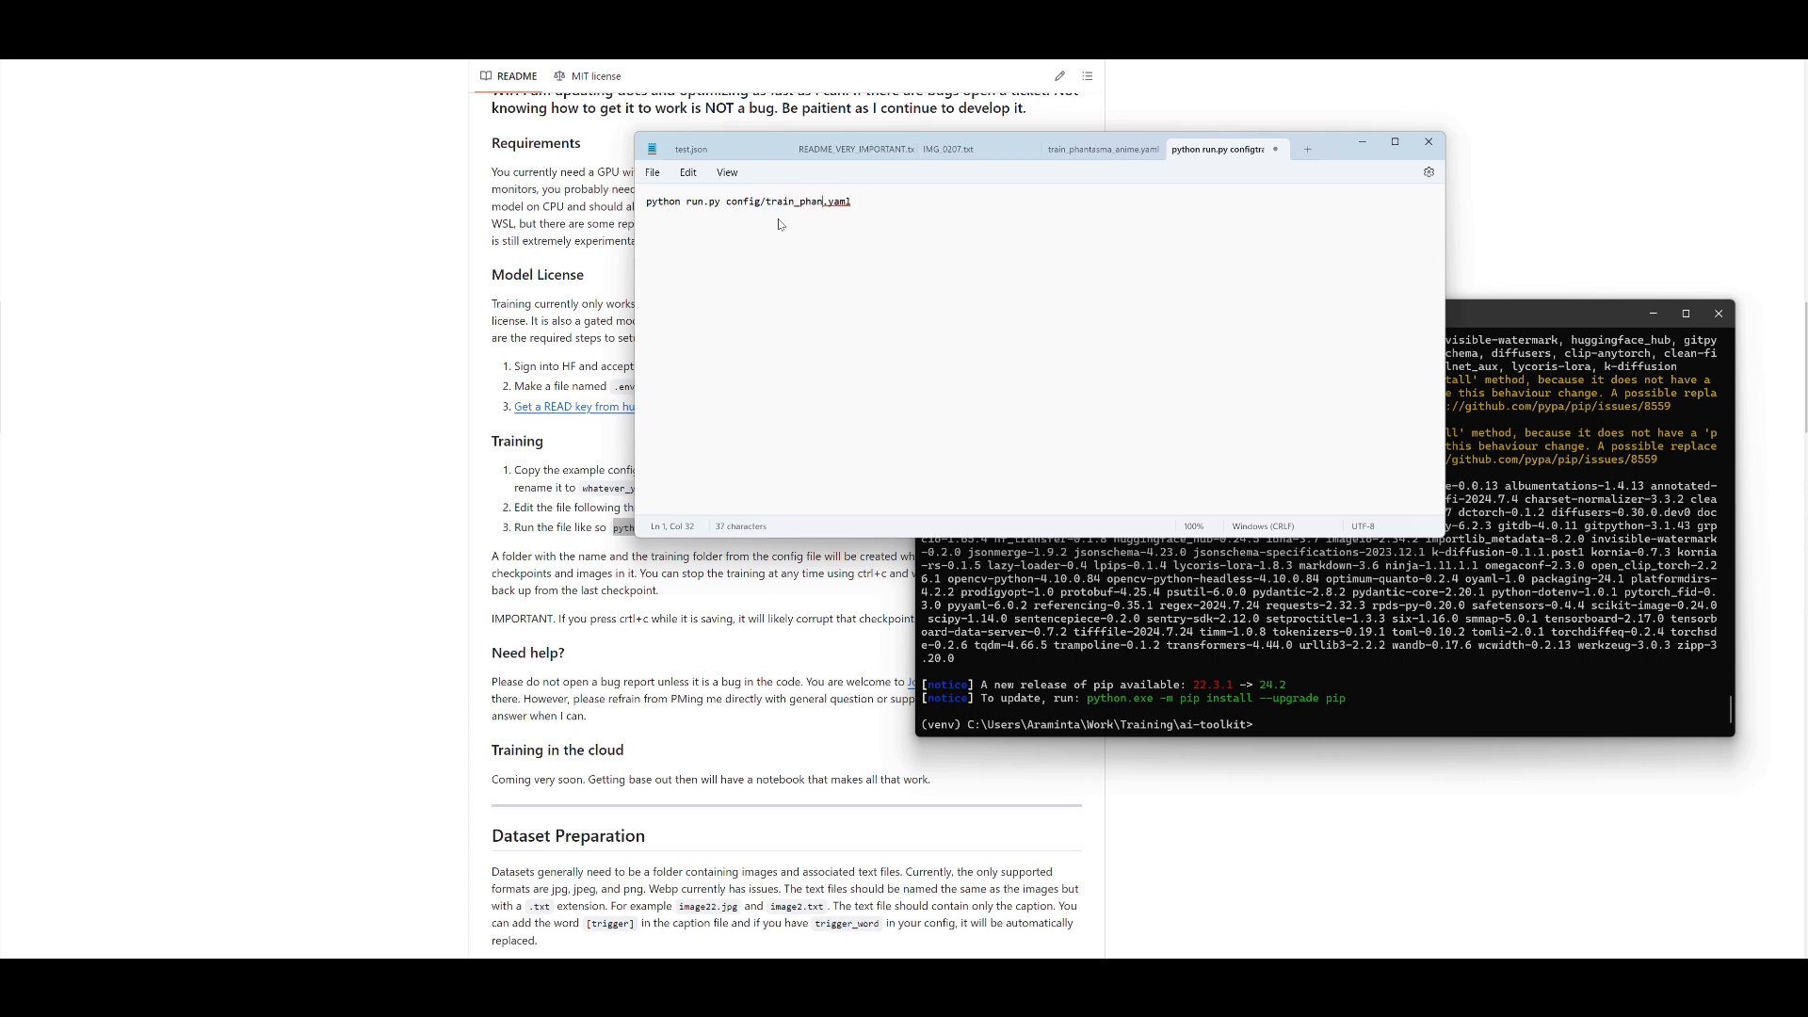
{"action": "type", "text": "tasma"}
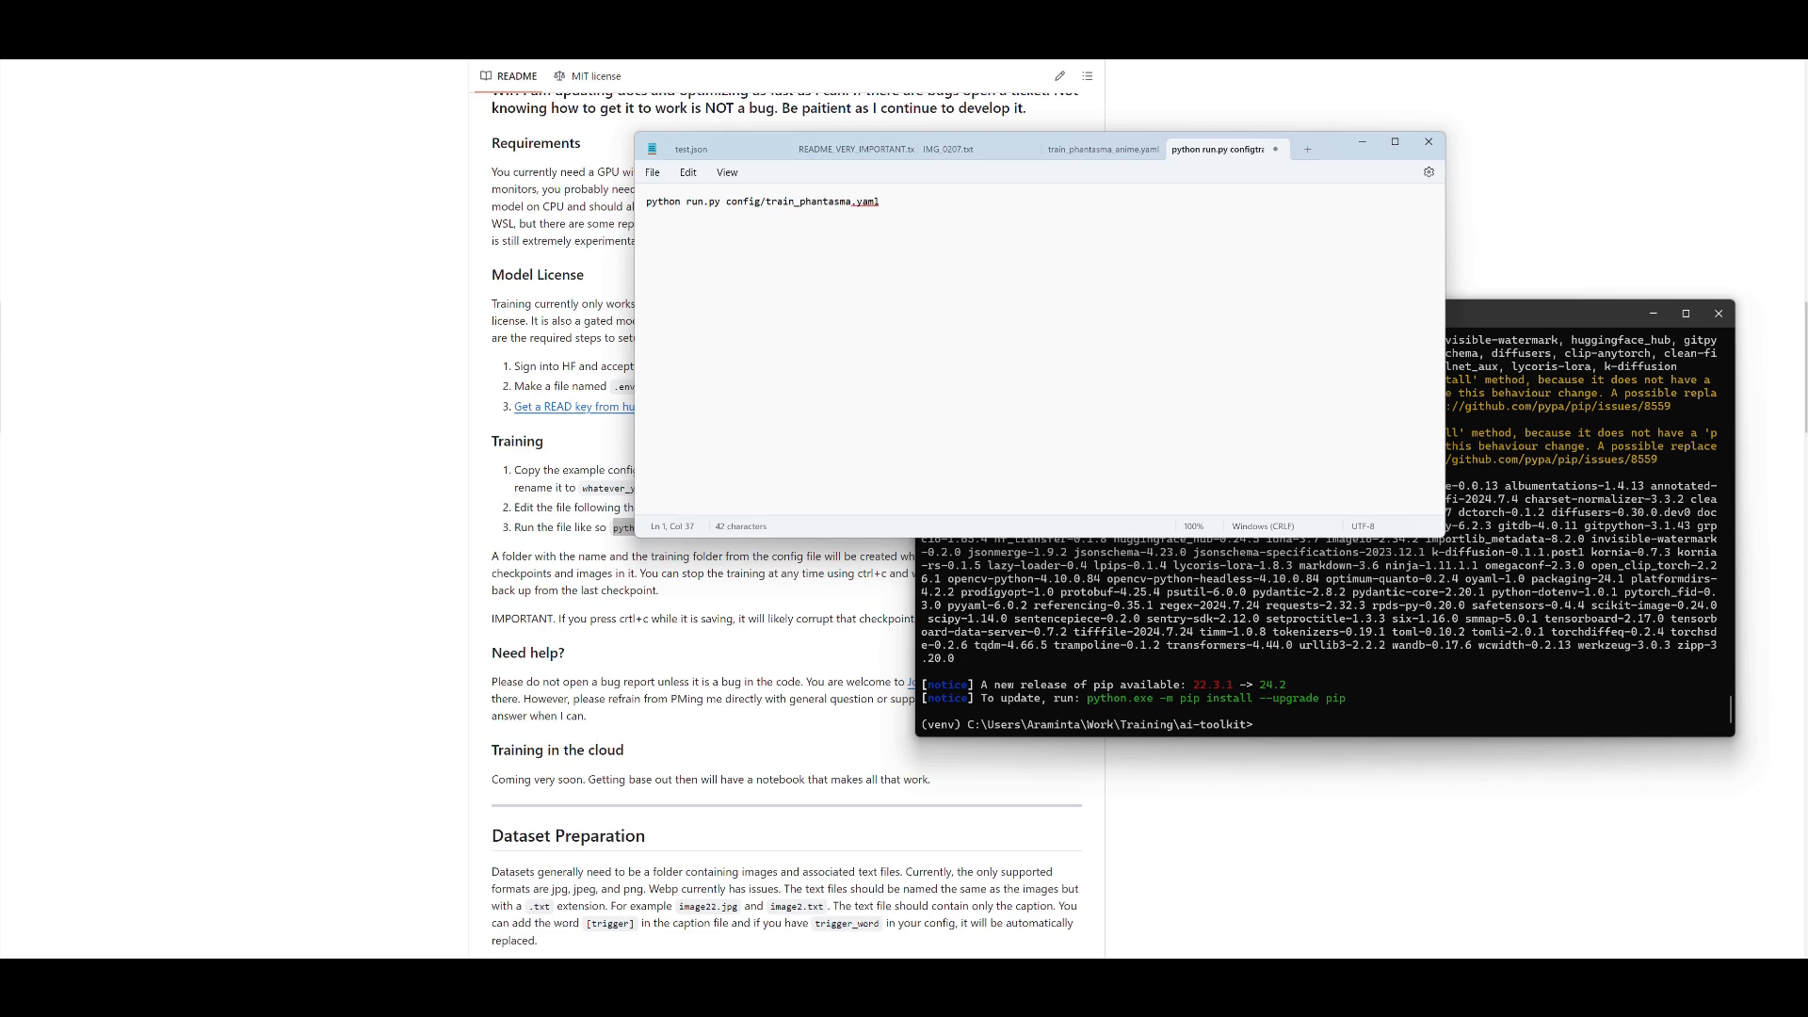
{"action": "type", "text": "_anime"}
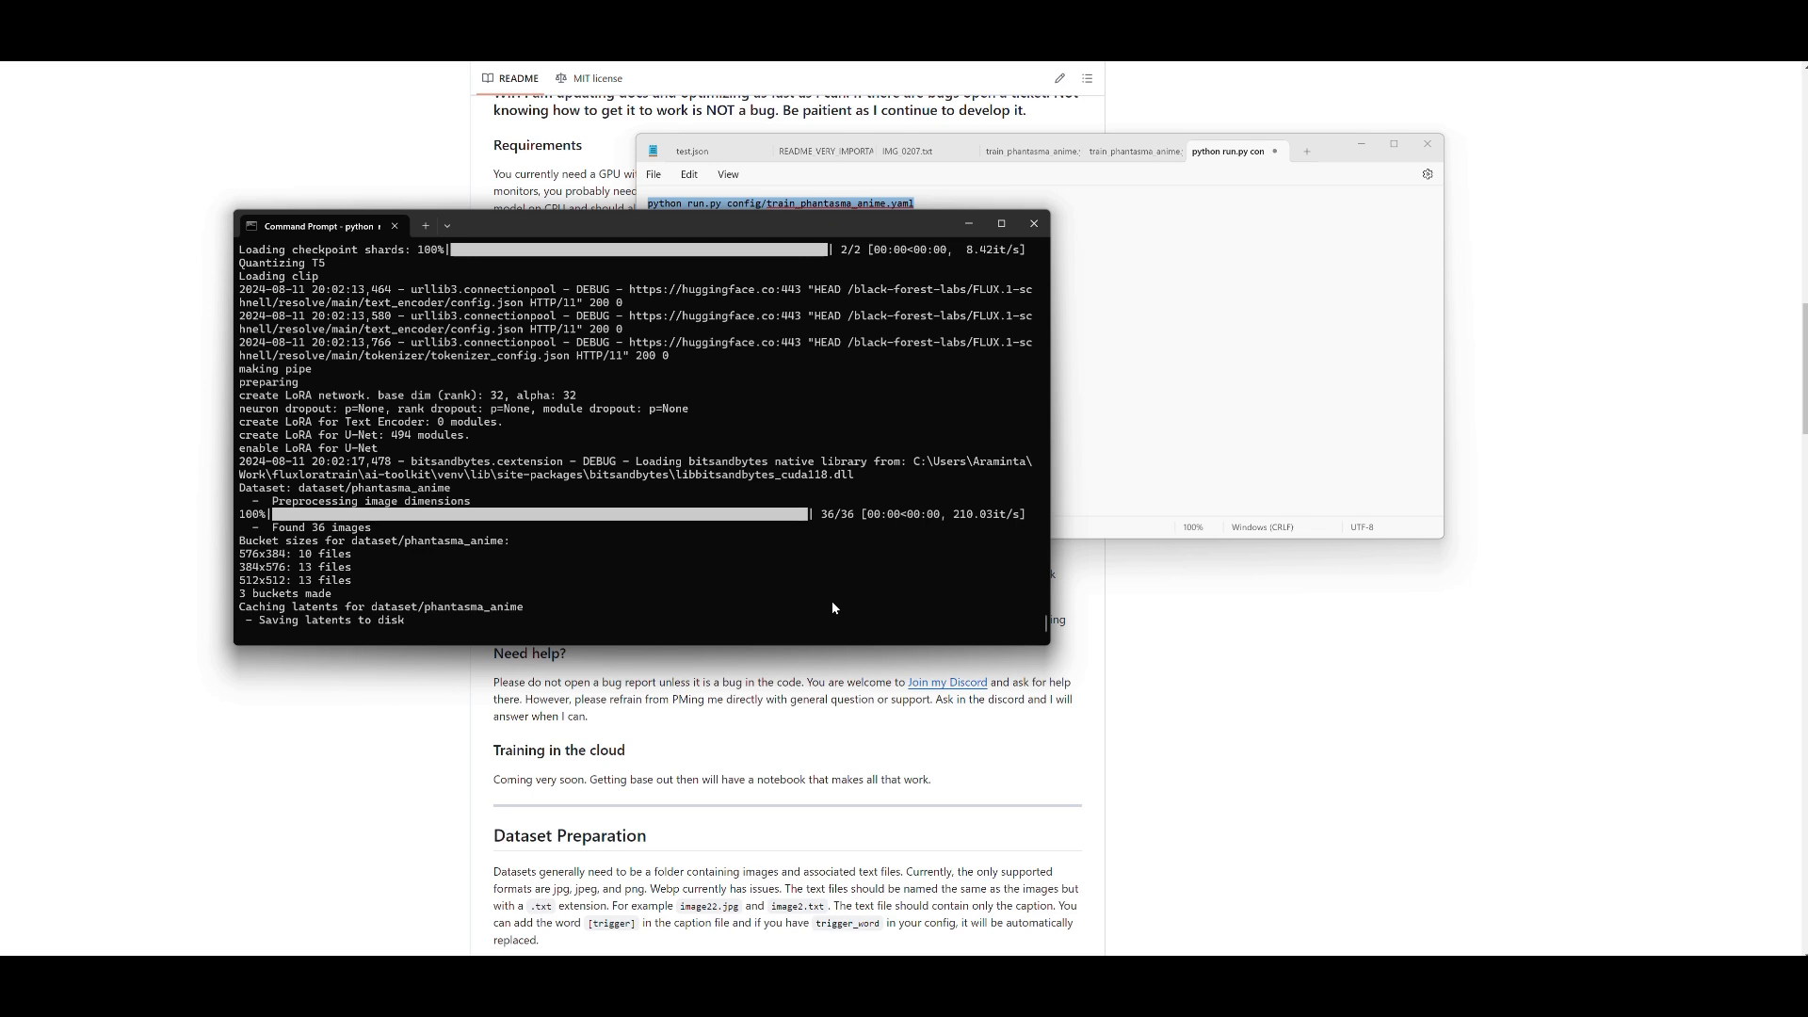
{"action": "mouse_move", "coordinate": [275, 442]}
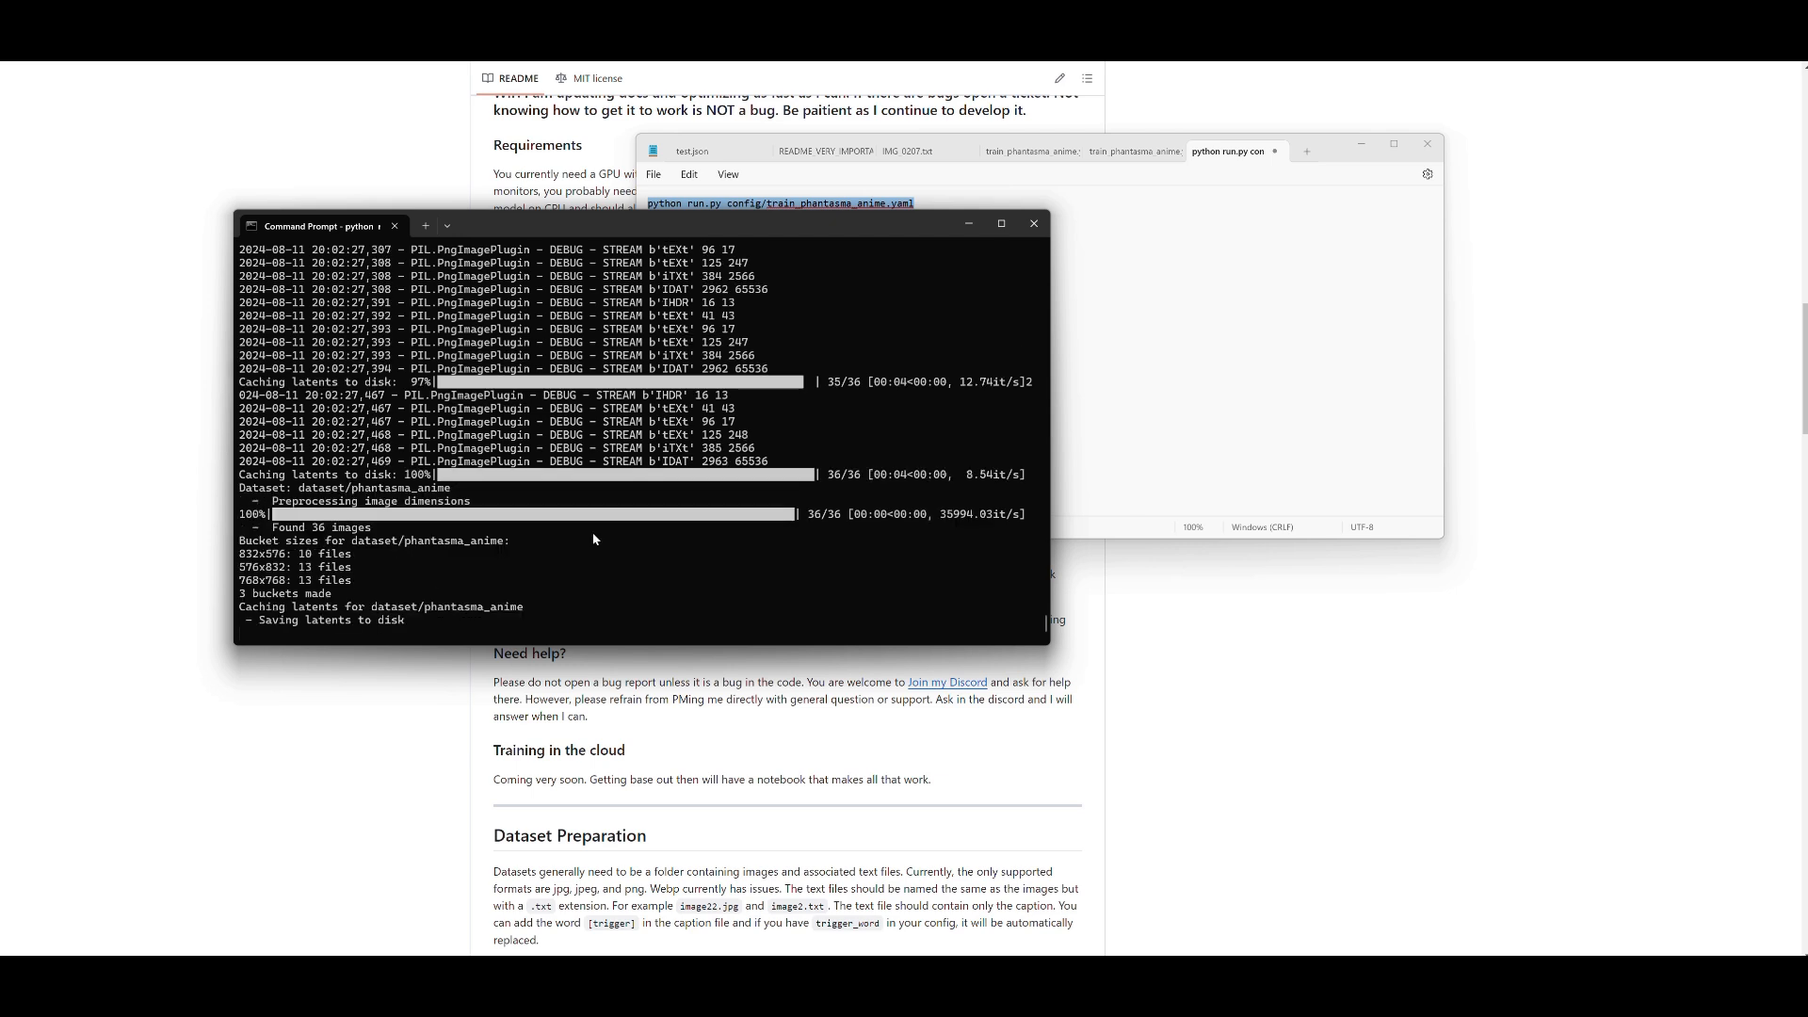
{"action": "mouse_move", "coordinate": [288, 505]}
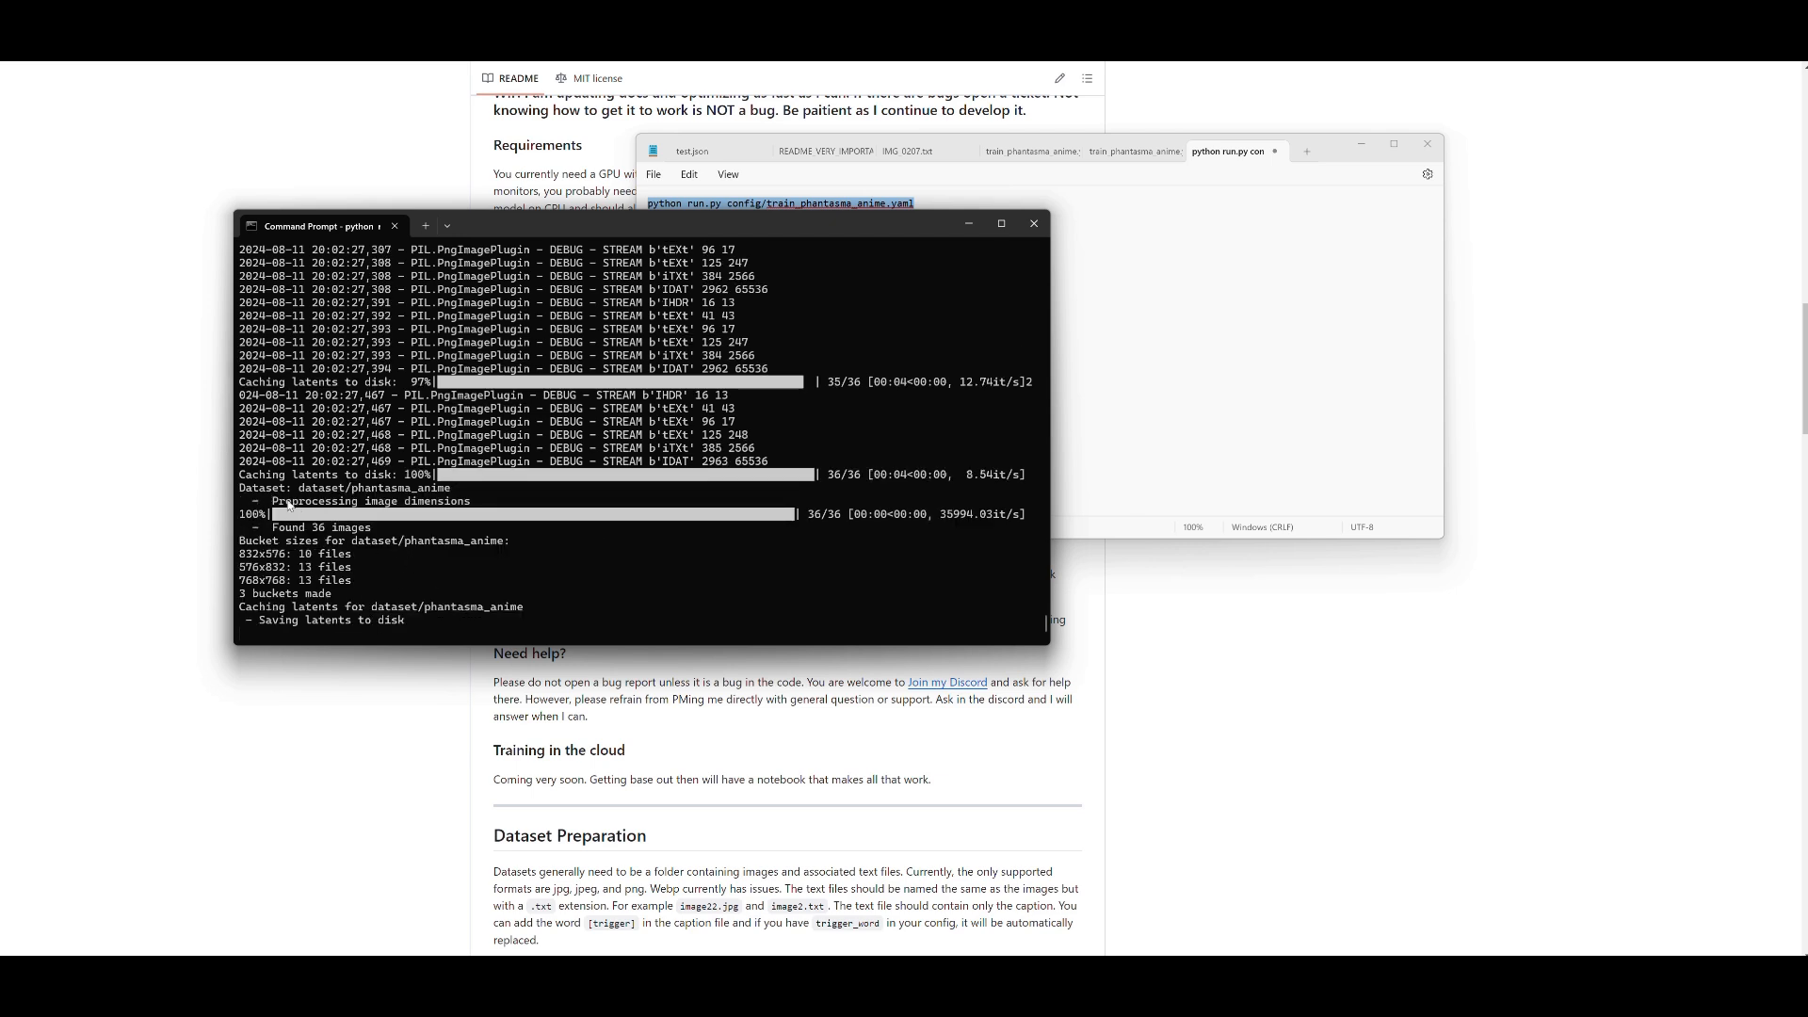
{"action": "mouse_move", "coordinate": [324, 582]}
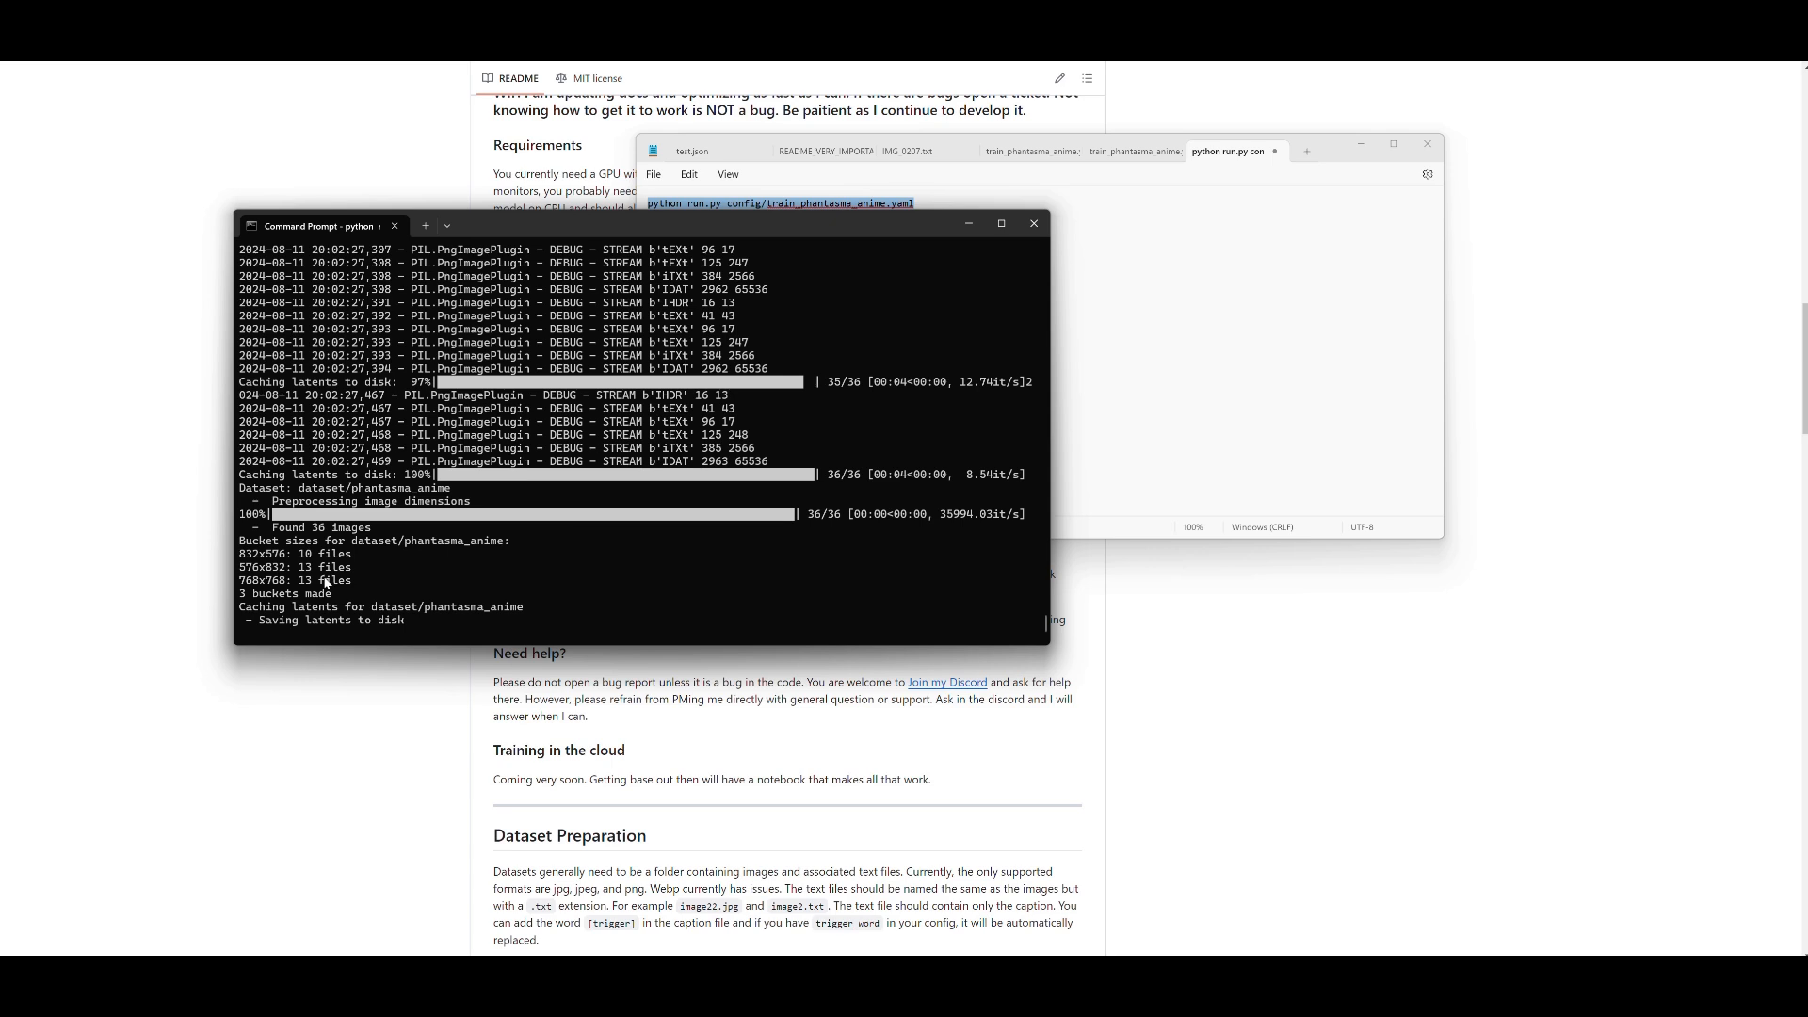
{"action": "mouse_move", "coordinate": [327, 582]}
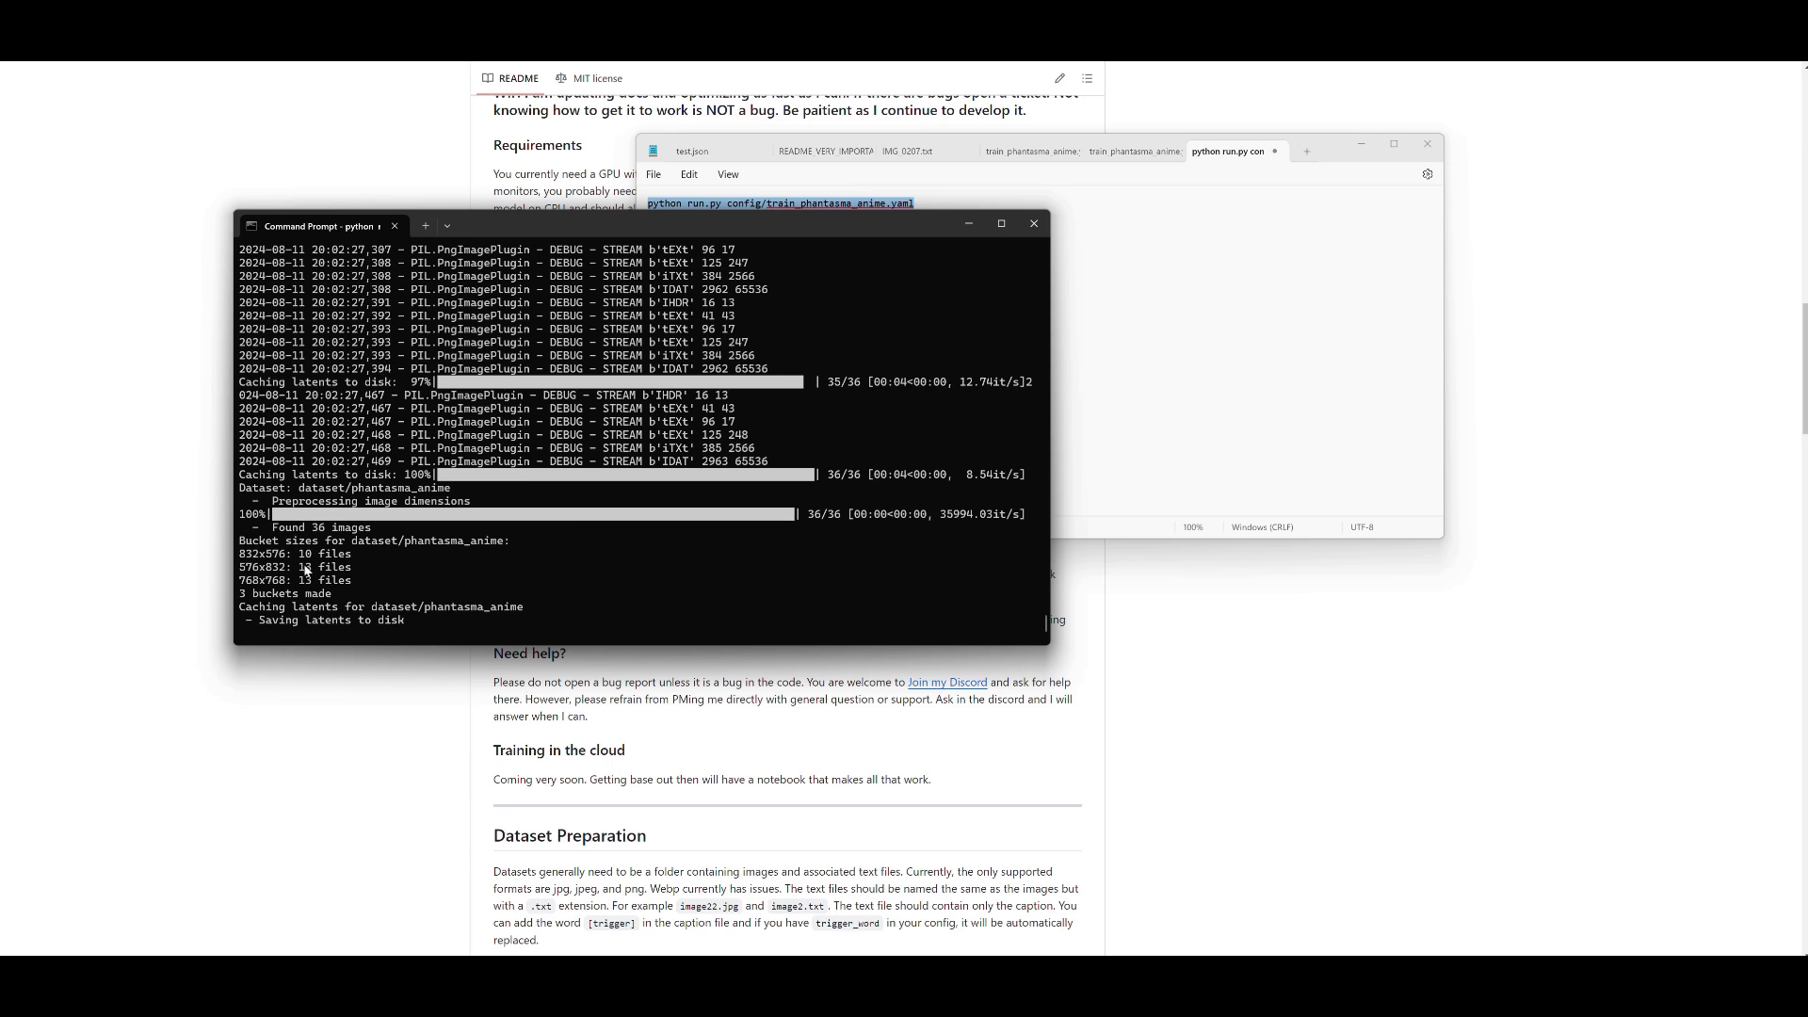
{"action": "mouse_move", "coordinate": [903, 483]}
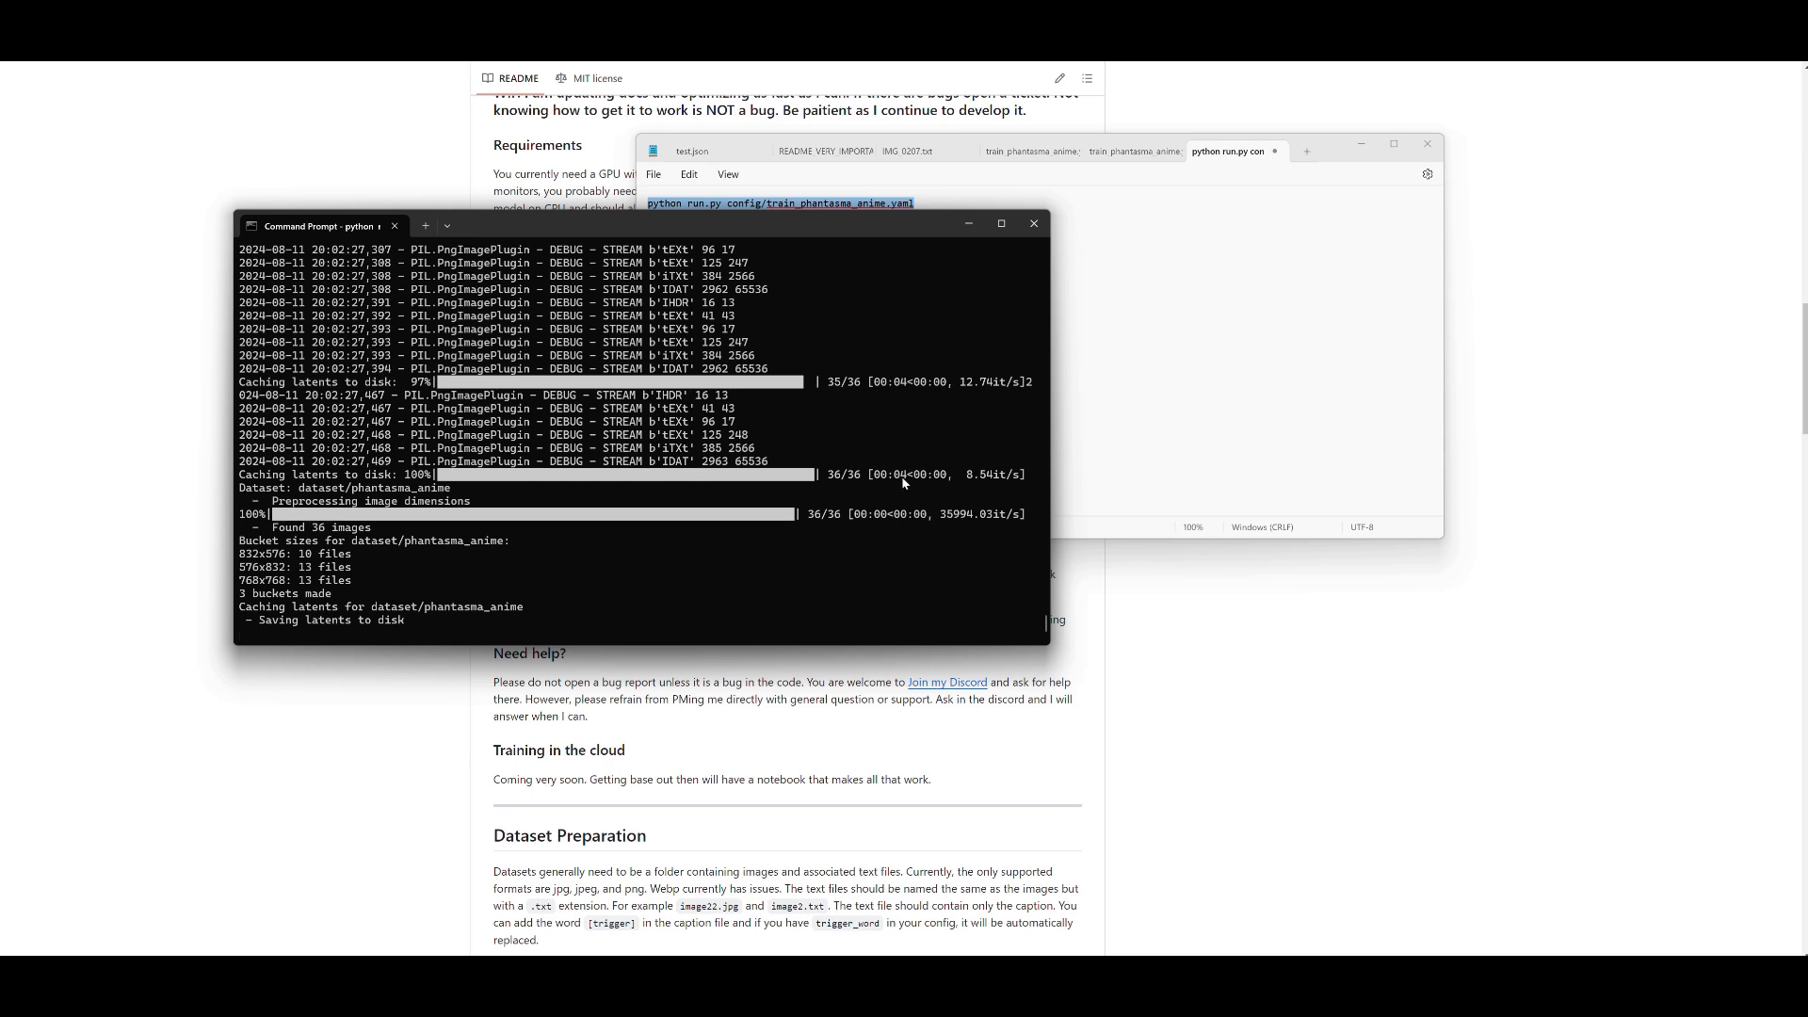
{"action": "mouse_move", "coordinate": [1185, 431]}
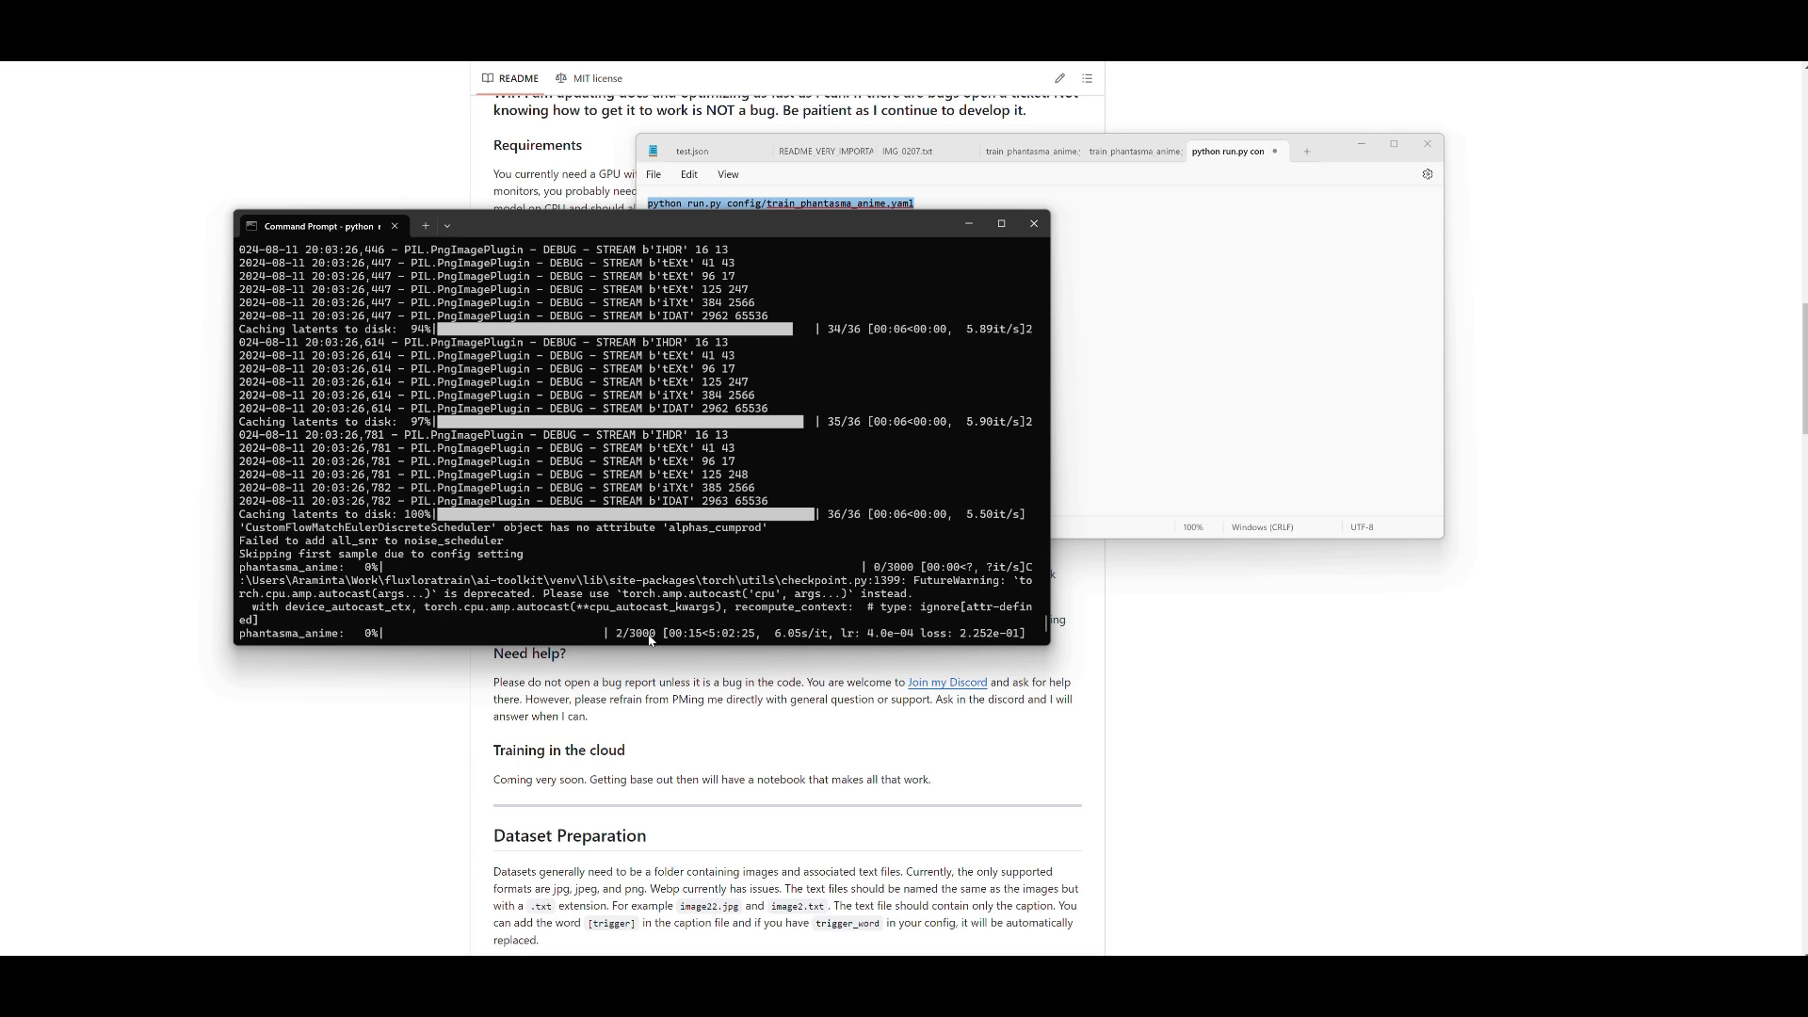
{"action": "mouse_move", "coordinate": [580, 625]}
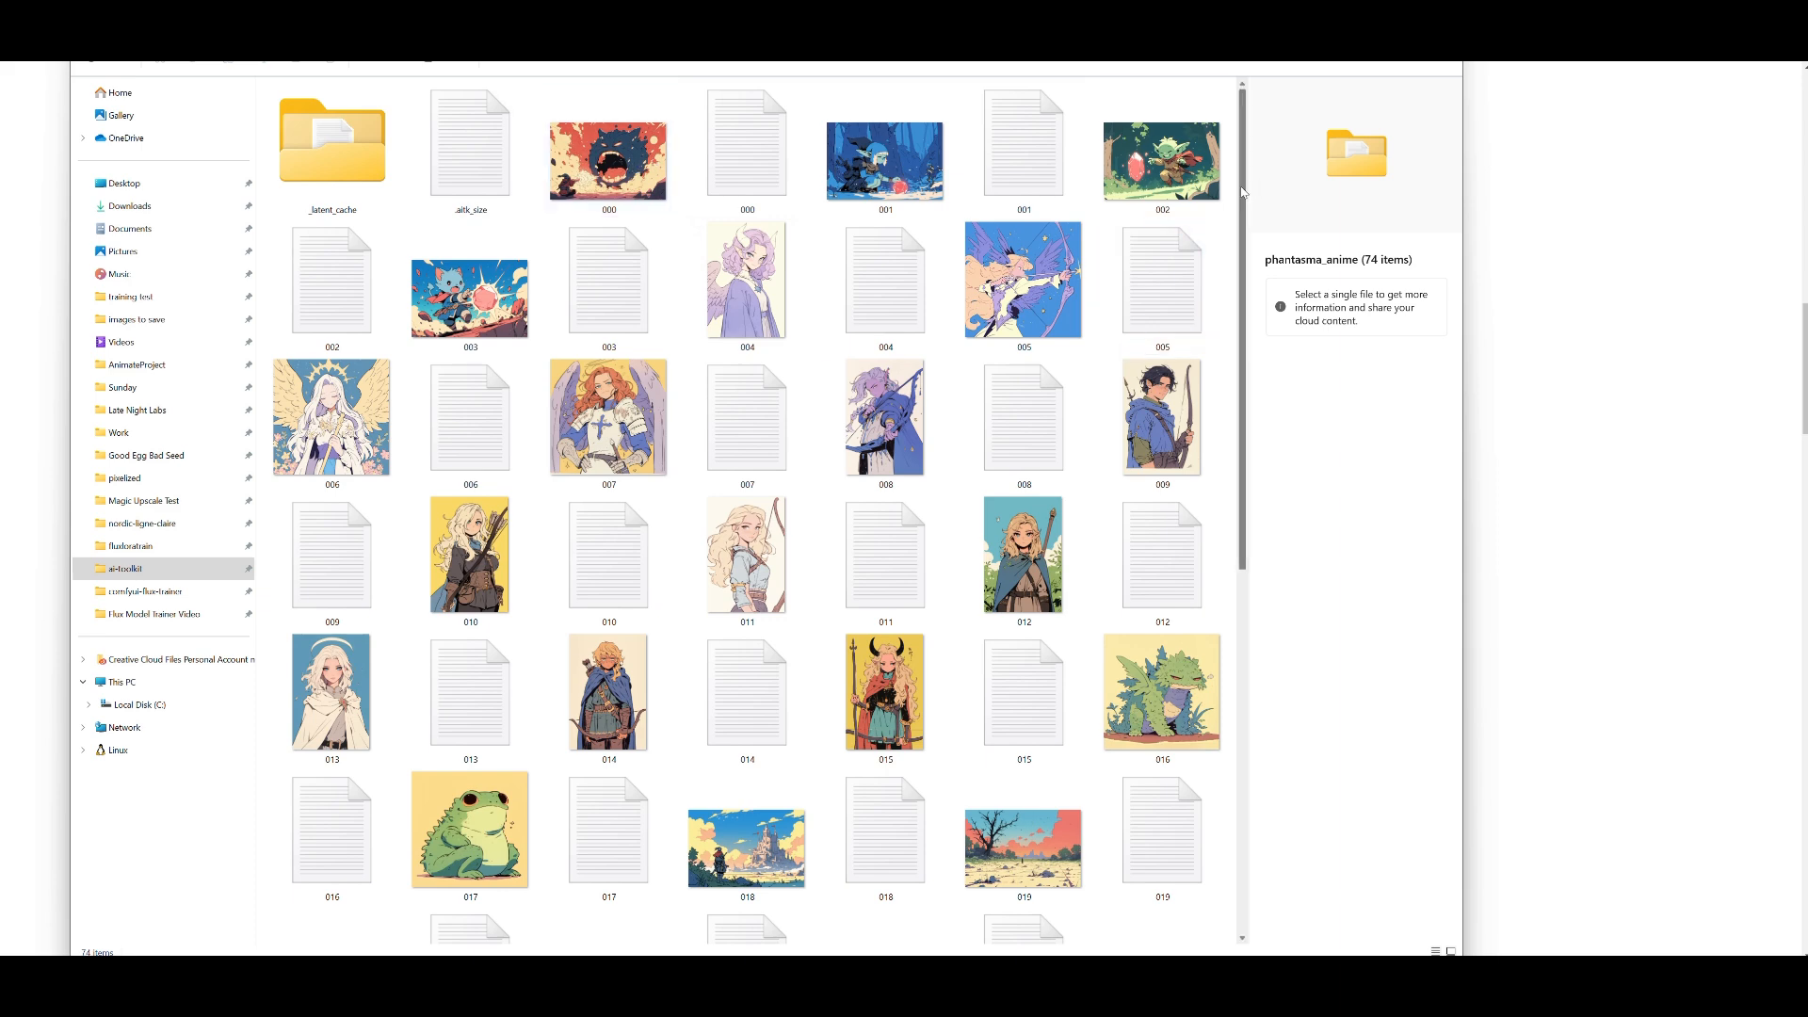
Browse the phantasma_anime dataset, preview the winged angel 006.png, and return to the training terminal.
{"action": "scroll", "scroll_direction": "down", "scroll_amount": 3}
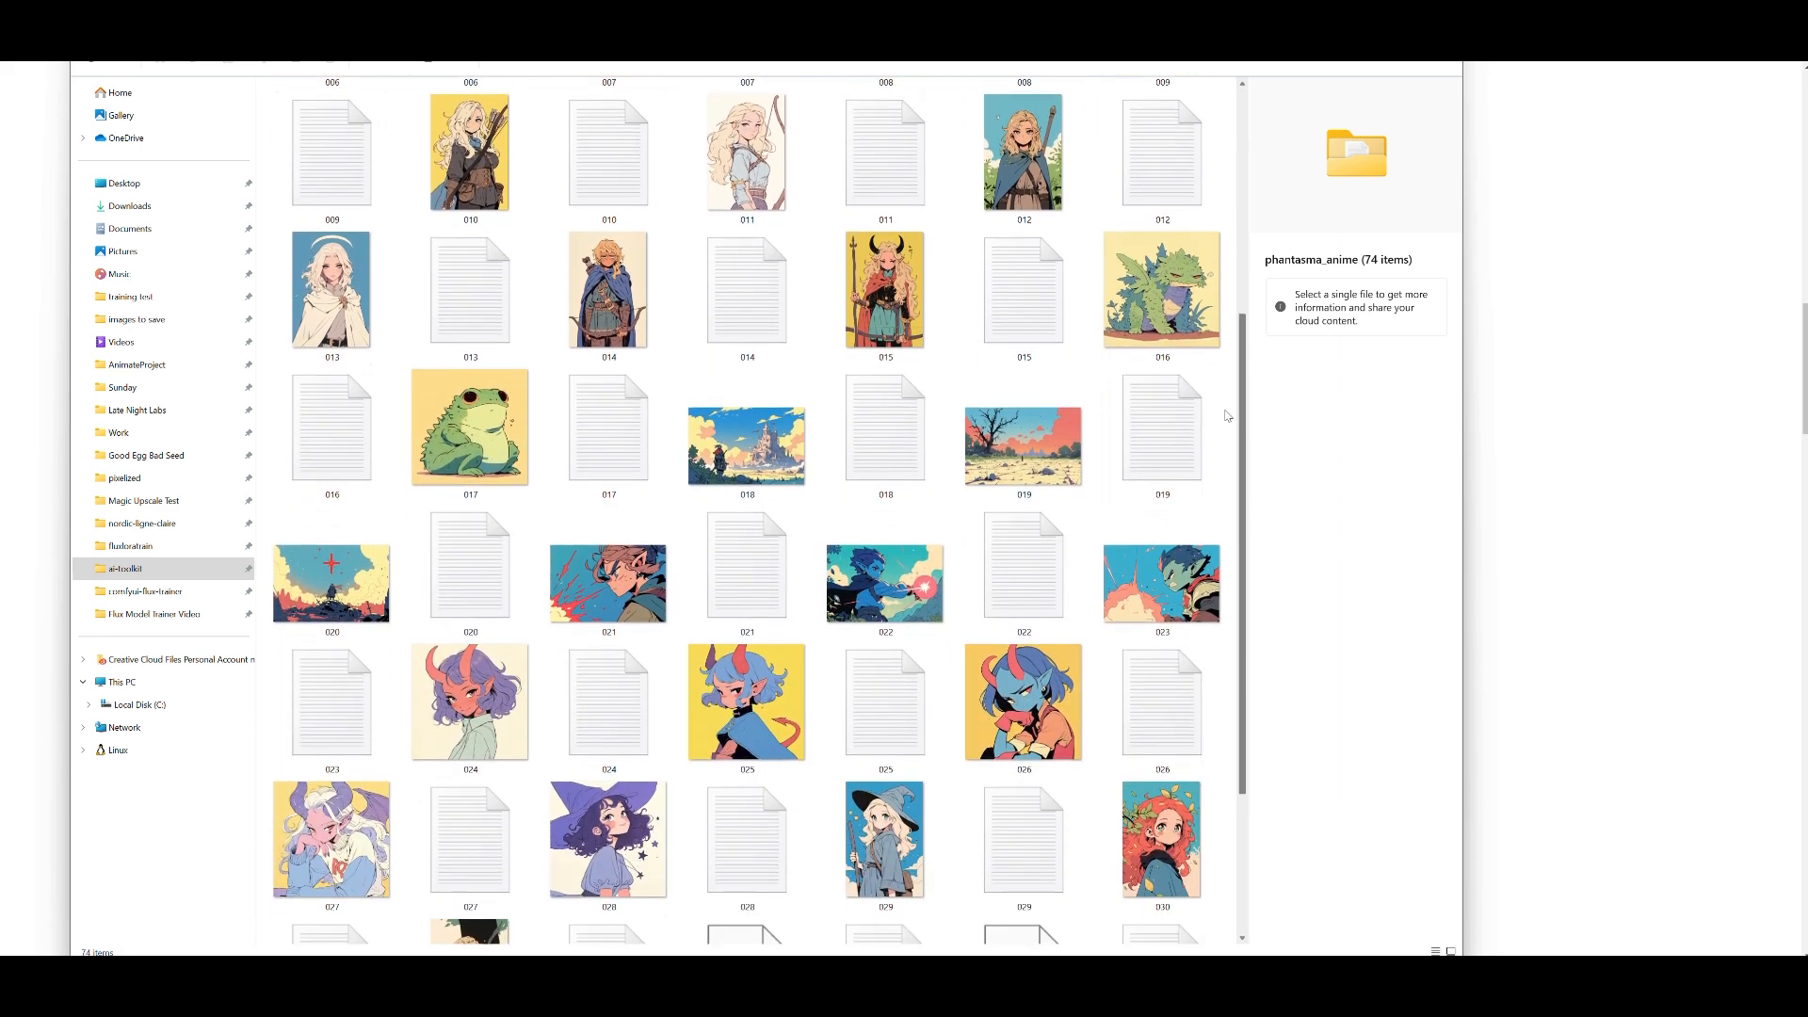
{"action": "scroll", "scroll_direction": "down", "scroll_amount": 3}
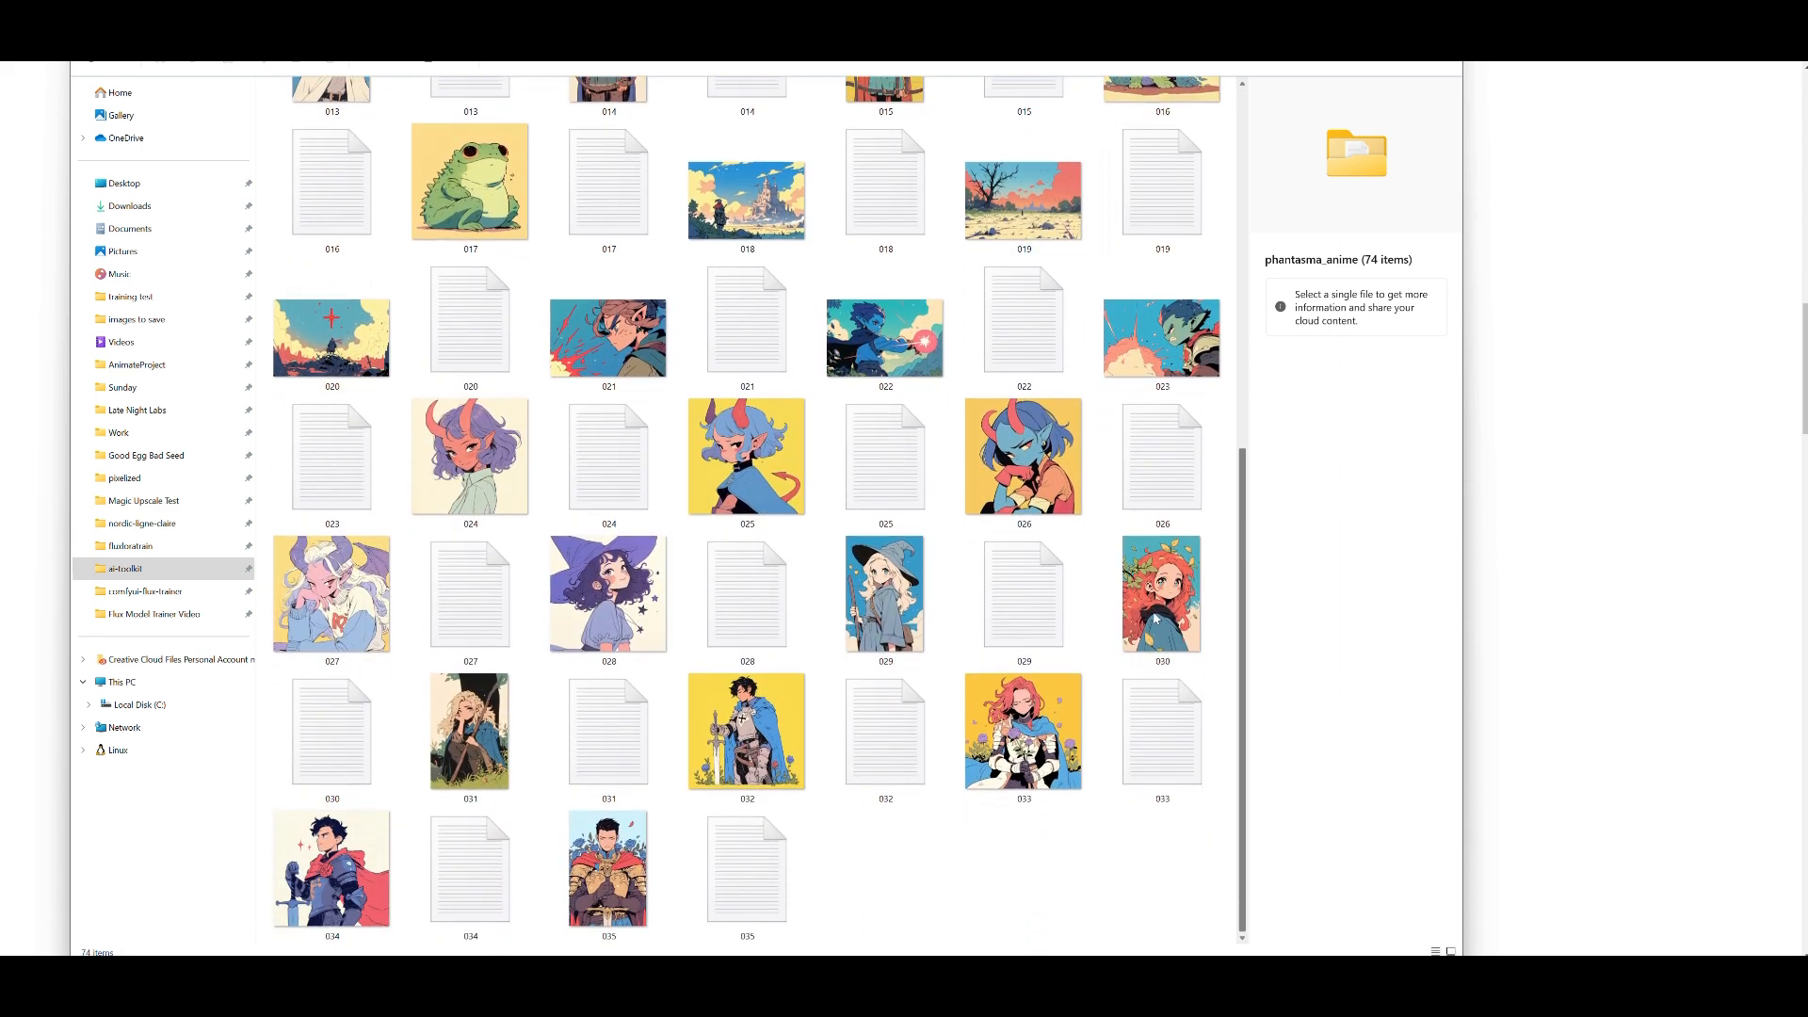
{"action": "scroll", "scroll_direction": "up", "scroll_amount": 3}
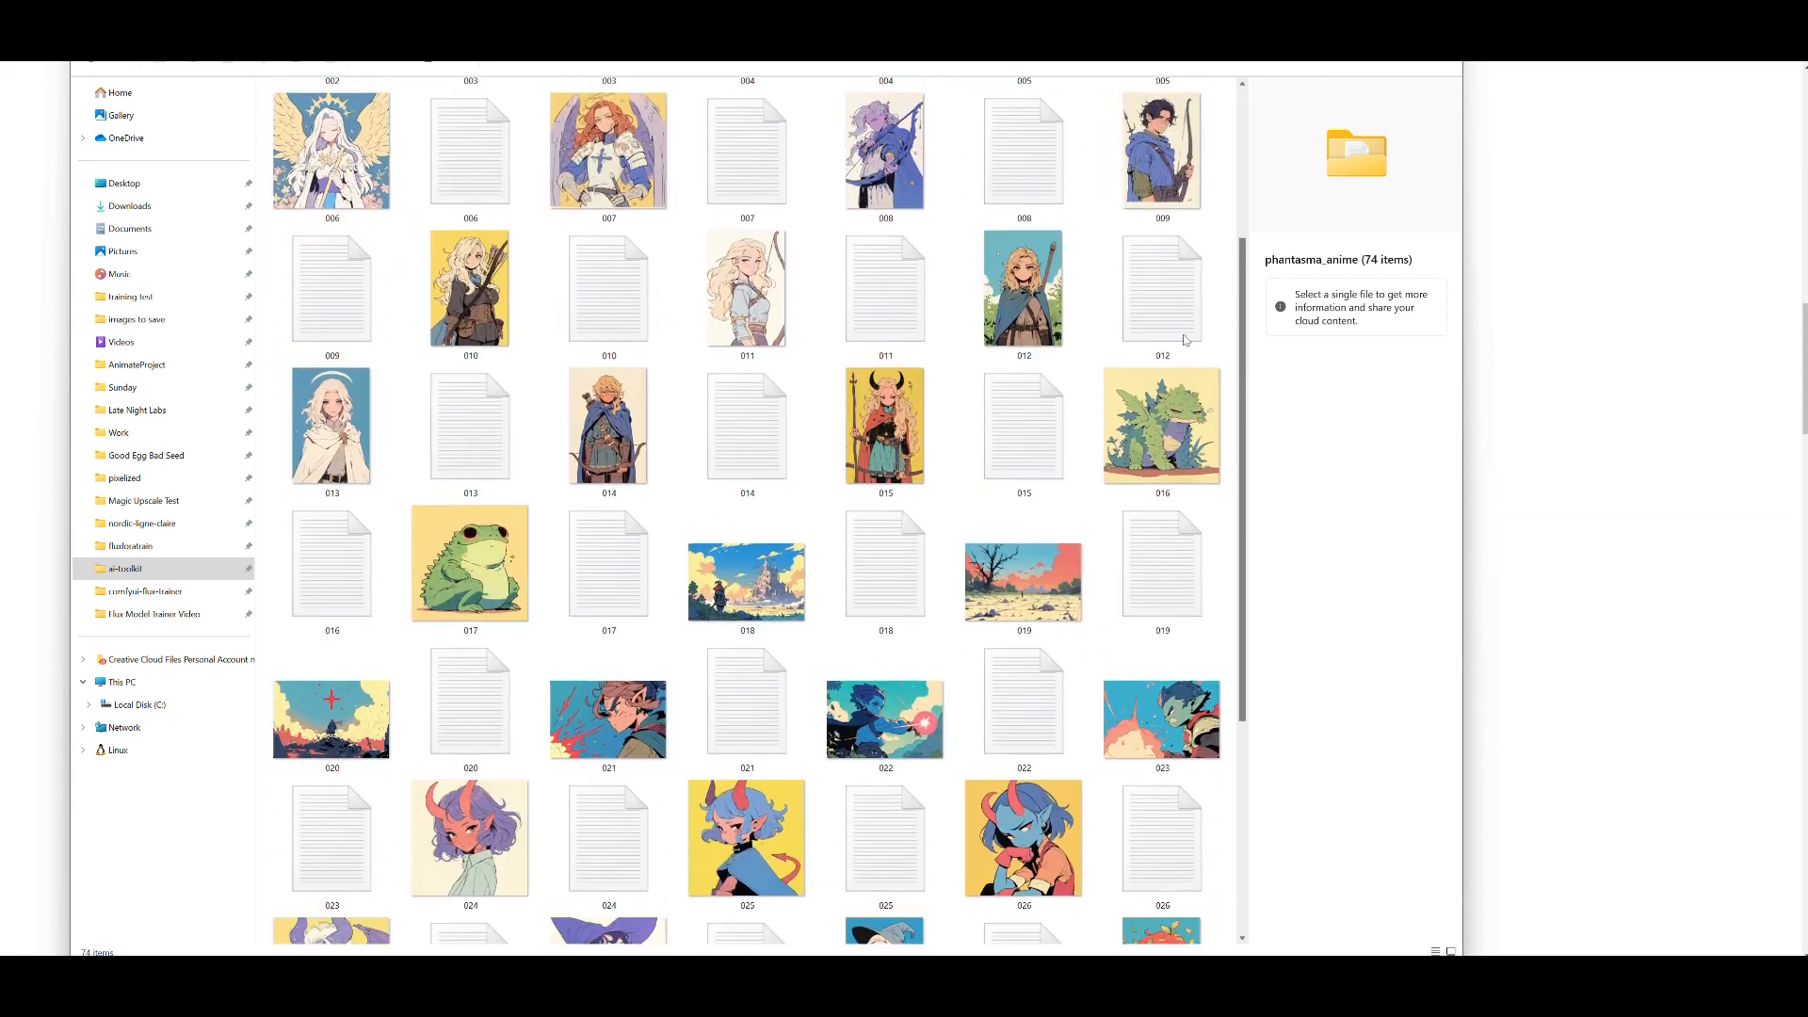
{"action": "scroll", "scroll_direction": "down", "scroll_amount": 3}
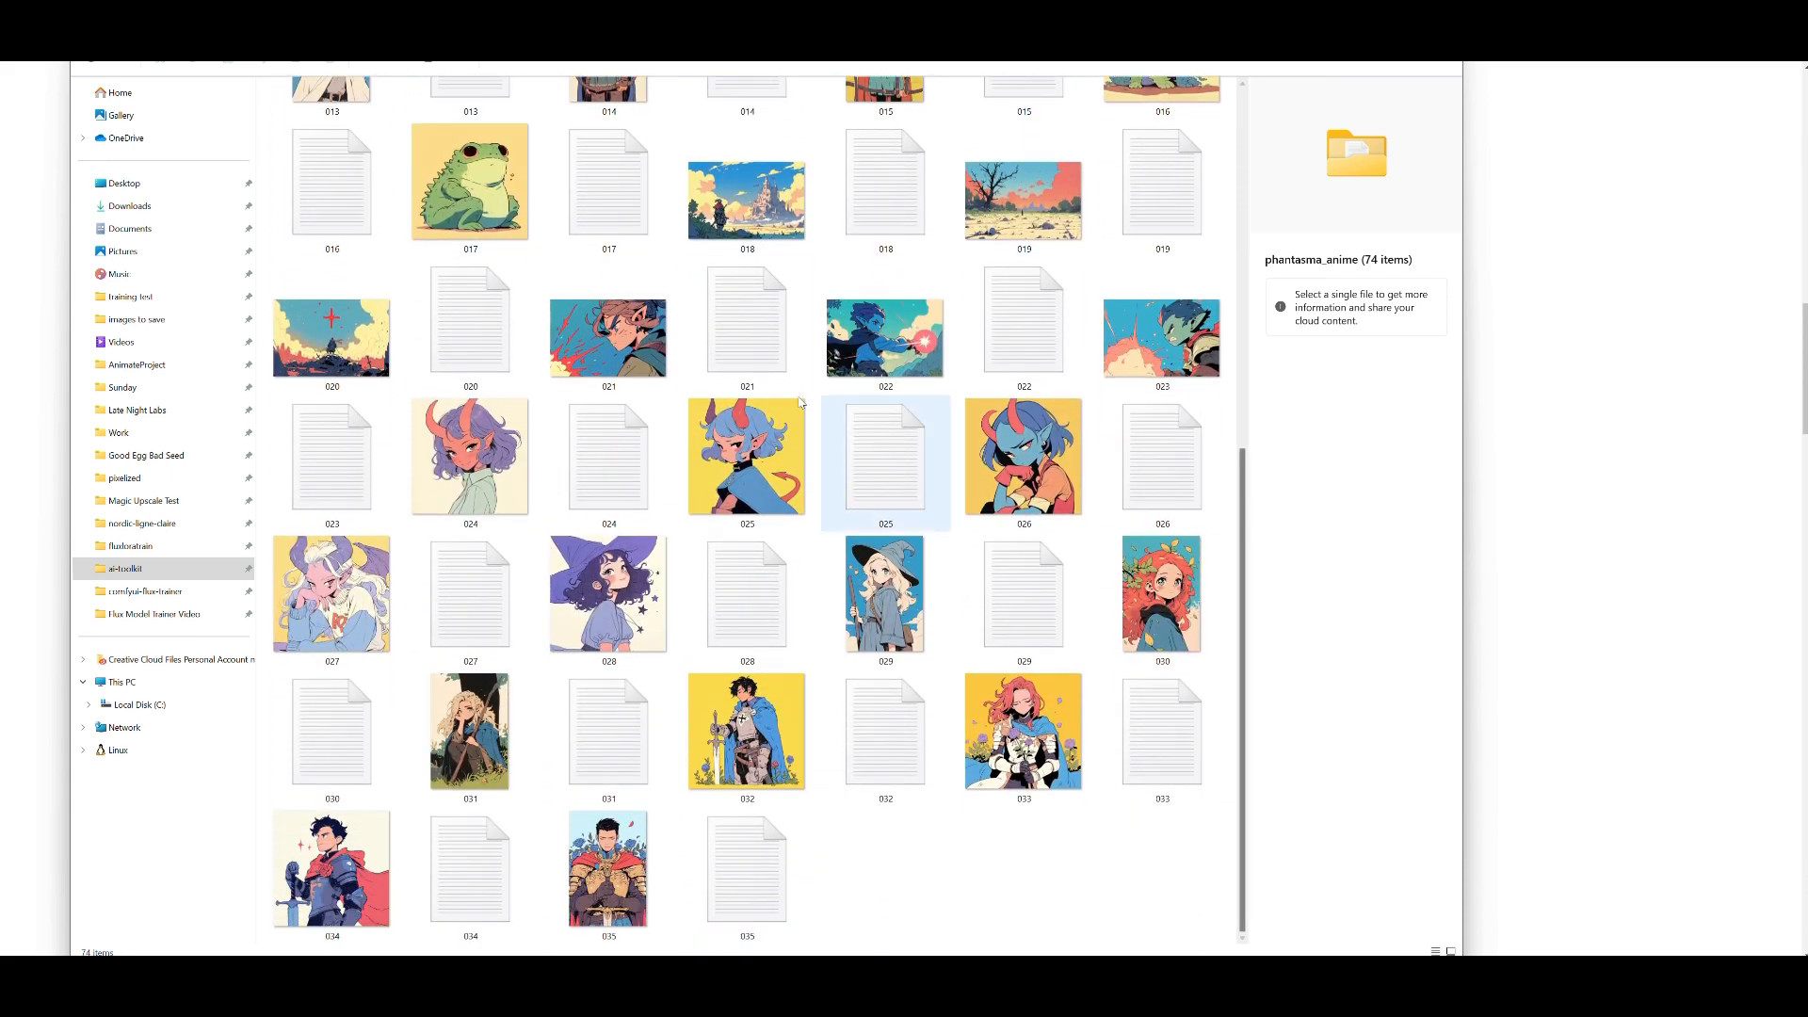
{"action": "left_click", "coordinate": [607, 593]}
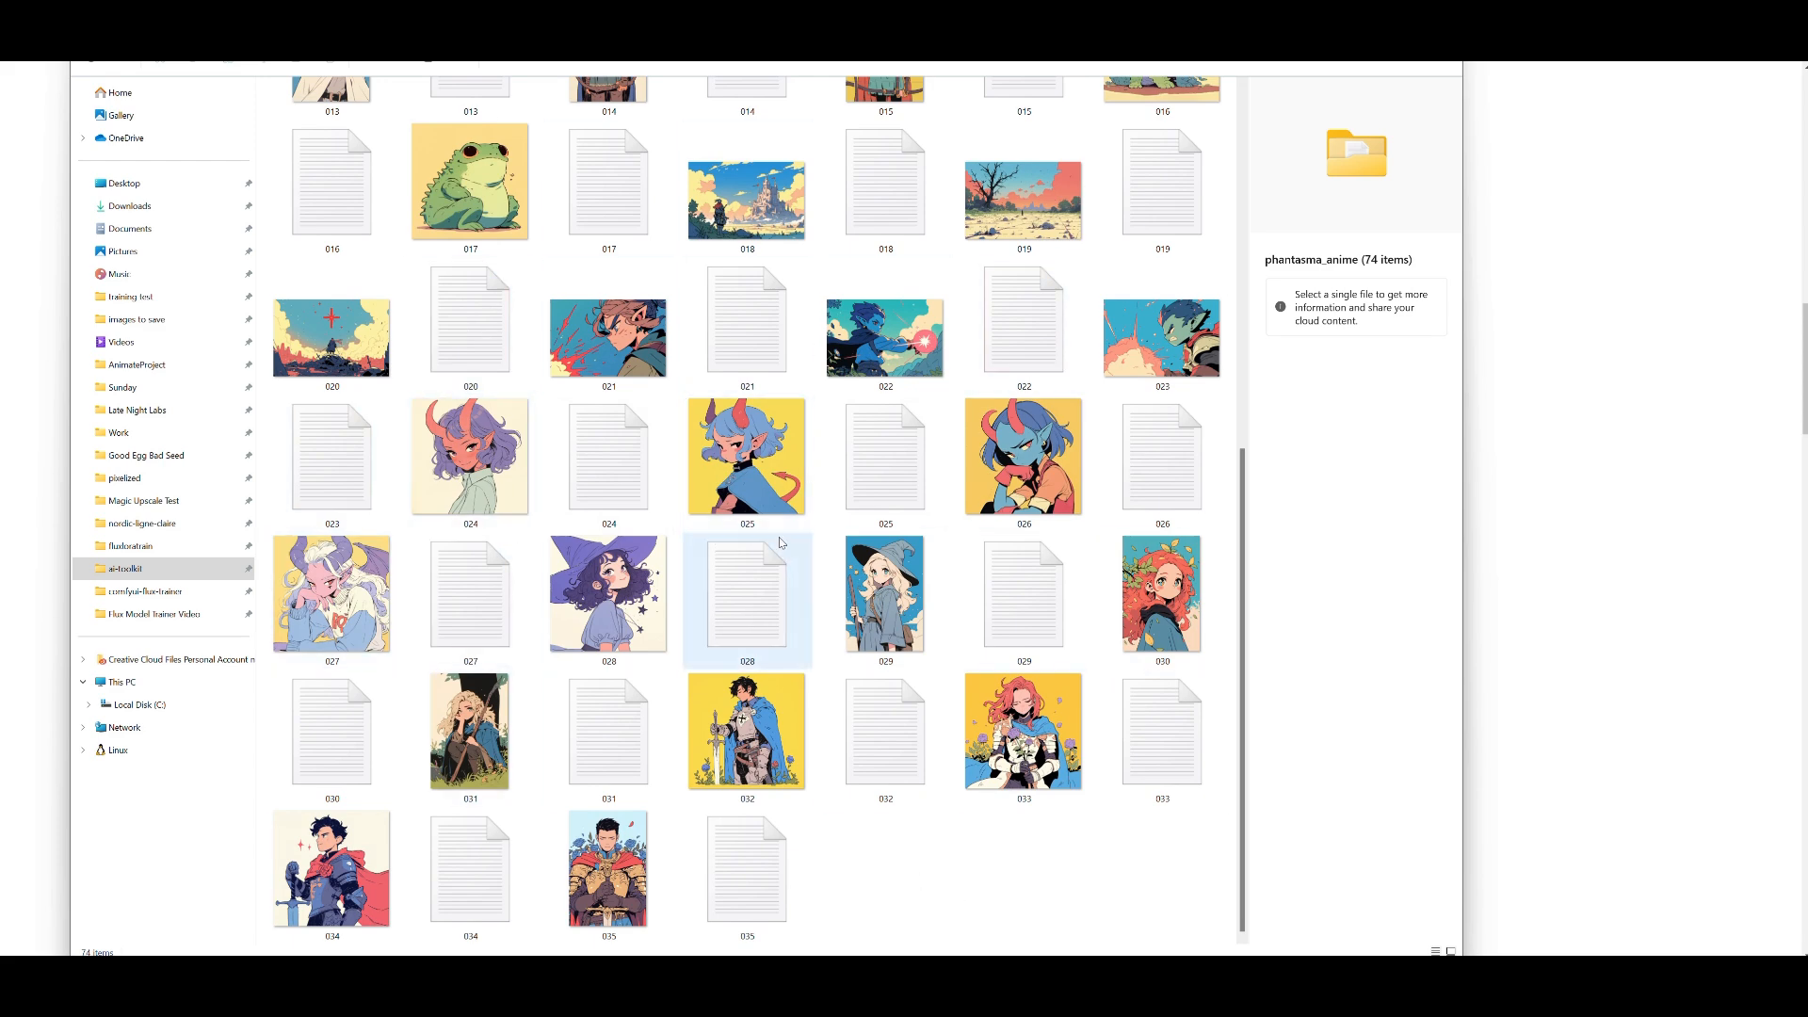
{"action": "scroll", "scroll_direction": "up", "scroll_amount": 3}
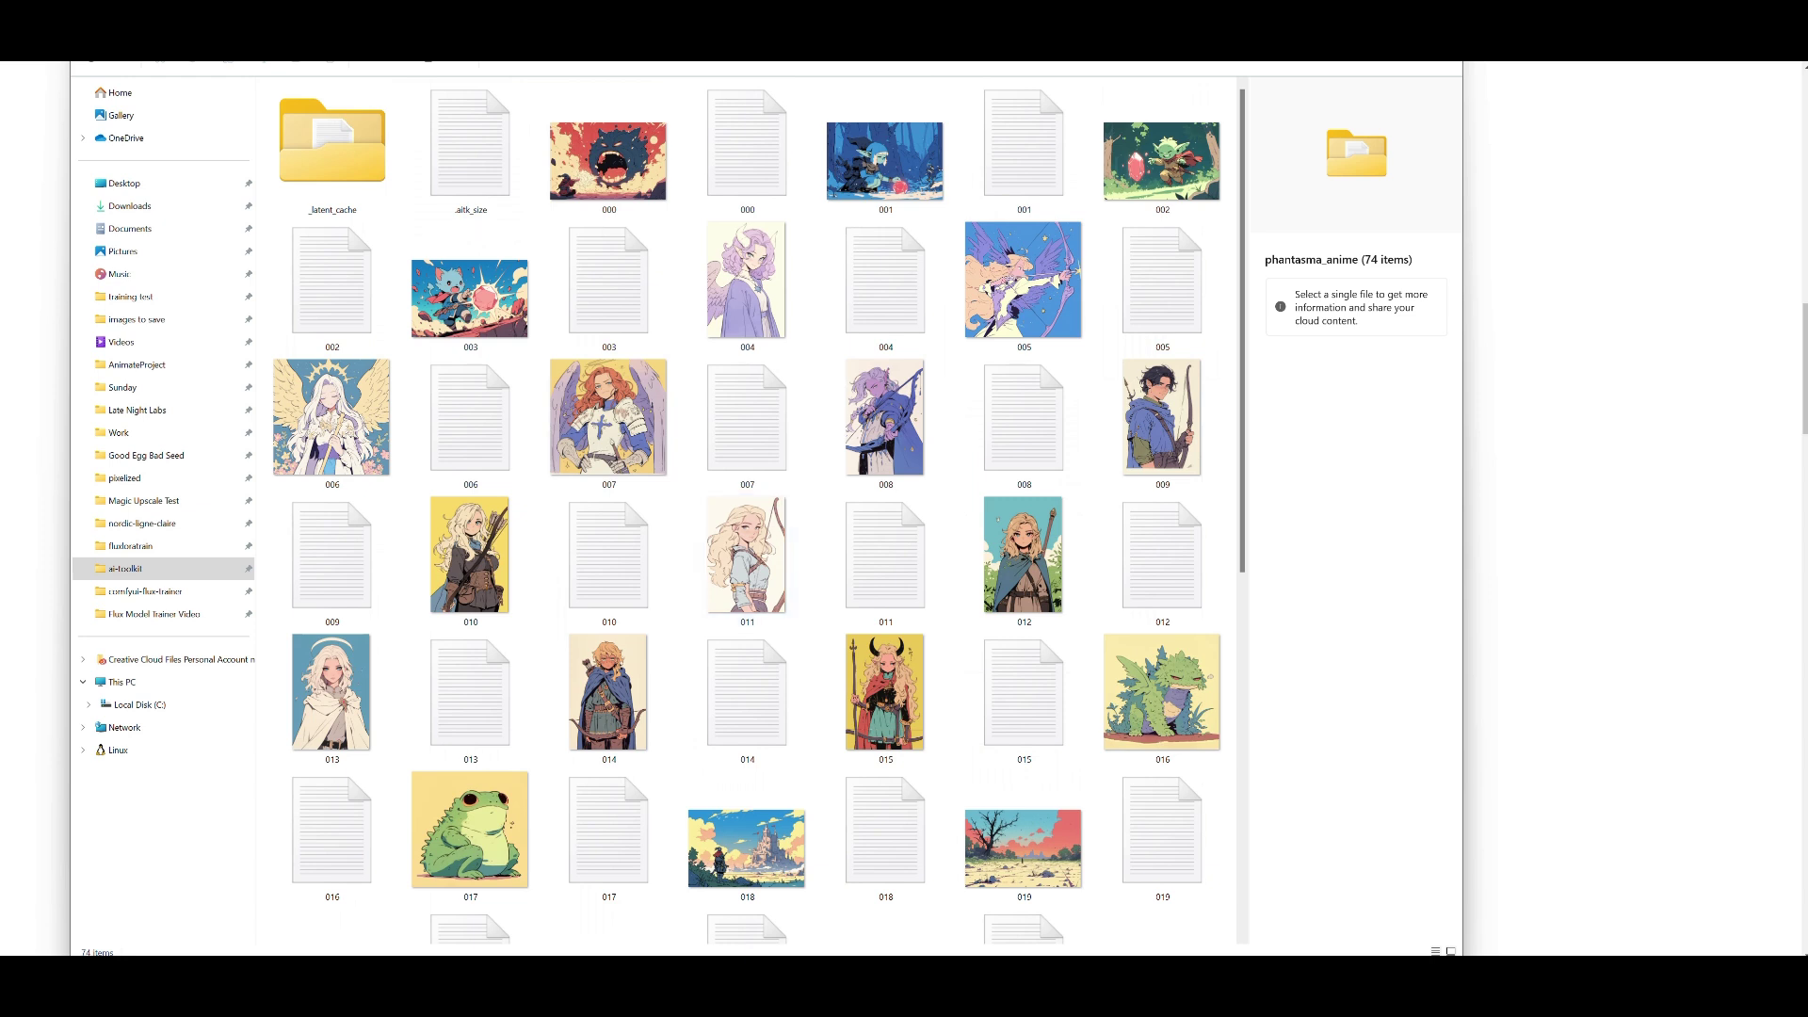
{"action": "double_click", "coordinate": [331, 418]}
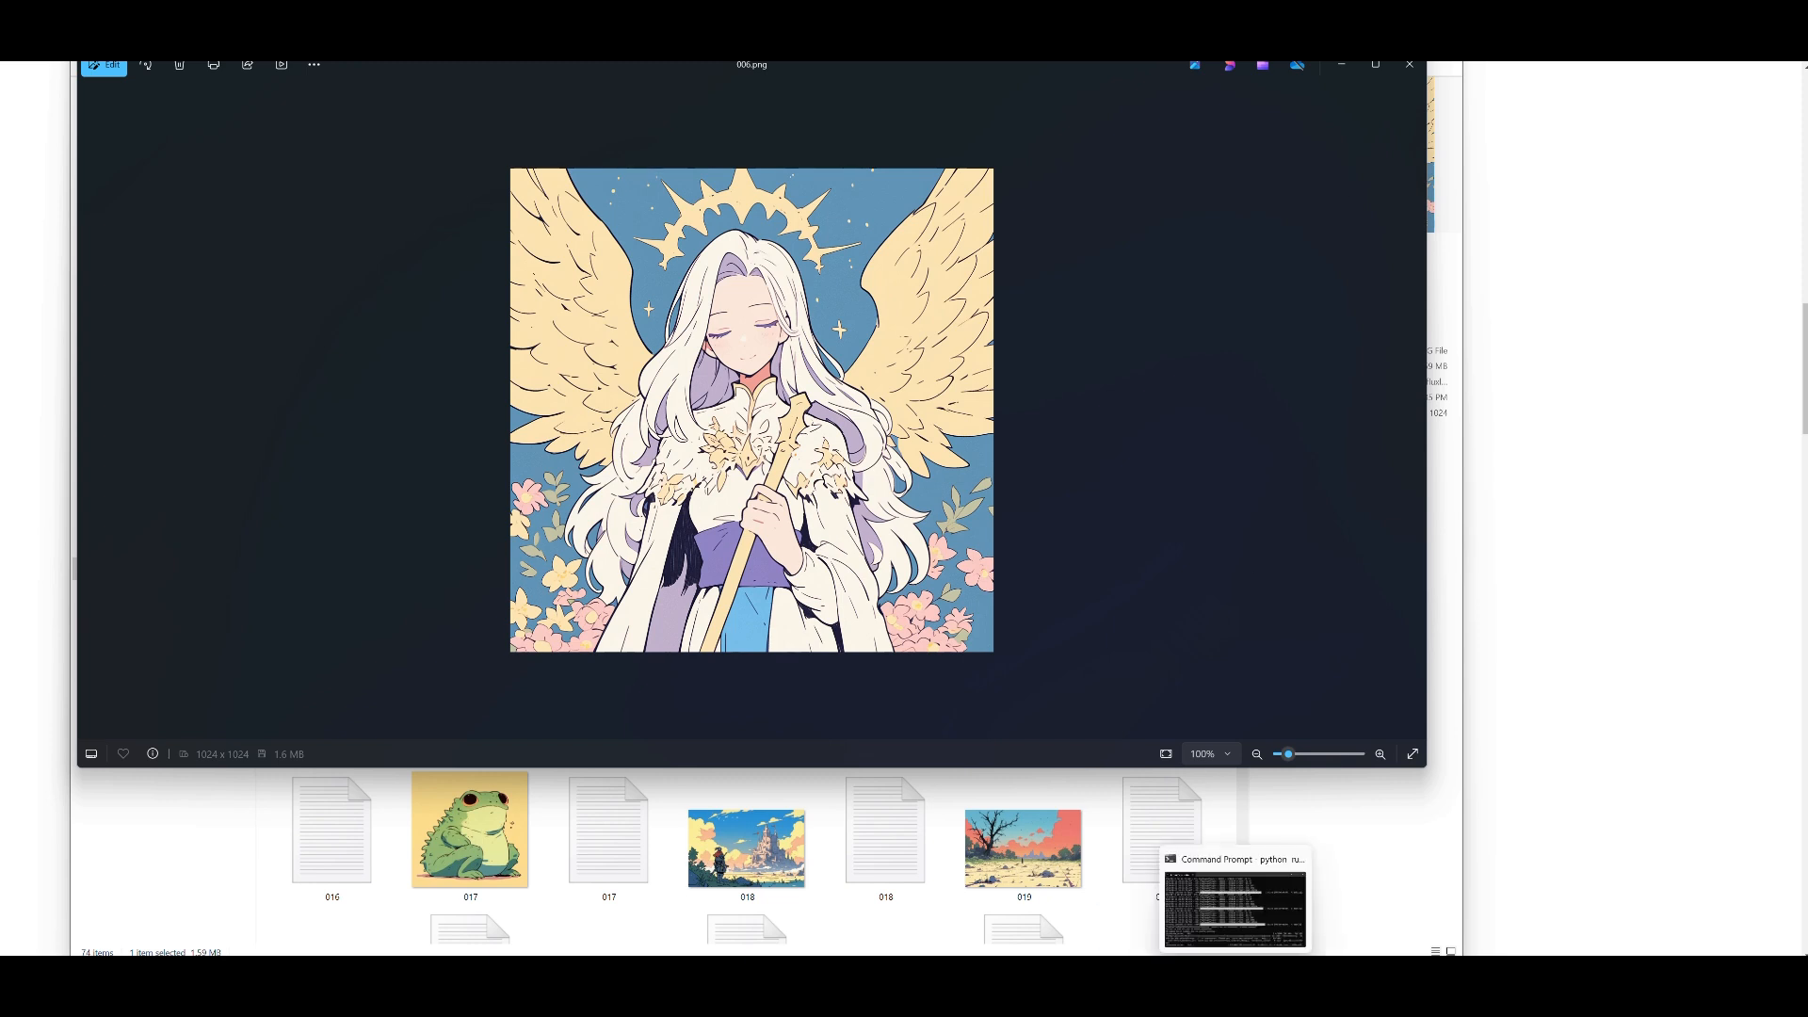
{"action": "left_click", "coordinate": [1232, 903]}
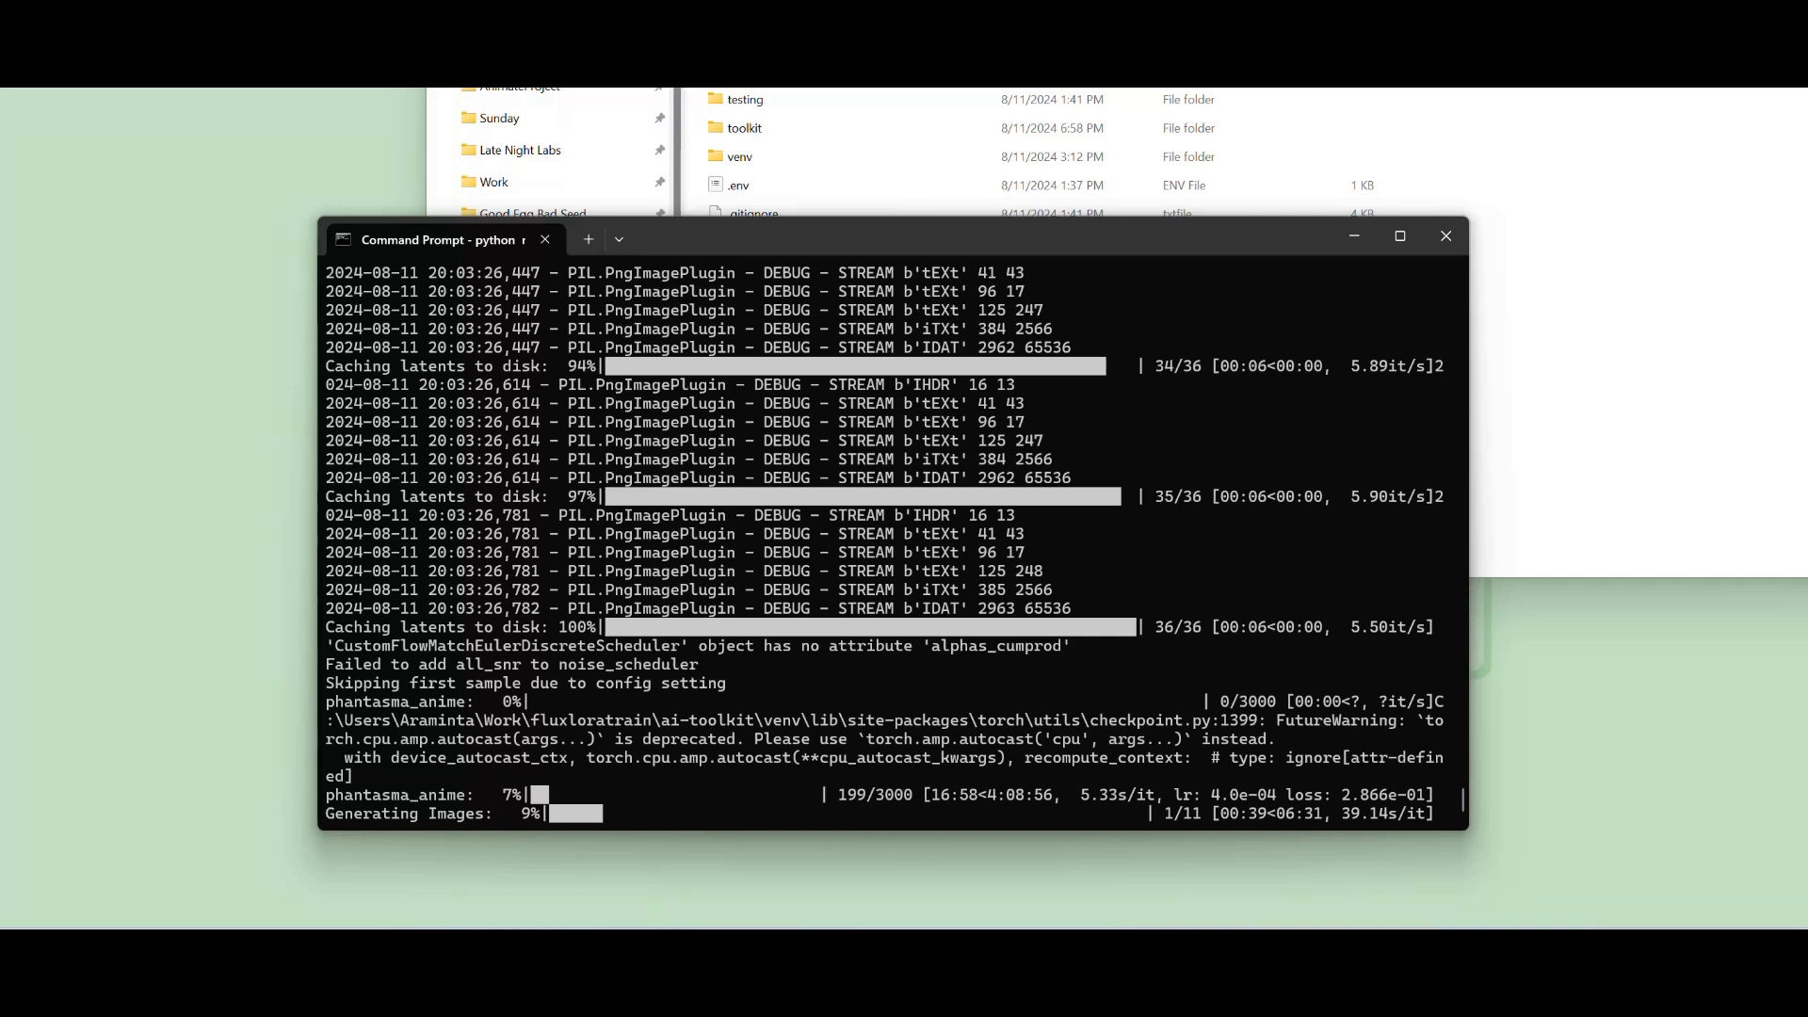
{"action": "mouse_move", "coordinate": [674, 801]}
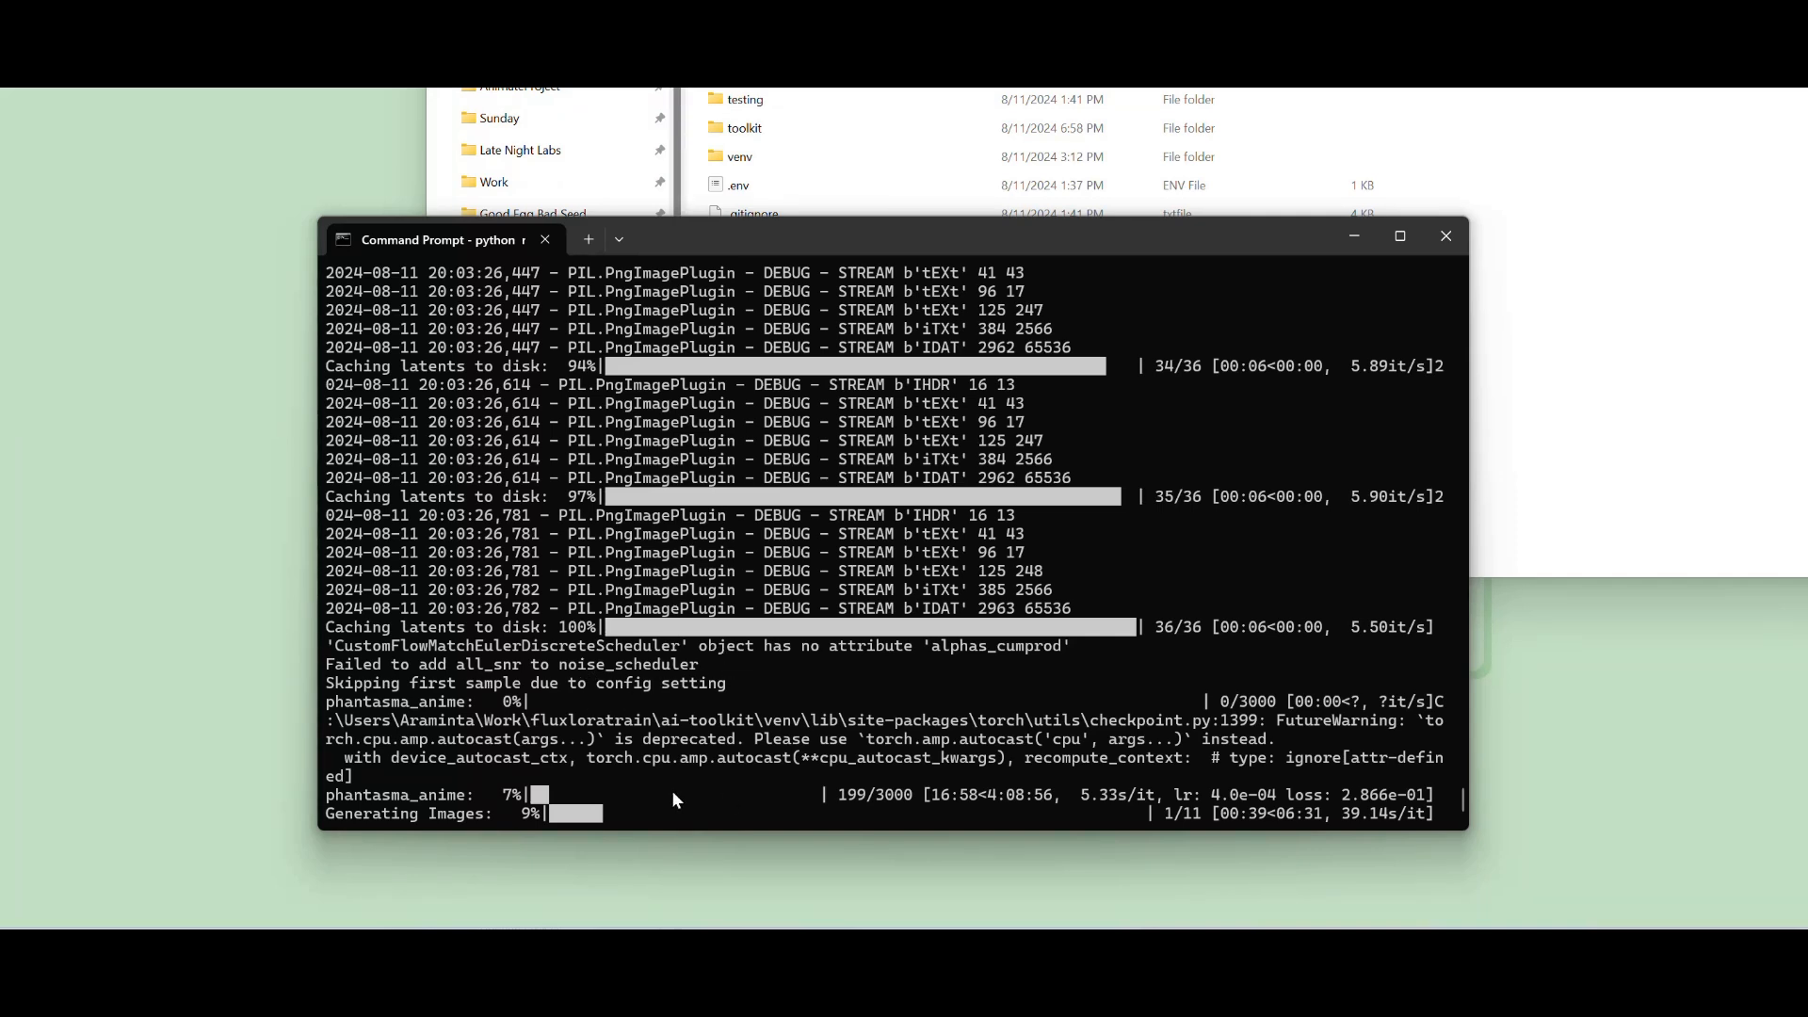
{"action": "mouse_move", "coordinate": [929, 807]}
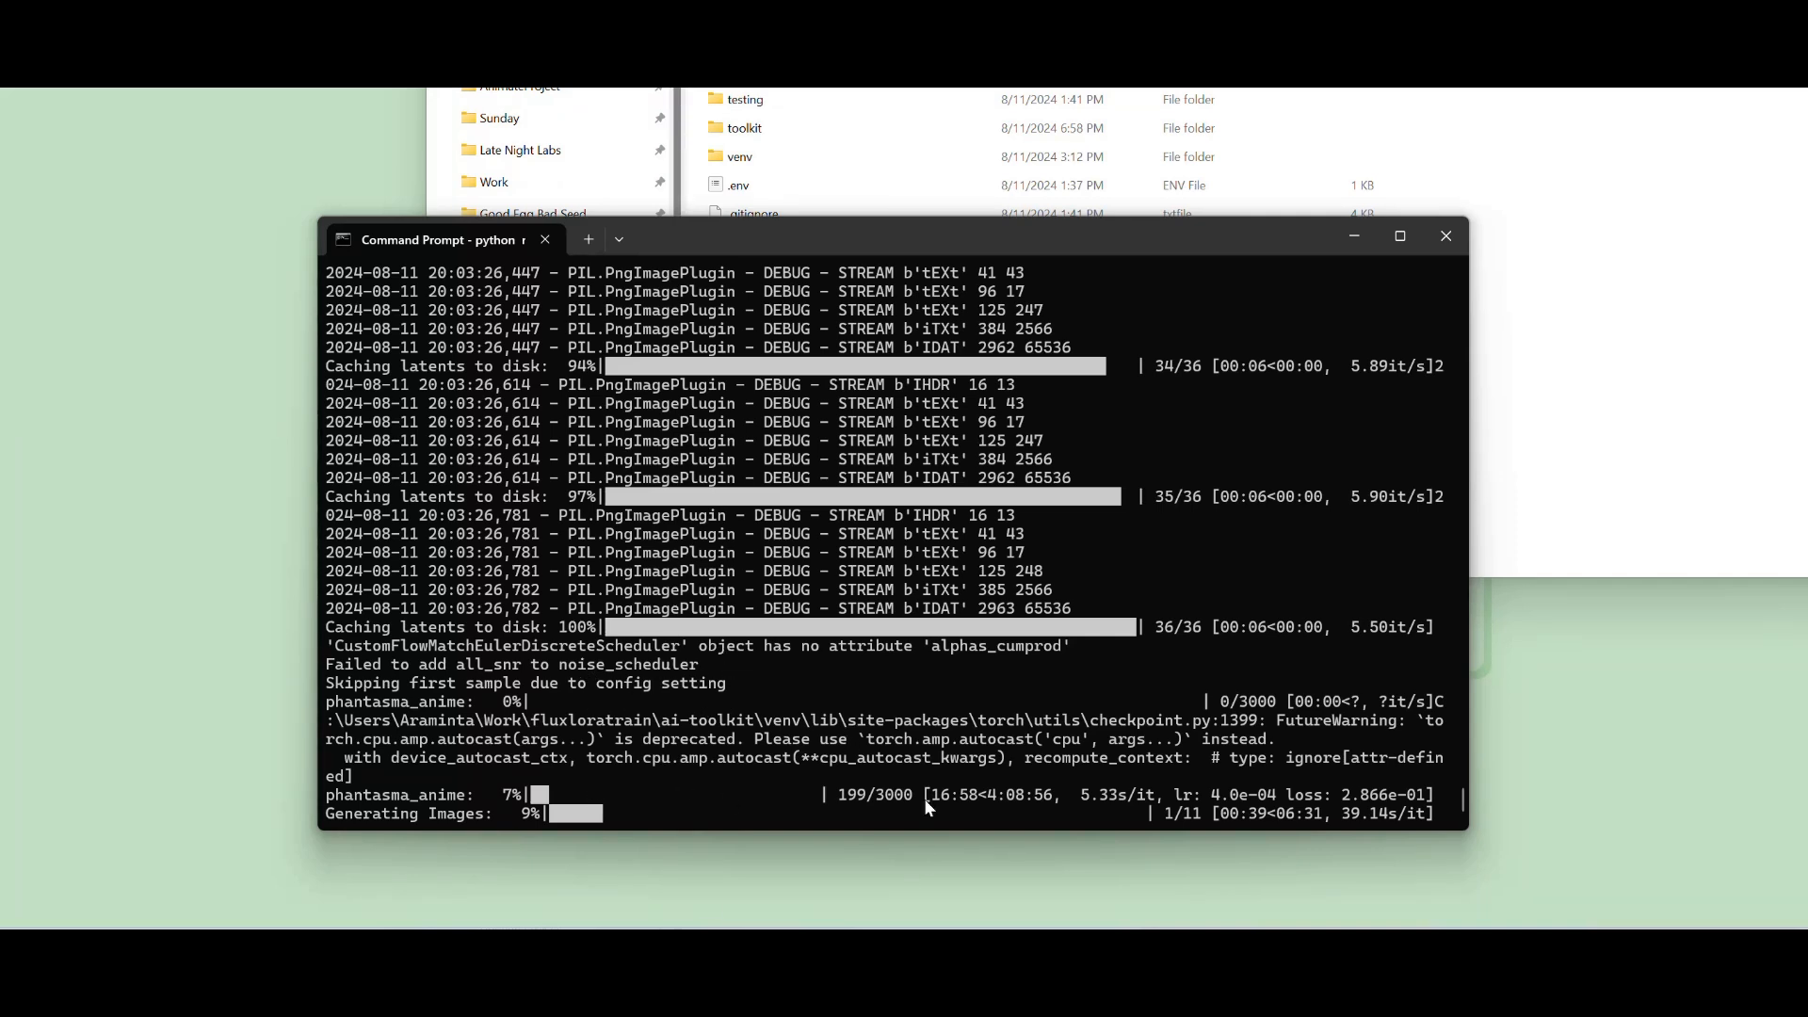
{"action": "mouse_move", "coordinate": [658, 719]}
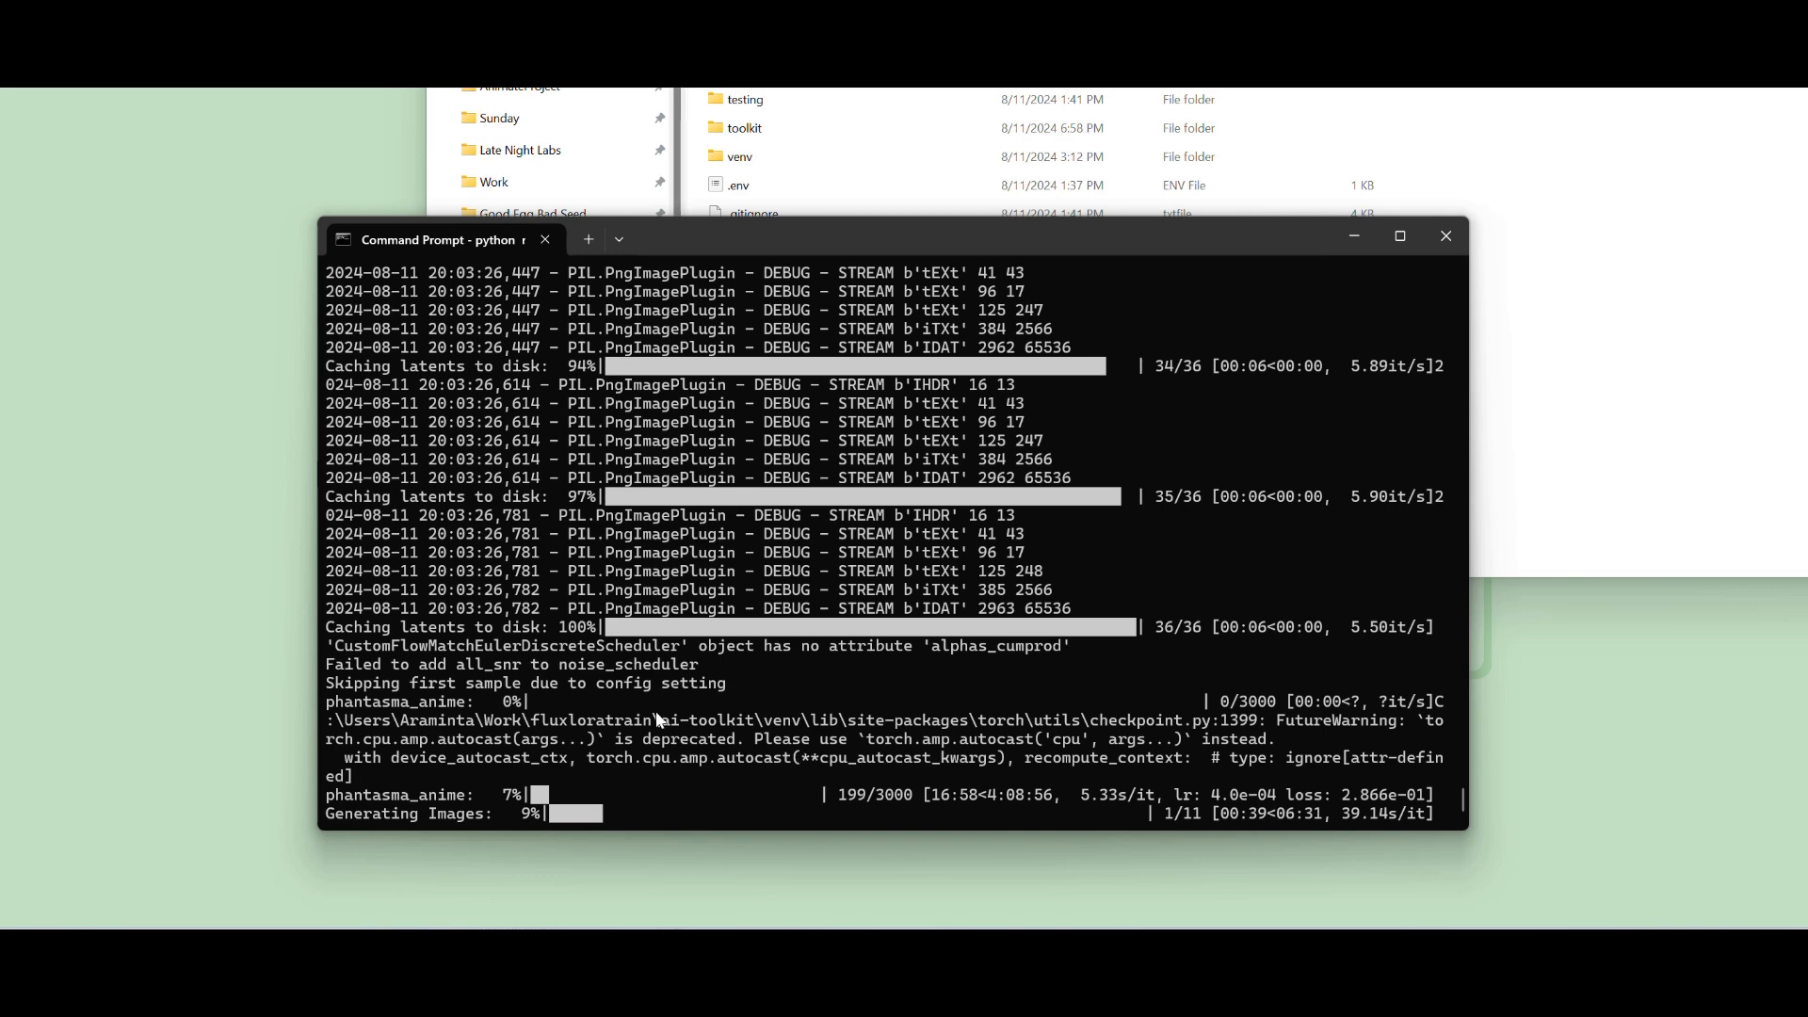
{"action": "mouse_move", "coordinate": [988, 724]}
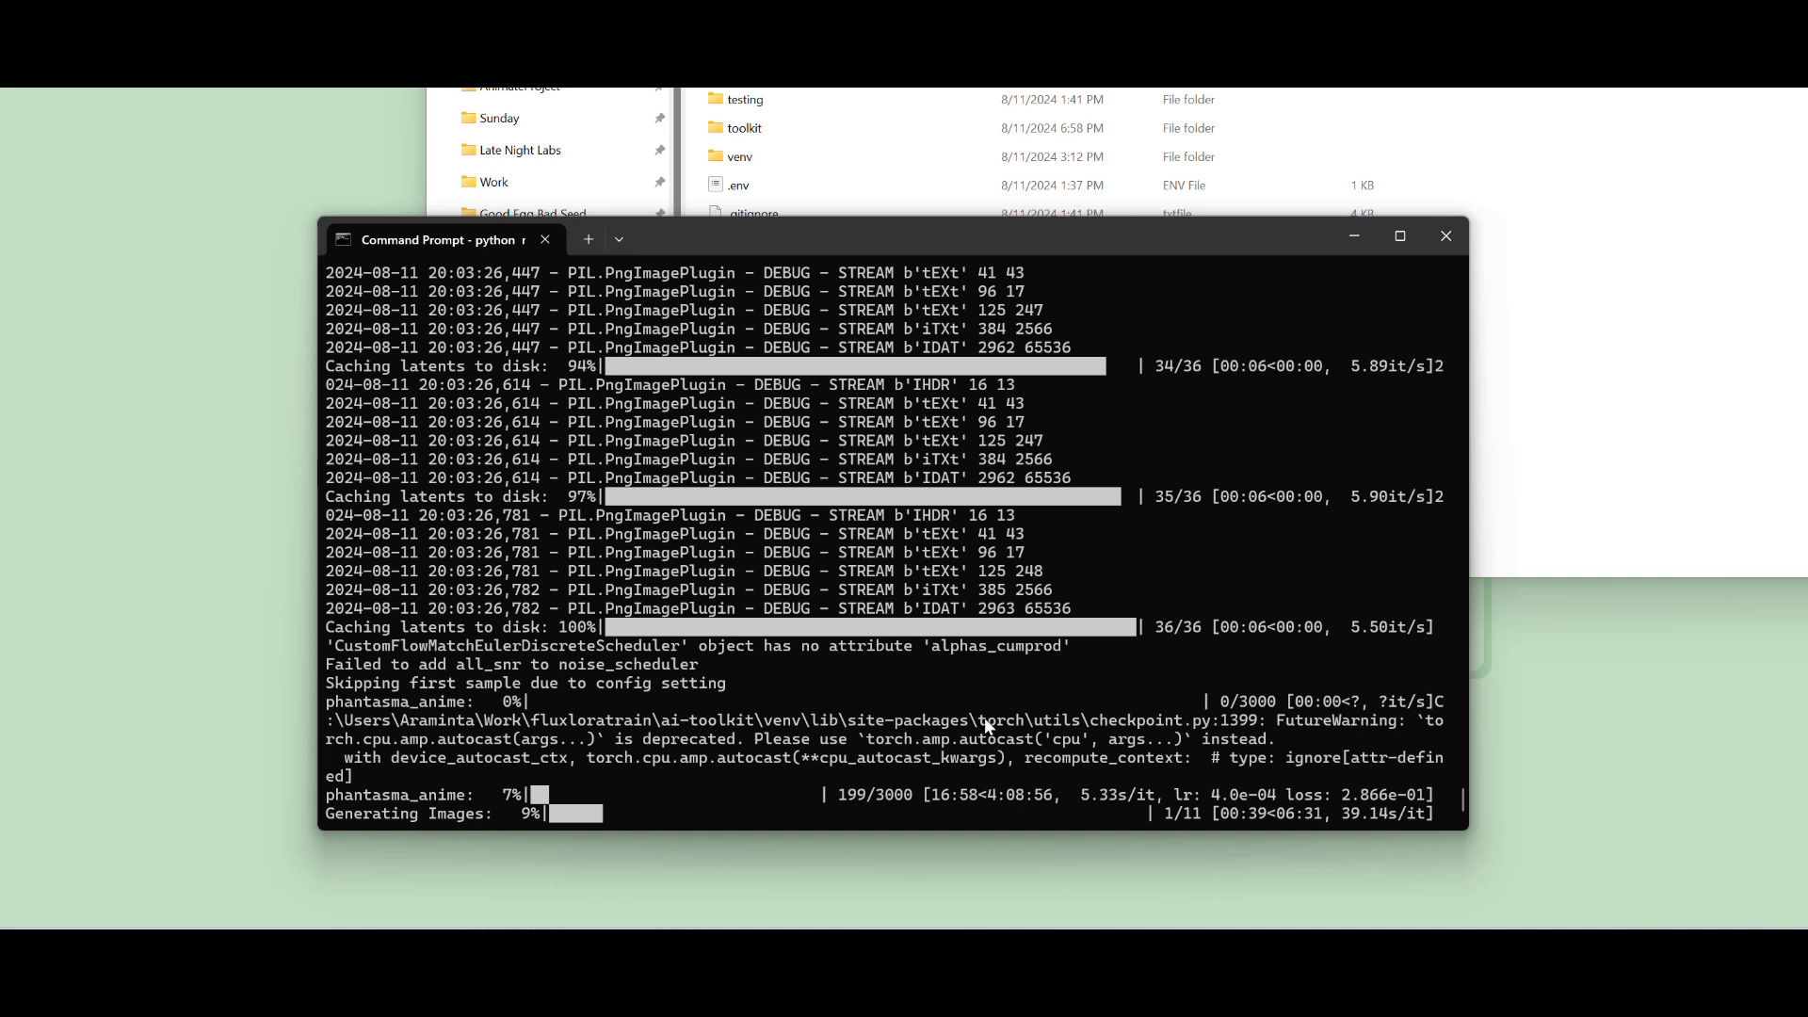
{"action": "mouse_move", "coordinate": [609, 833]}
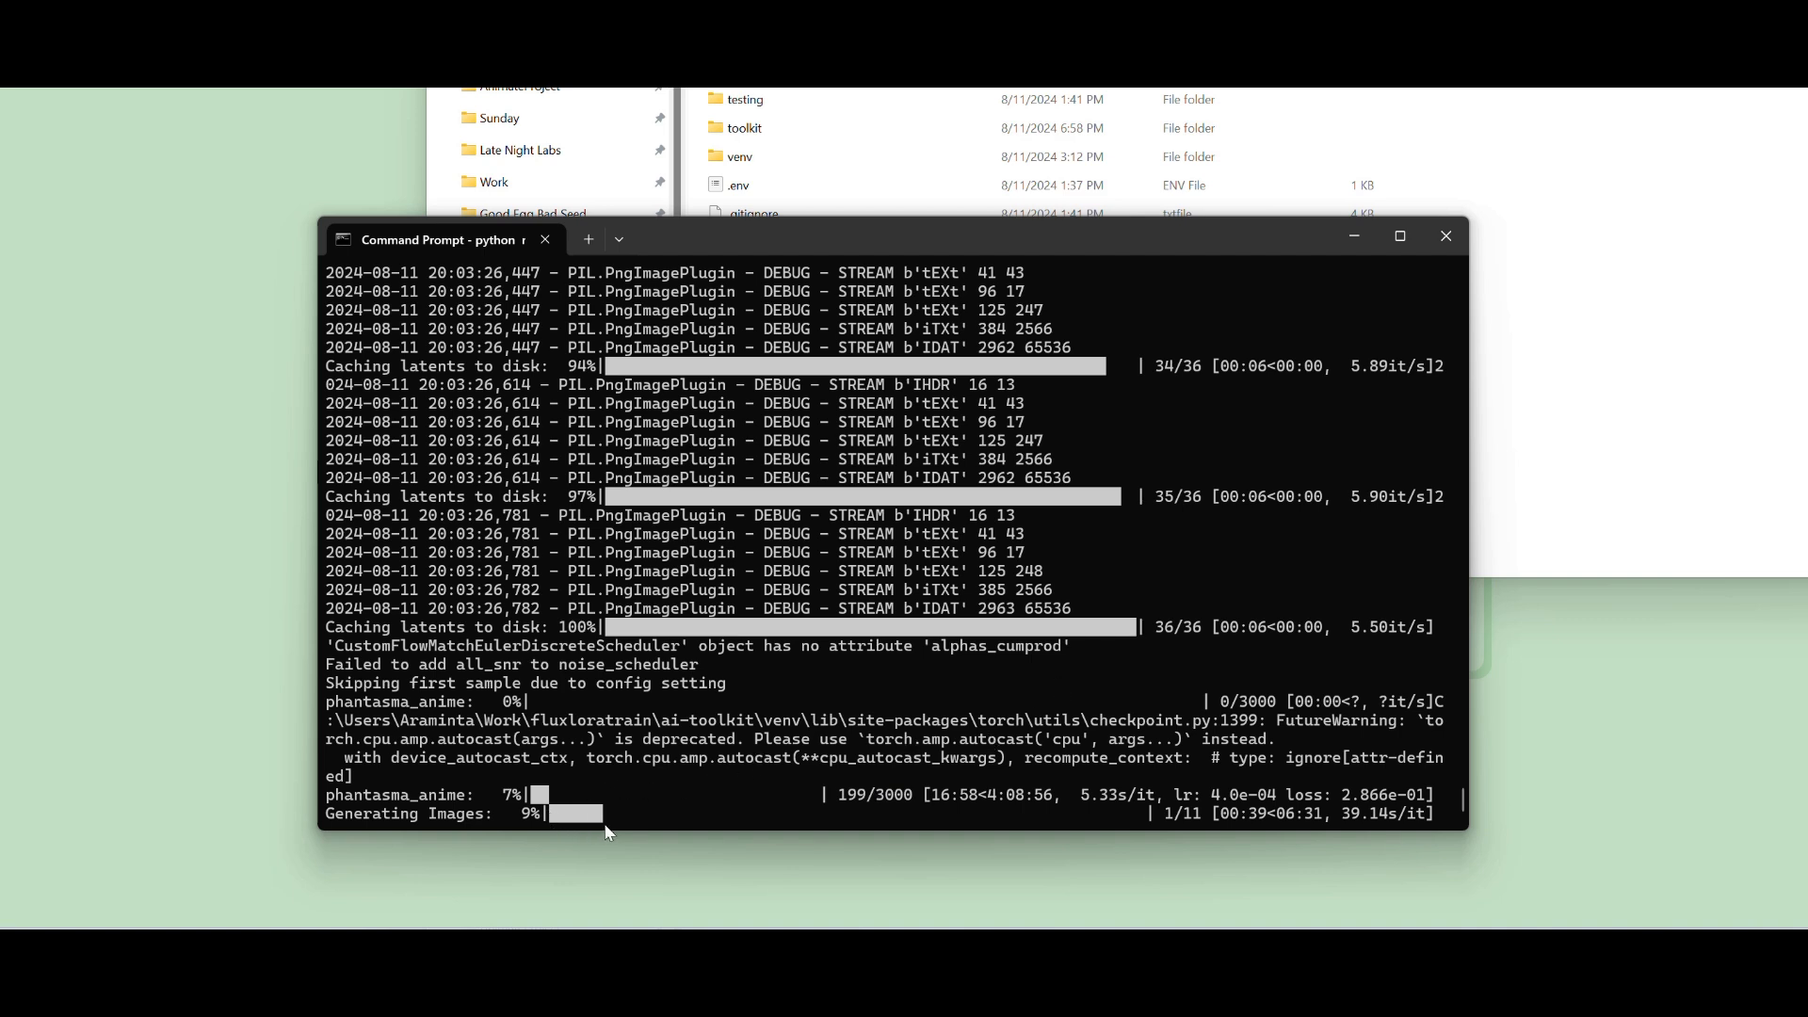
{"action": "mouse_move", "coordinate": [1147, 835]}
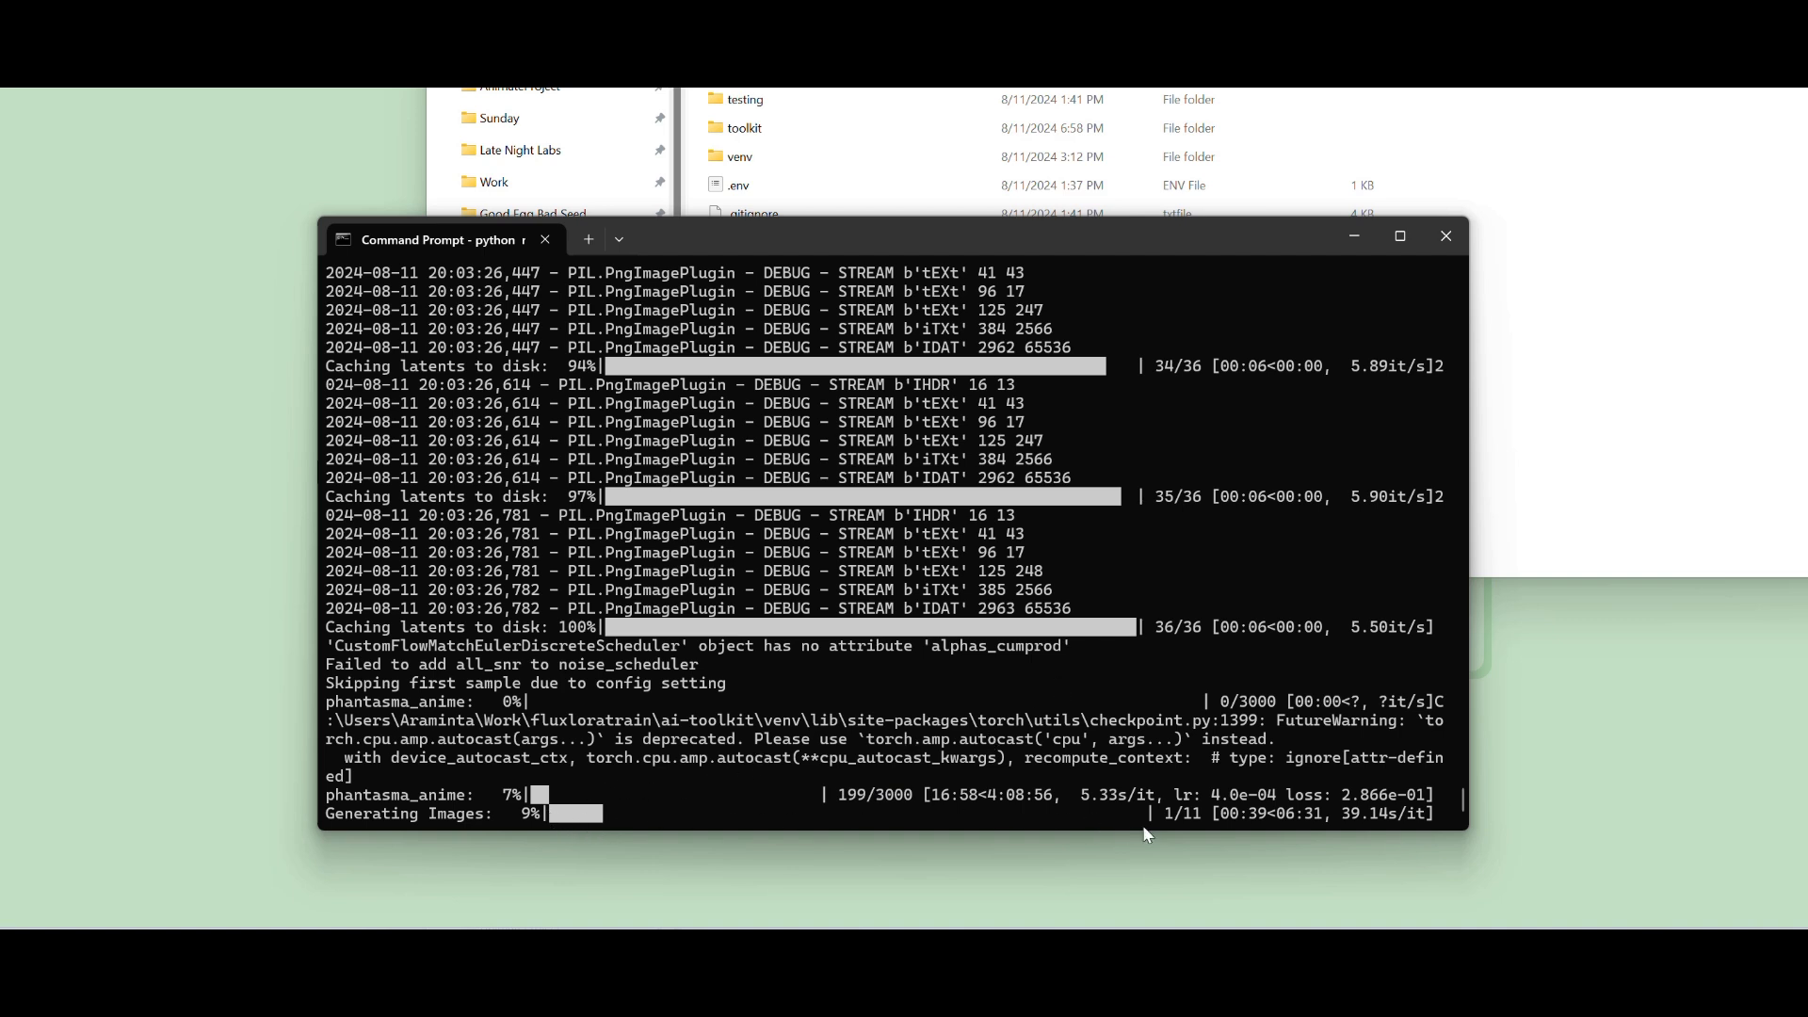
{"action": "mouse_move", "coordinate": [1214, 821]}
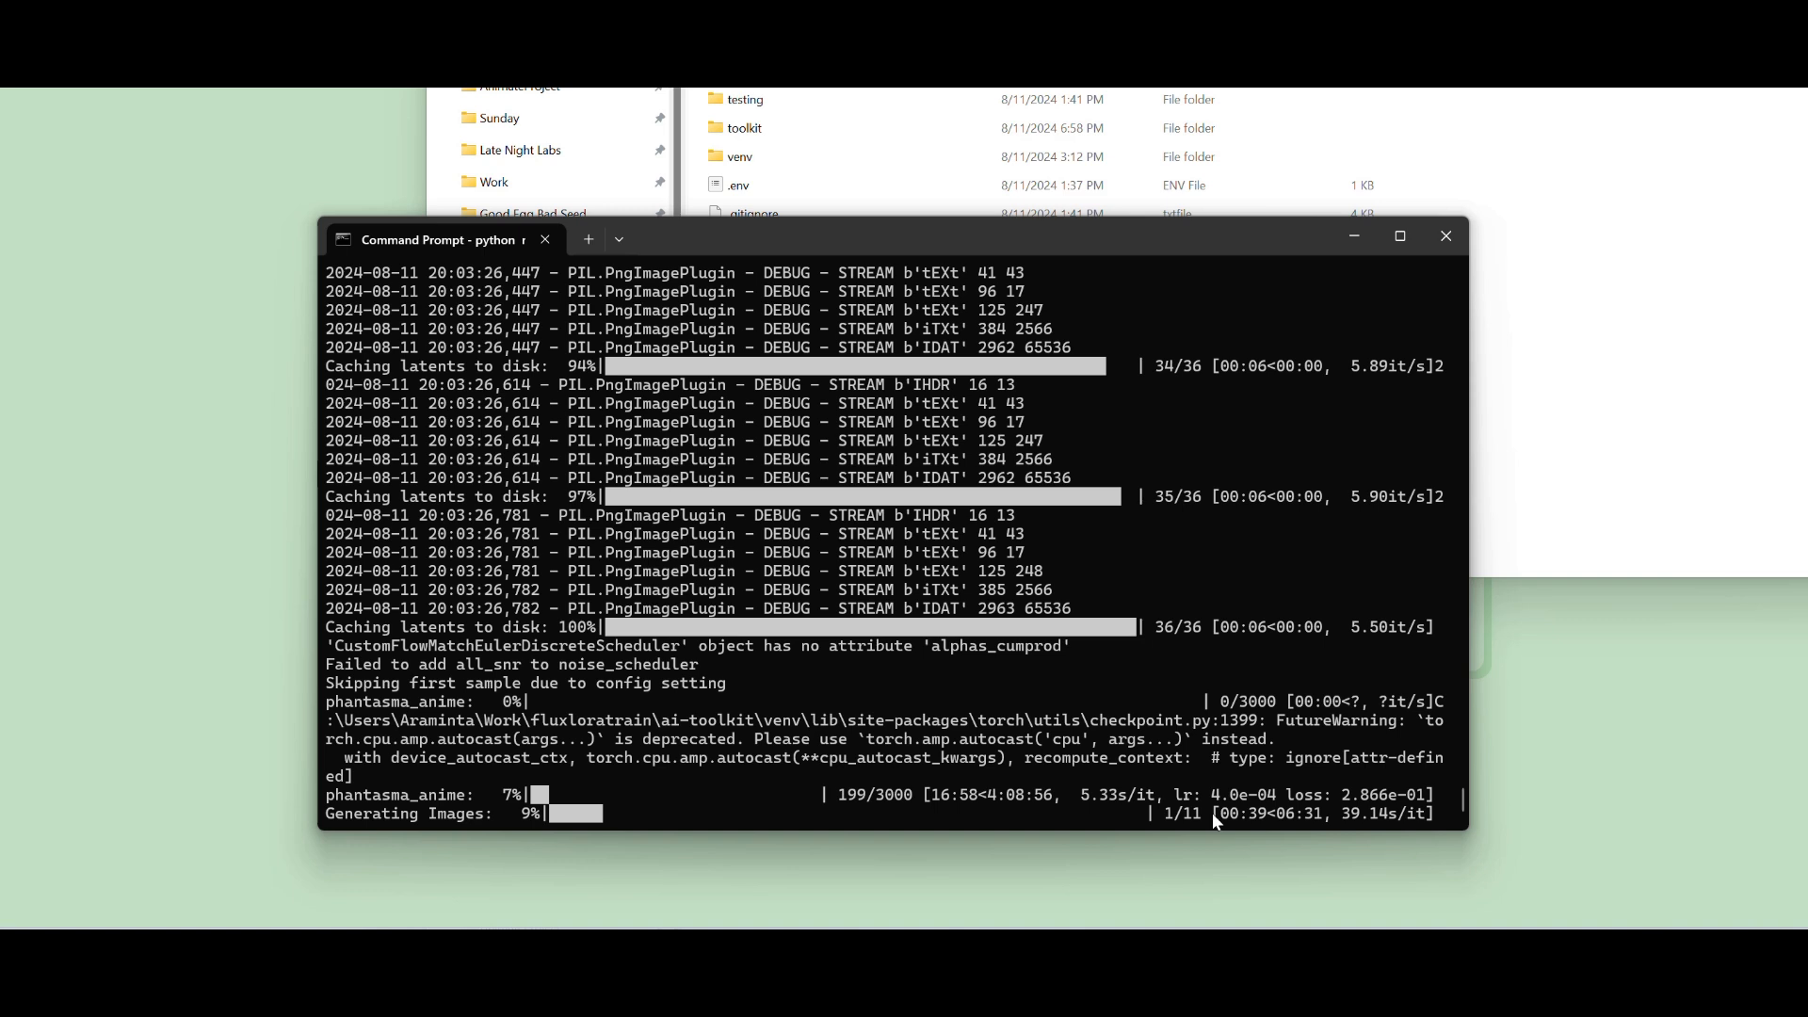
{"action": "mouse_move", "coordinate": [851, 635]}
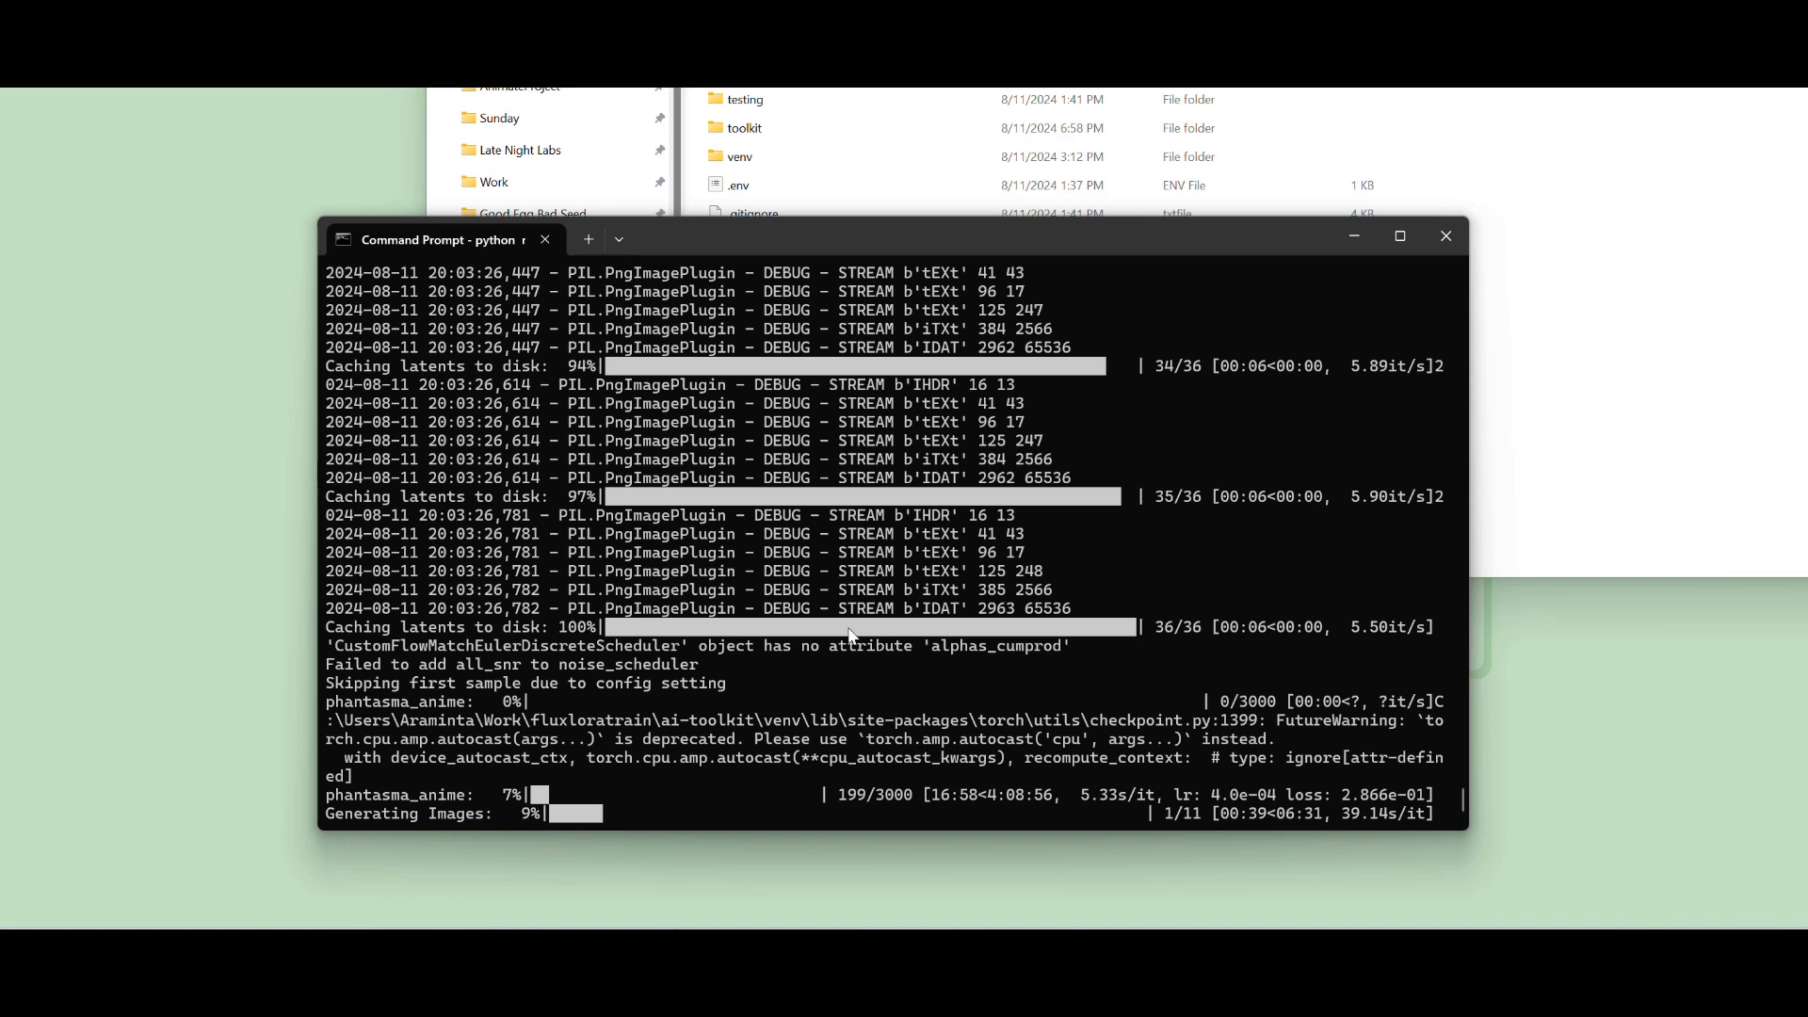
{"action": "mouse_move", "coordinate": [717, 409]}
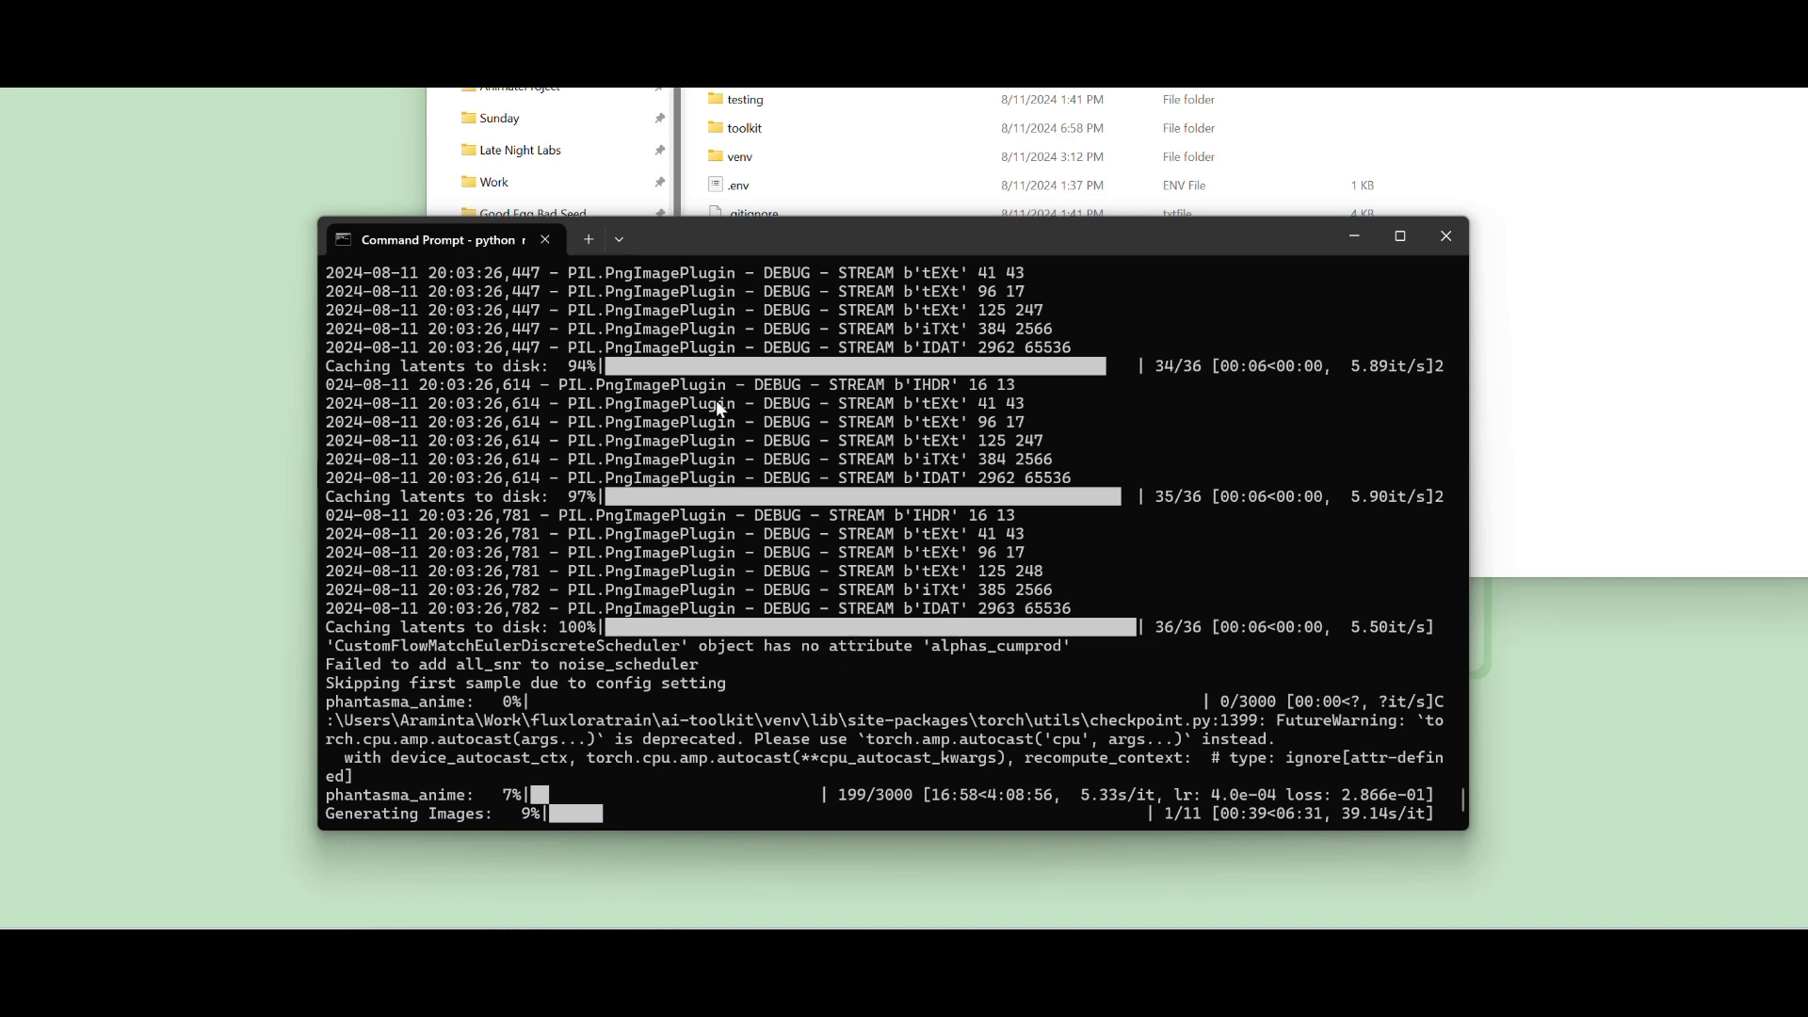
{"action": "mouse_move", "coordinate": [775, 314]}
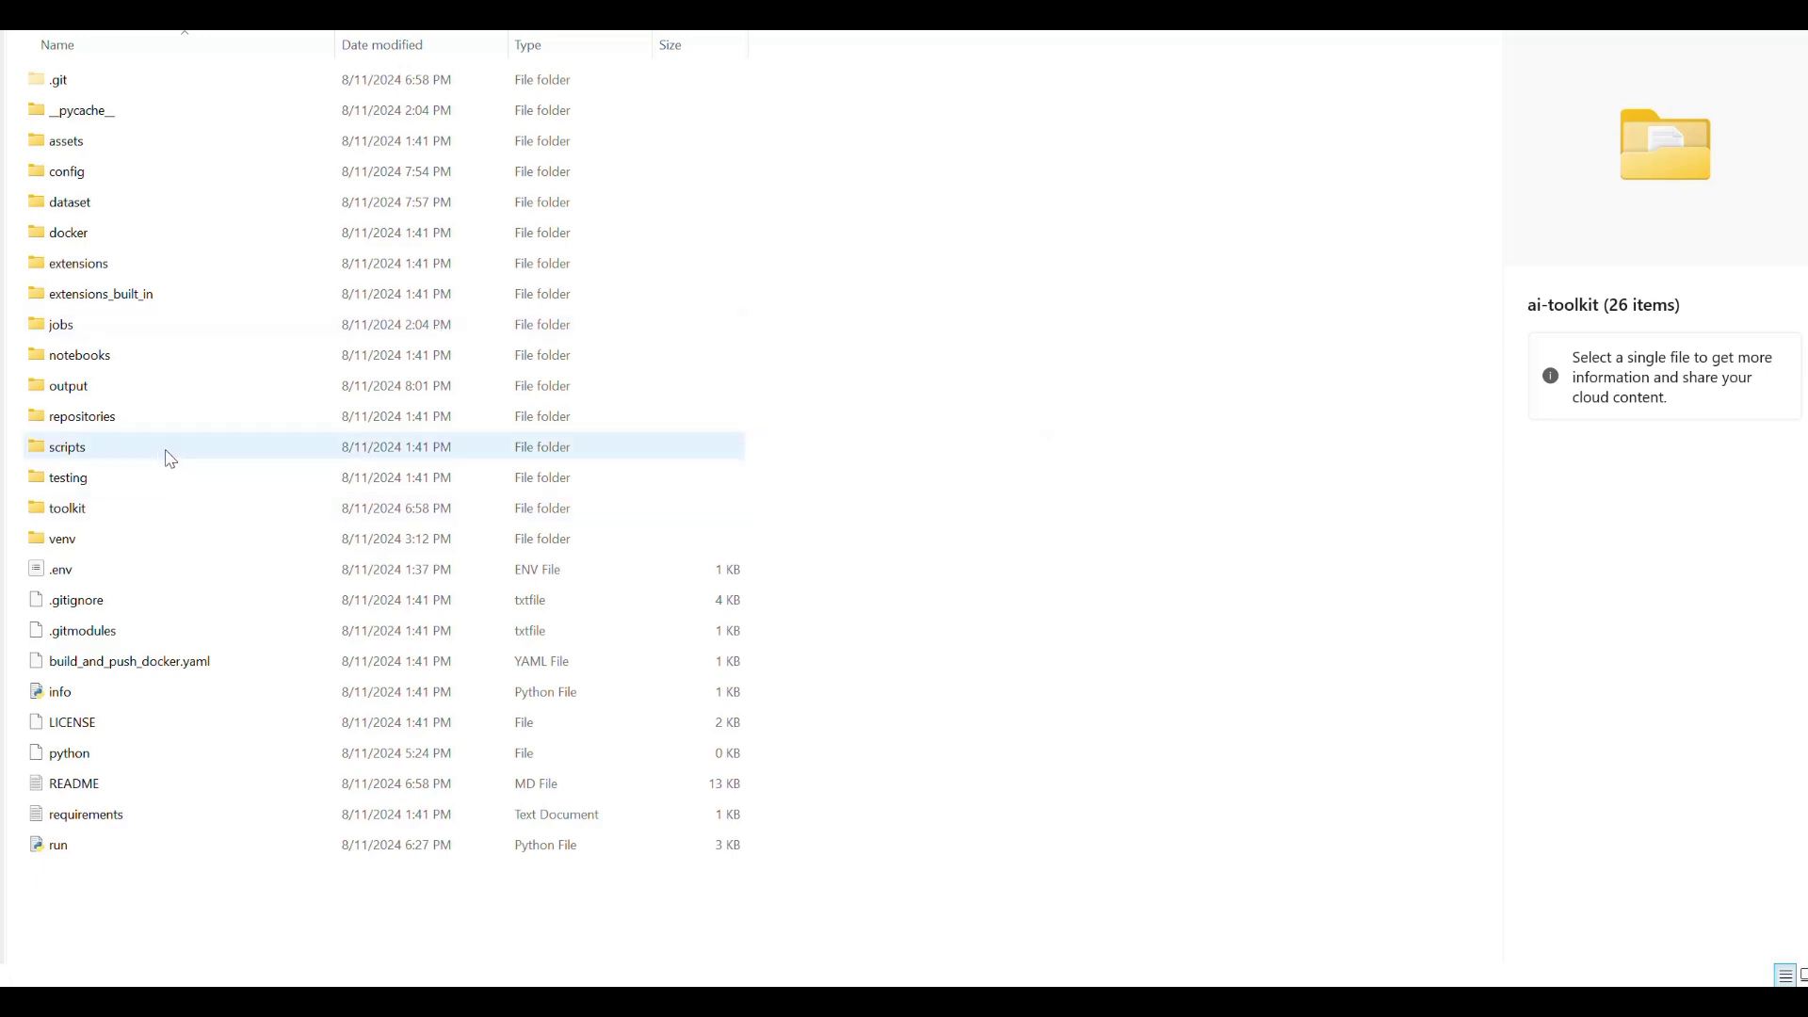
Open the samples folder under the phantasma1 phantasma_anime output folder.
{"action": "left_click", "coordinate": [67, 385]}
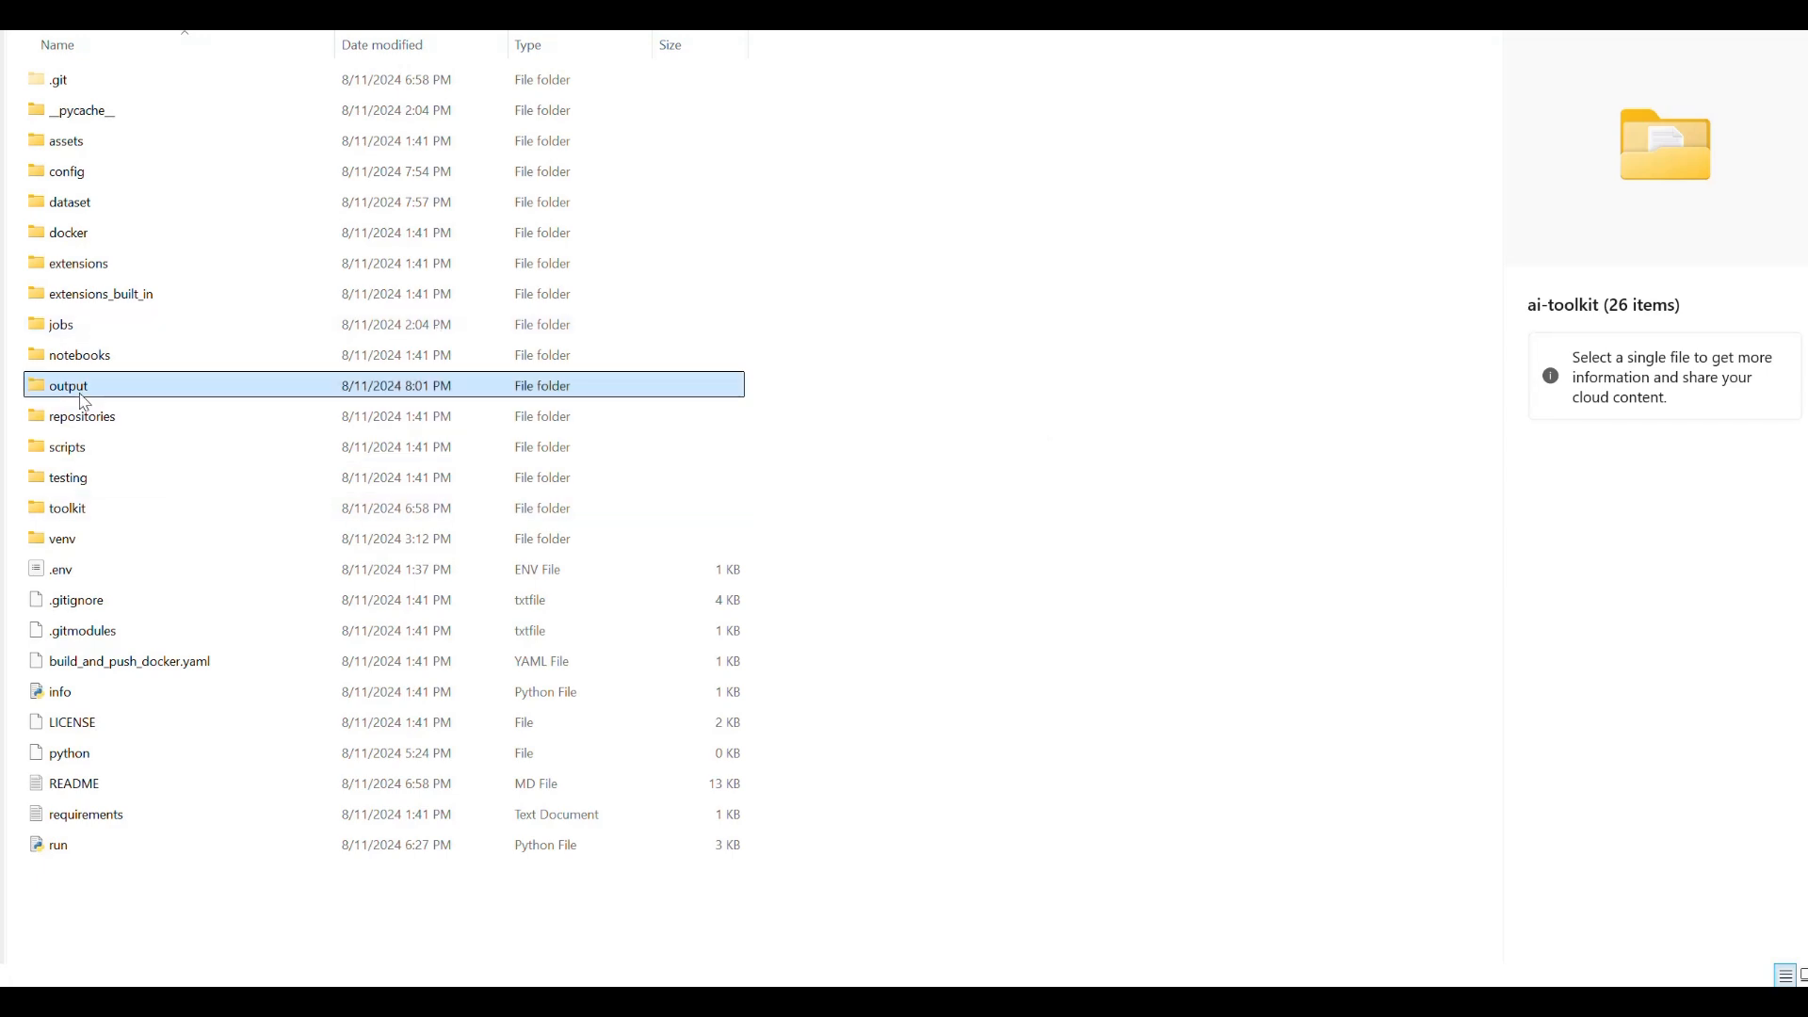
{"action": "double_click", "coordinate": [68, 385]}
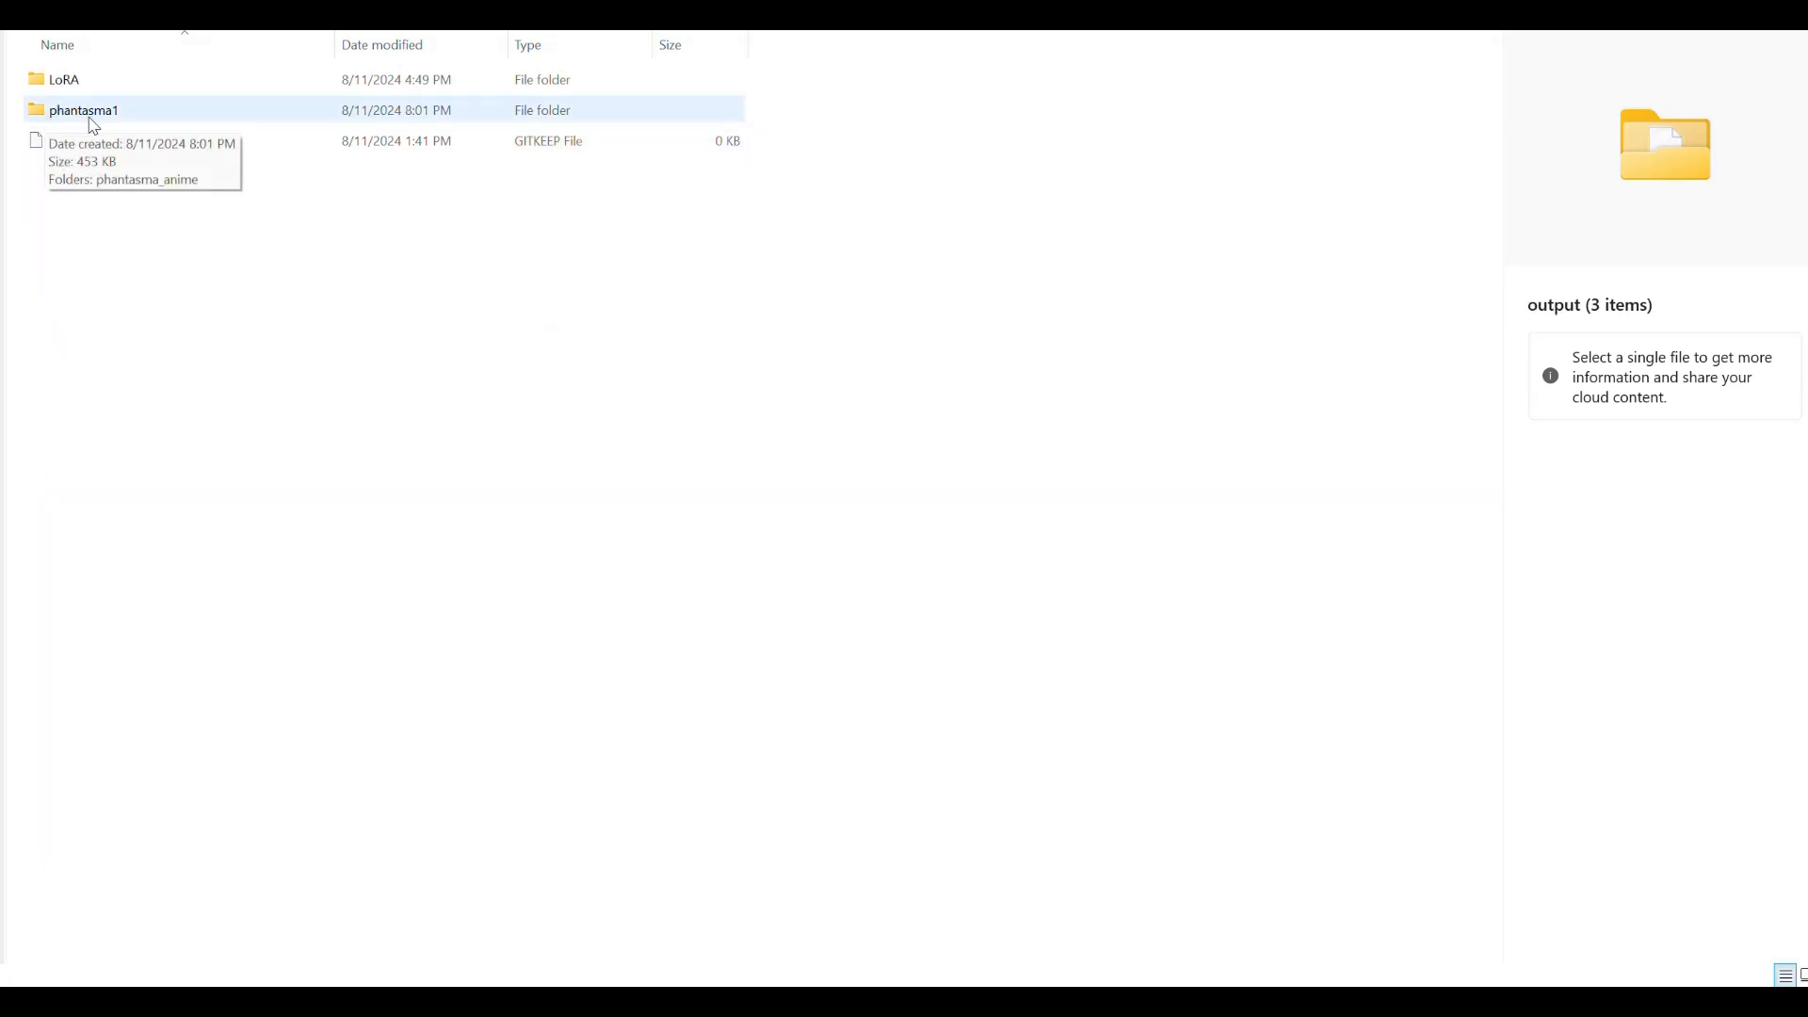
{"action": "double_click", "coordinate": [83, 109]}
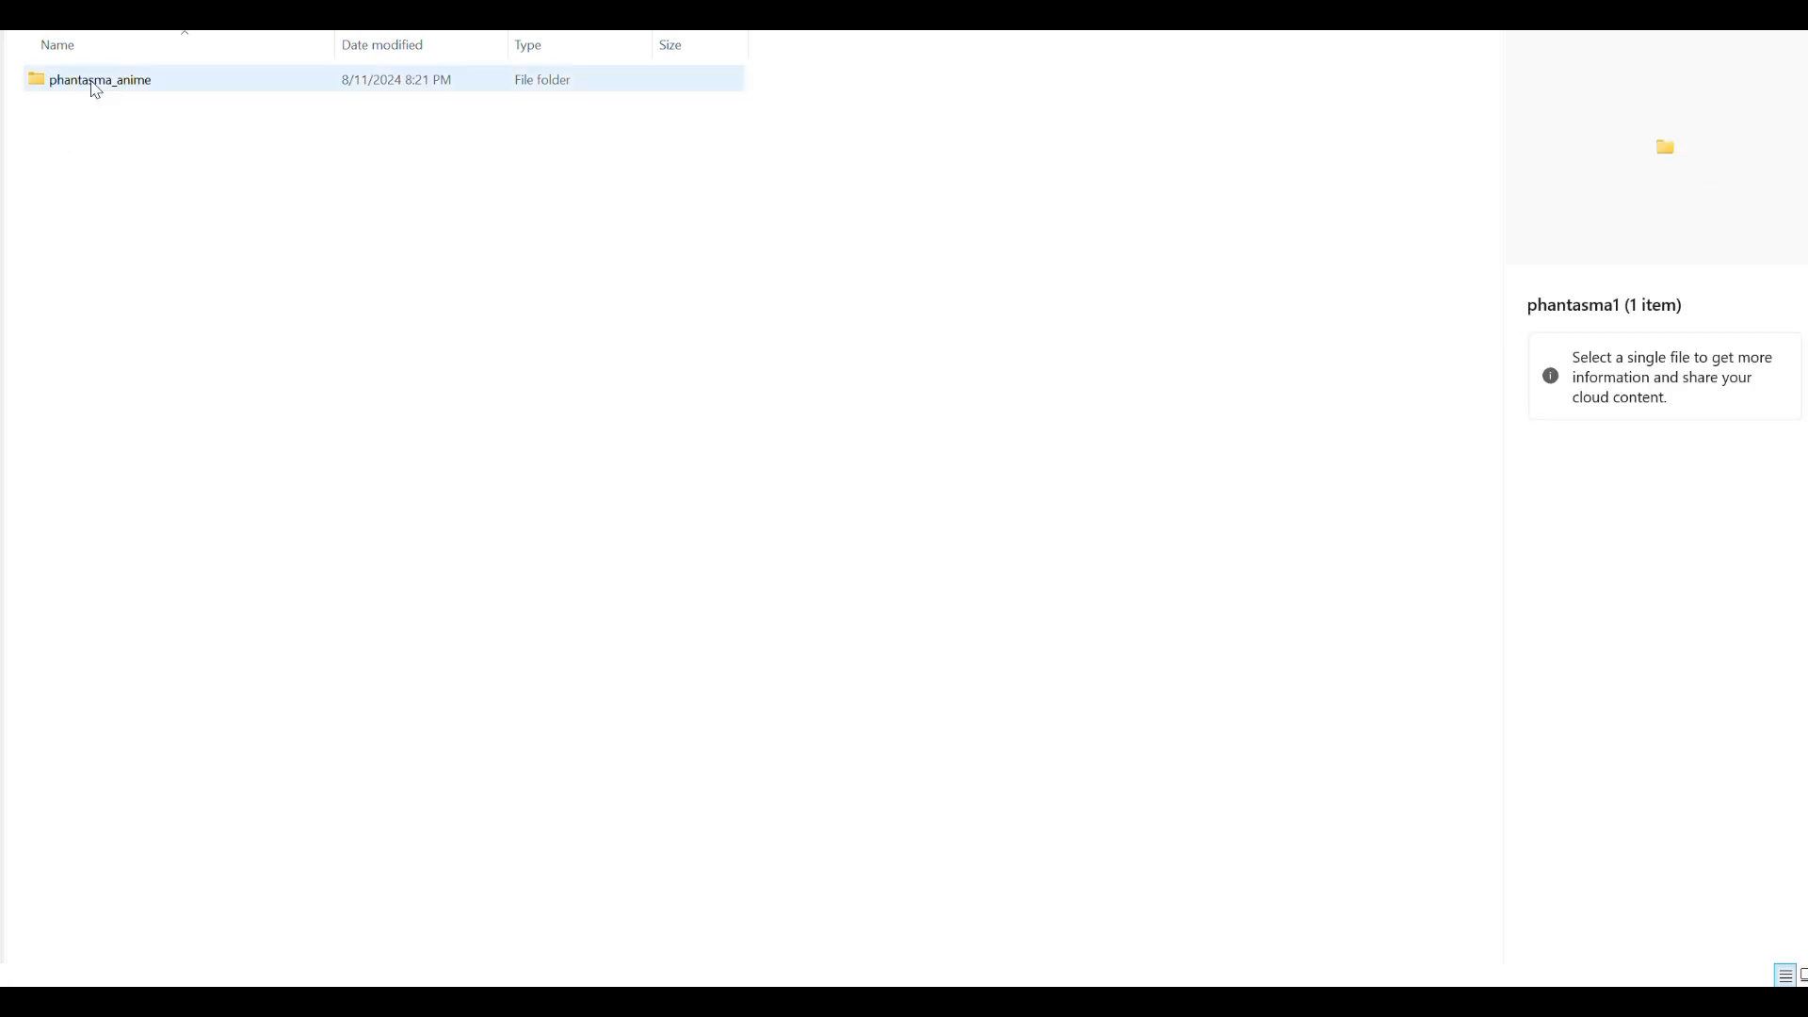
{"action": "double_click", "coordinate": [102, 78]}
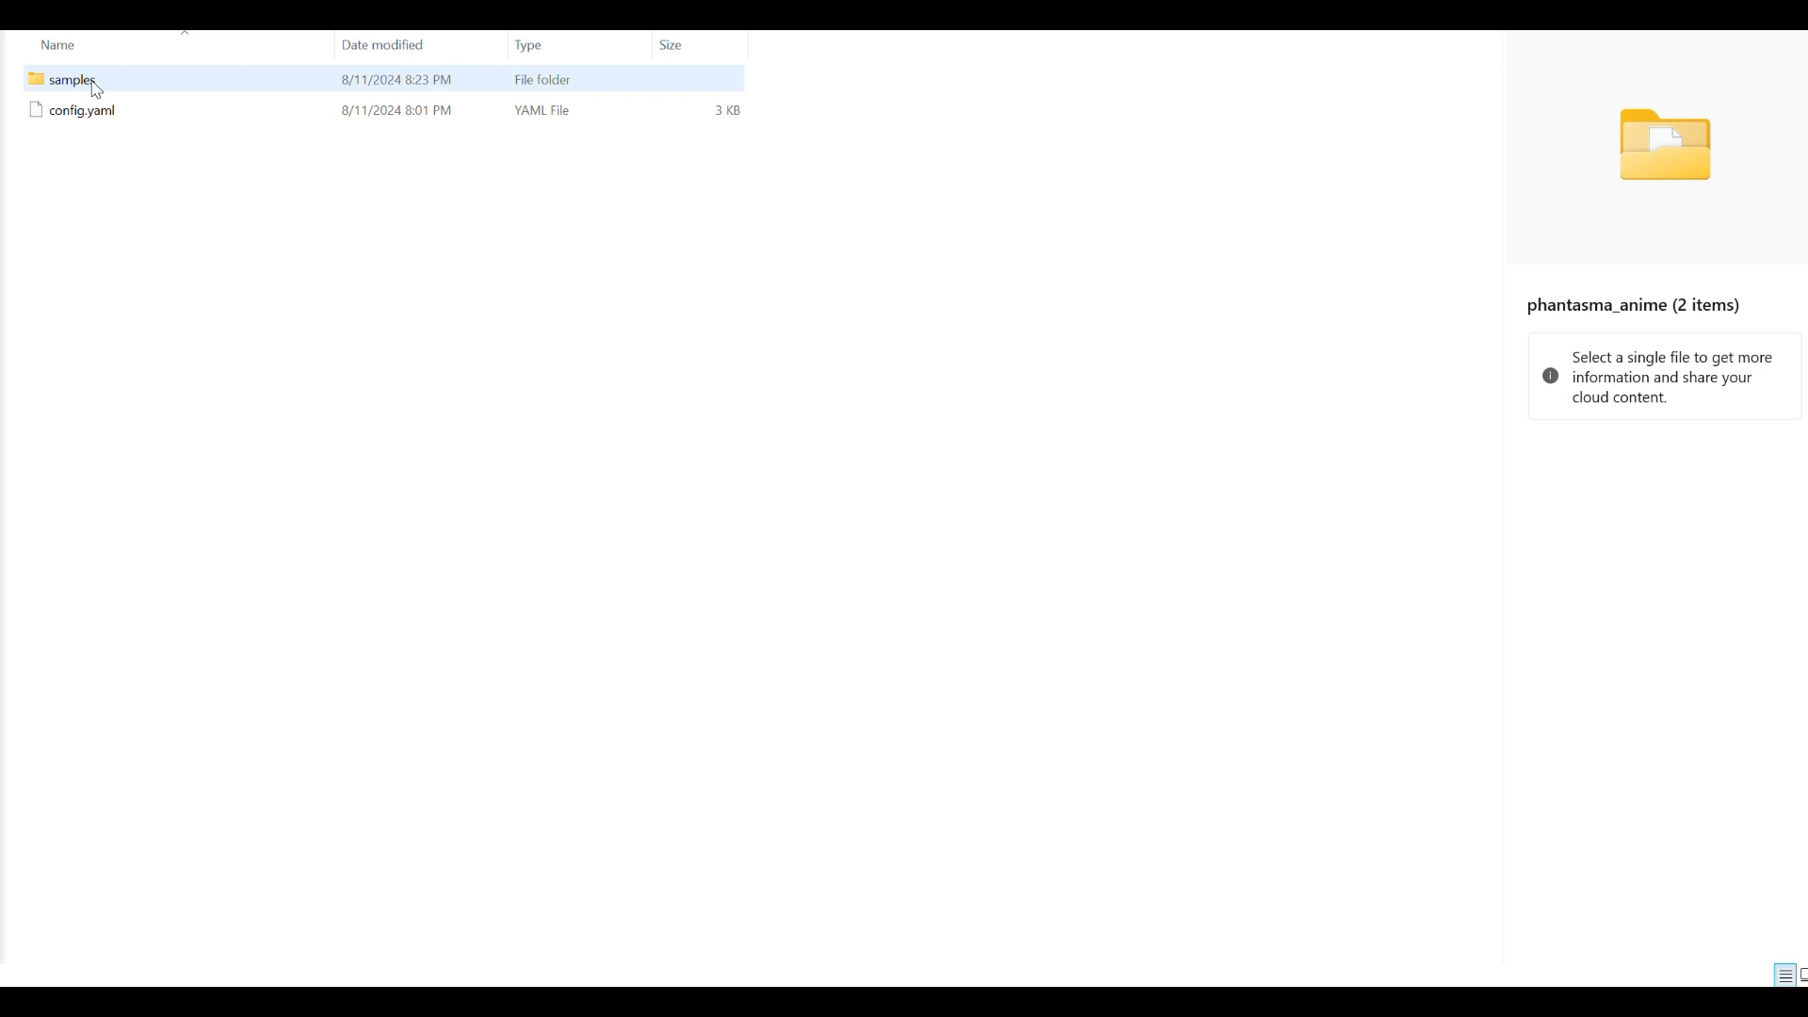
{"action": "double_click", "coordinate": [72, 79]}
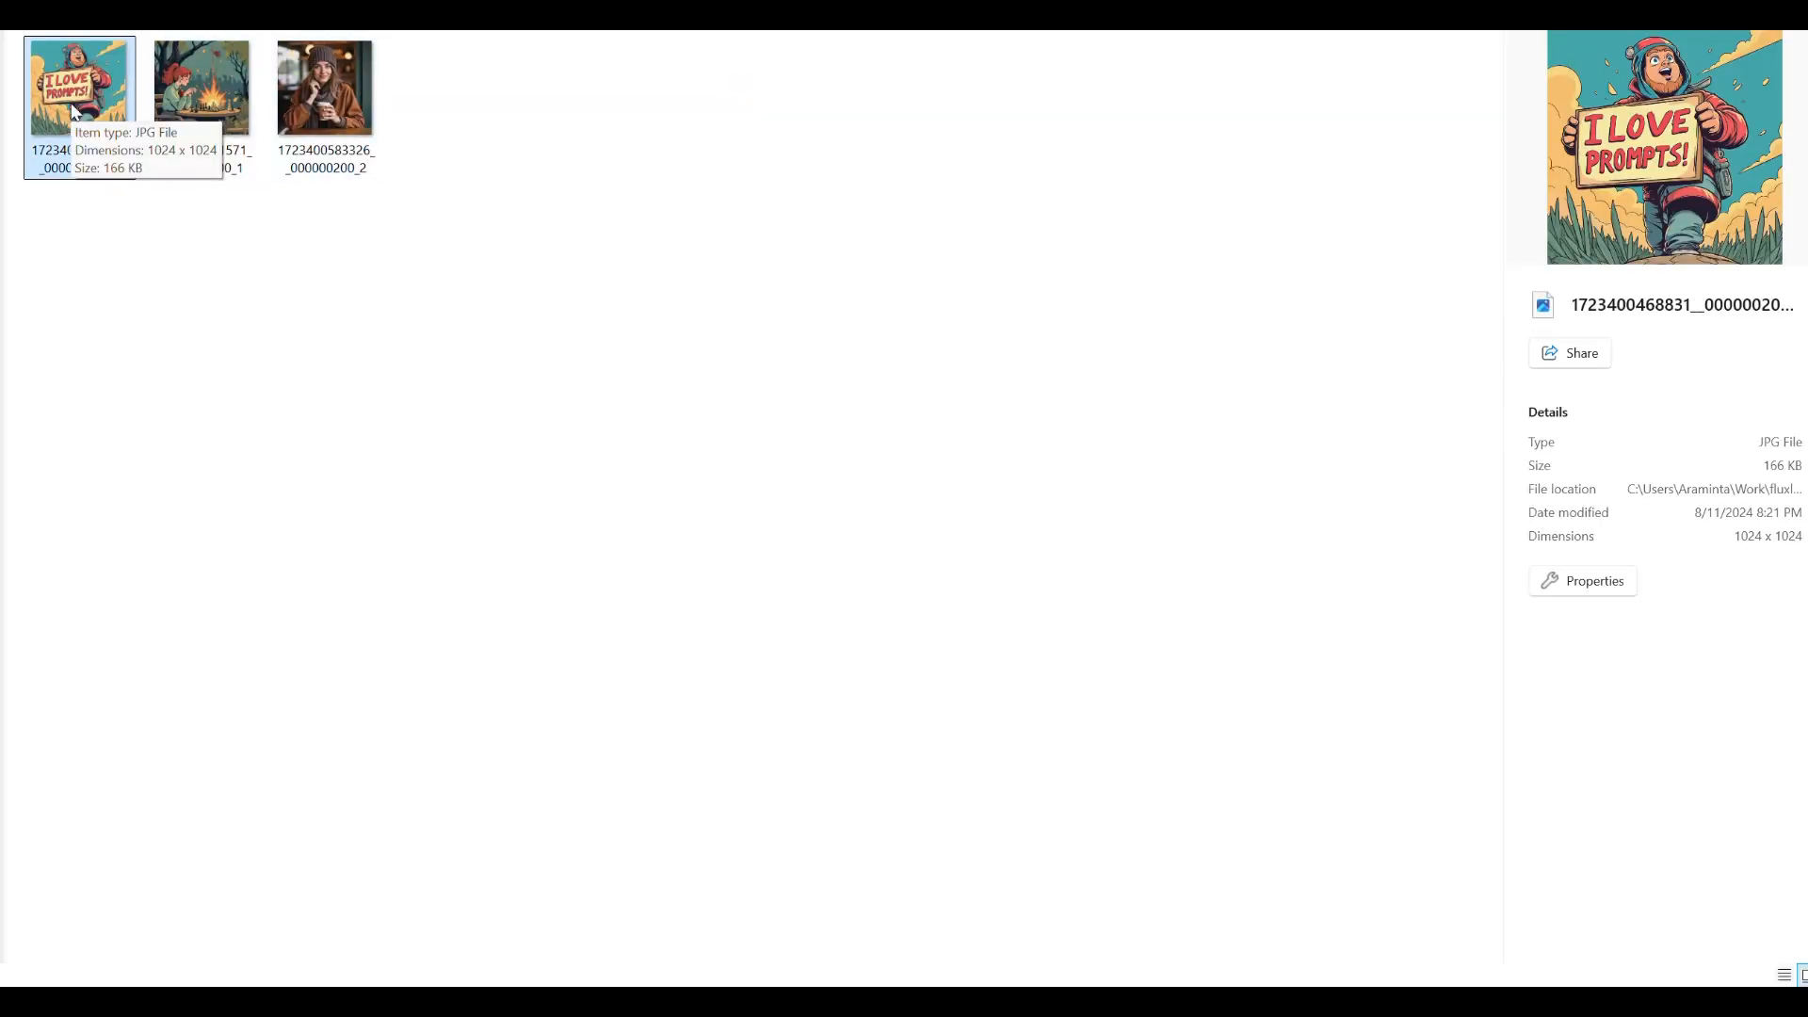
View the chess explosion, DJ horse, I Love Prompts and chess player samples.
{"action": "double_click", "coordinate": [78, 86]}
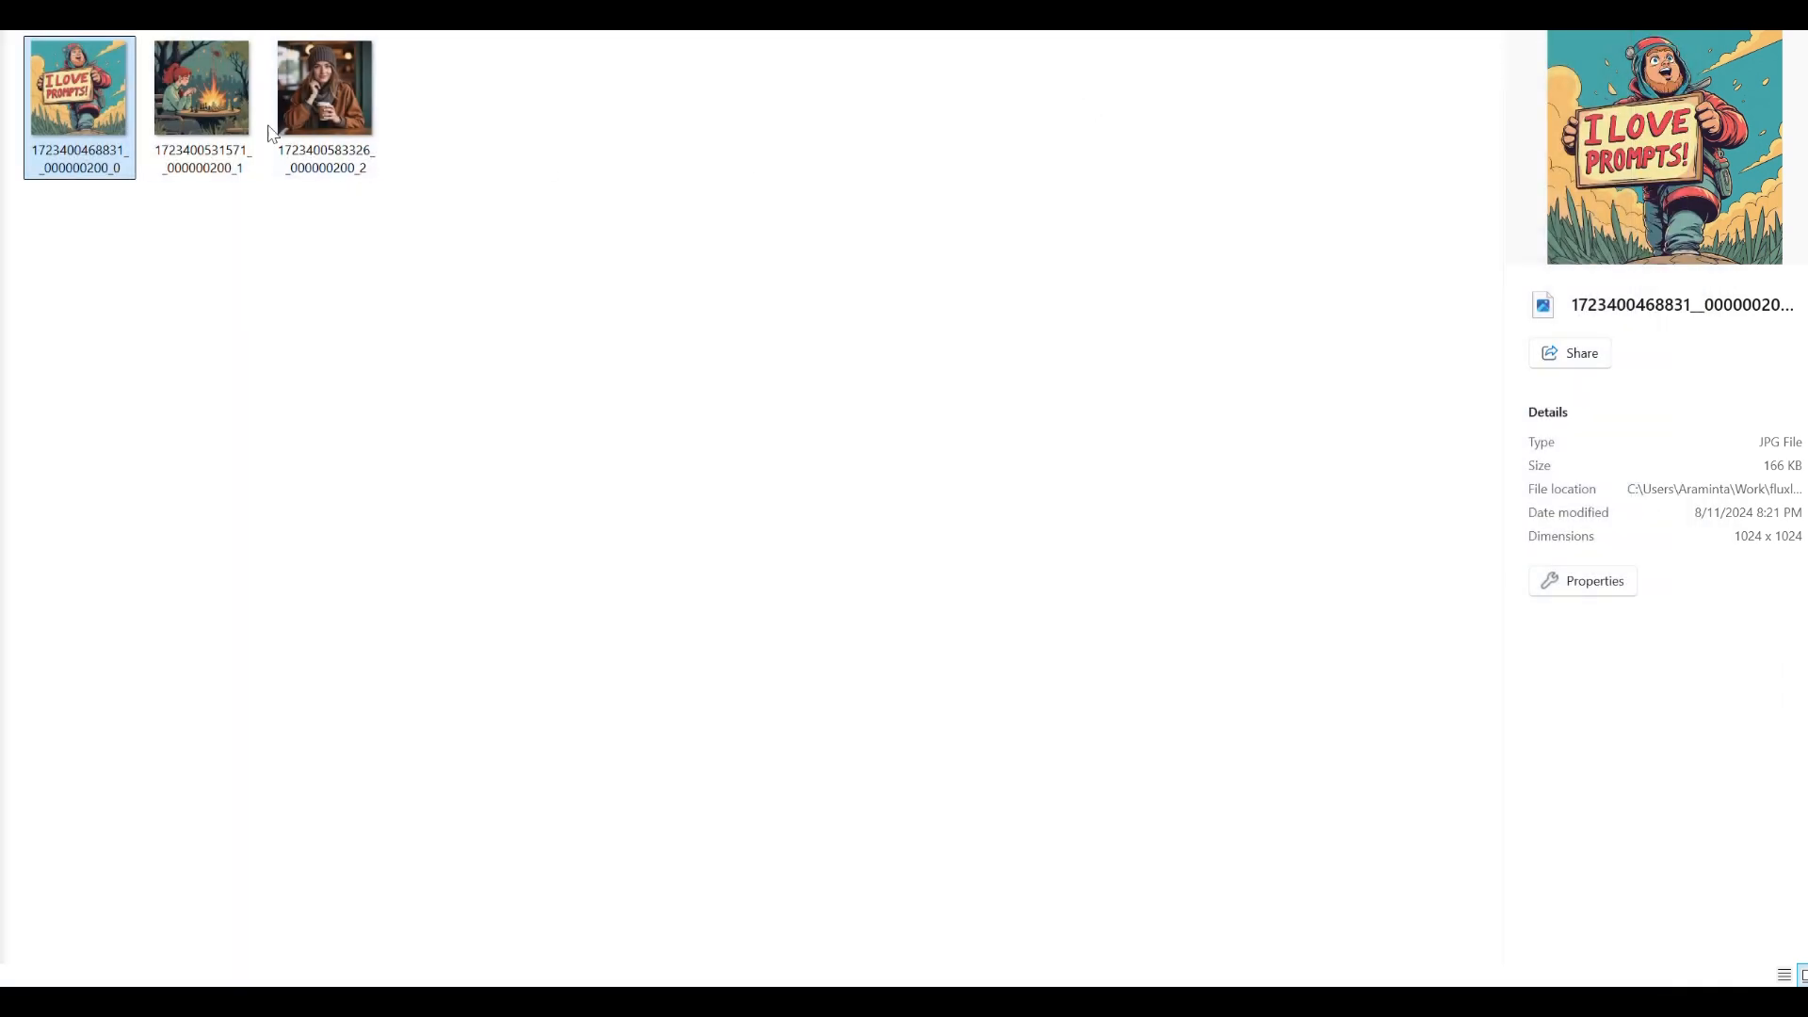
{"action": "double_click", "coordinate": [201, 87]}
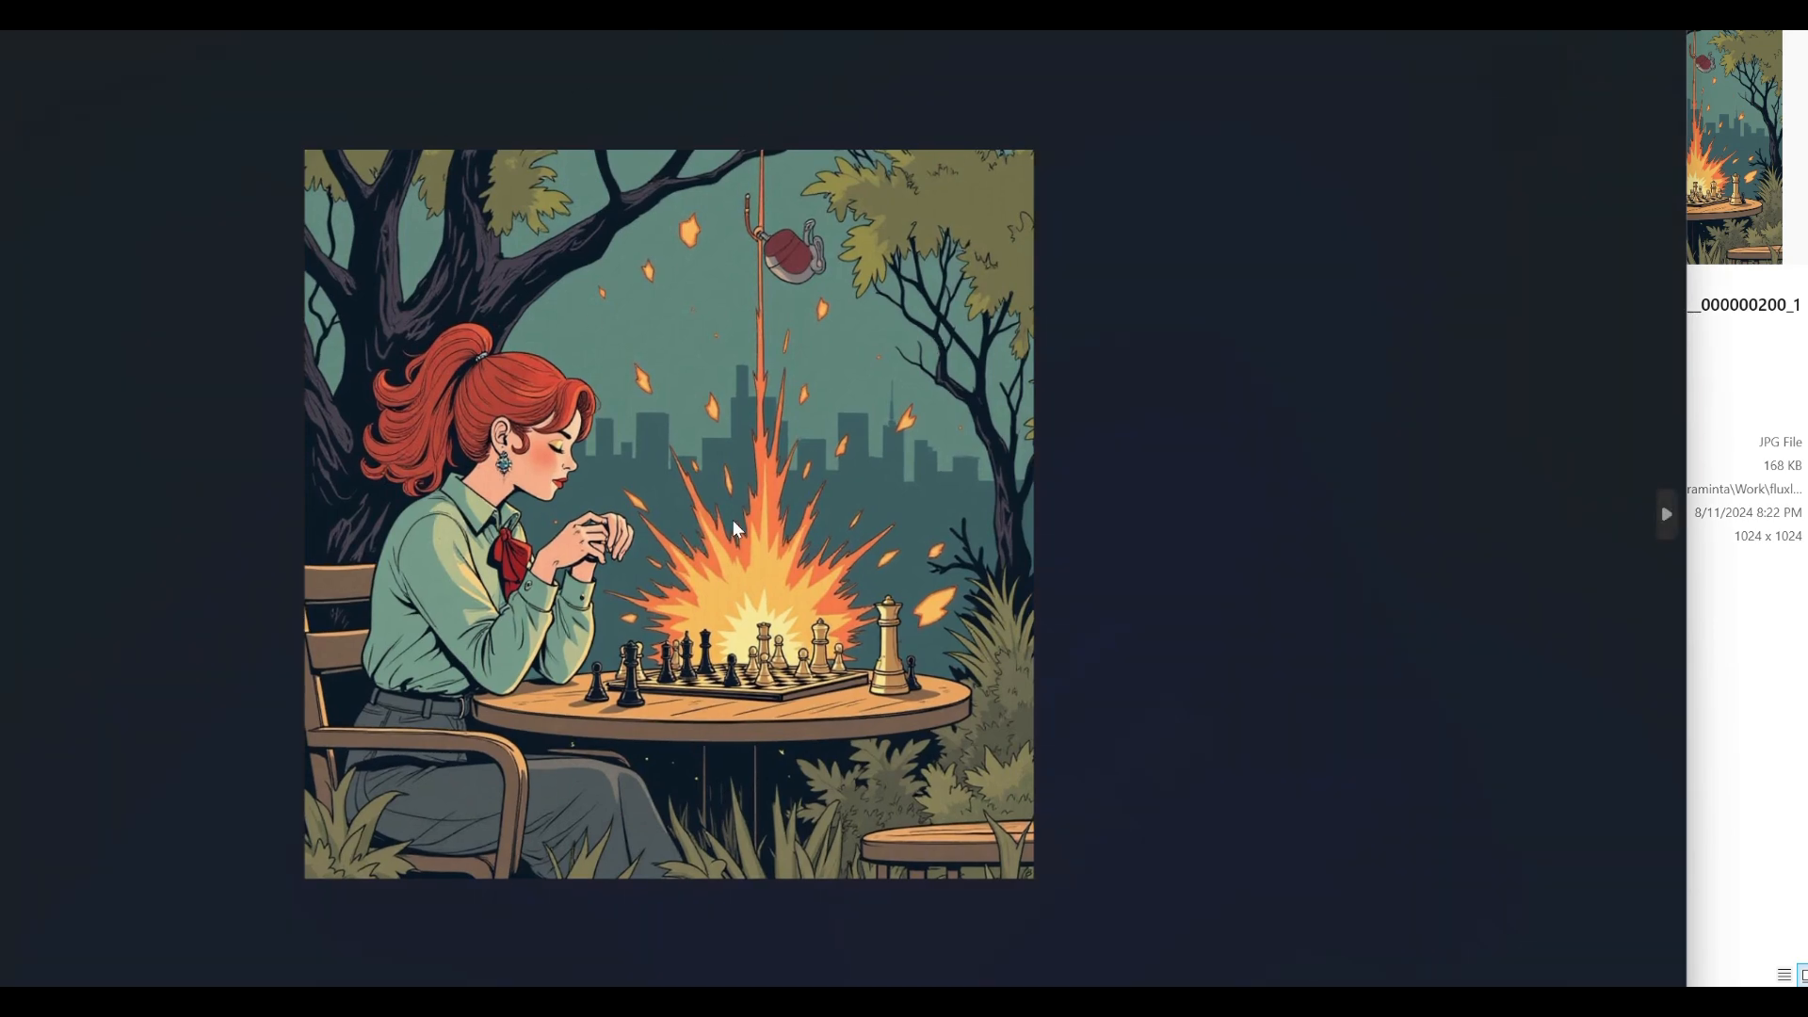
{"action": "mouse_move", "coordinate": [533, 740]}
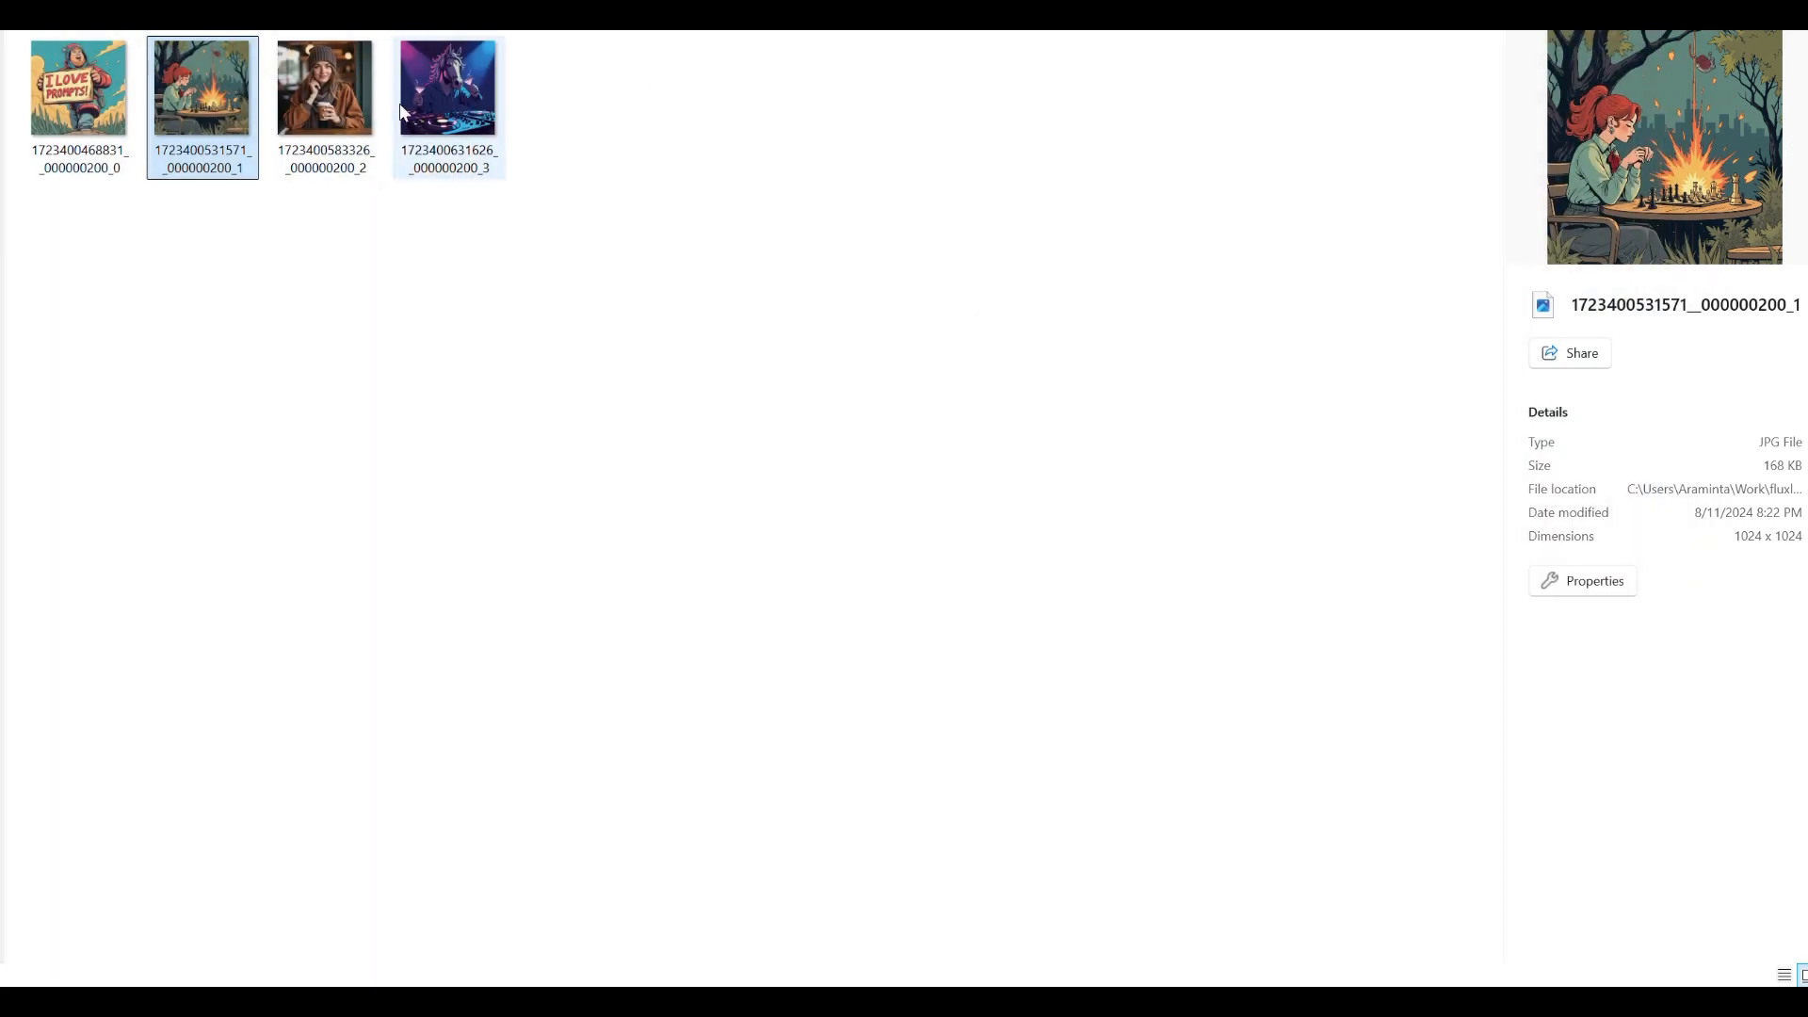
{"action": "double_click", "coordinate": [324, 86]}
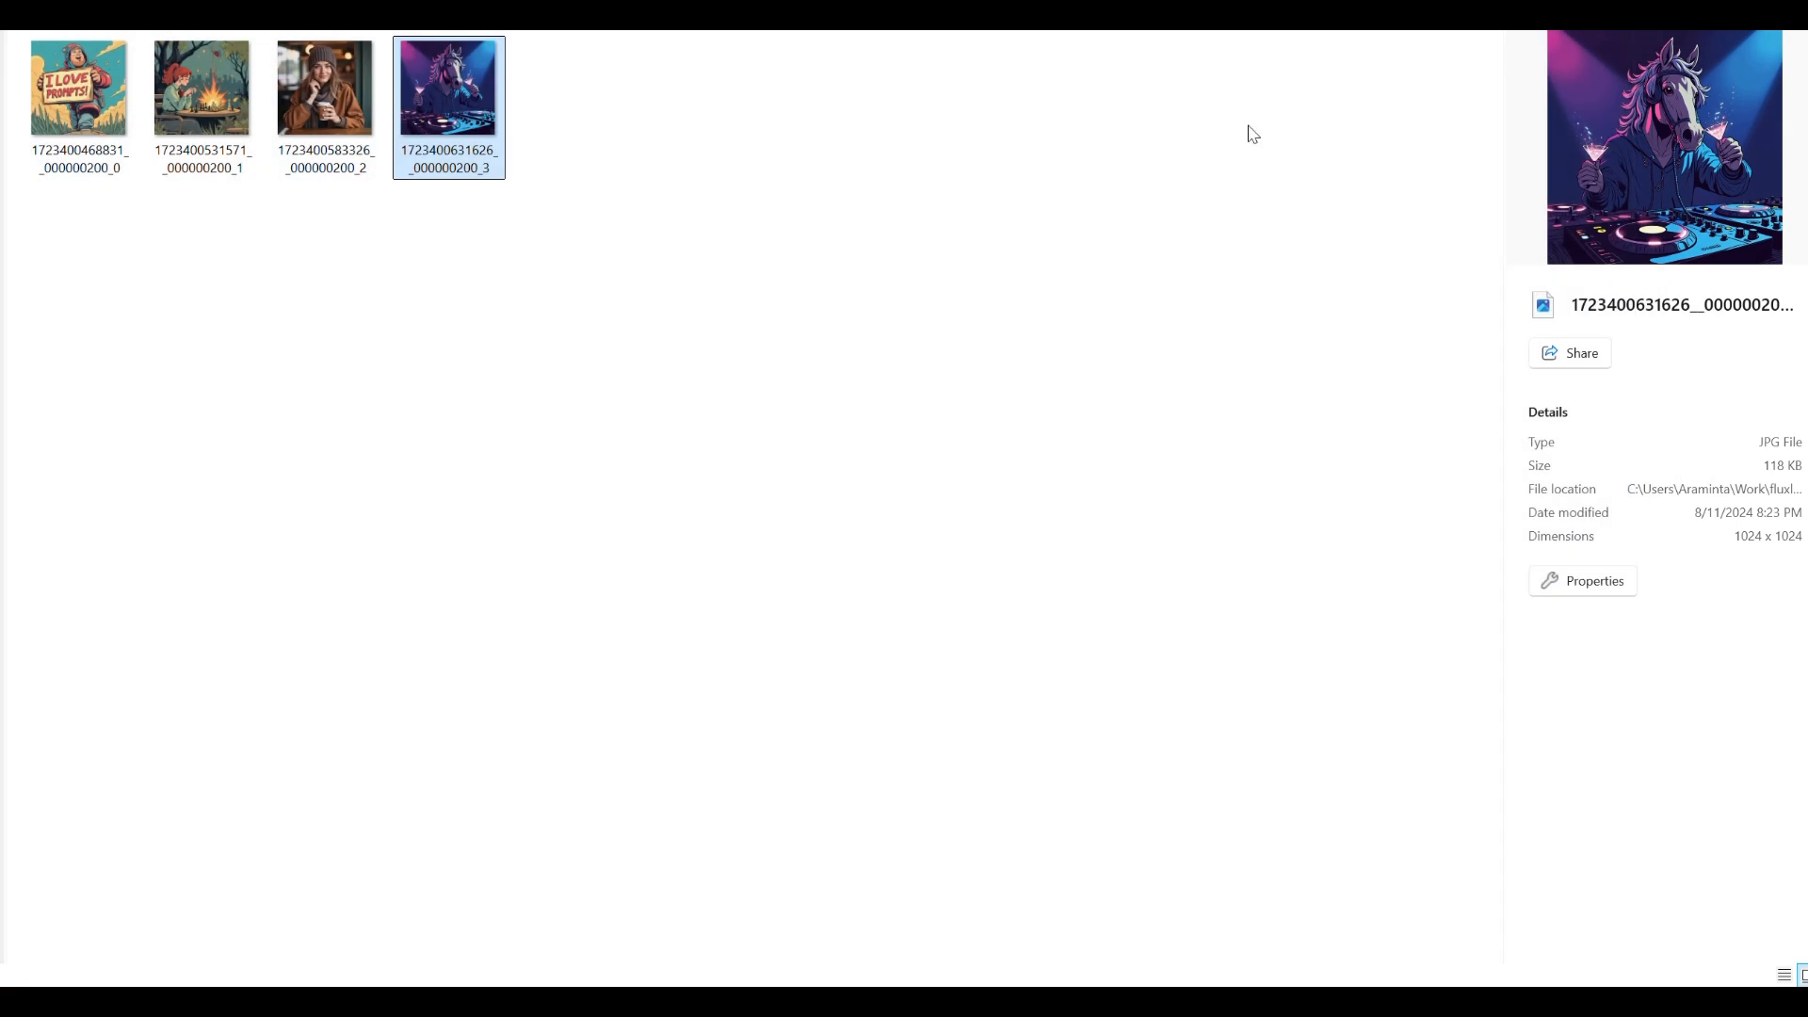
{"action": "mouse_move", "coordinate": [986, 470]}
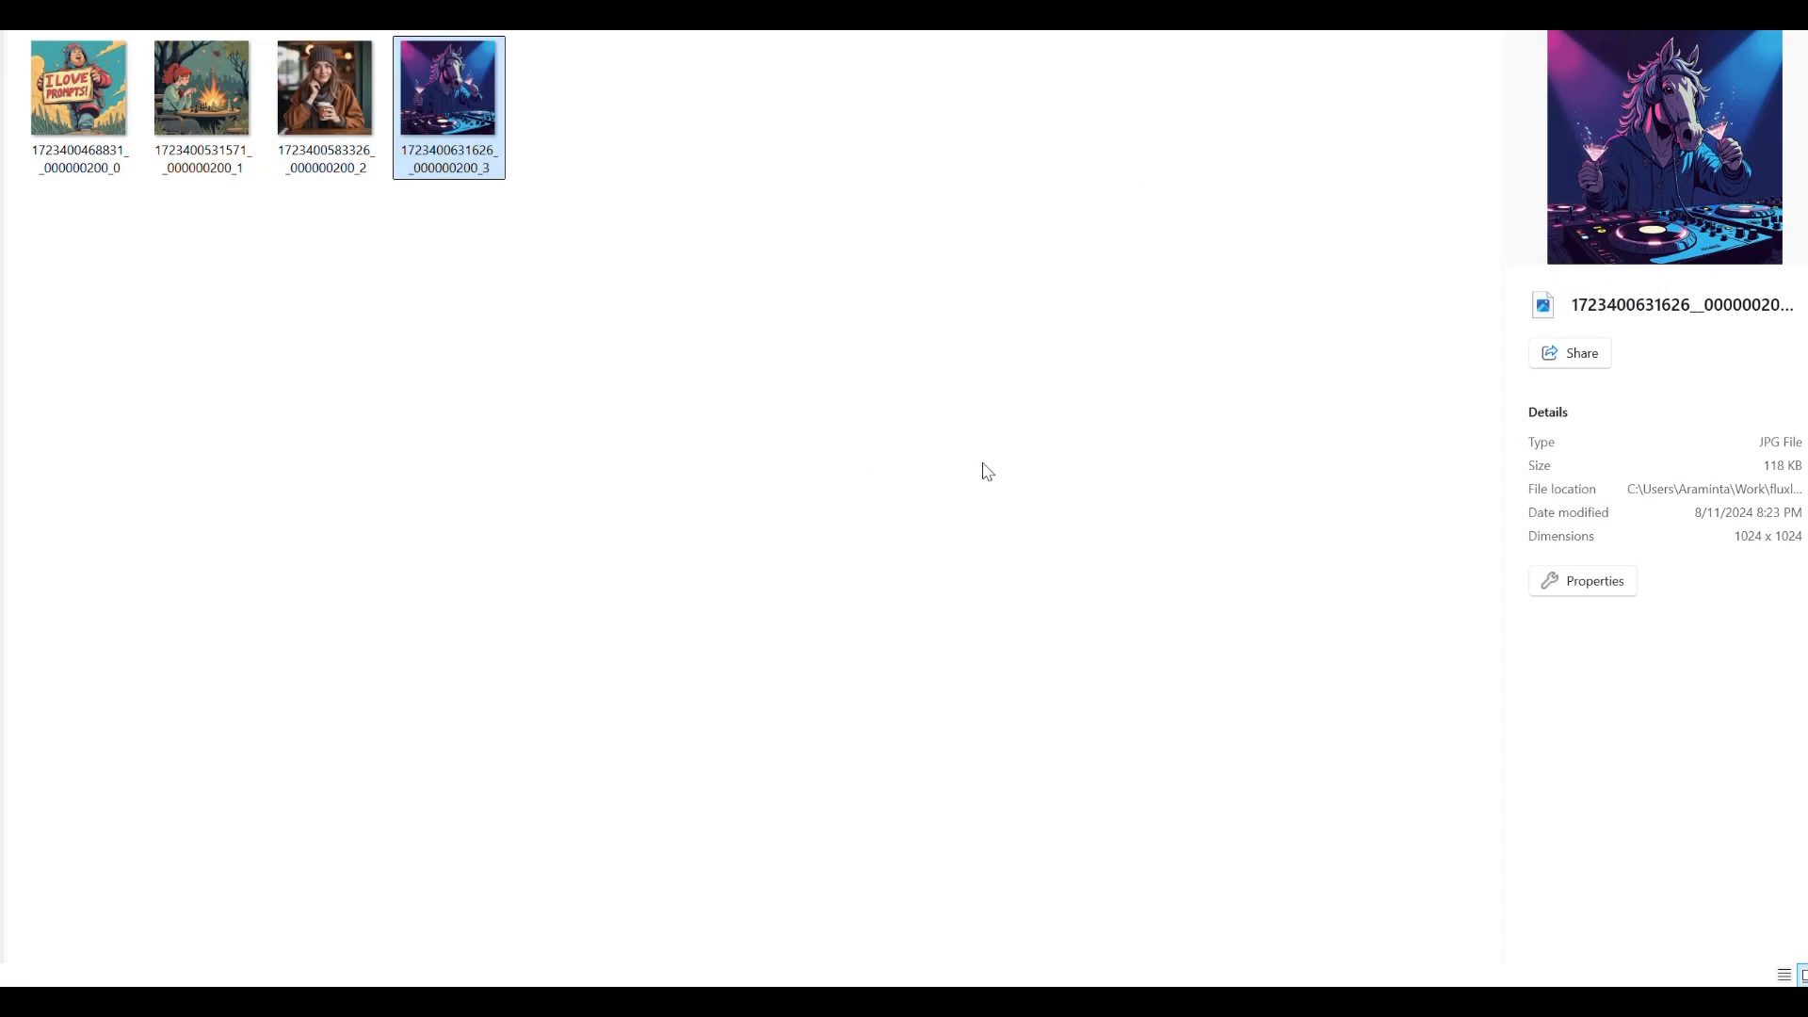
{"action": "mouse_move", "coordinate": [545, 141]}
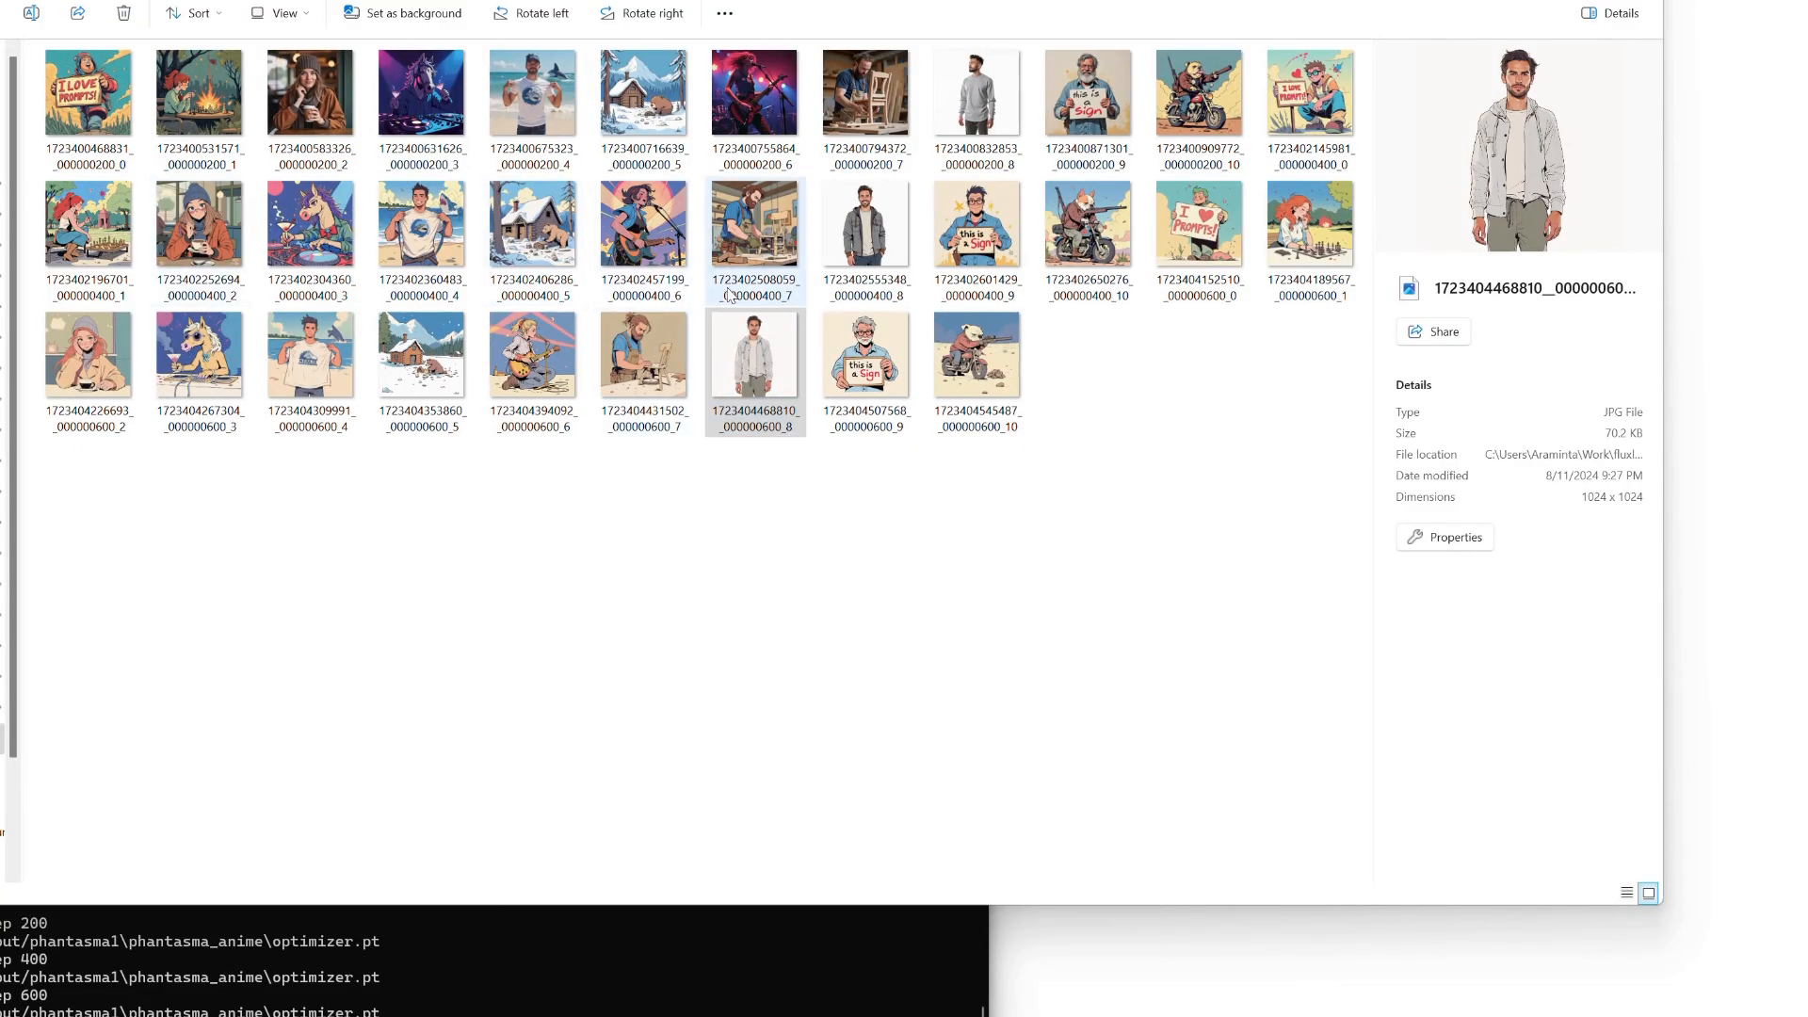
{"action": "mouse_move", "coordinate": [1198, 228]}
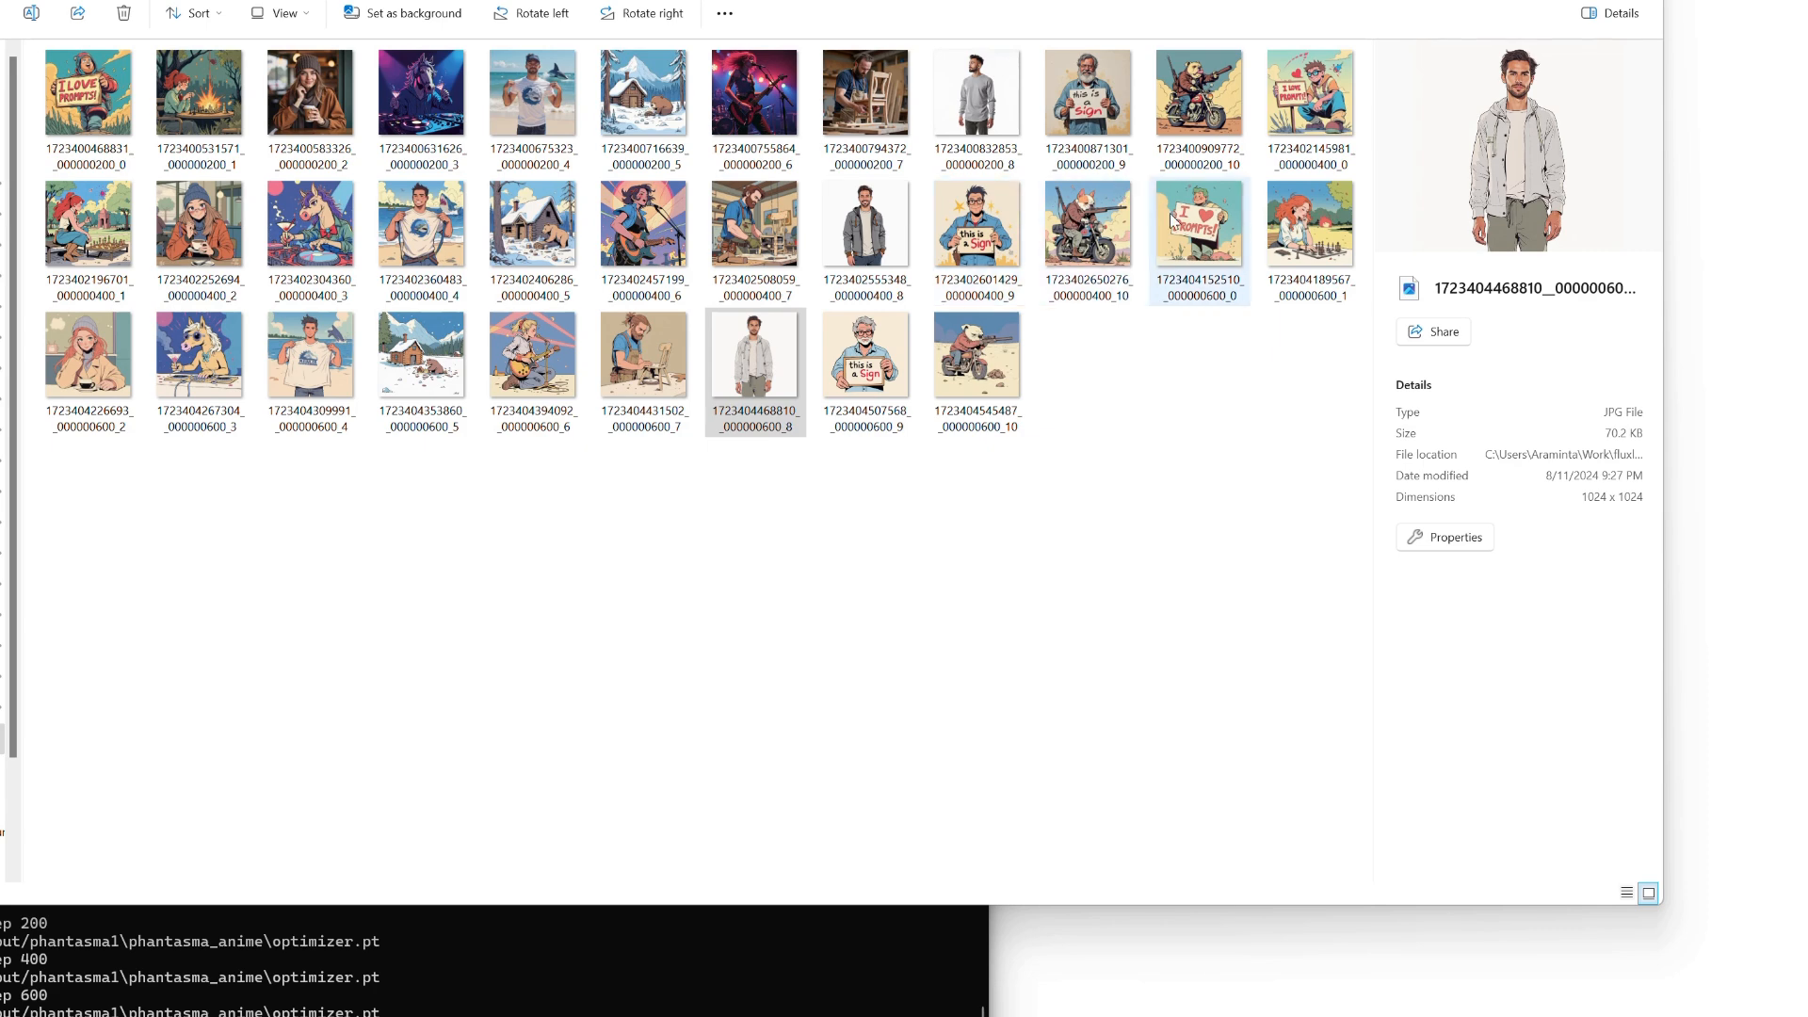
{"action": "double_click", "coordinate": [1198, 226]}
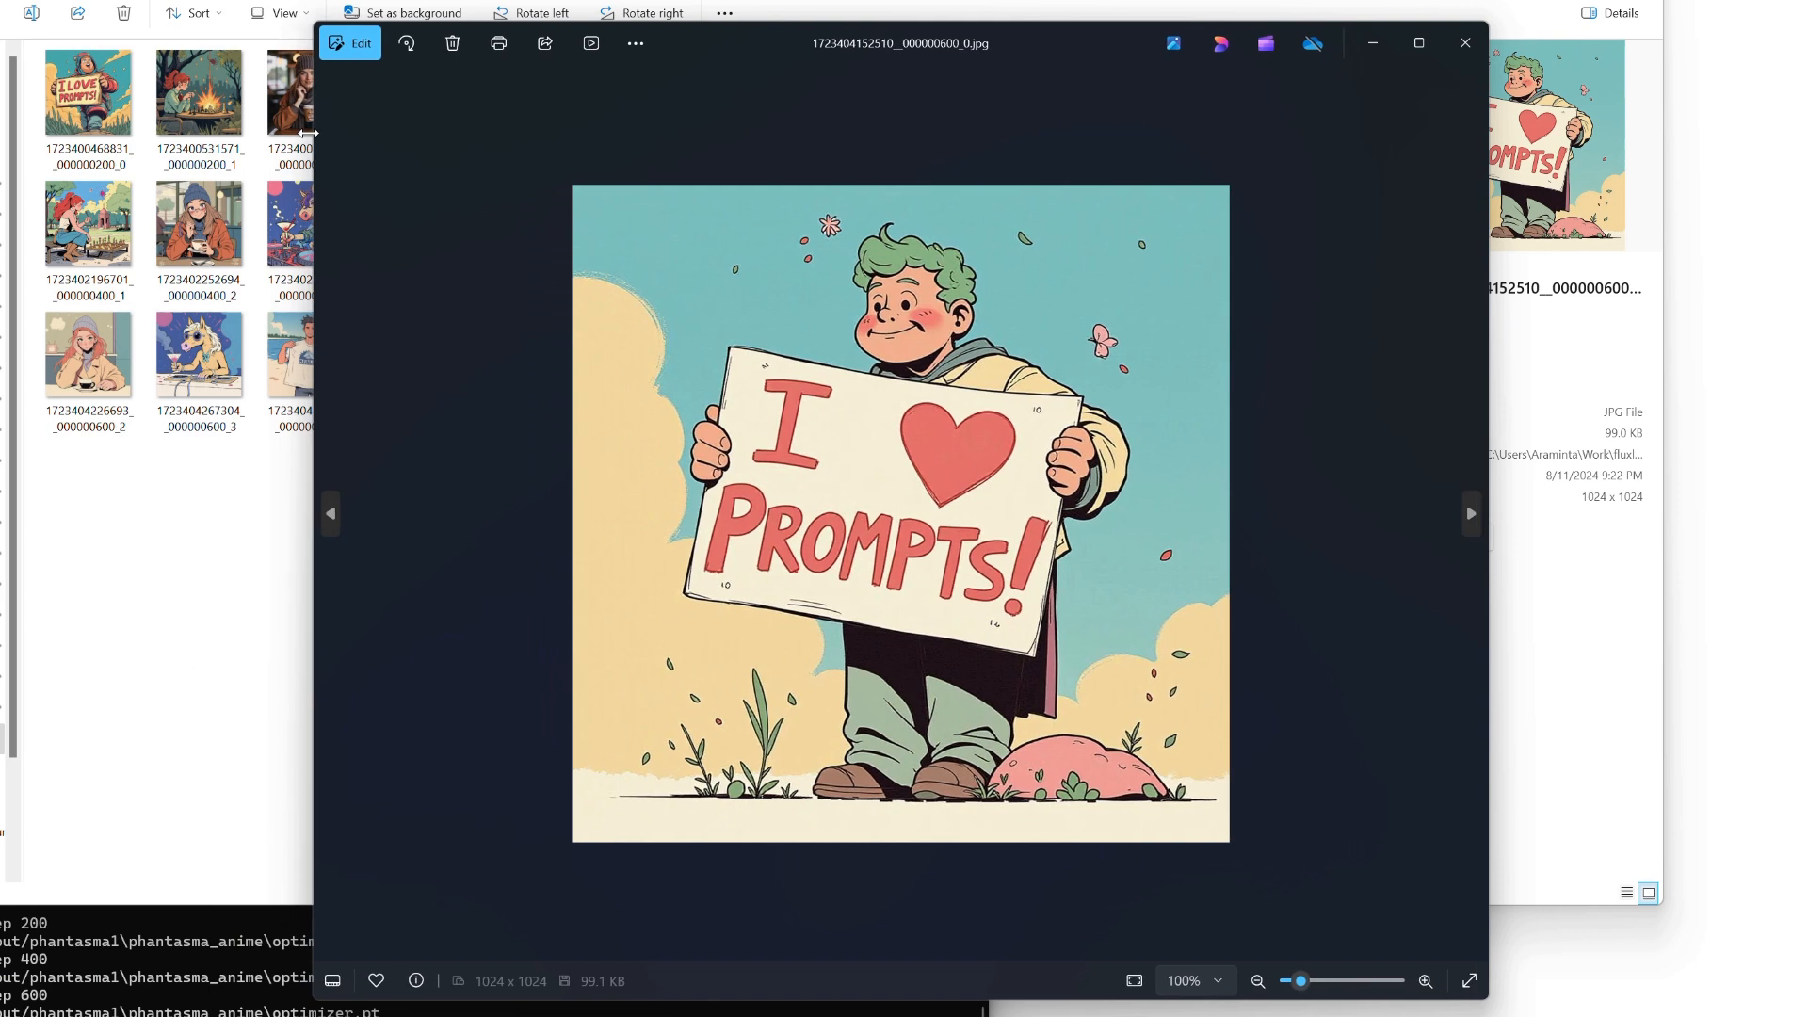
{"action": "mouse_move", "coordinate": [1137, 367]}
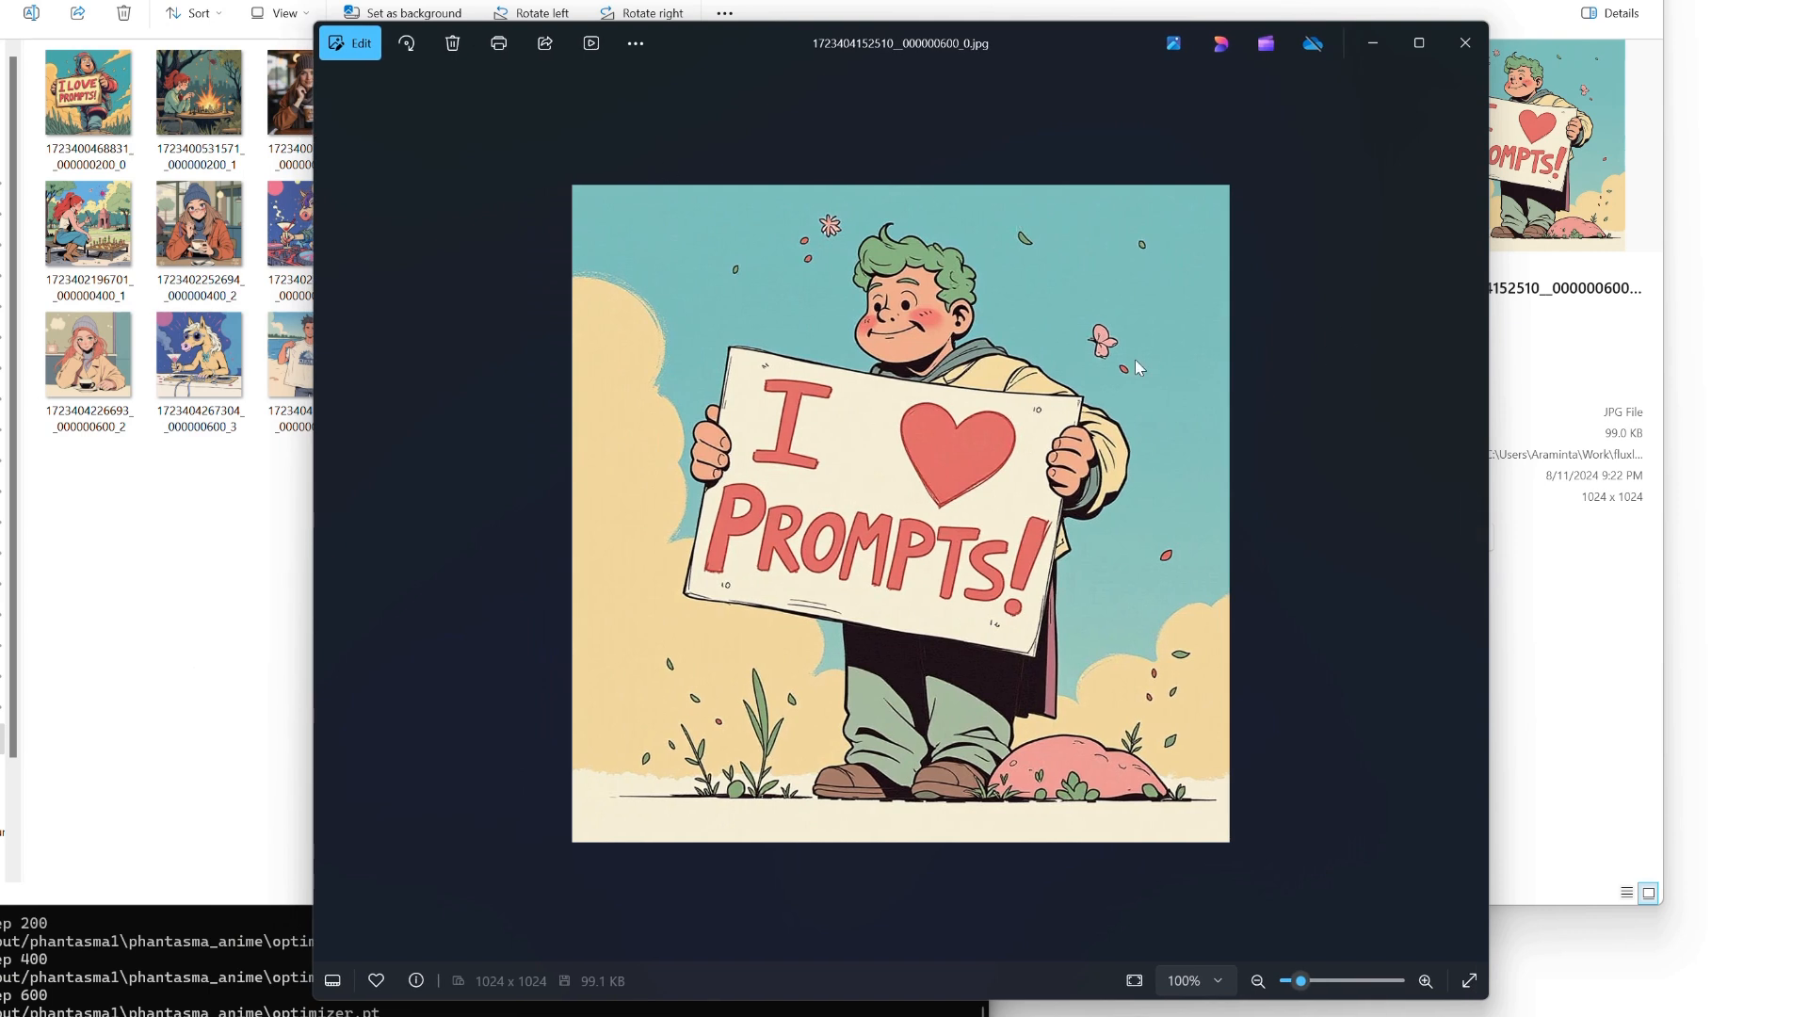
{"action": "mouse_move", "coordinate": [1074, 354]}
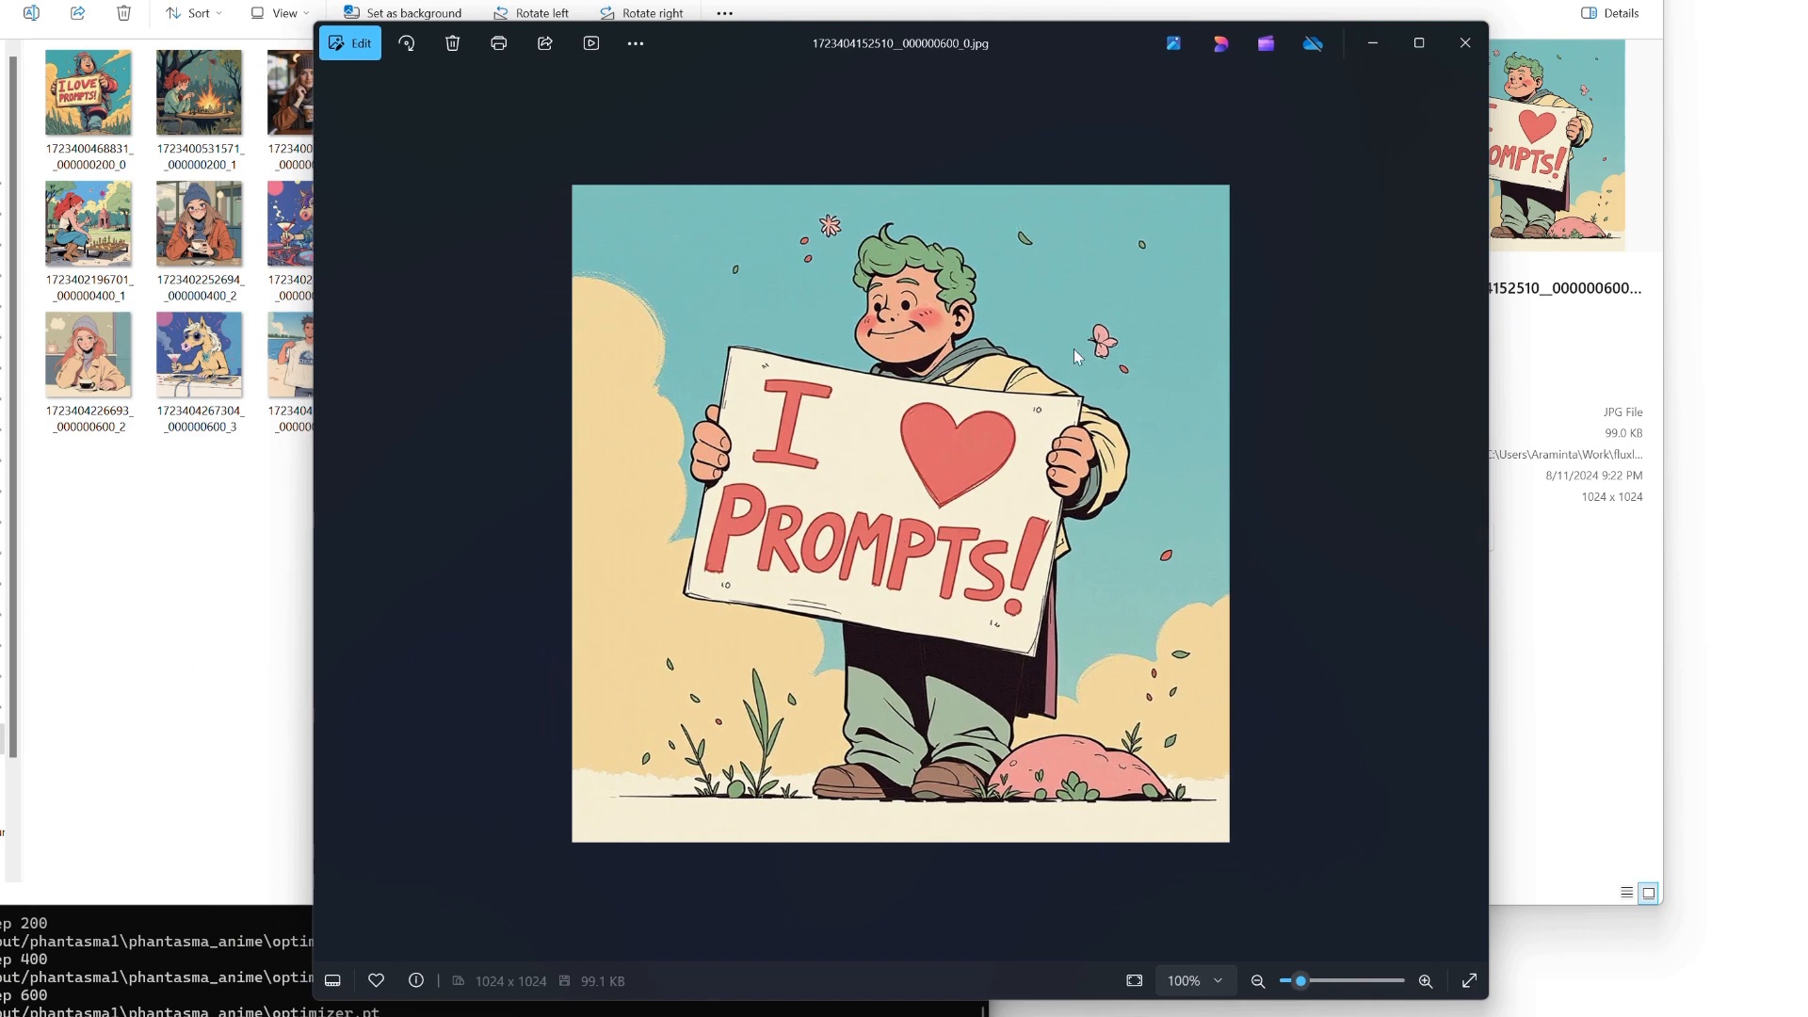
{"action": "left_click", "coordinate": [1464, 42]}
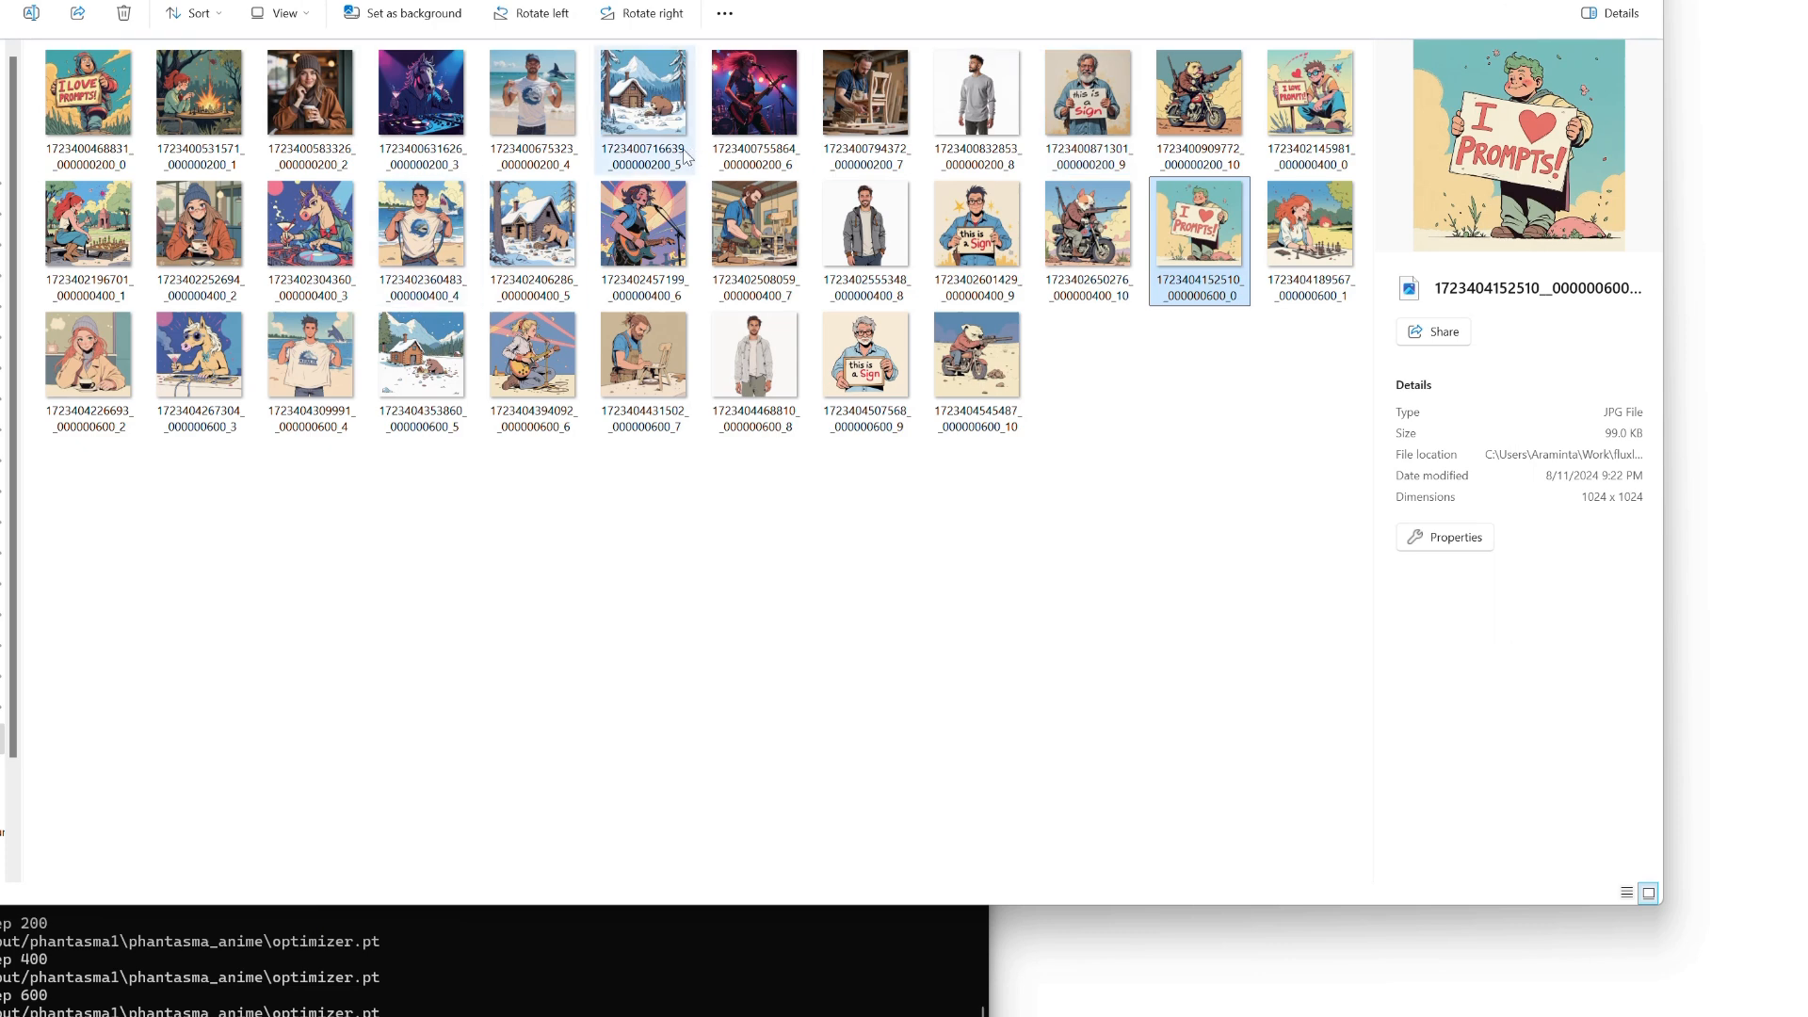
{"action": "double_click", "coordinate": [1310, 225]}
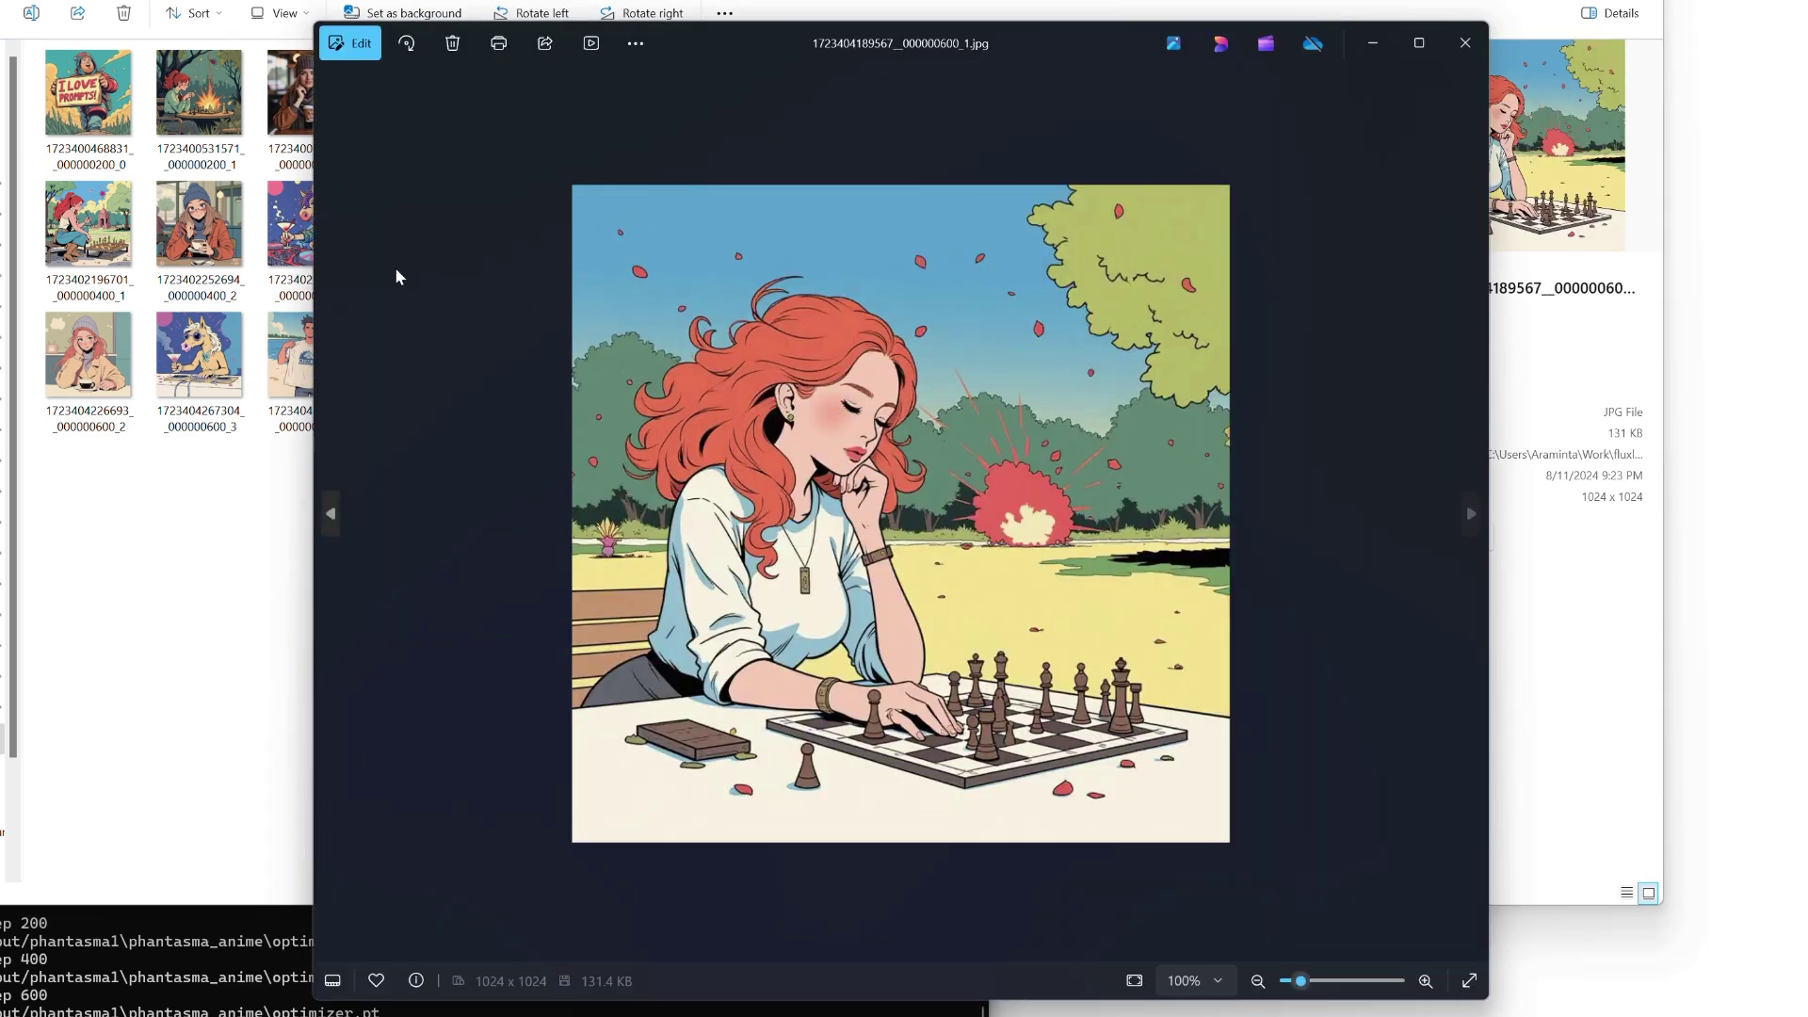
{"action": "mouse_move", "coordinate": [880, 628]}
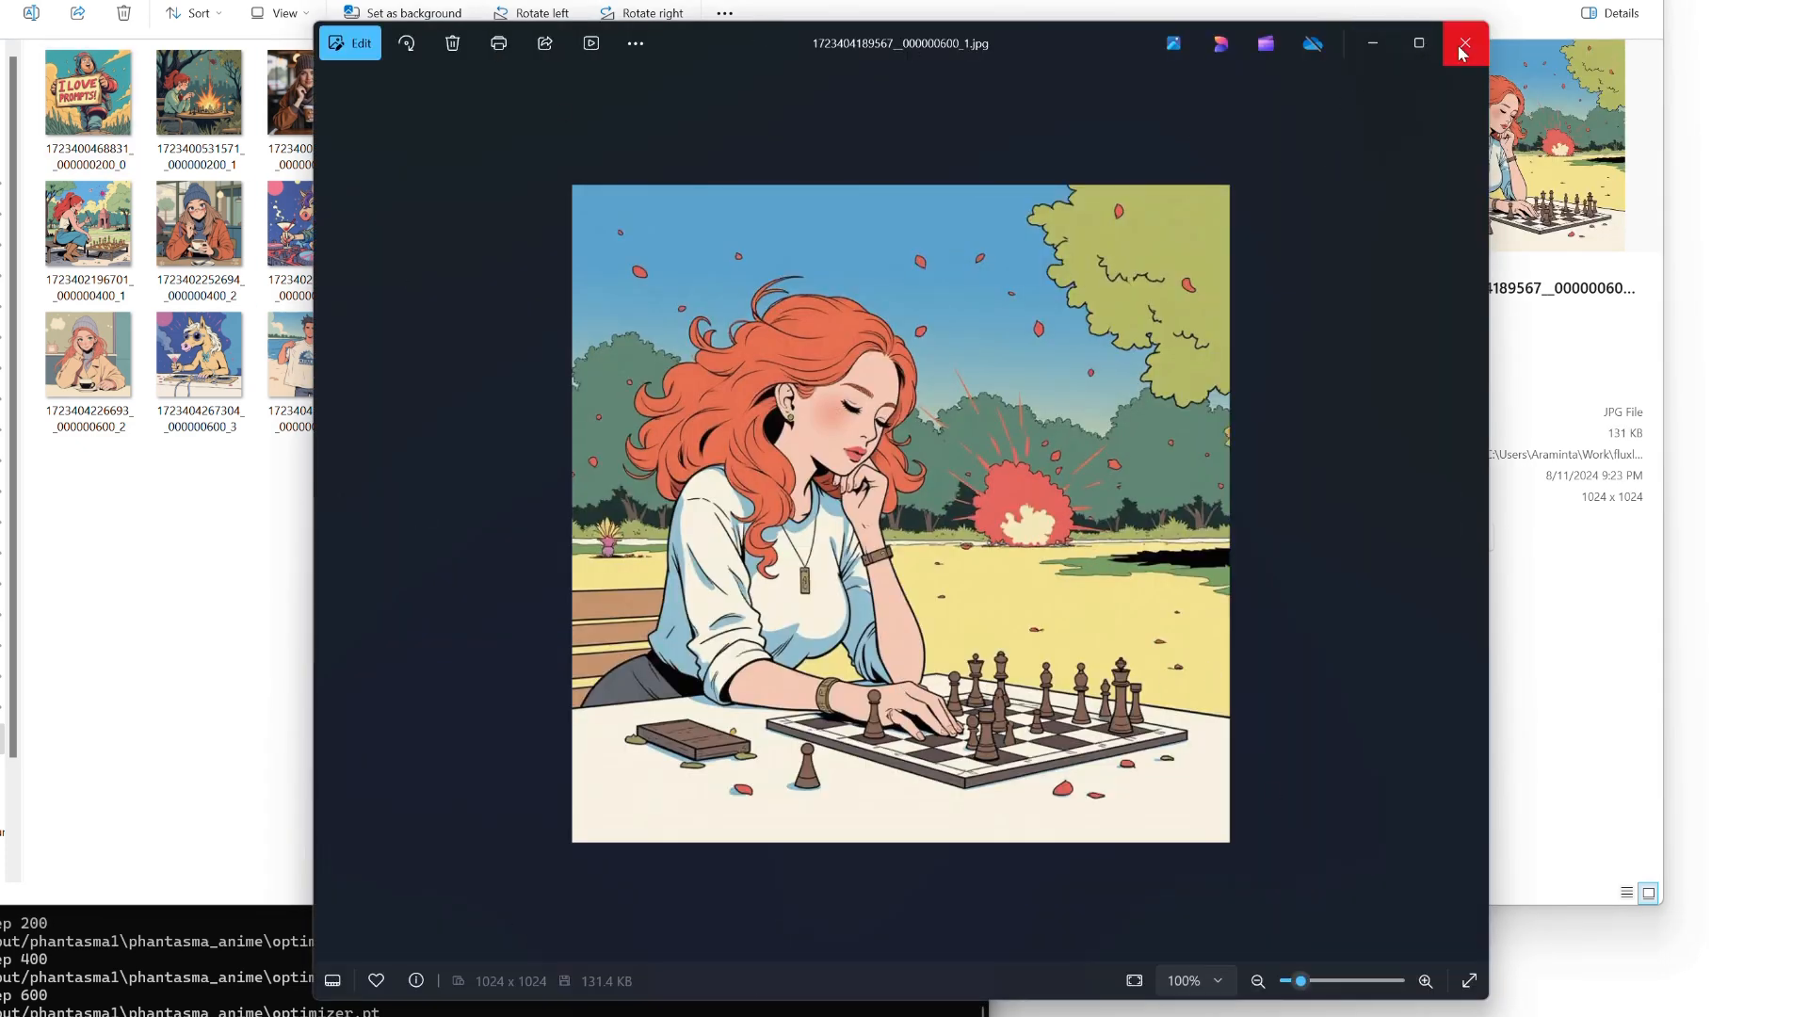
{"action": "left_click", "coordinate": [88, 354]}
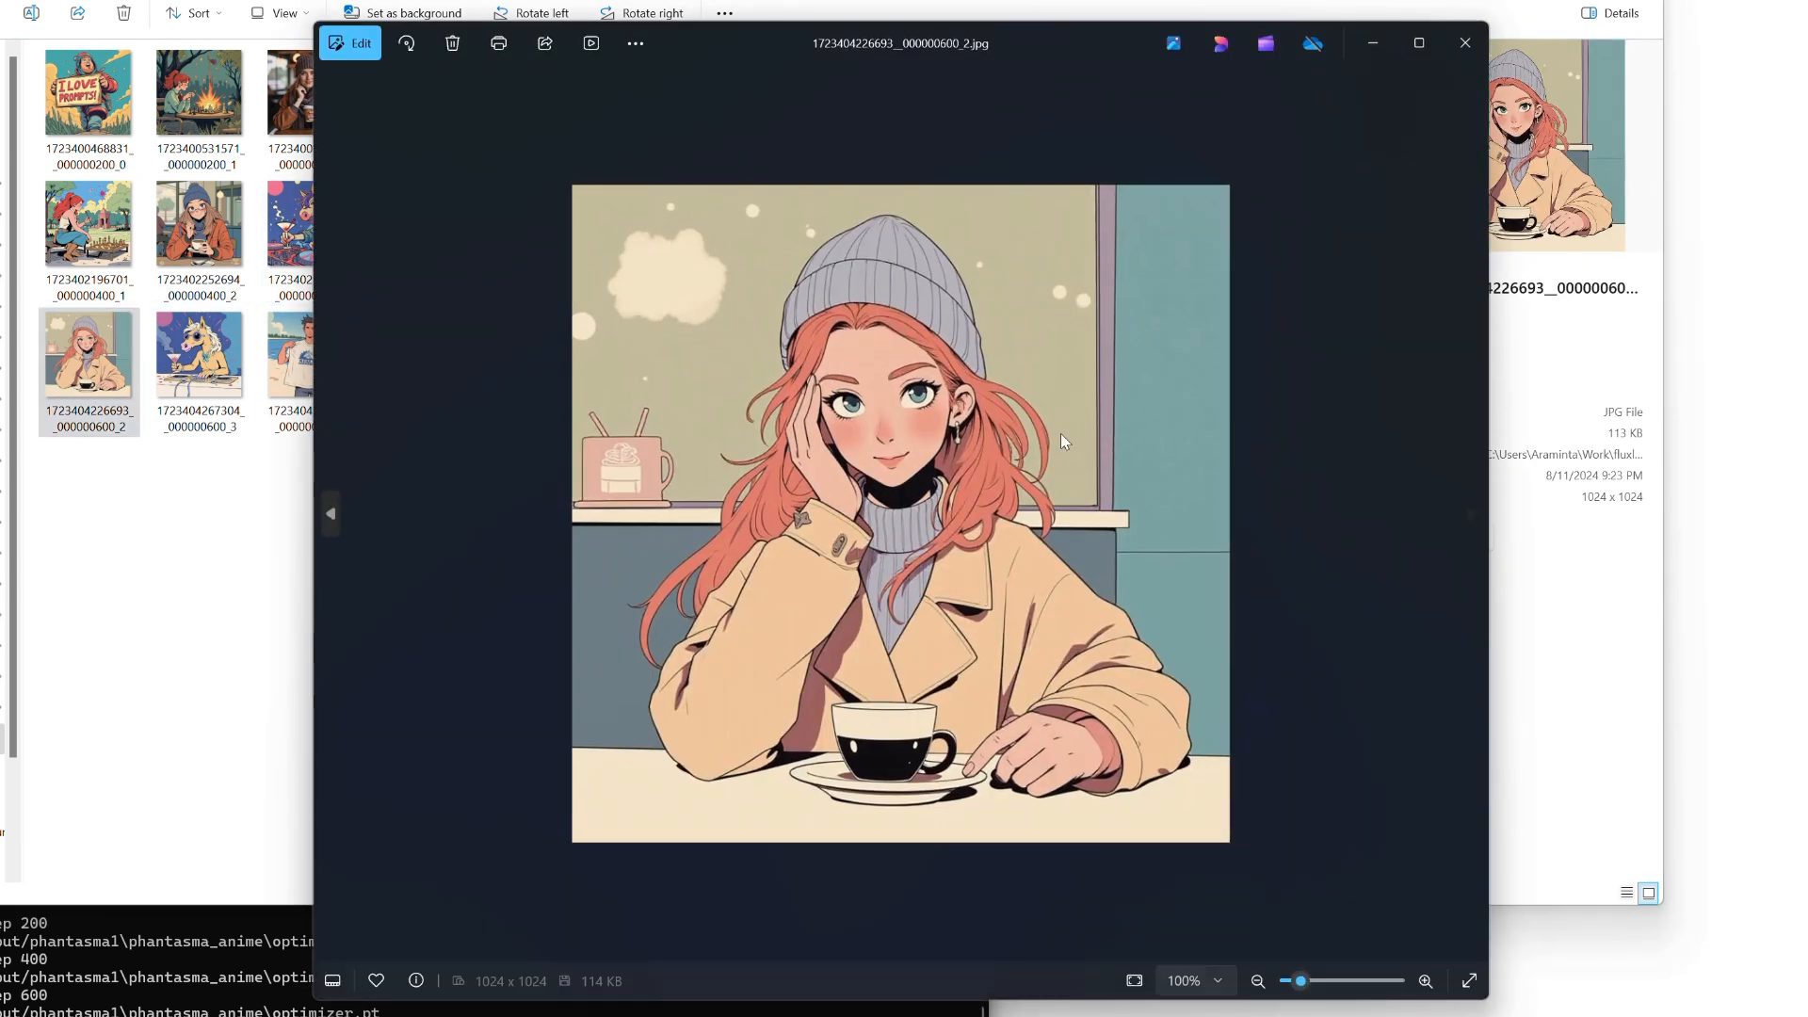
{"action": "mouse_move", "coordinate": [1393, 21]}
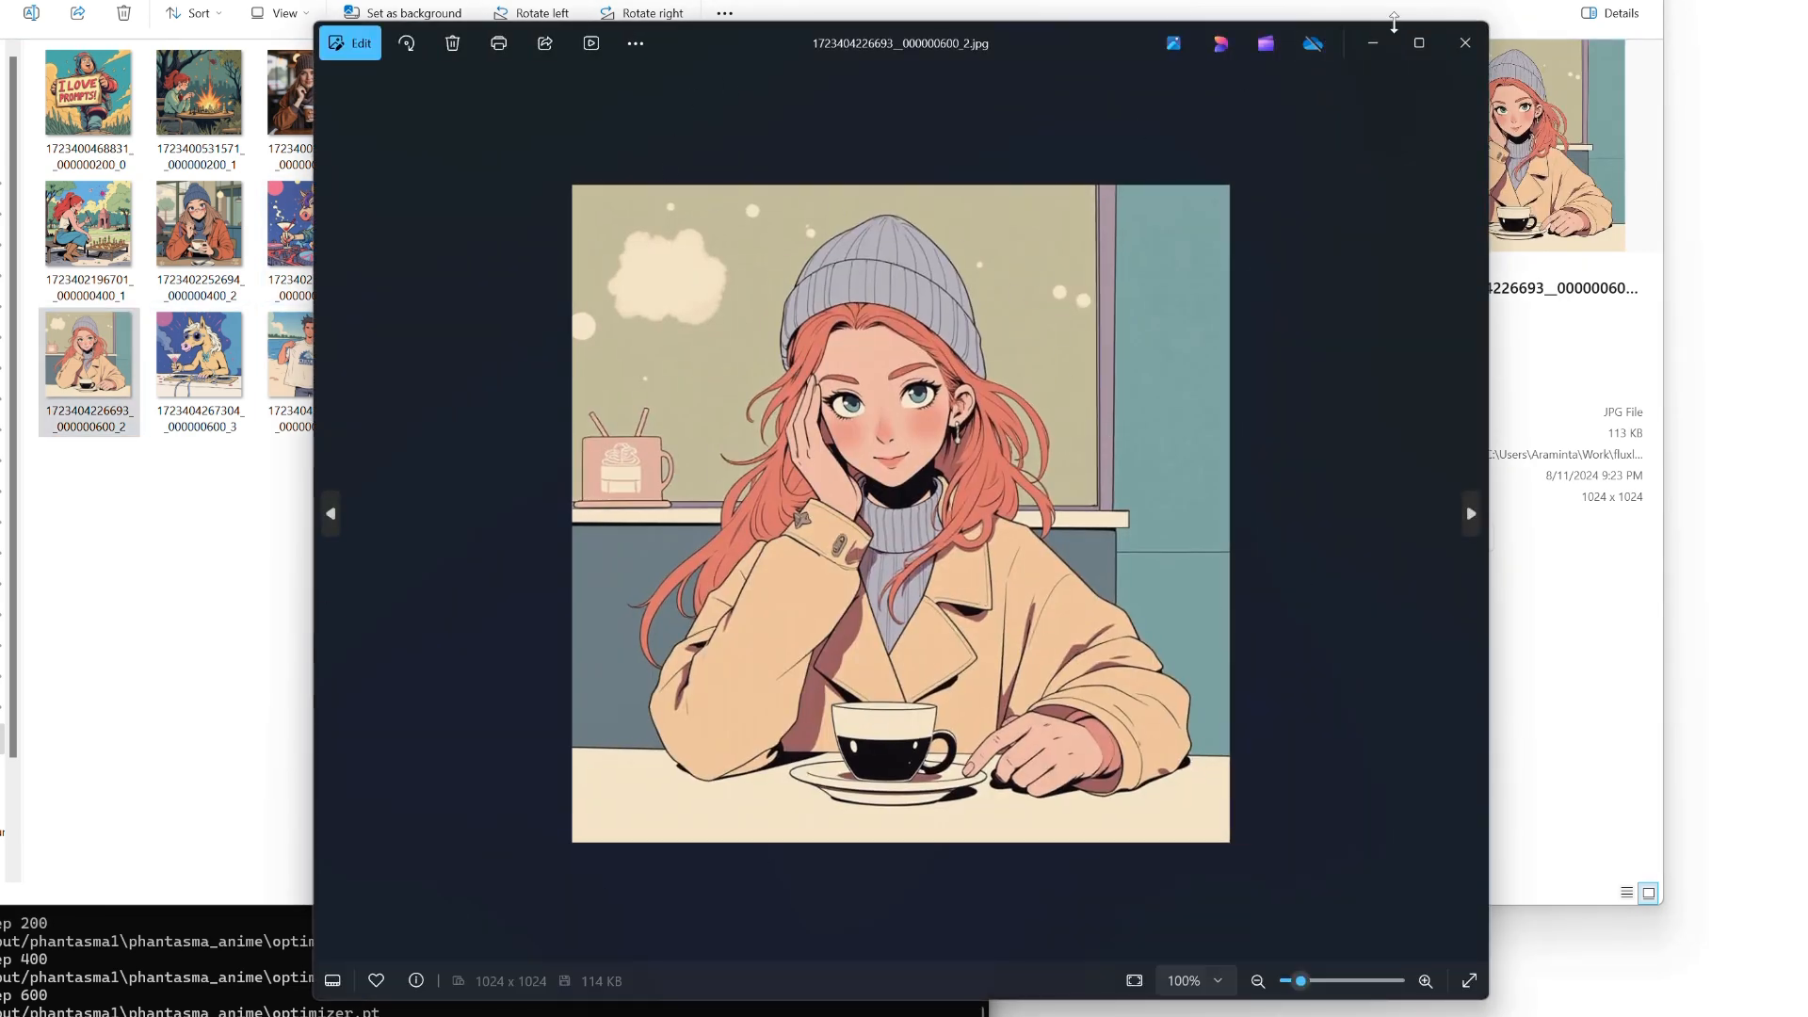
Review the coffee girl, DJ horse, beach T-shirt, snowy cabin bear, guitar and carpenter samples.
{"action": "left_click", "coordinate": [1464, 43]}
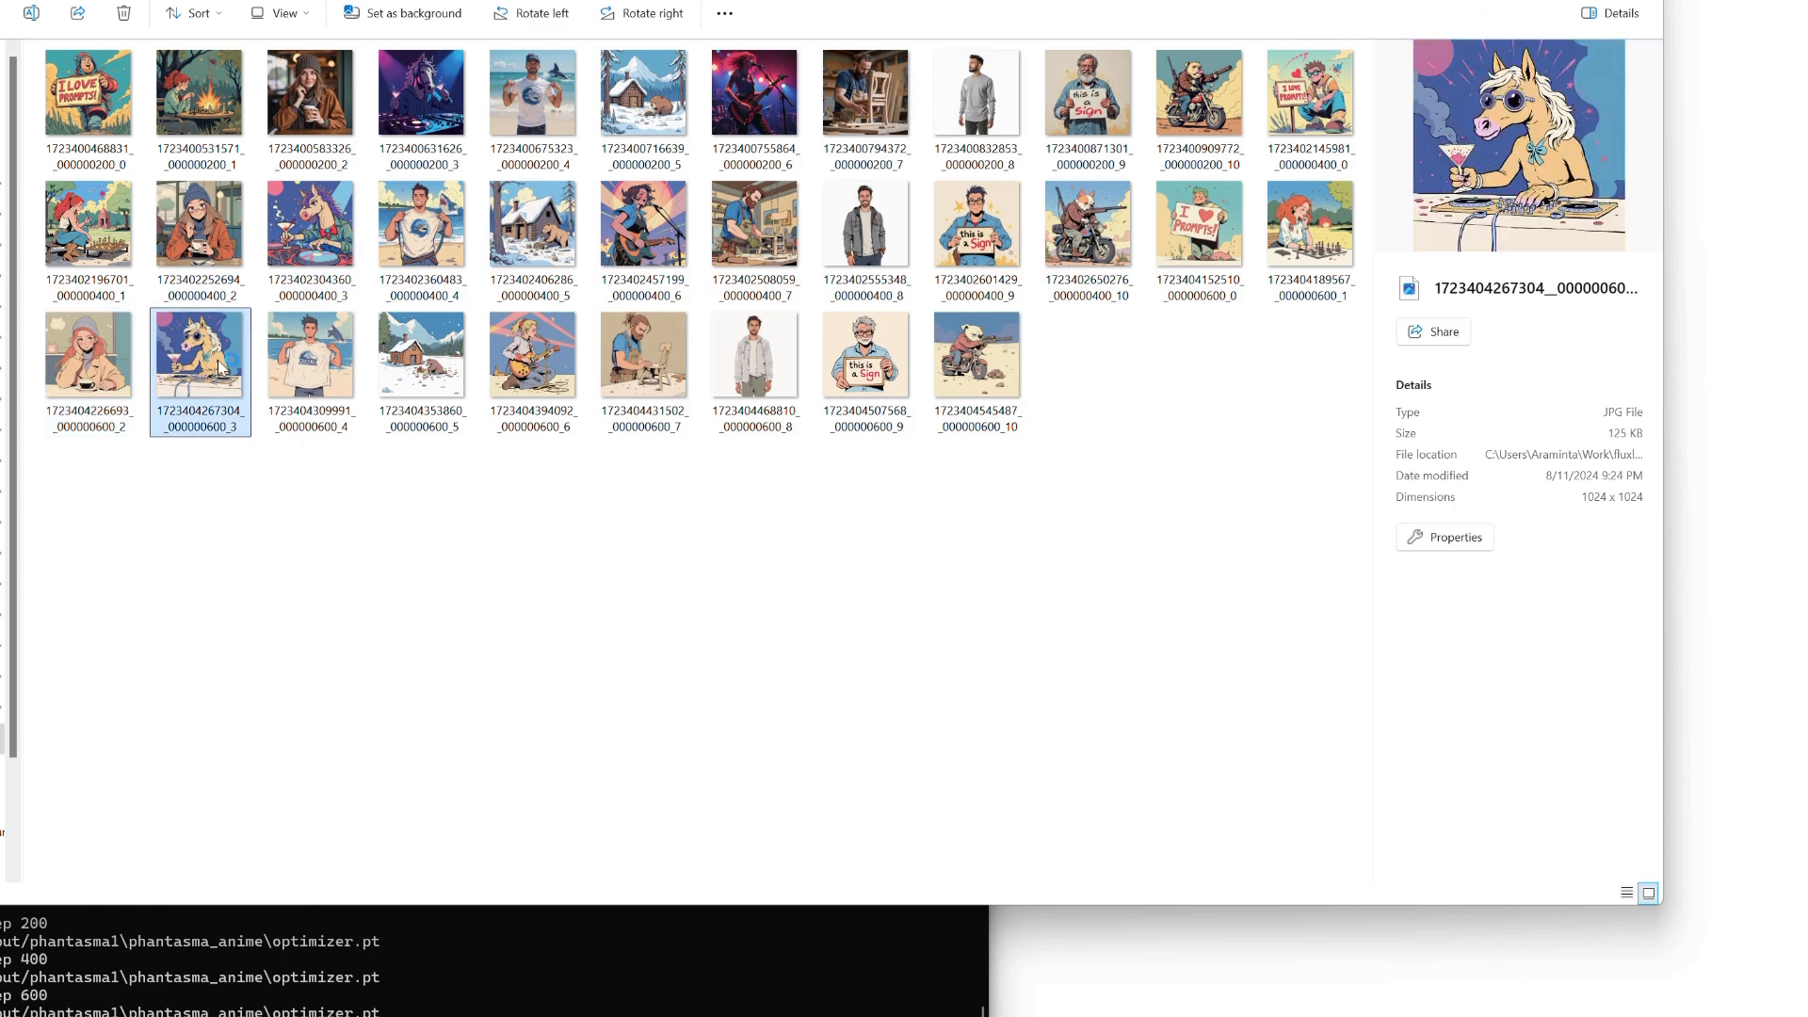
{"action": "double_click", "coordinate": [200, 369]}
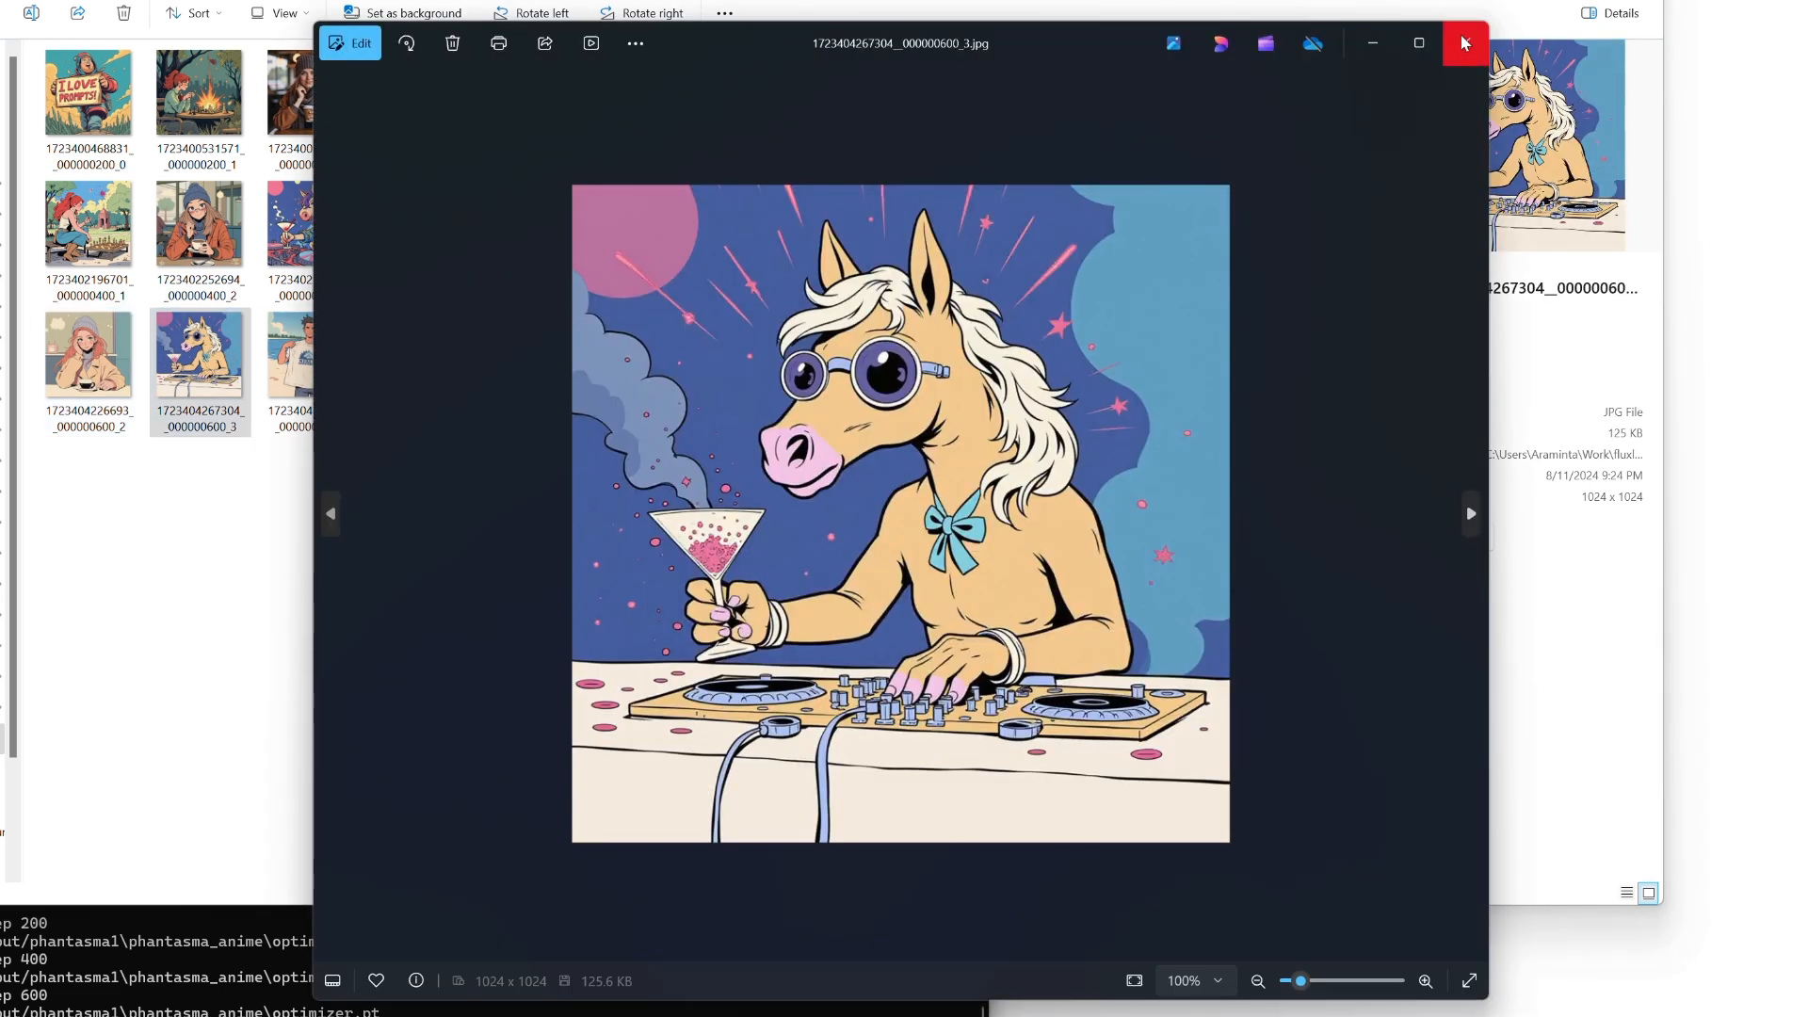
{"action": "left_click", "coordinate": [1469, 513]}
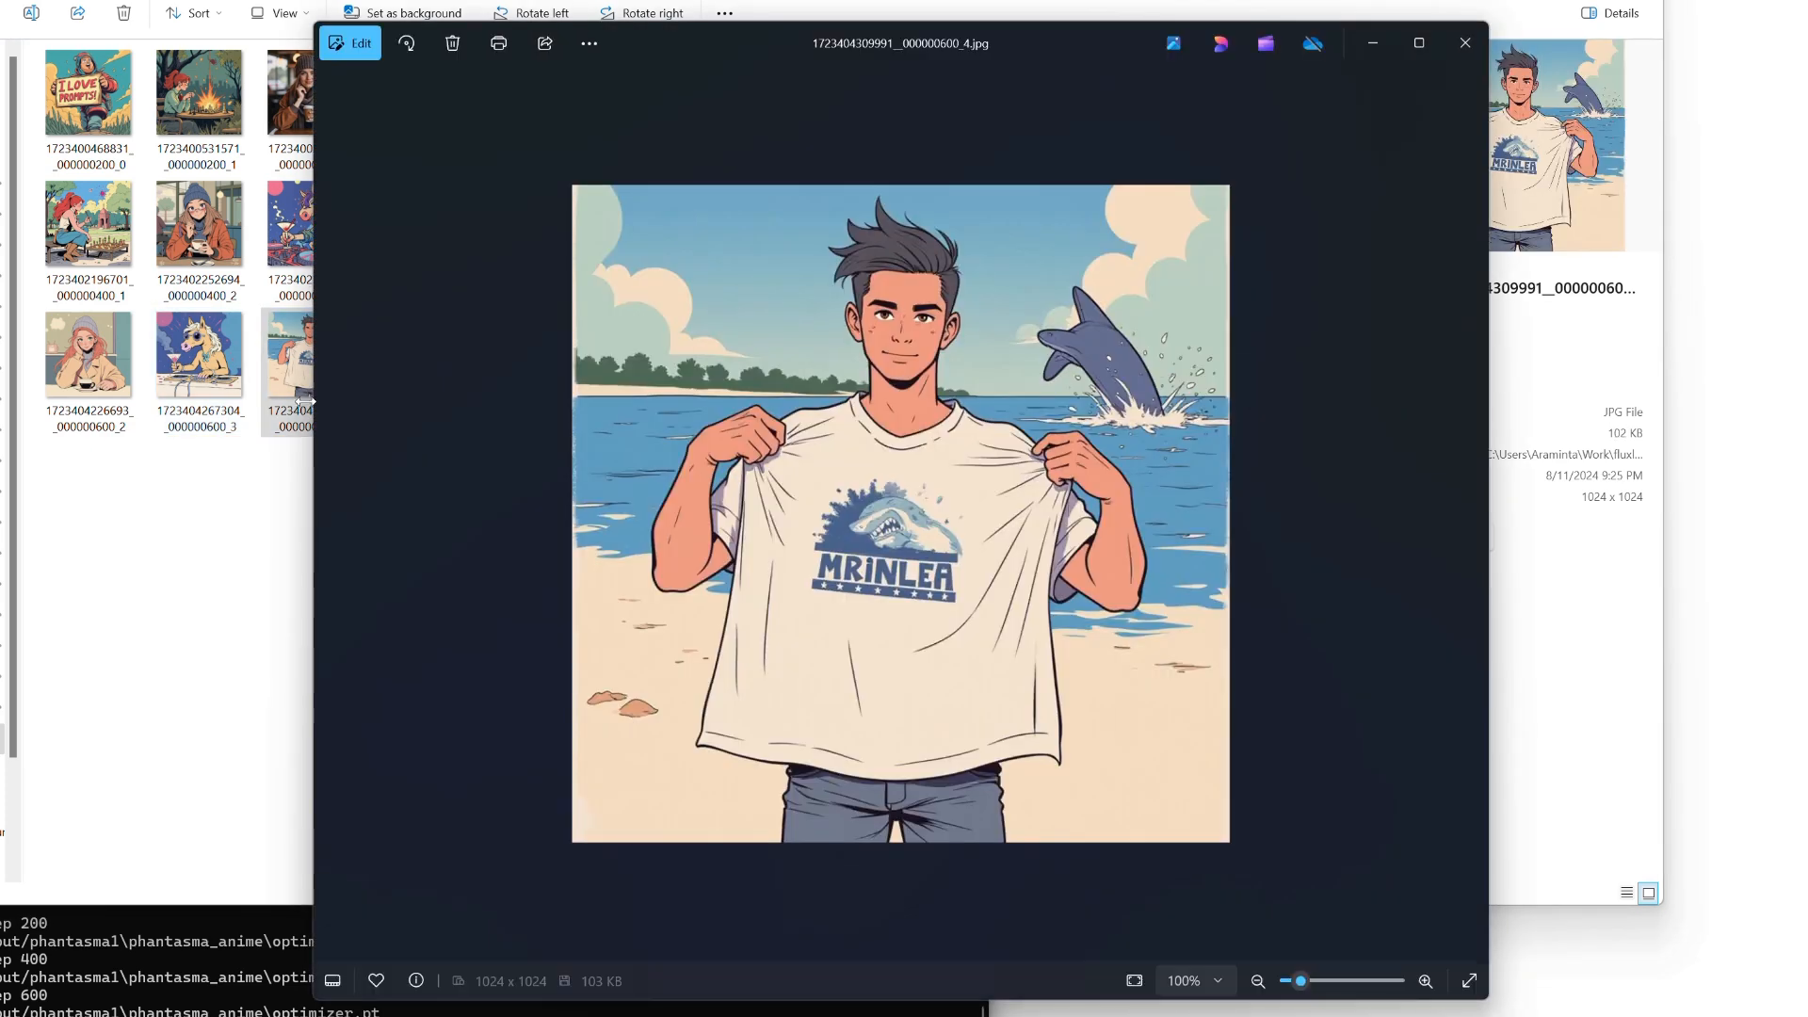
{"action": "mouse_move", "coordinate": [1426, 210]}
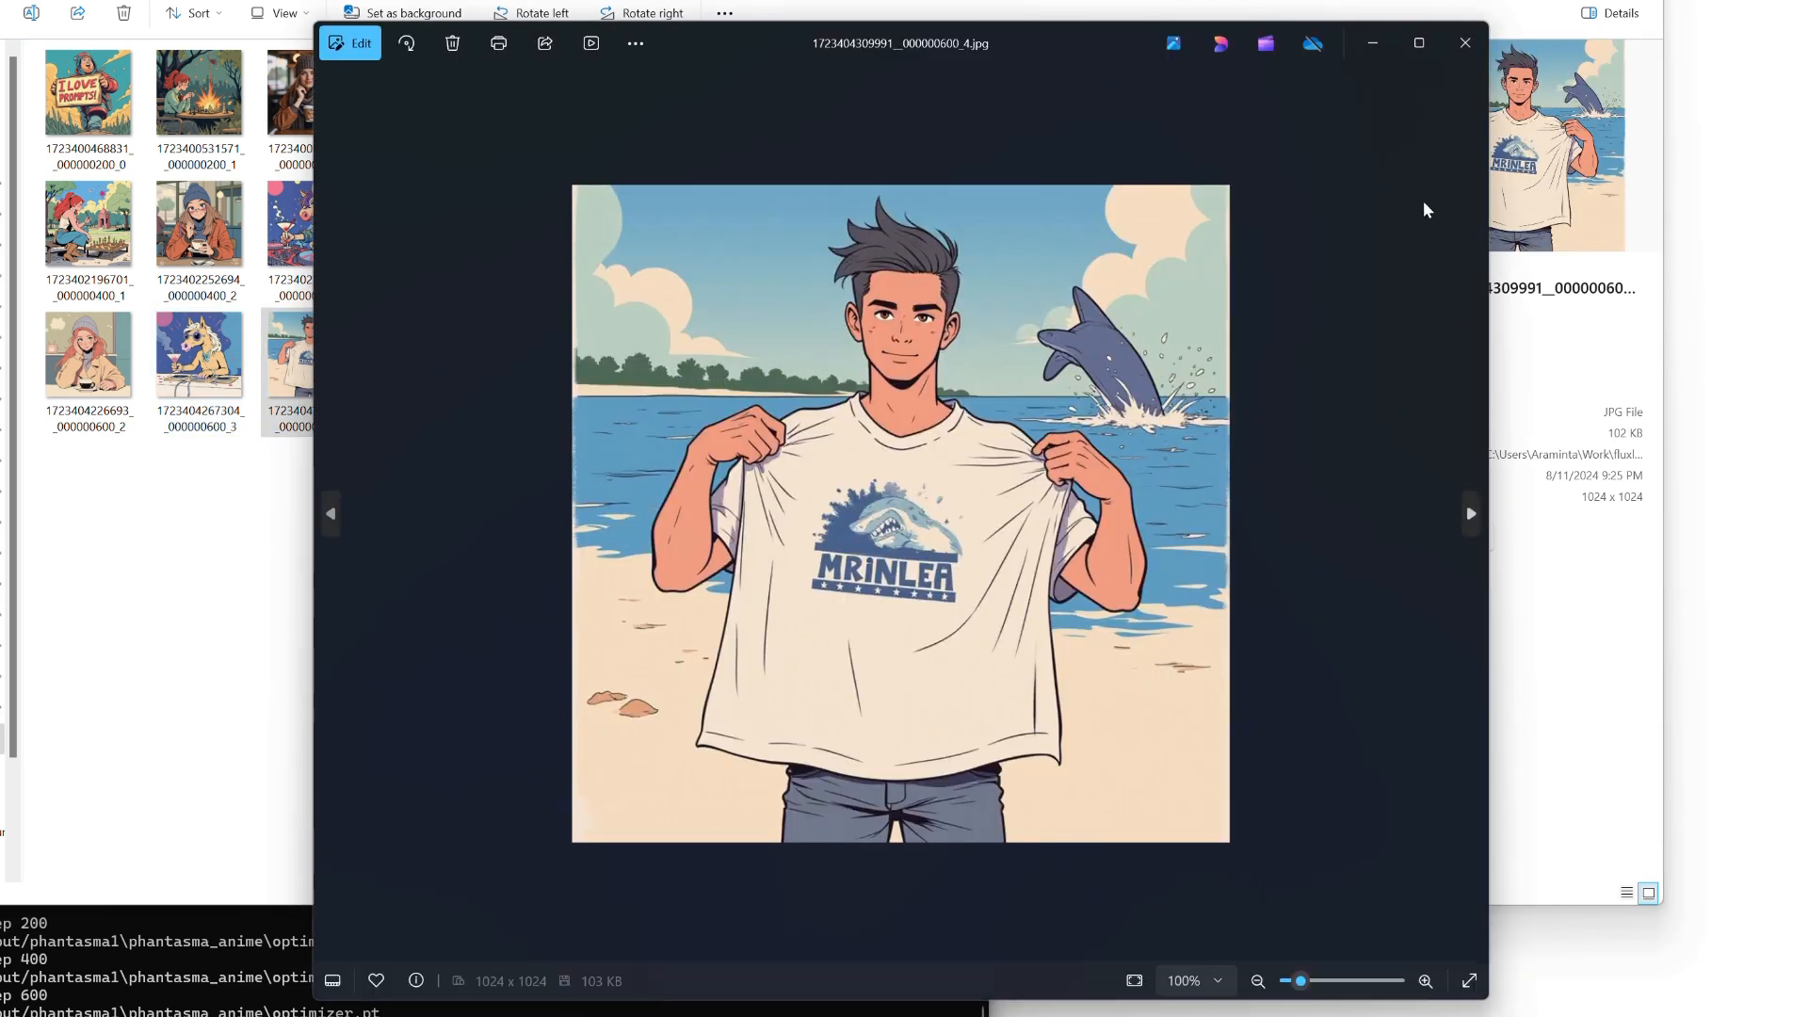
{"action": "left_click", "coordinate": [1464, 42]}
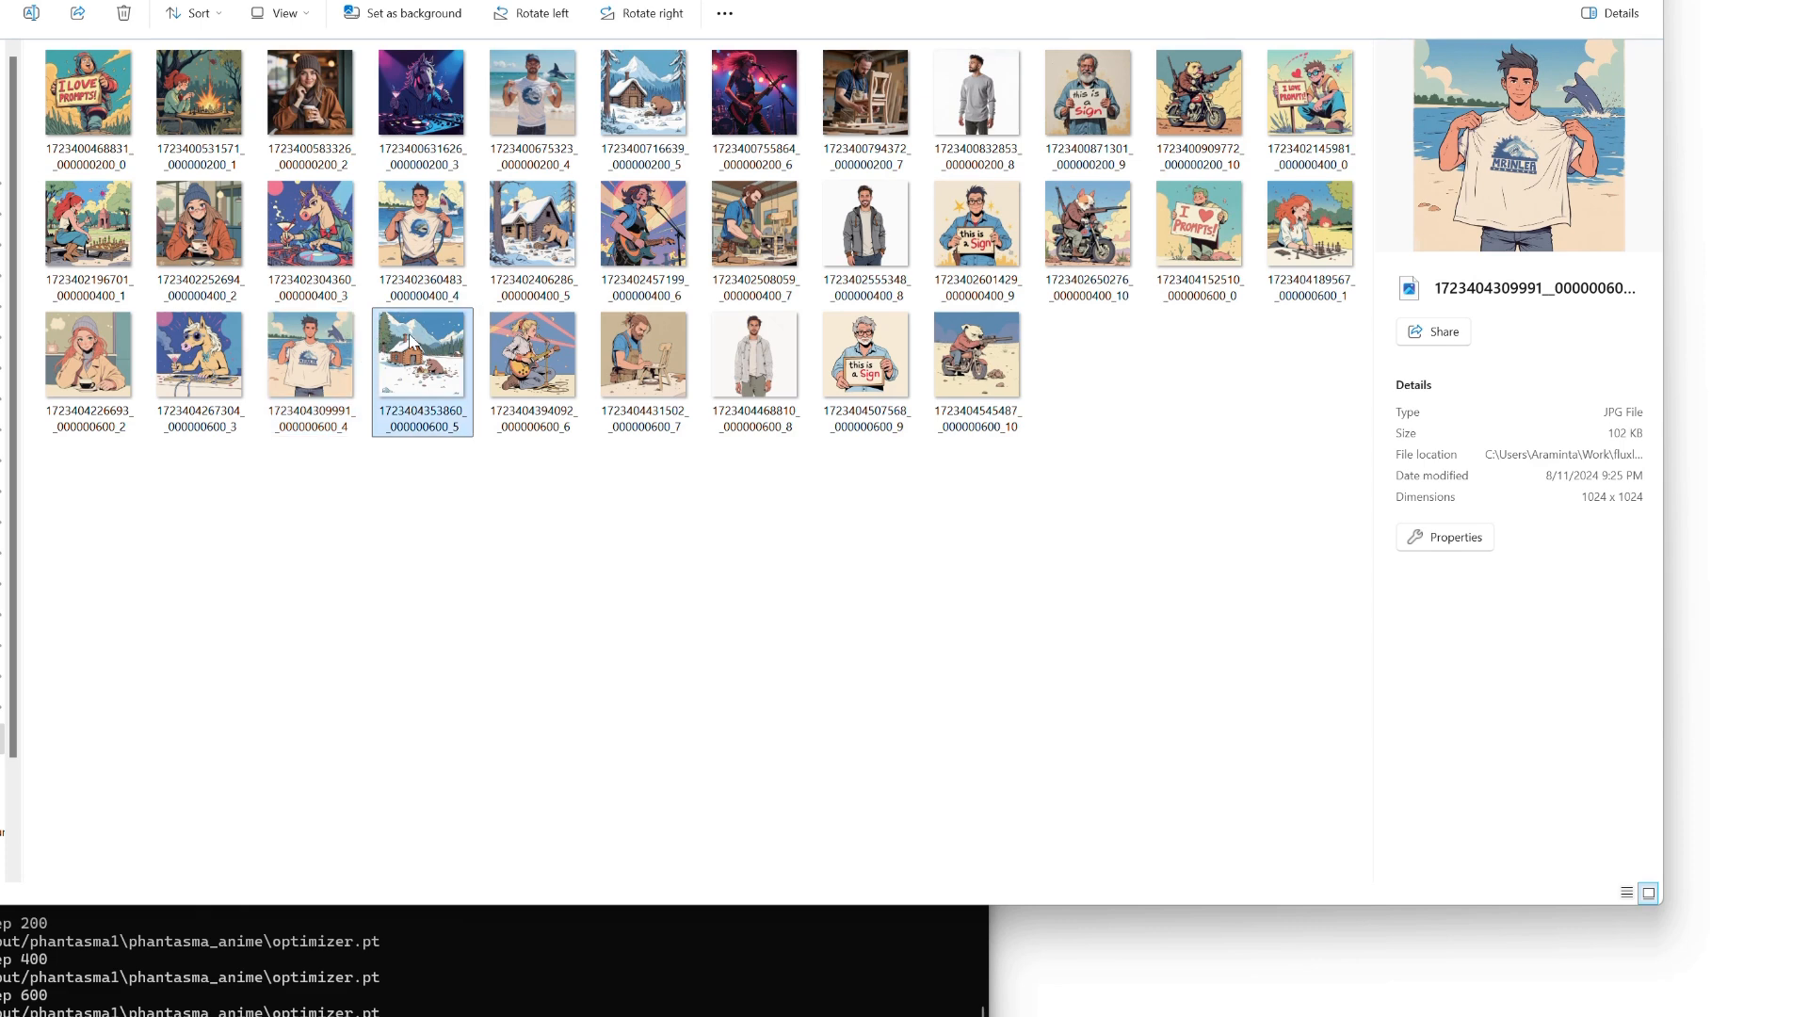
{"action": "double_click", "coordinate": [421, 354]}
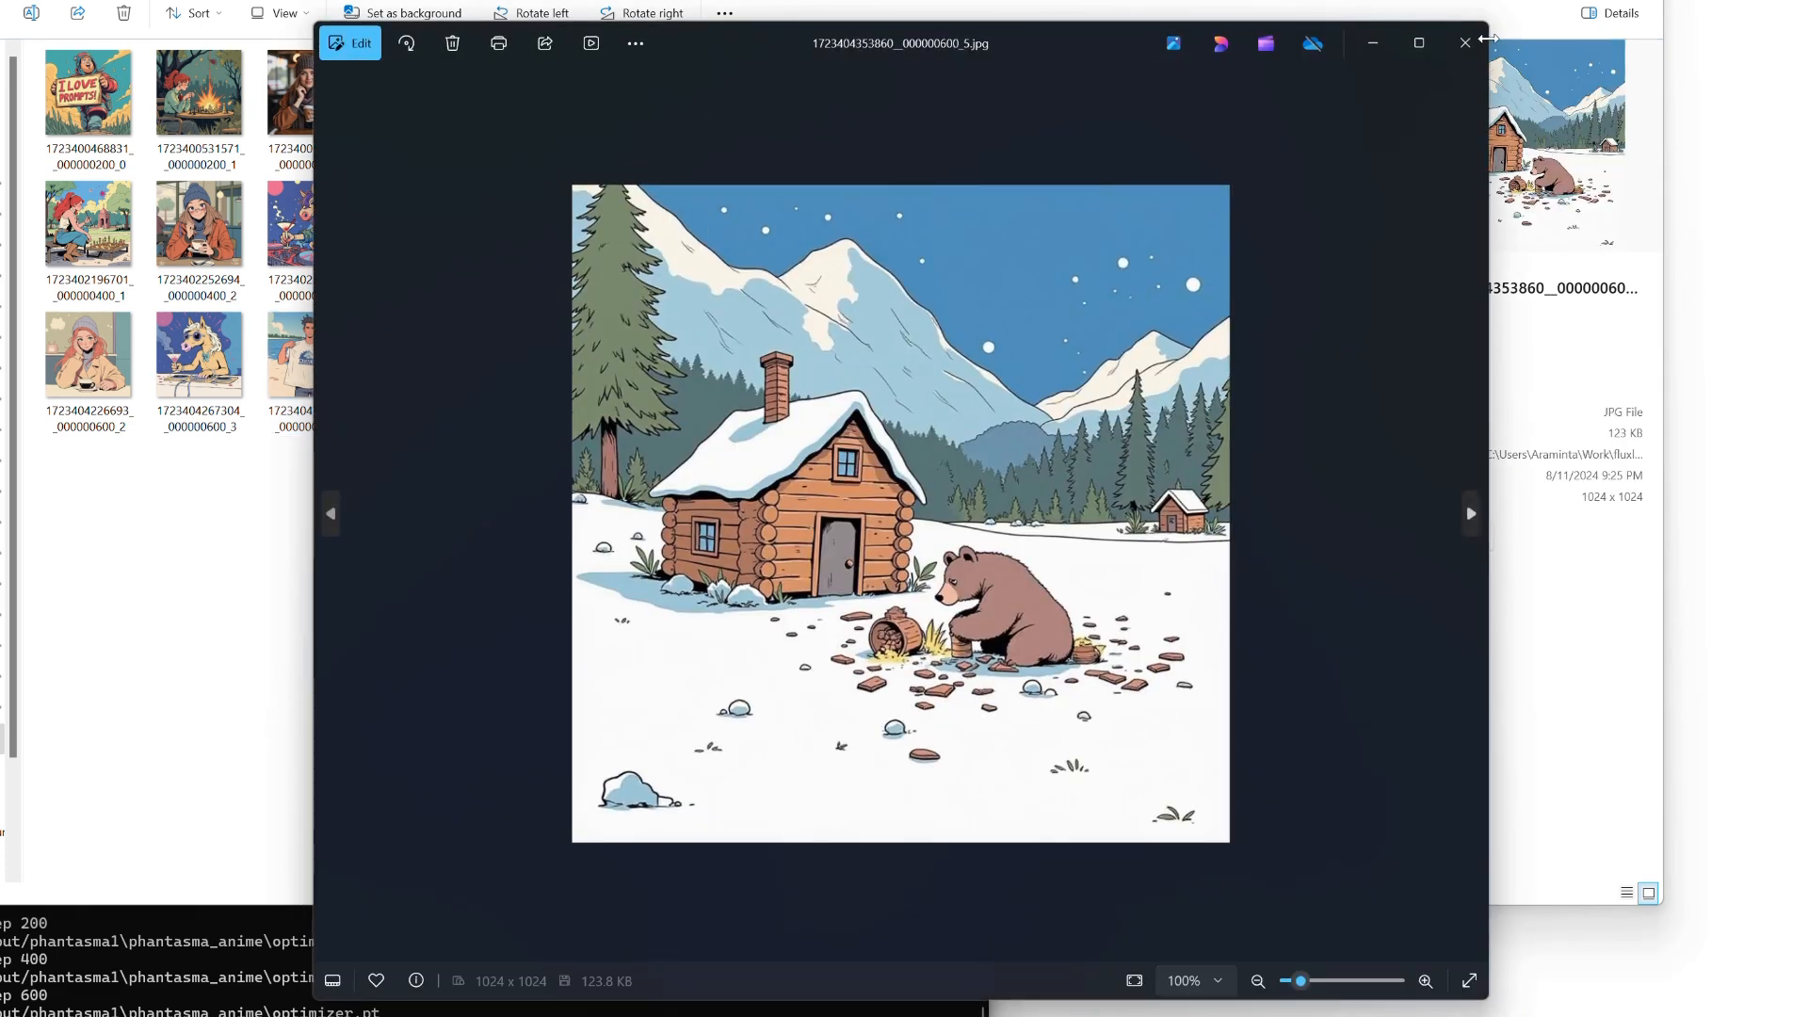
{"action": "left_click", "coordinate": [1469, 513]}
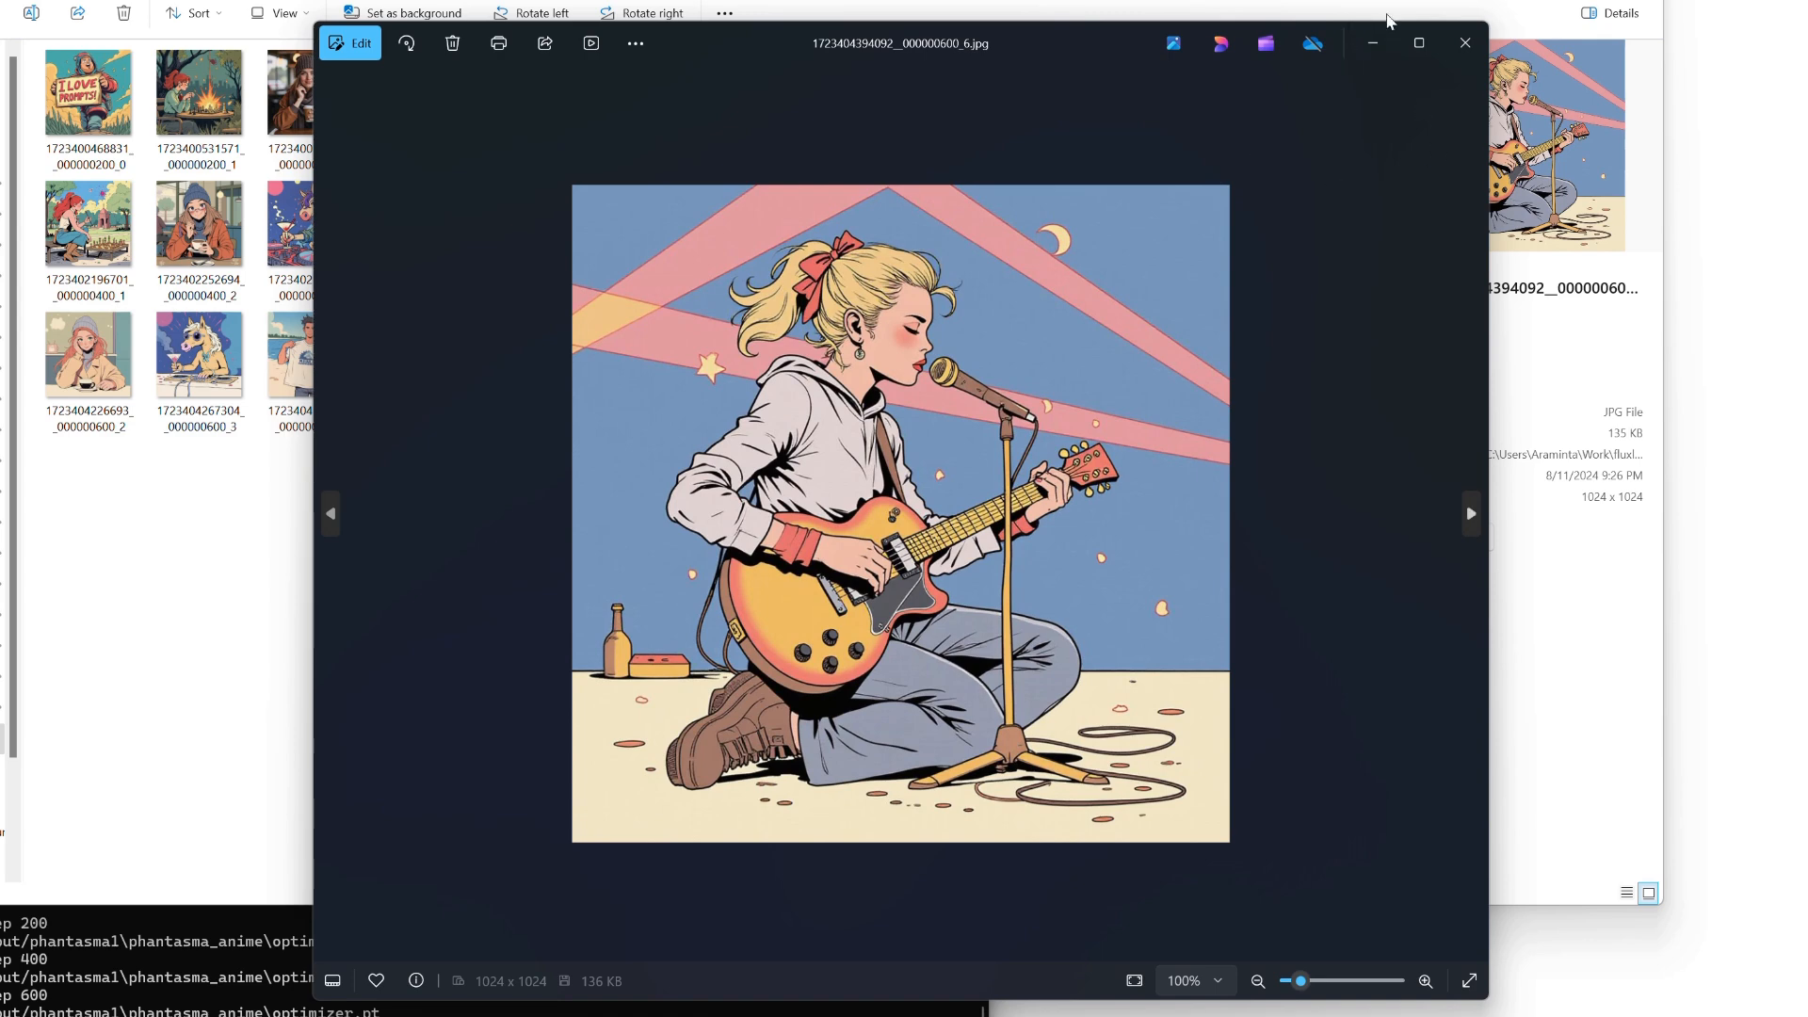
{"action": "left_click", "coordinate": [1464, 42]}
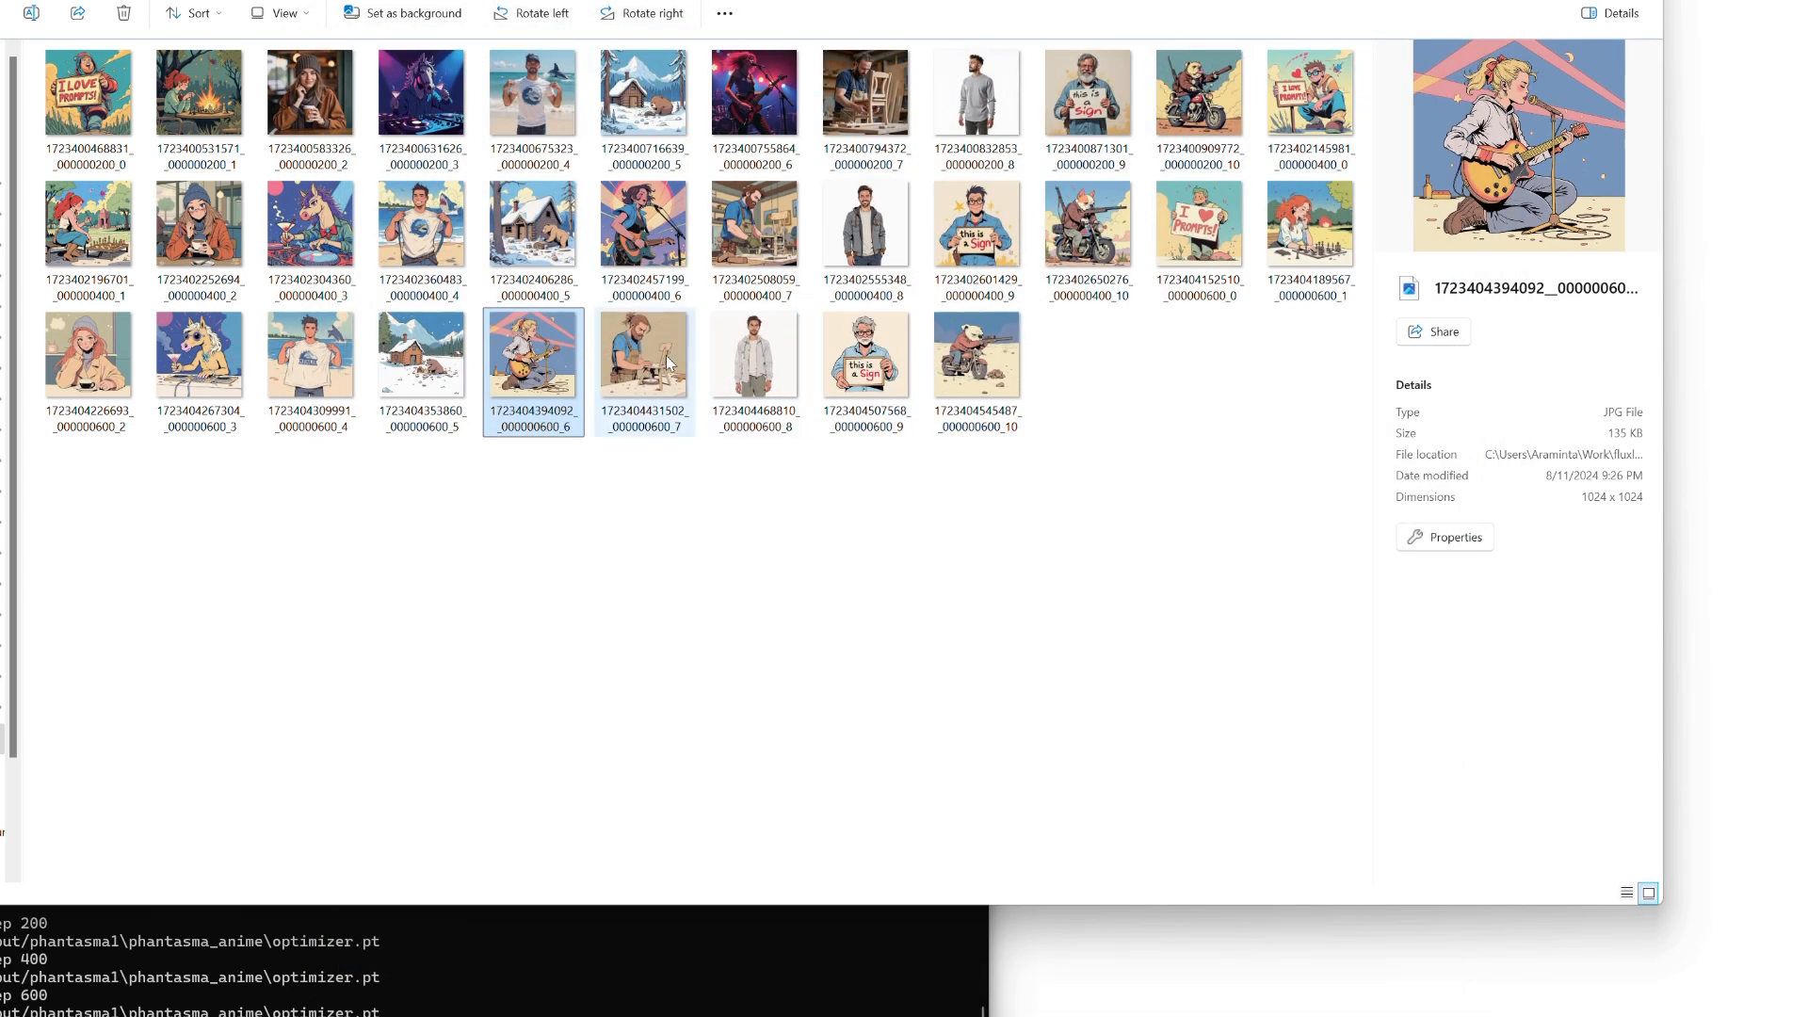
{"action": "double_click", "coordinate": [643, 354]}
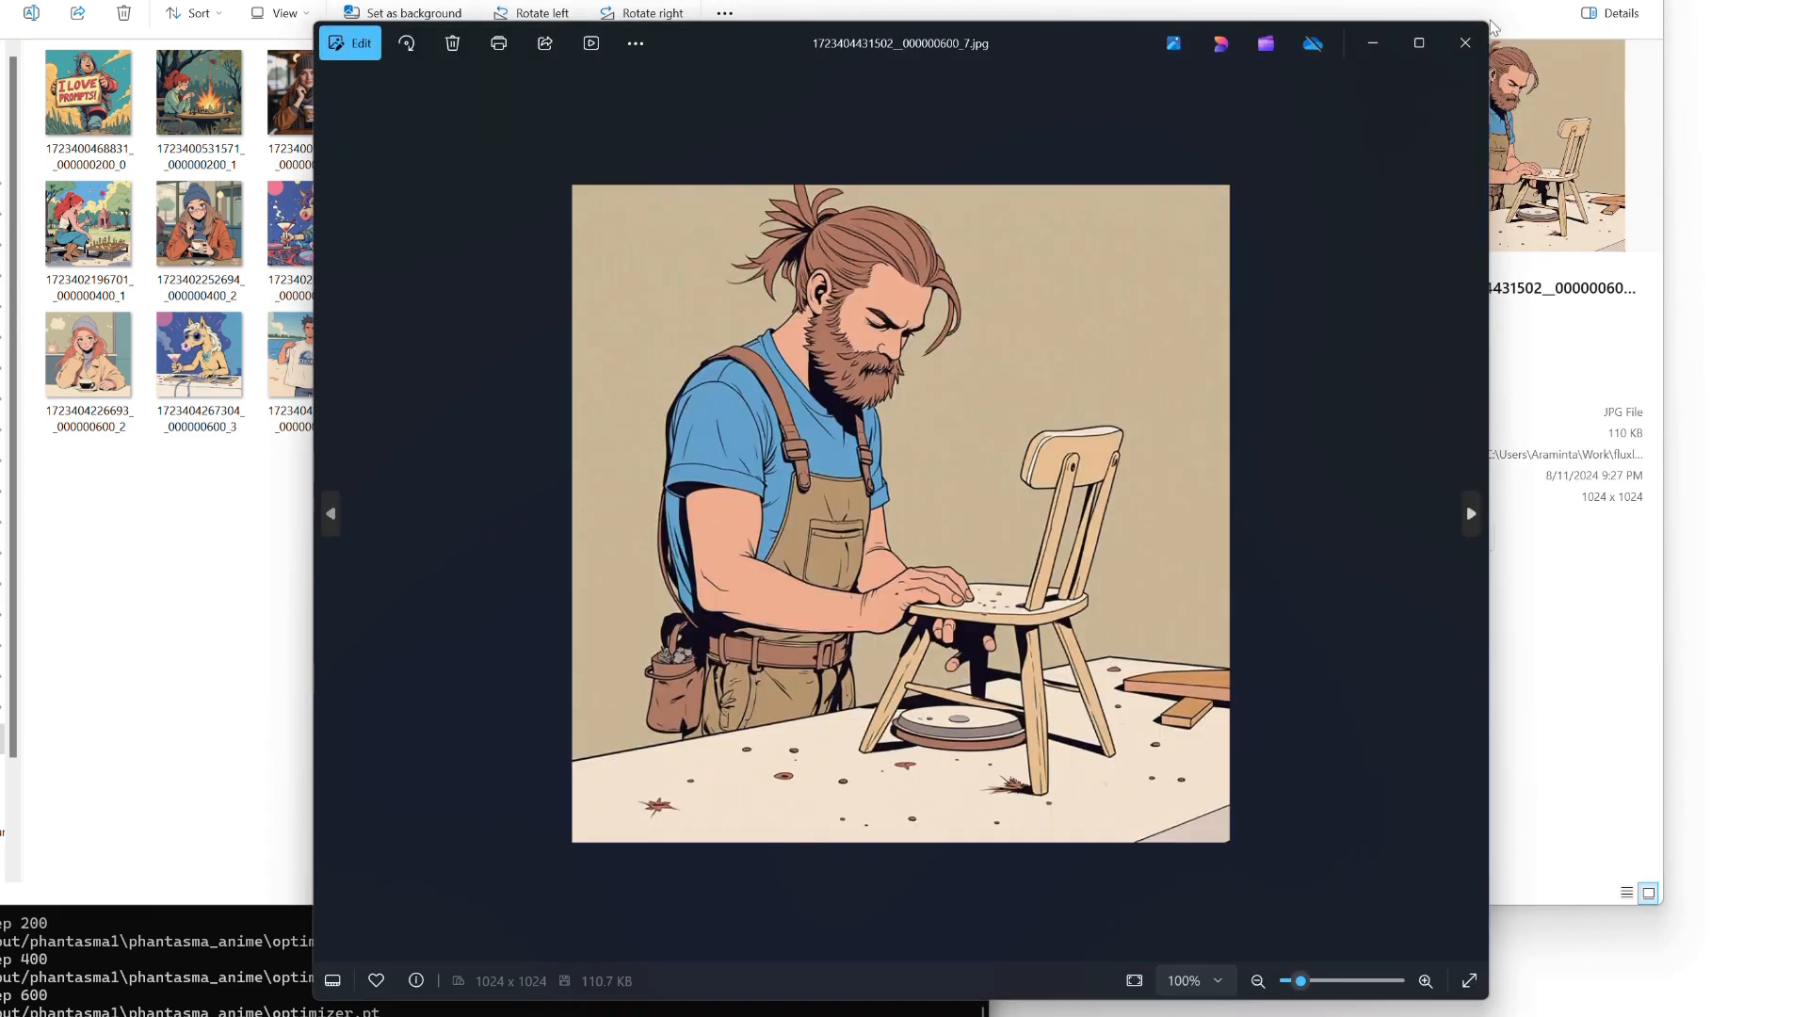
{"action": "left_click", "coordinate": [1470, 513]}
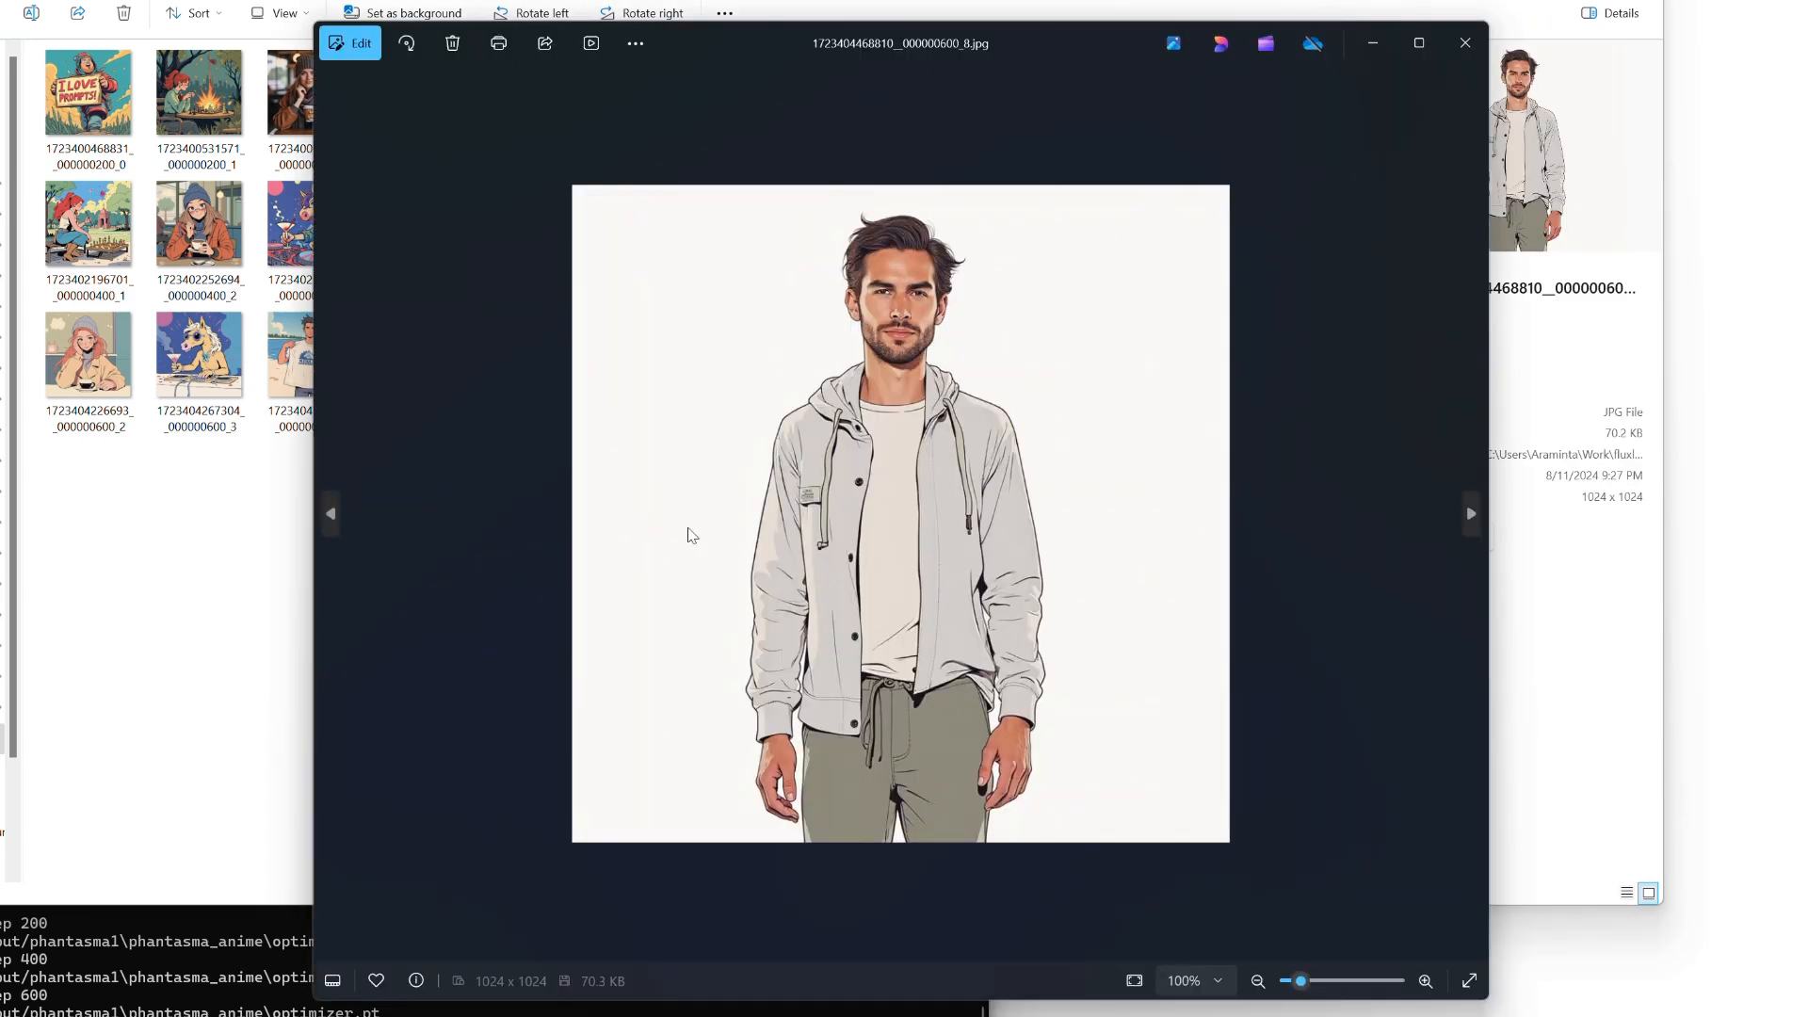
{"action": "mouse_move", "coordinate": [1352, 432]}
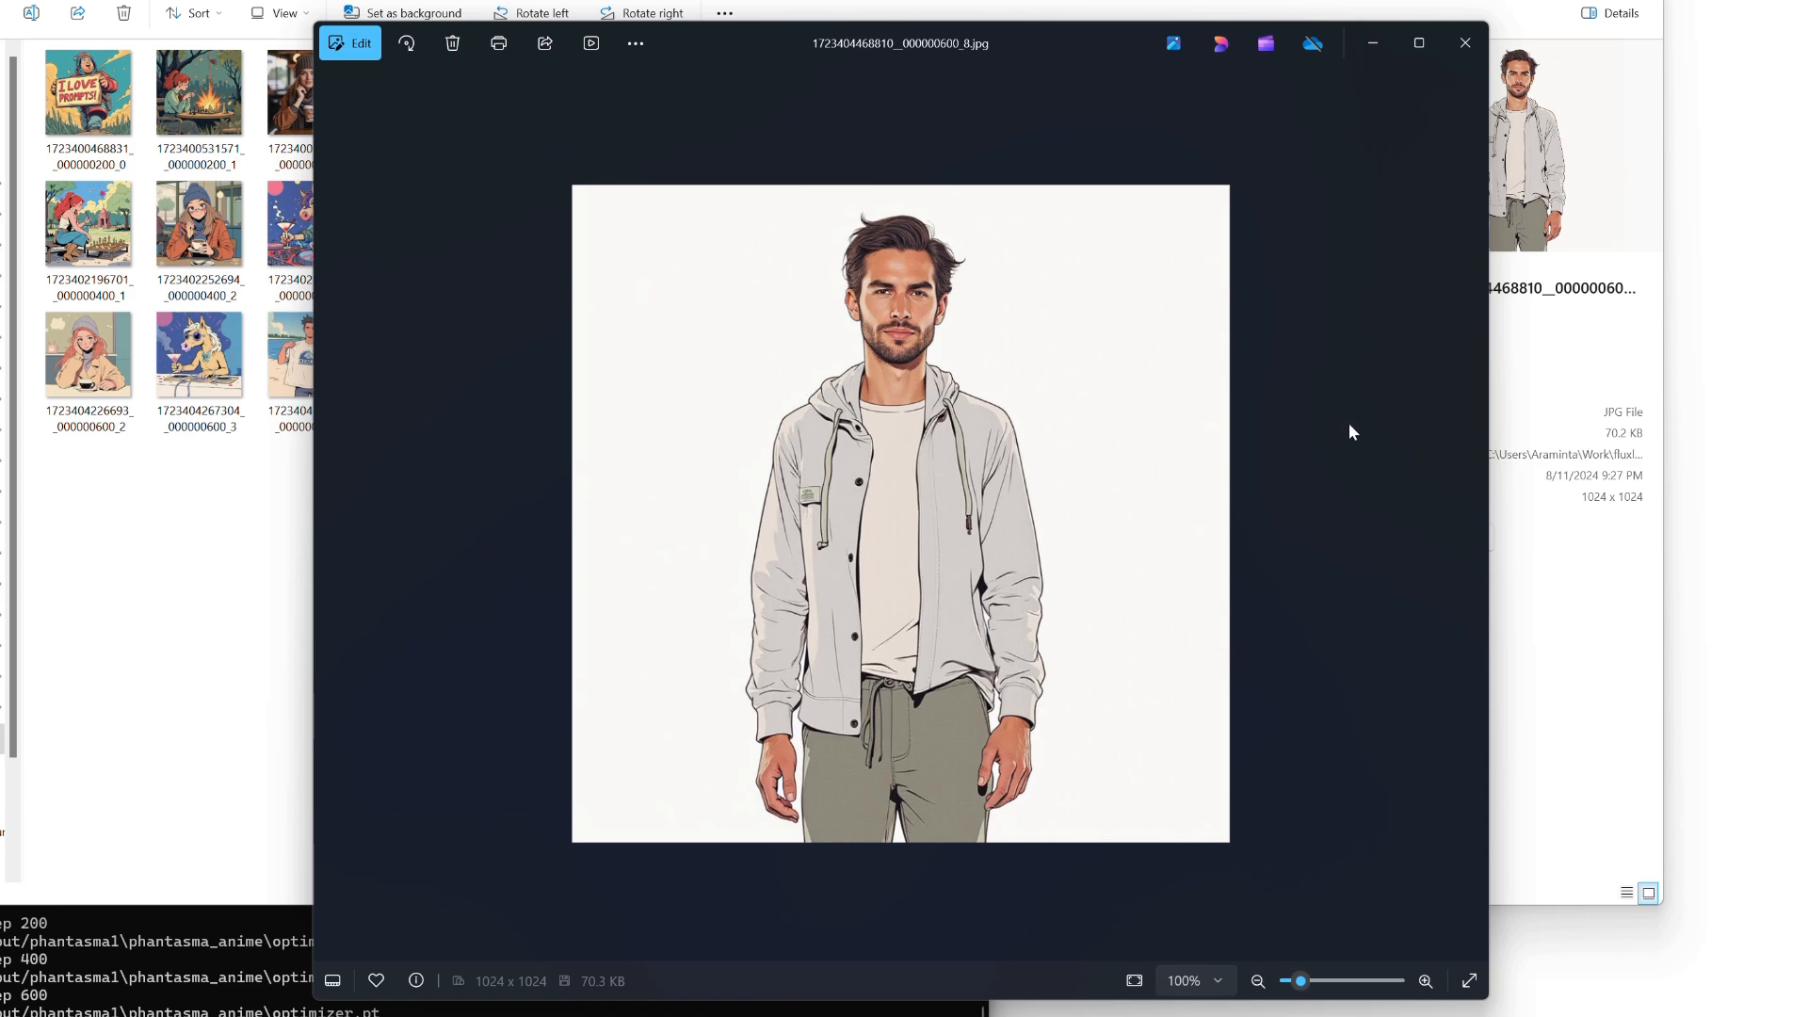
{"action": "mouse_move", "coordinate": [1465, 42]}
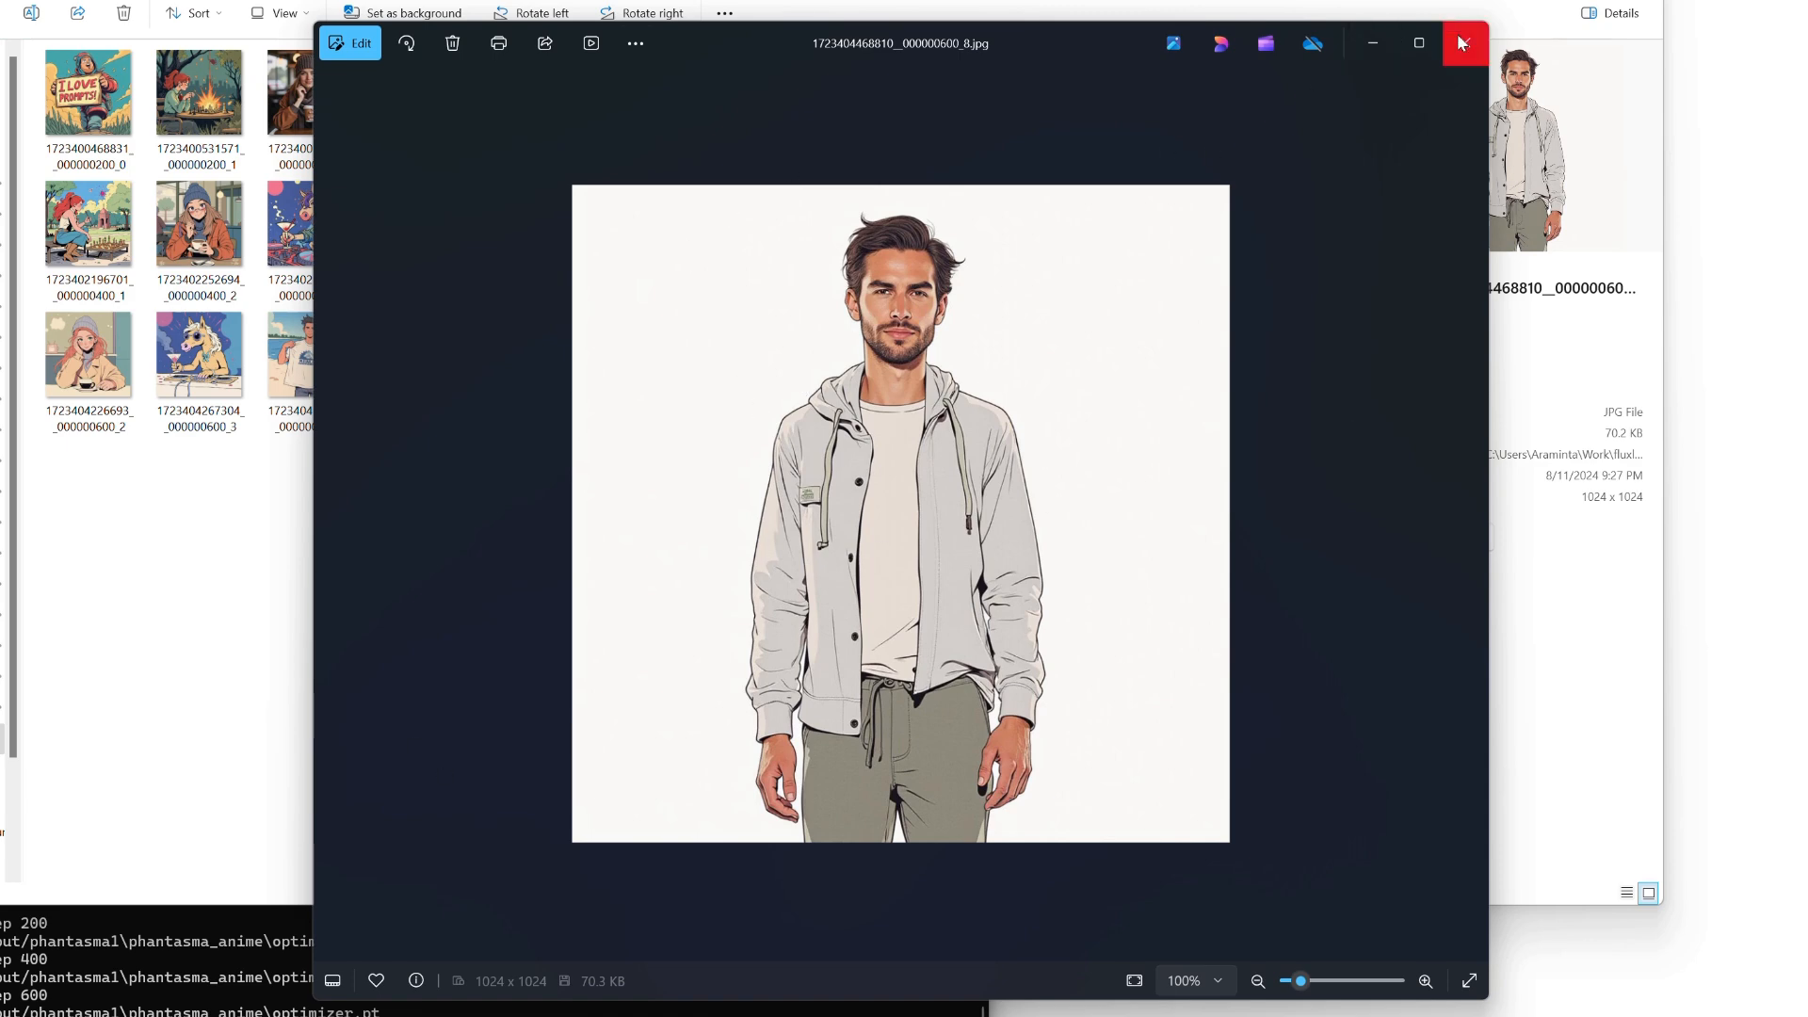
Review the jacket man, sign and motorbike bulldog samples, closing each preview.
{"action": "left_click", "coordinate": [1470, 513]}
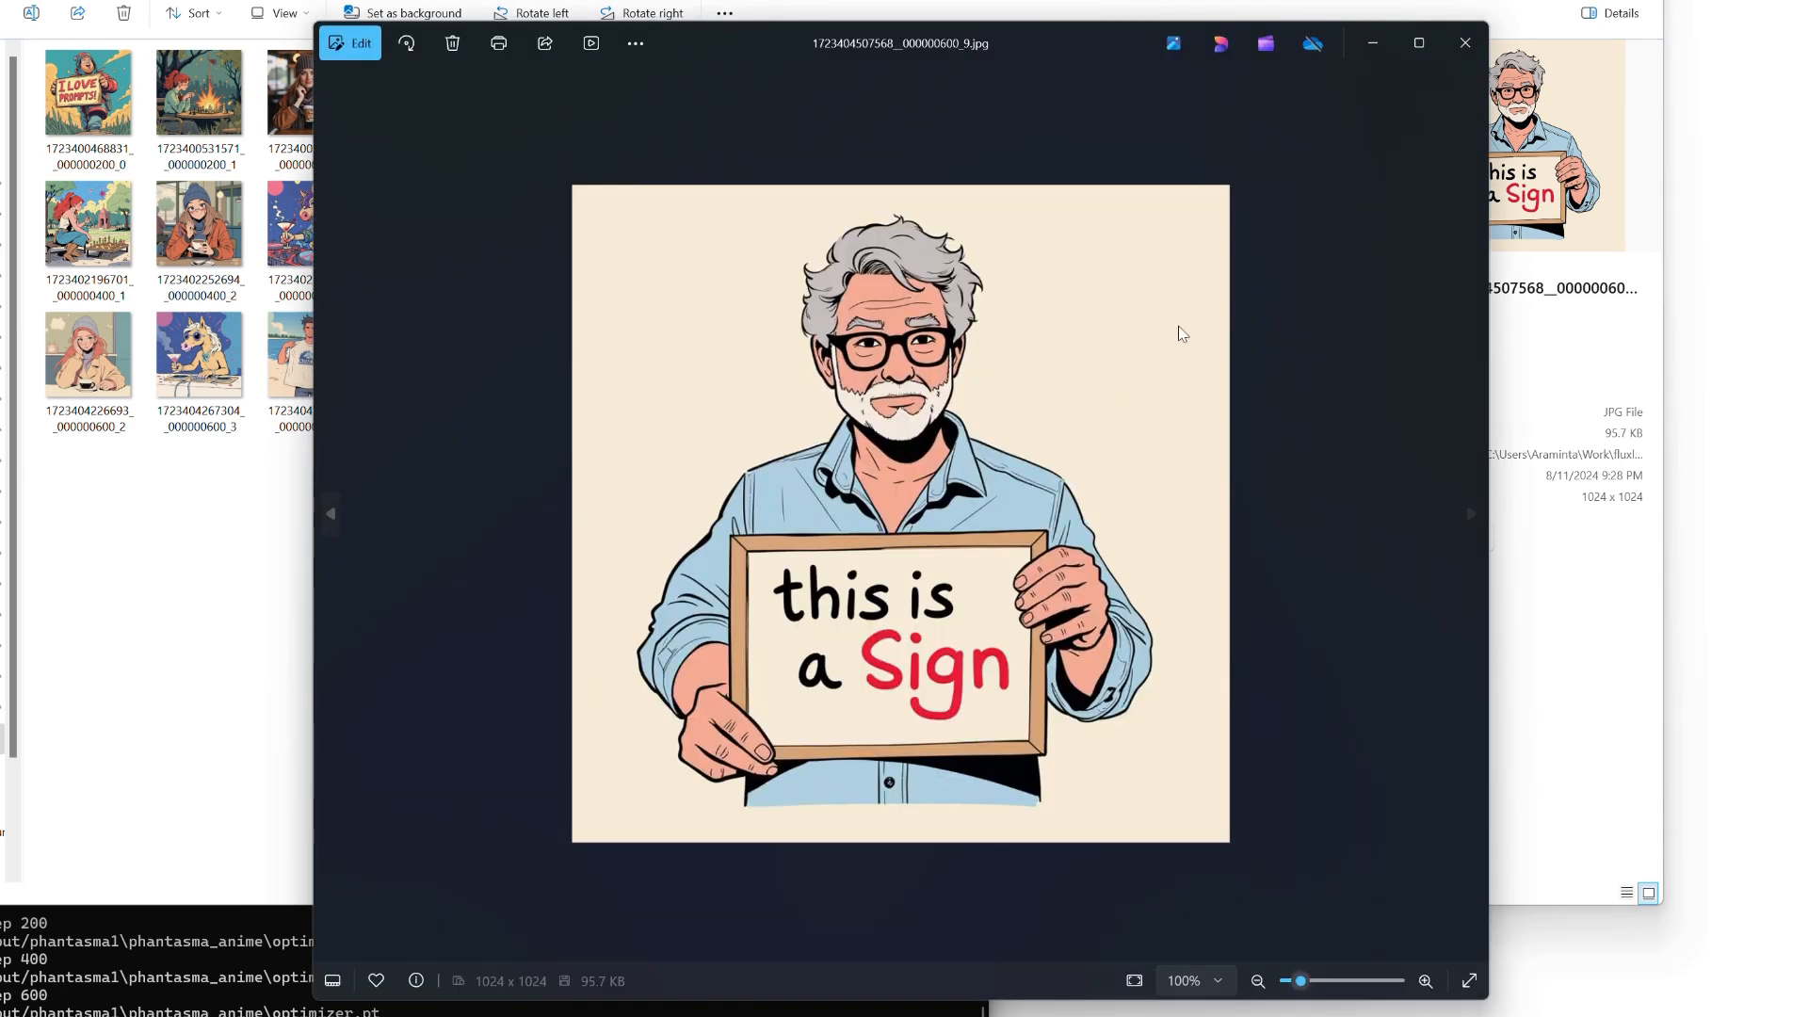
{"action": "left_click", "coordinate": [1465, 42]}
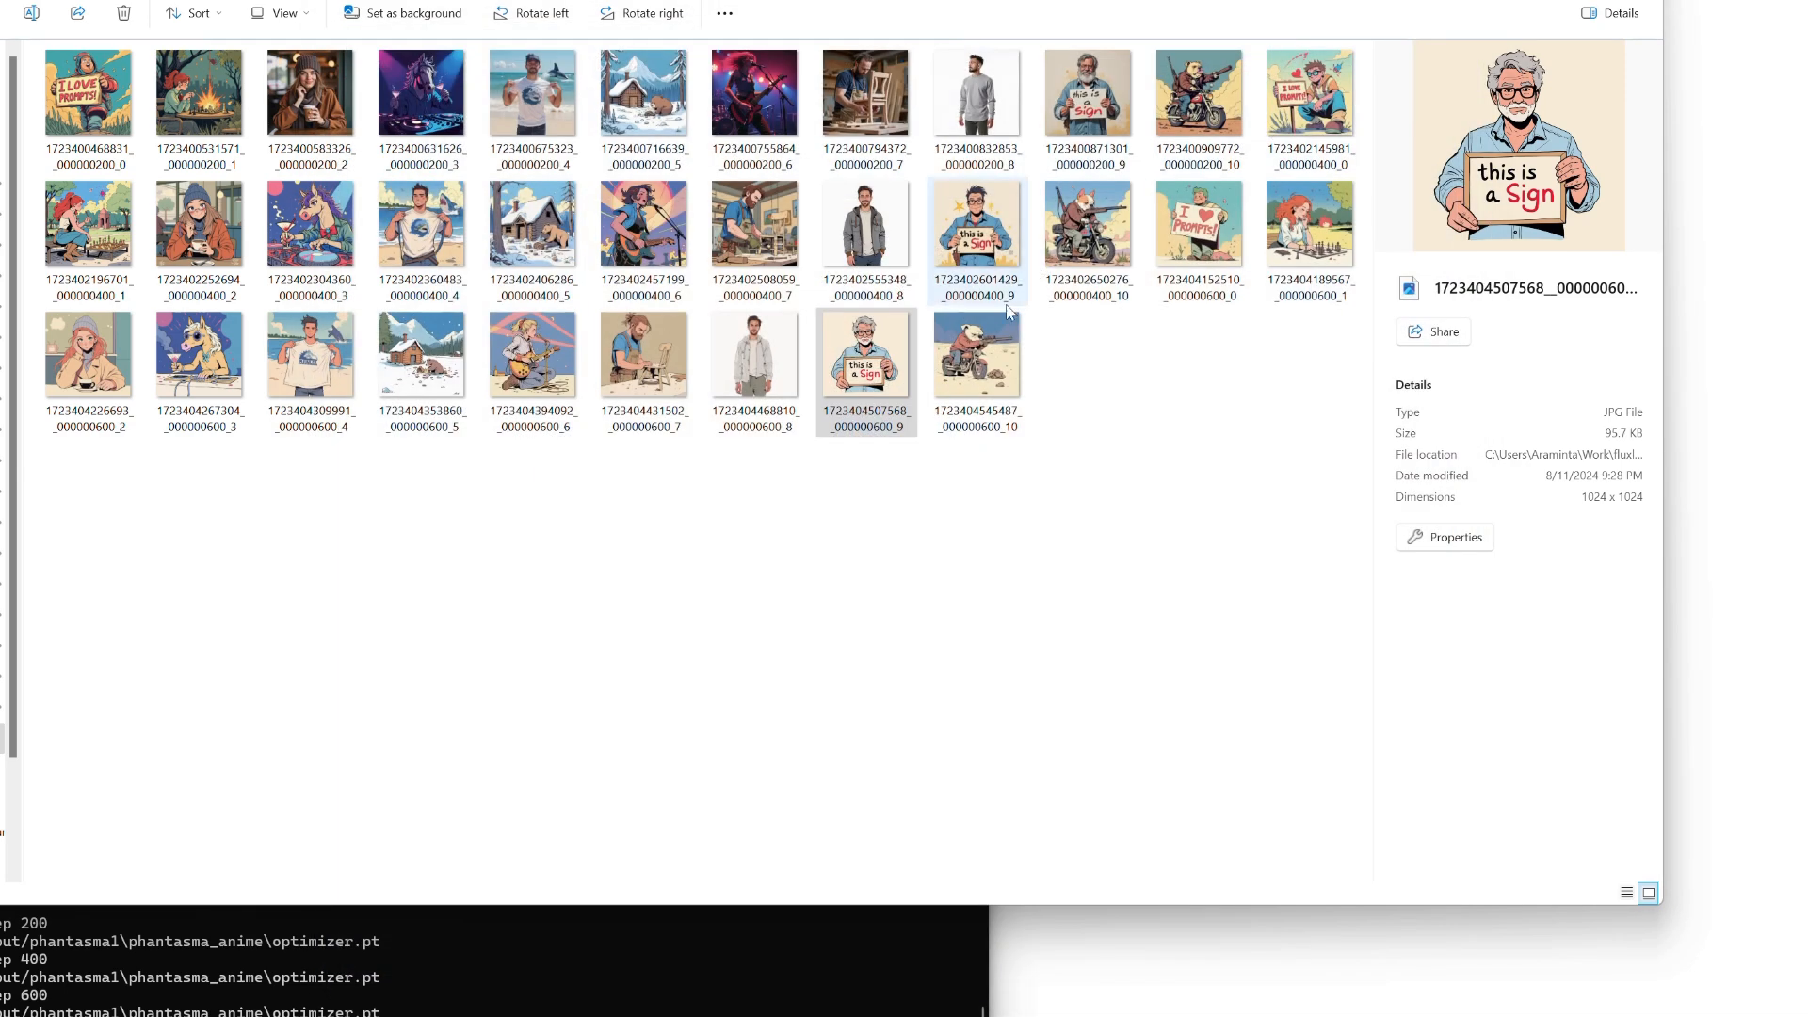
{"action": "double_click", "coordinate": [977, 354]}
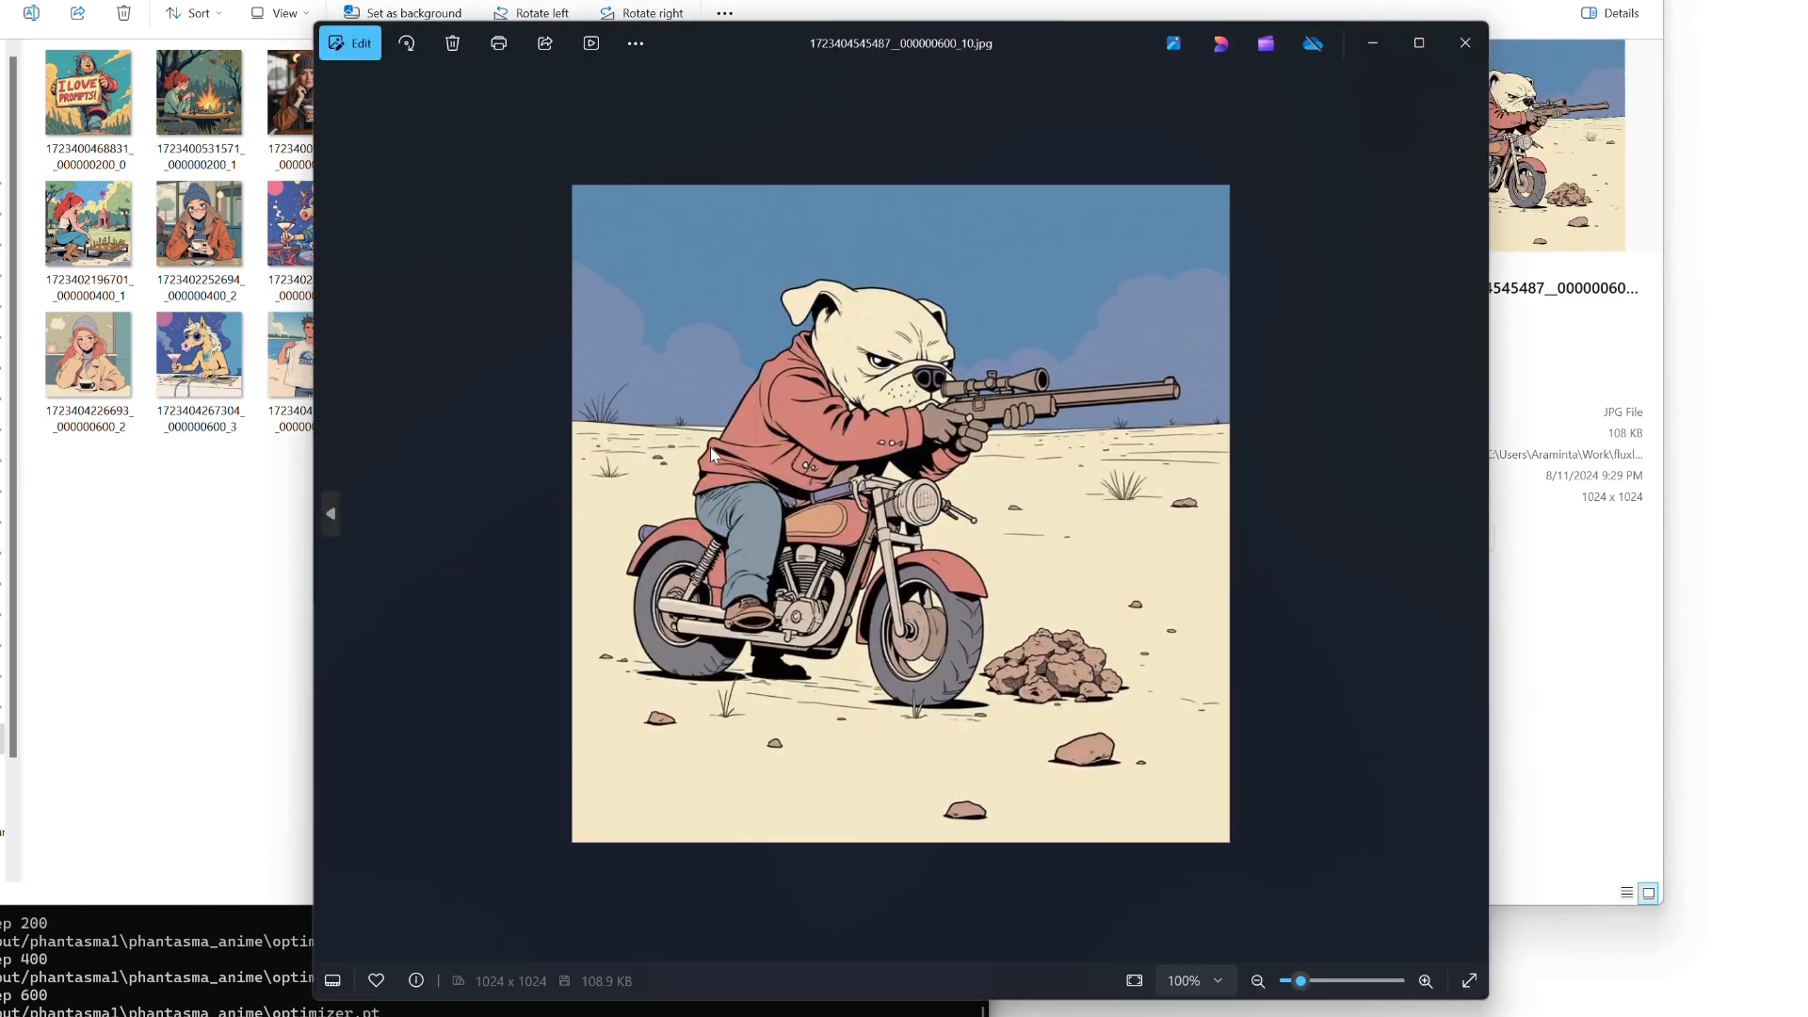
{"action": "mouse_move", "coordinate": [649, 481]}
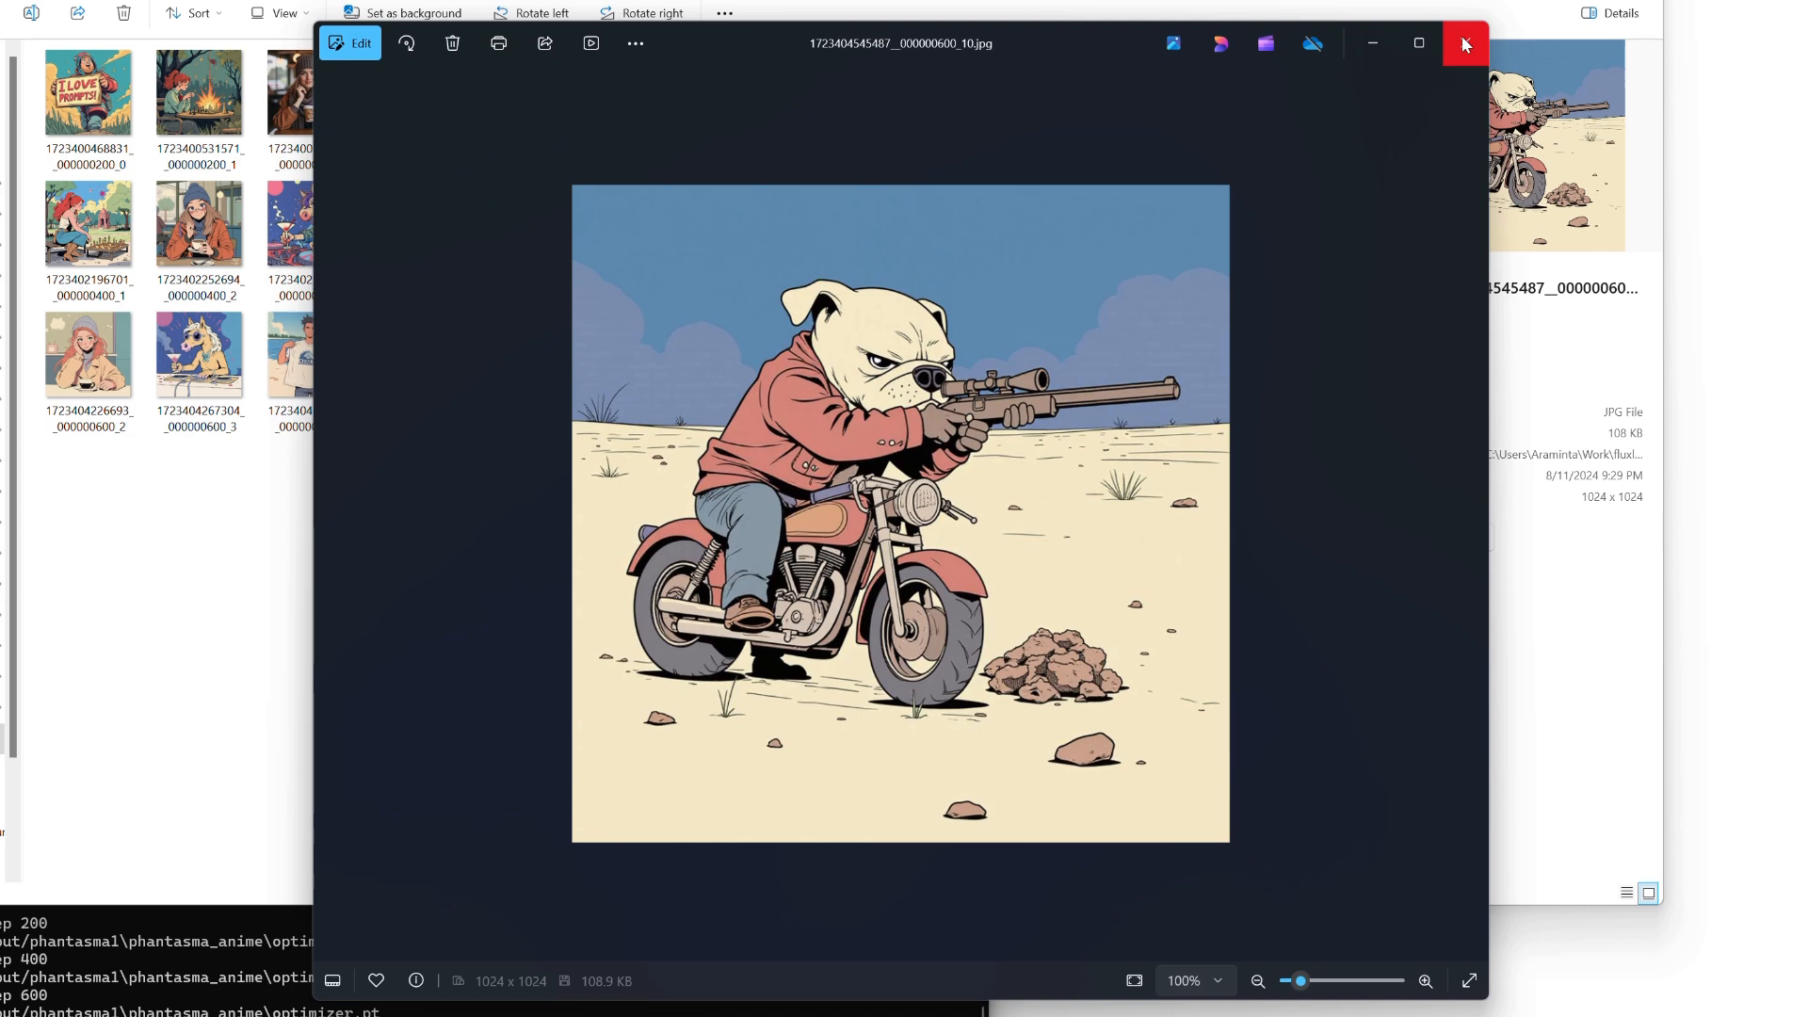
{"action": "left_click", "coordinate": [1464, 42]}
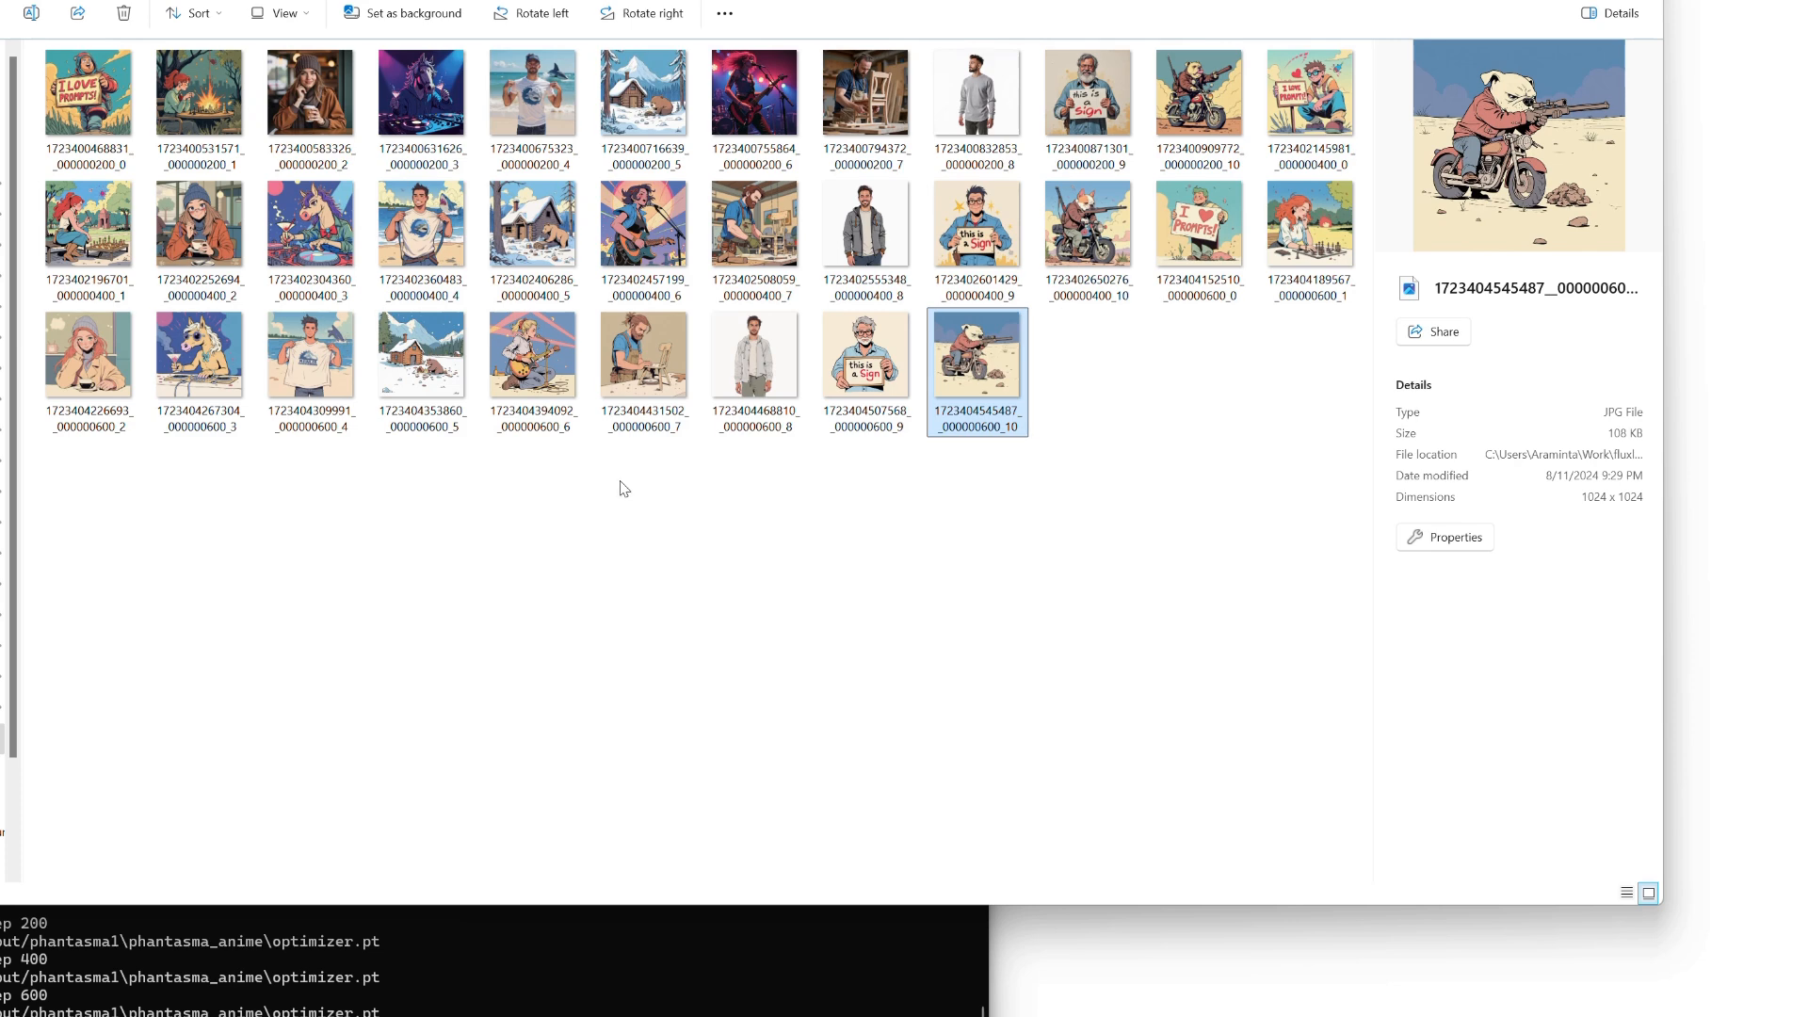
{"action": "mouse_move", "coordinate": [1249, 426]}
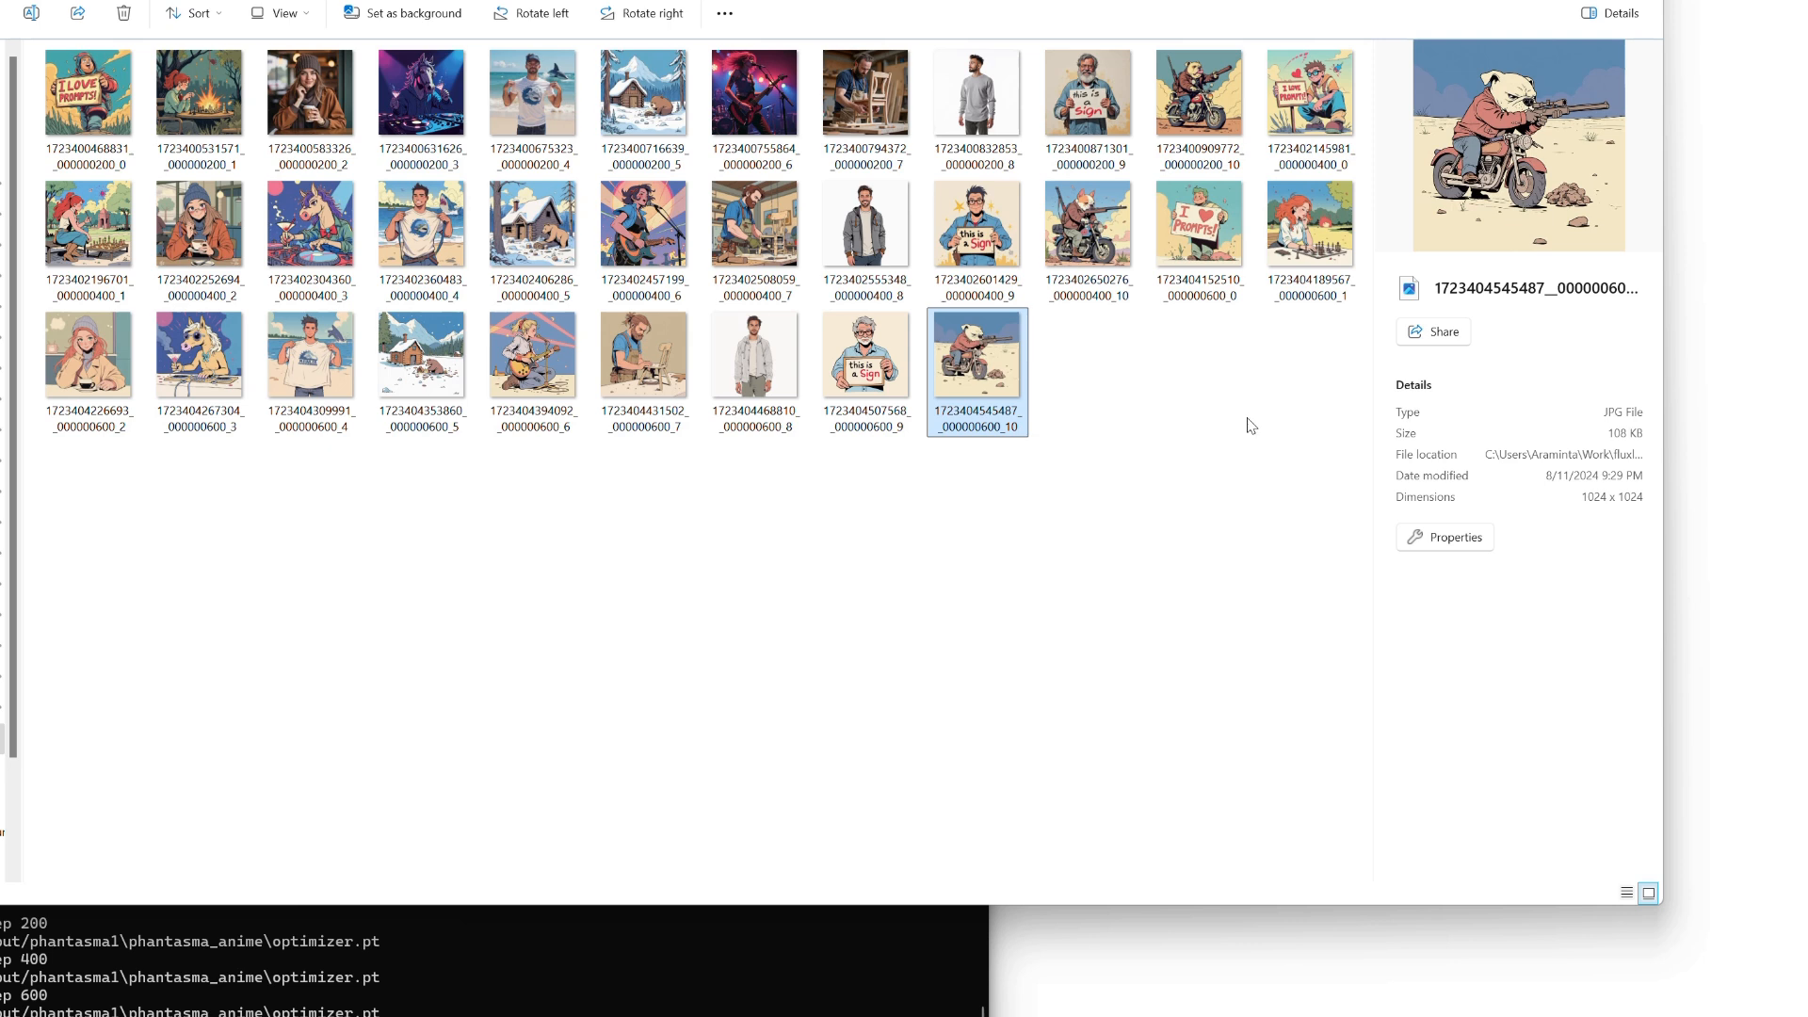
{"action": "mouse_move", "coordinate": [1146, 334]}
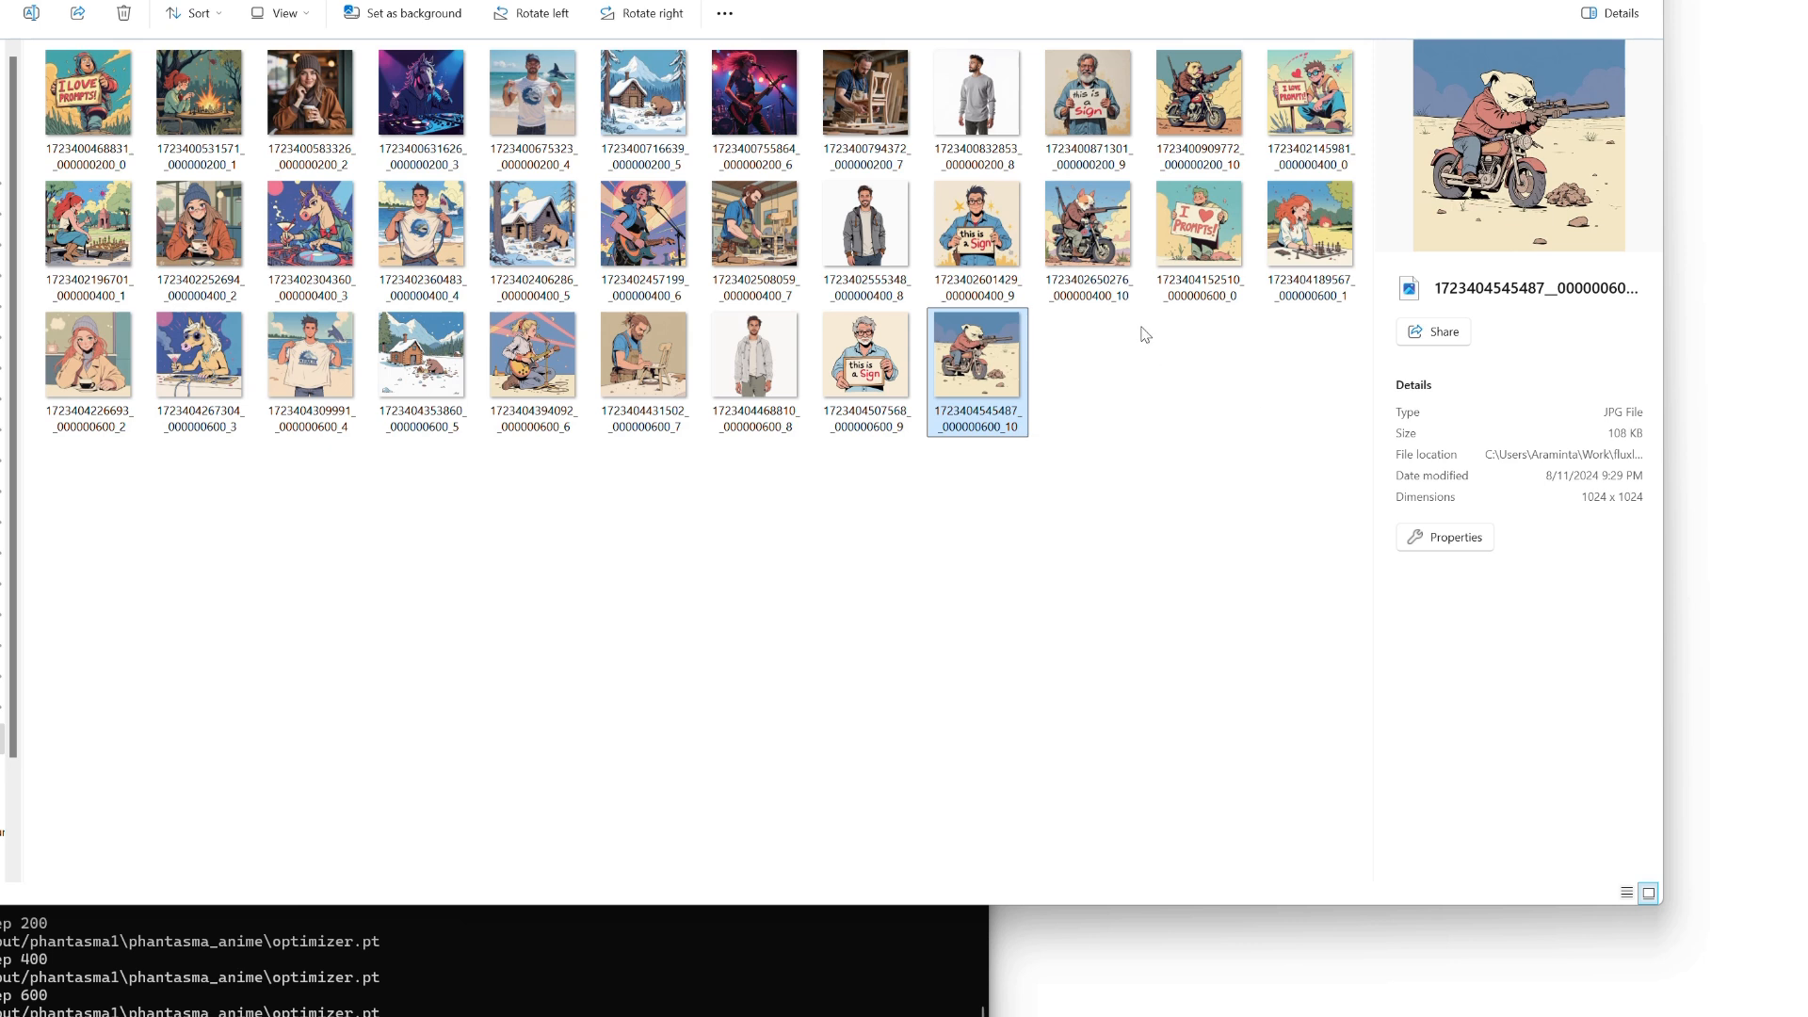
{"action": "mouse_move", "coordinate": [1133, 335]}
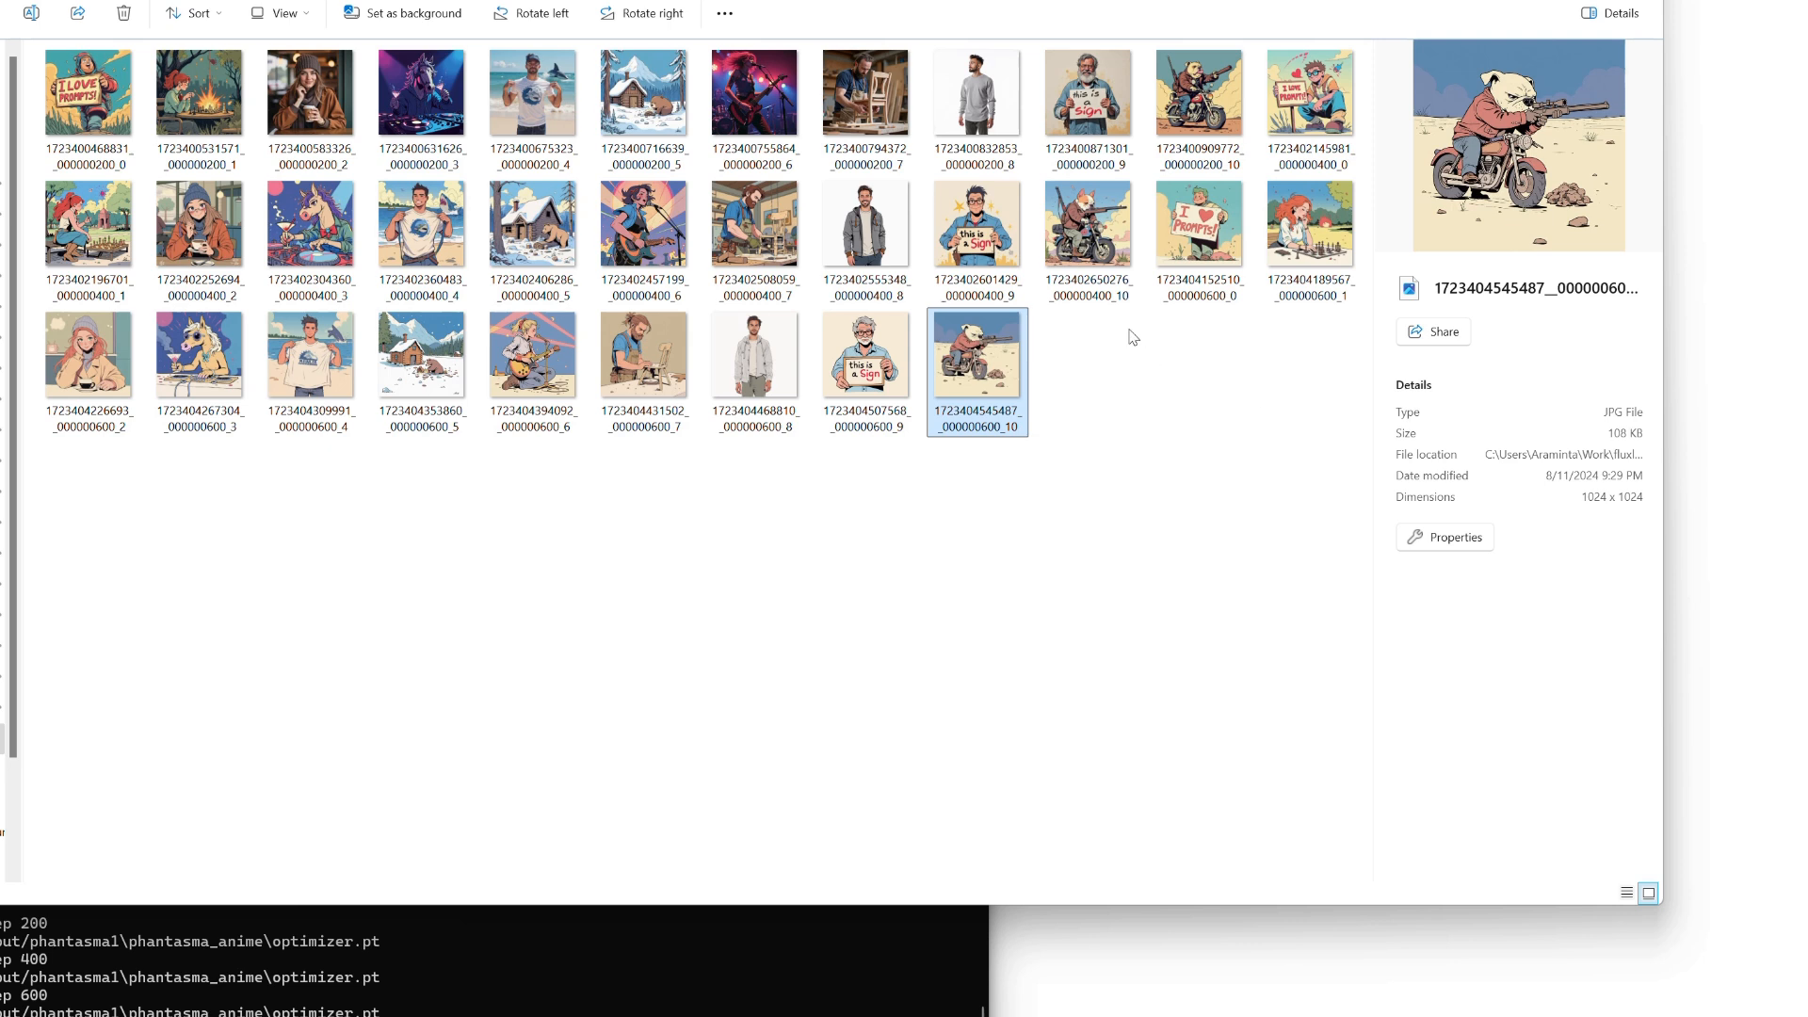
{"action": "mouse_move", "coordinate": [1285, 371]}
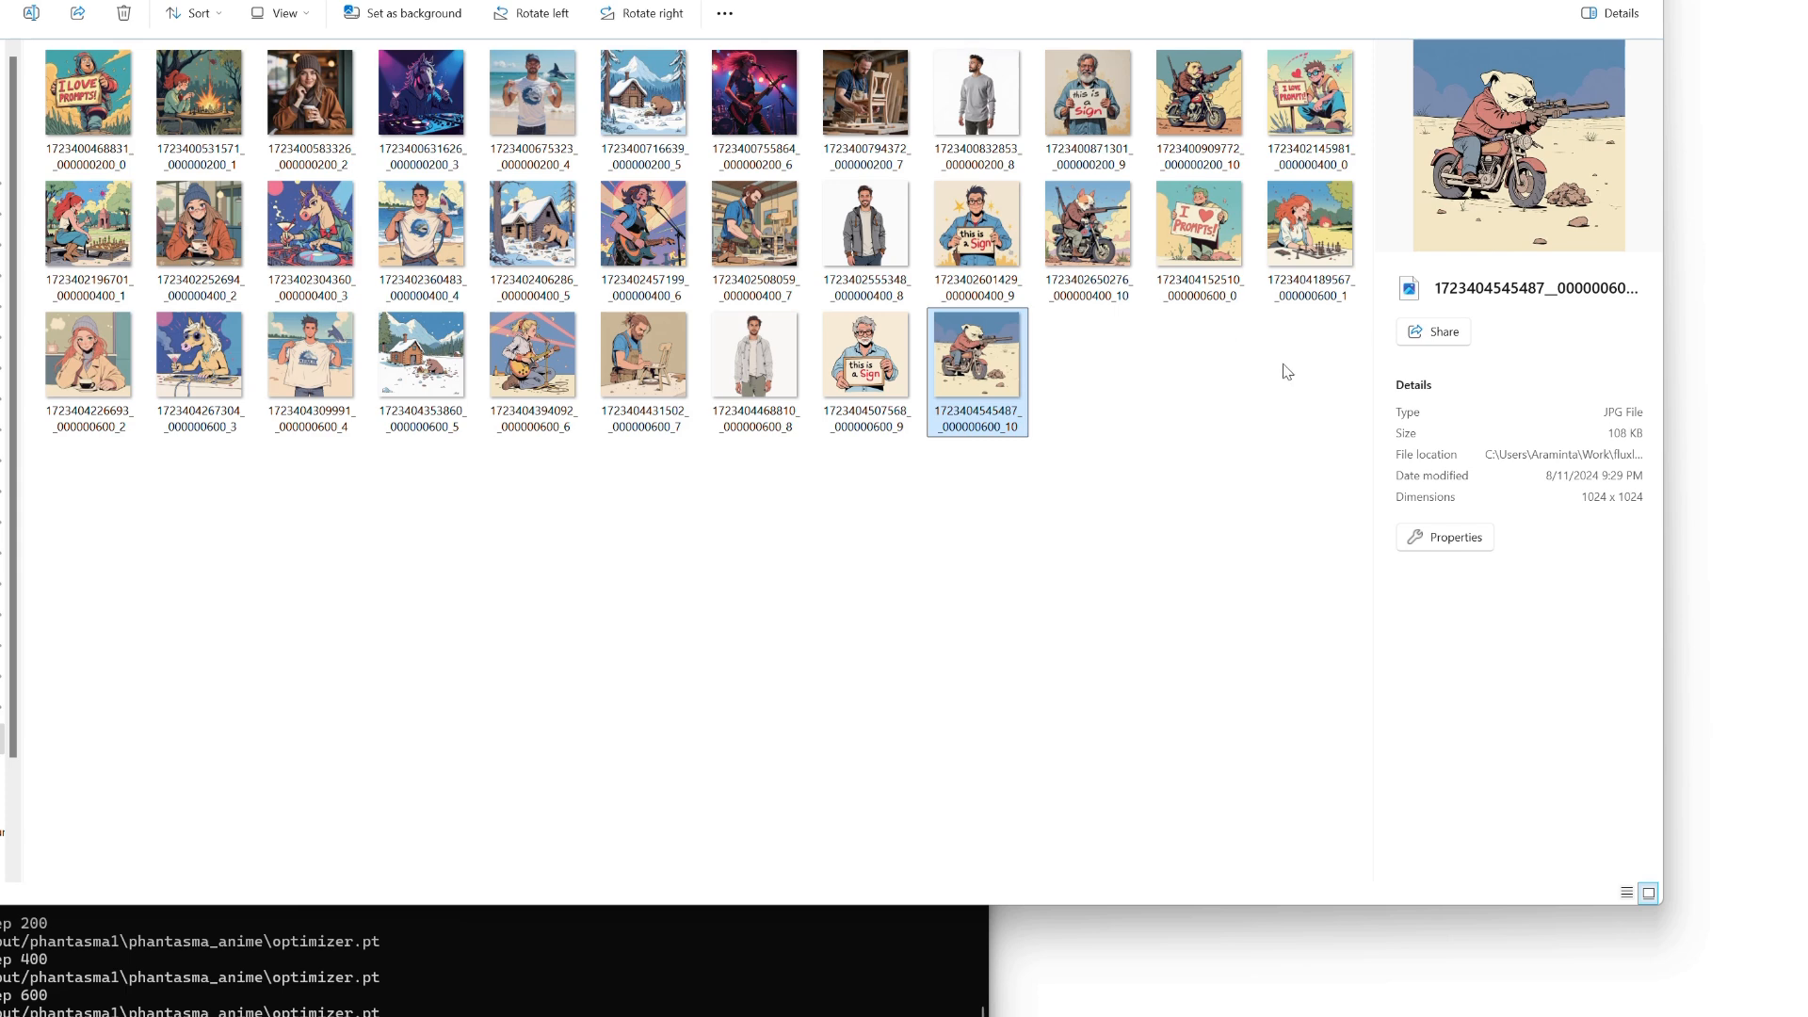
{"action": "mouse_move", "coordinate": [478, 617]}
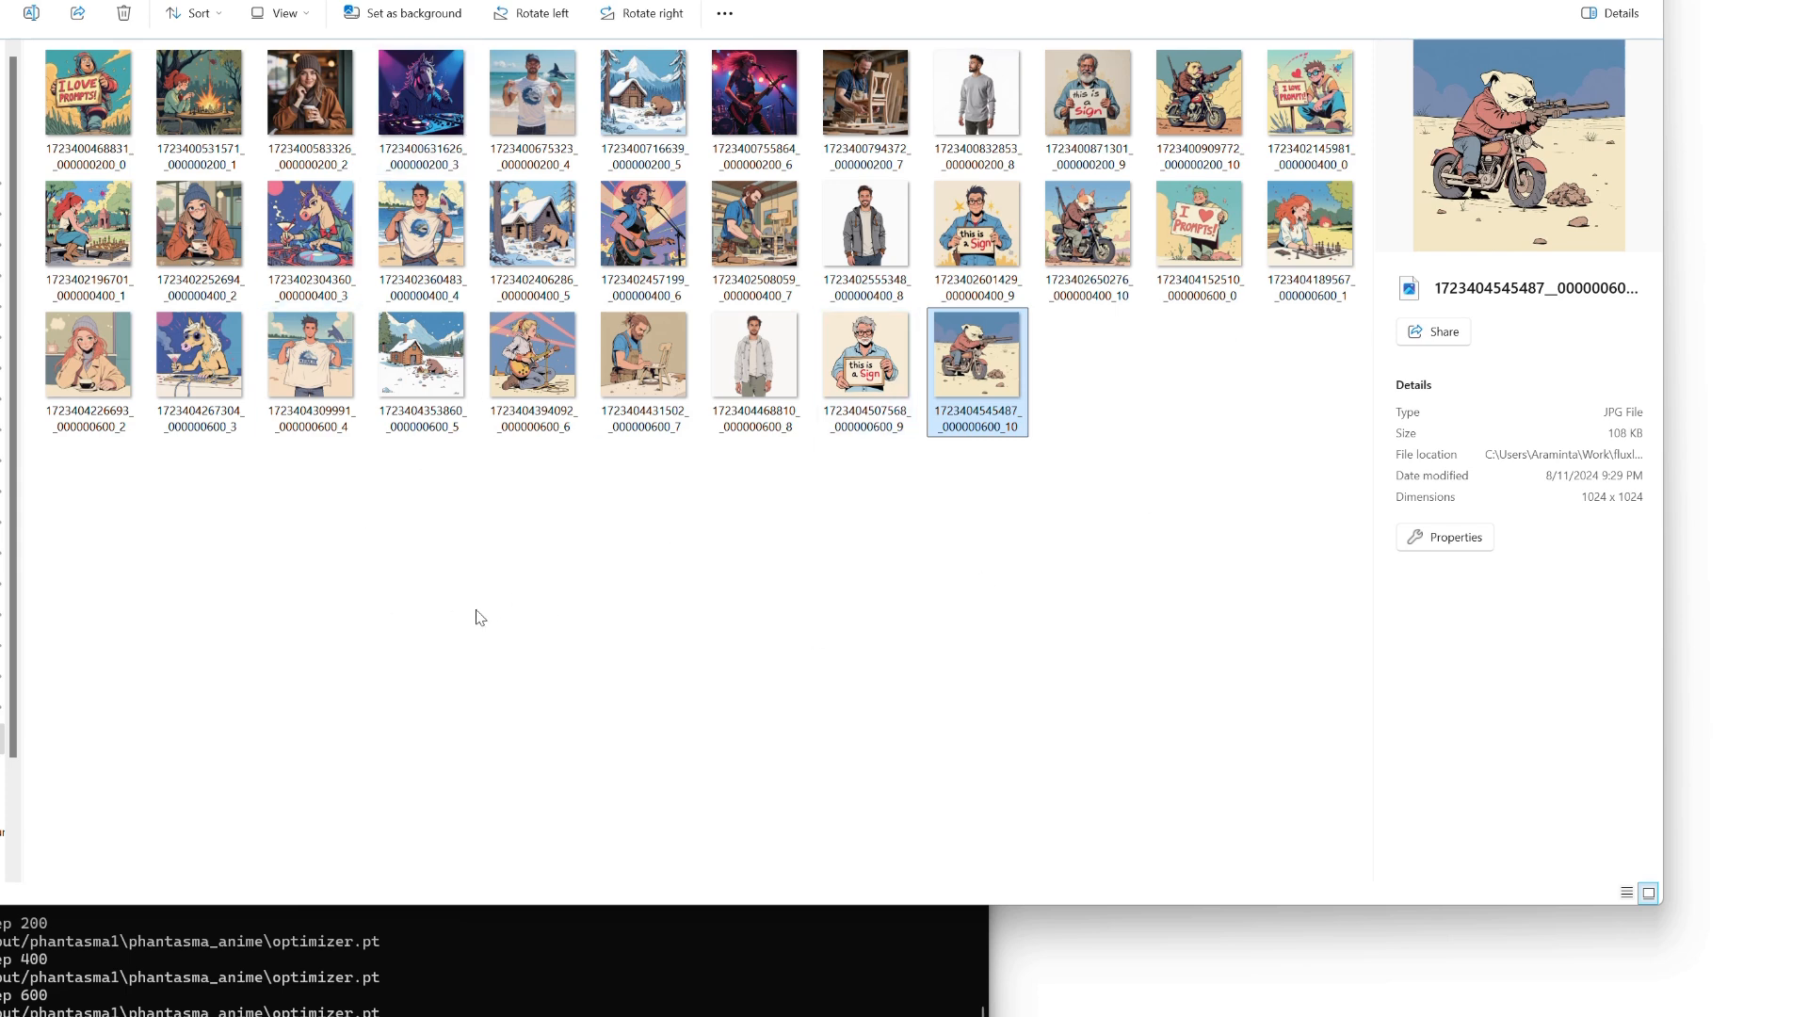
{"action": "mouse_move", "coordinate": [905, 533]}
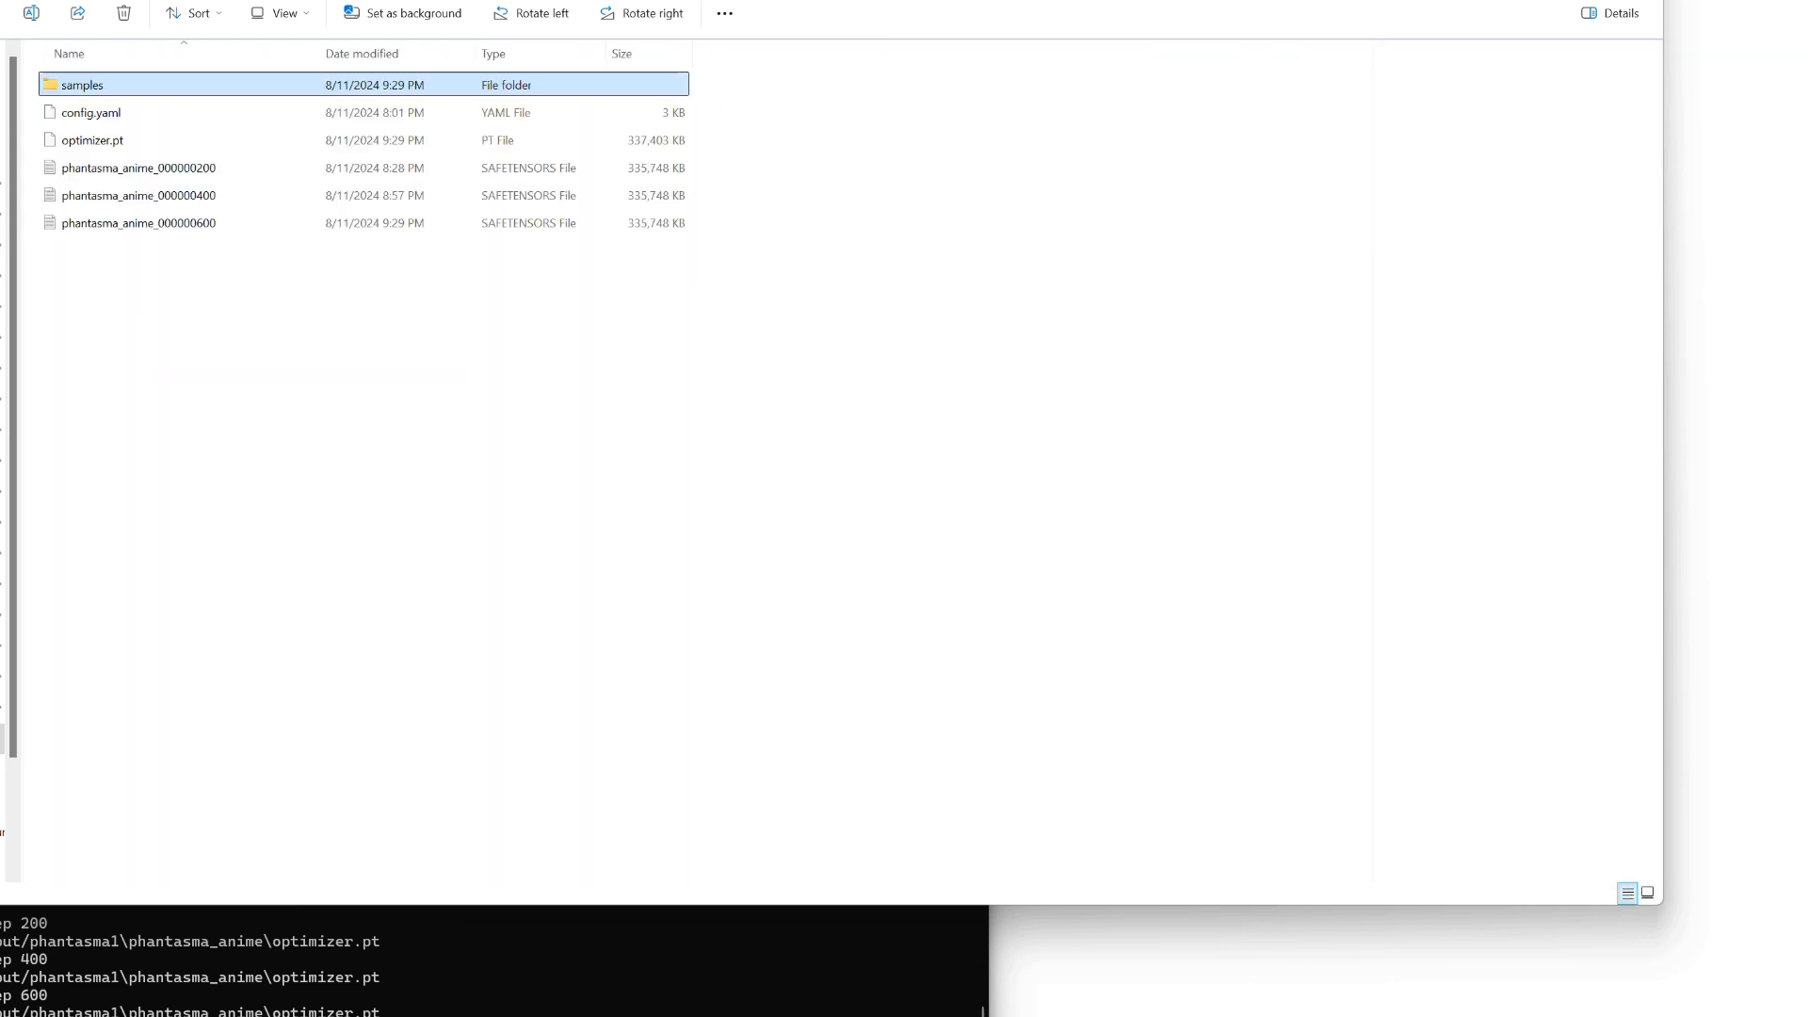
Inspect the phantasma_anime safetensors checkpoints saved at steps 200, 400 and 600.
{"action": "left_click_drag", "start_coordinate": [132, 167], "coordinate": [133, 231]}
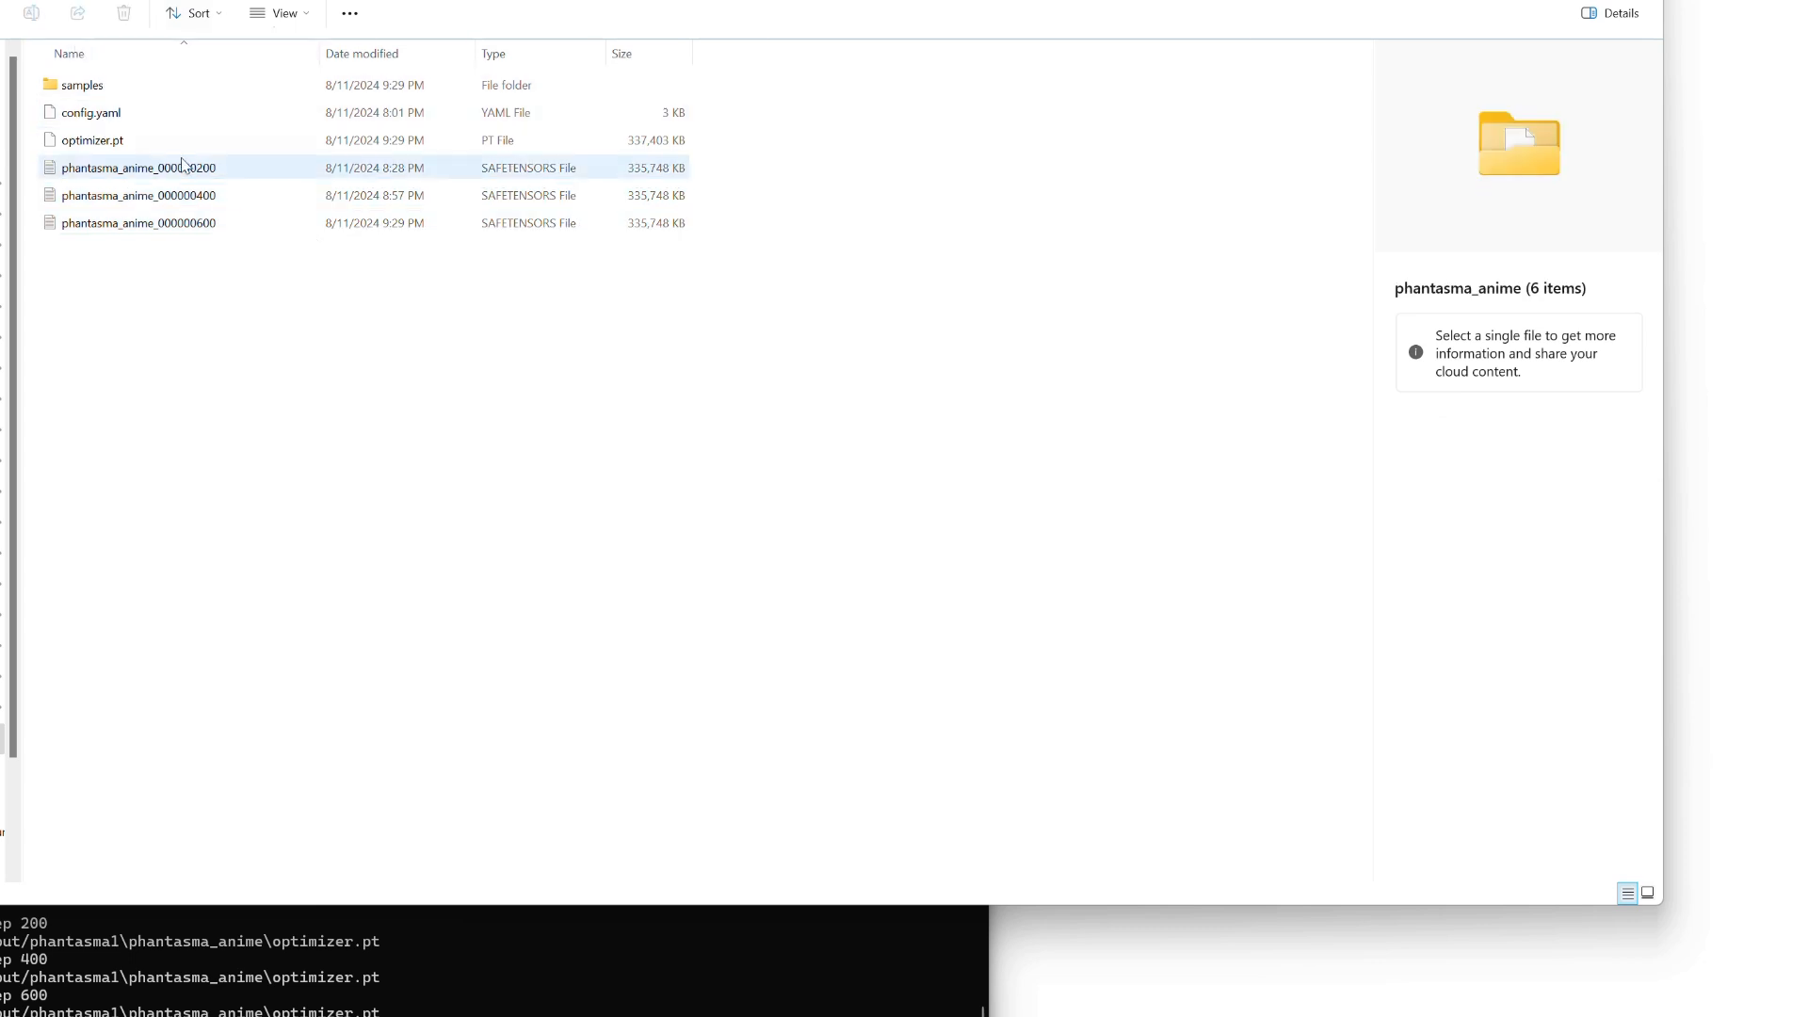
{"action": "left_click", "coordinate": [138, 195]}
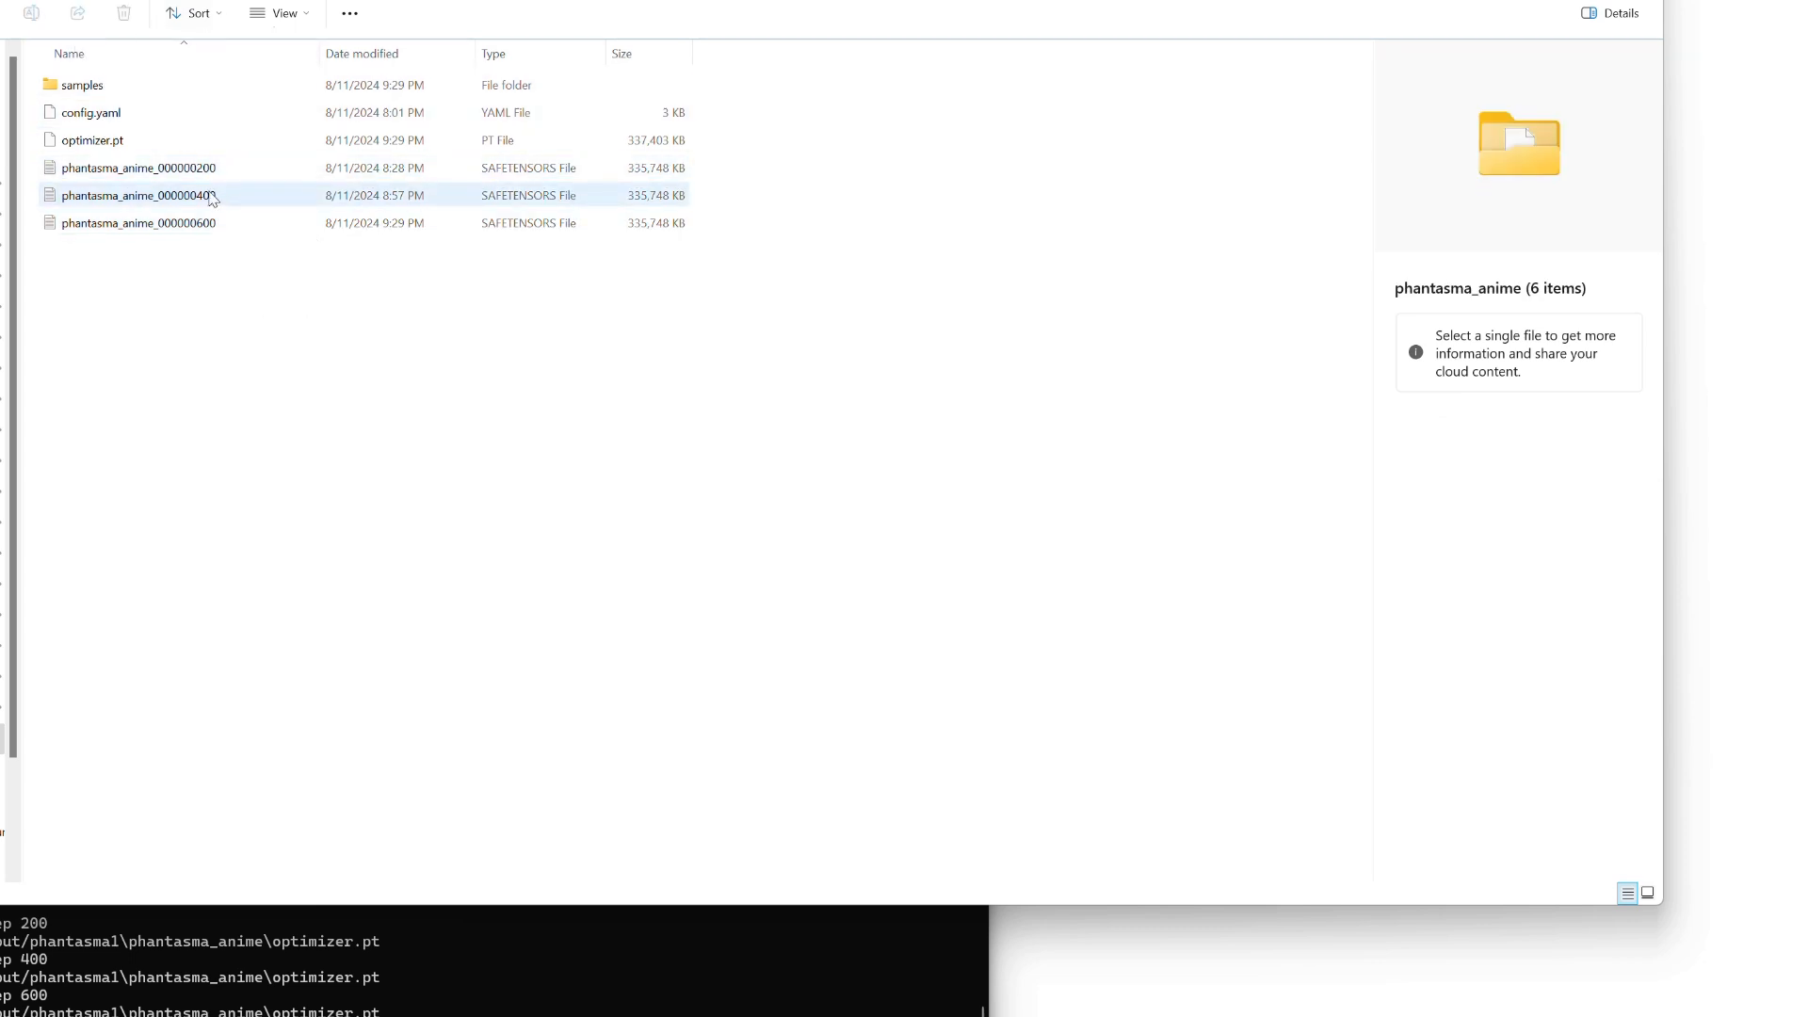
{"action": "mouse_move", "coordinate": [303, 139]}
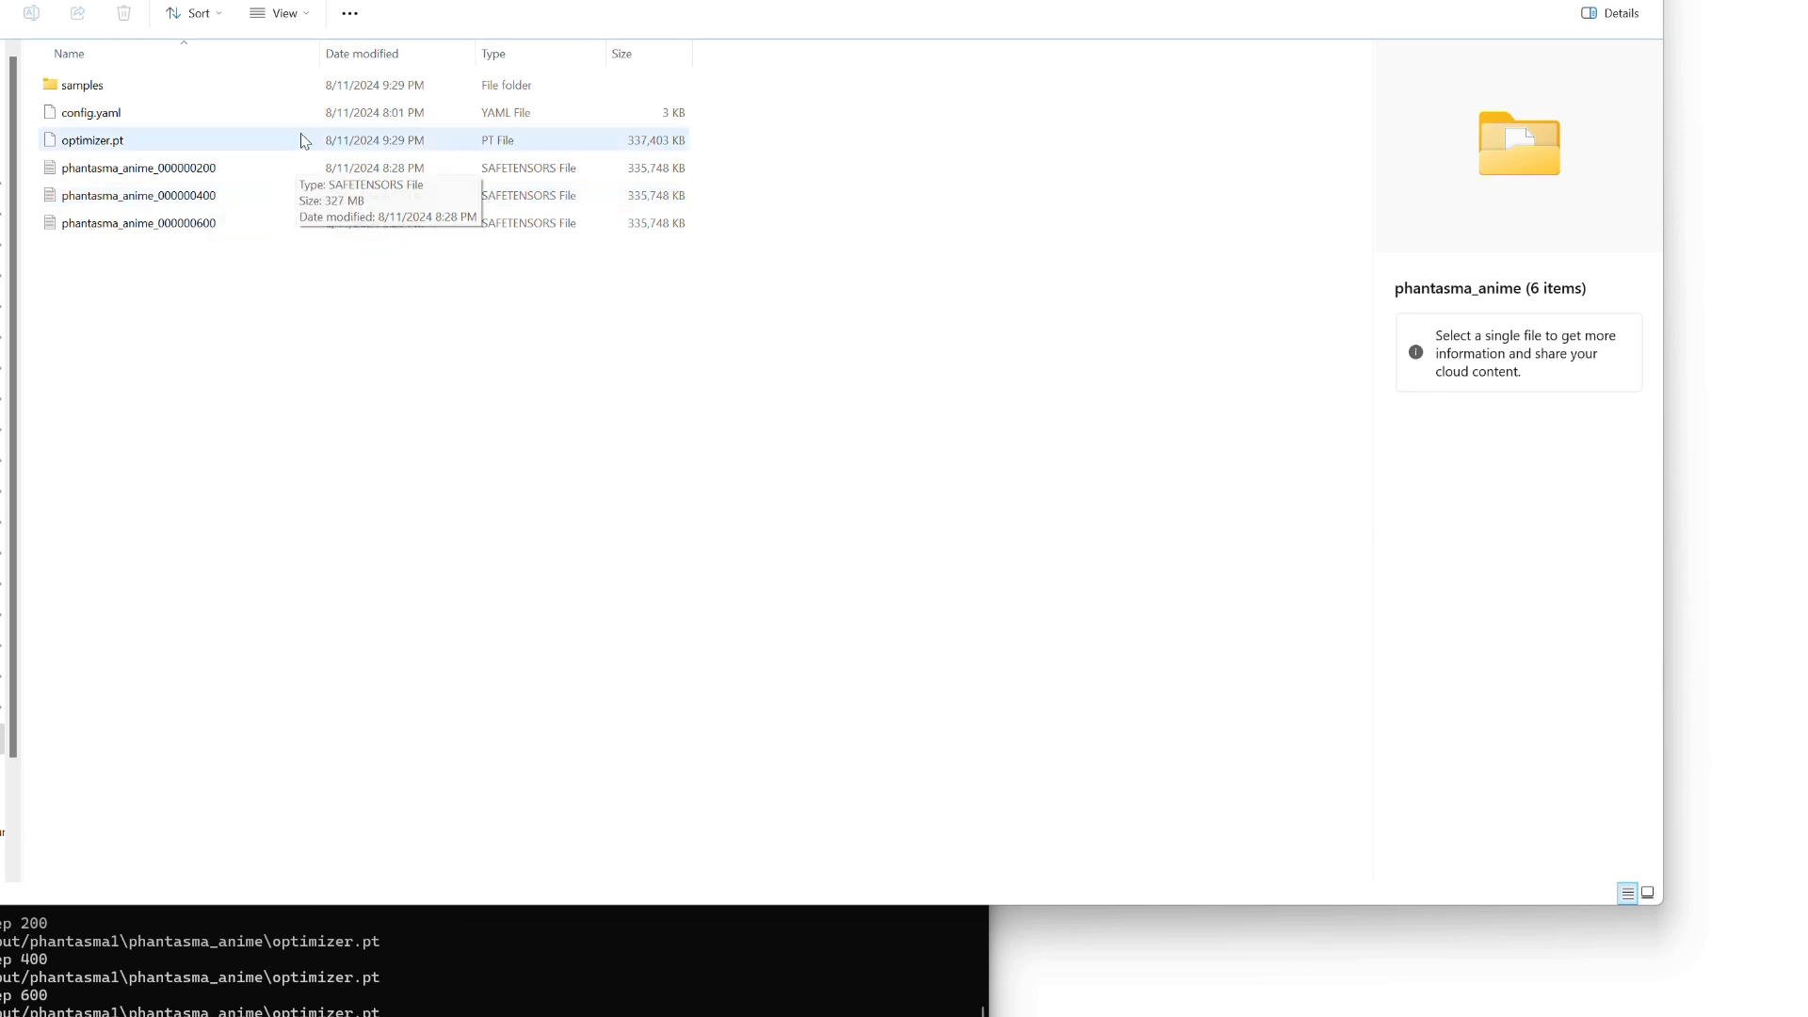
{"action": "mouse_move", "coordinate": [196, 255]}
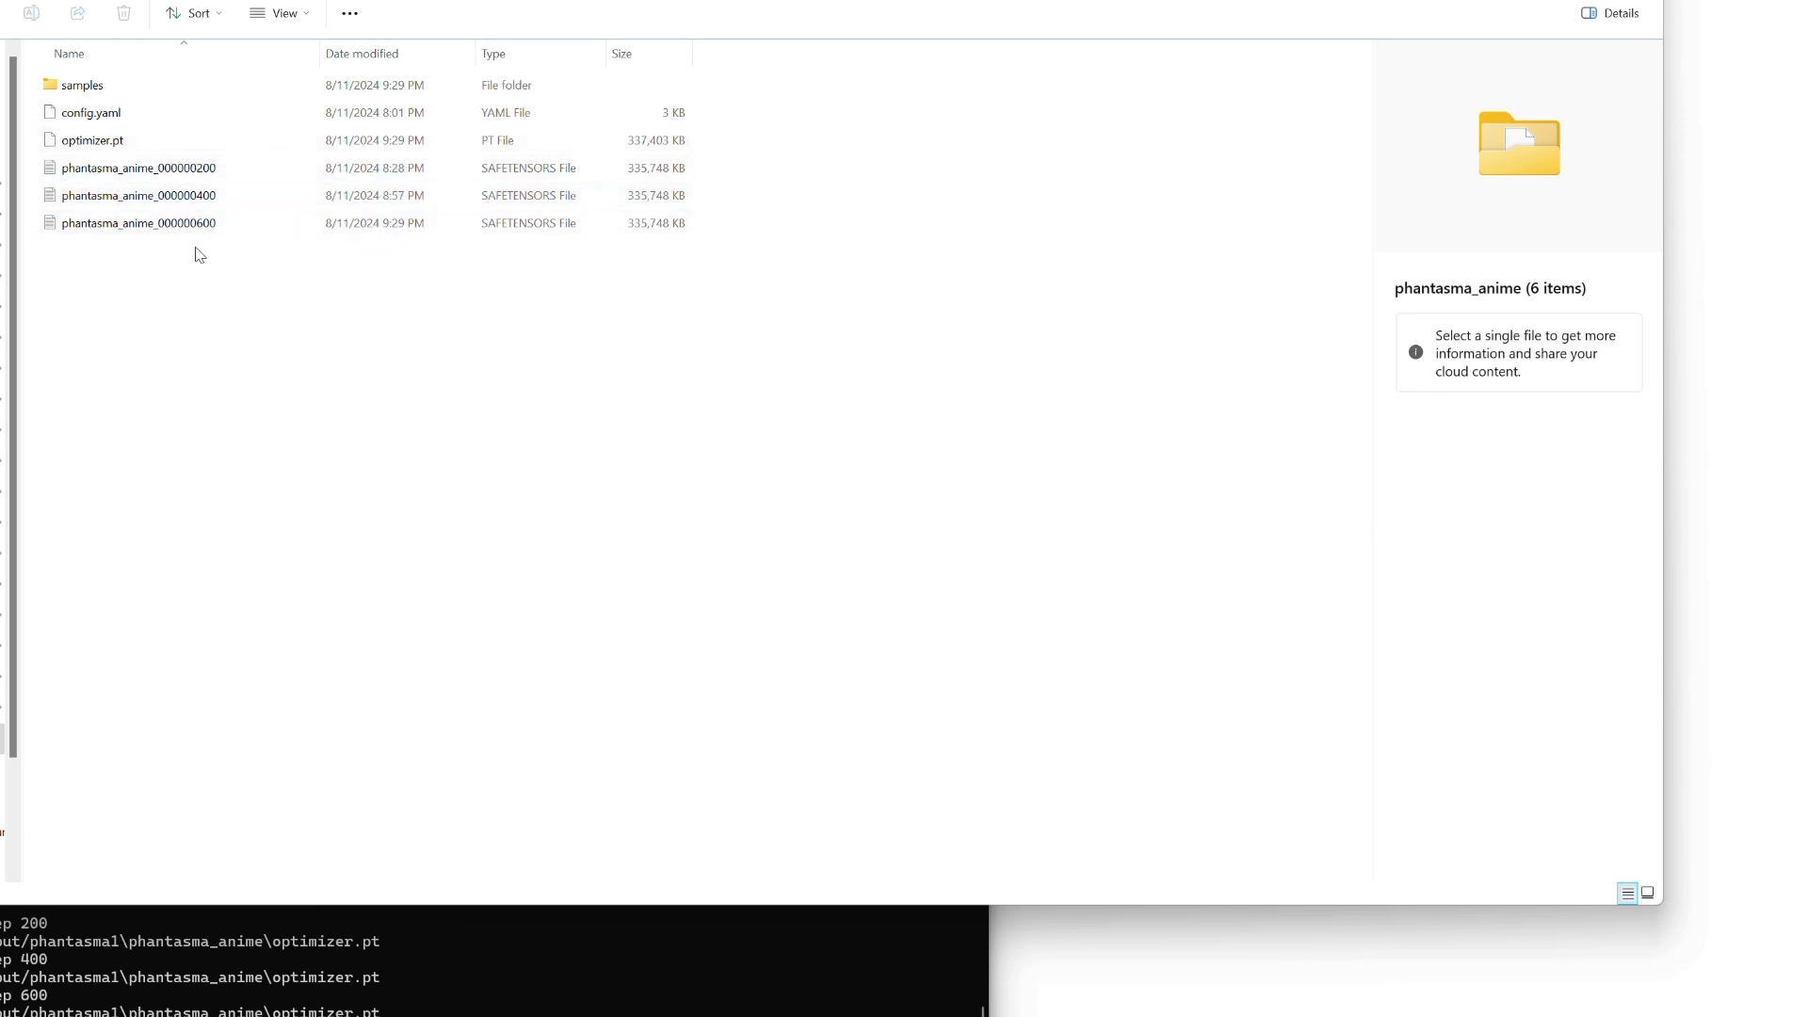
{"action": "left_click", "coordinate": [138, 222]}
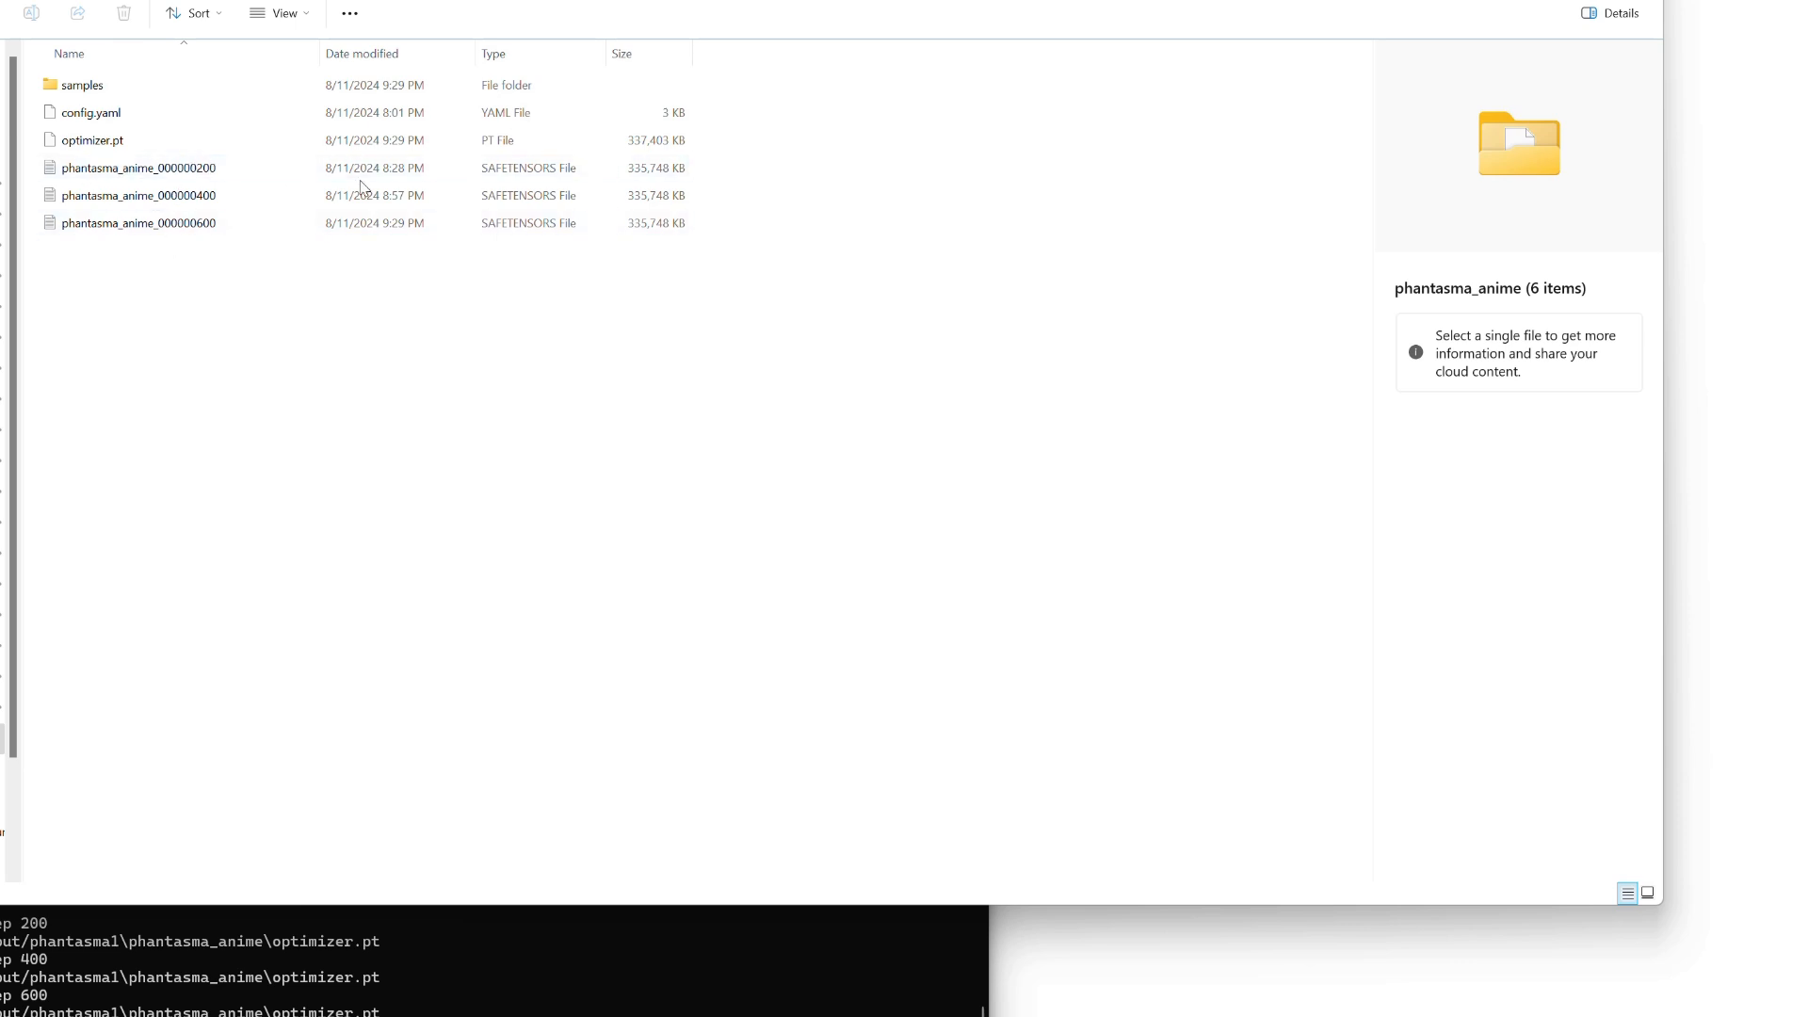
{"action": "mouse_move", "coordinate": [358, 404]}
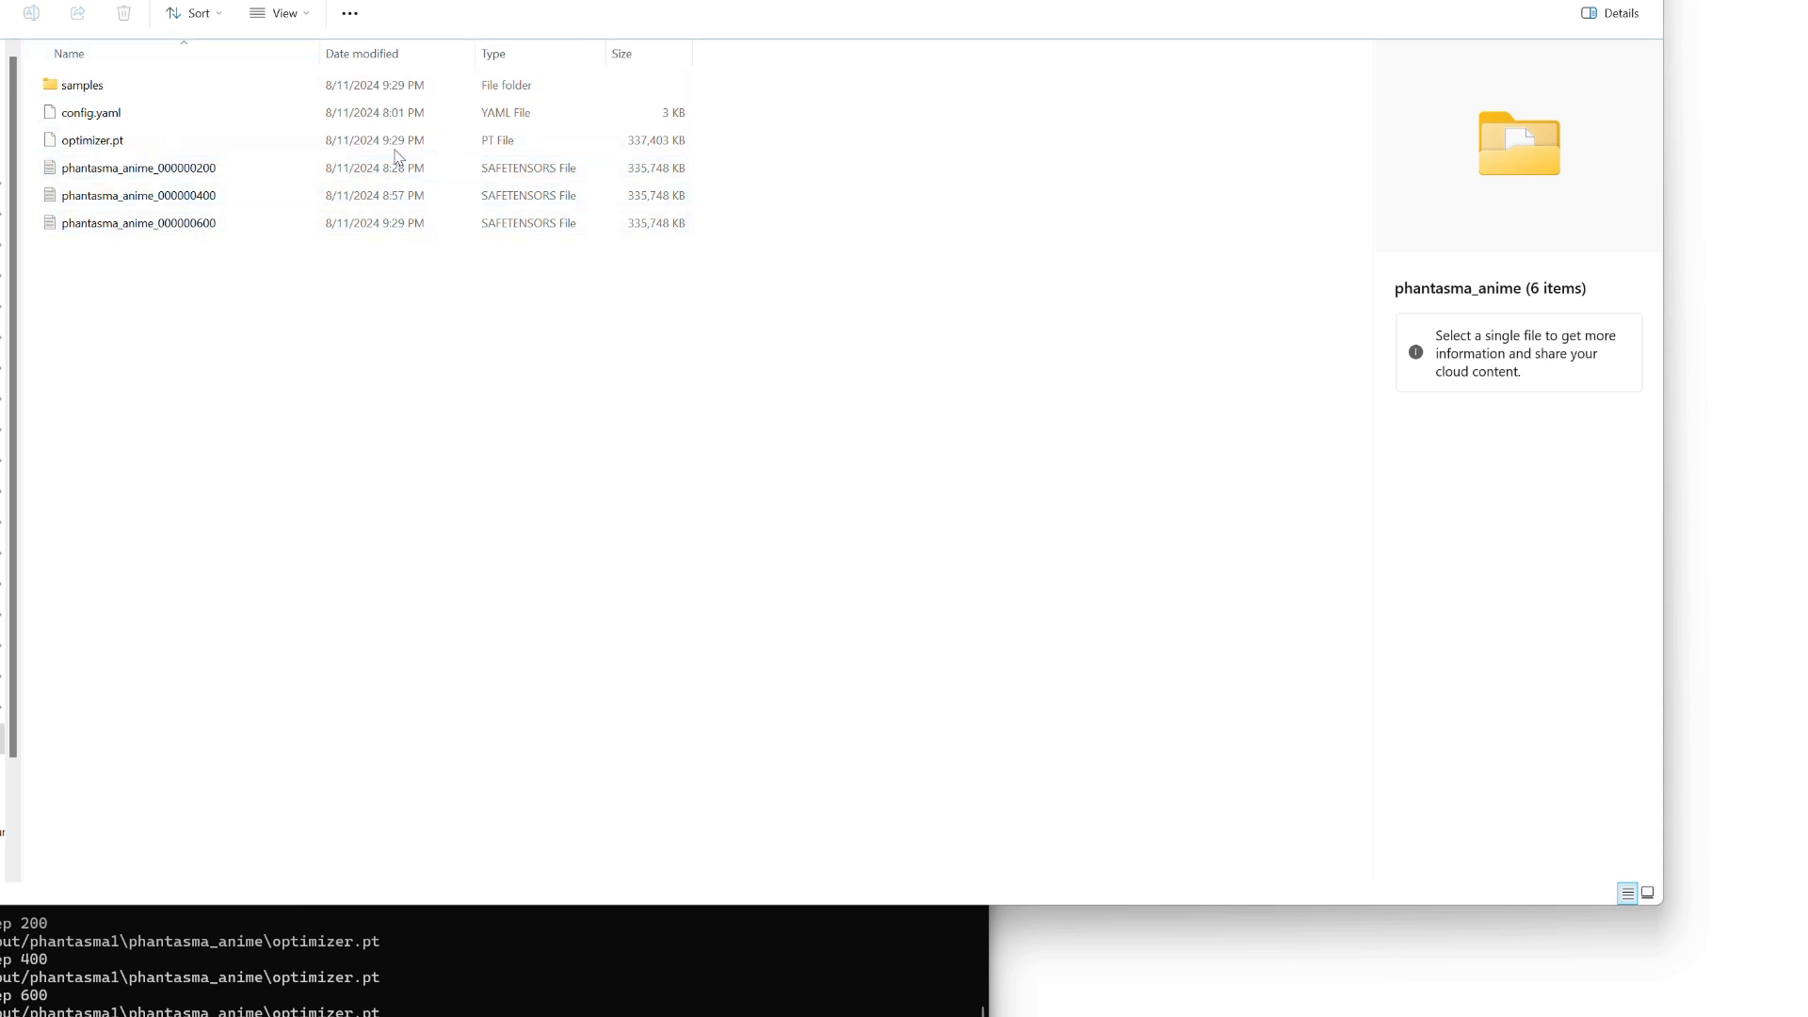
{"action": "mouse_move", "coordinate": [477, 473]}
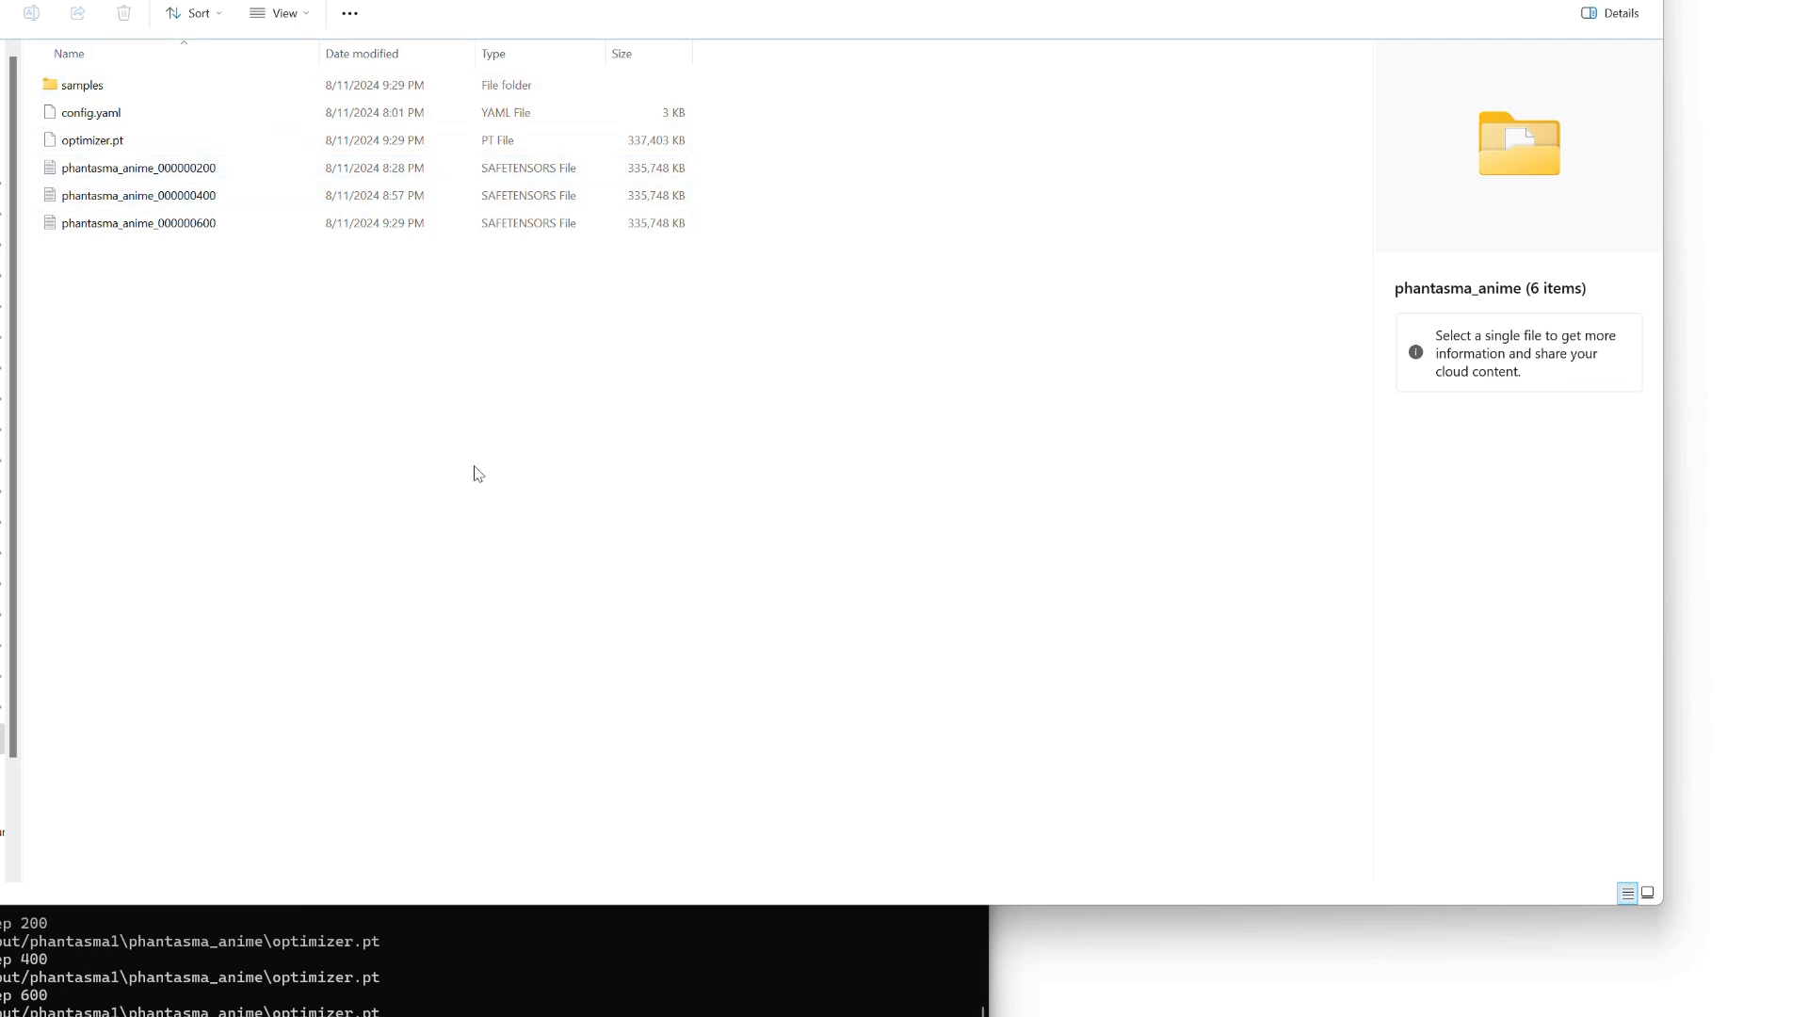
{"action": "mouse_move", "coordinate": [426, 478]}
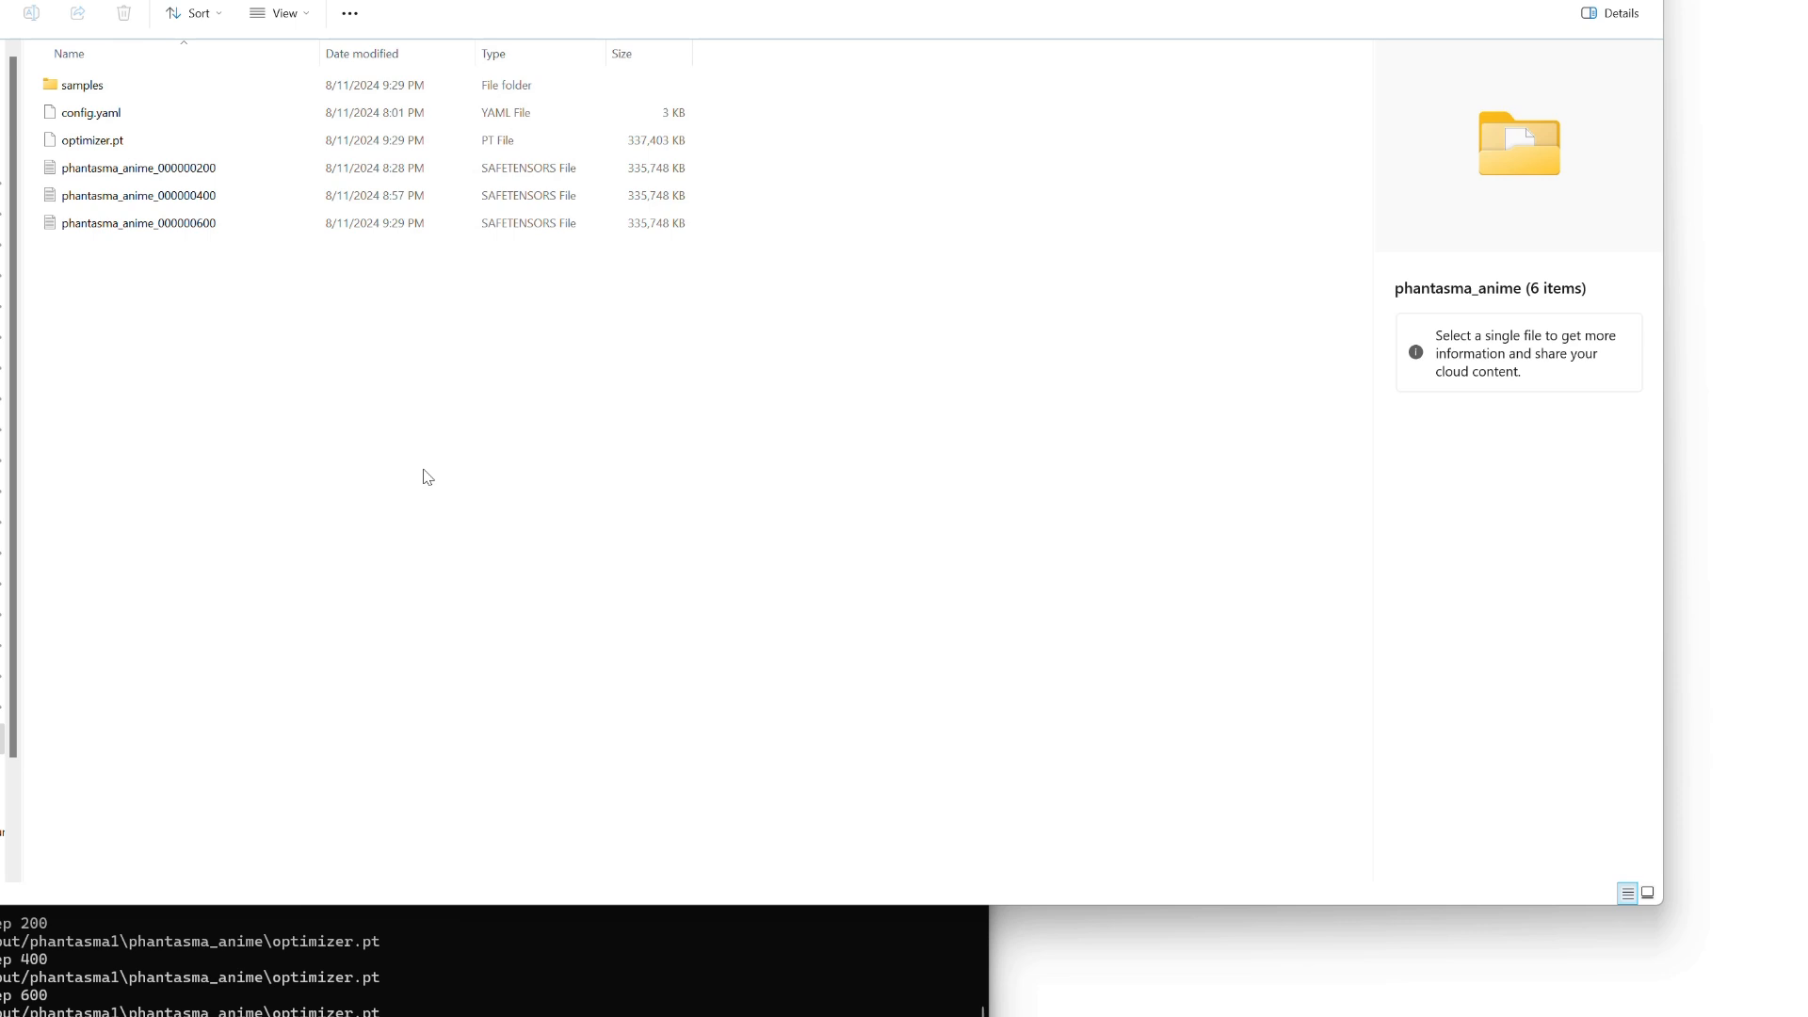
Return to the Command Prompt, where training shows step 614 of 3000.
{"action": "left_click", "coordinate": [82, 84]}
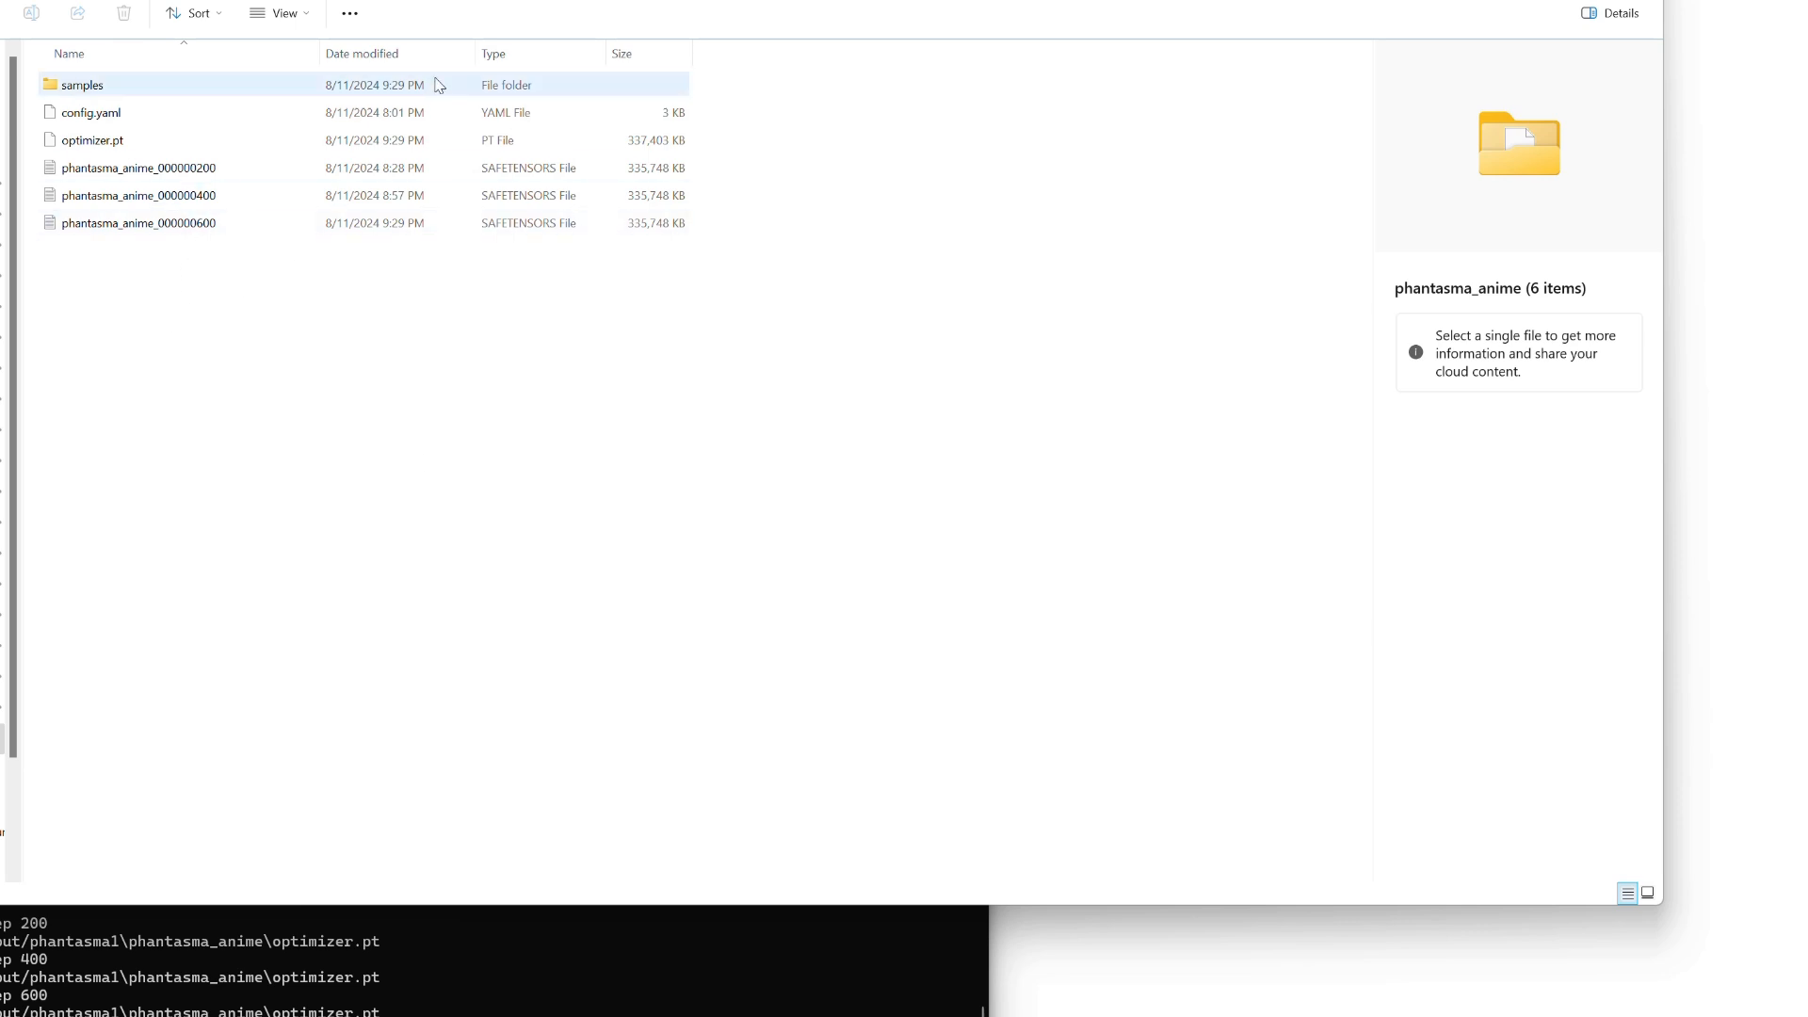
{"action": "left_click", "coordinate": [138, 112]}
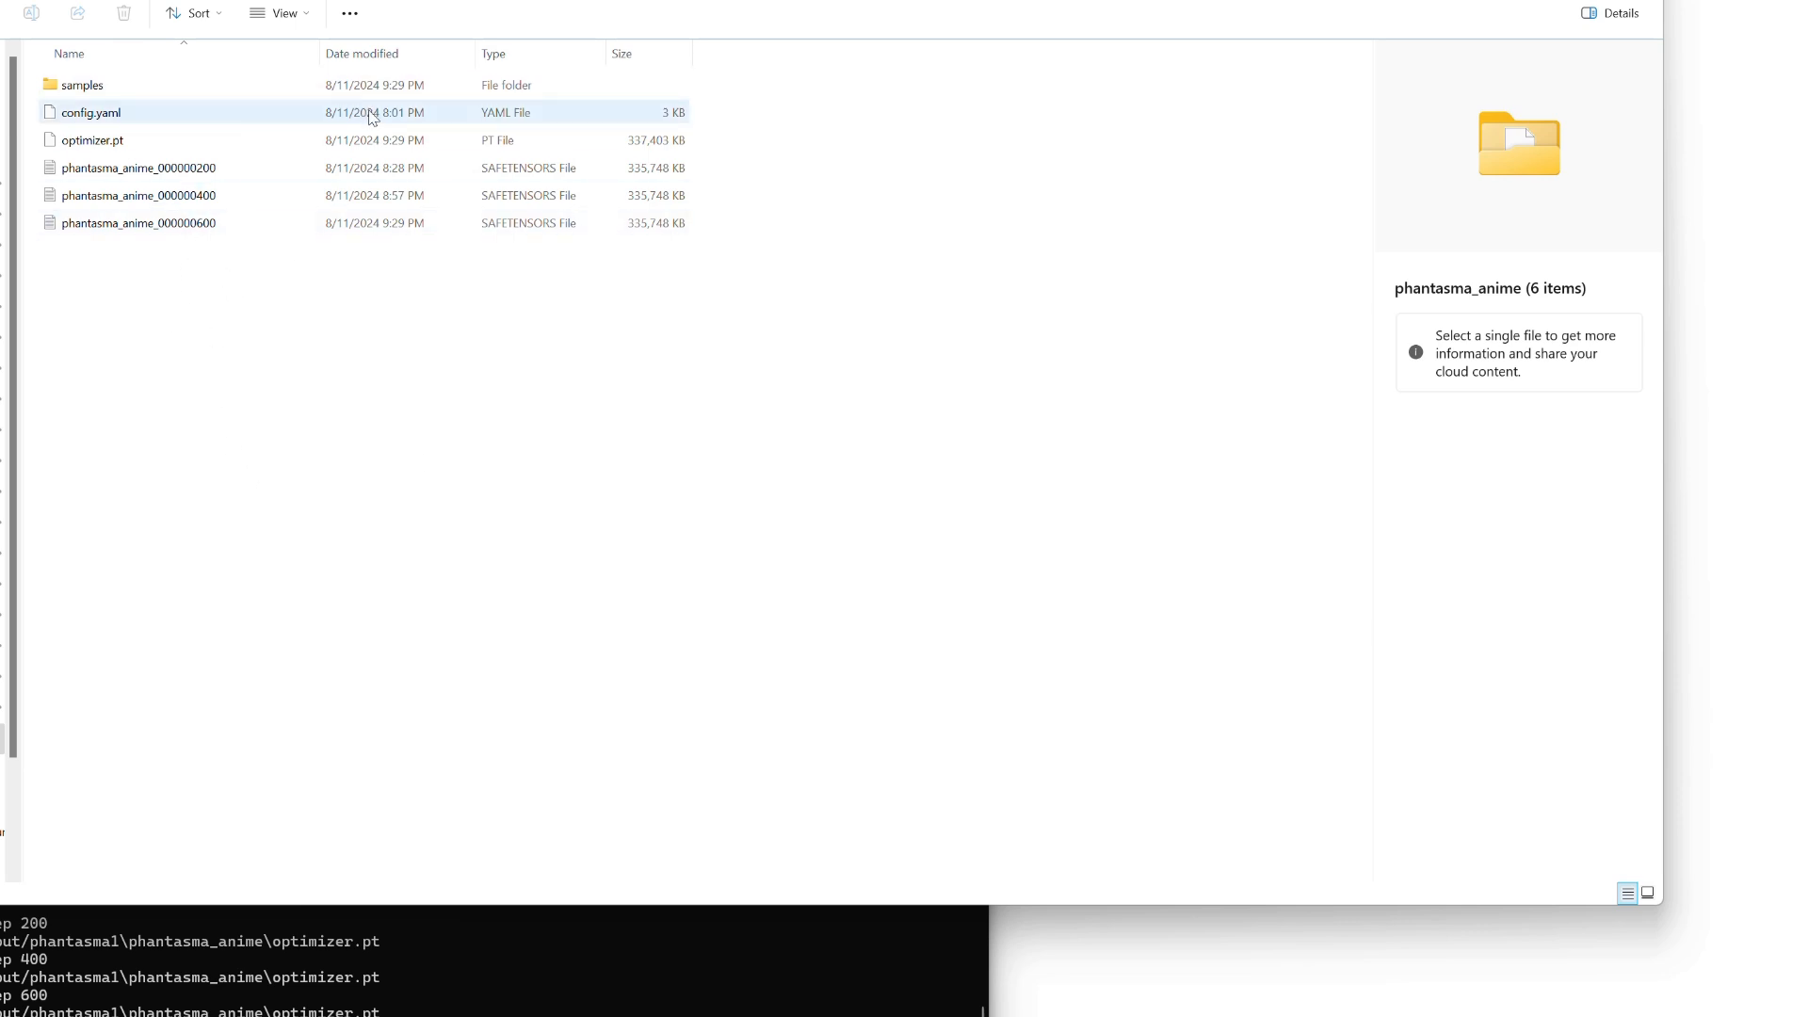
{"action": "left_click", "coordinate": [450, 281]}
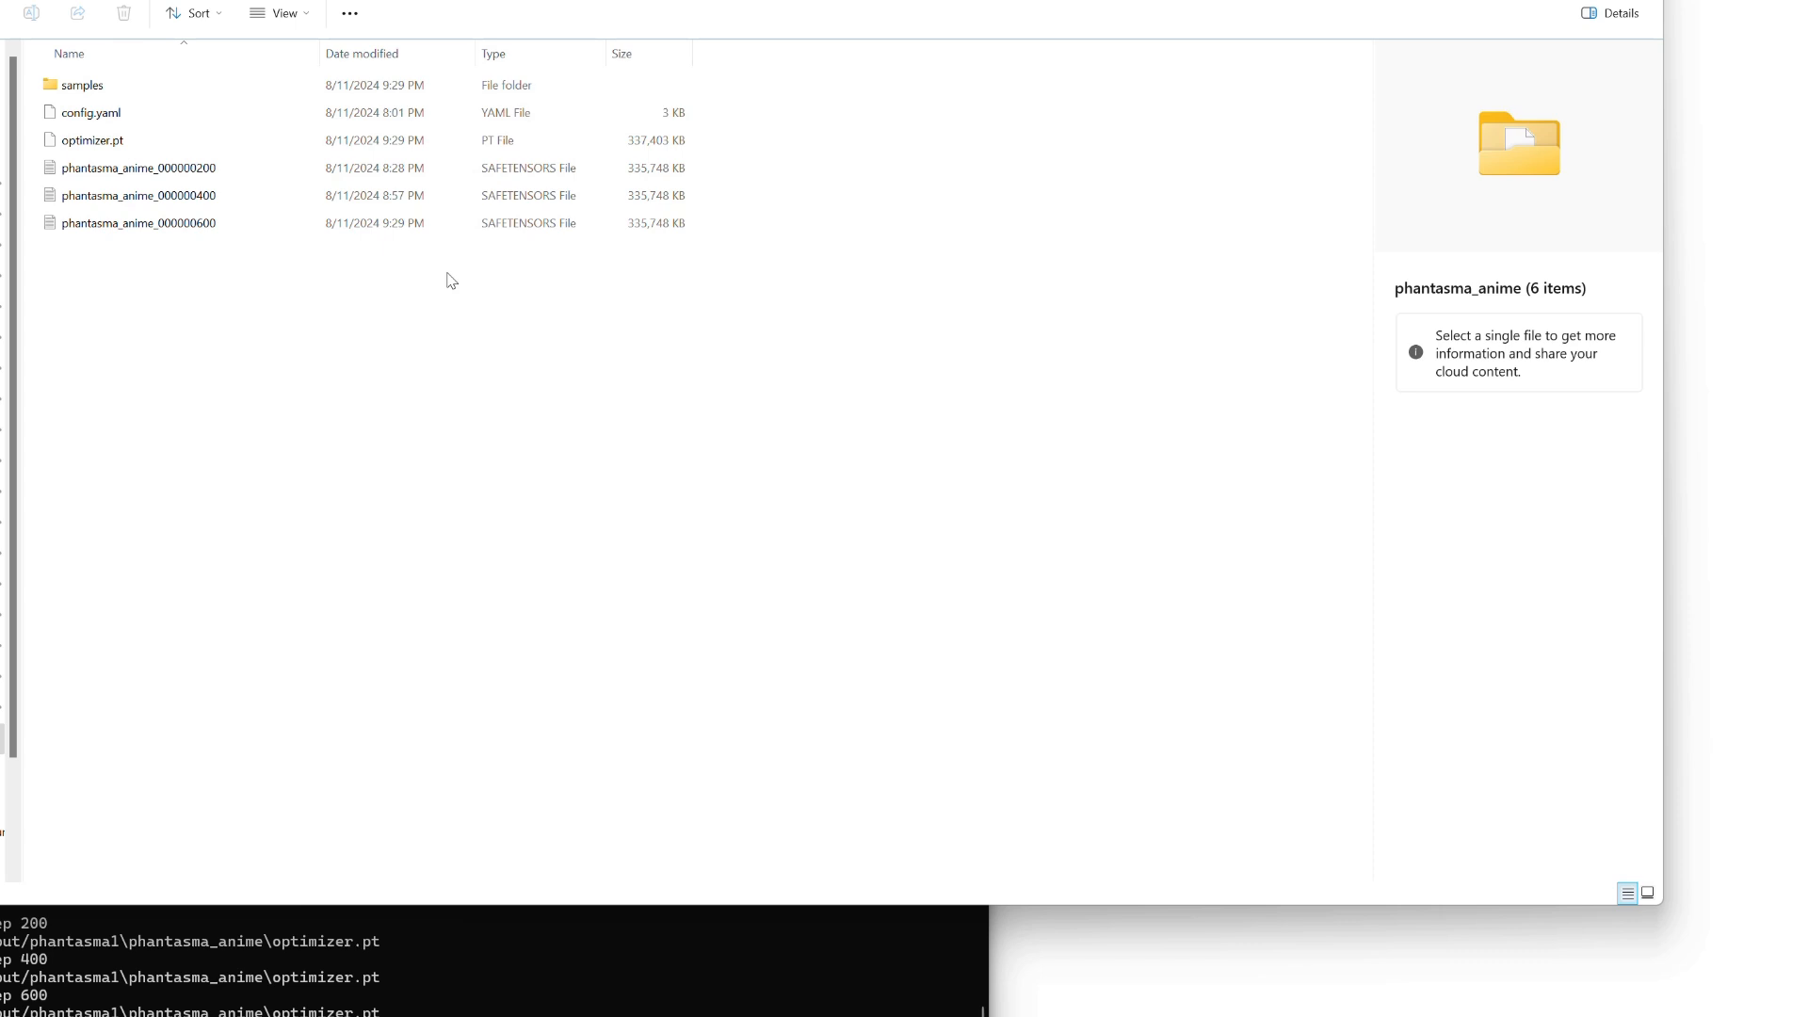
{"action": "left_click", "coordinate": [91, 139]}
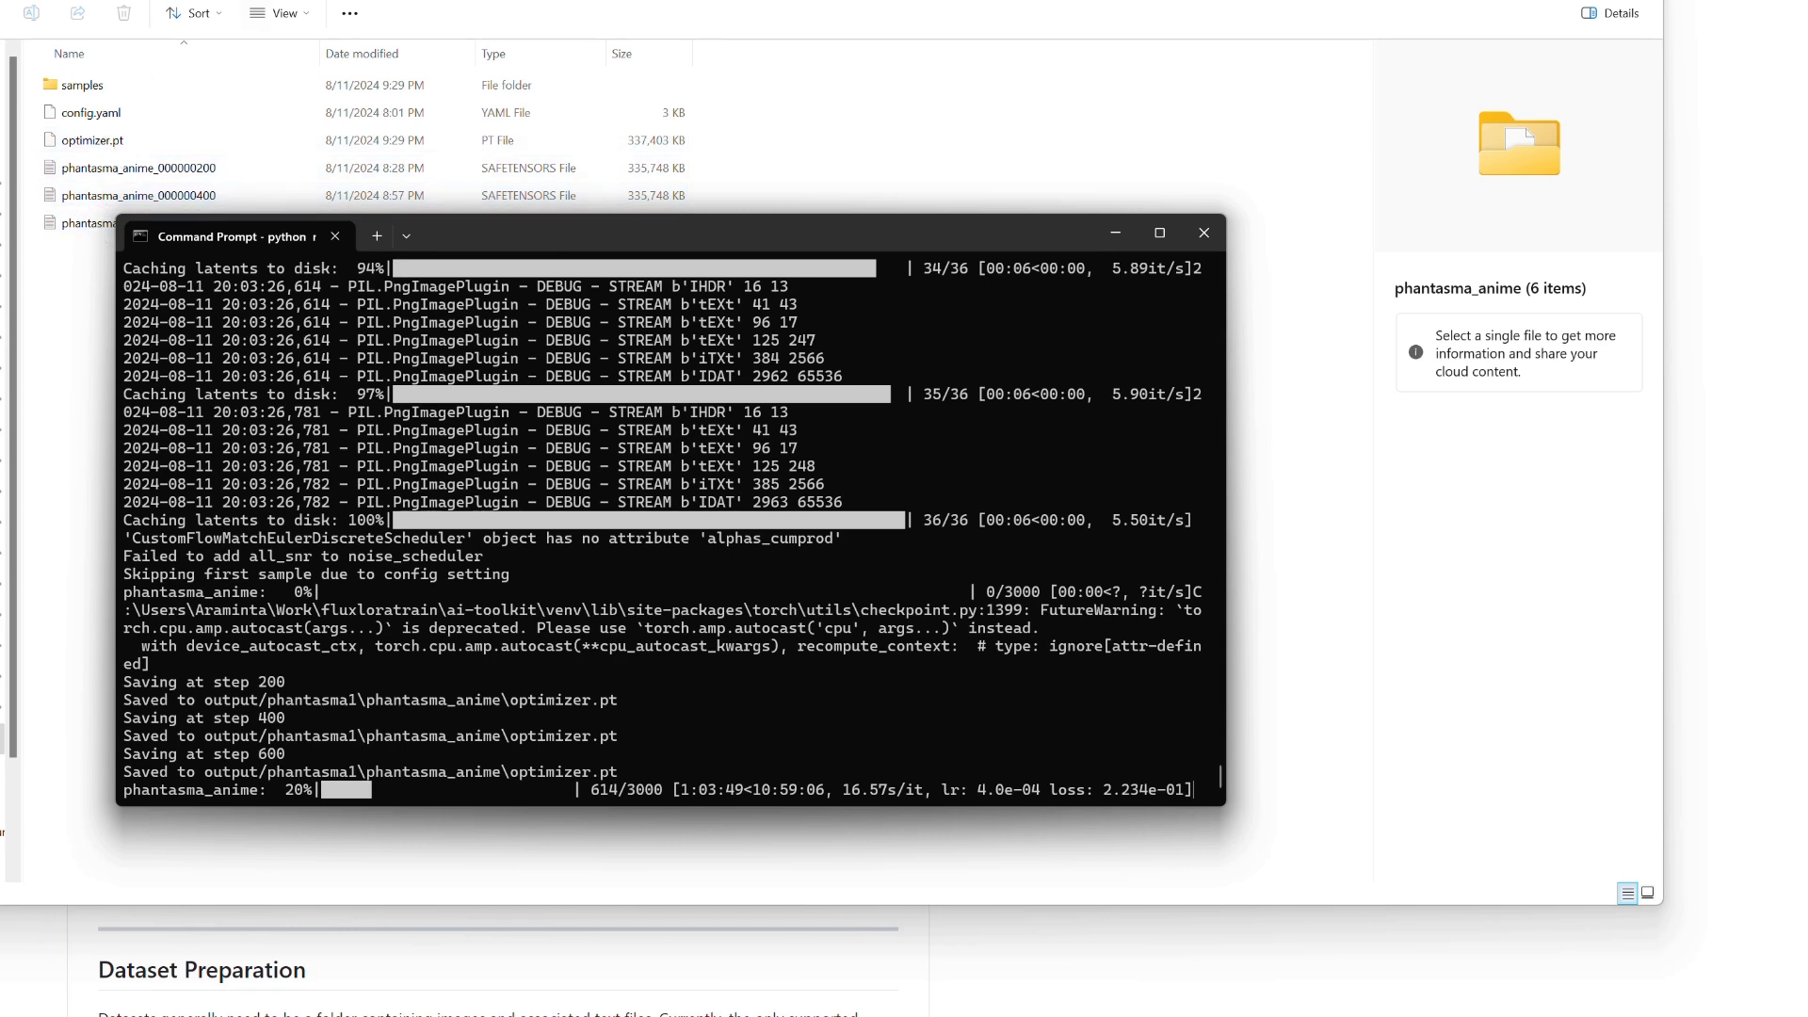
{"action": "mouse_move", "coordinate": [786, 61]}
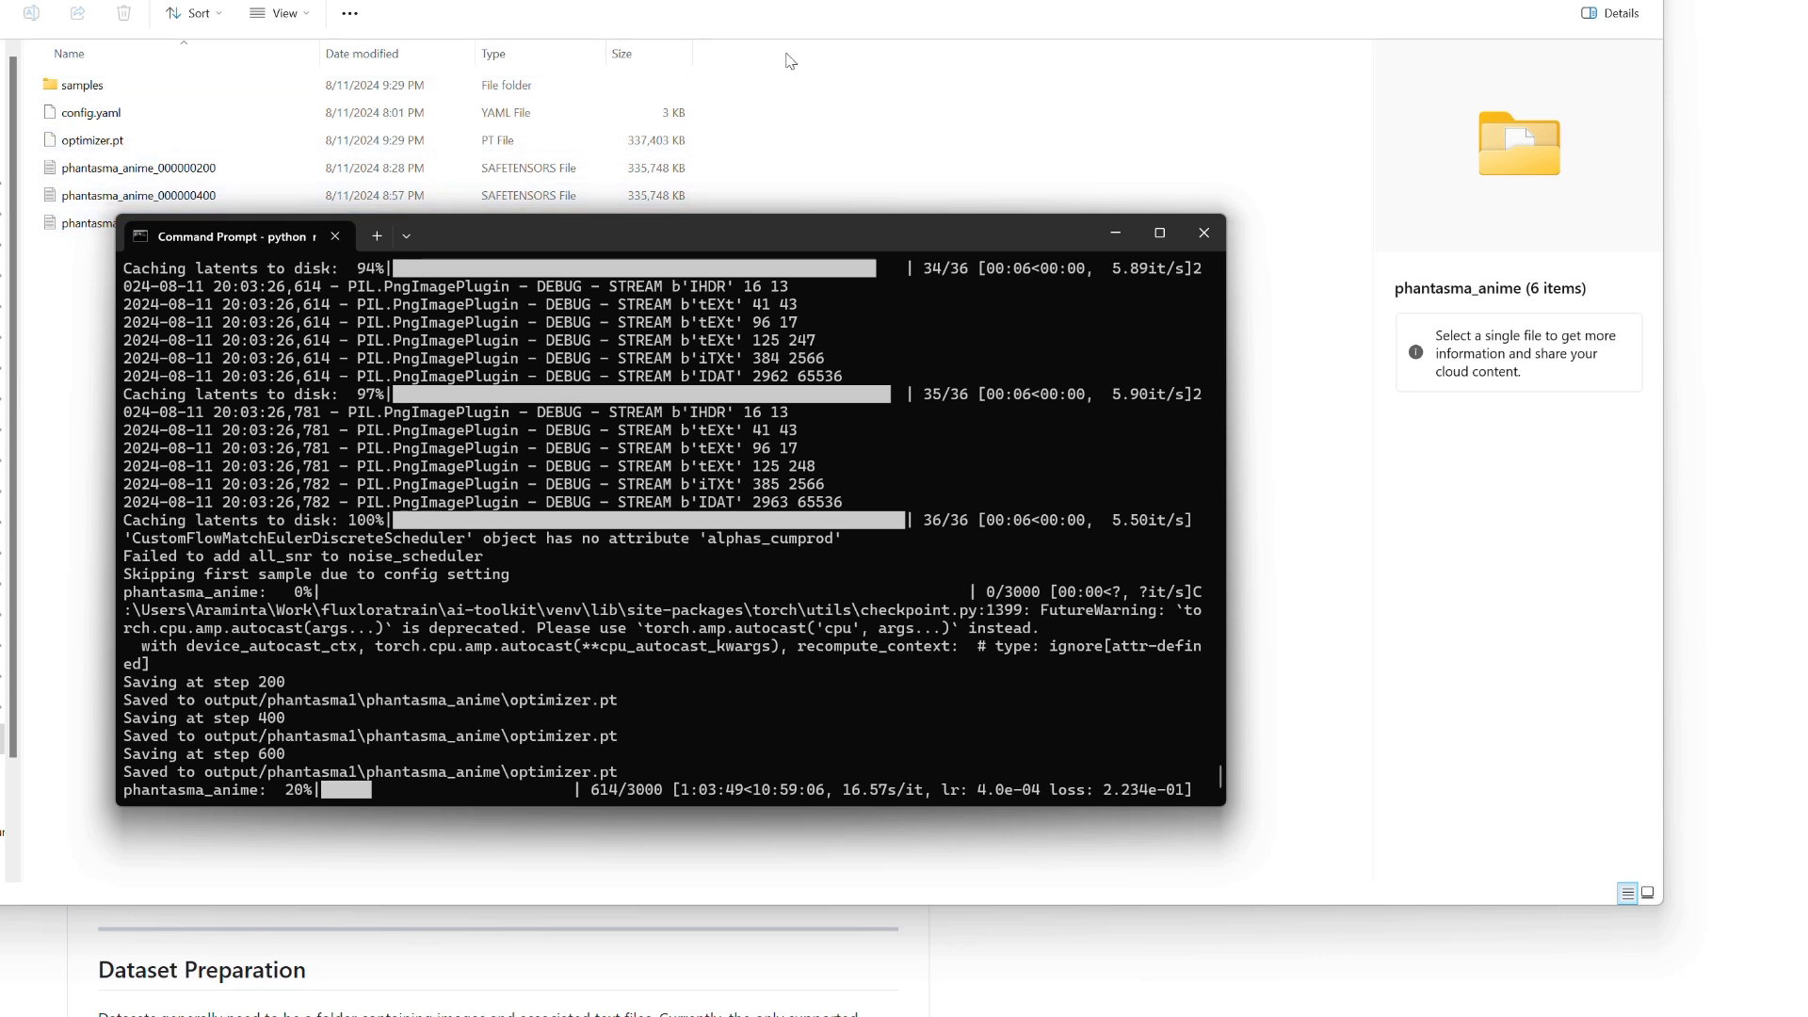